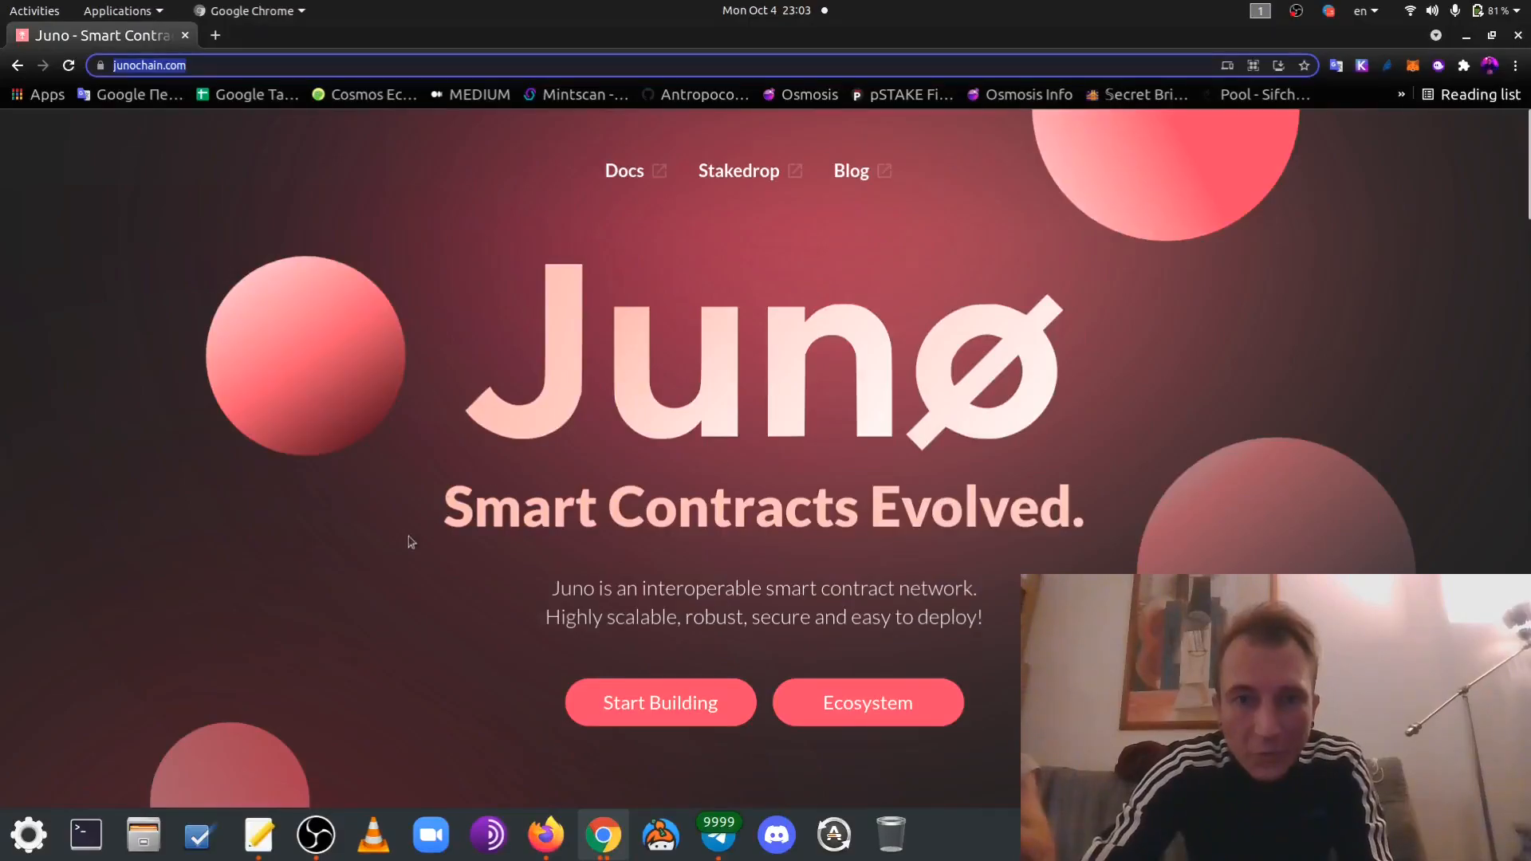
mouse_move(296, 684)
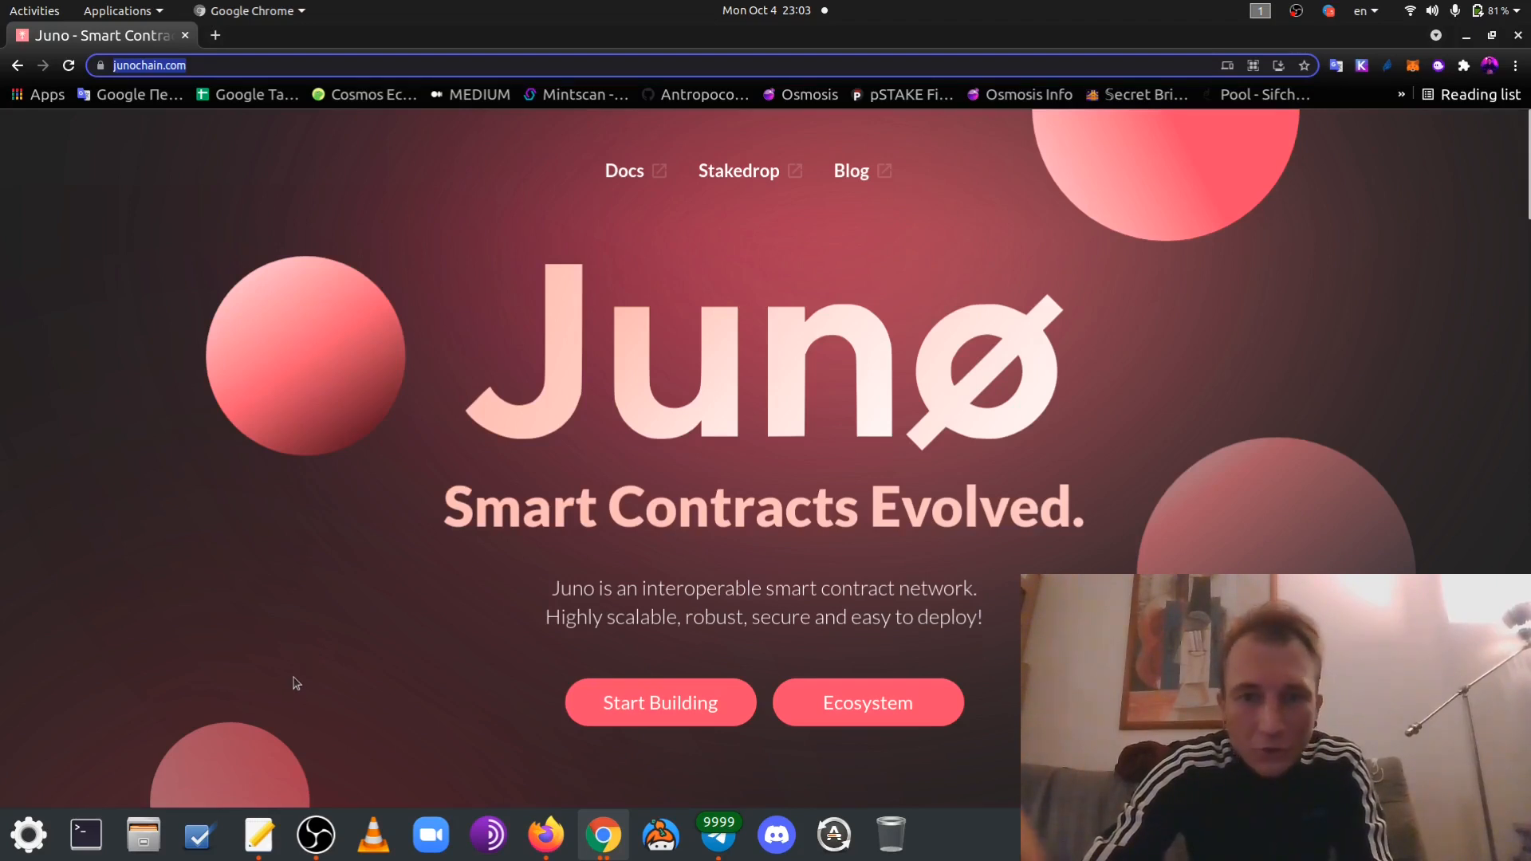
mouse_move(258, 834)
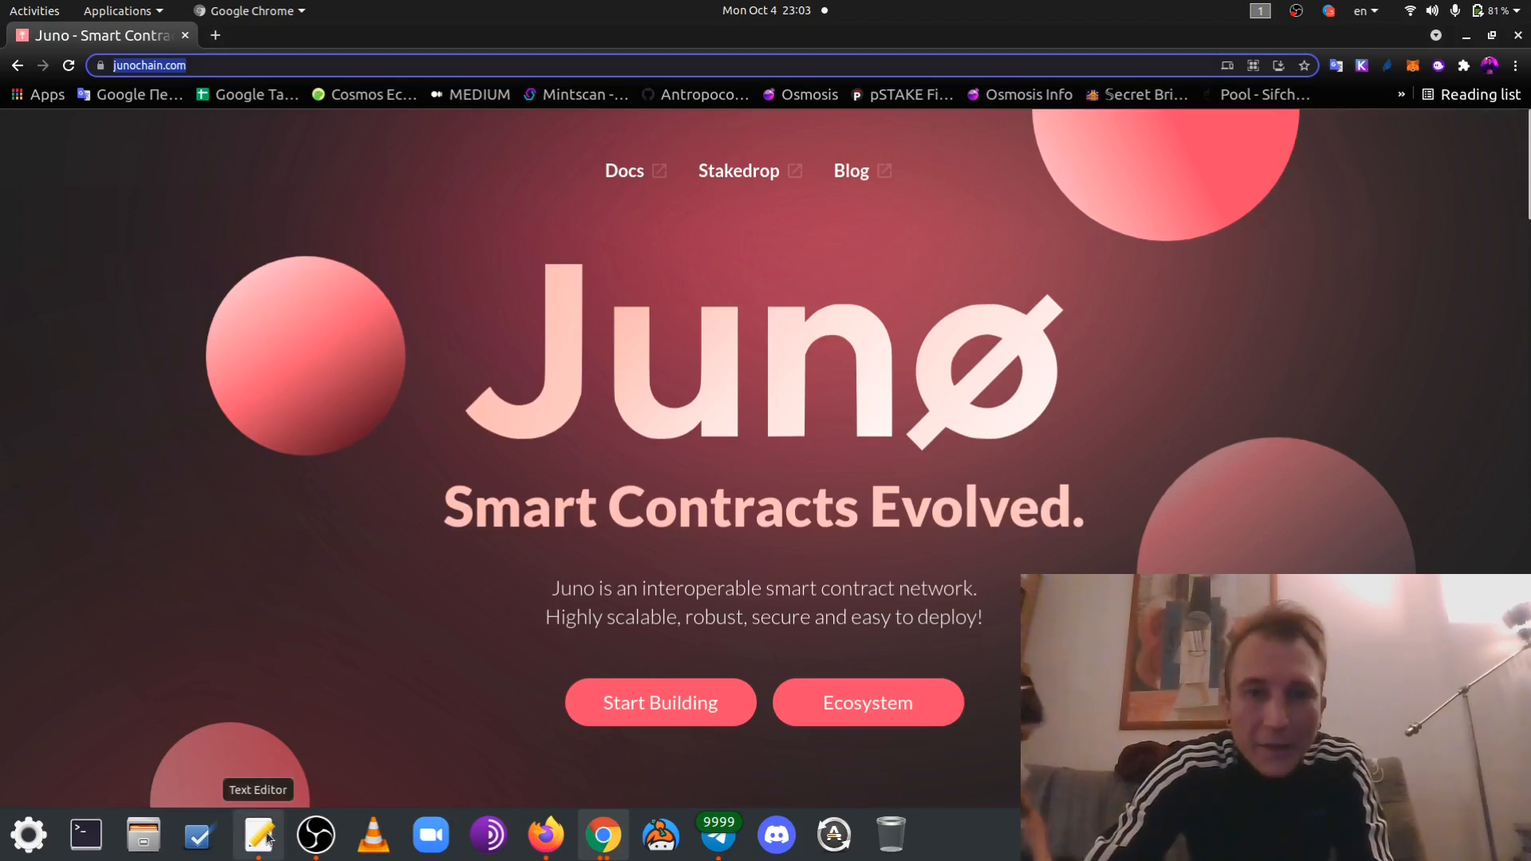
mouse_move(361, 664)
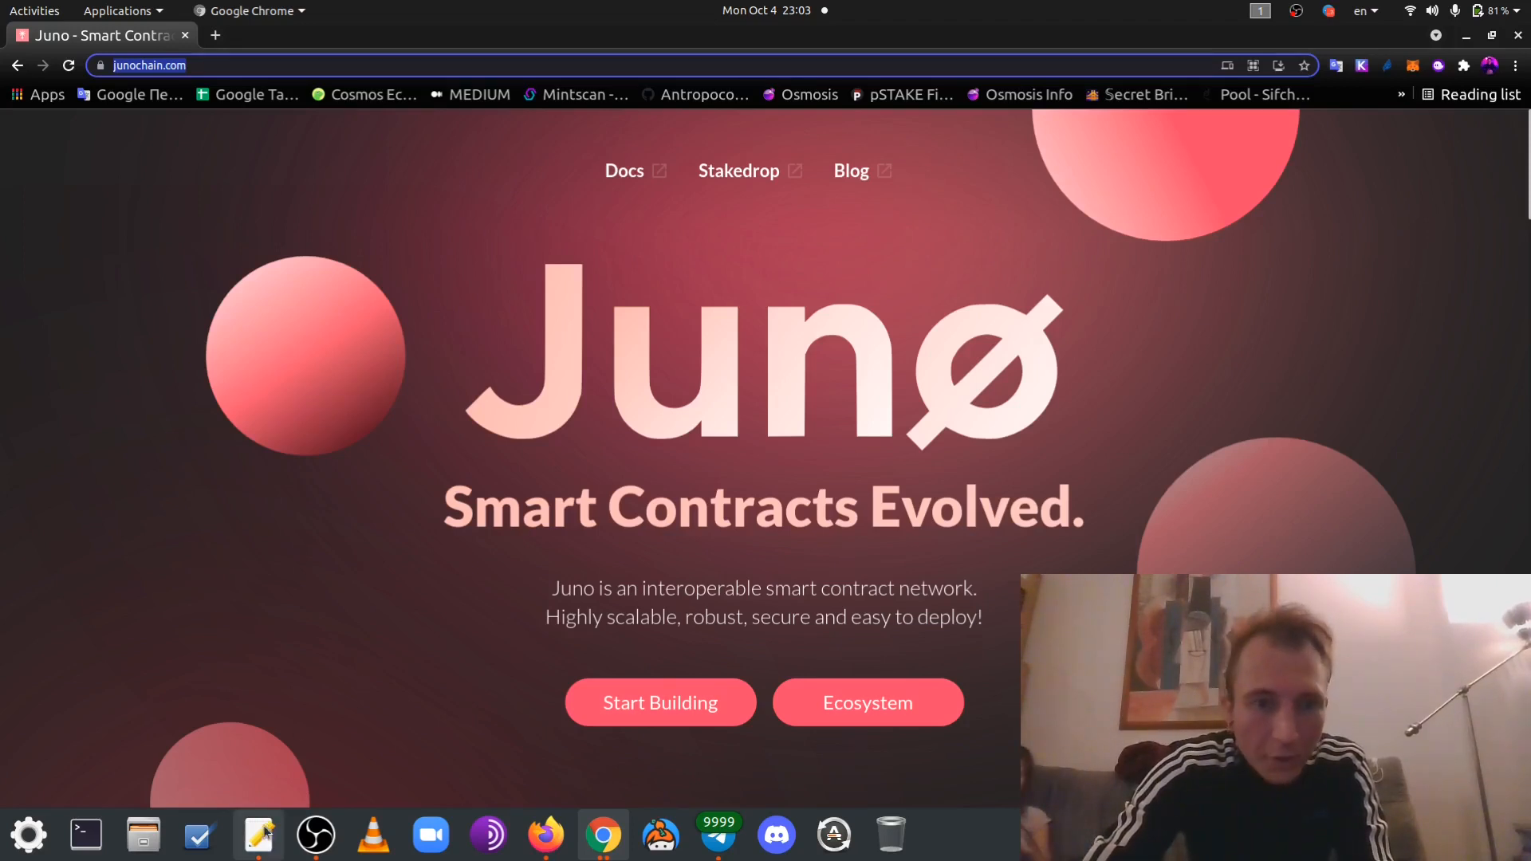
mouse_move(258, 835)
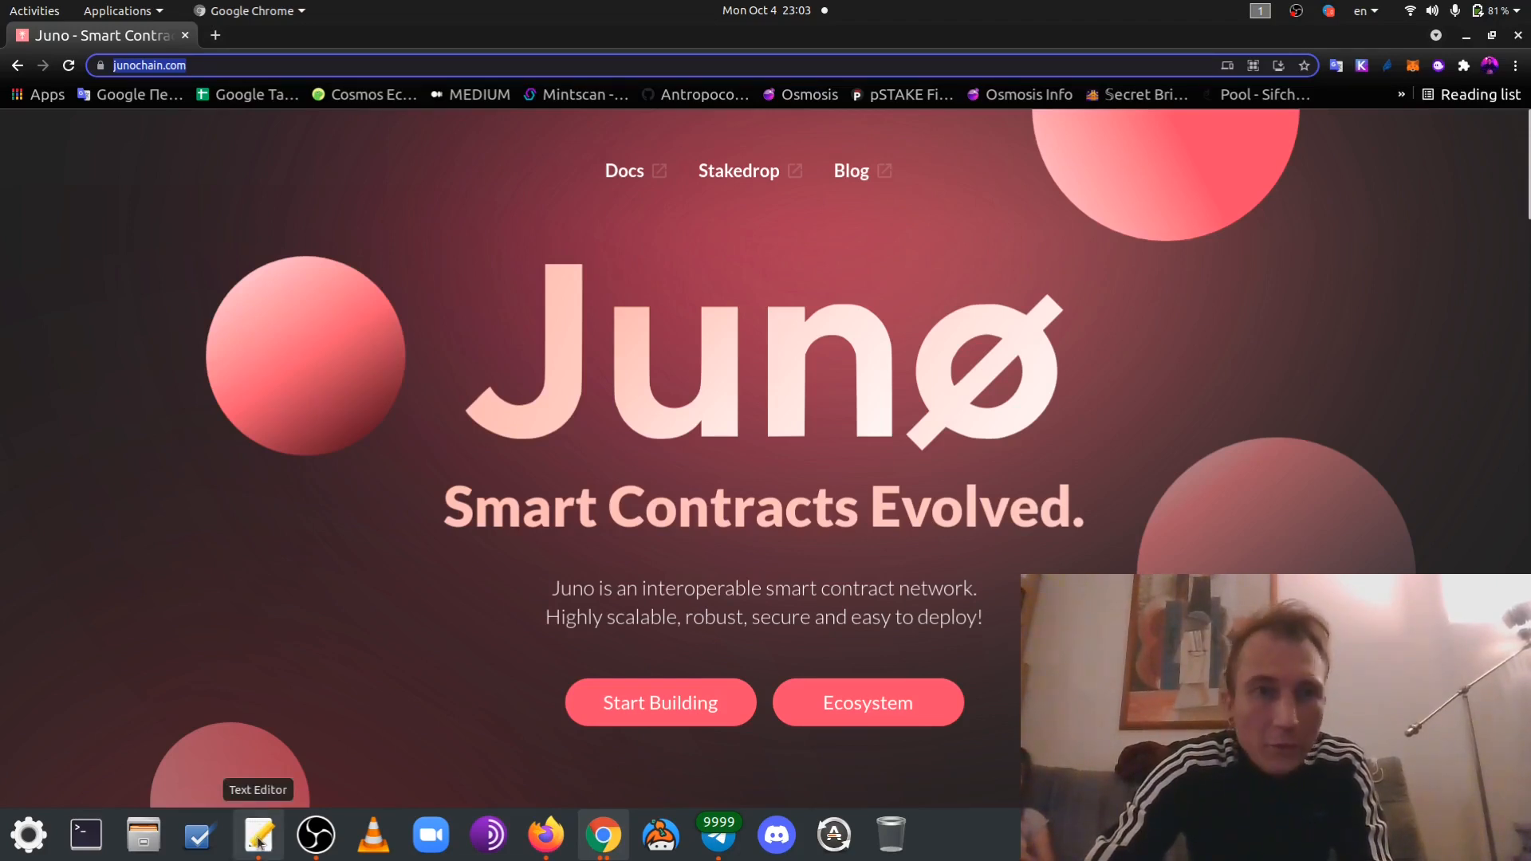
Open wallet.keplr.app in a new tab to see the 50 ATOM Cosmos Hub staking
click(258, 835)
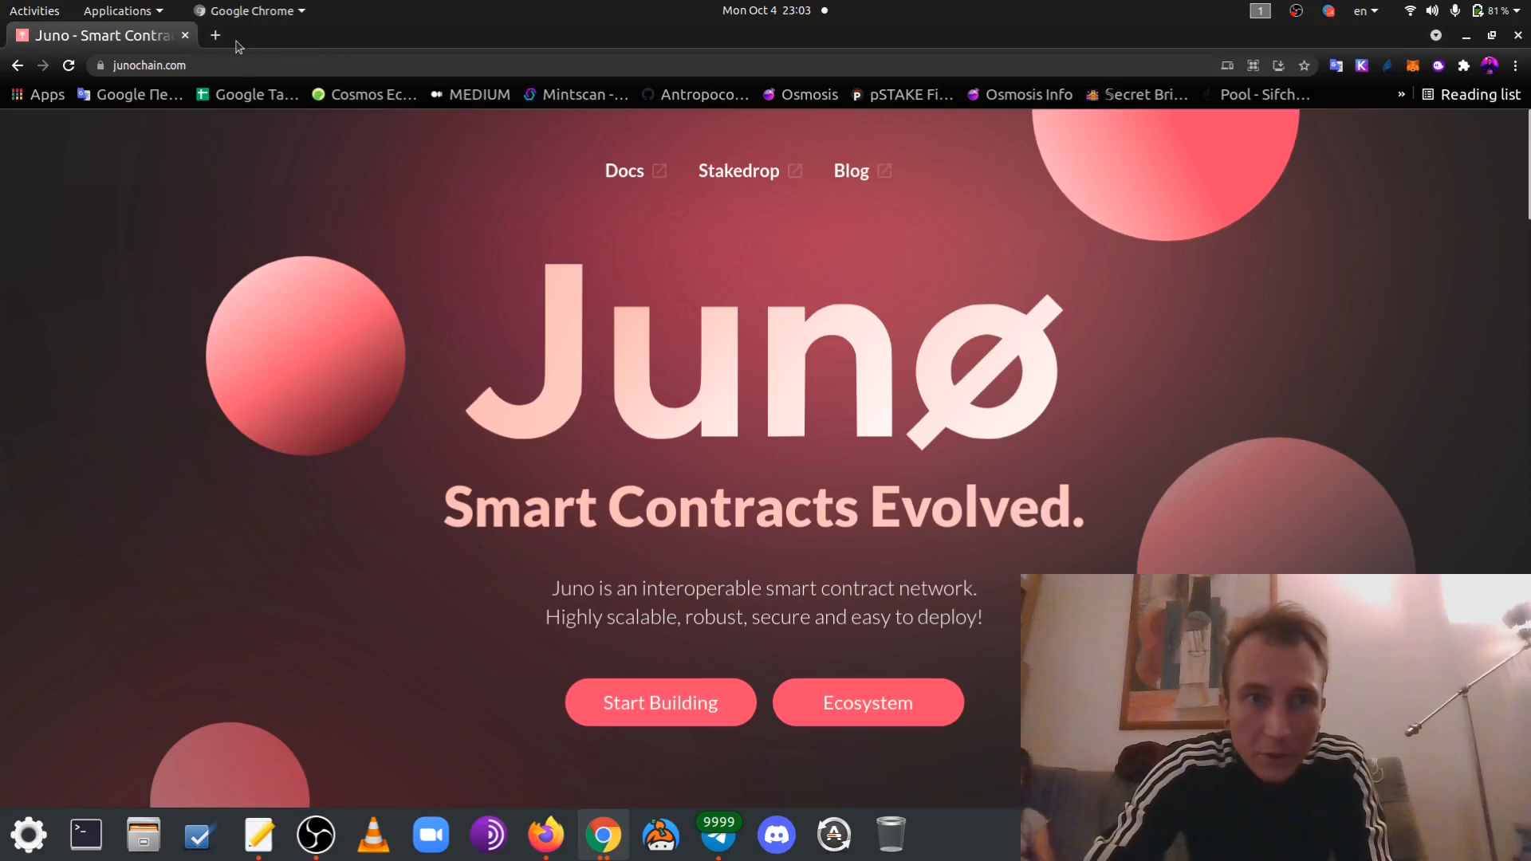
click(215, 36)
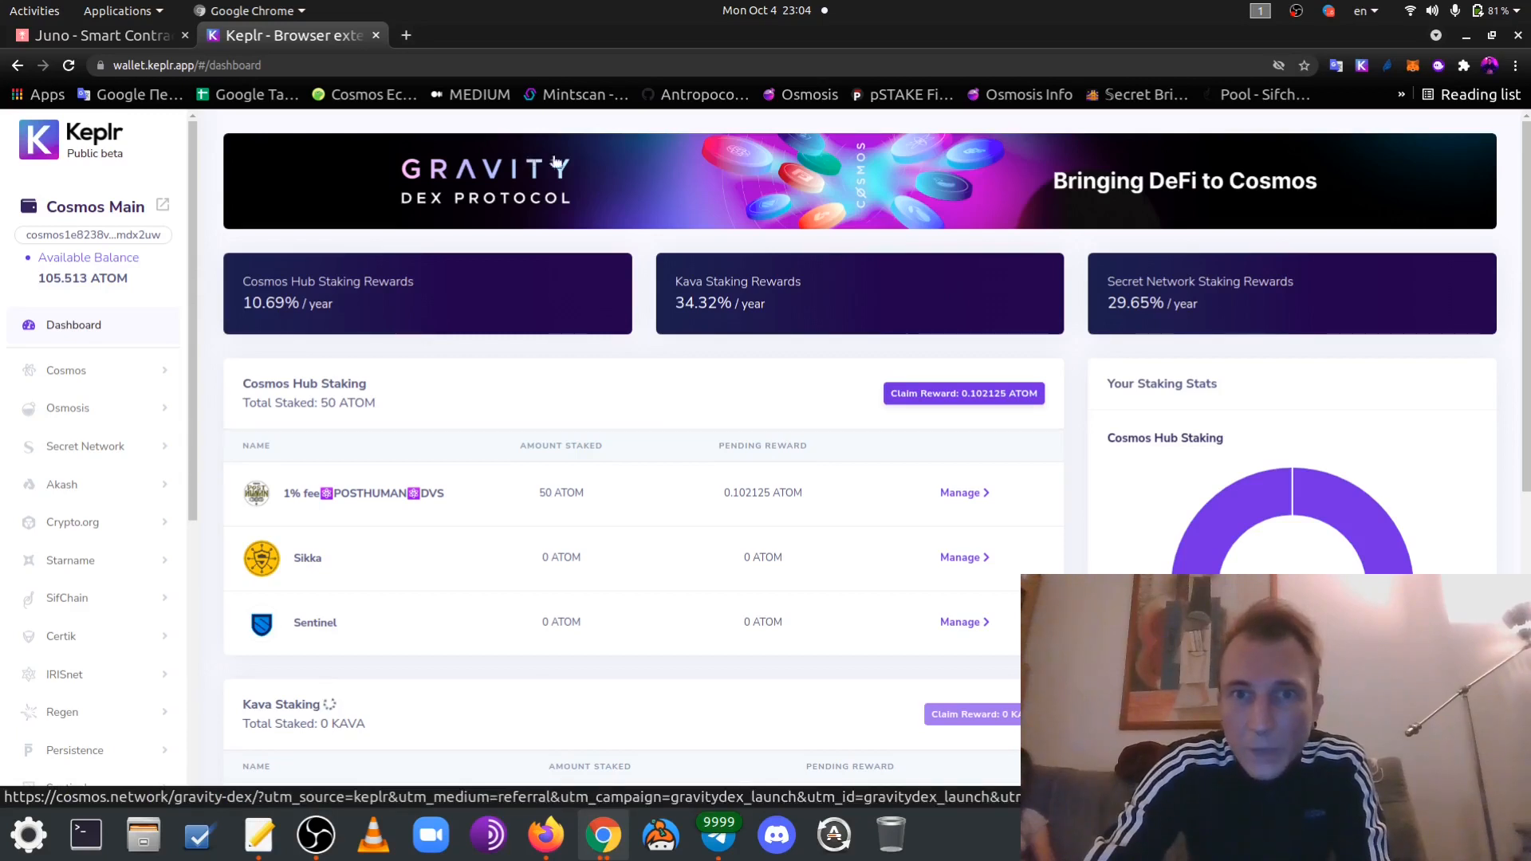
mouse_move(594, 192)
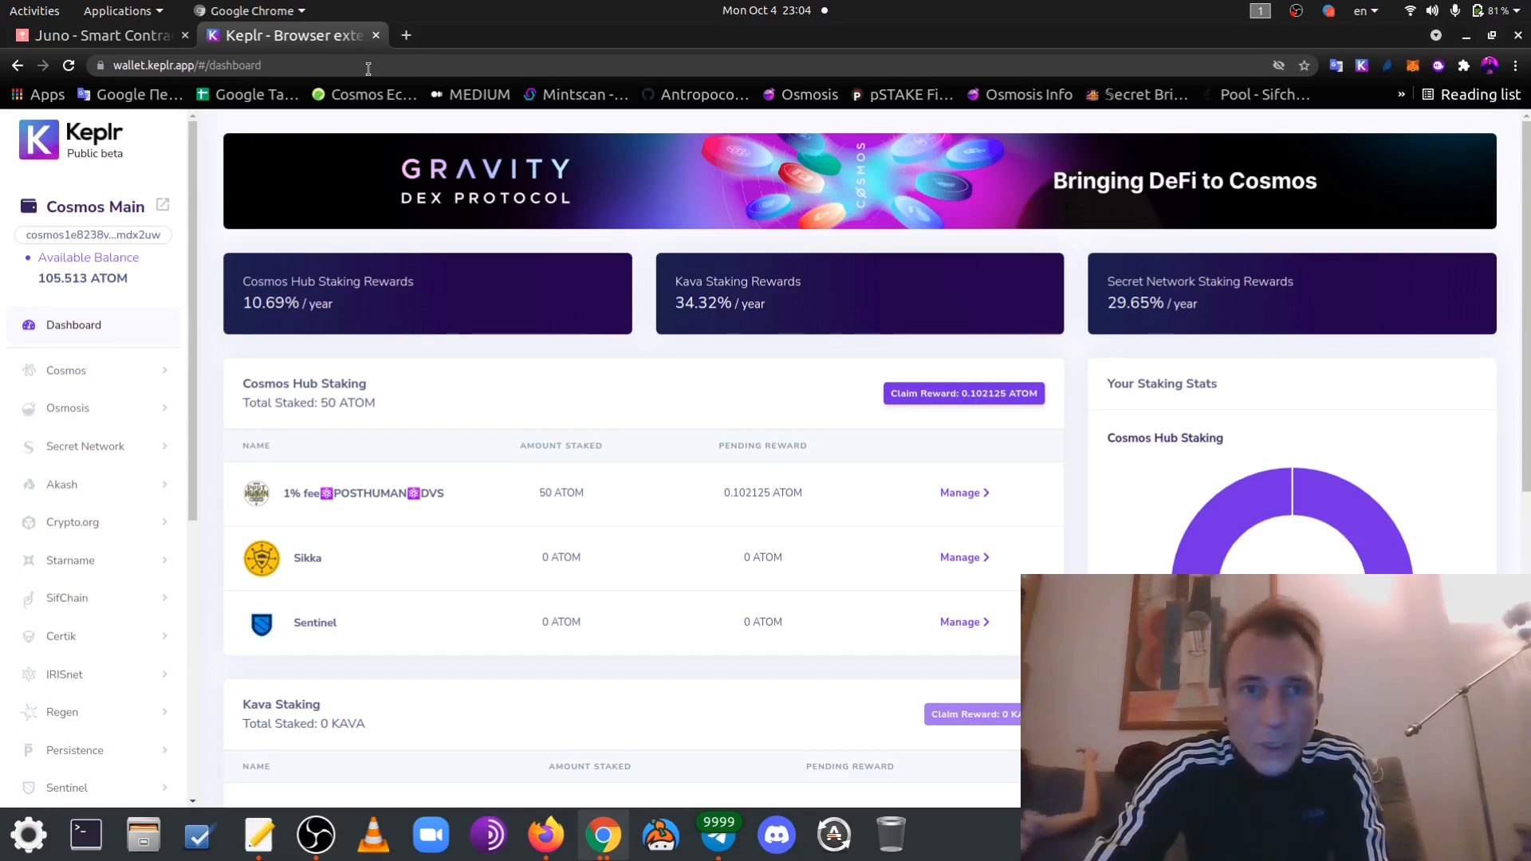
Search 'Keplr wallet ext' and browse the Keplr extension's Chrome Web Store listing
click(195, 65)
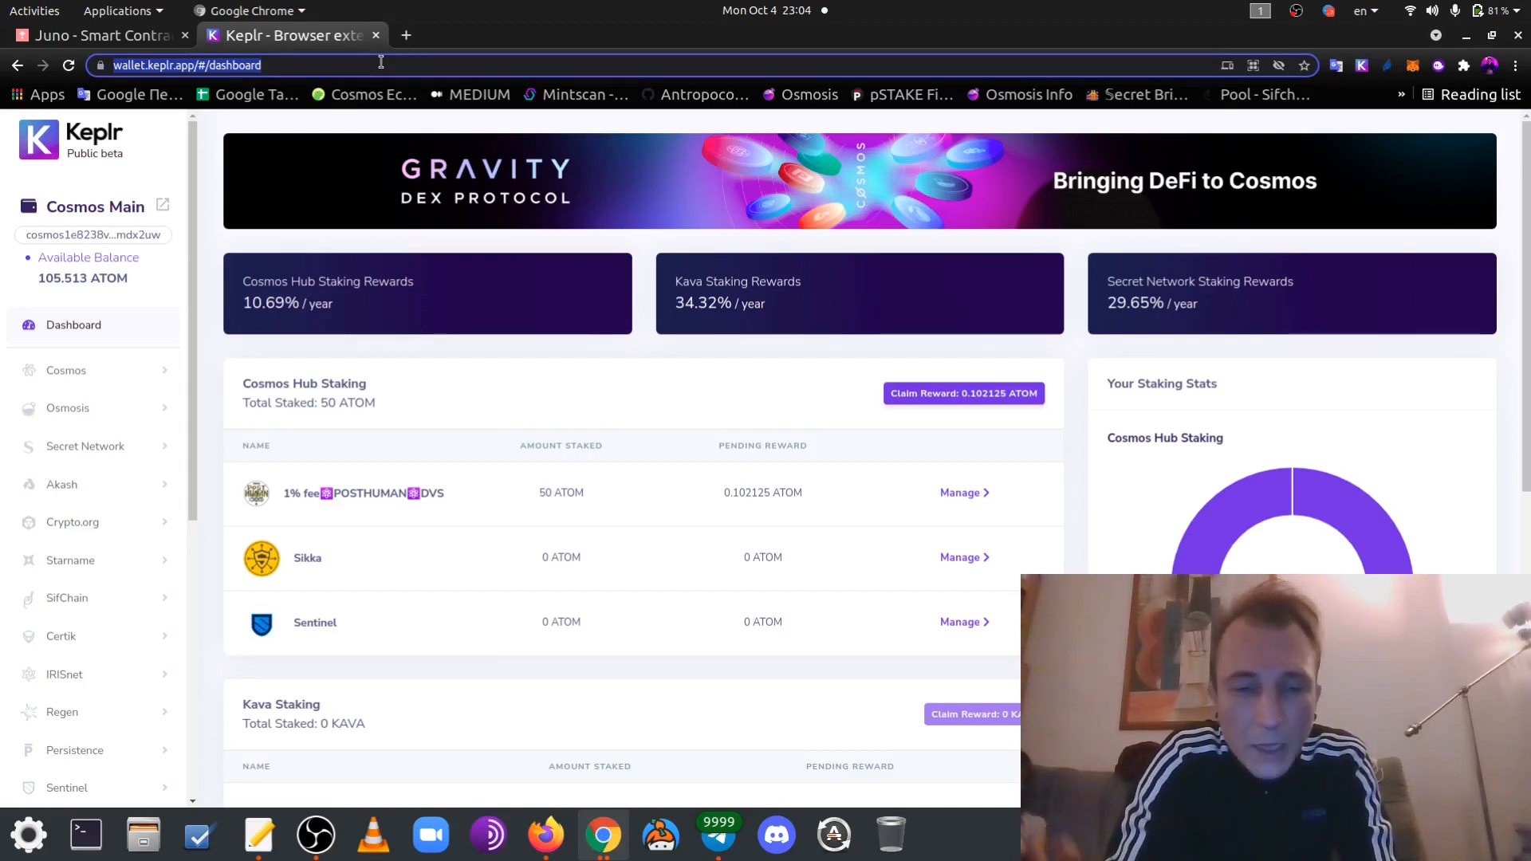
text(Keplr wallet)
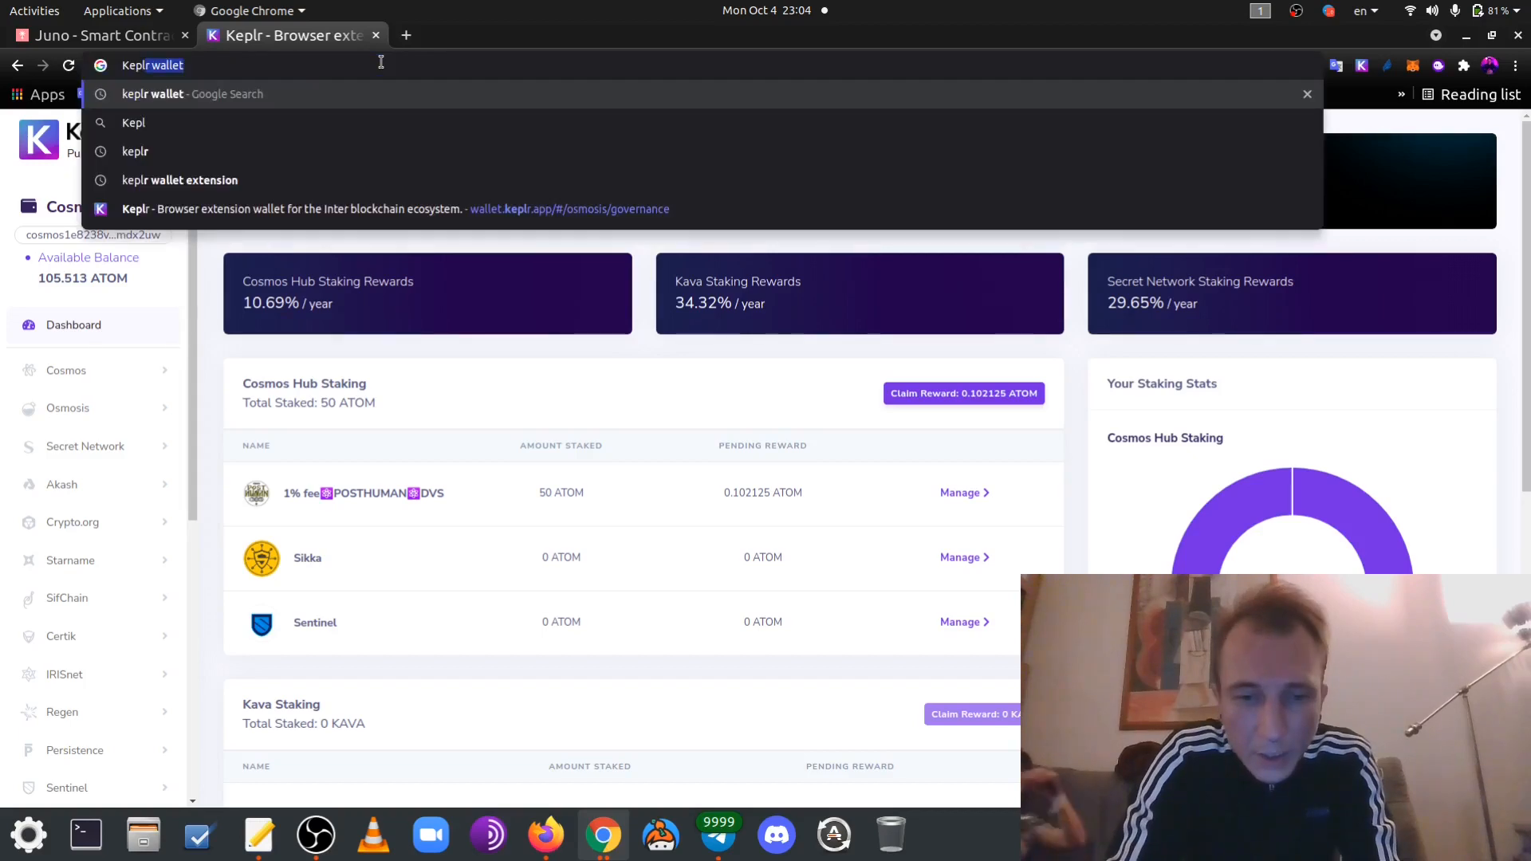
text(ext)
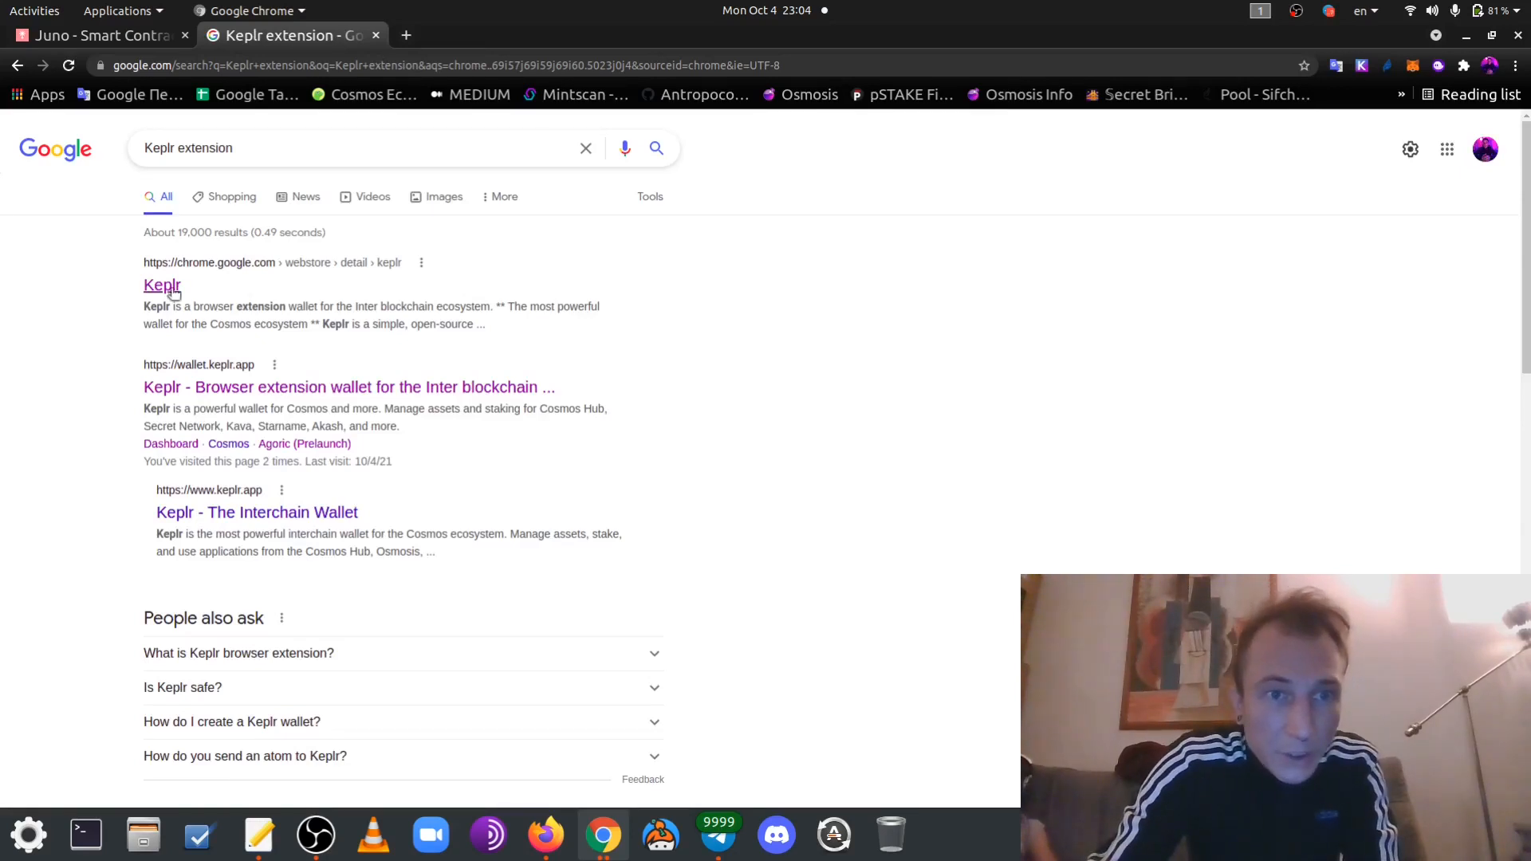
click(161, 284)
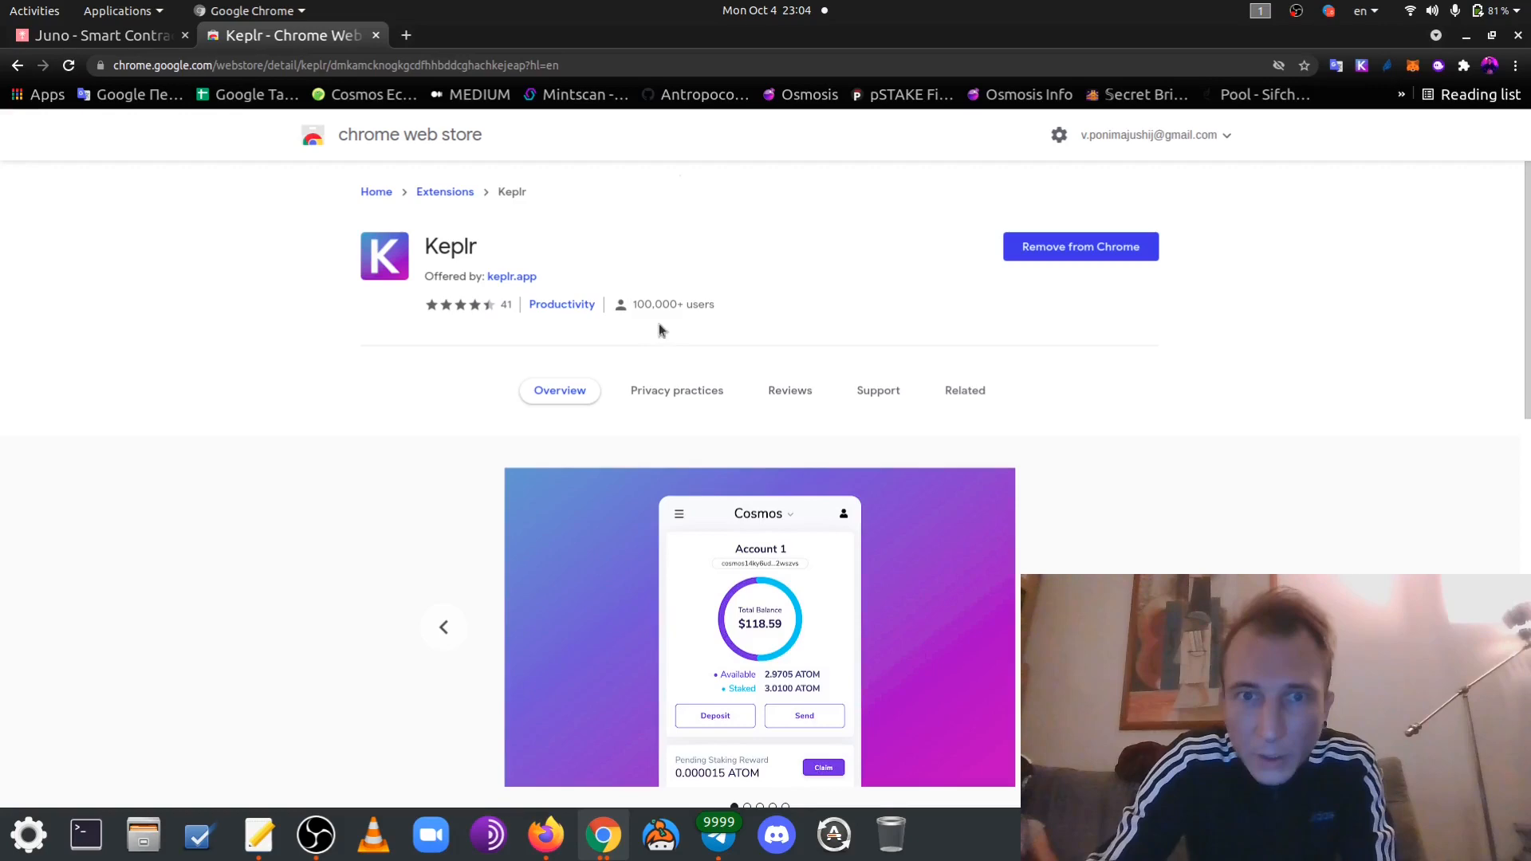
scroll(down, 3)
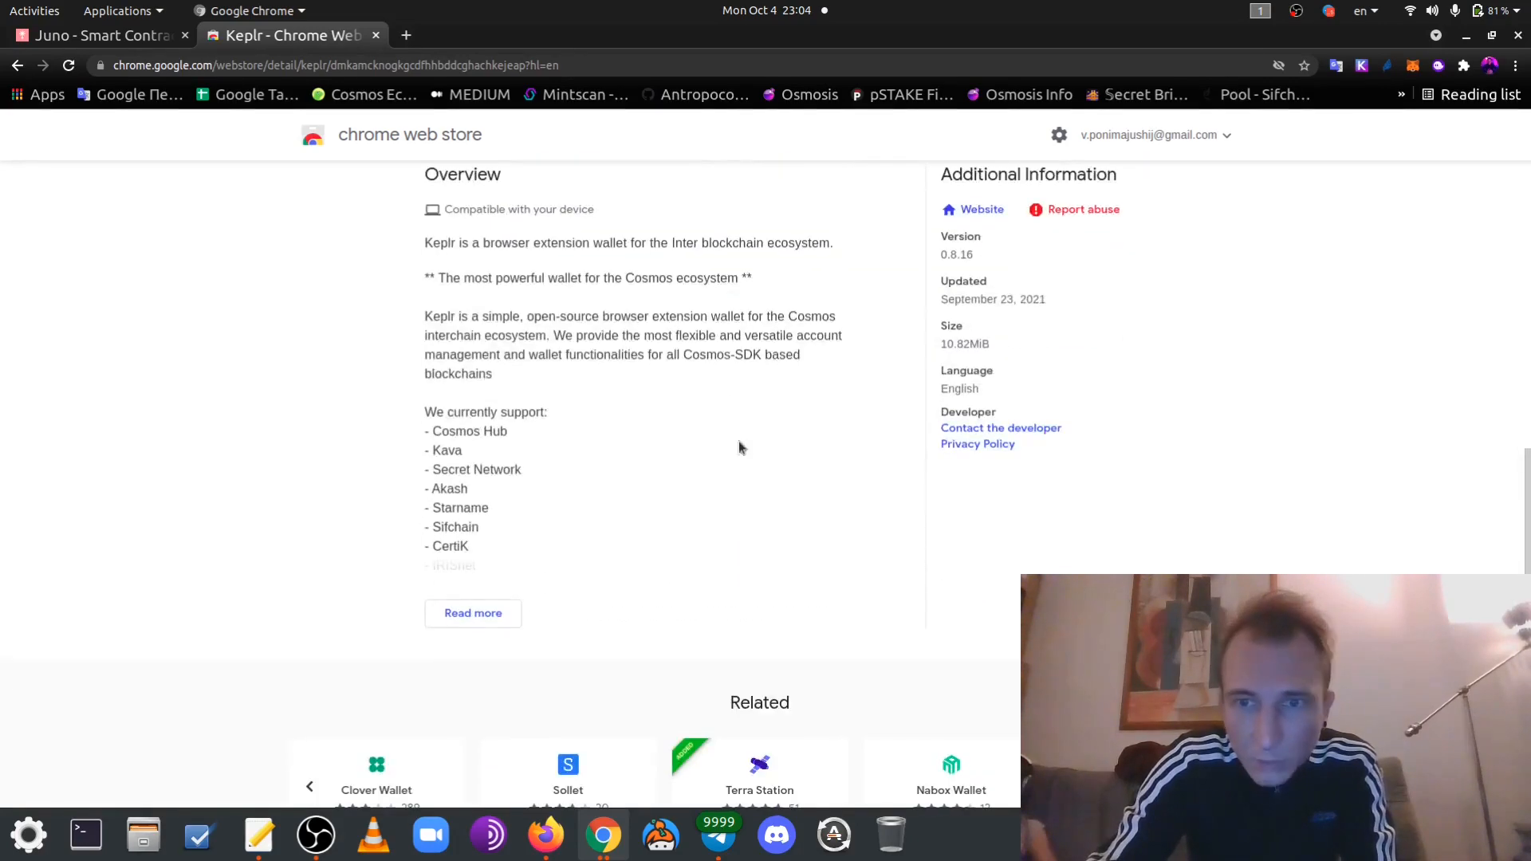
scroll(up, 3)
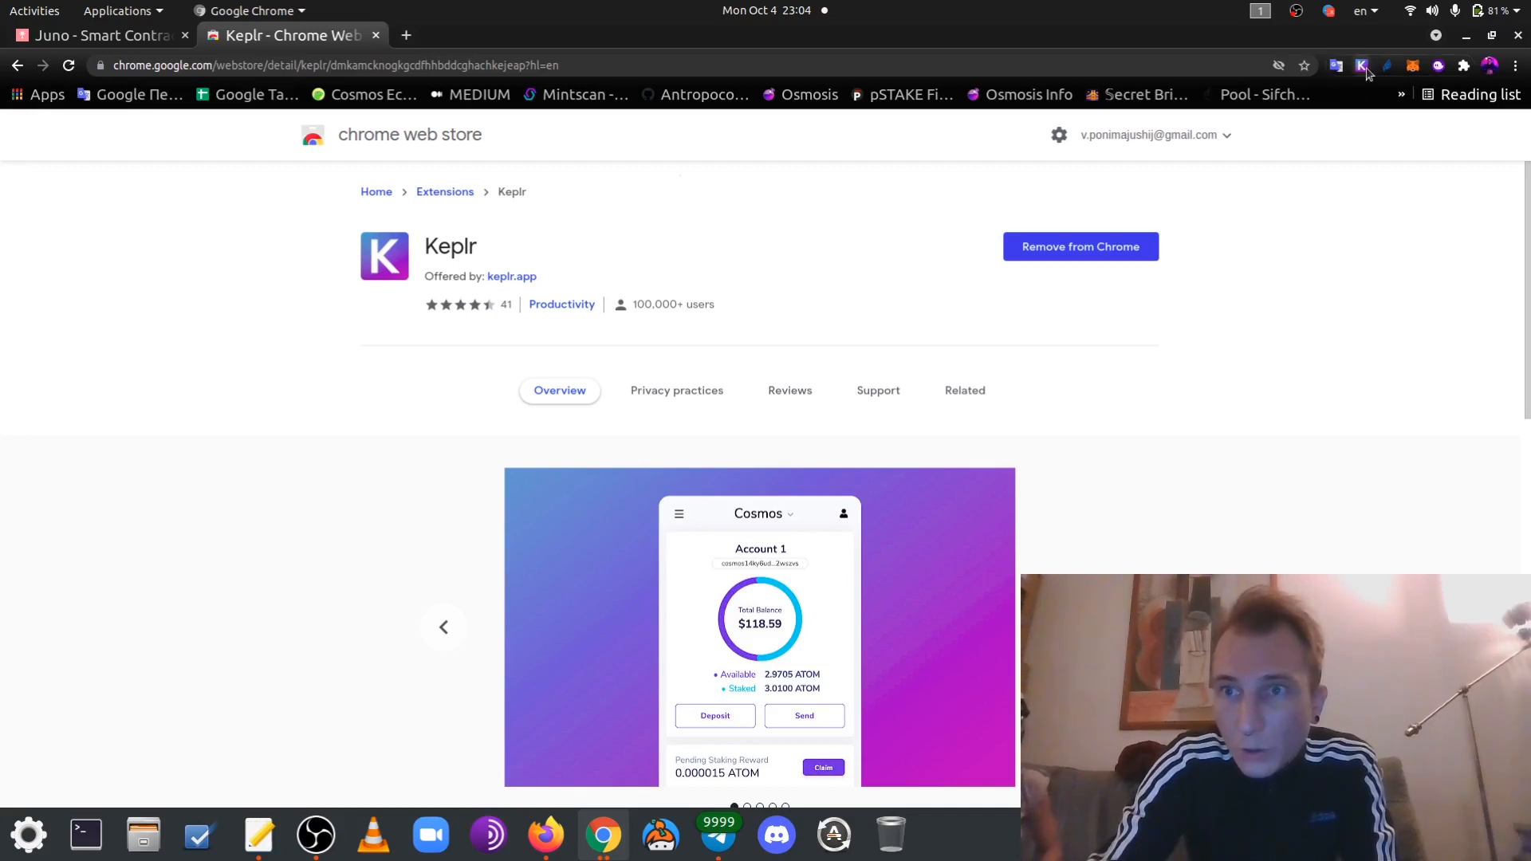
Switch Keplr to Juno (353.5804 JUNO) and bring up the Osmosis swap page
click(1361, 66)
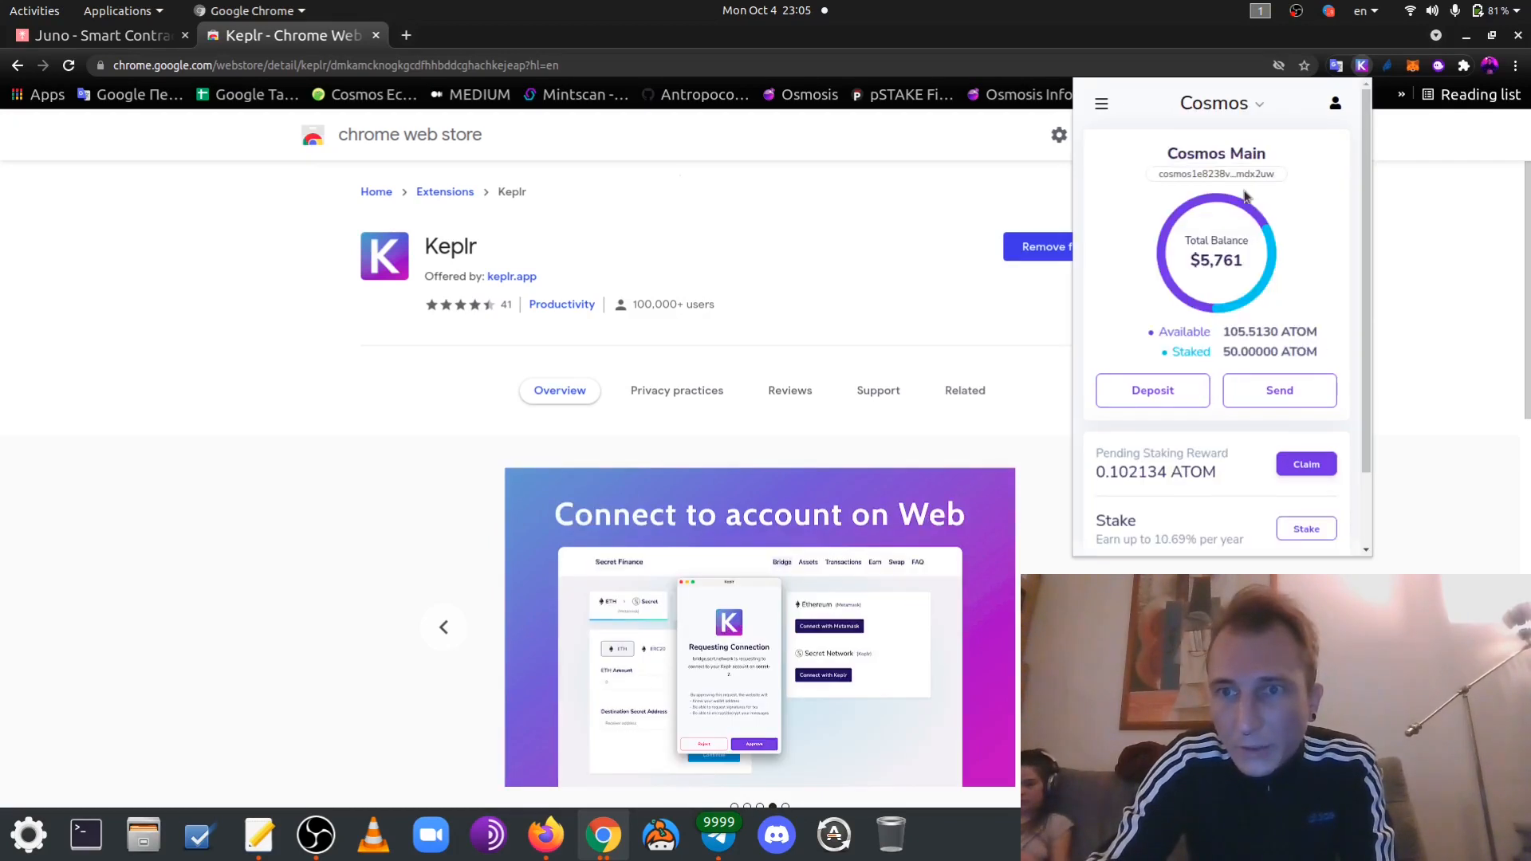
click(1221, 103)
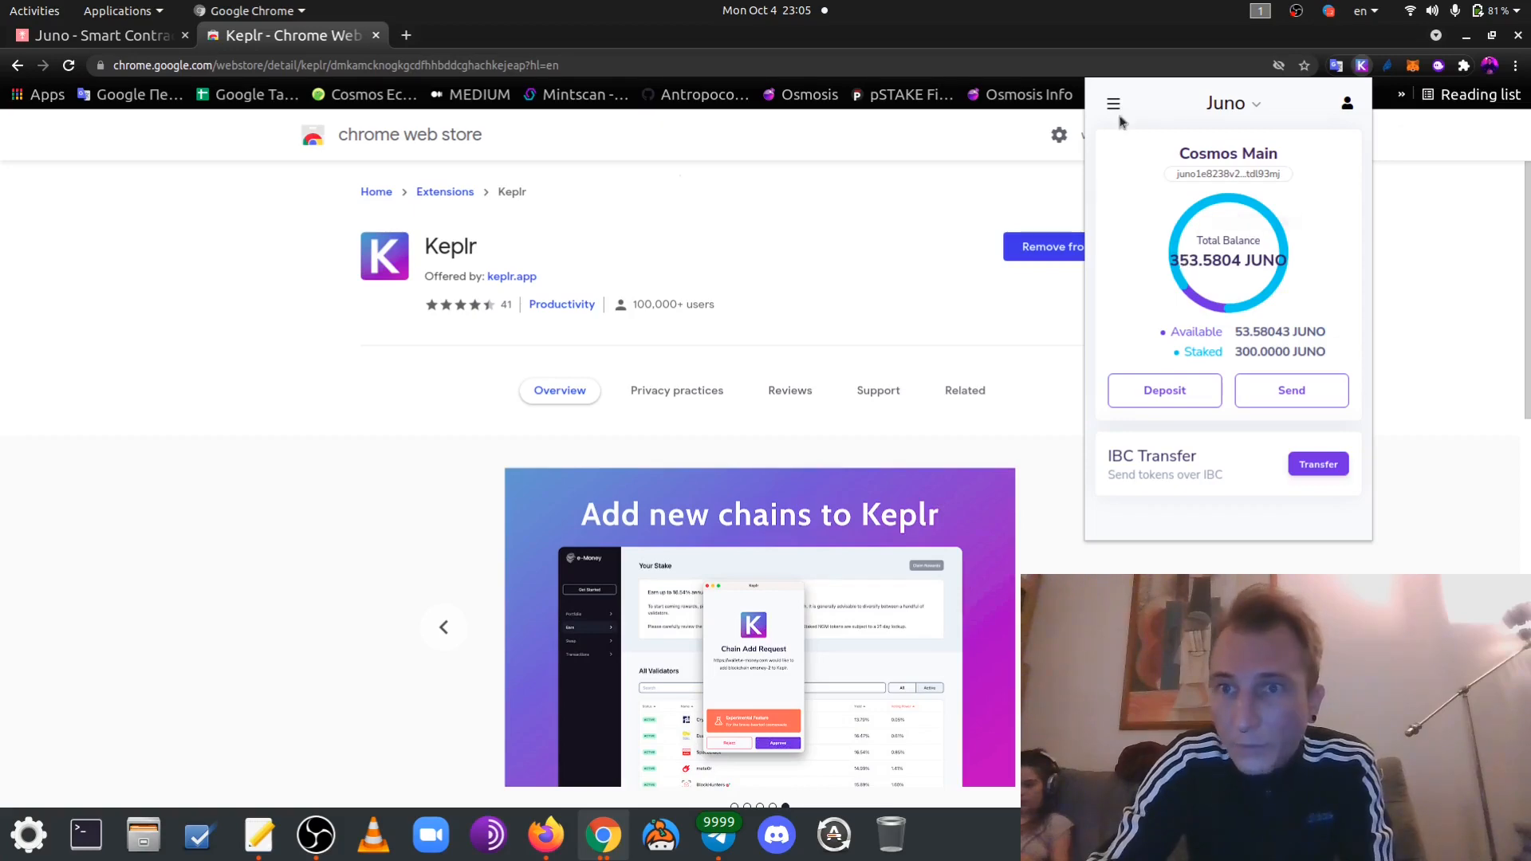
click(258, 835)
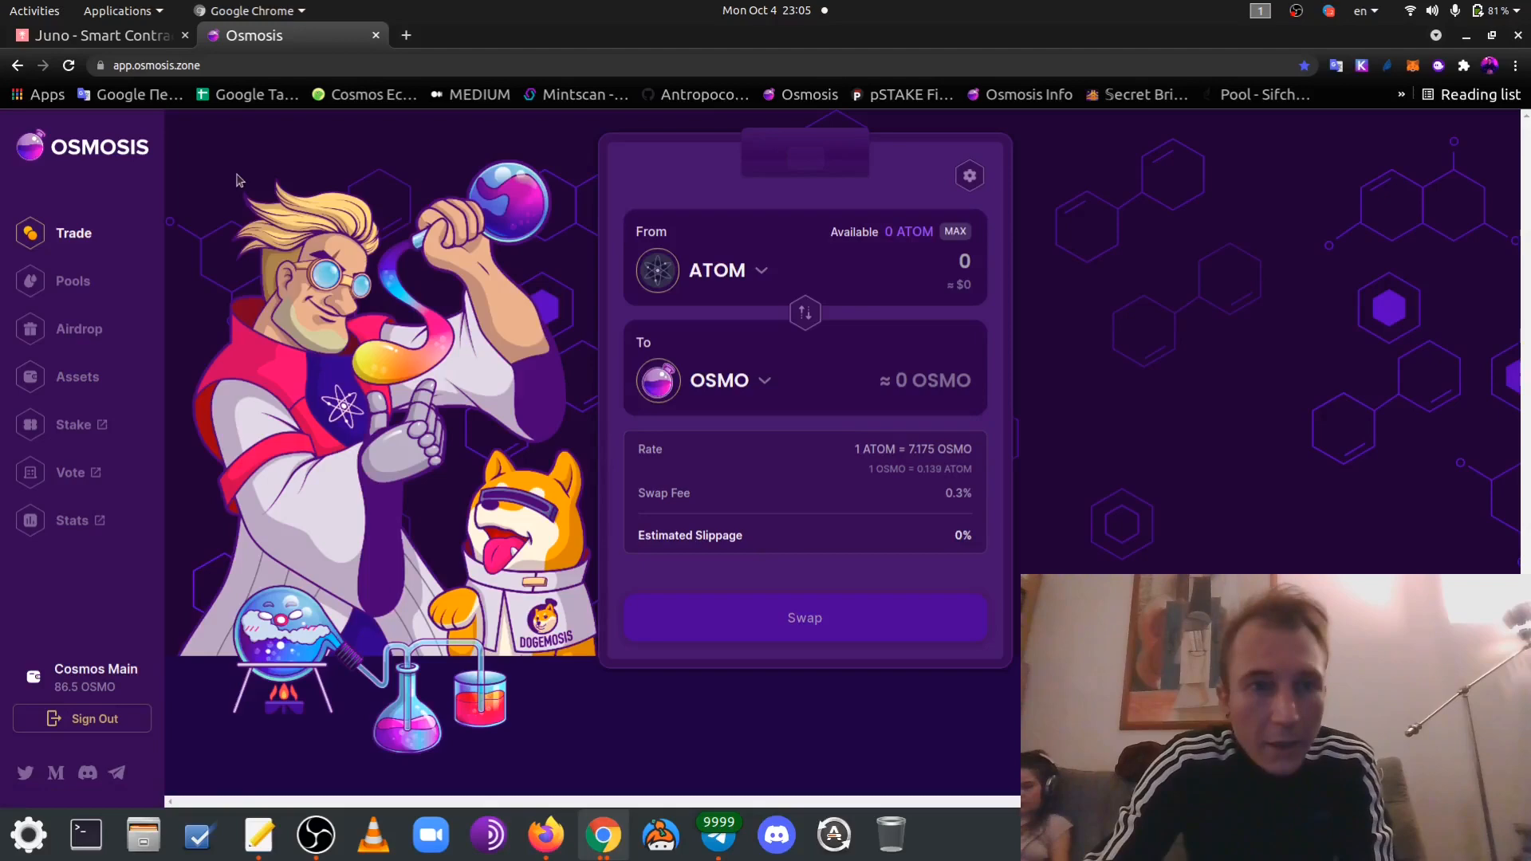
Review the Osmosis Juno deposit form (53.580433 JUNO available) and close it without depositing
click(77, 375)
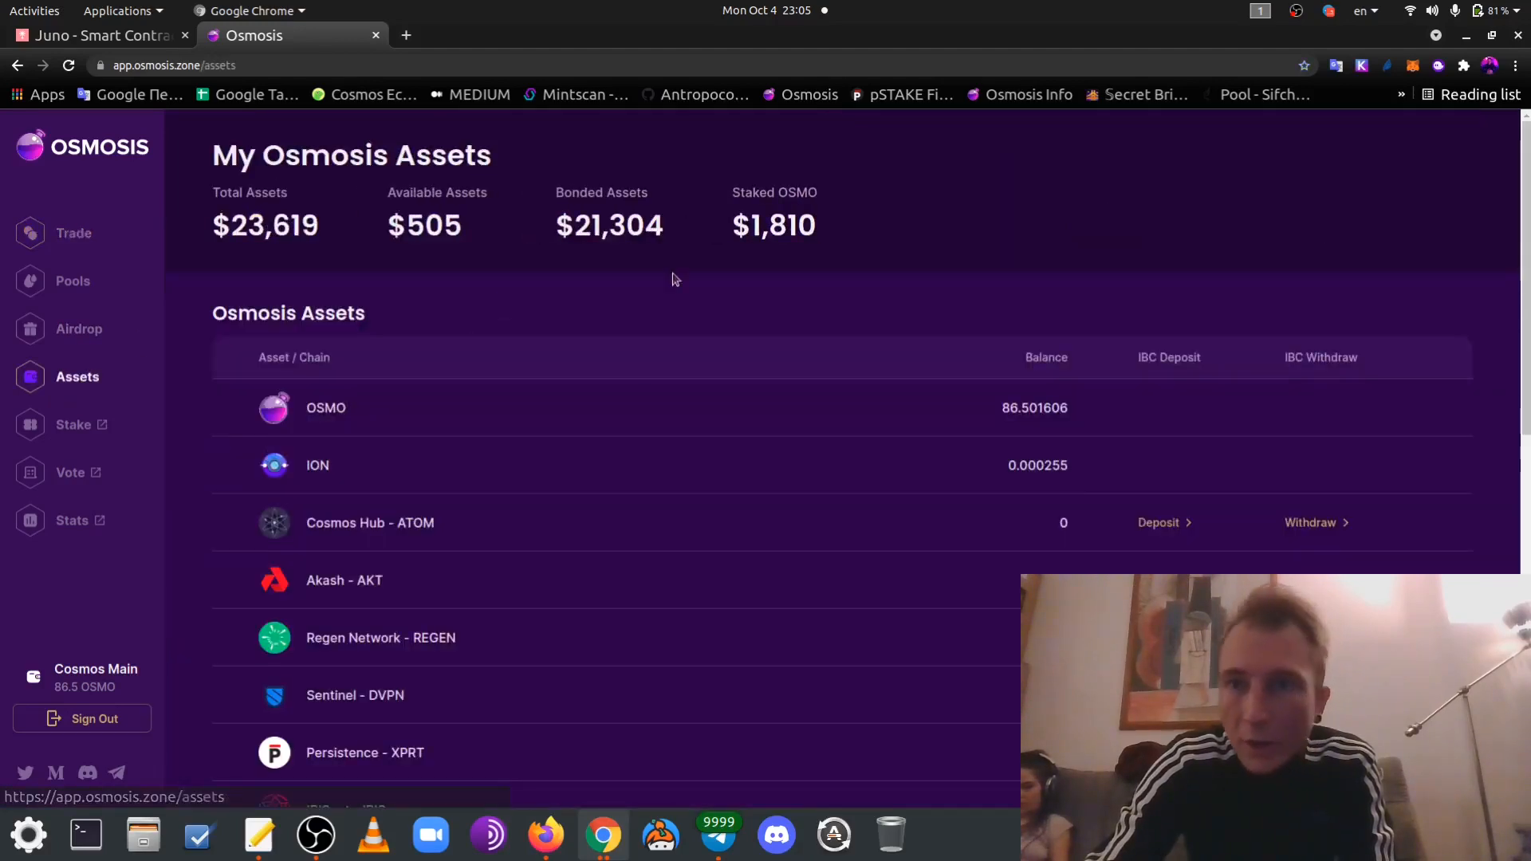
scroll(down, 3)
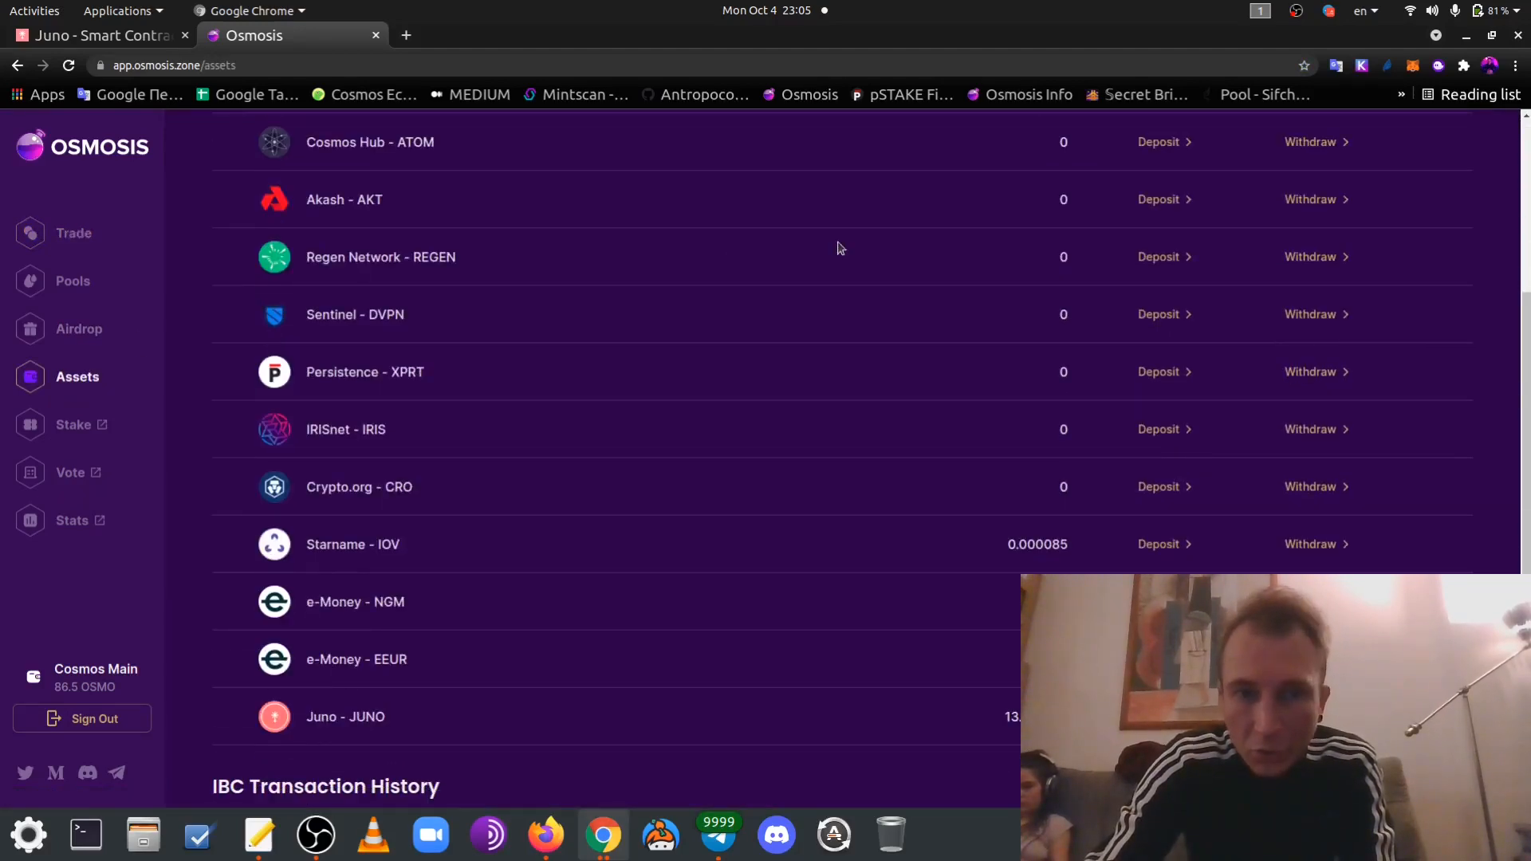
scroll(down, 3)
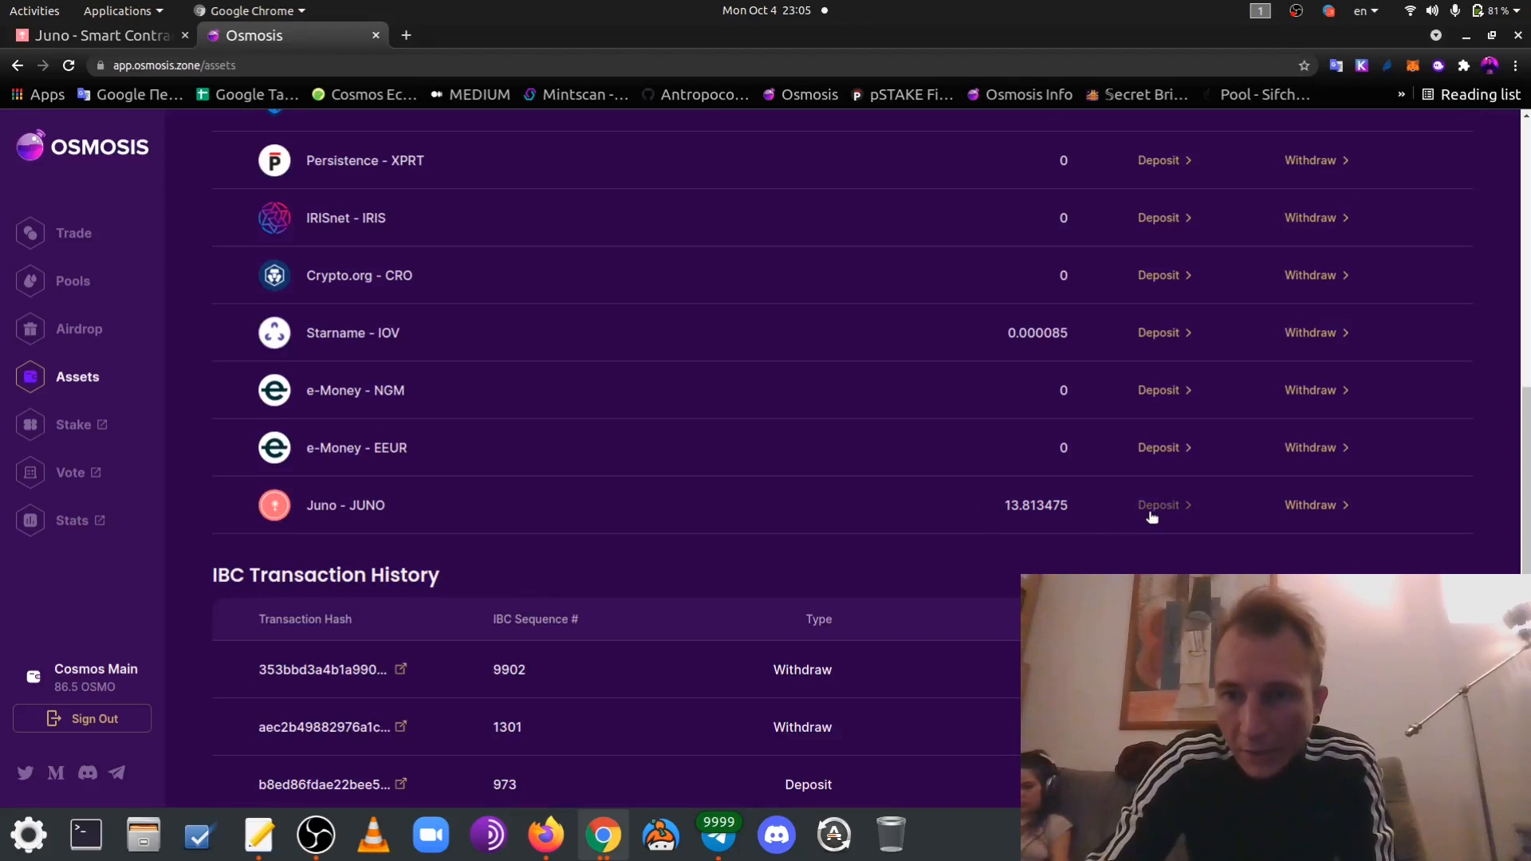
click(1157, 505)
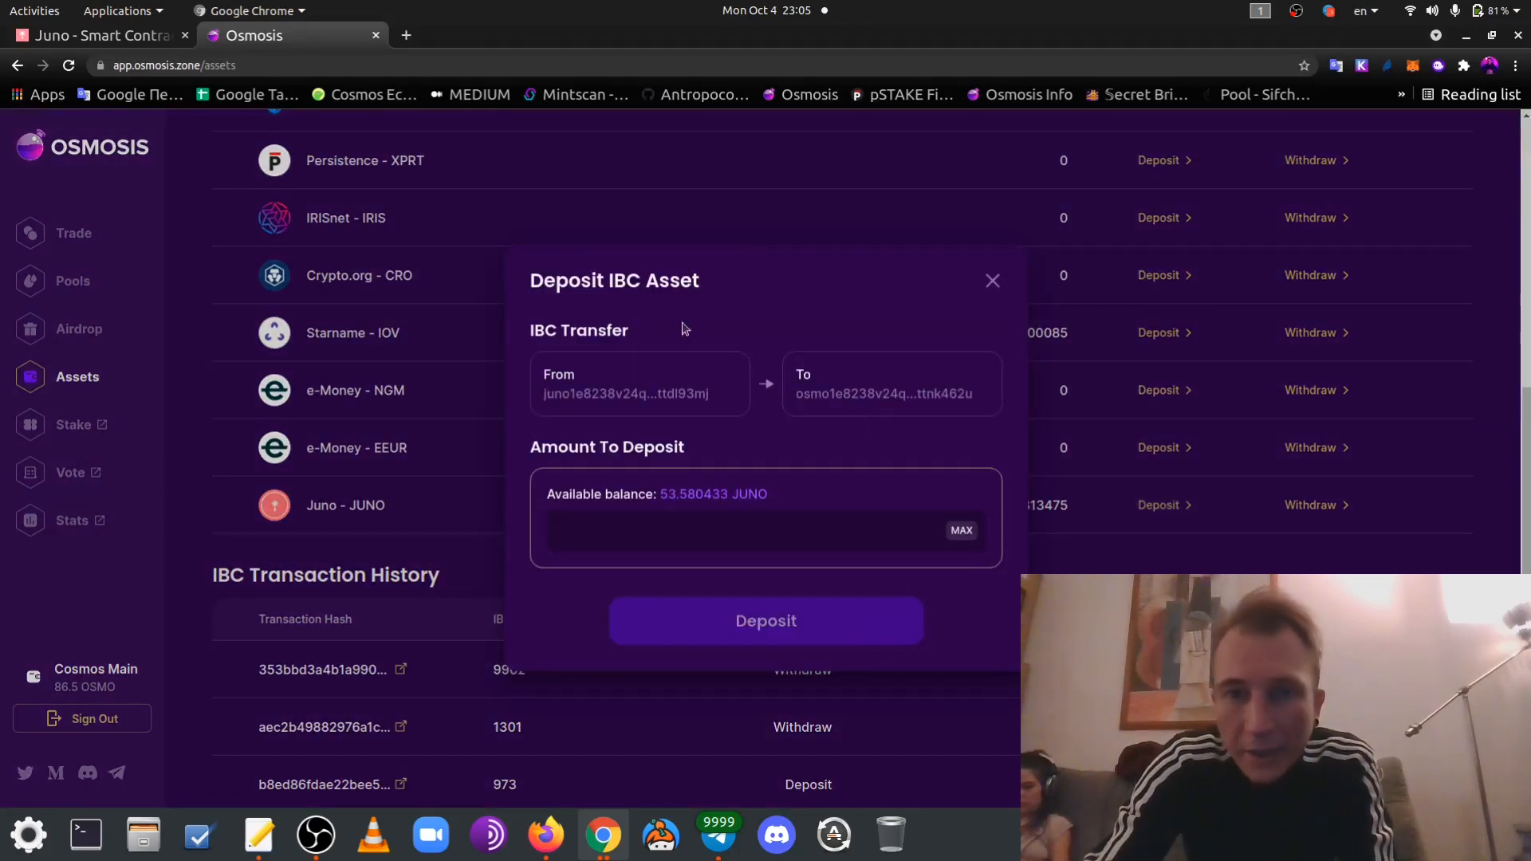
mouse_move(952, 522)
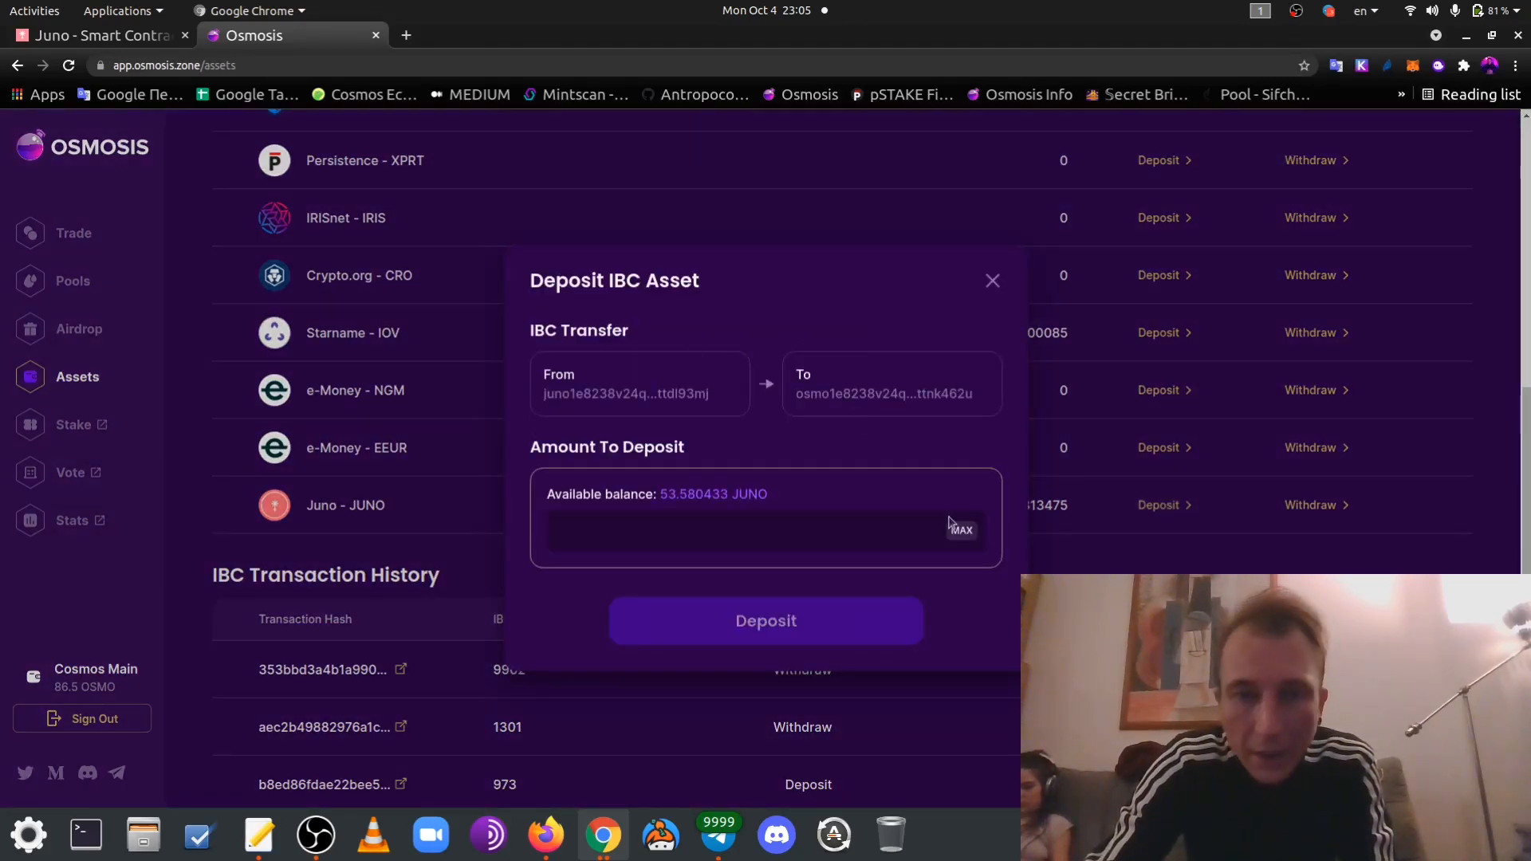
mouse_move(691, 252)
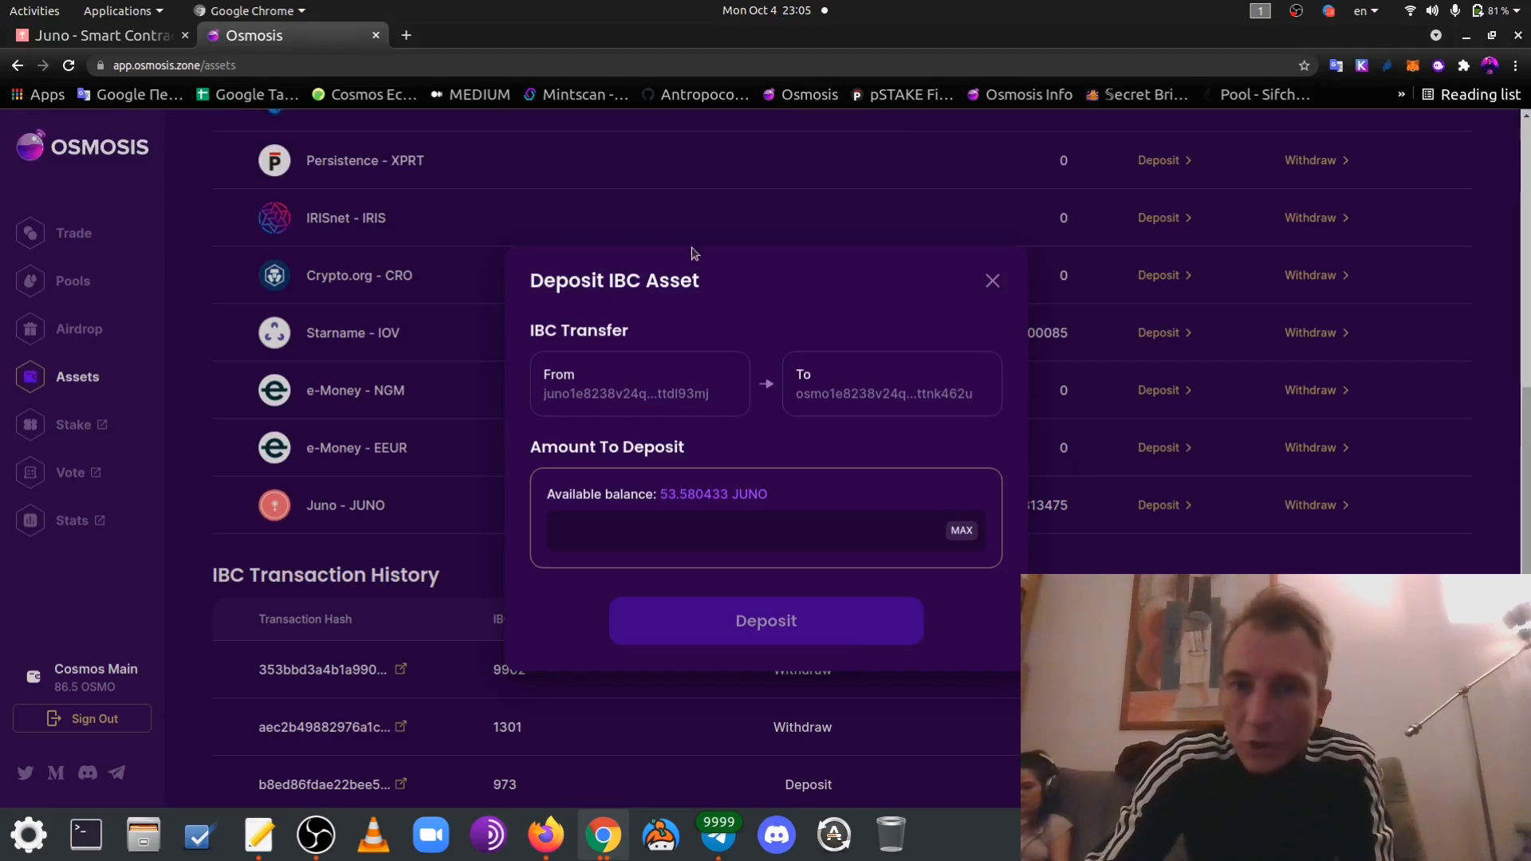
mouse_move(1261, 156)
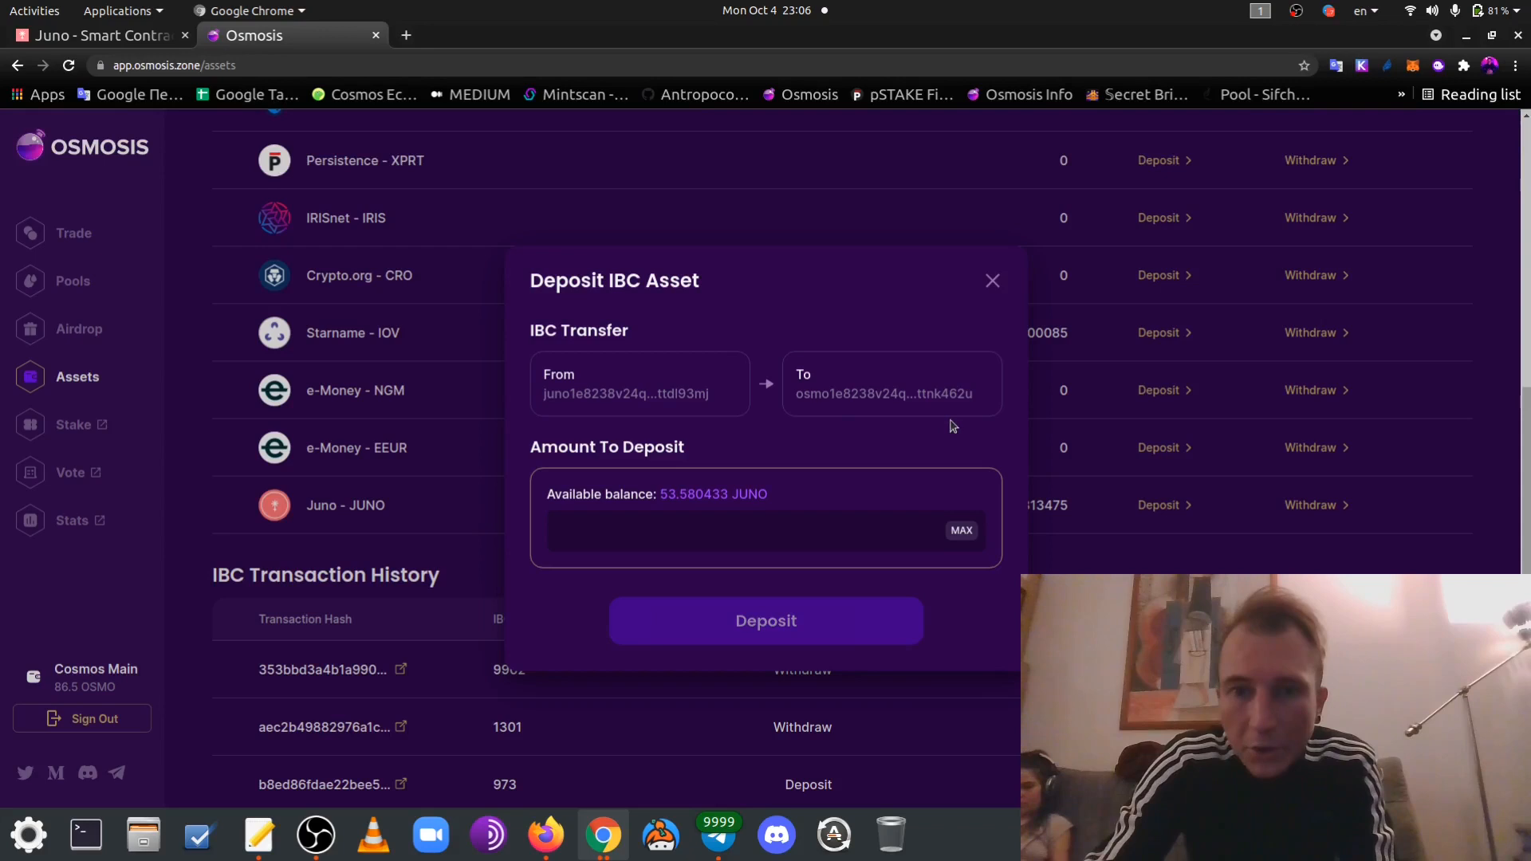
mouse_move(1013, 297)
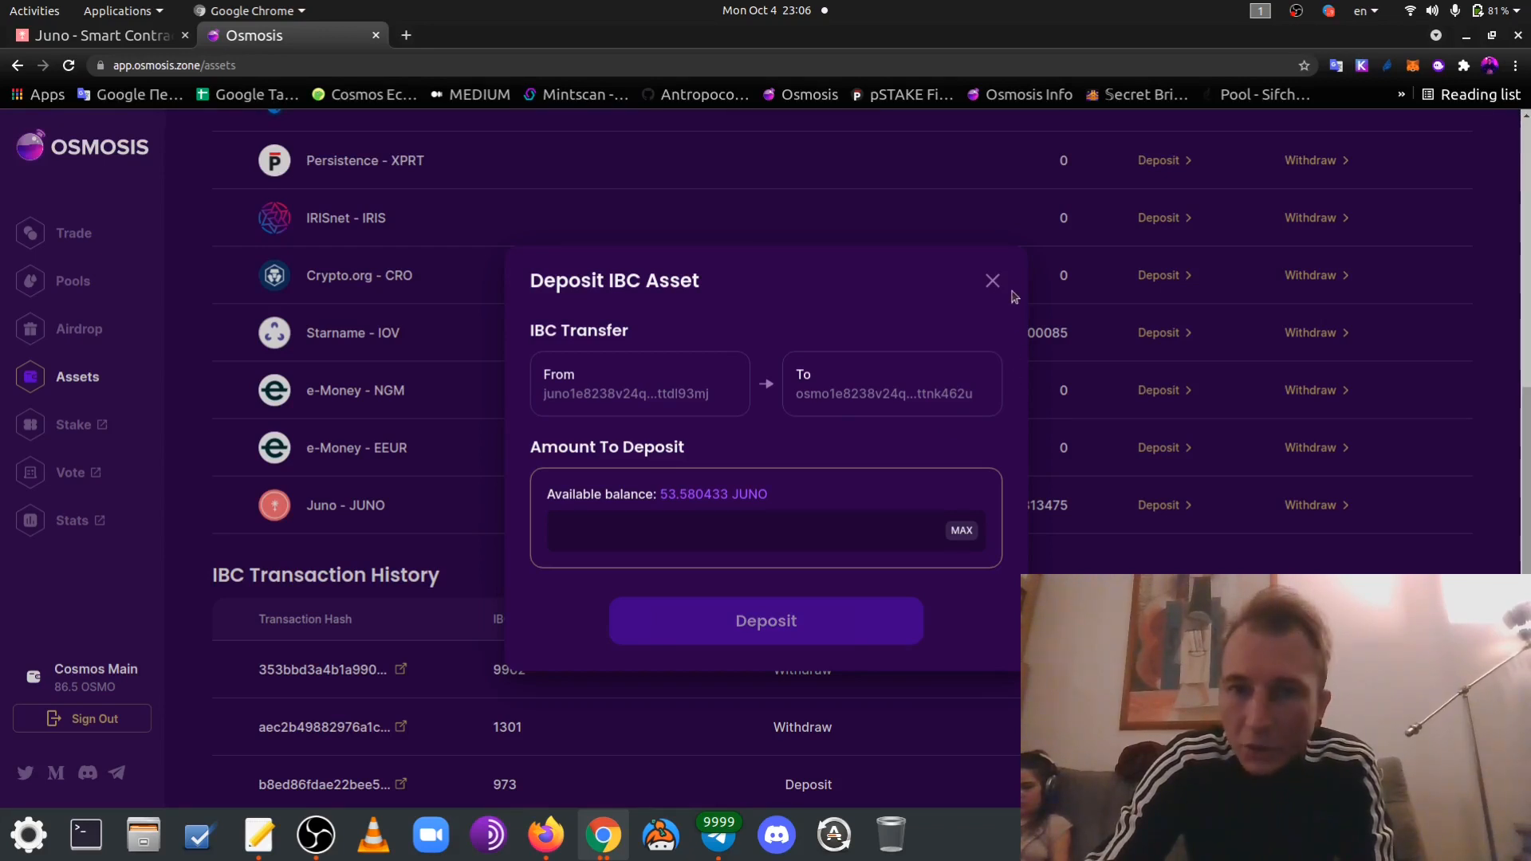
mouse_move(948, 352)
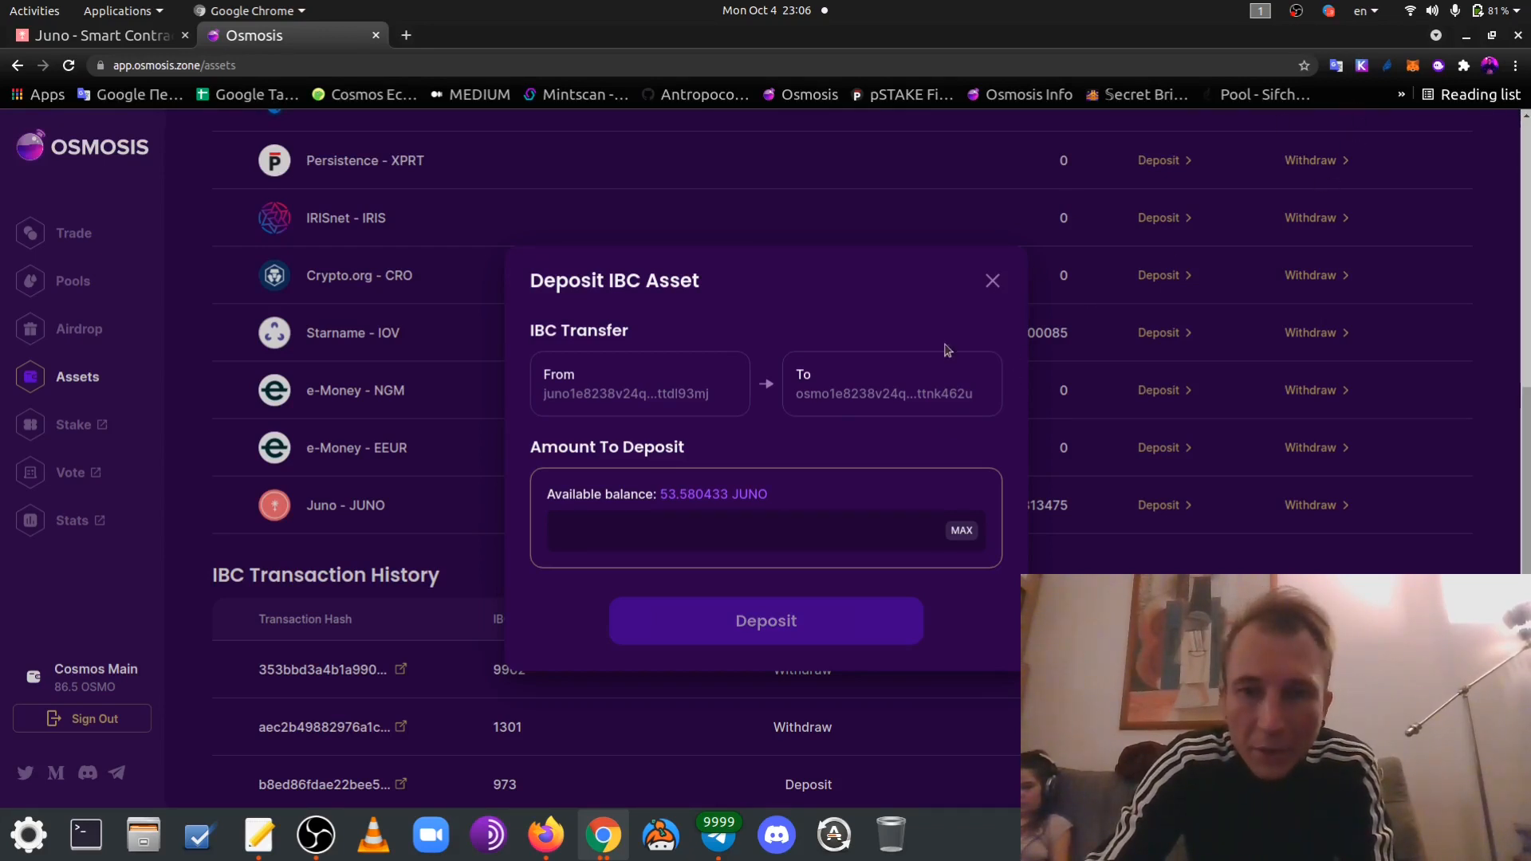
mouse_move(732, 338)
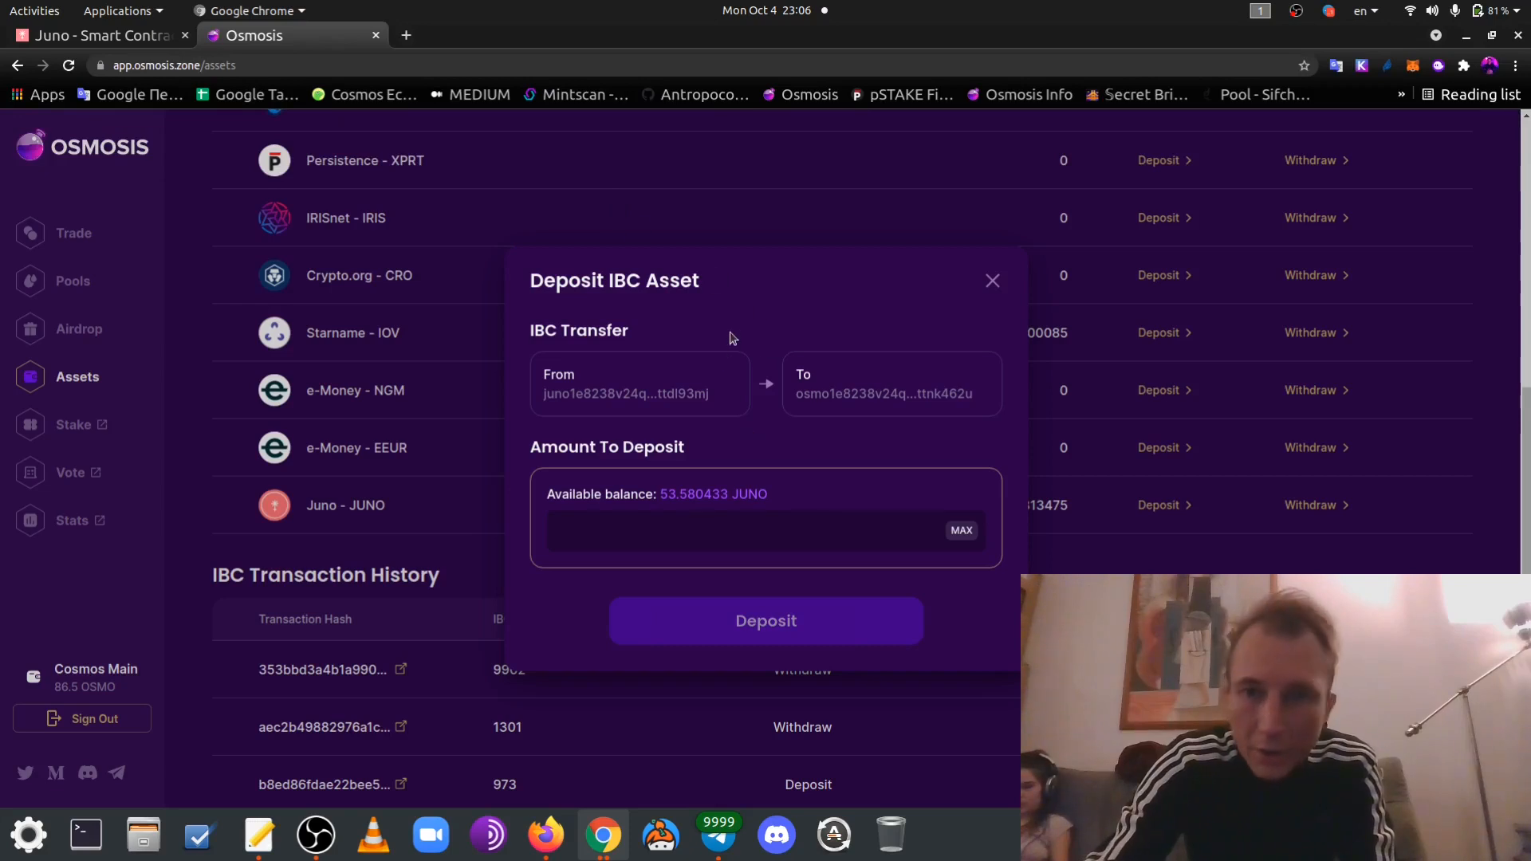
click(992, 282)
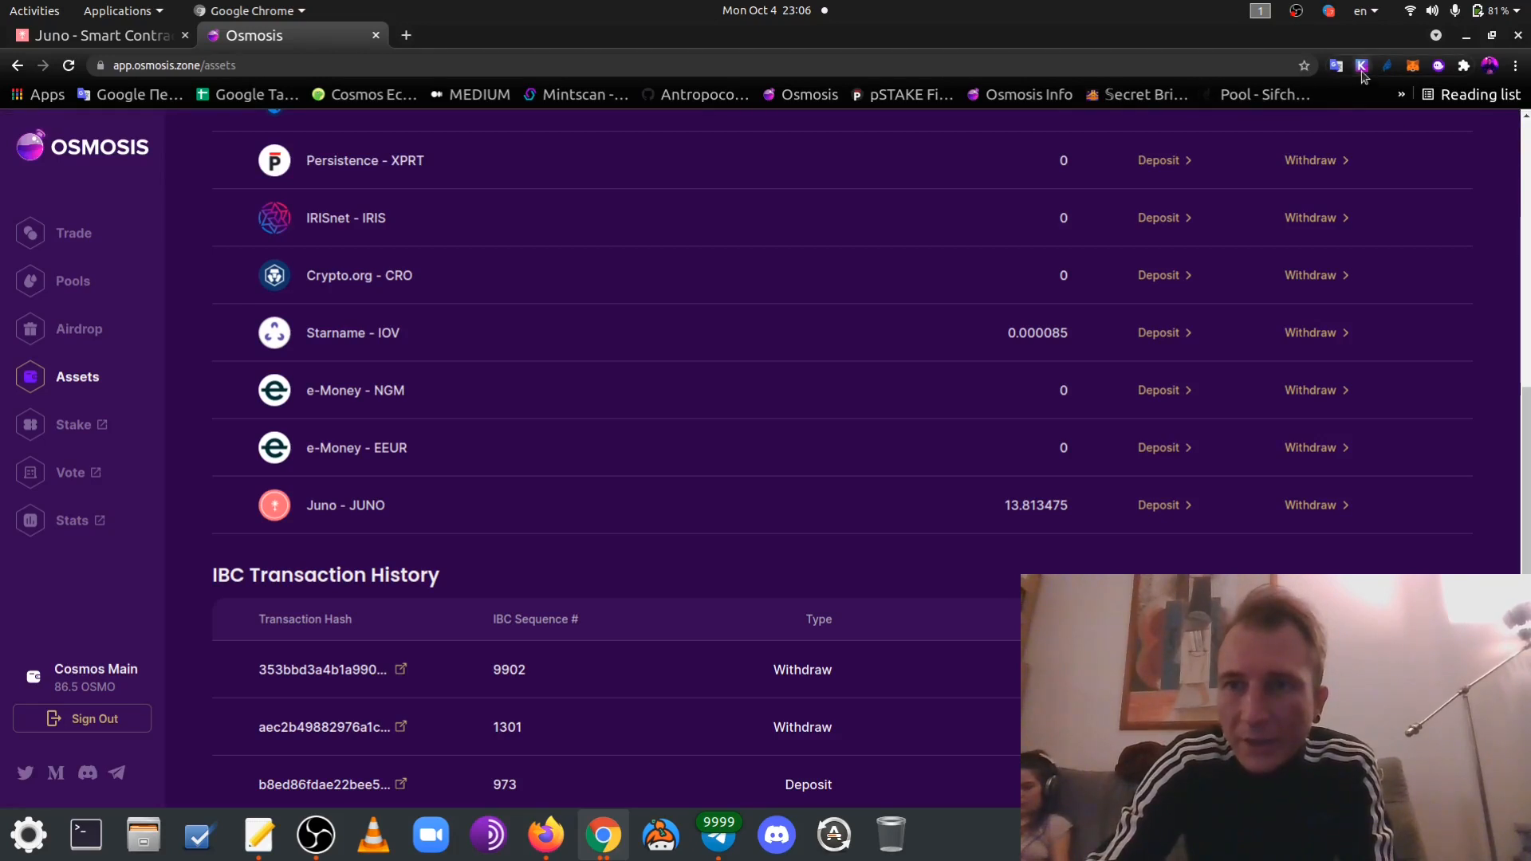
Browse Keplr's network list, then dismiss it back to the Osmosis assets list
click(1360, 65)
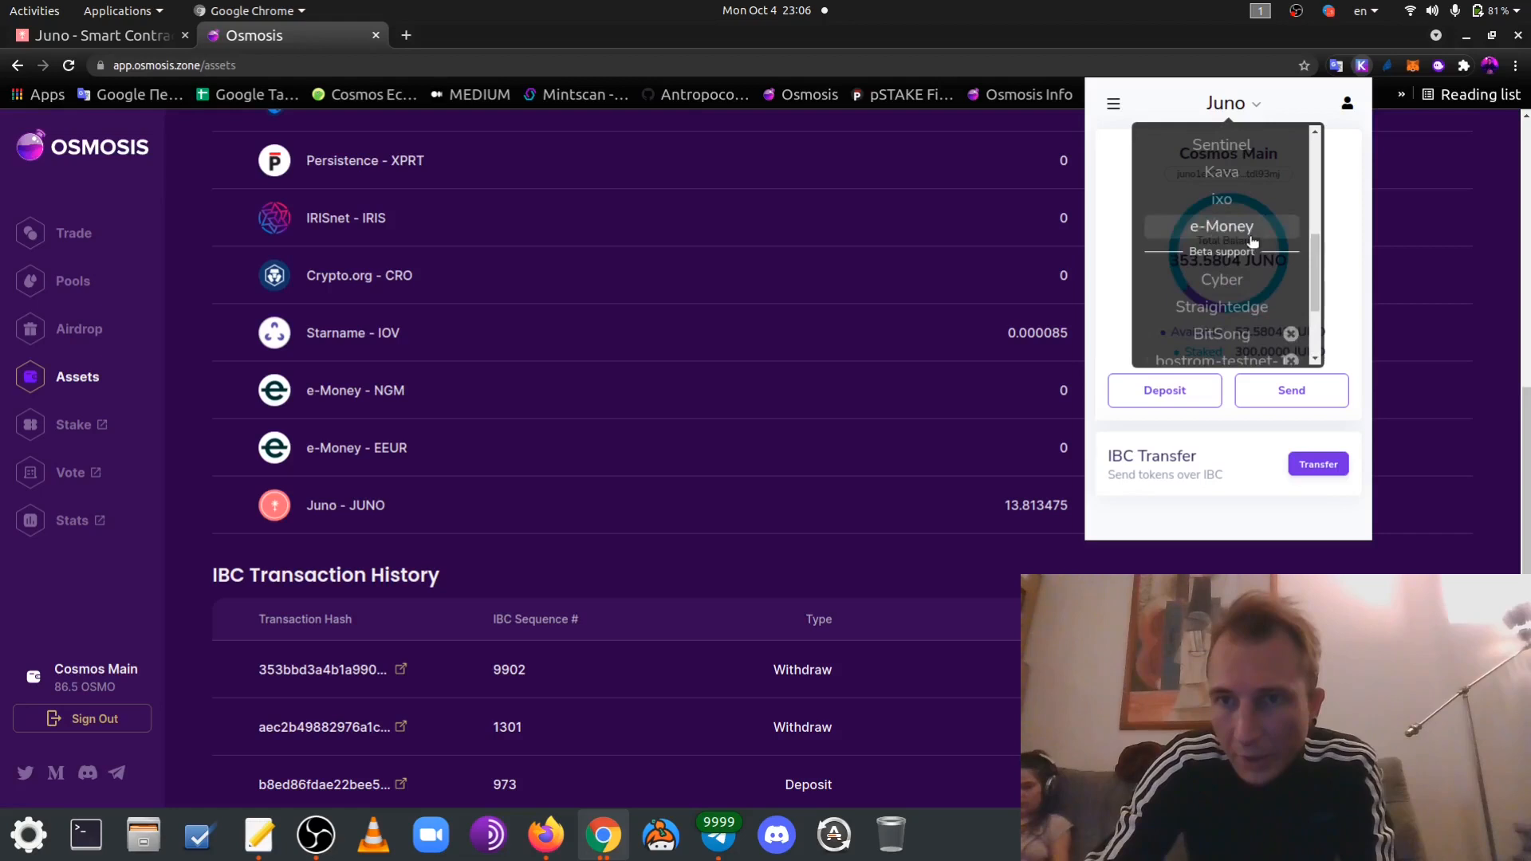
scroll(down, 3)
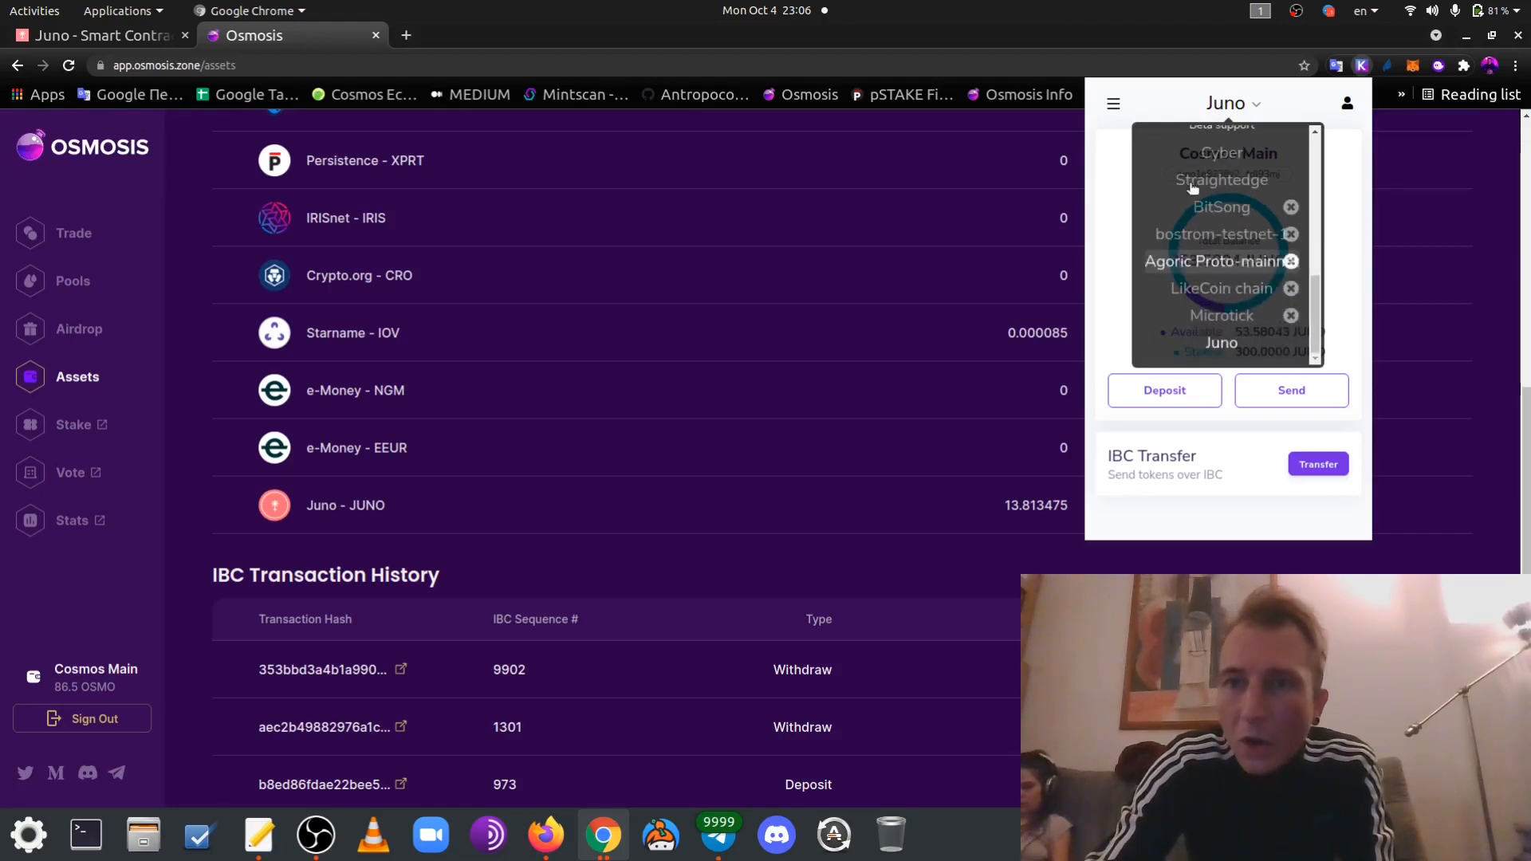
scroll(up, 3)
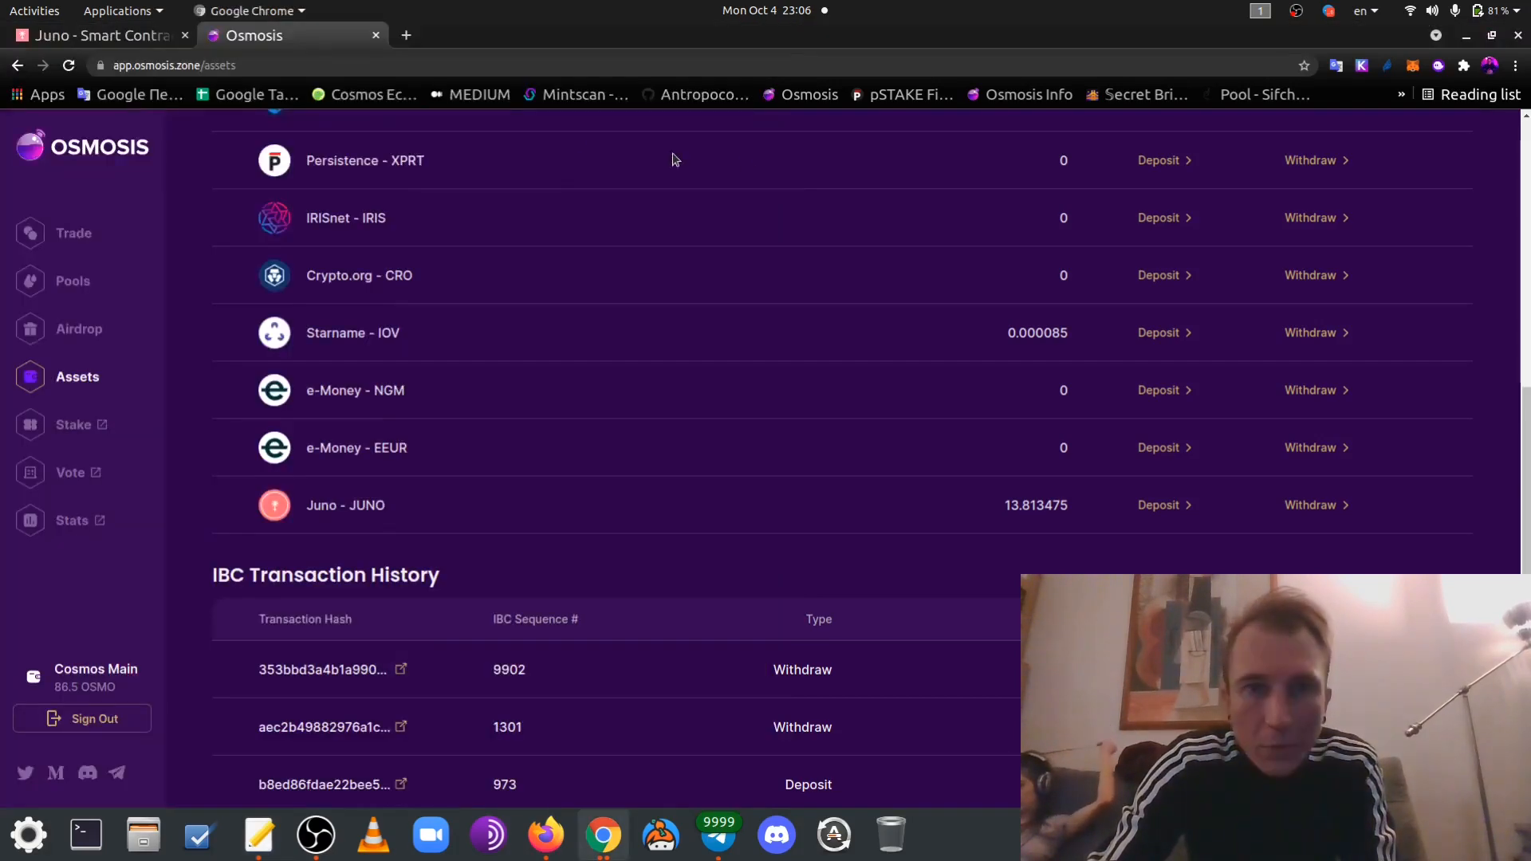
Open Juno from page 2 of Osmosis Info tokens: $4.22 price, $1,533,099 liquidity
click(404, 35)
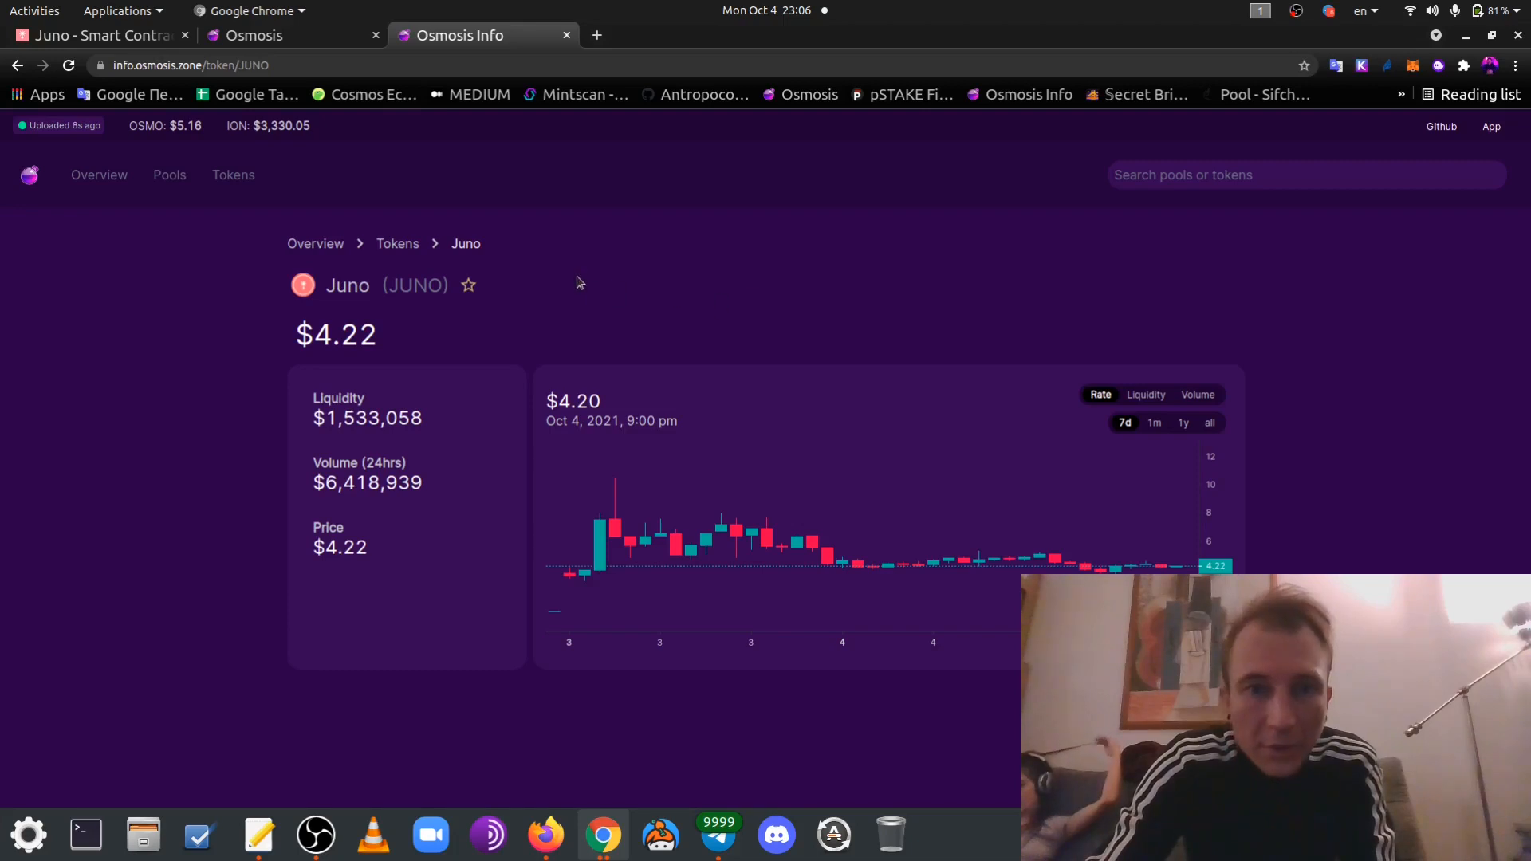
mouse_move(331, 162)
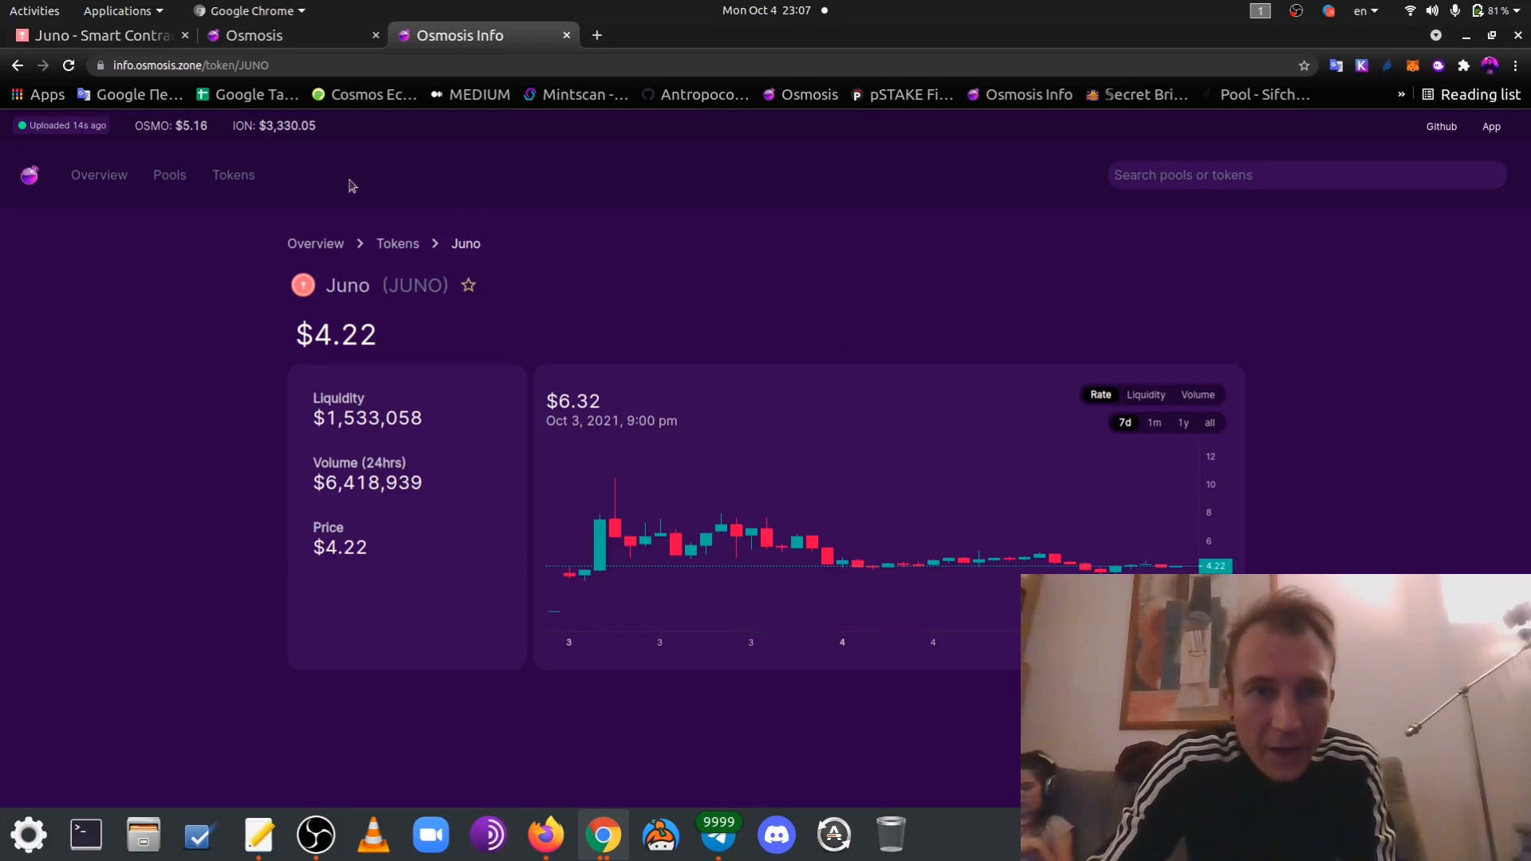
click(232, 175)
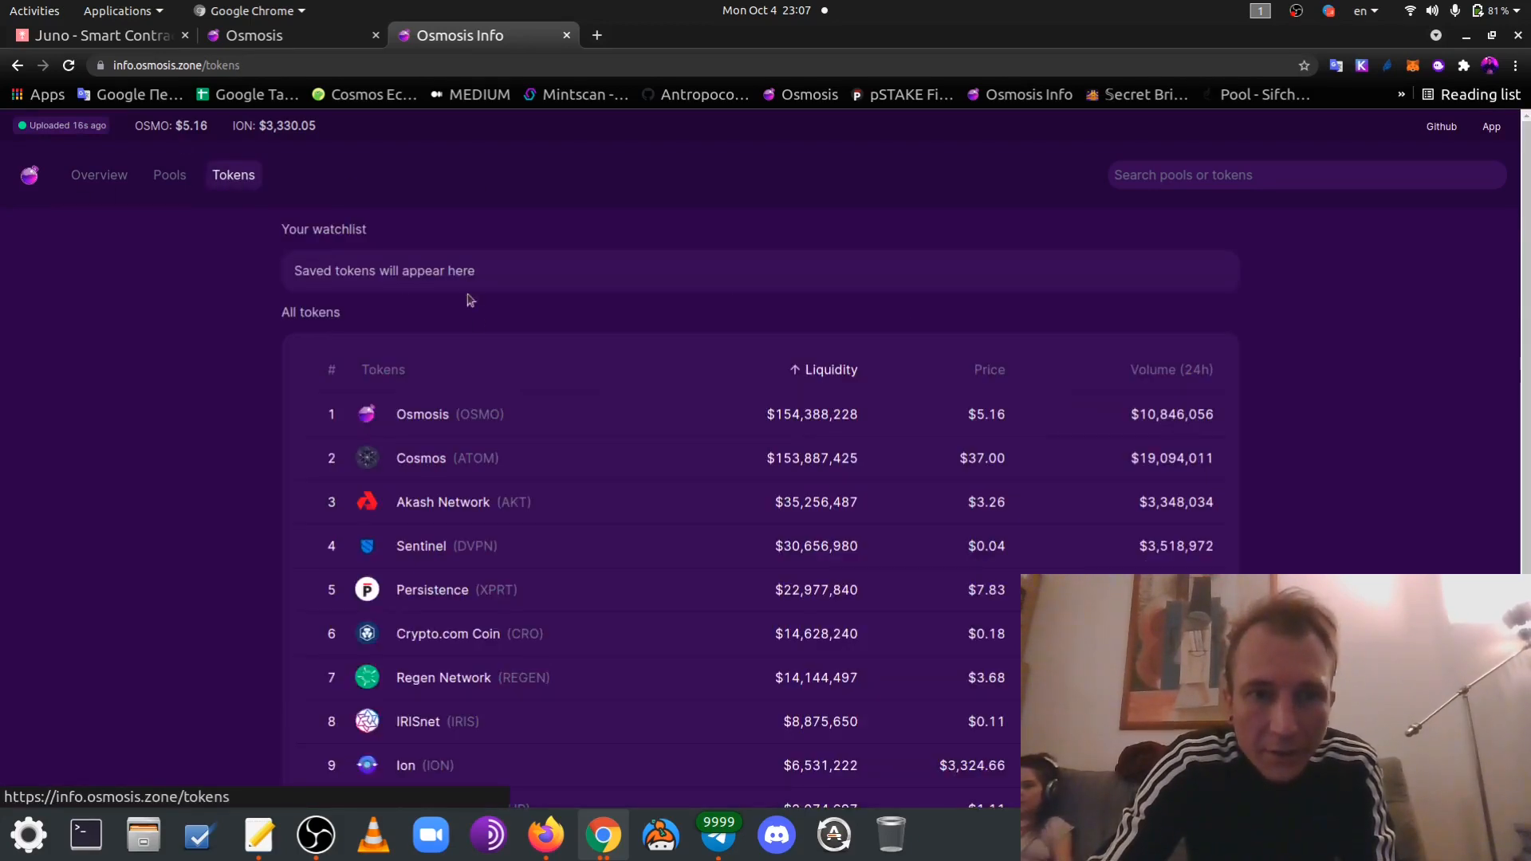
click(782, 750)
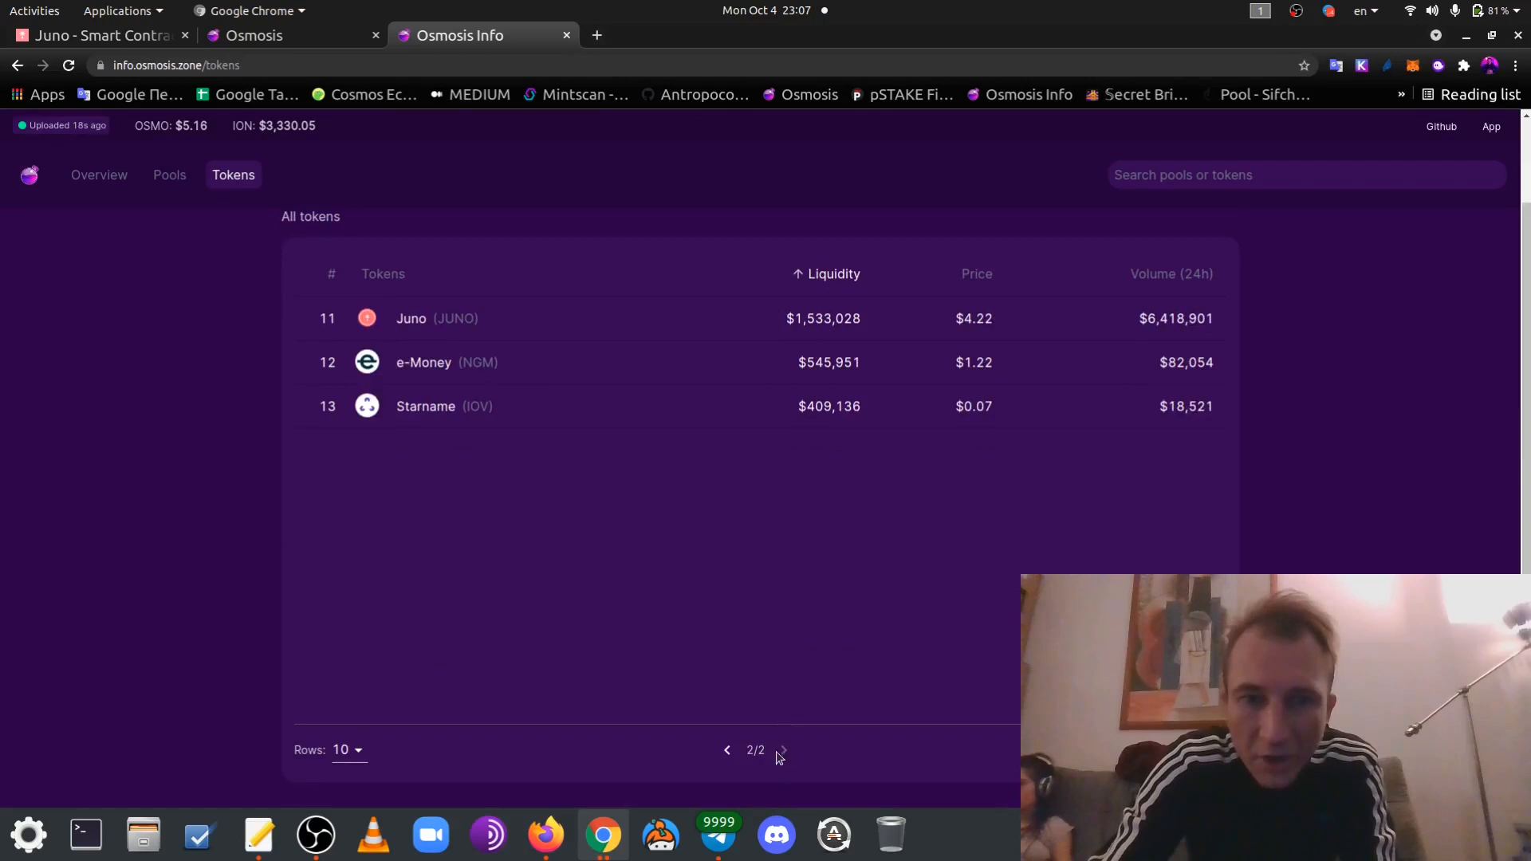
click(410, 318)
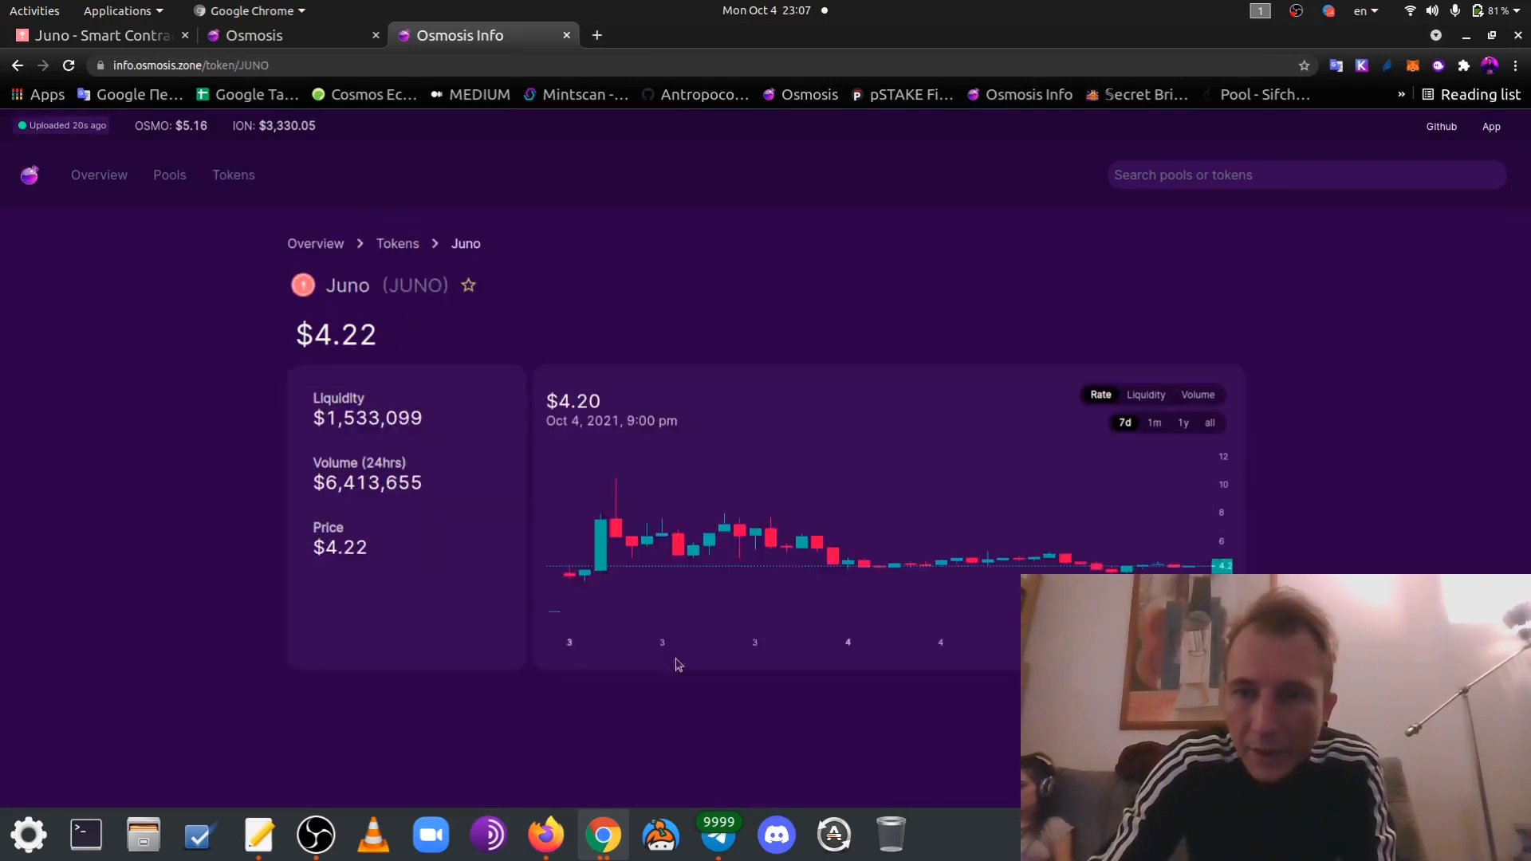
mouse_move(596, 576)
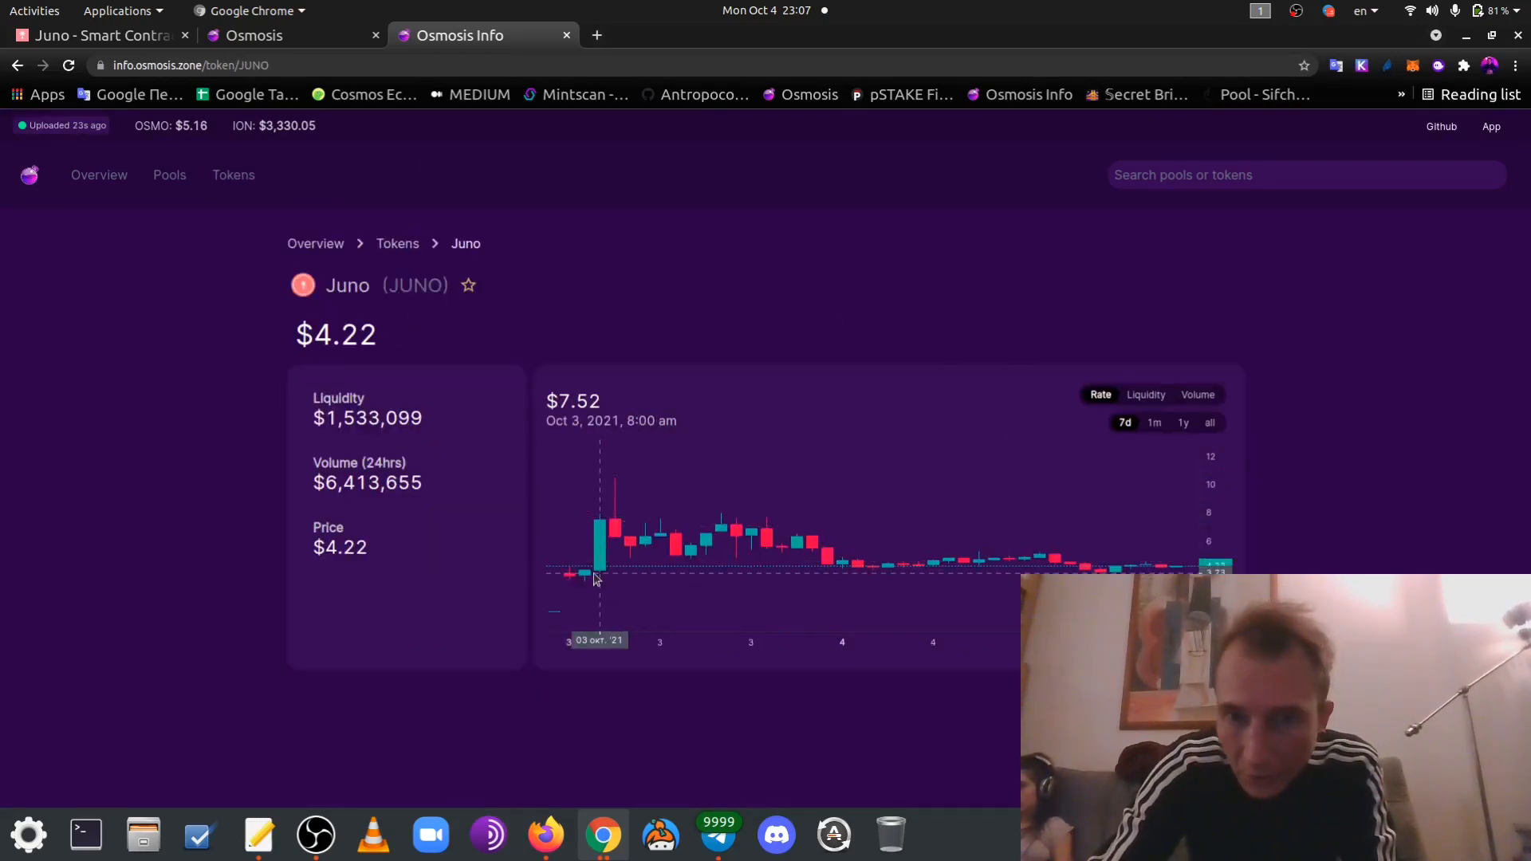
mouse_move(1201, 566)
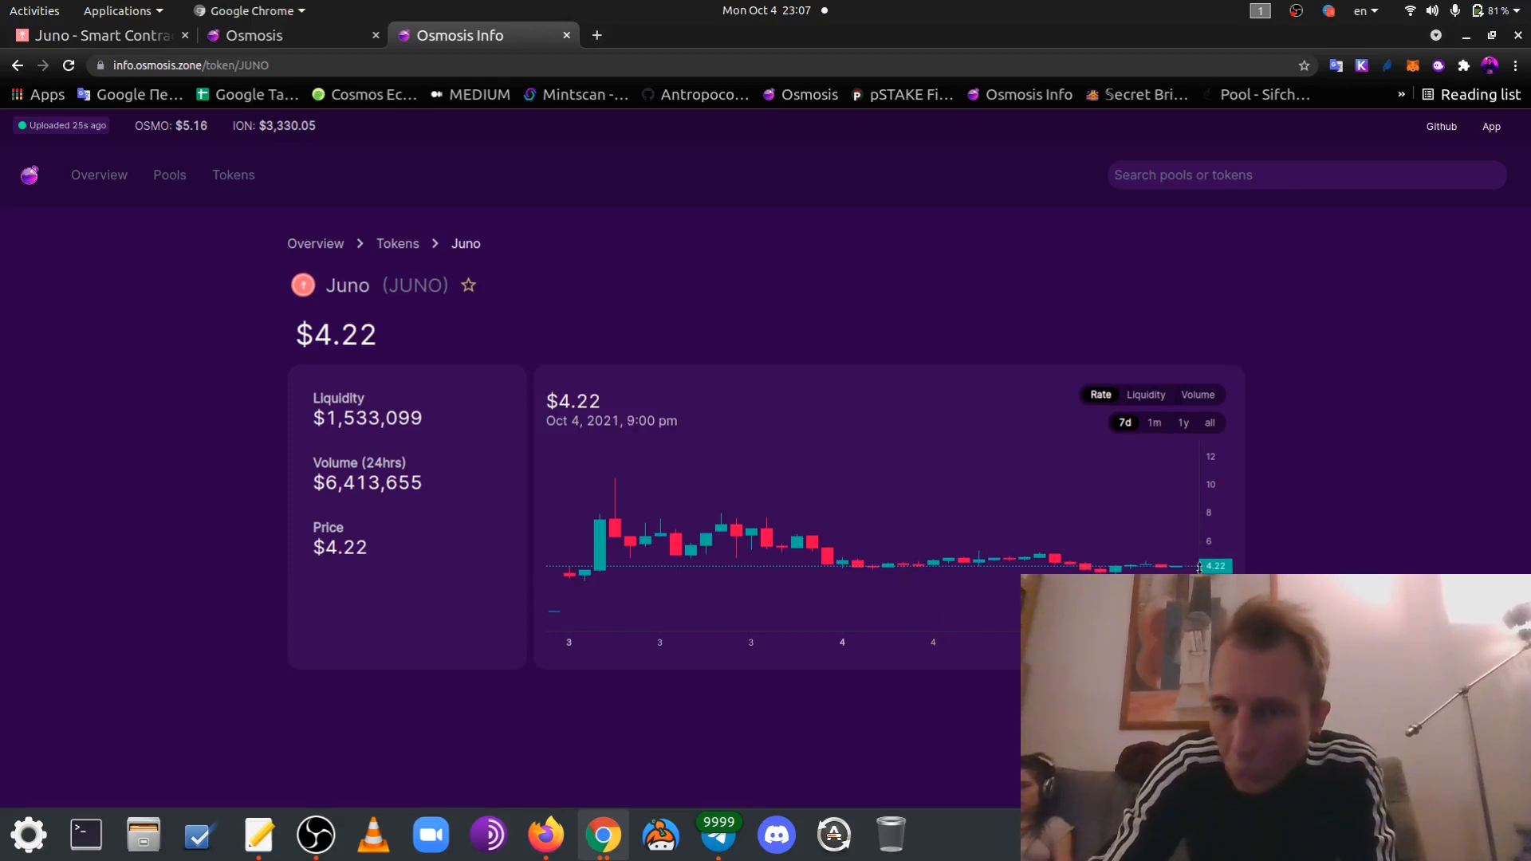
mouse_move(629, 524)
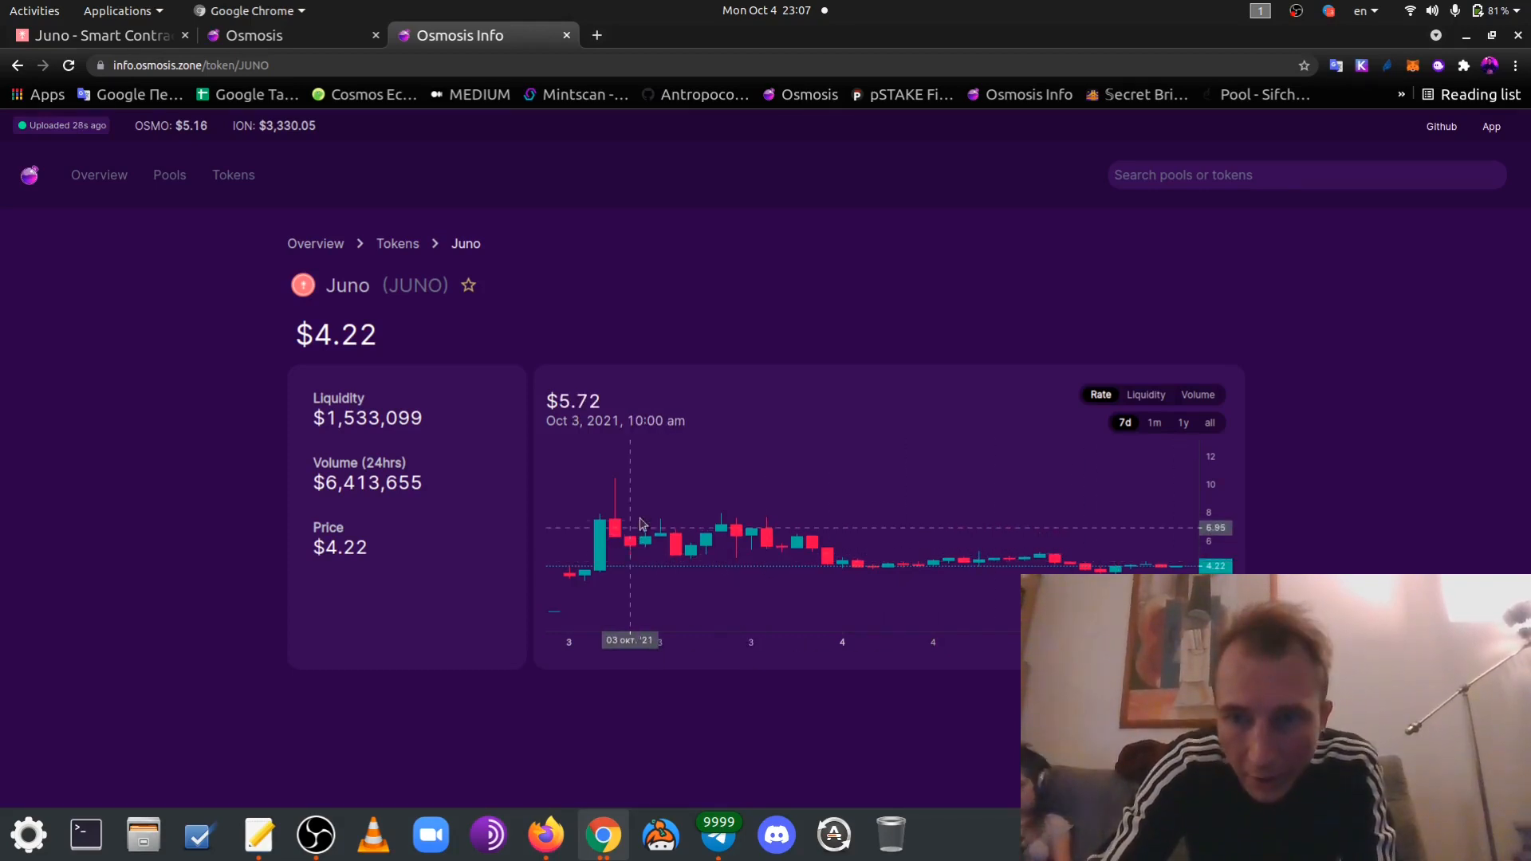
mouse_move(659, 486)
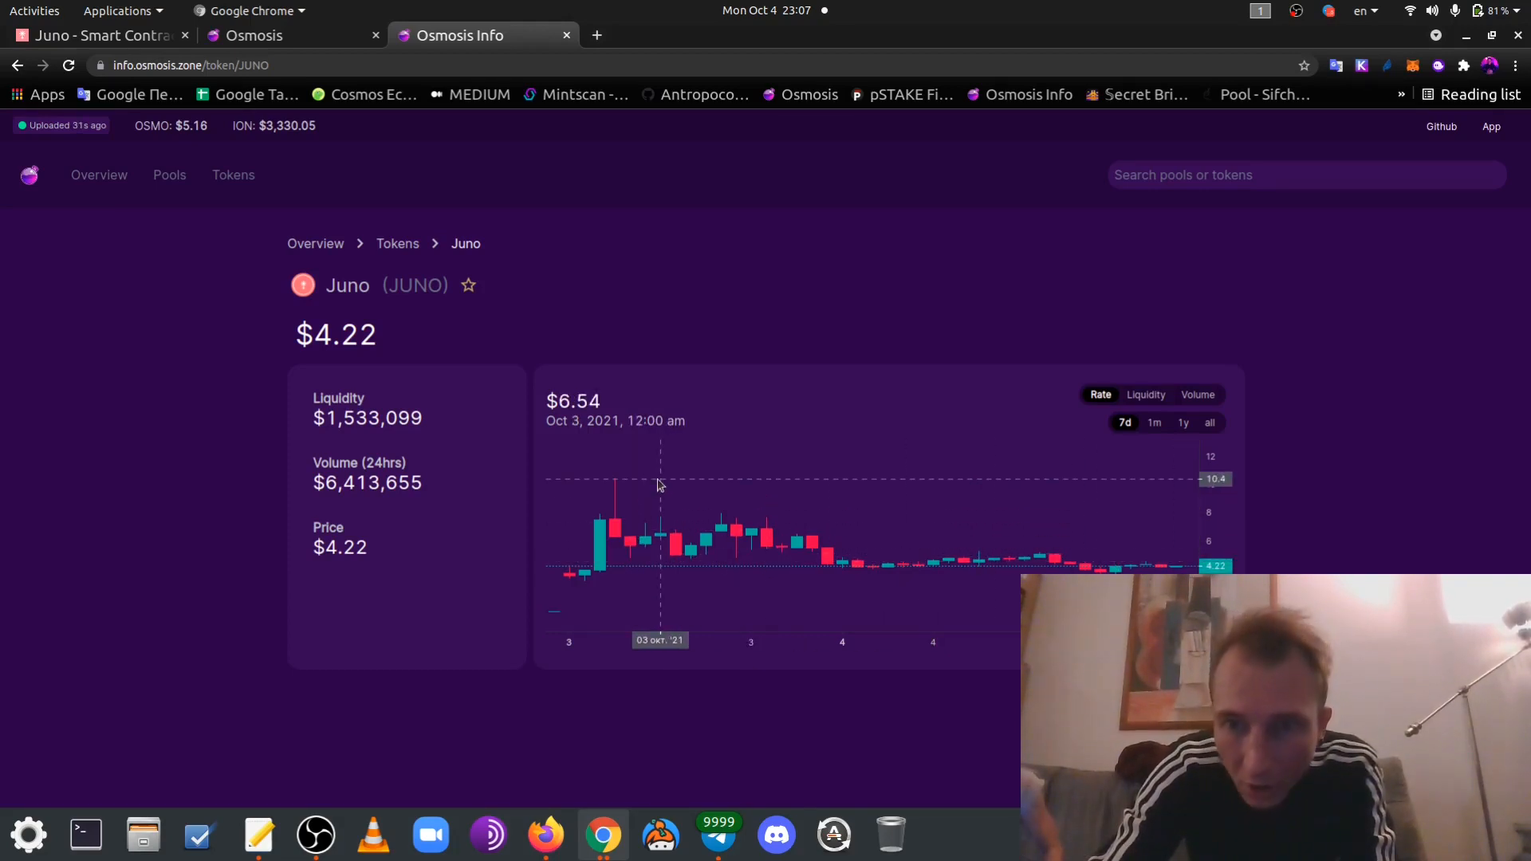
mouse_move(662, 584)
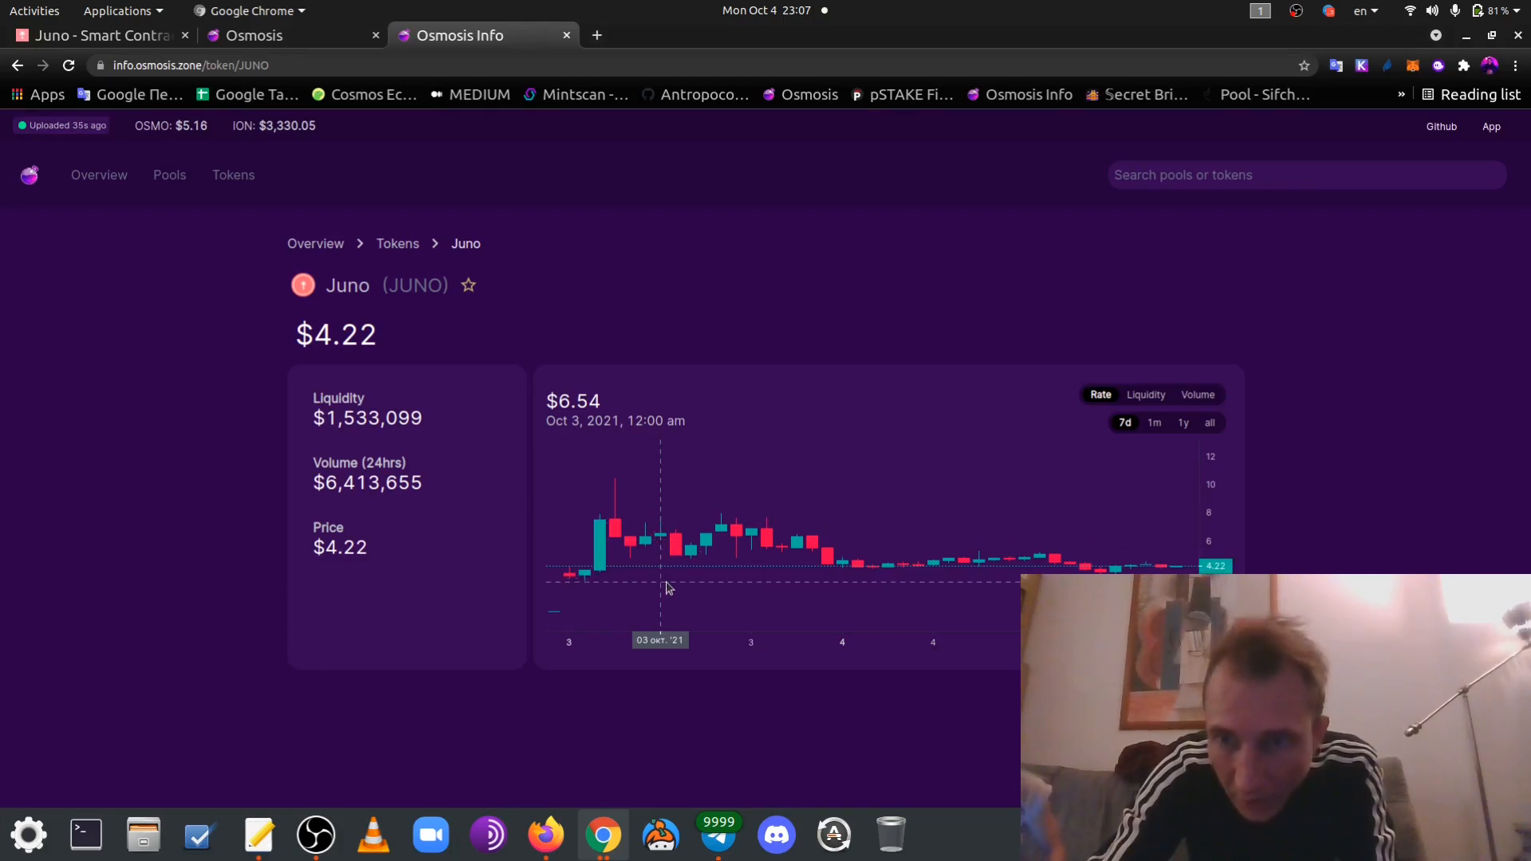
mouse_move(674, 576)
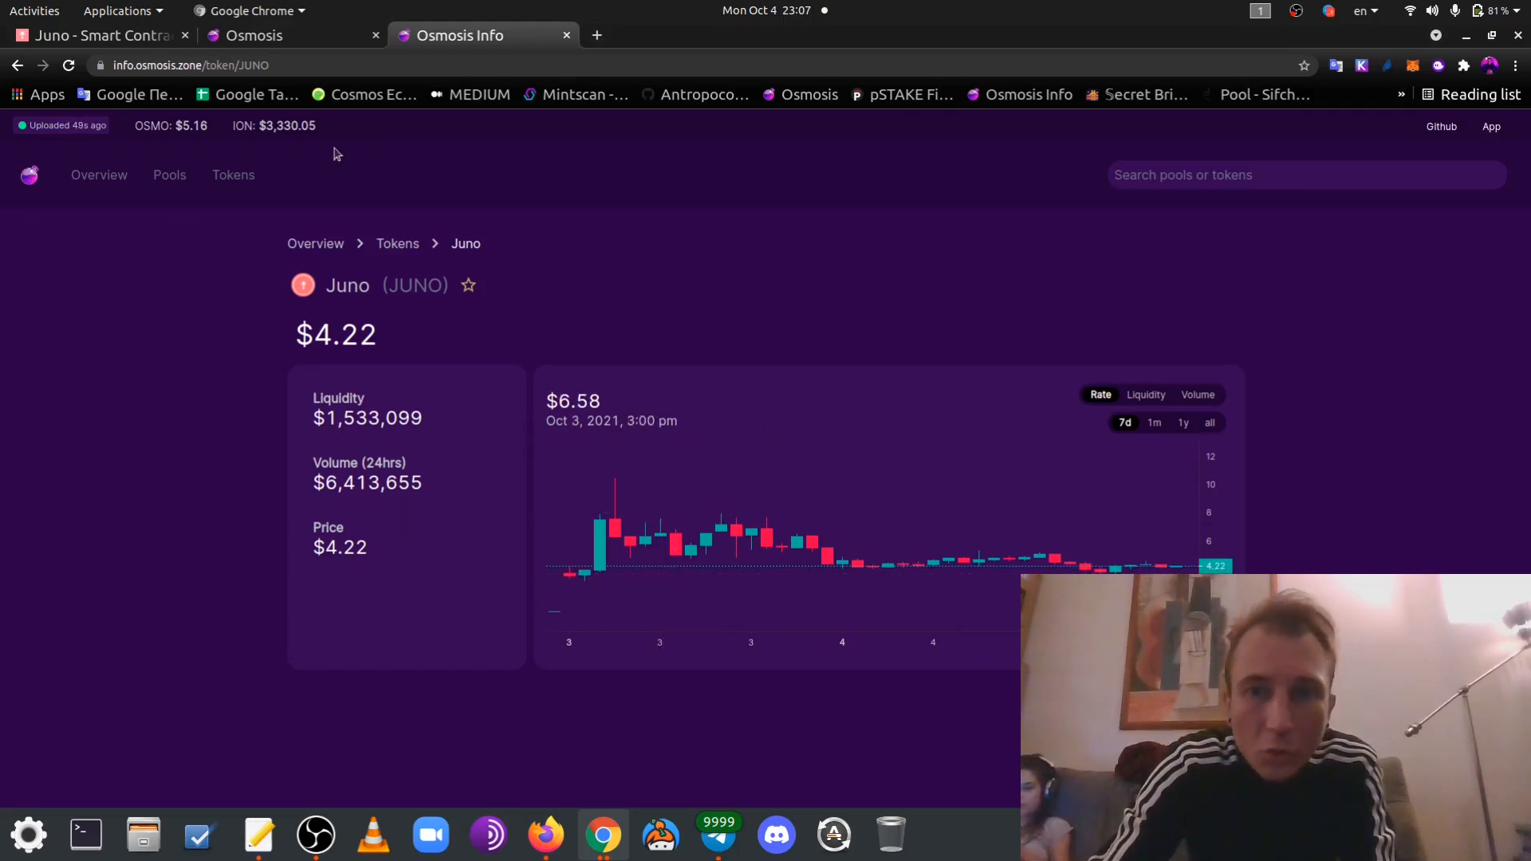
click(258, 835)
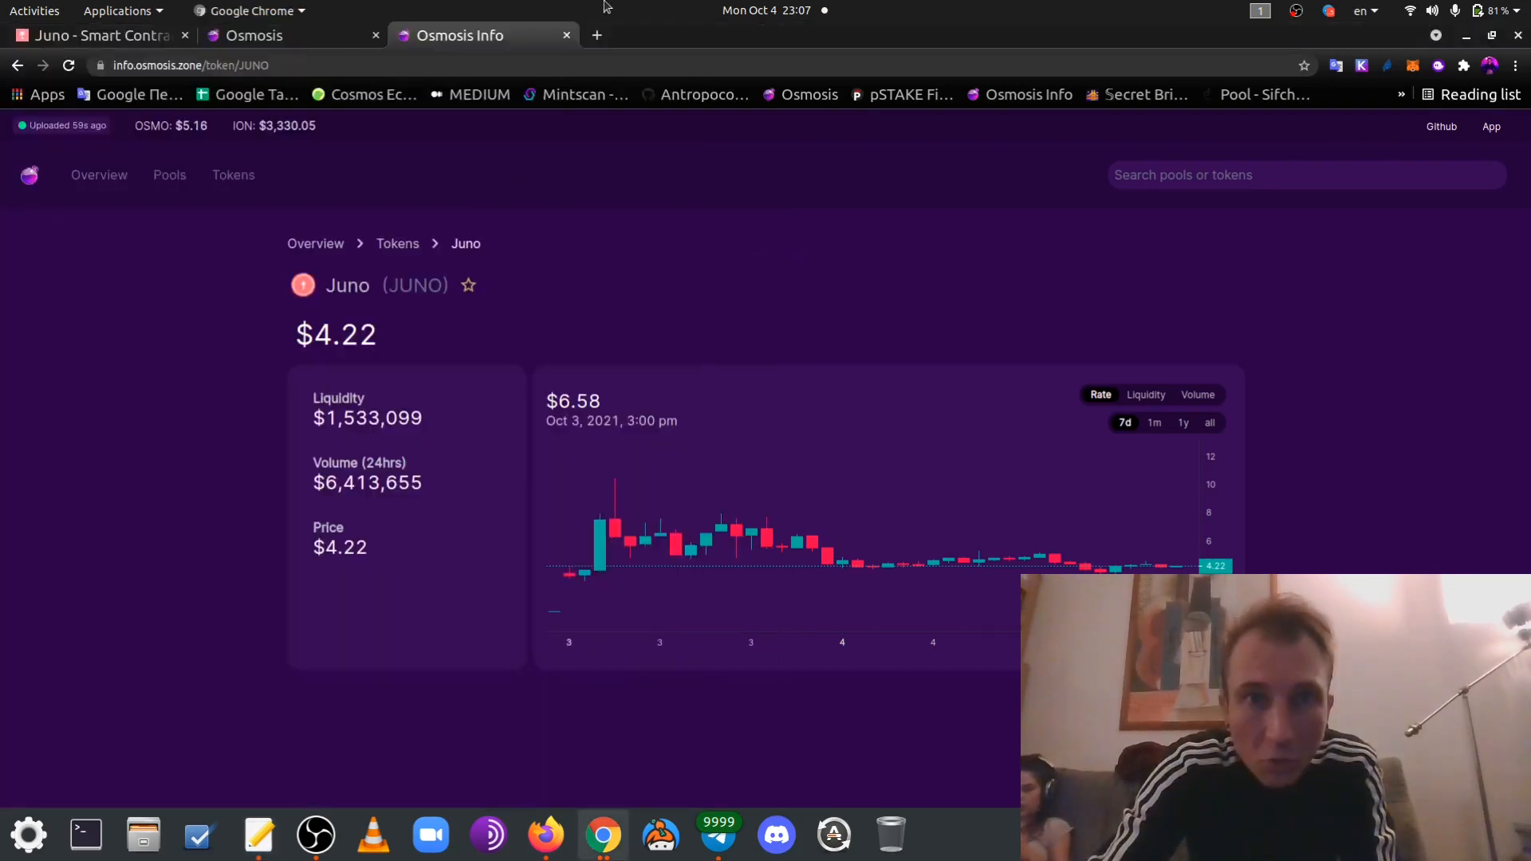
View the 'Juno stats - Grafana' tab: $4.22 price, 20.84% bonded, 40% inflation, 192% APR
click(596, 35)
text(monitor.bronbro.io/d/juno-stats/juno-stats?orgId=2&refresh=5s)
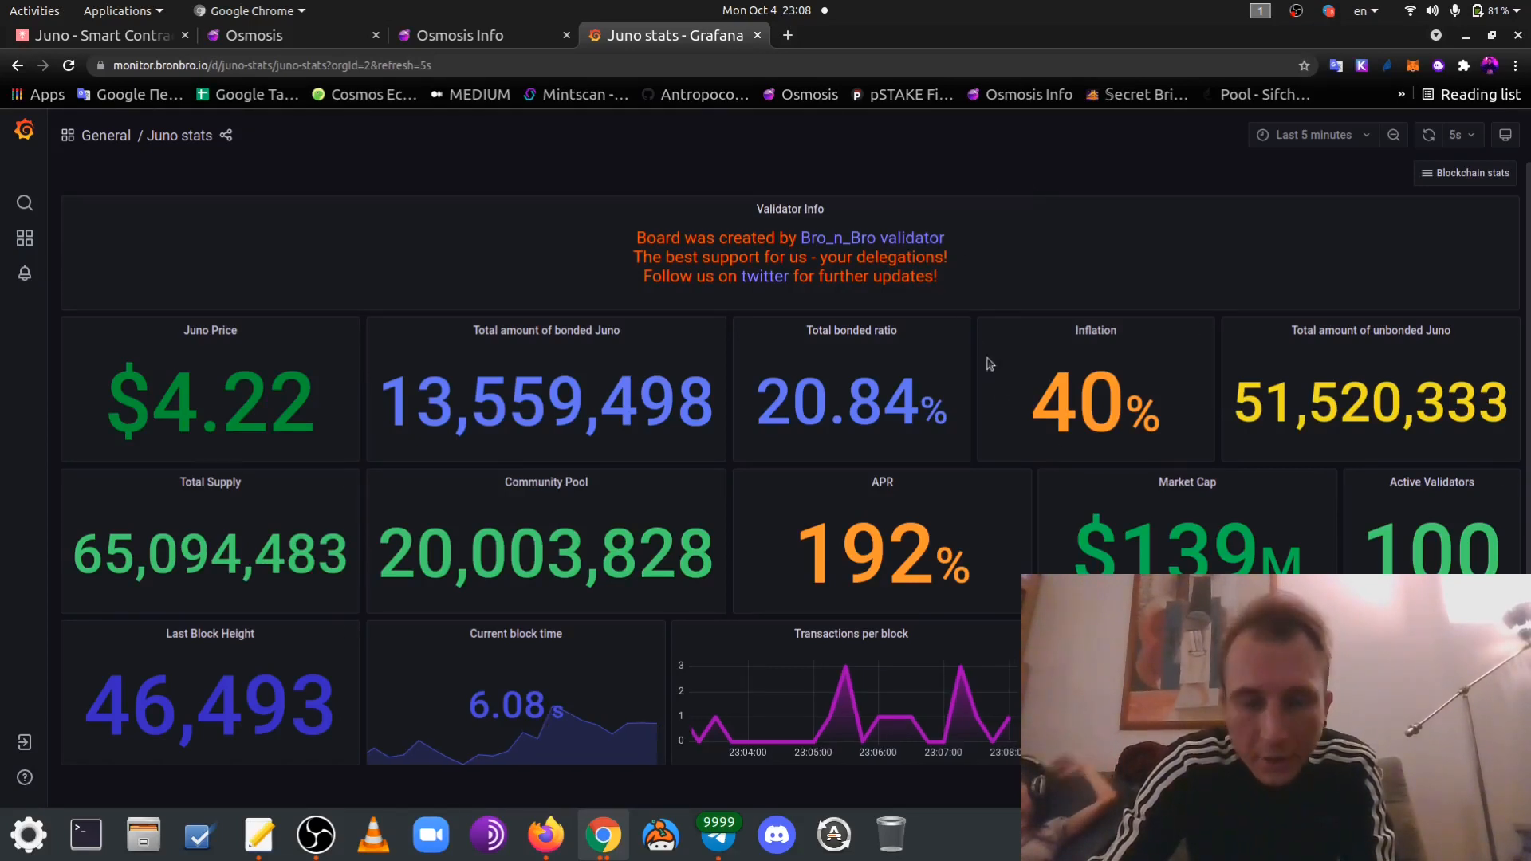
mouse_move(695, 95)
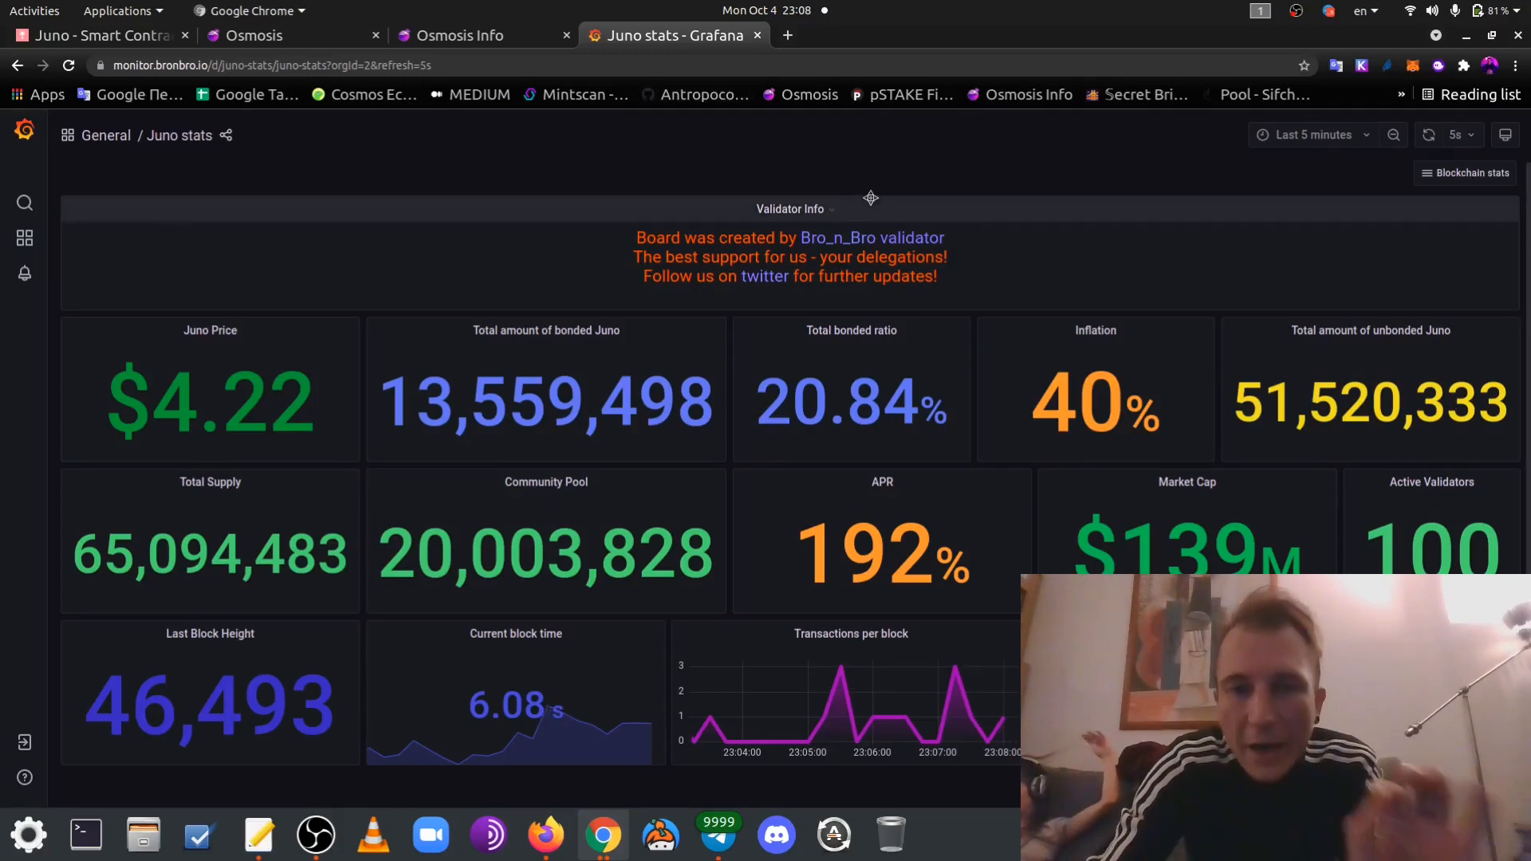
mouse_move(693, 122)
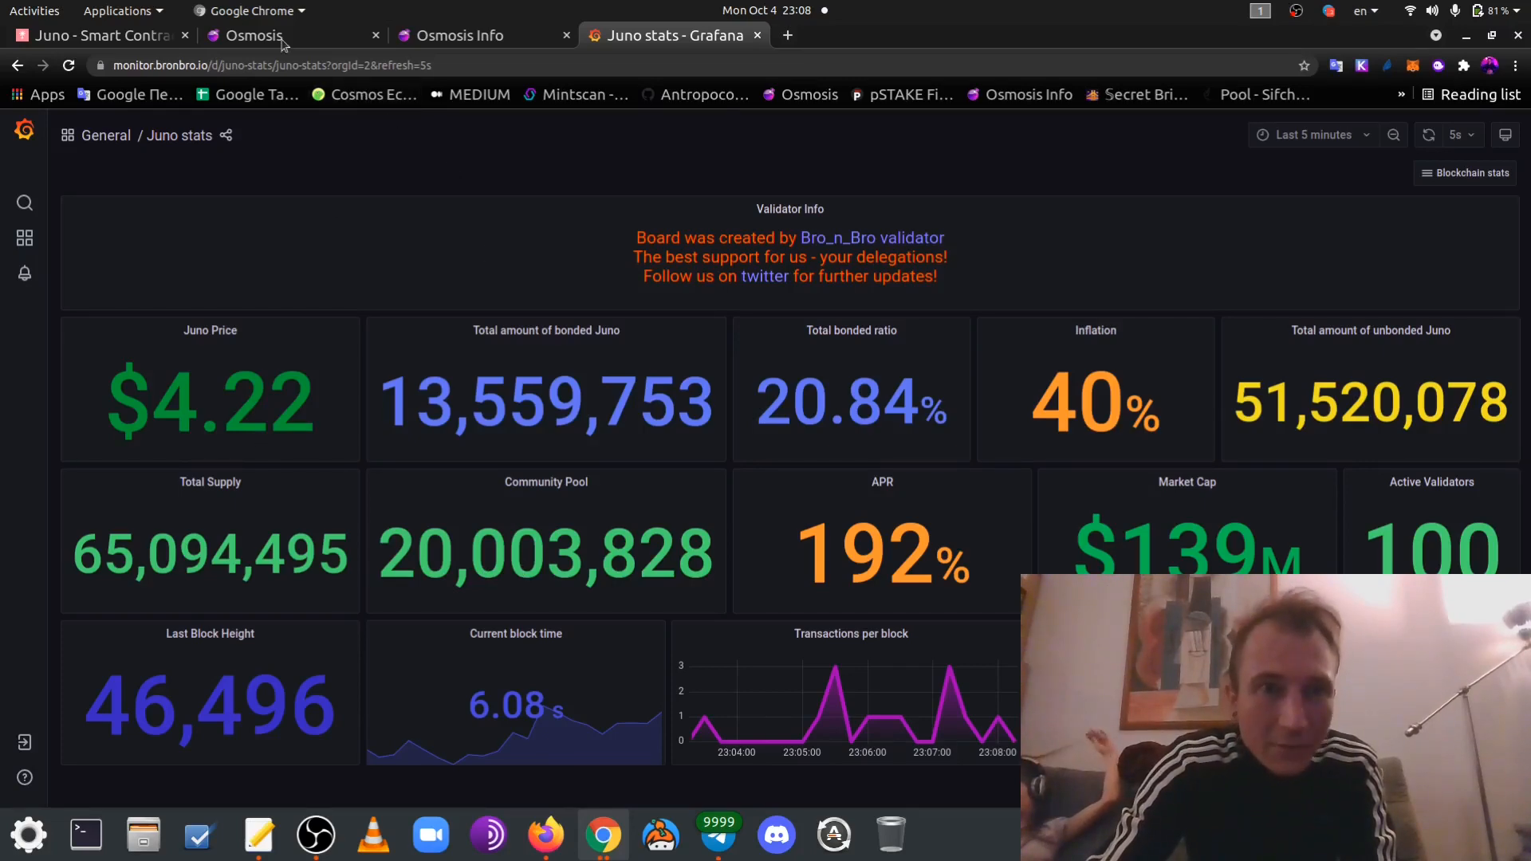
Back on Osmosis assets, switch Keplr from Juno to Cosmos, showing 50 ATOM staked
click(283, 36)
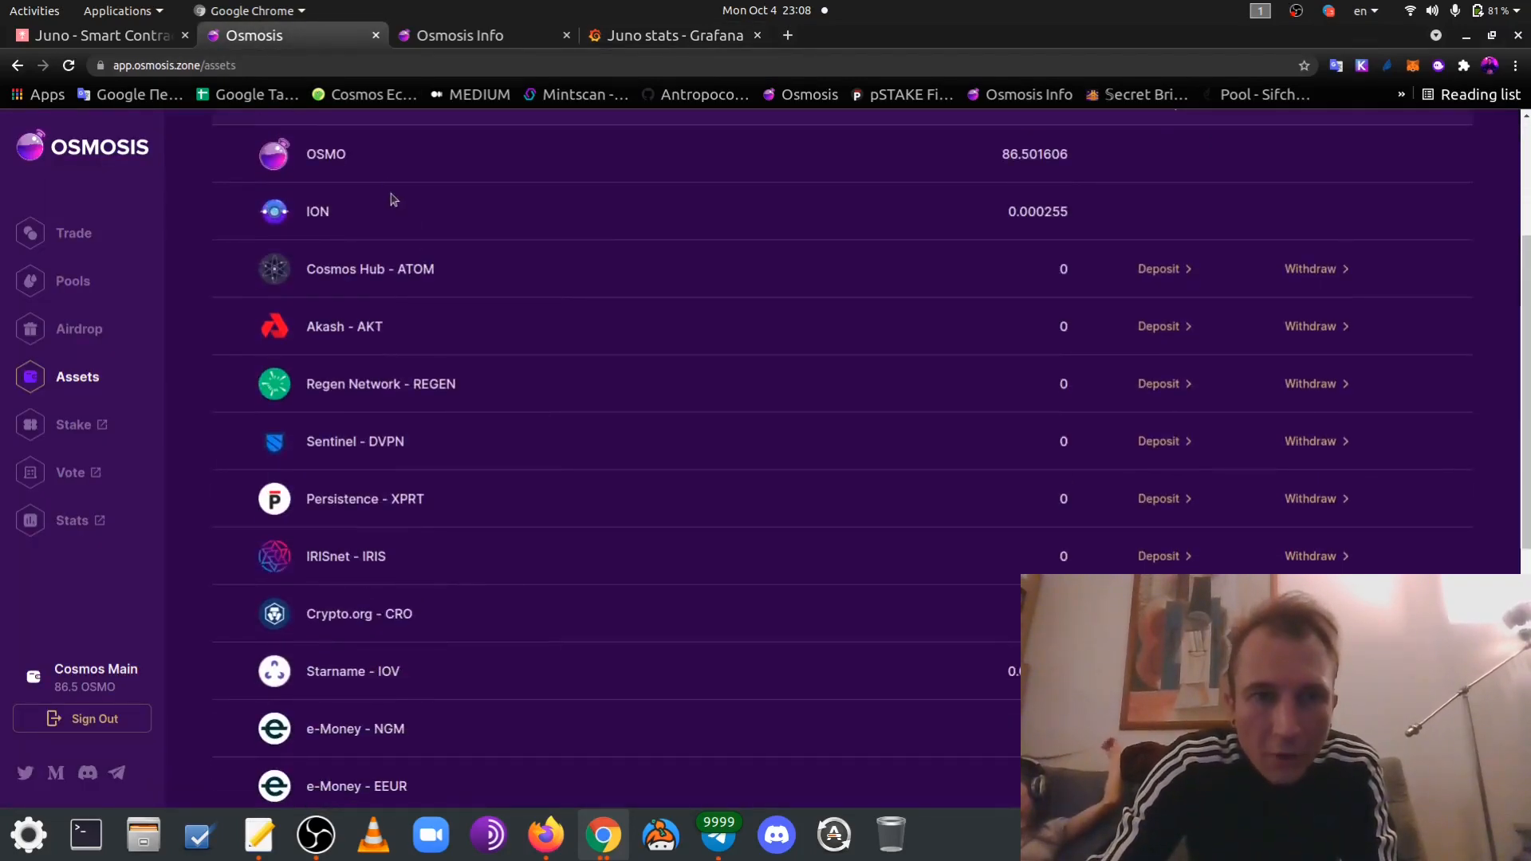
scroll(down, 3)
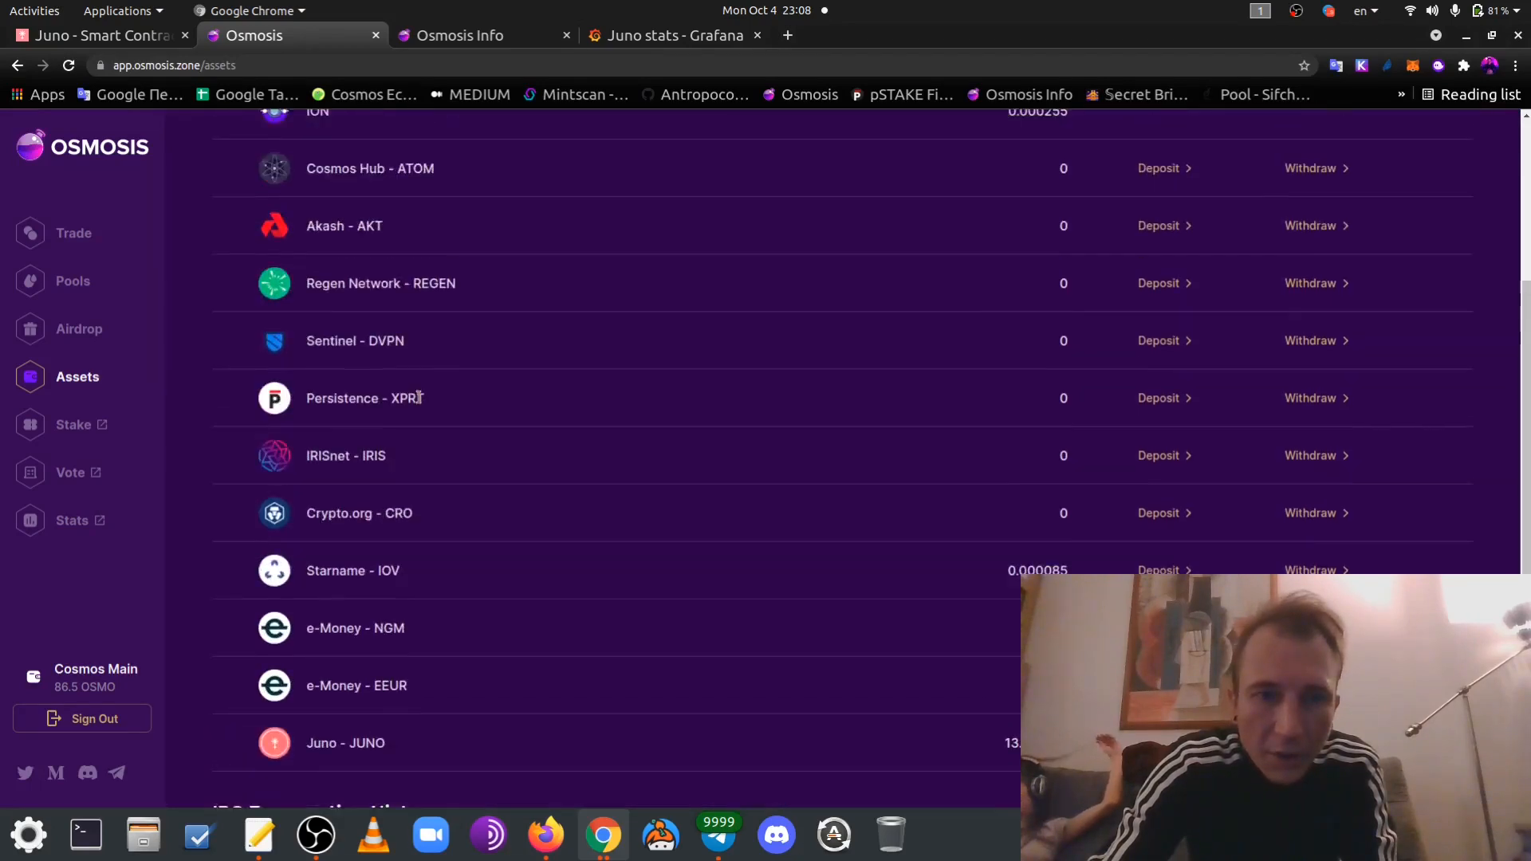
scroll(up, 3)
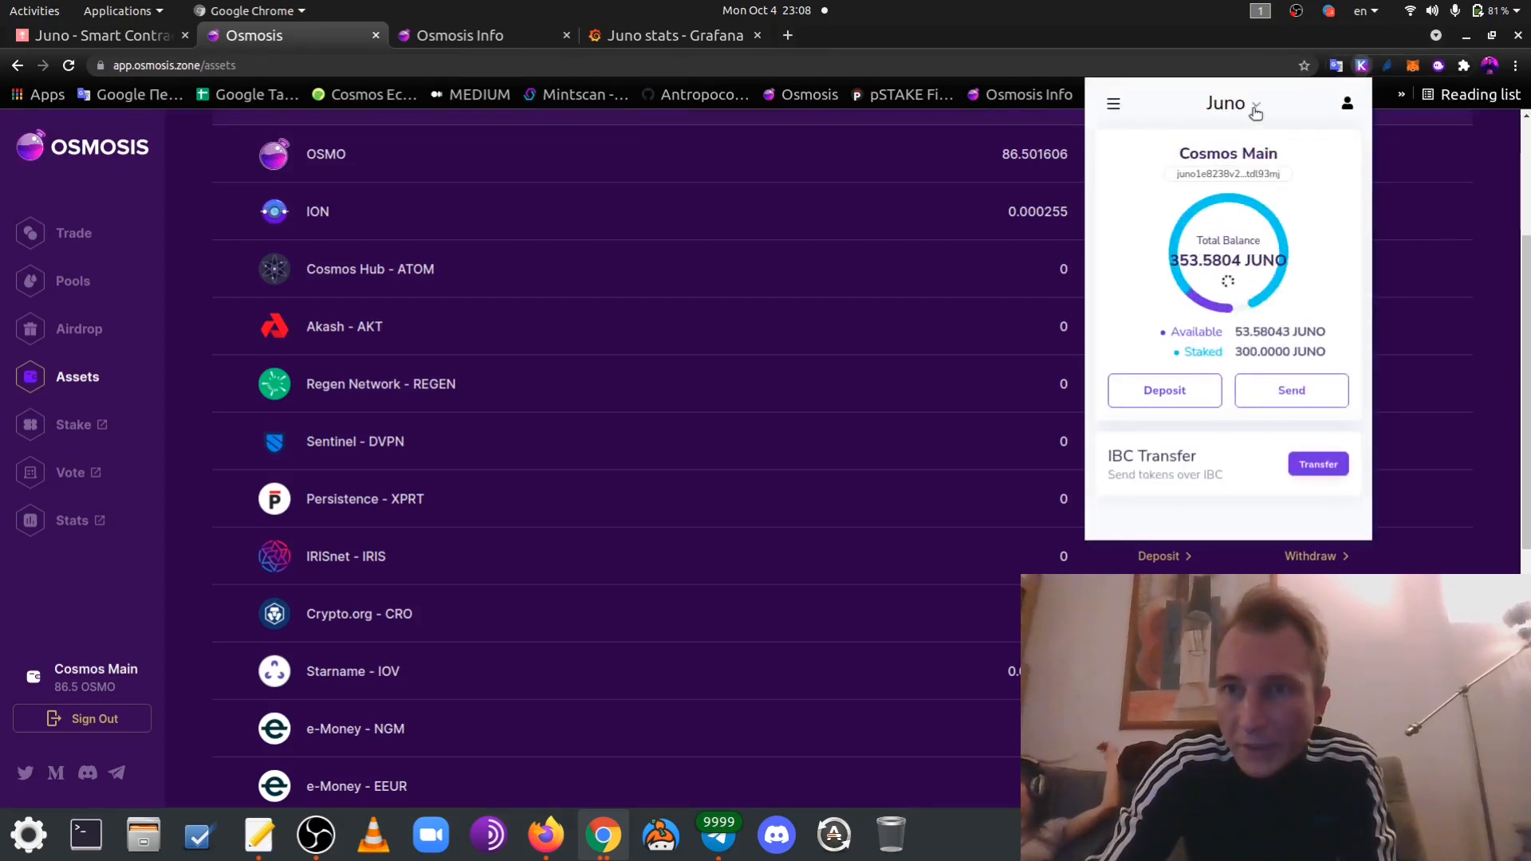
click(1225, 104)
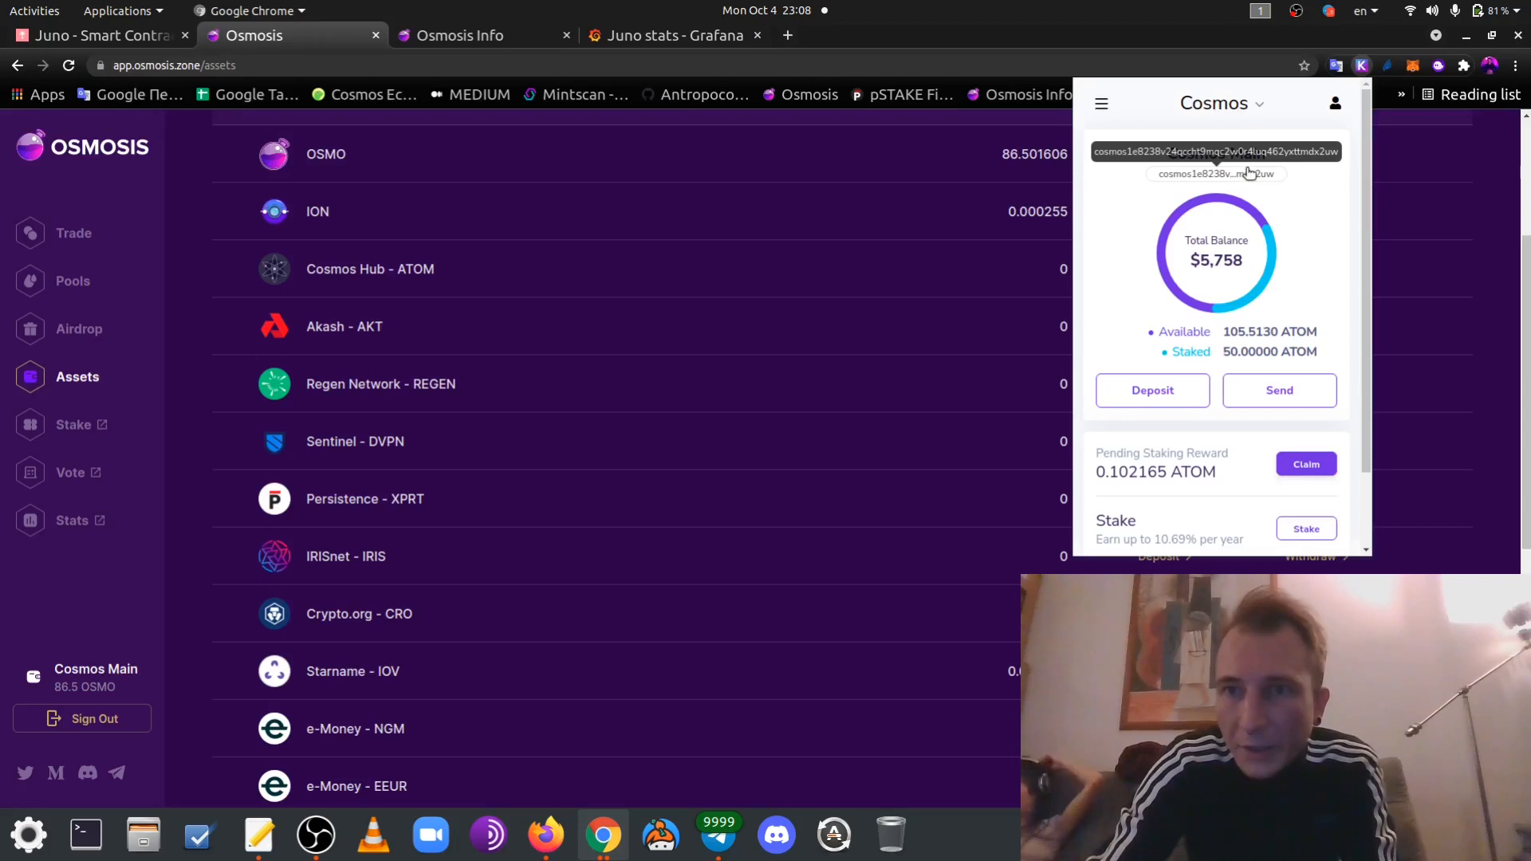
click(1215, 153)
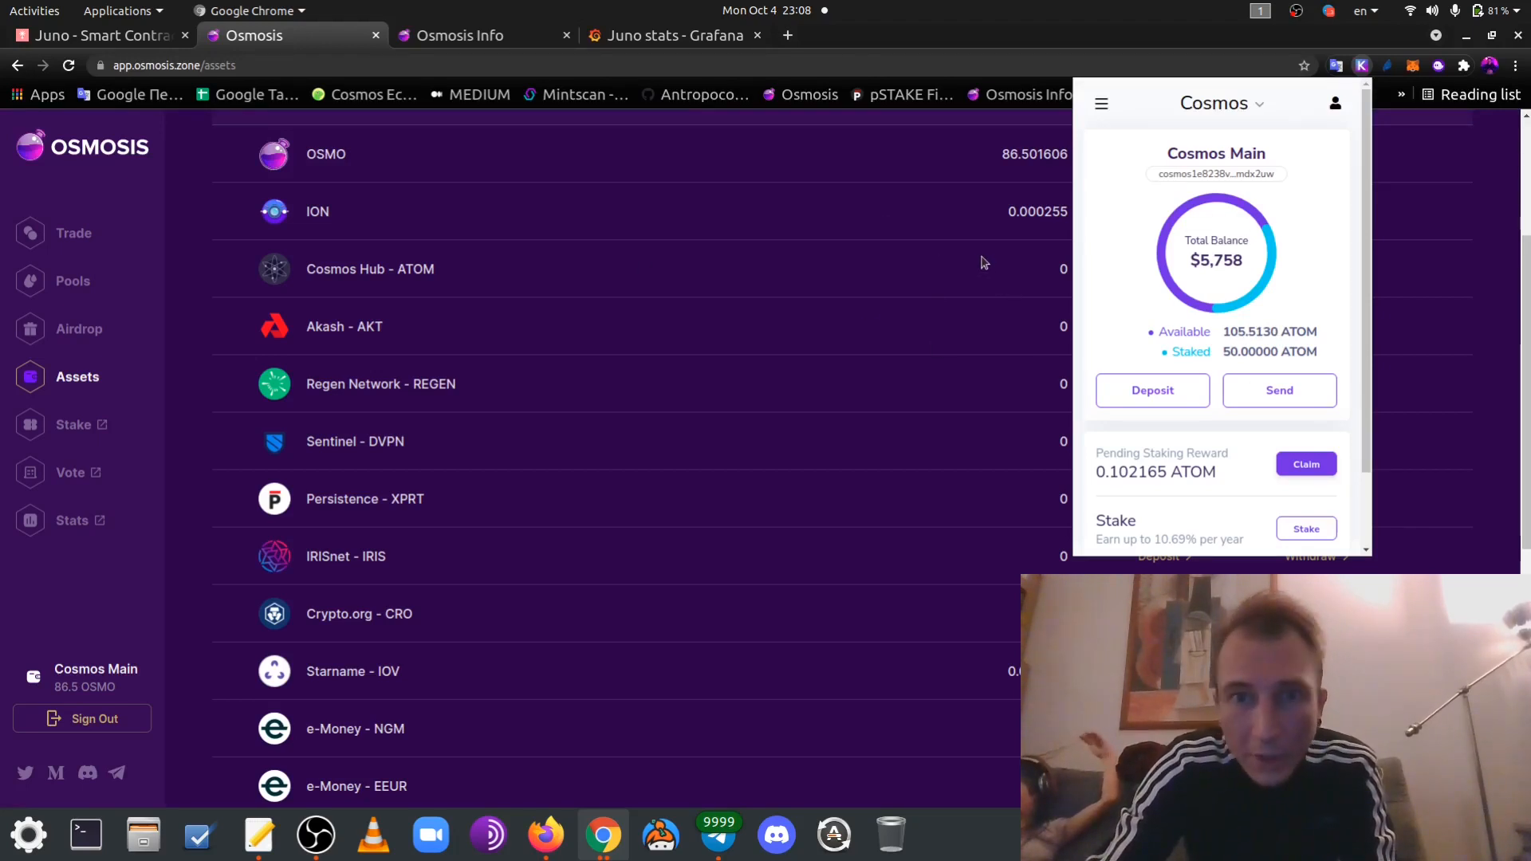
mouse_move(902, 222)
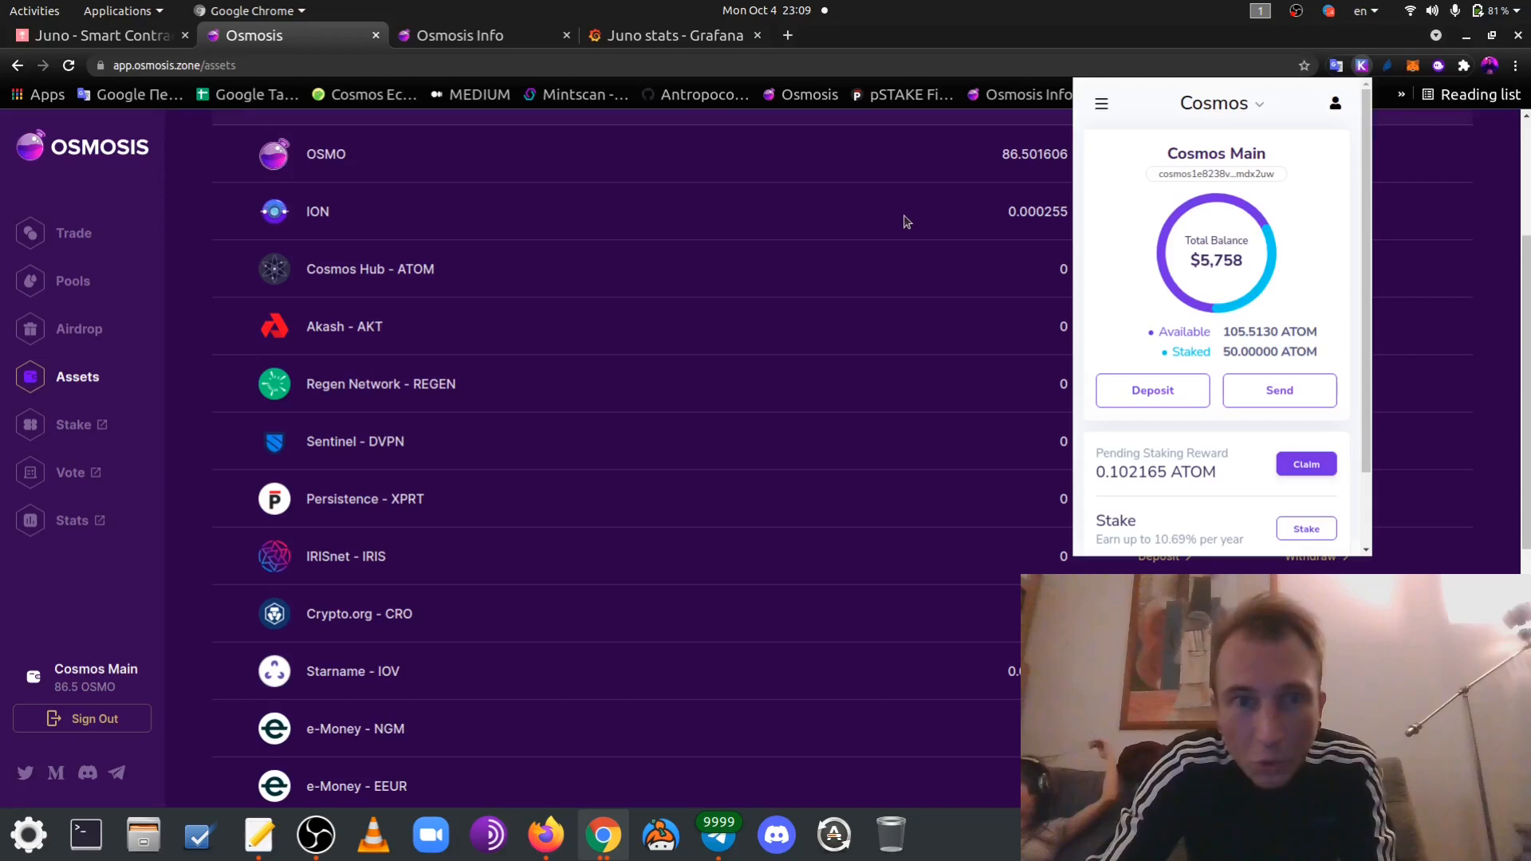
mouse_move(1260, 332)
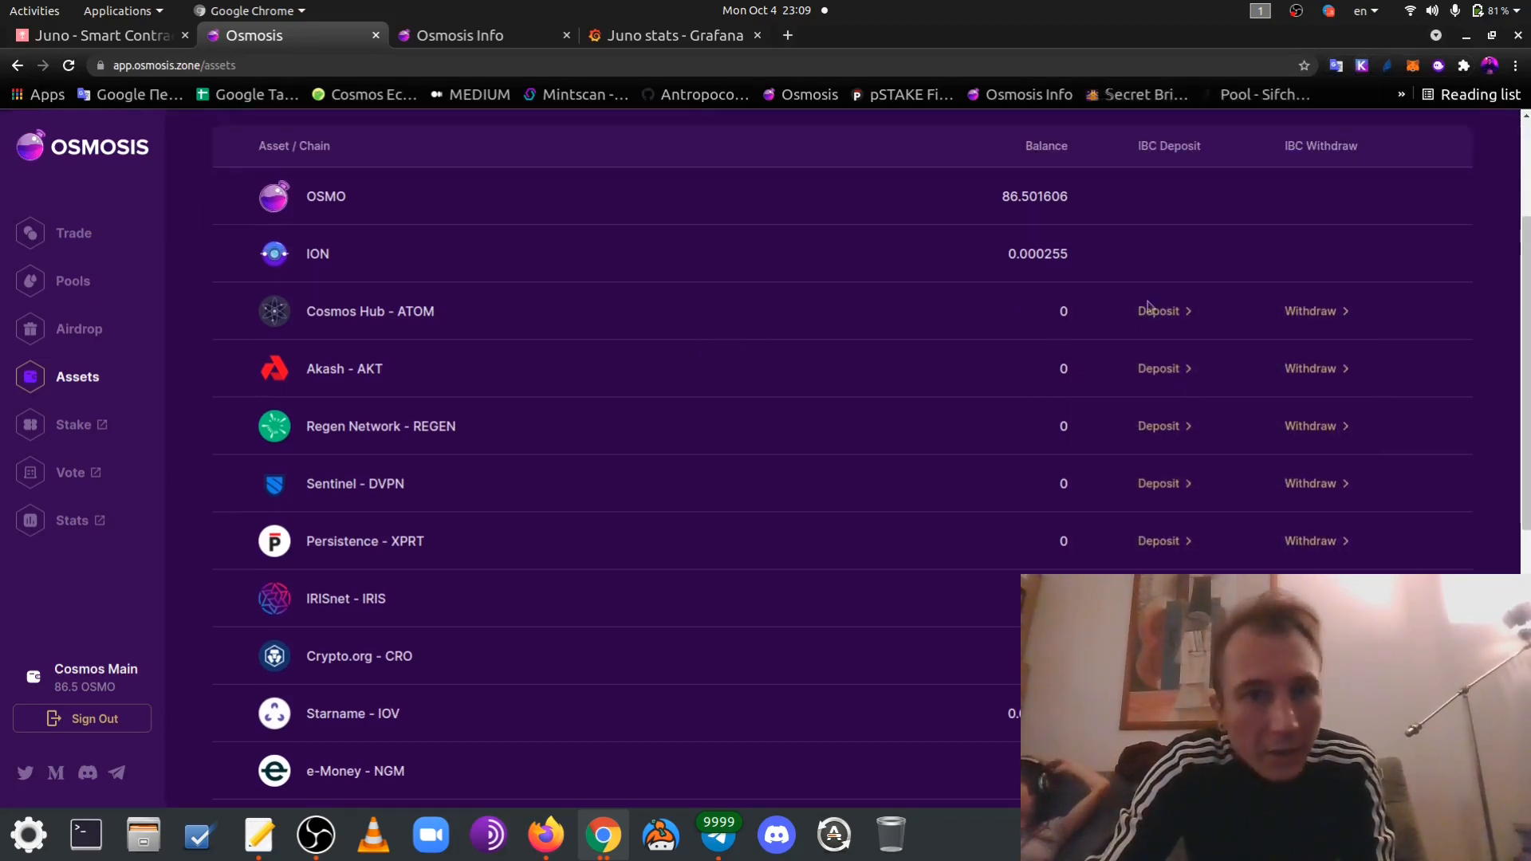
Deposit 5 ATOM from Cosmos Hub into Osmosis and approve the transfer in Keplr
click(1158, 310)
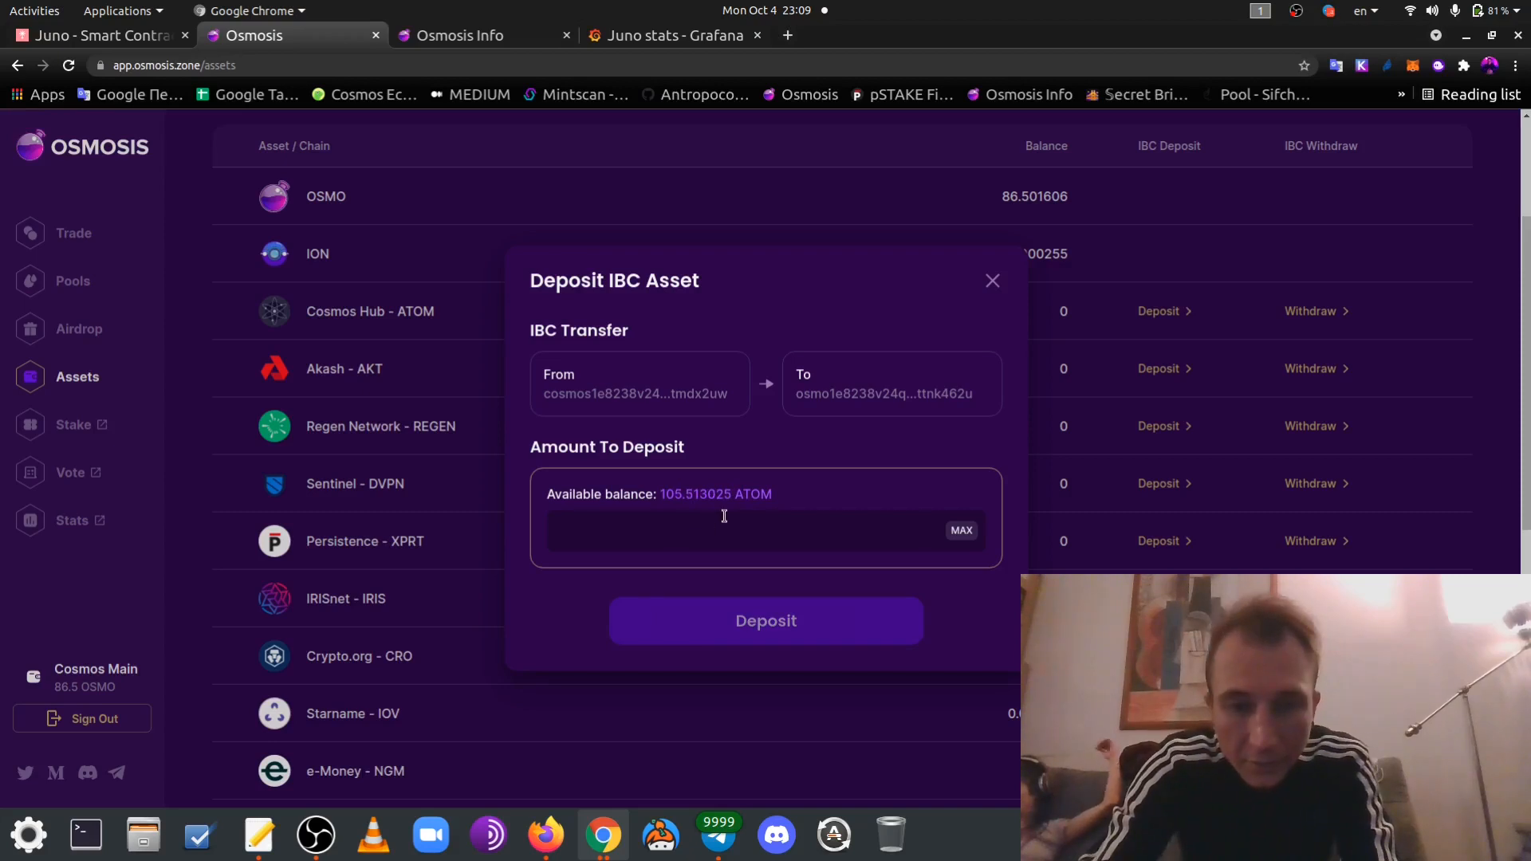
text(5)
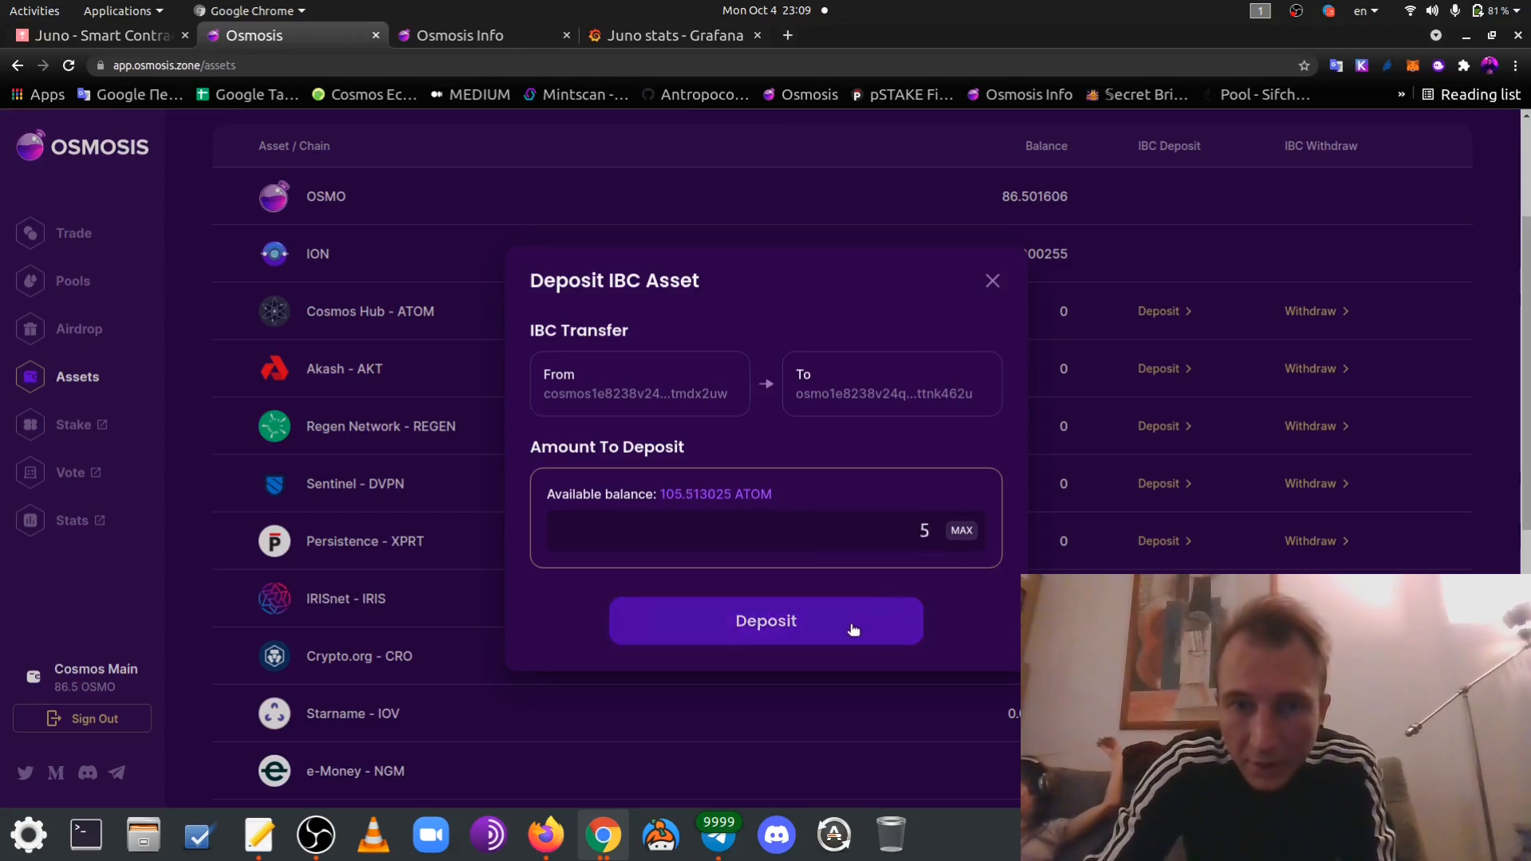
click(766, 621)
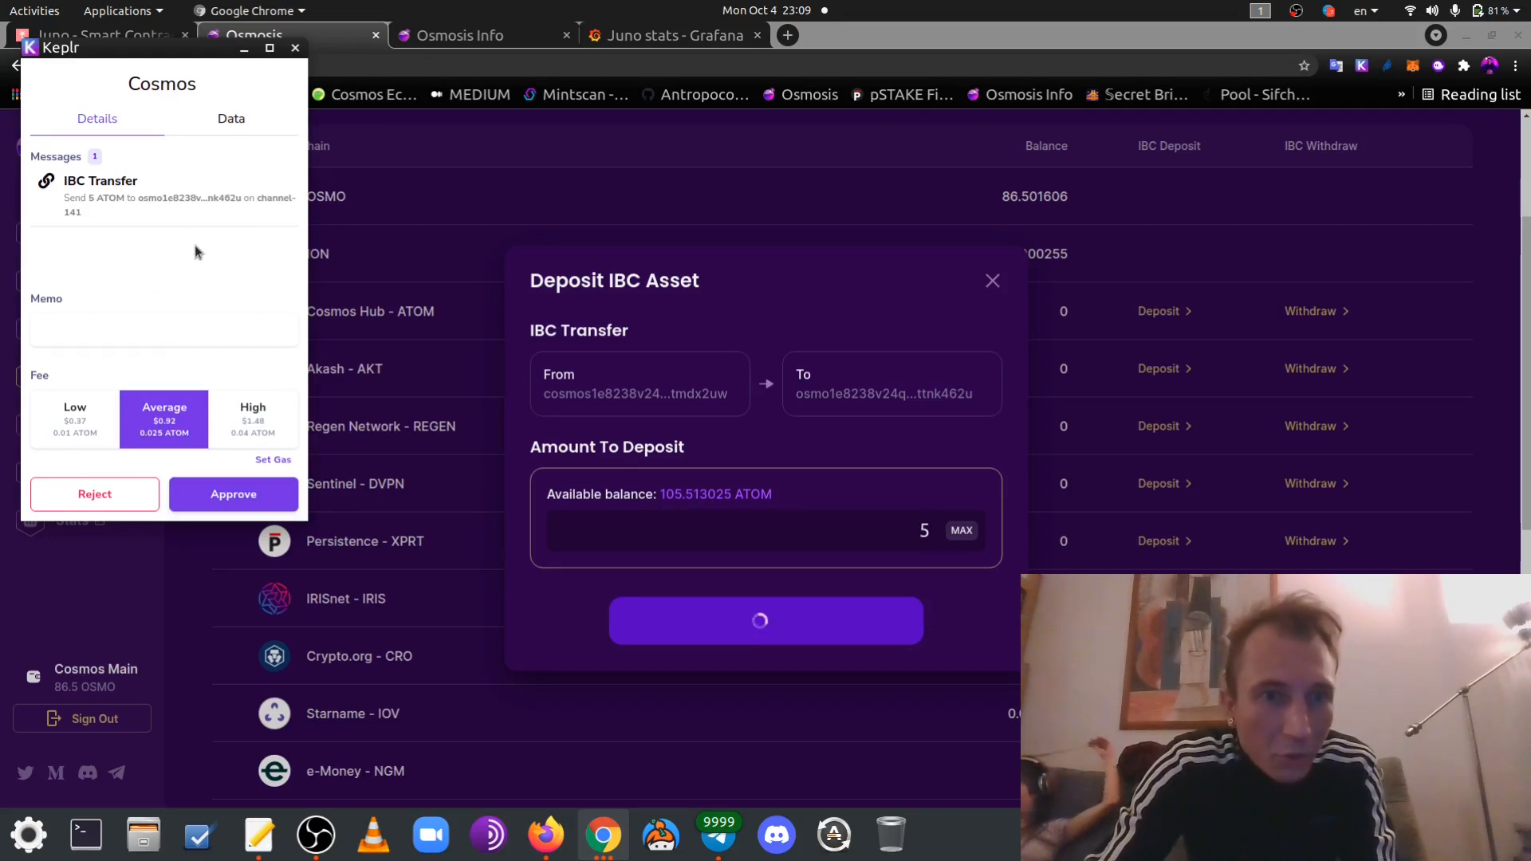
mouse_move(287, 405)
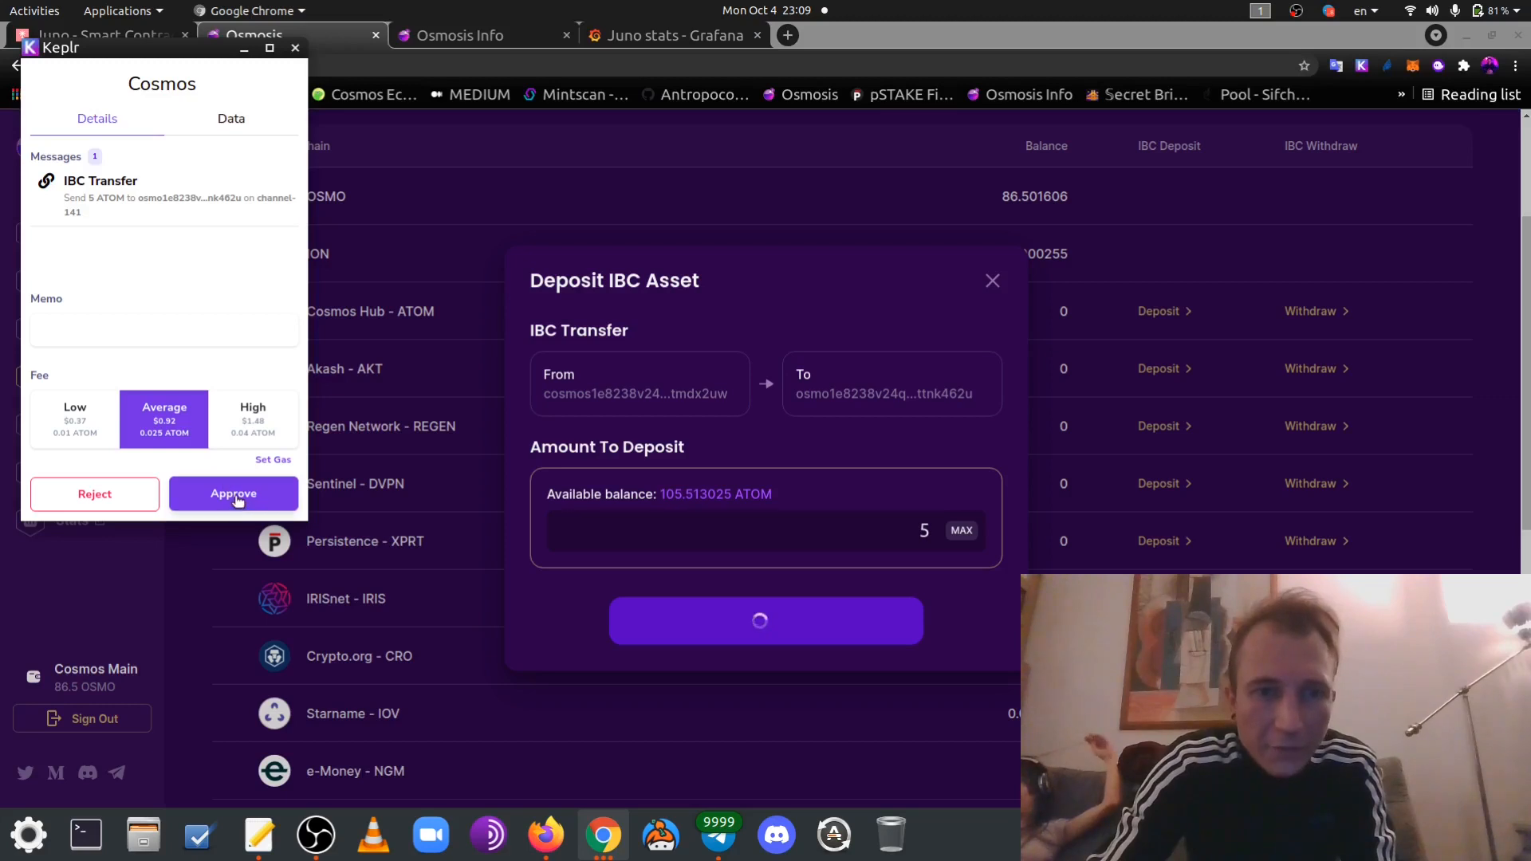
click(234, 493)
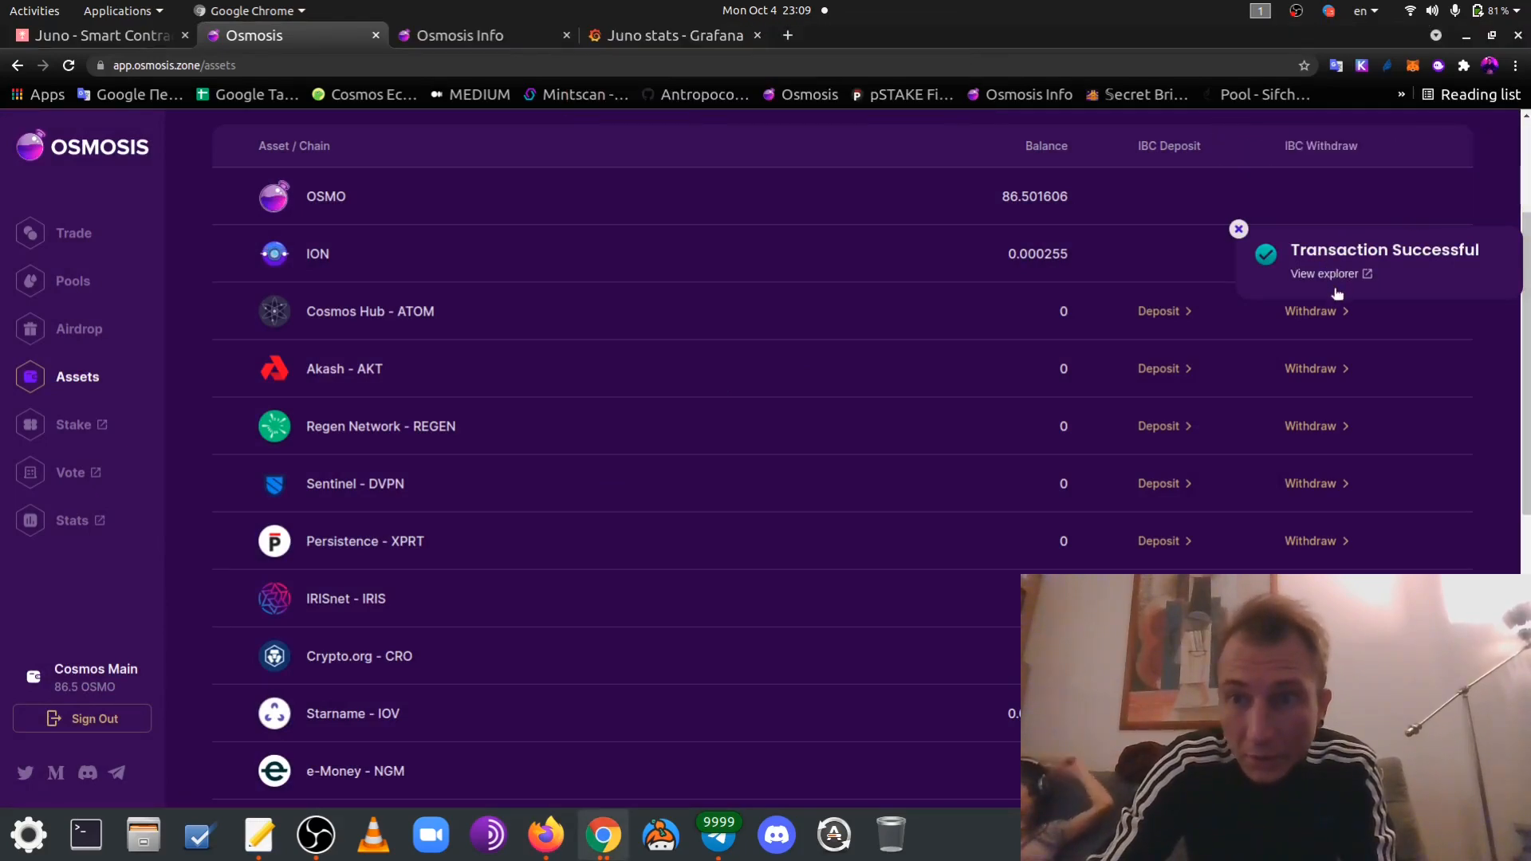
Confirm the 5 ATOM IBC transfer on channel-141 in Mintscan, then return to Osmosis
click(1325, 273)
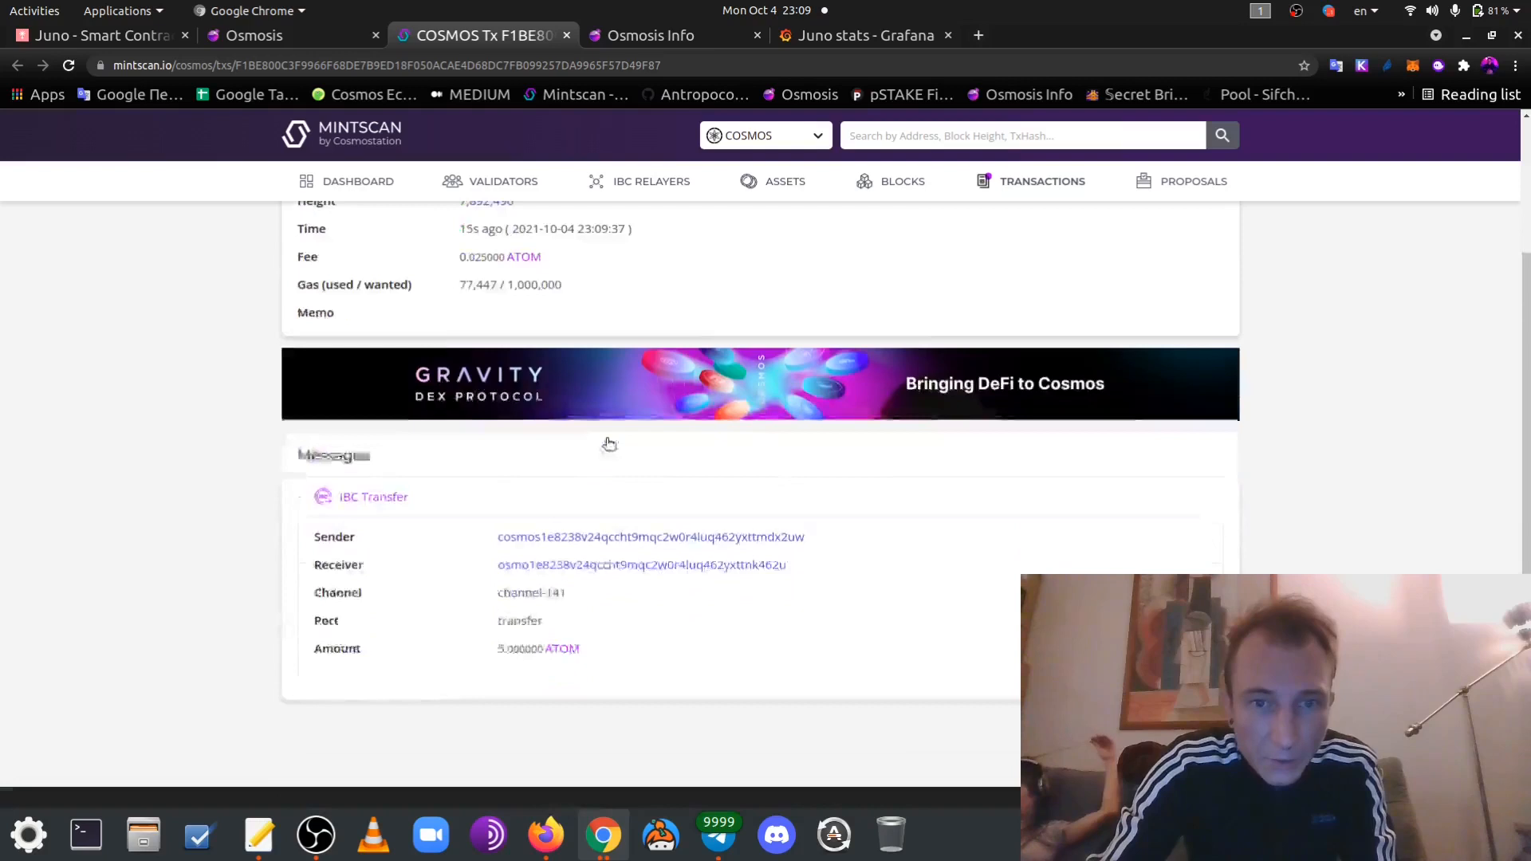
scroll(down, 3)
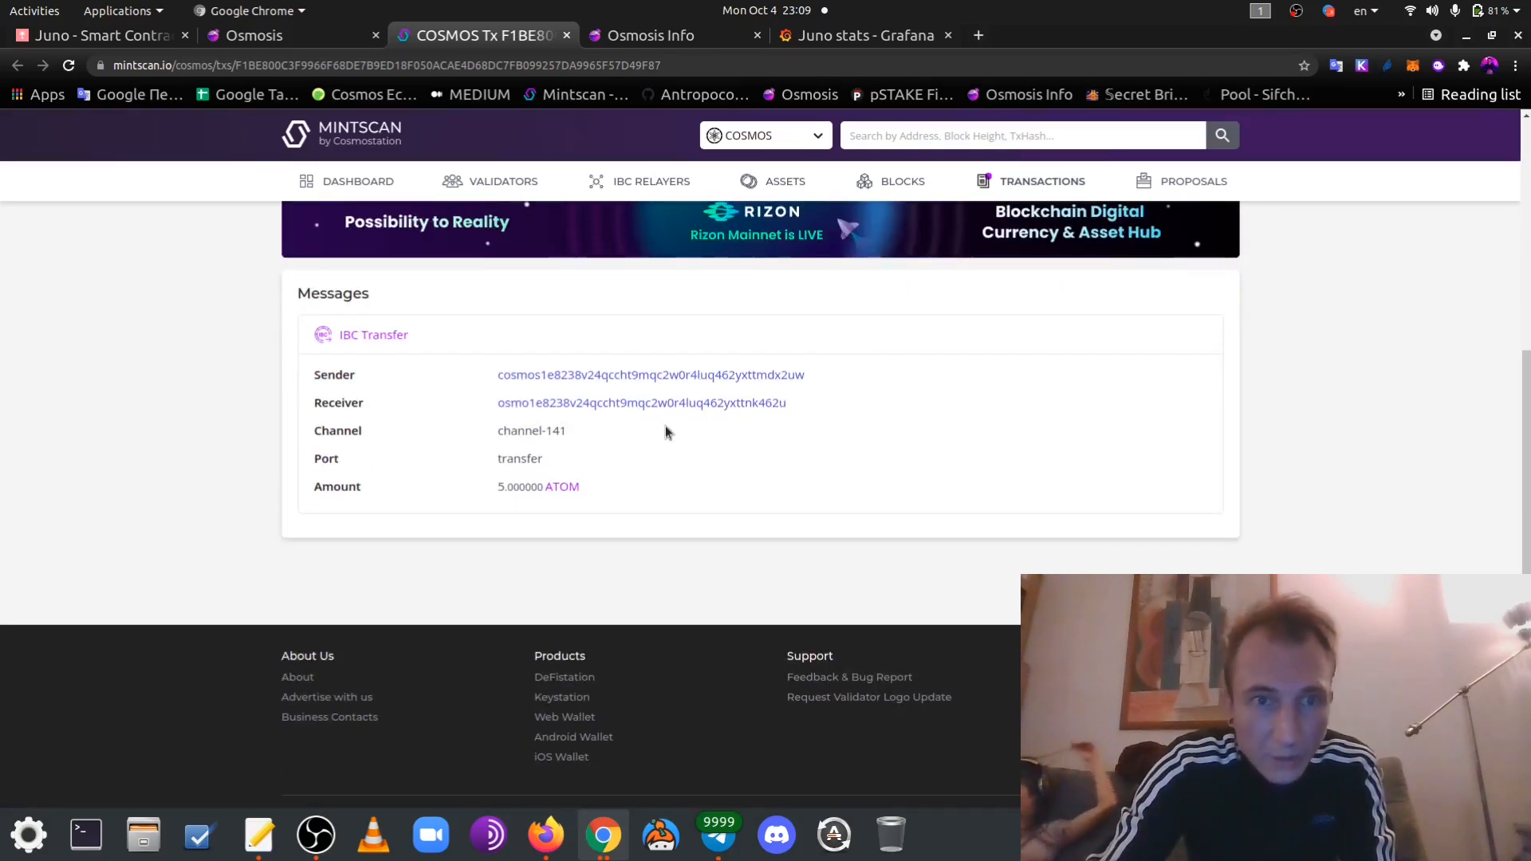
mouse_move(507, 402)
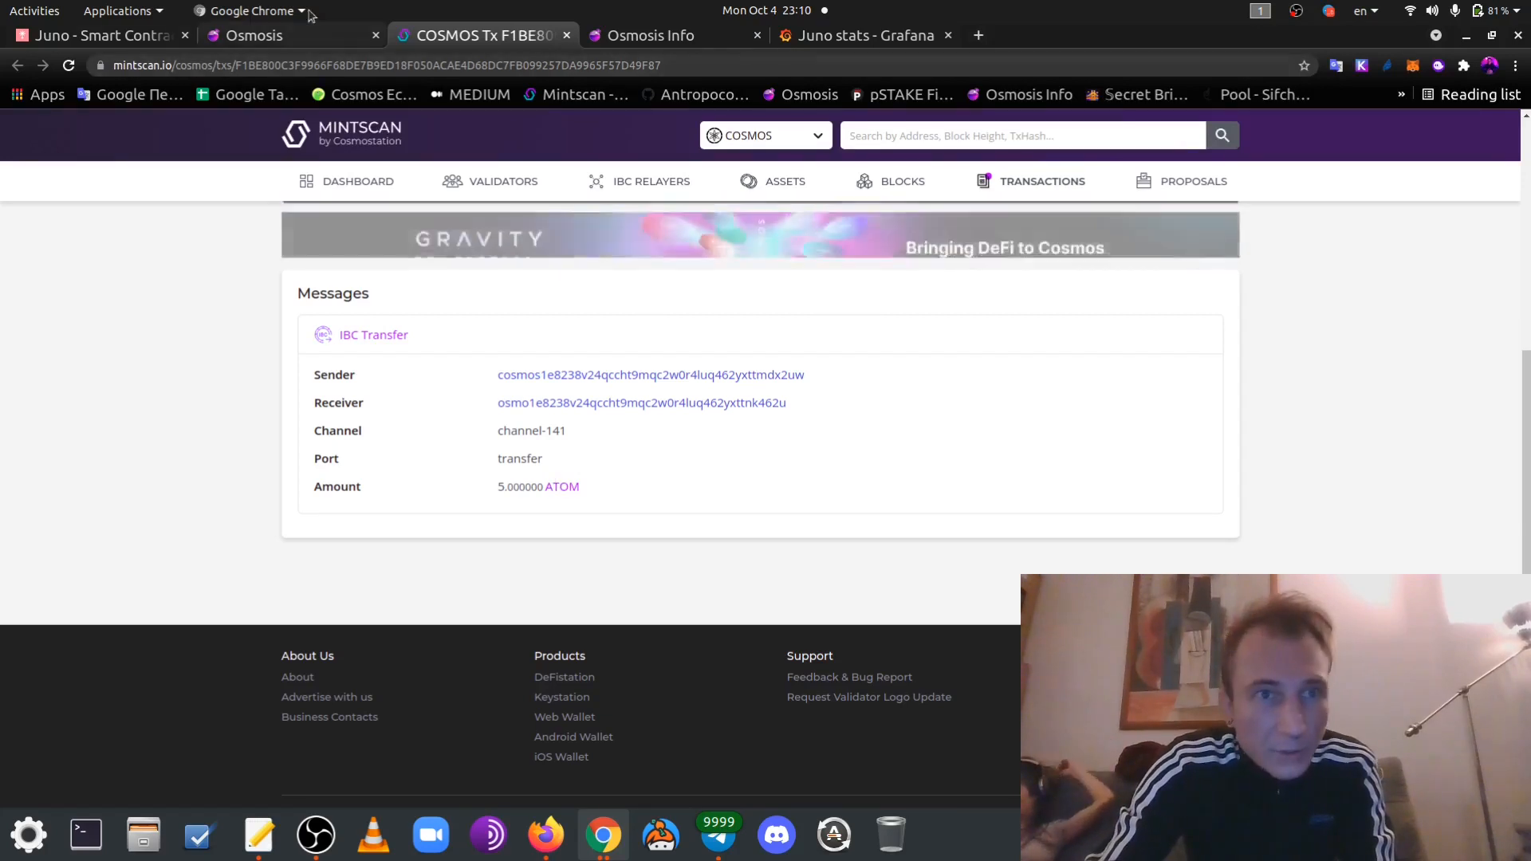
click(256, 35)
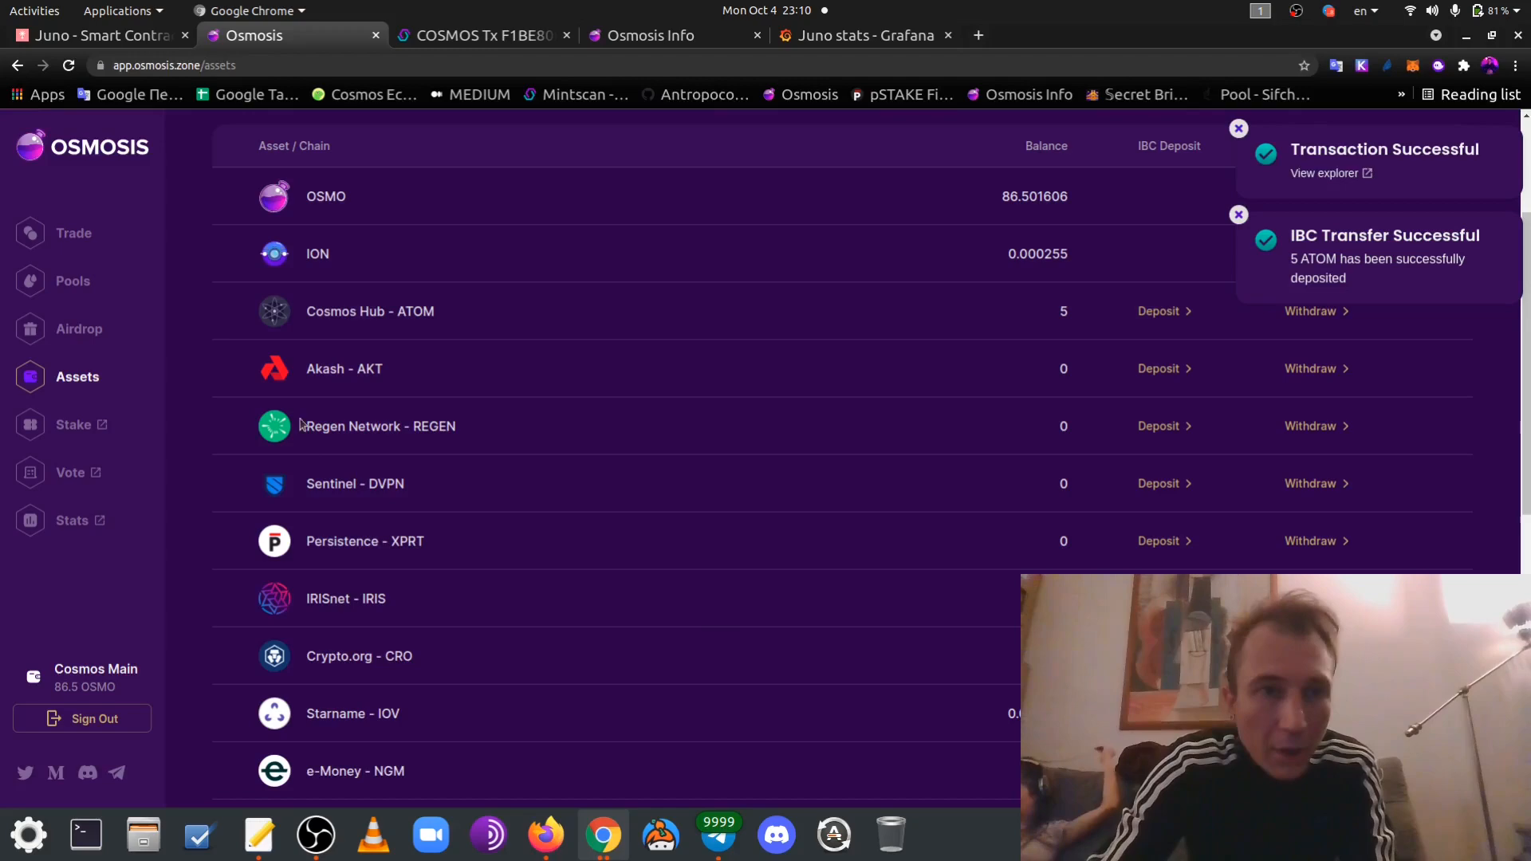
Swap all 5 ATOM for about 43.91 JUNO, approving with a 7,500,000 gas limit
click(73, 232)
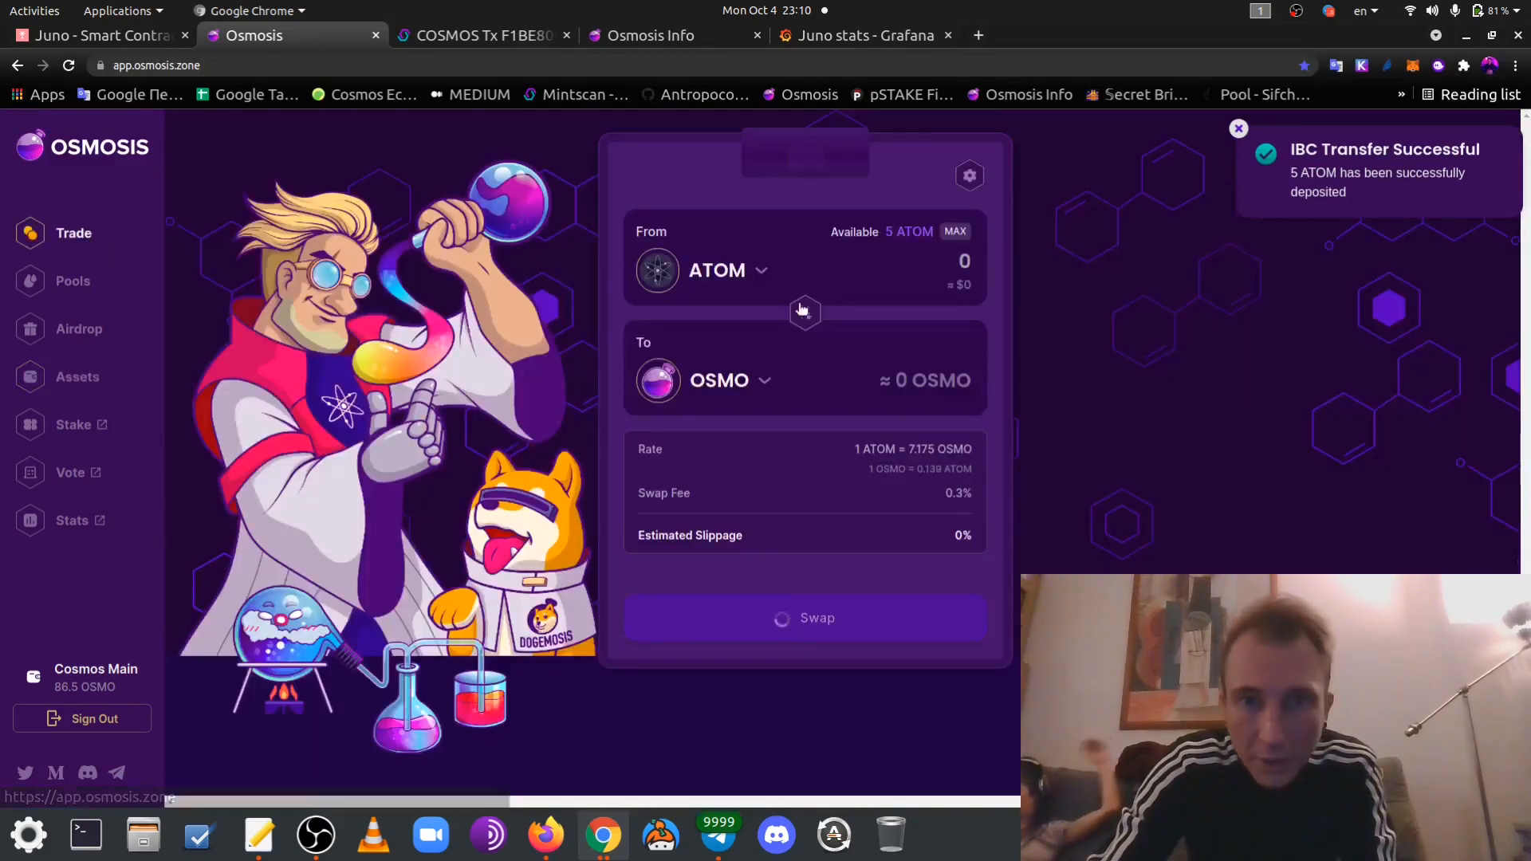
click(720, 380)
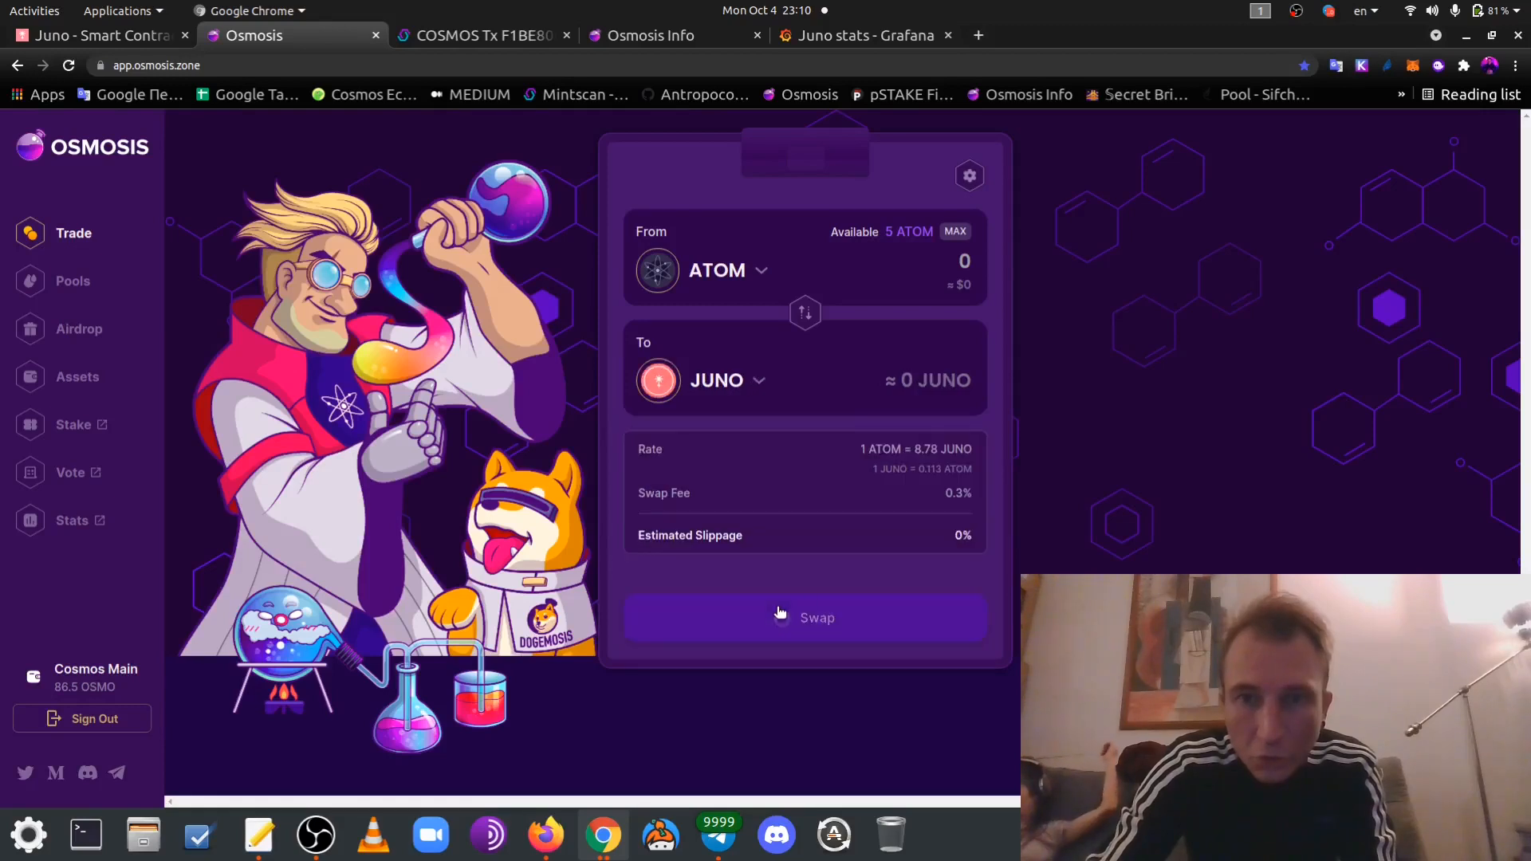
click(954, 231)
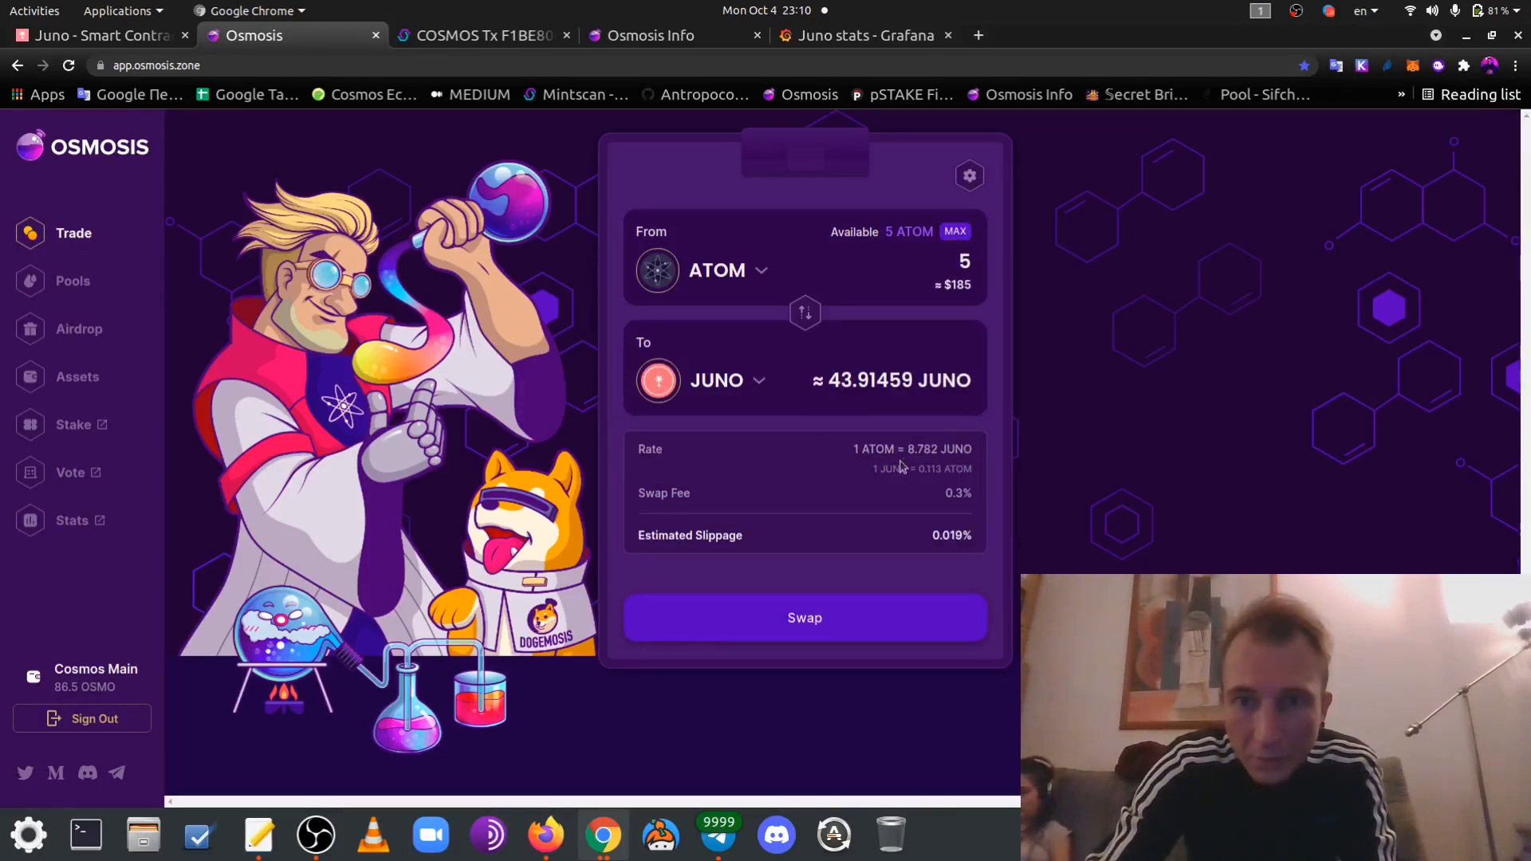
mouse_move(760, 488)
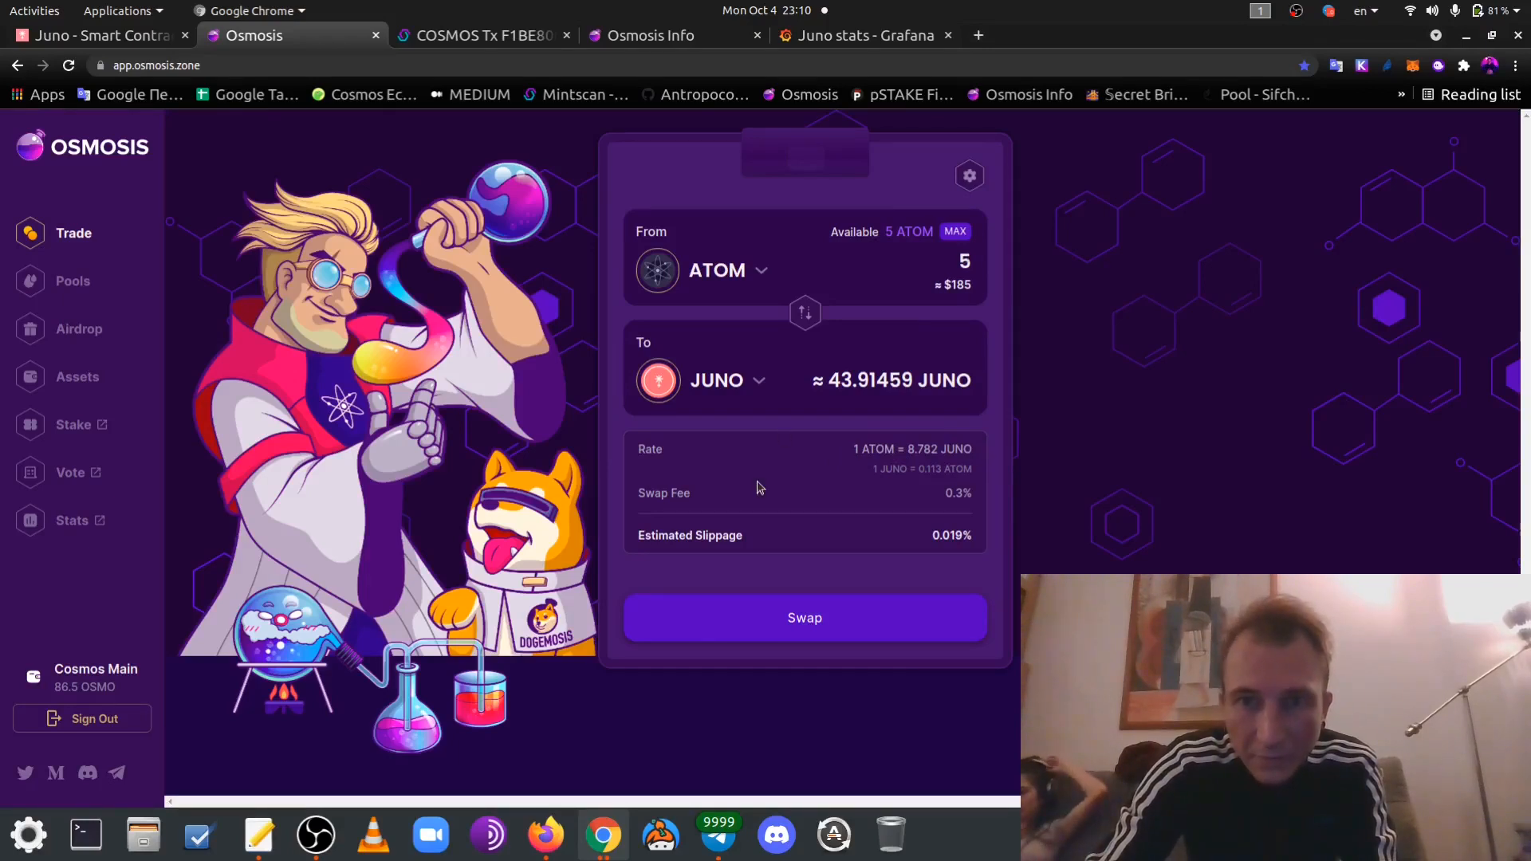
mouse_move(797, 654)
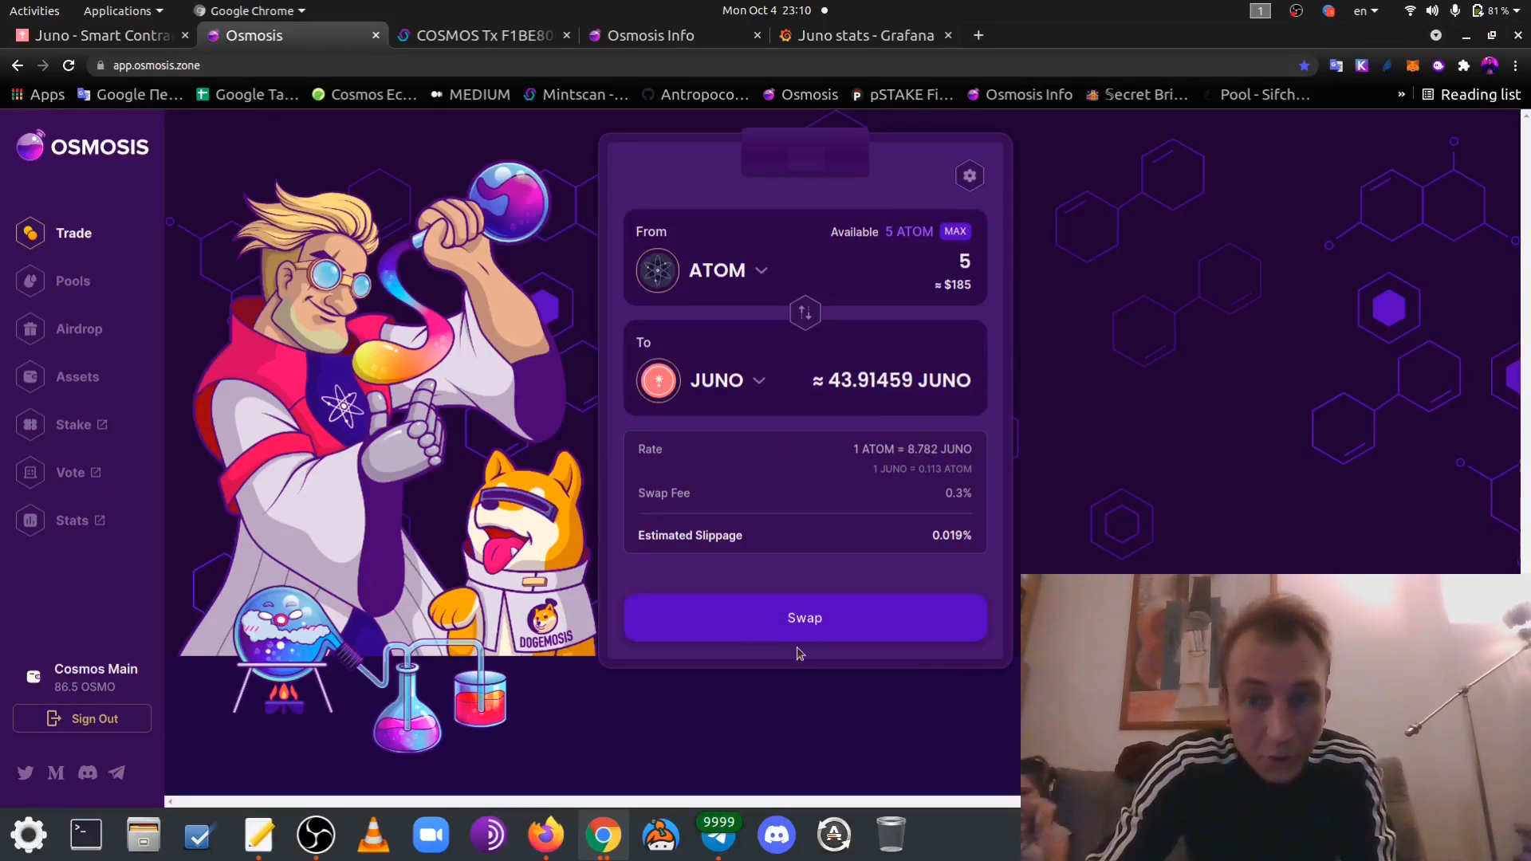
click(805, 617)
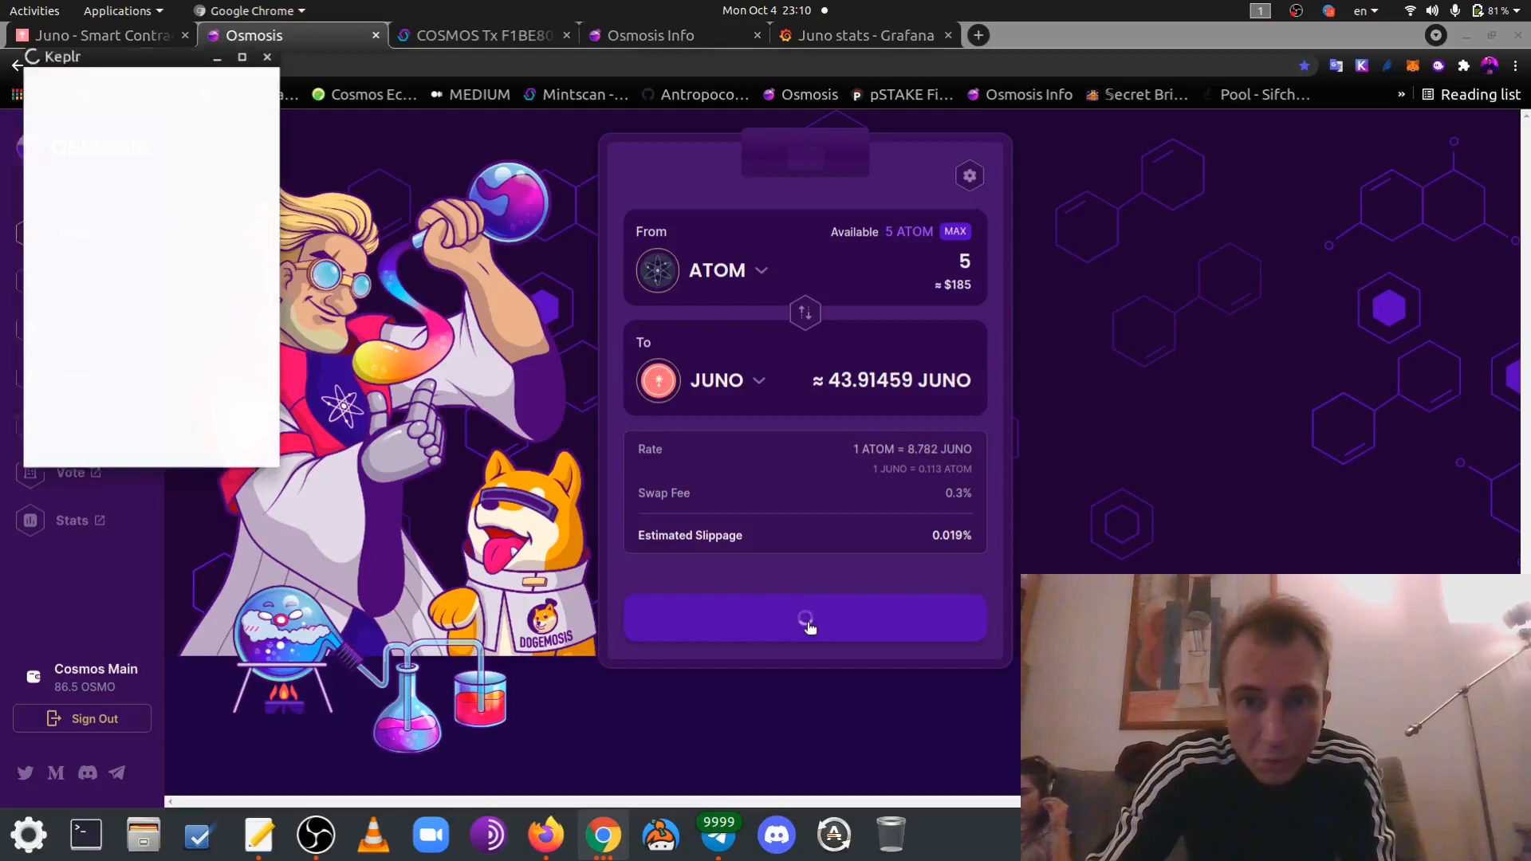
click(804, 618)
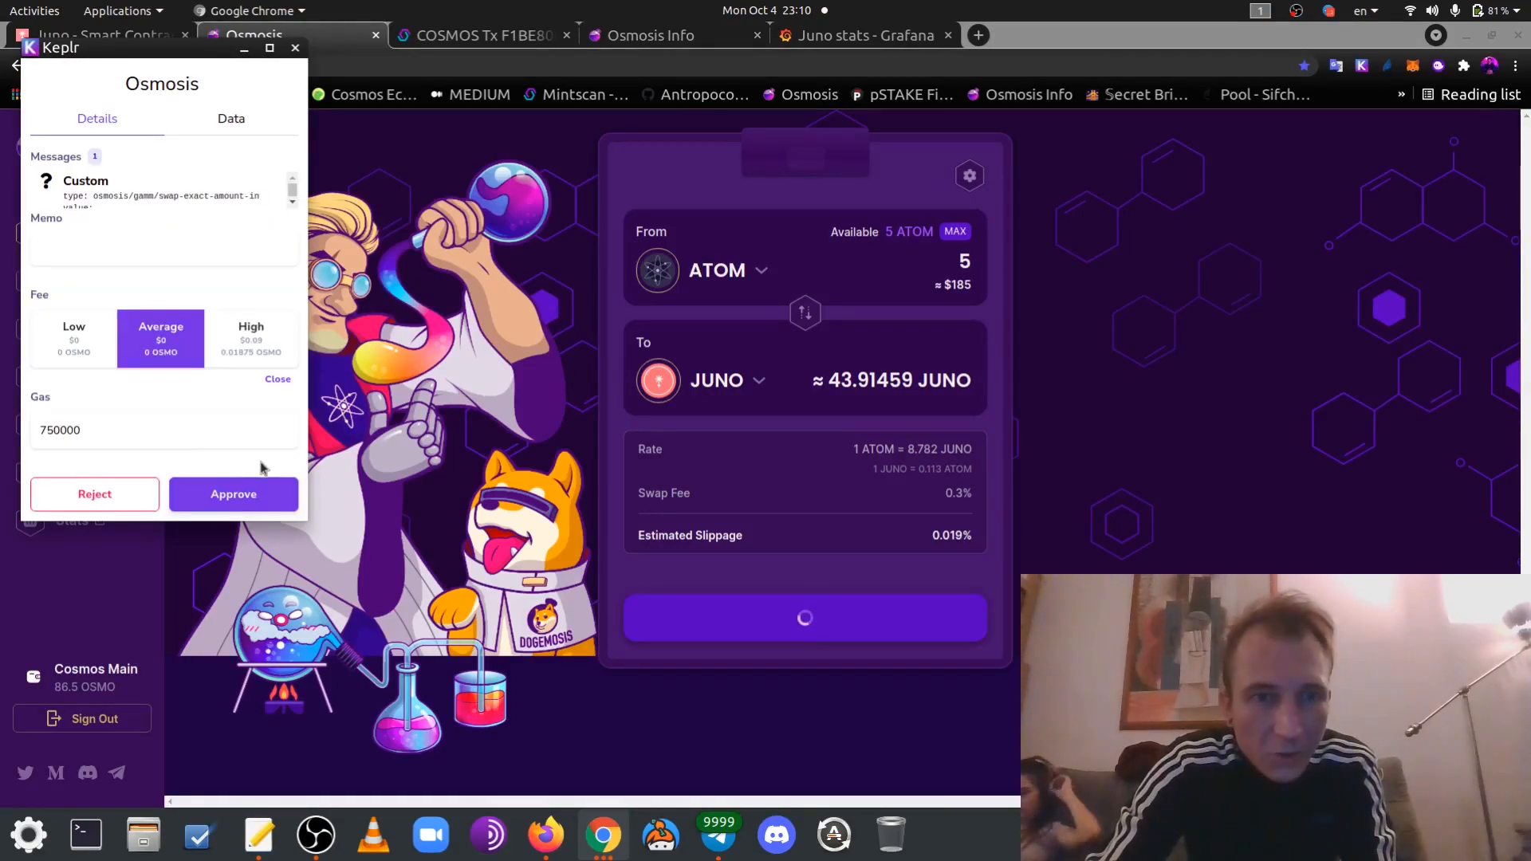
click(147, 430)
text(0)
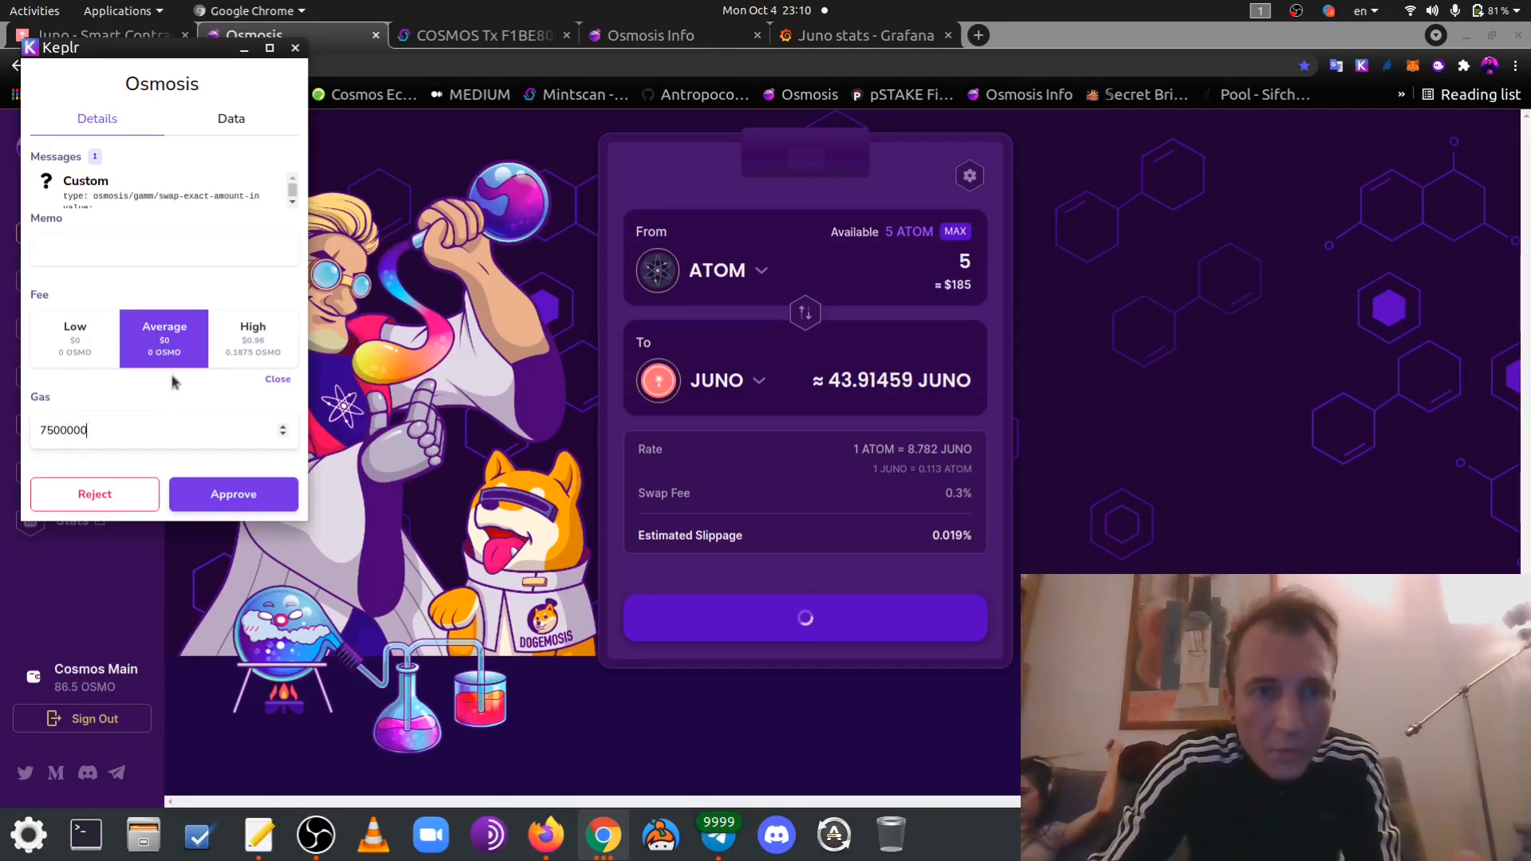
mouse_move(233, 493)
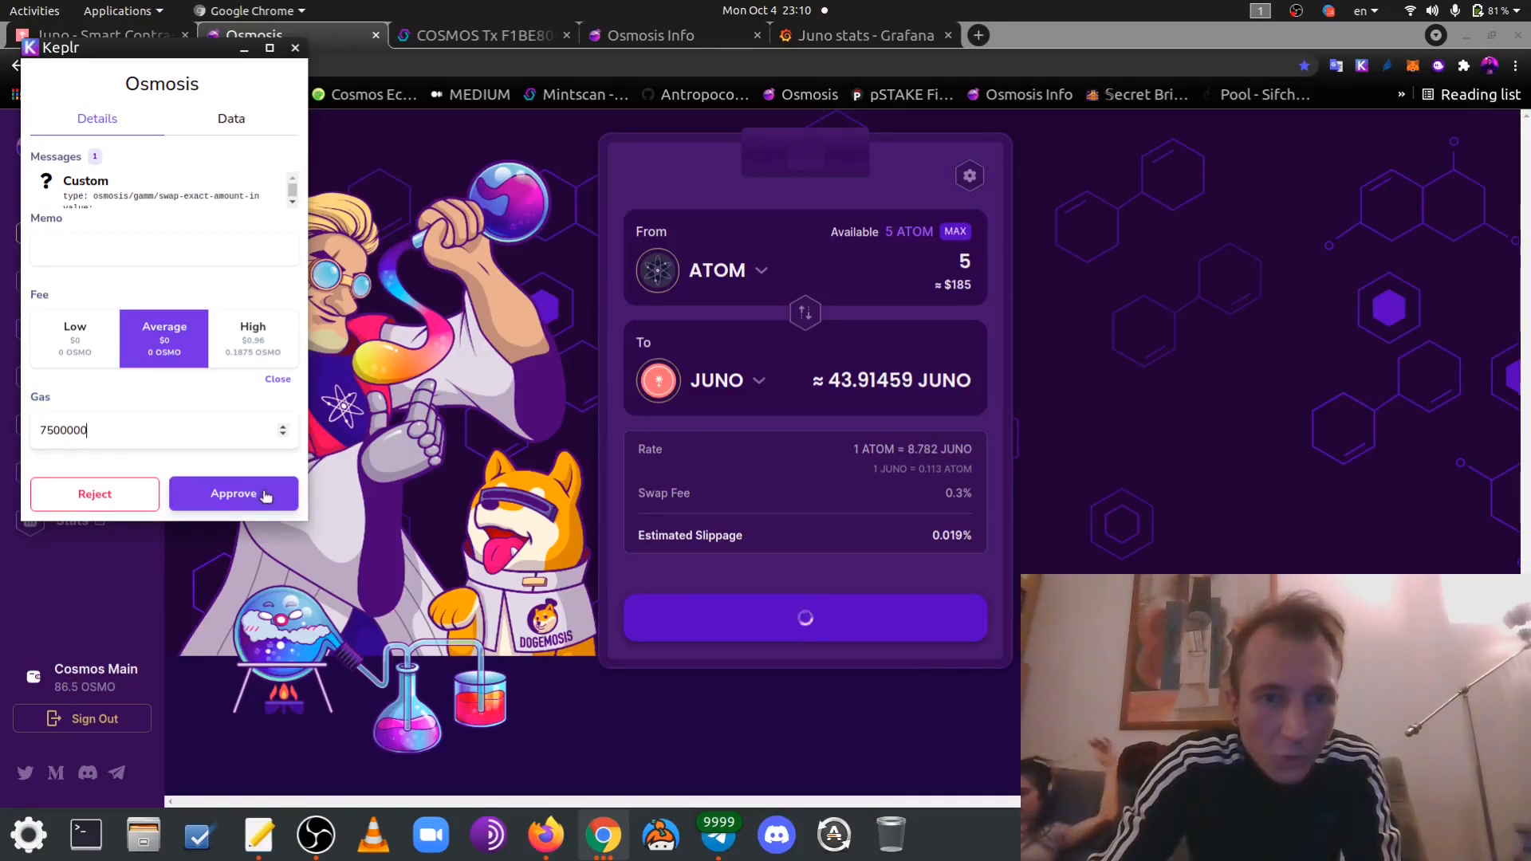
click(233, 493)
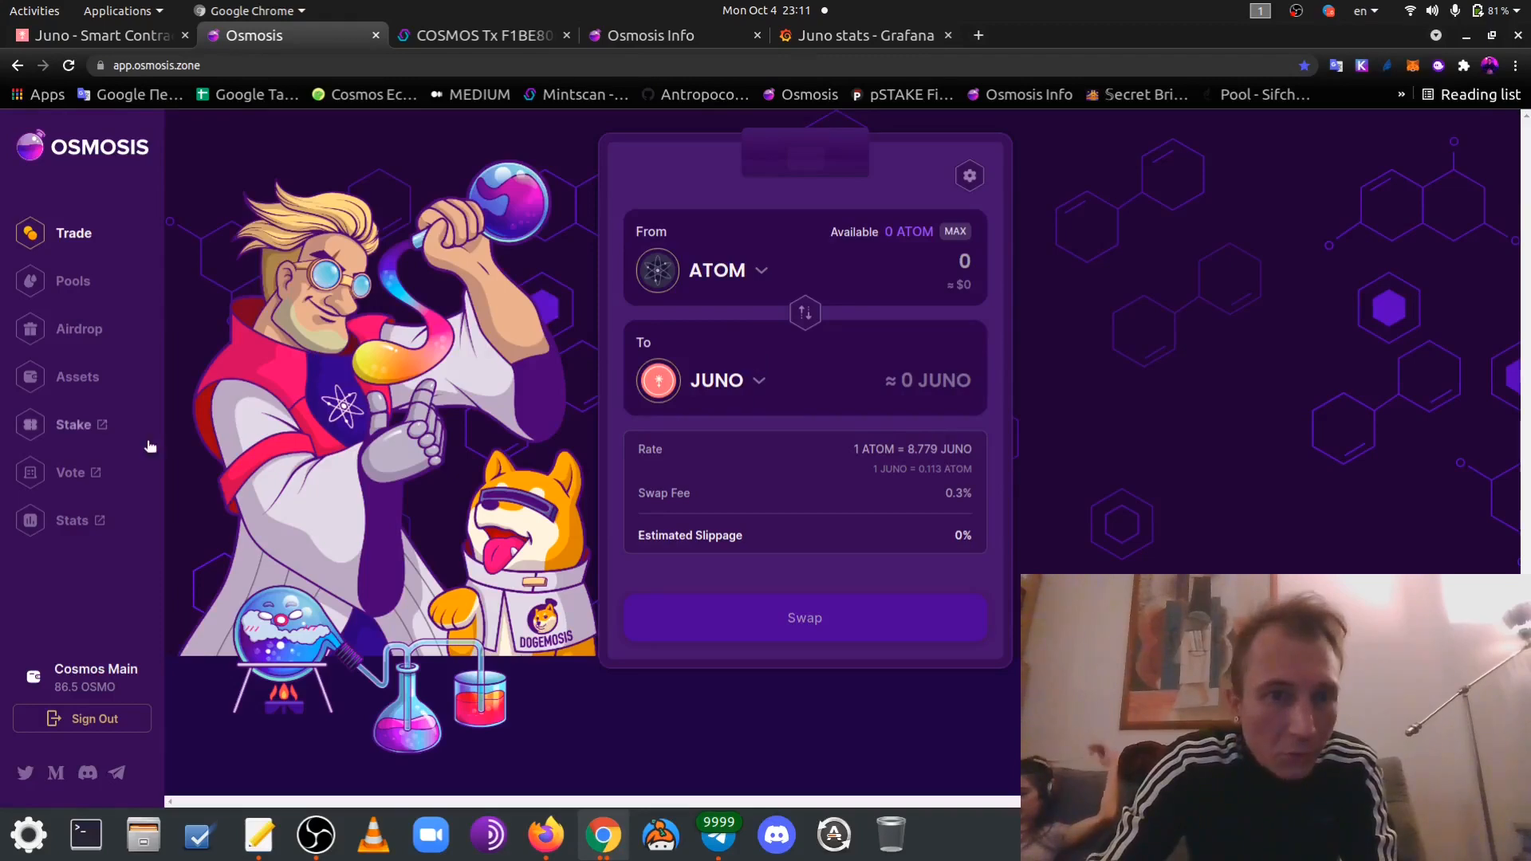
Withdraw all 57.587741 JUNO from Osmosis Assets to Juno and approve the IBC transfer
click(78, 377)
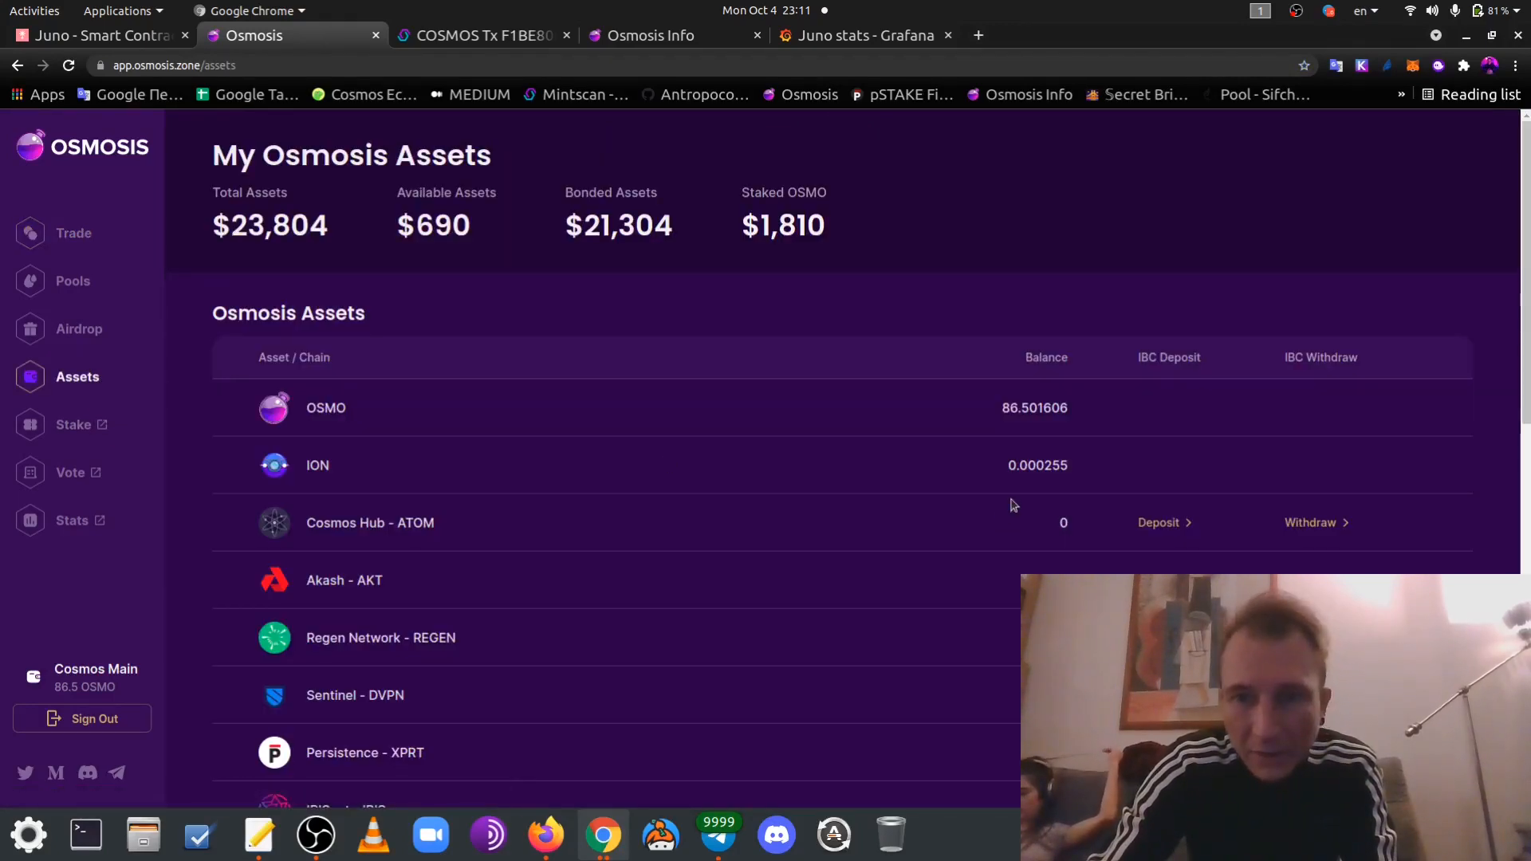
scroll(down, 3)
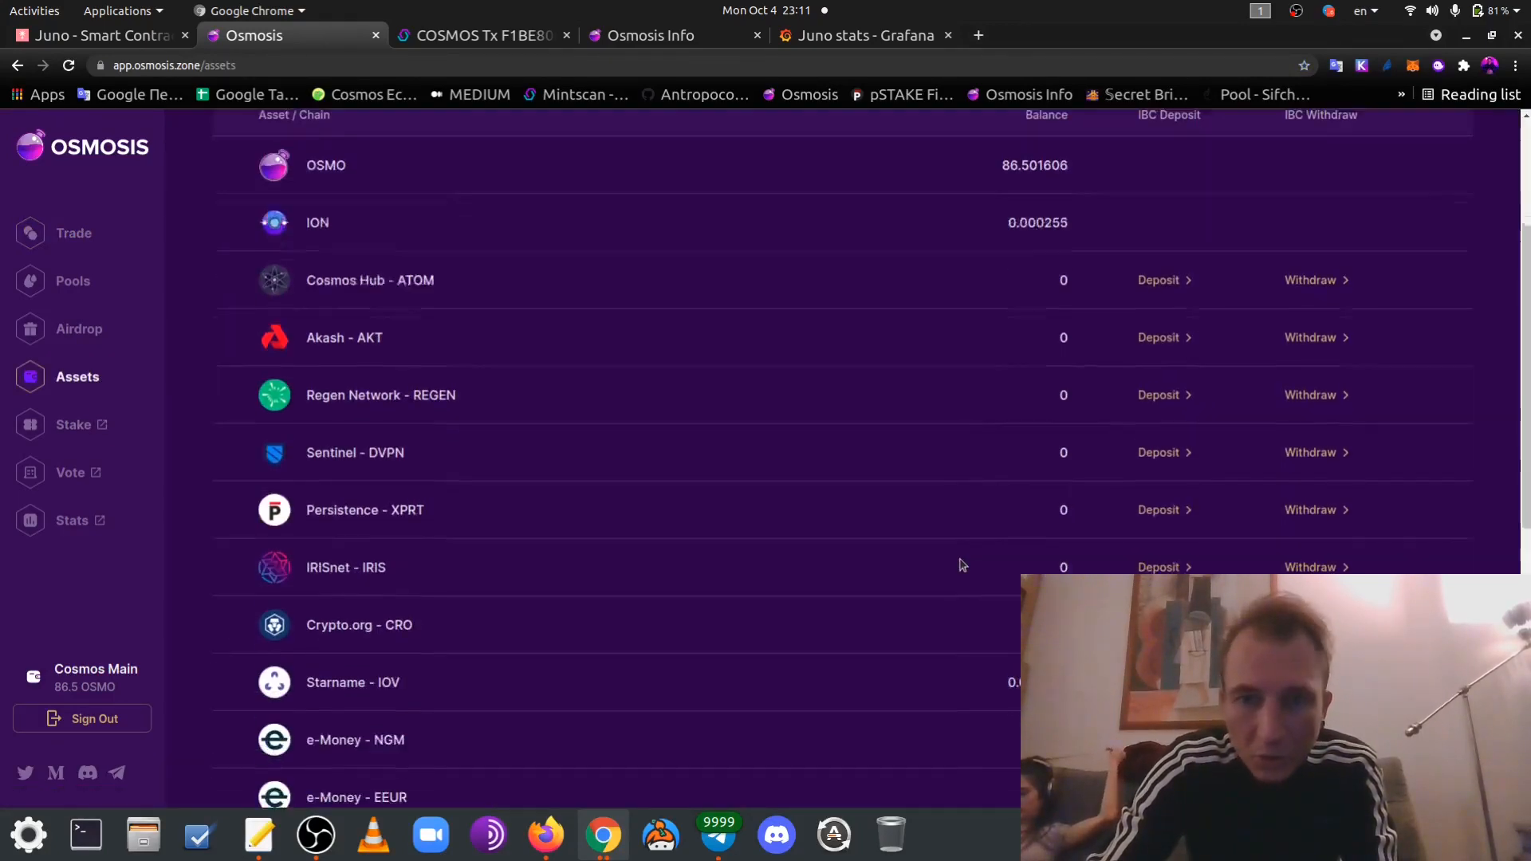
scroll(down, 3)
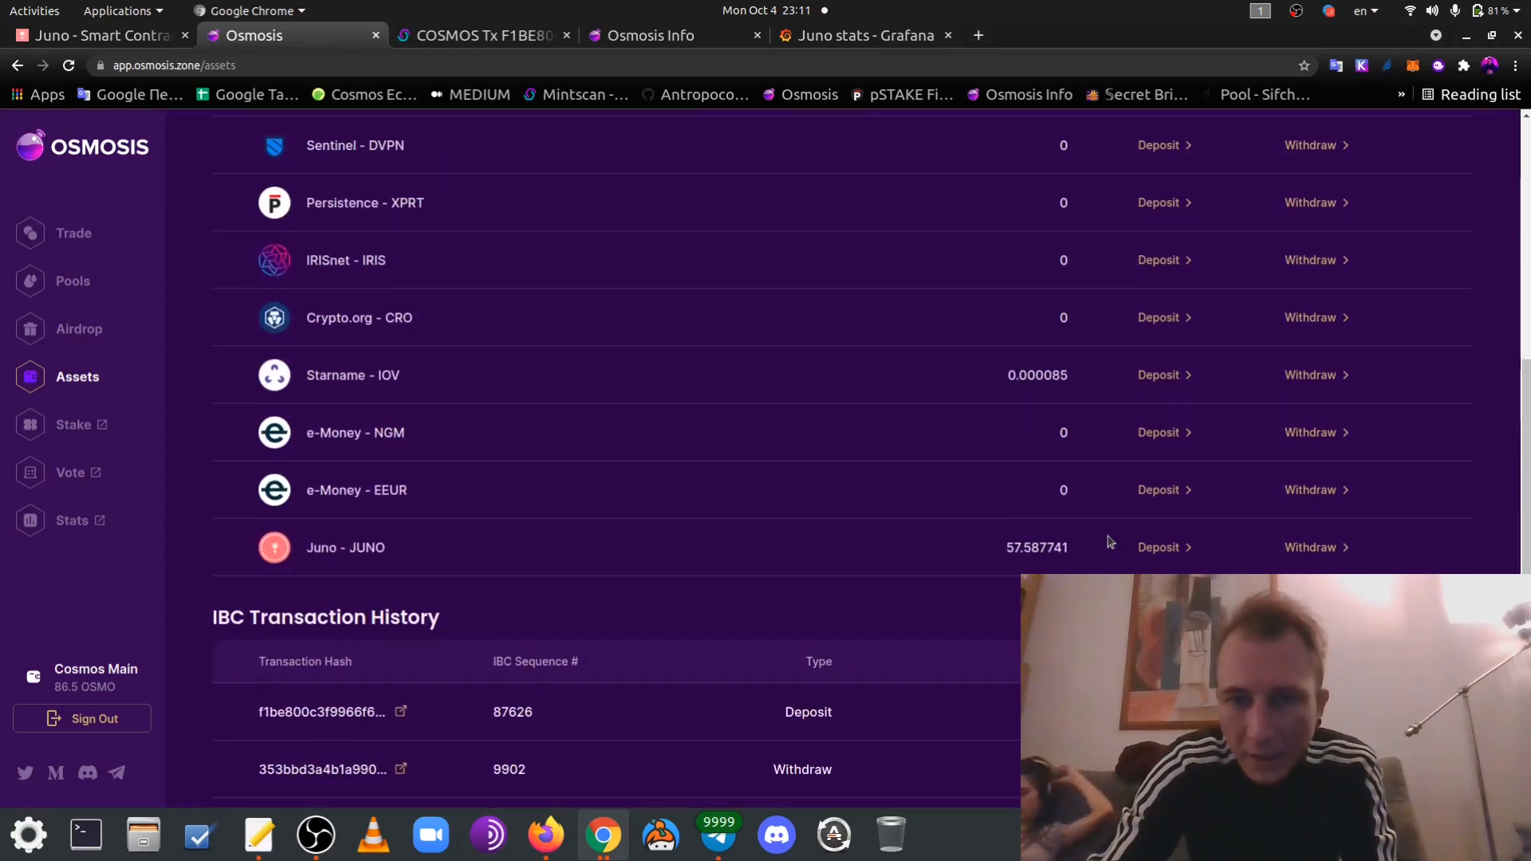
scroll(down, 3)
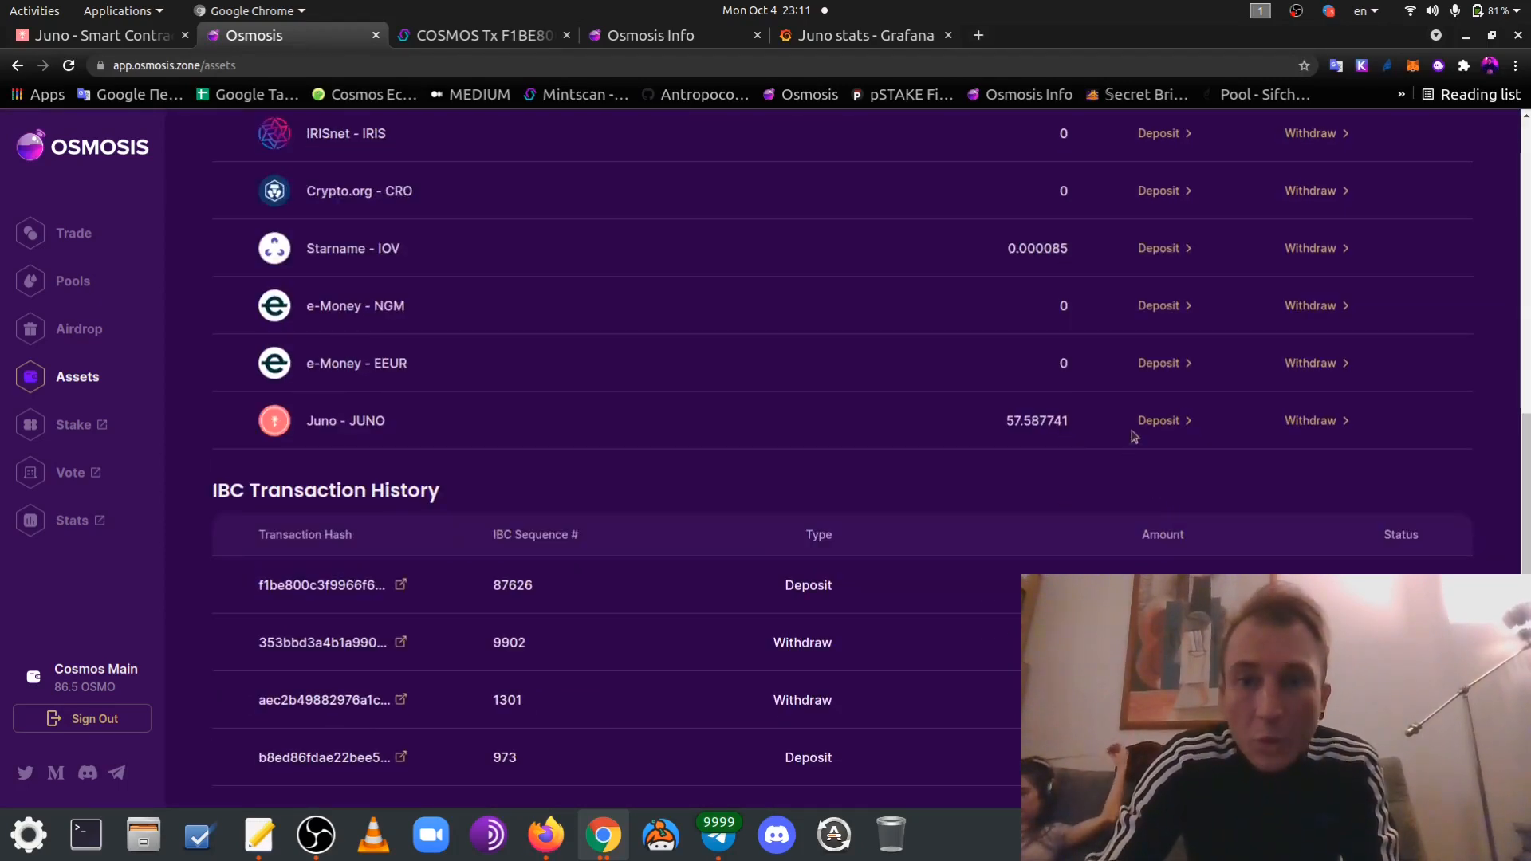
mouse_move(1272, 436)
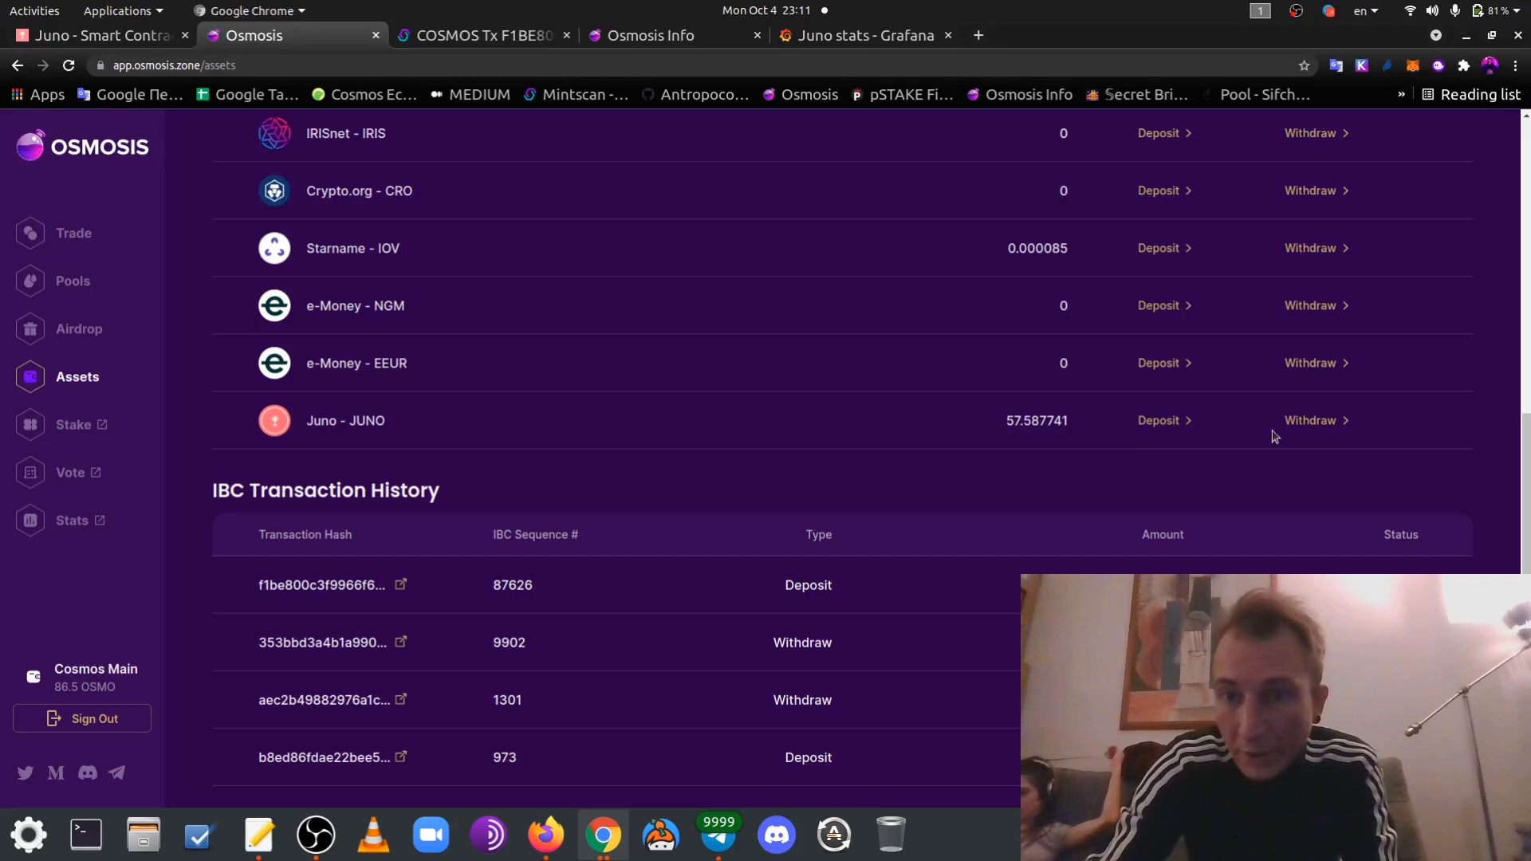
click(1310, 420)
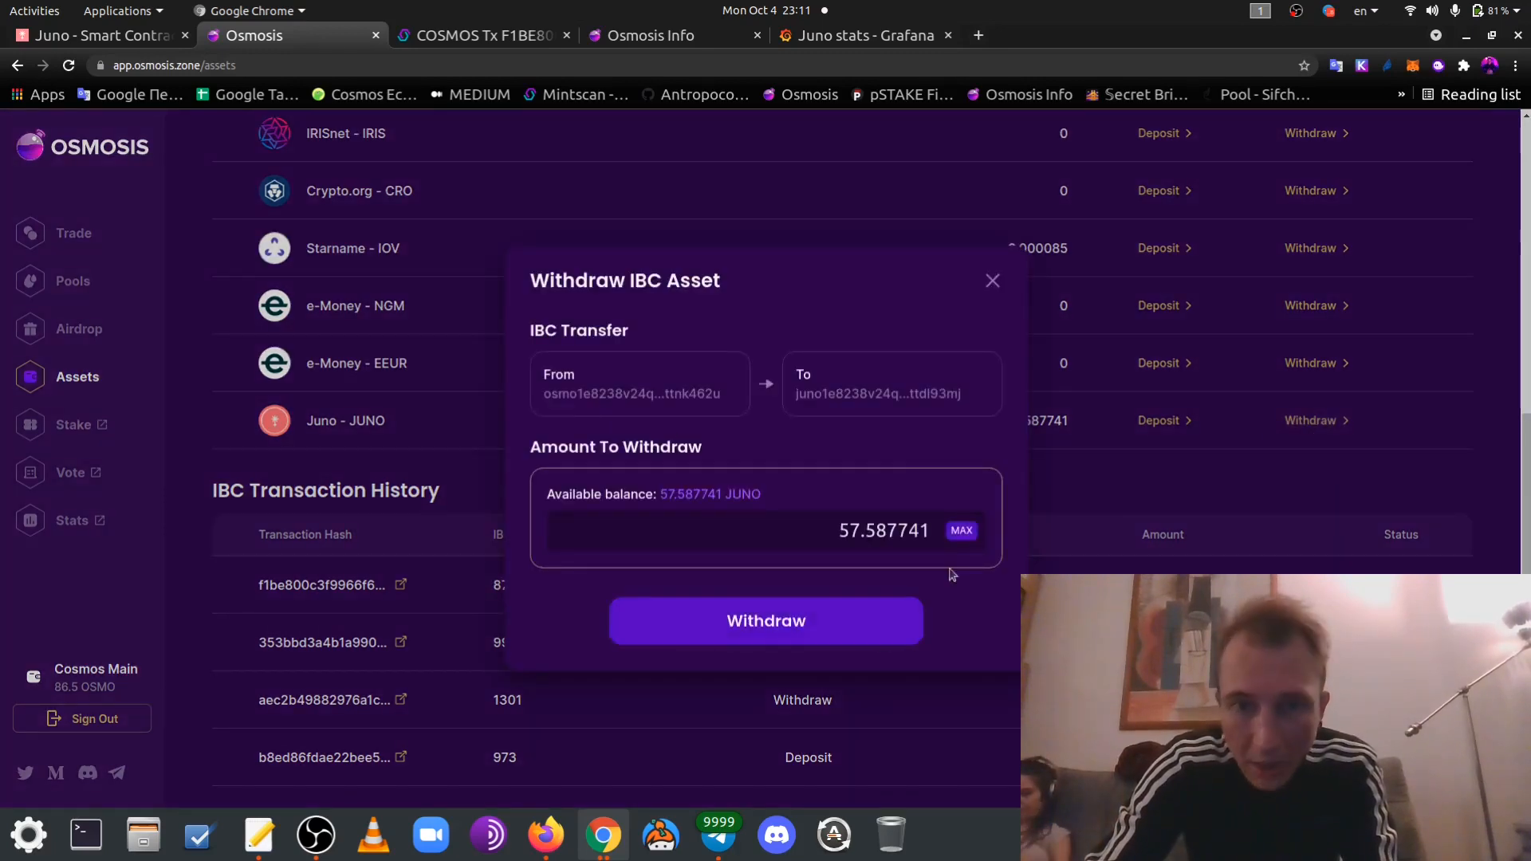
click(765, 621)
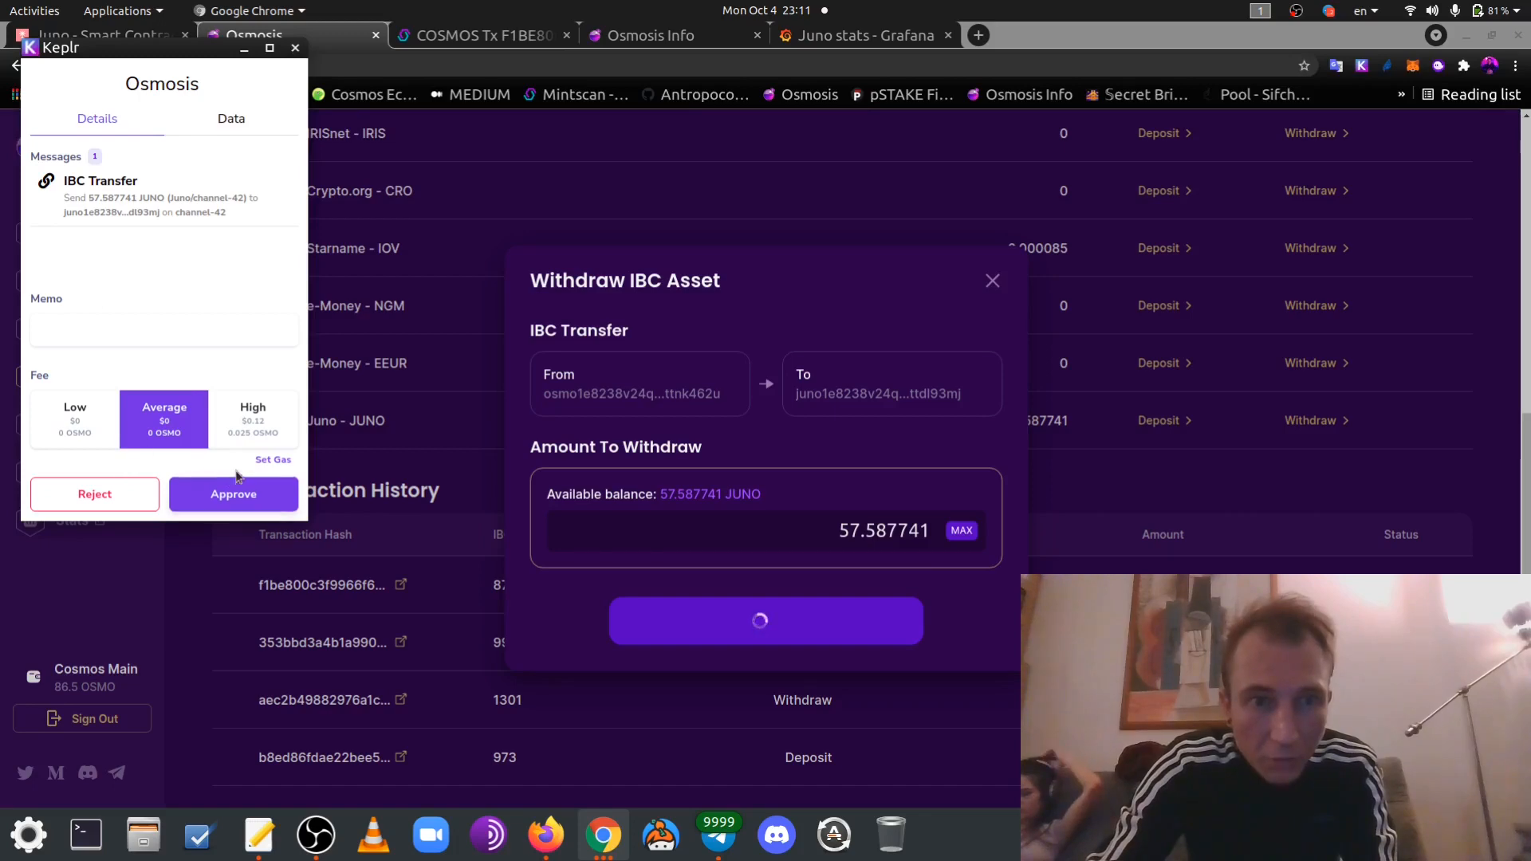
click(273, 459)
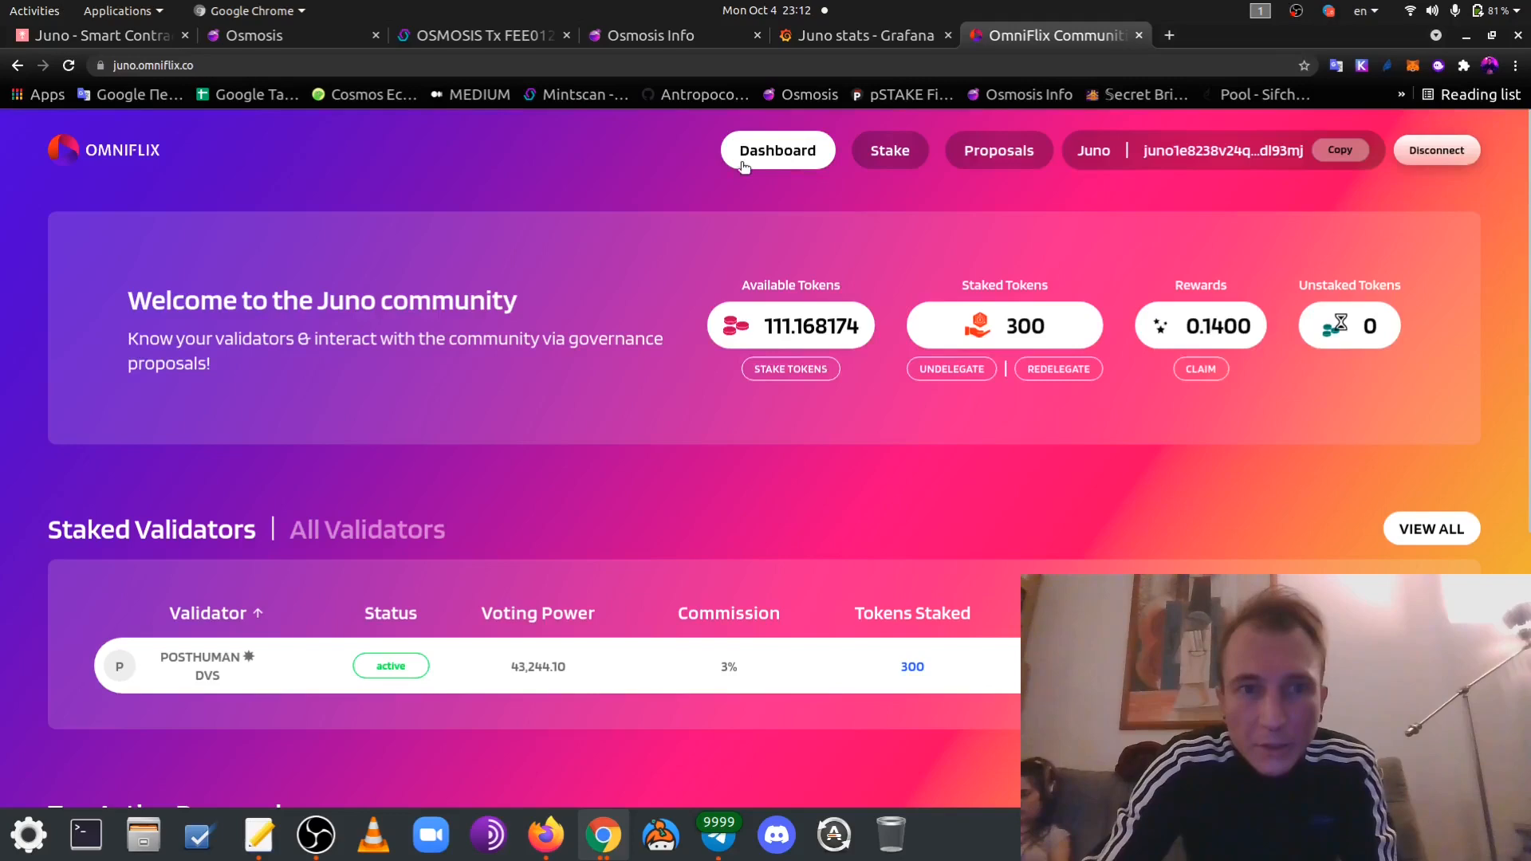
mouse_move(1191, 240)
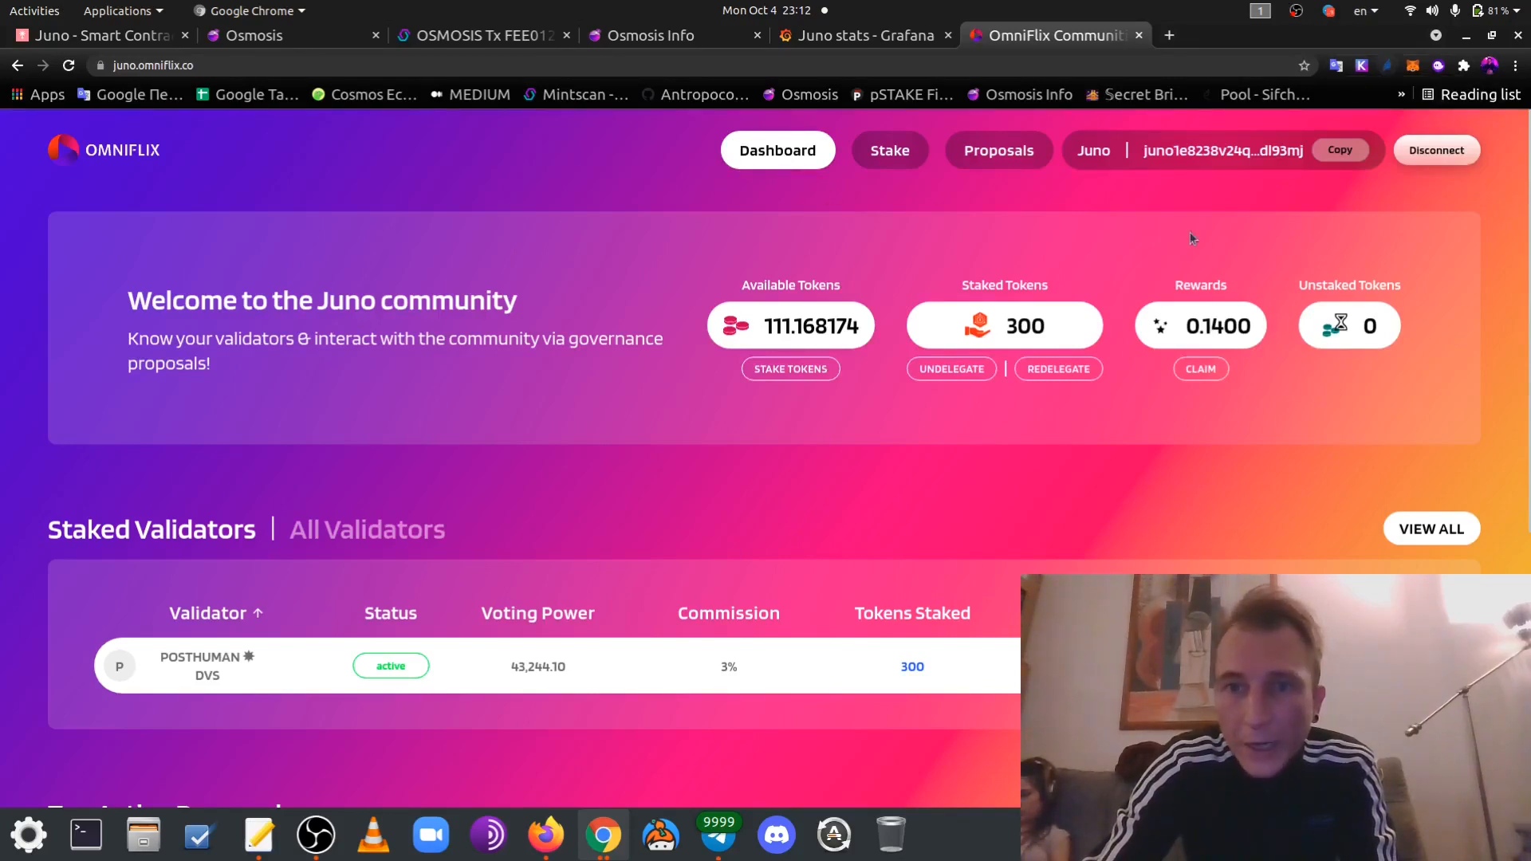
Review the Juno dashboard's 111.168174 available and 300 staked, then switch to Grafana stats
scroll(down, 3)
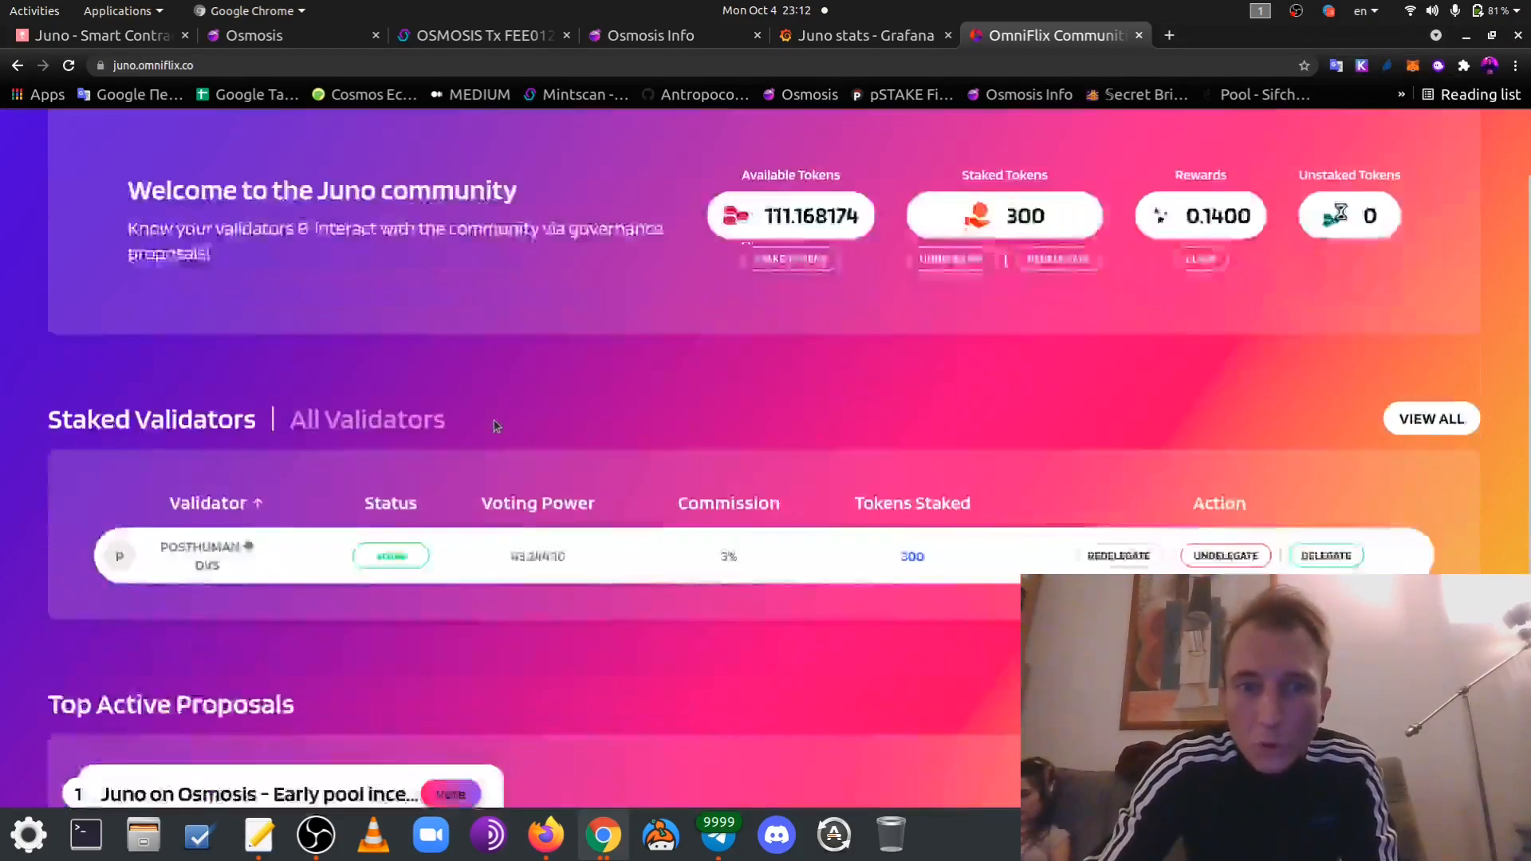
scroll(up, 3)
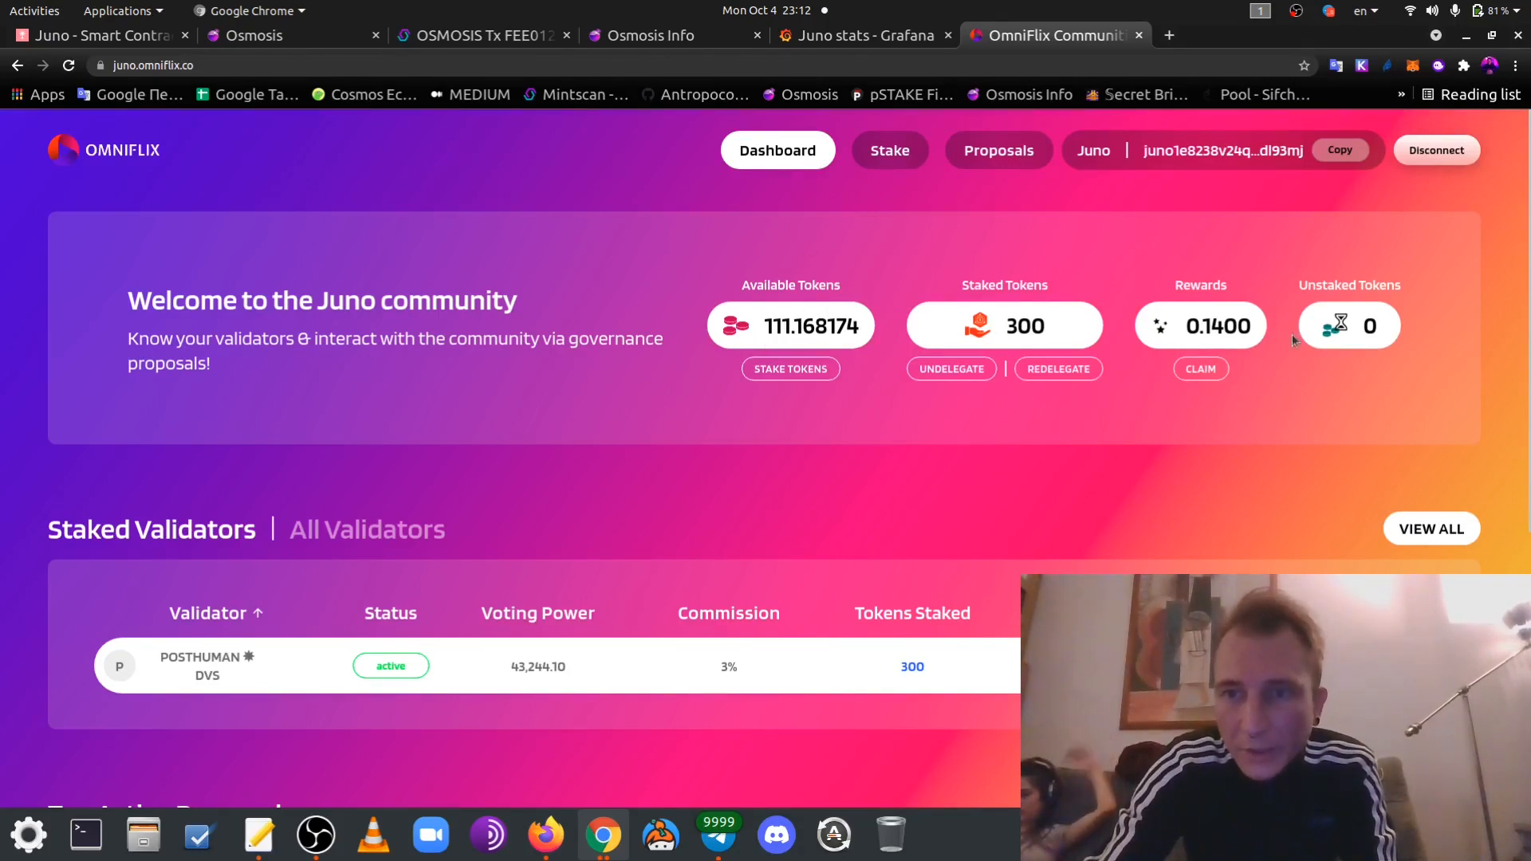
mouse_move(1384, 332)
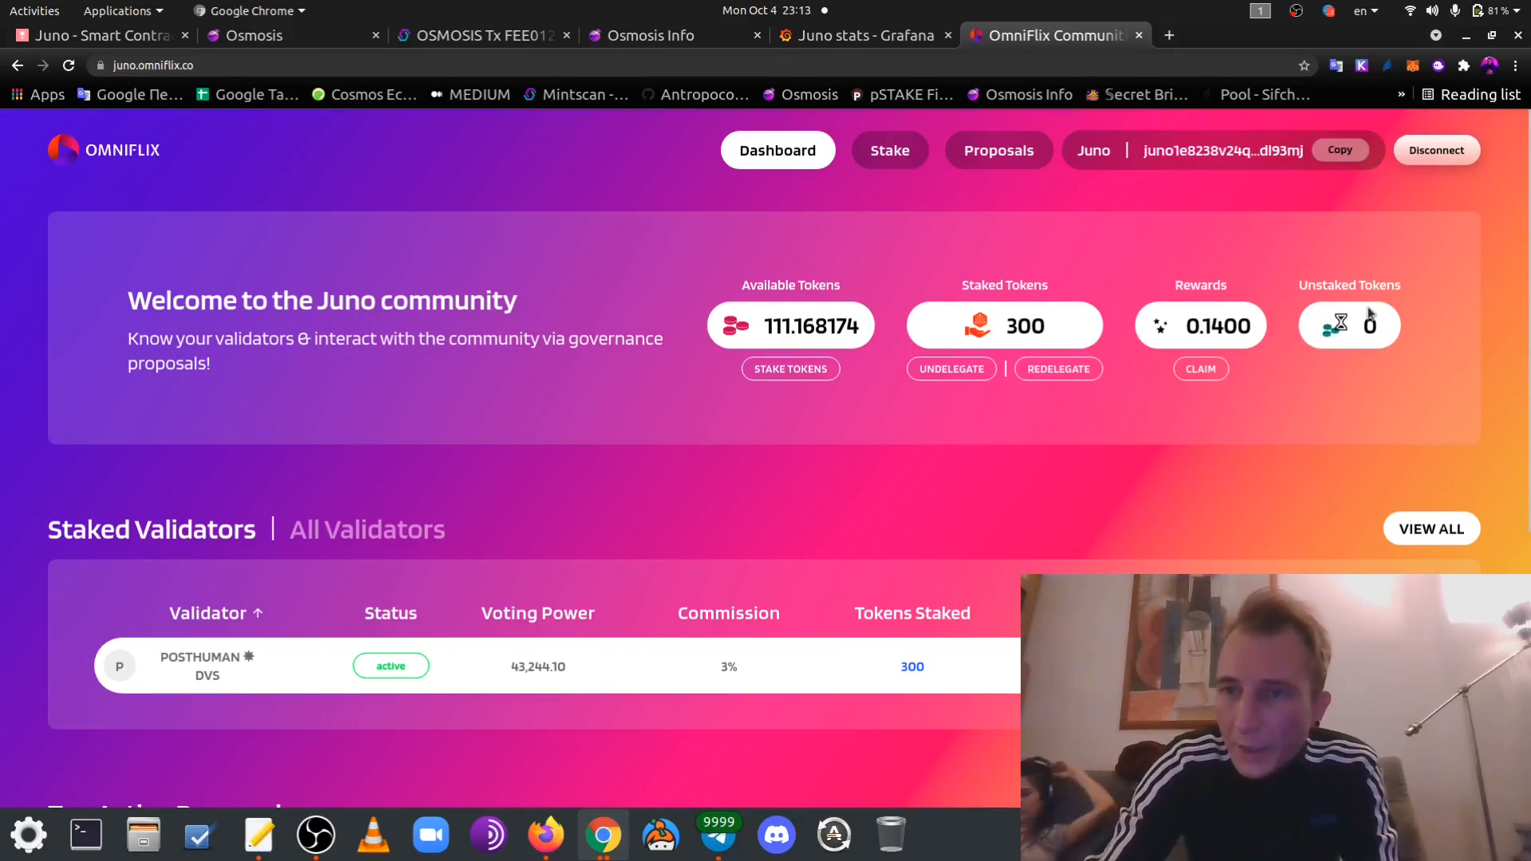
mouse_move(1422, 336)
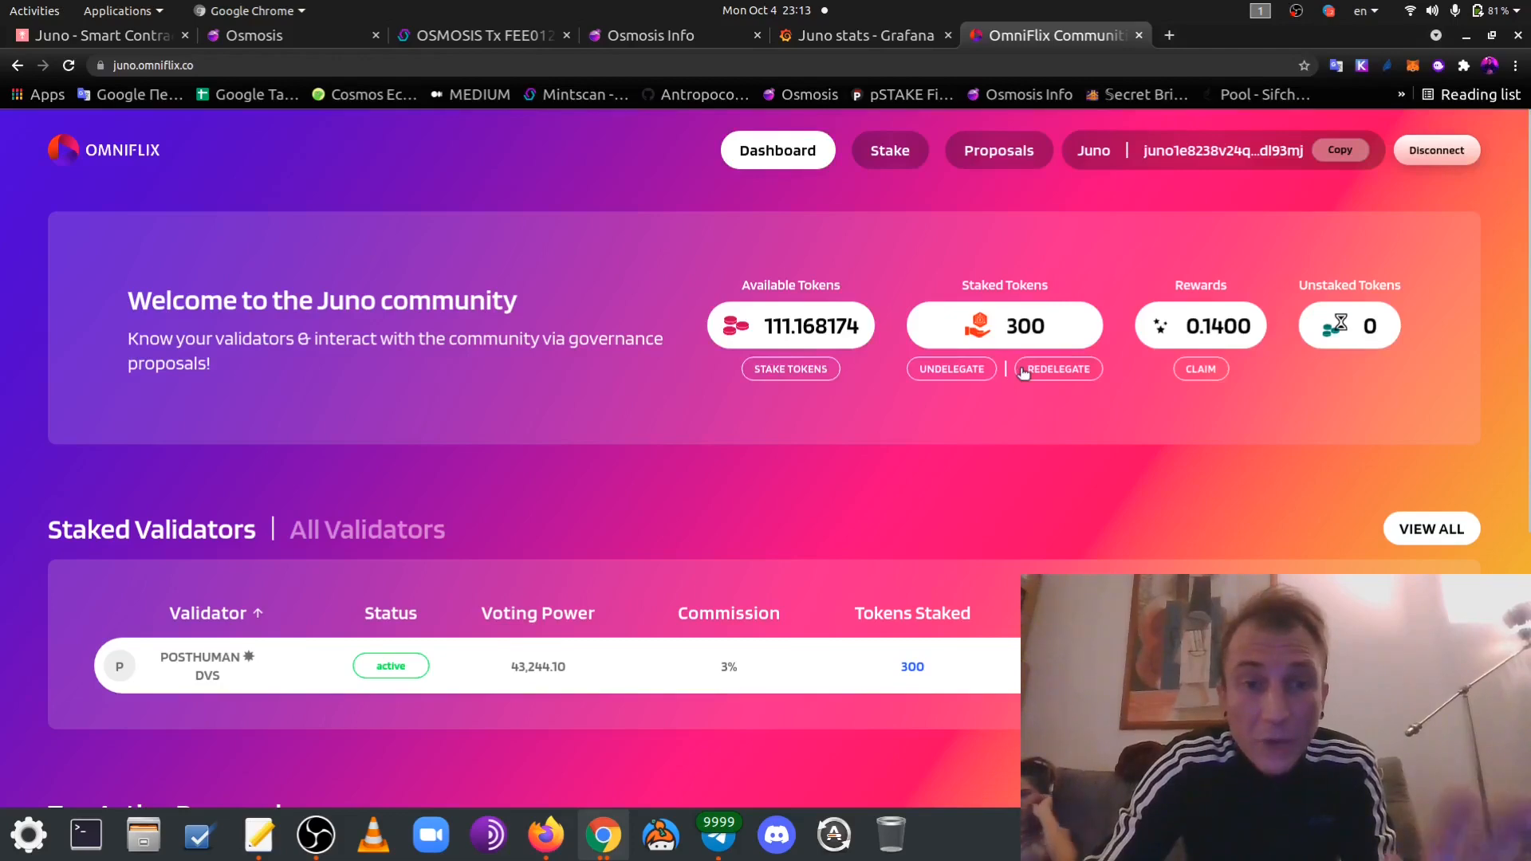
click(863, 35)
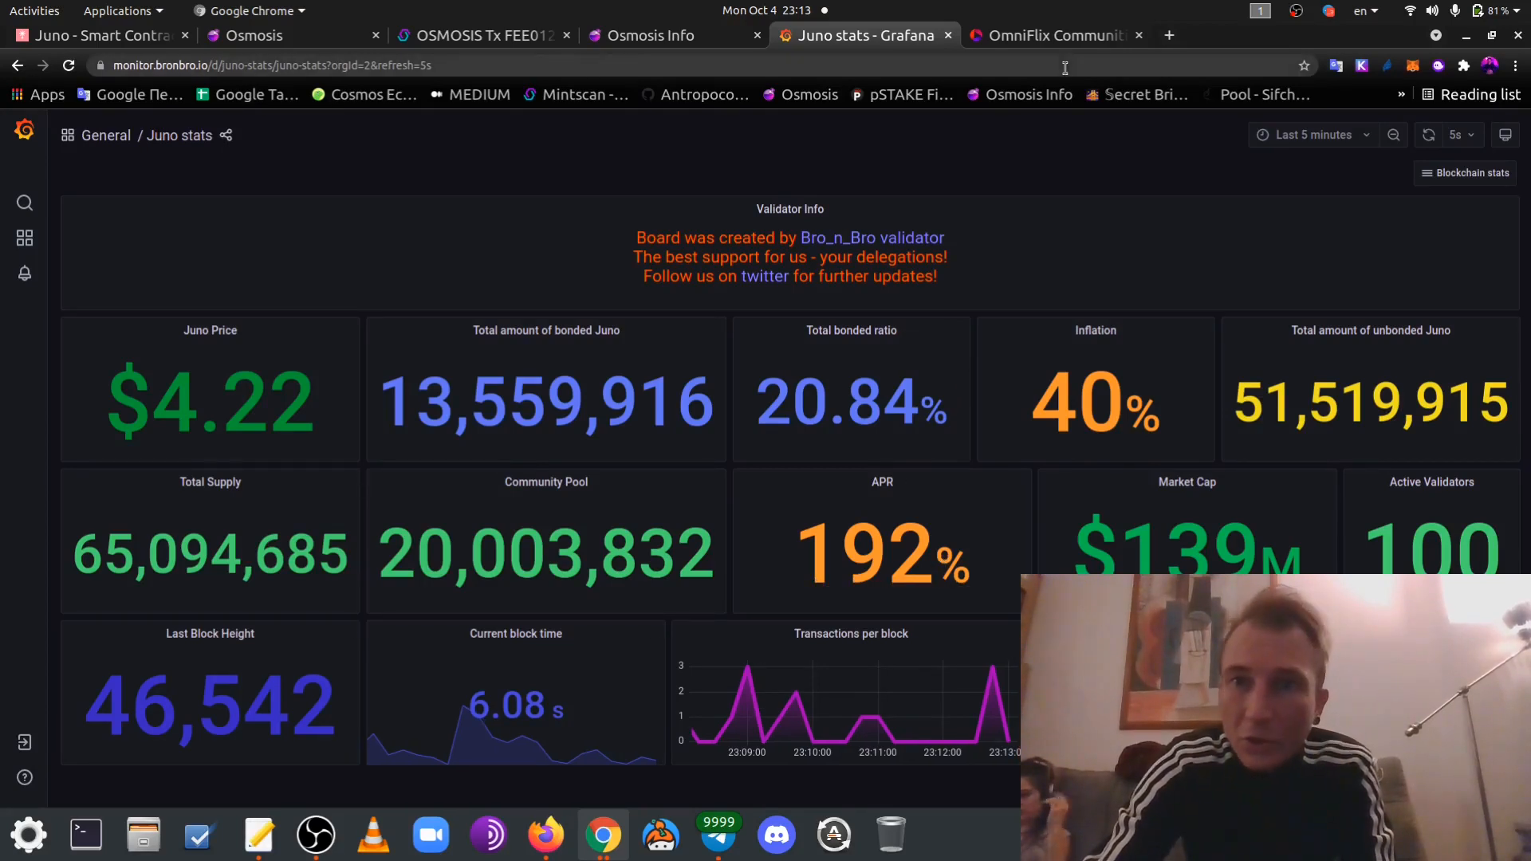
mouse_move(1054, 36)
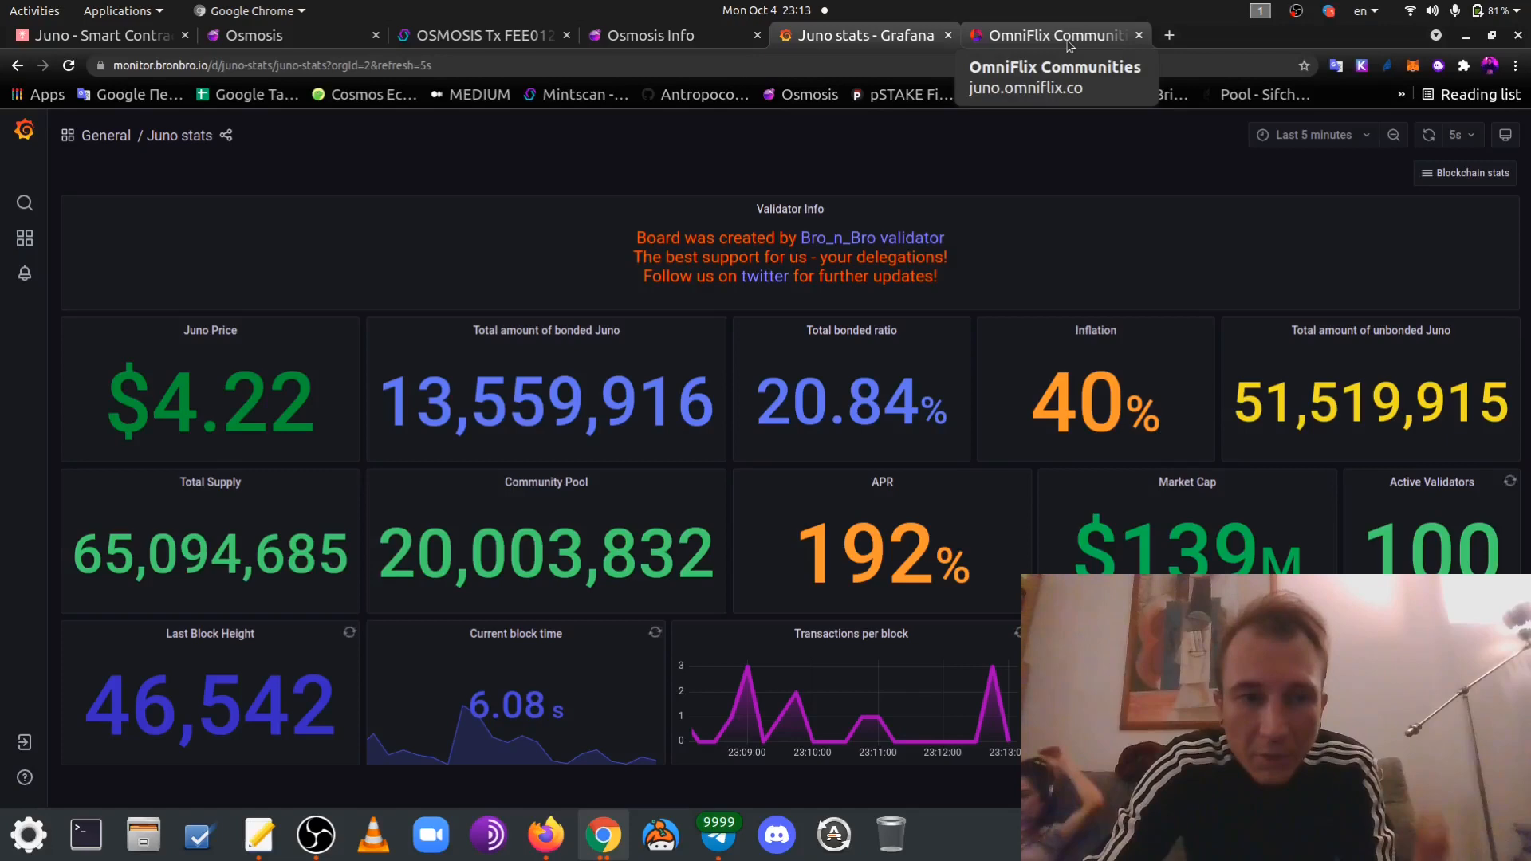
Return to OmniFlix and review the Staked Validators list showing 300 JUNO with POSTHUMAN DVS
click(1053, 35)
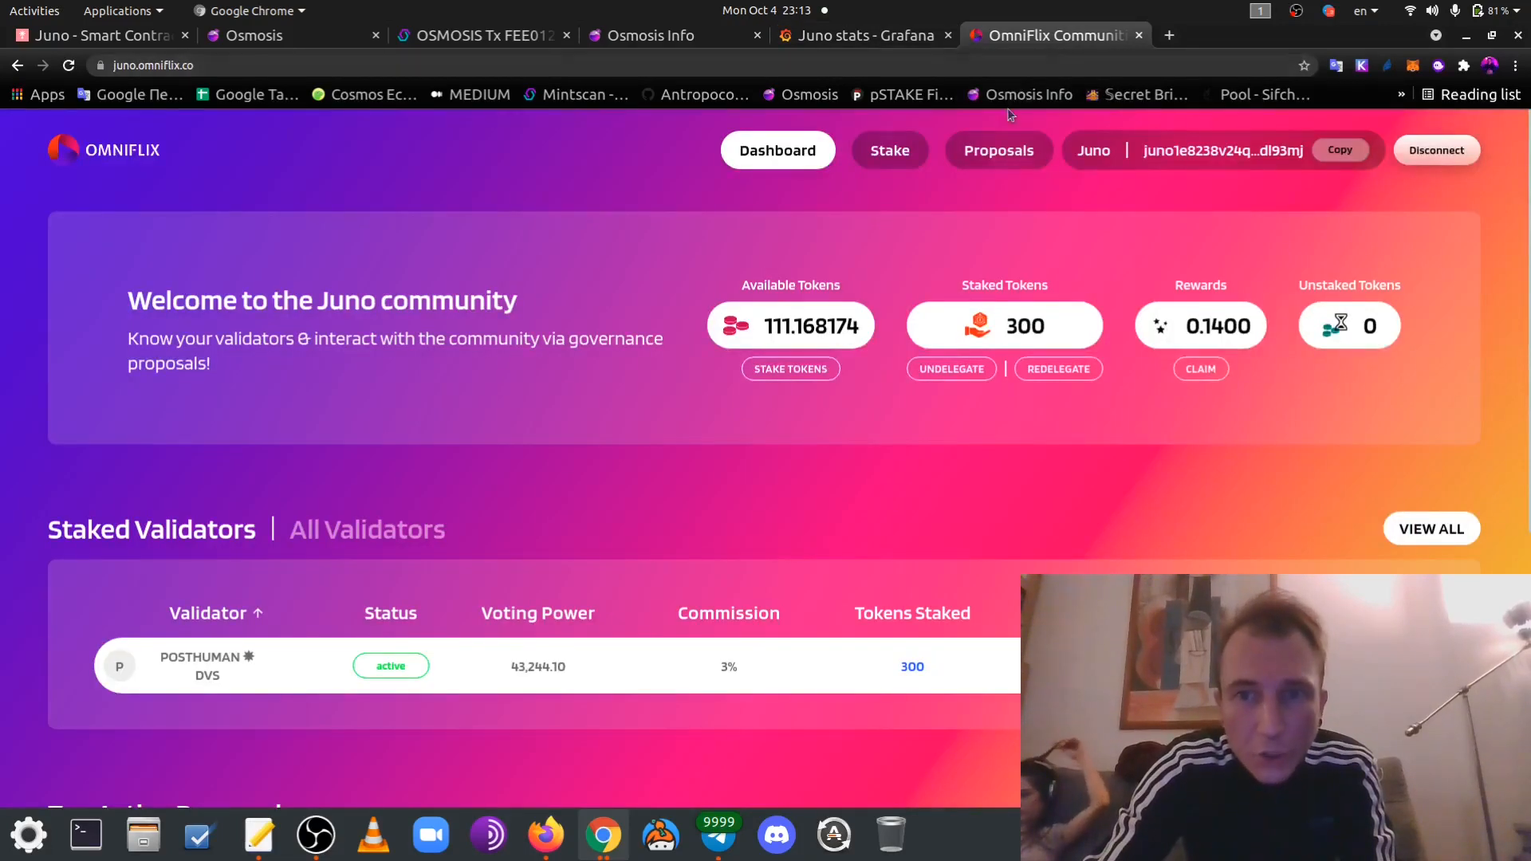
mouse_move(1113, 318)
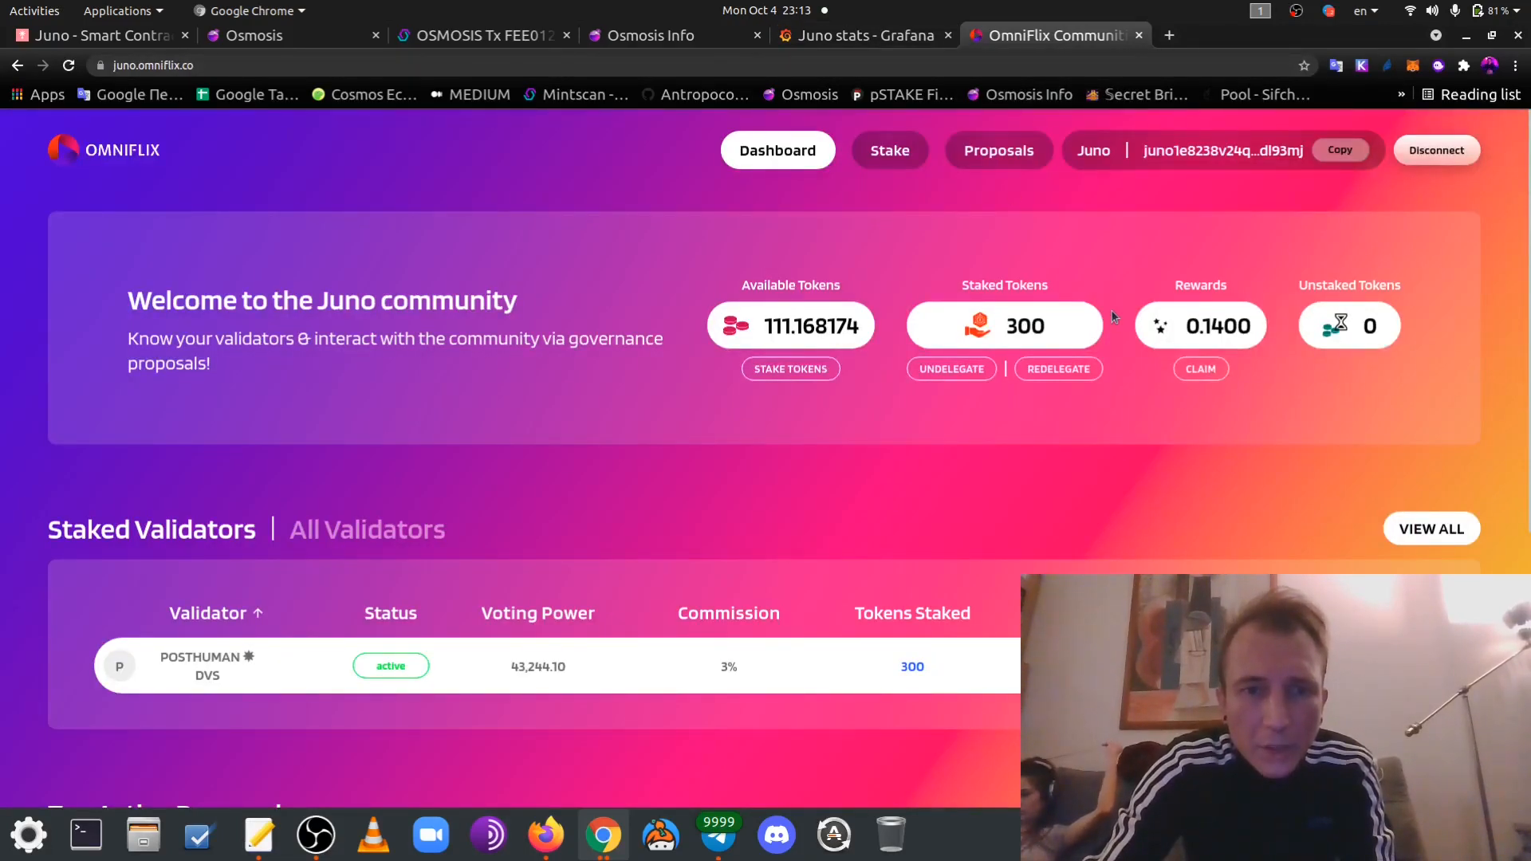
scroll(down, 3)
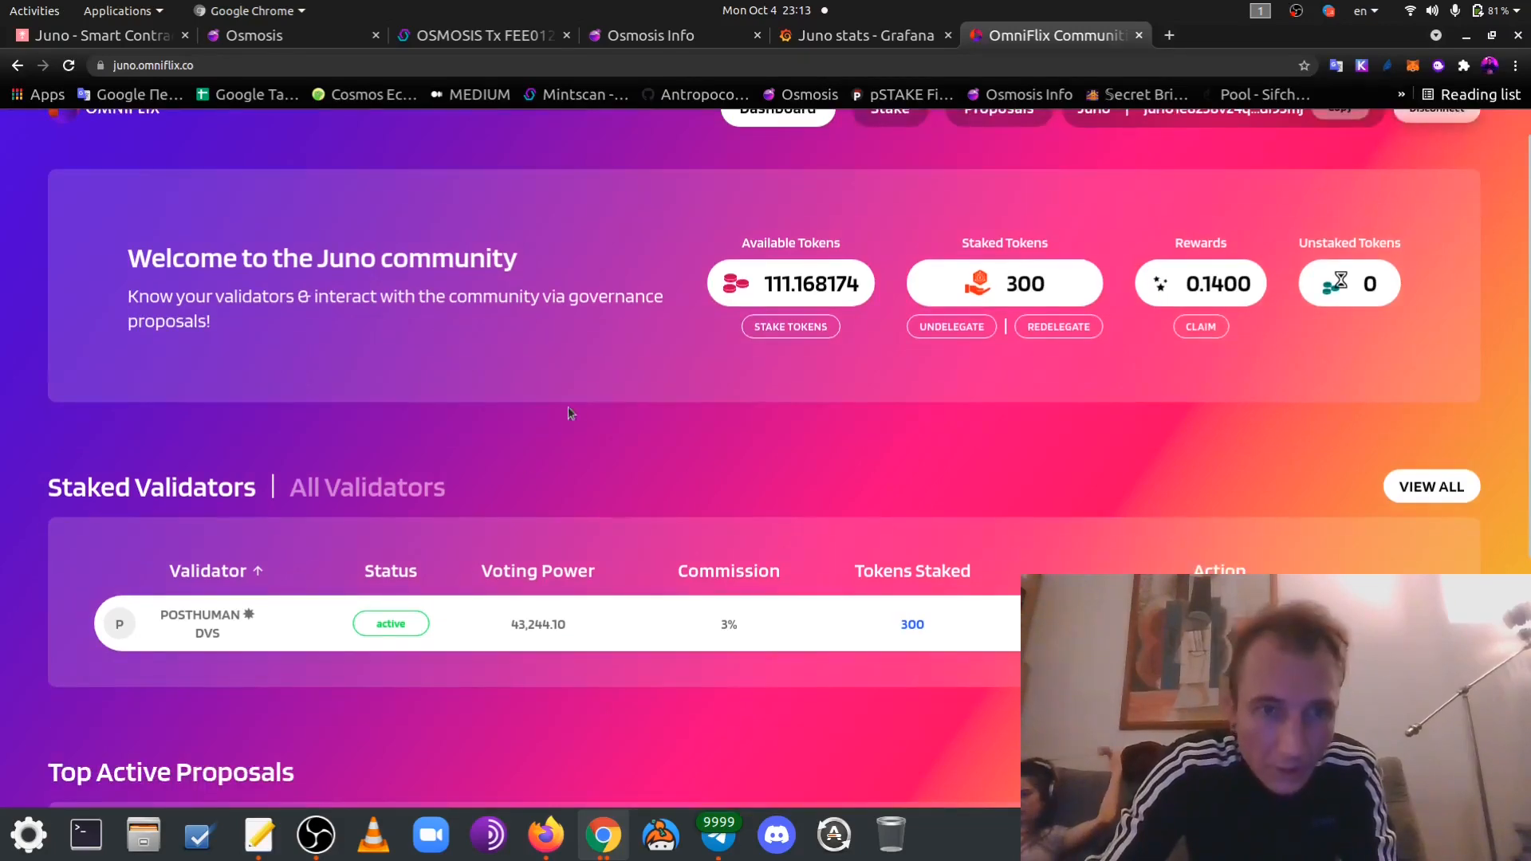
scroll(down, 3)
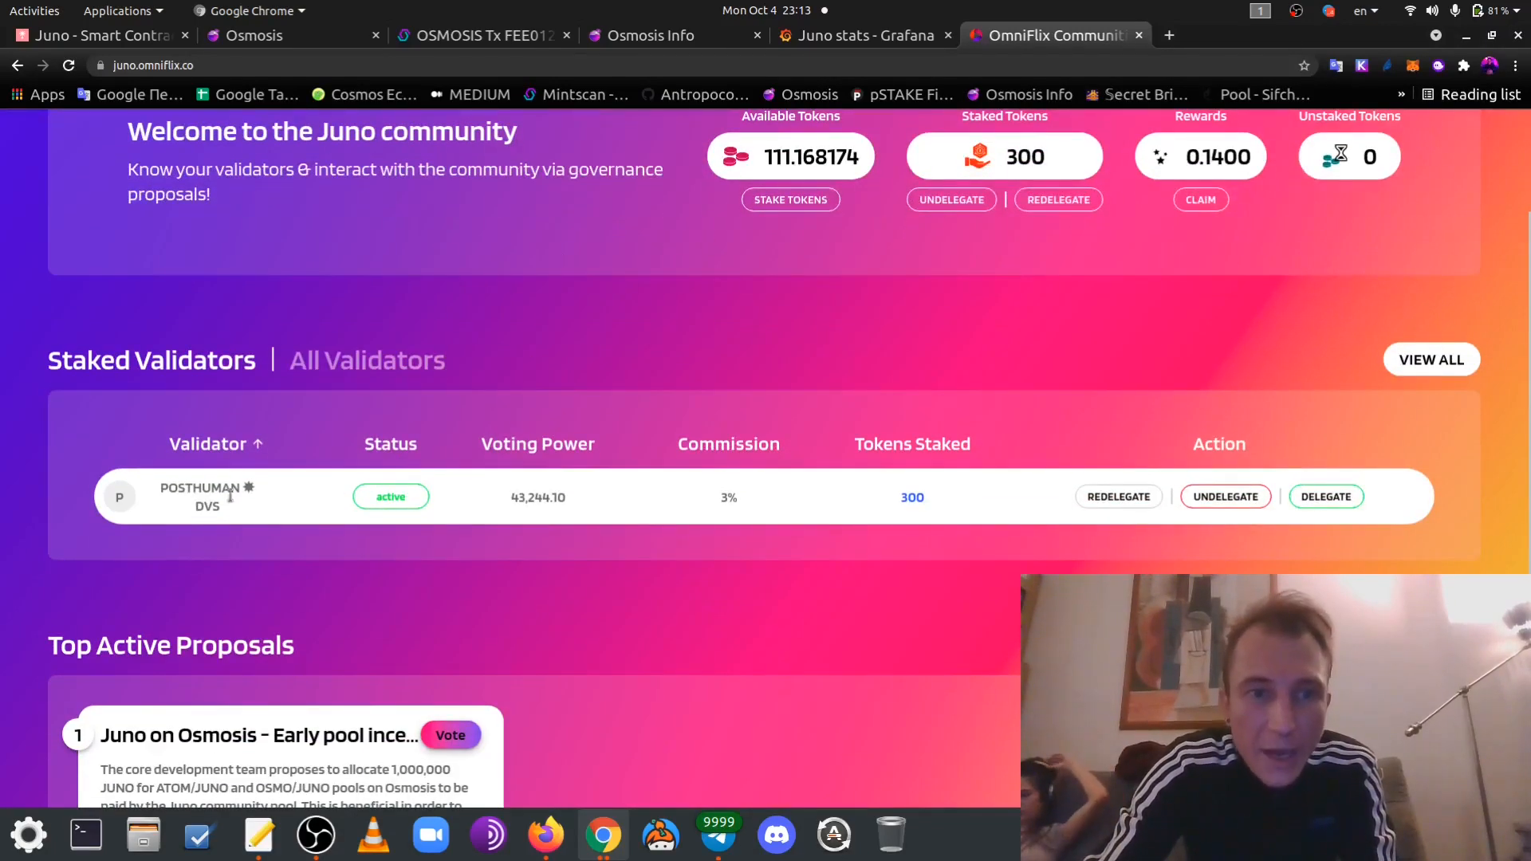
mouse_move(413, 472)
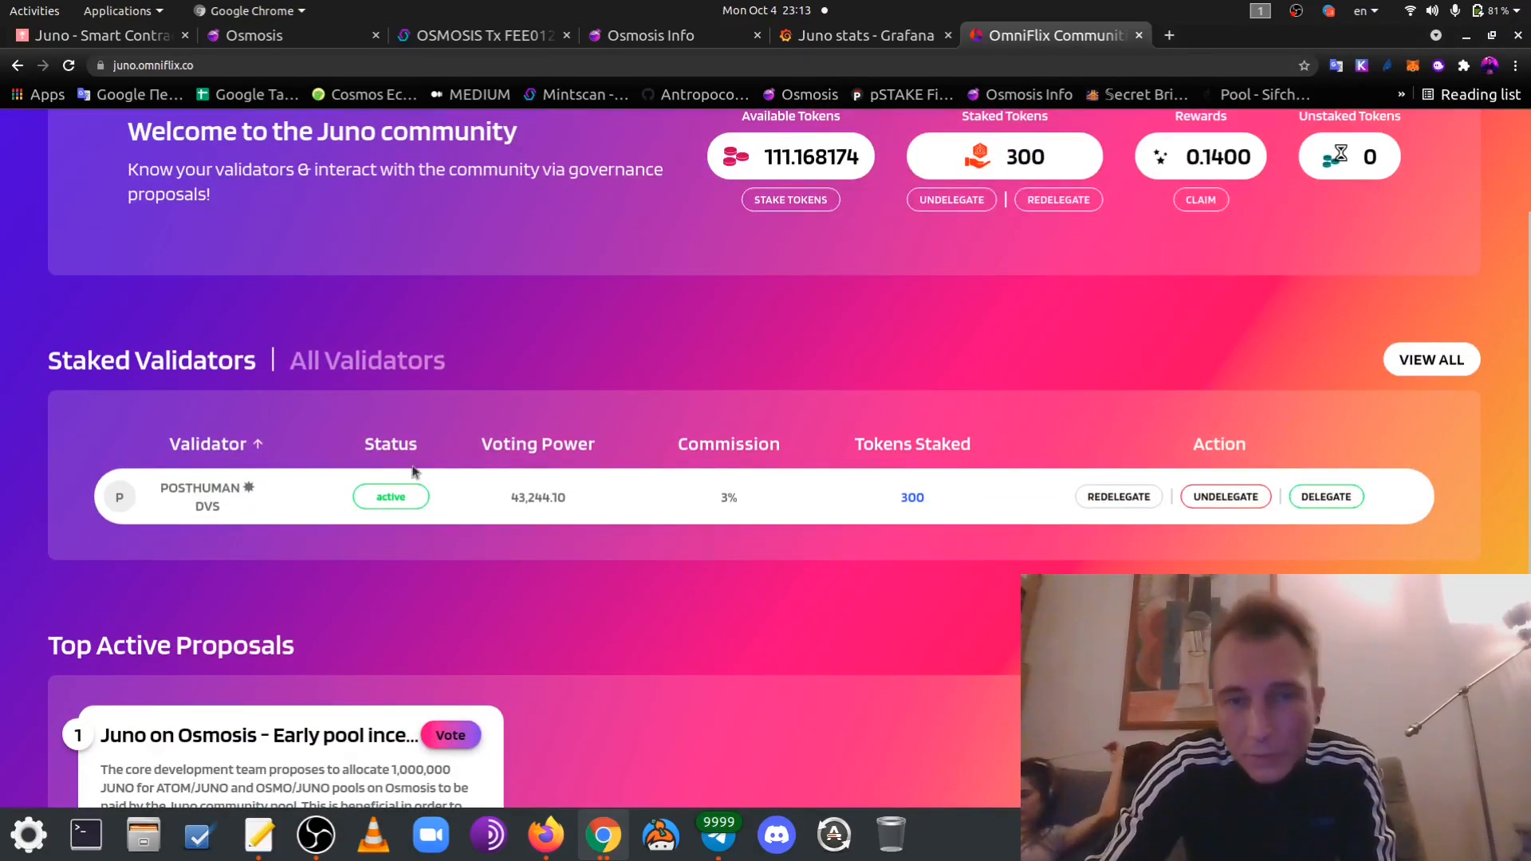
mouse_move(822, 348)
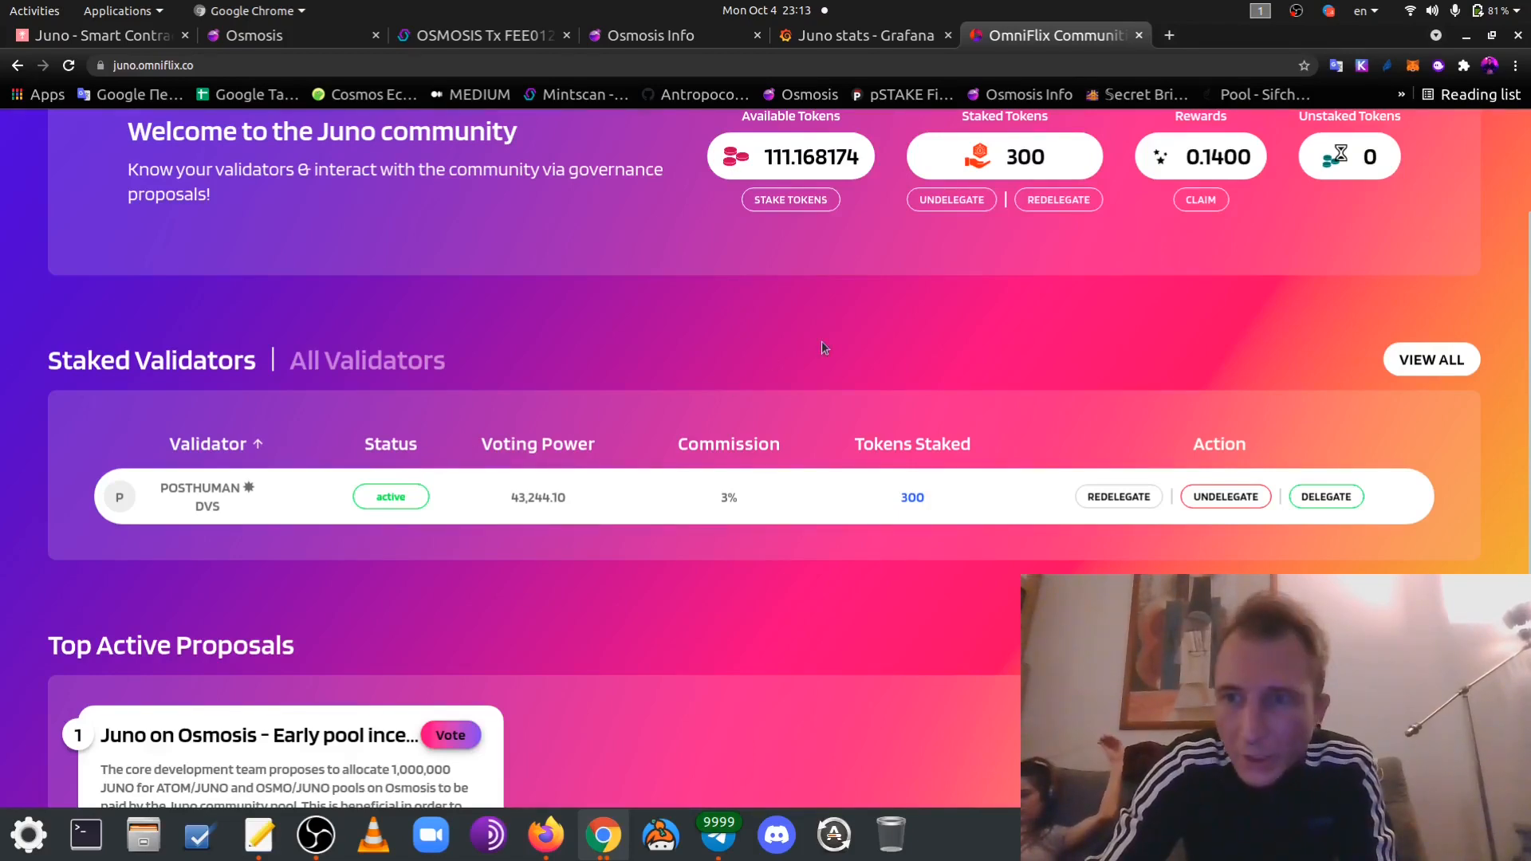
scroll(up, 3)
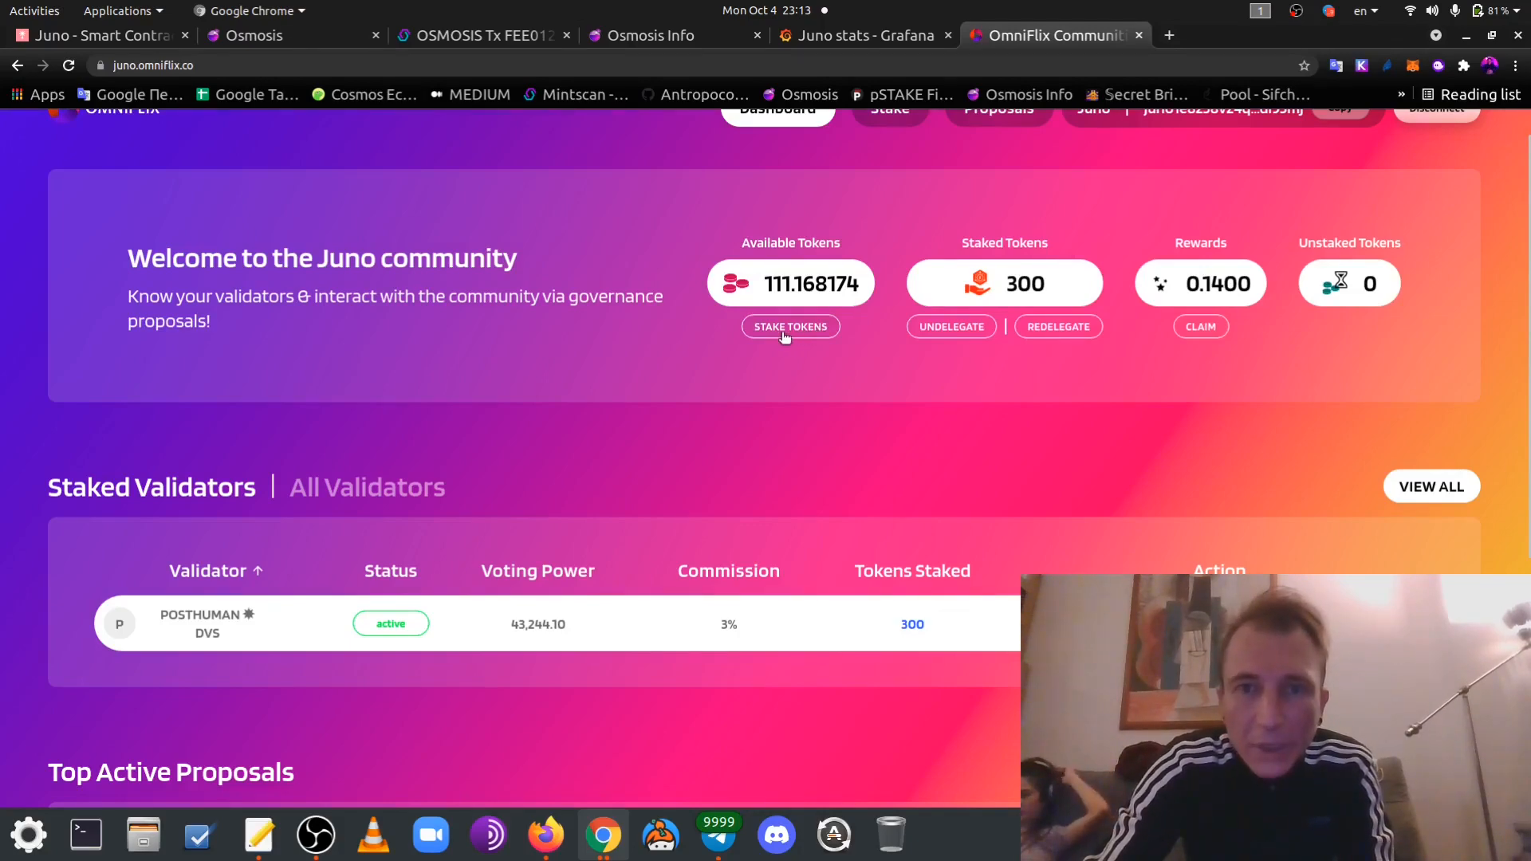
Open the stake form and select OmniFlix Network as the validator
click(791, 326)
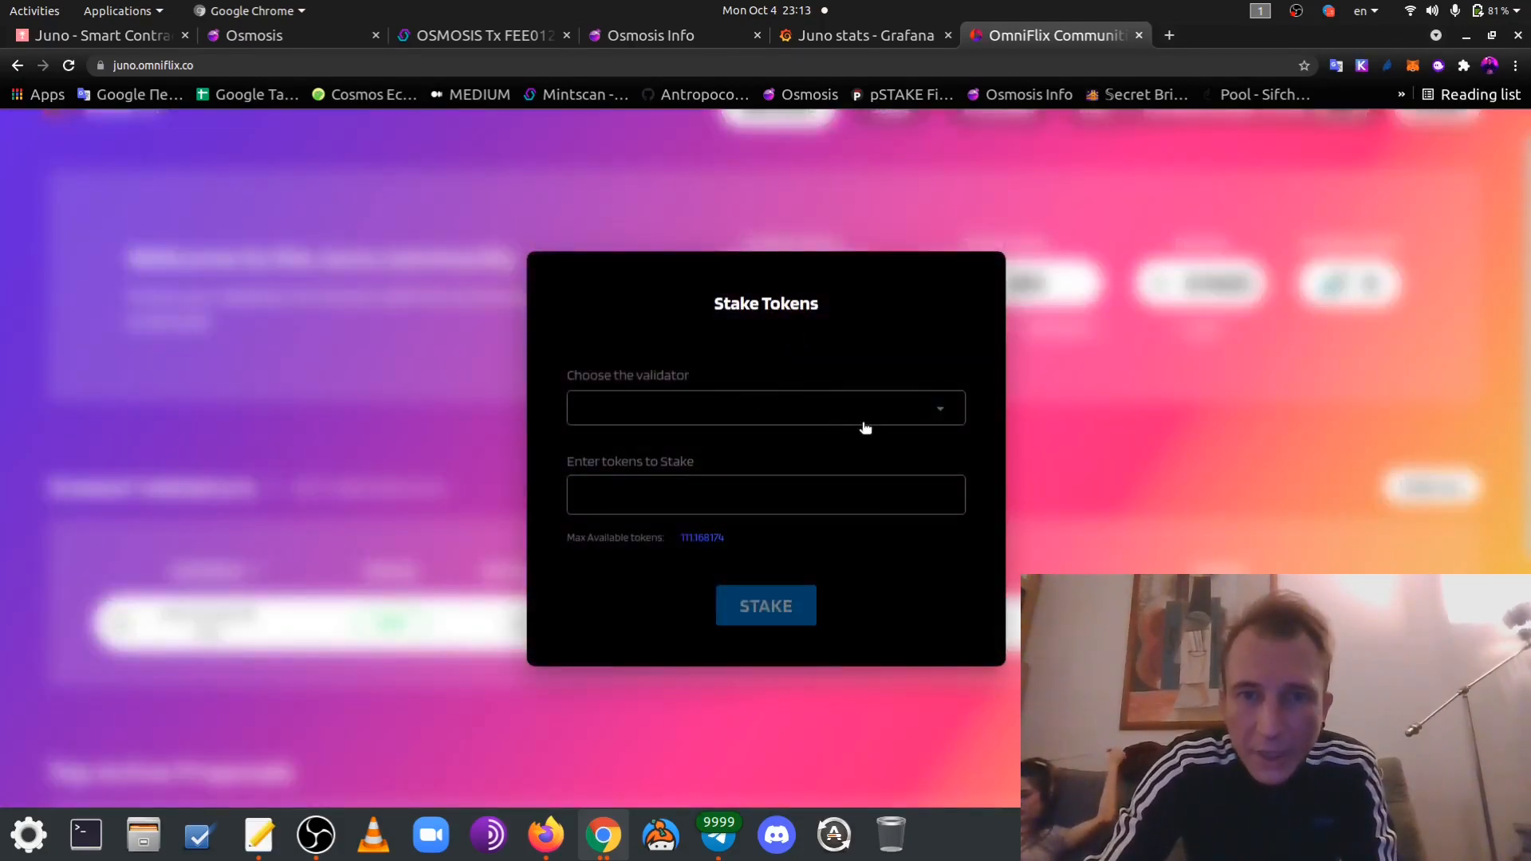
click(766, 409)
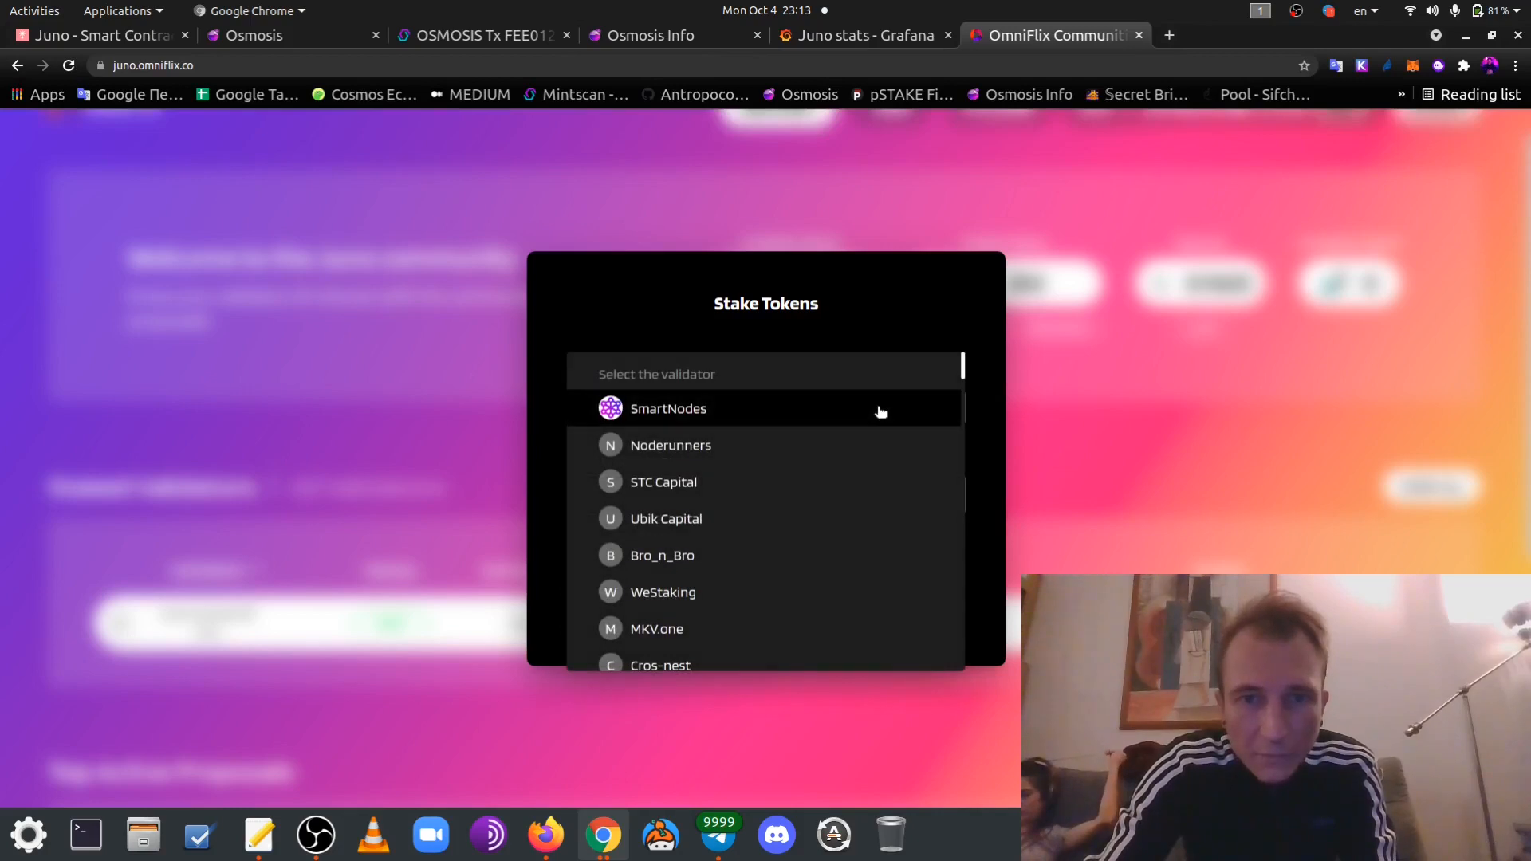
mouse_move(815, 395)
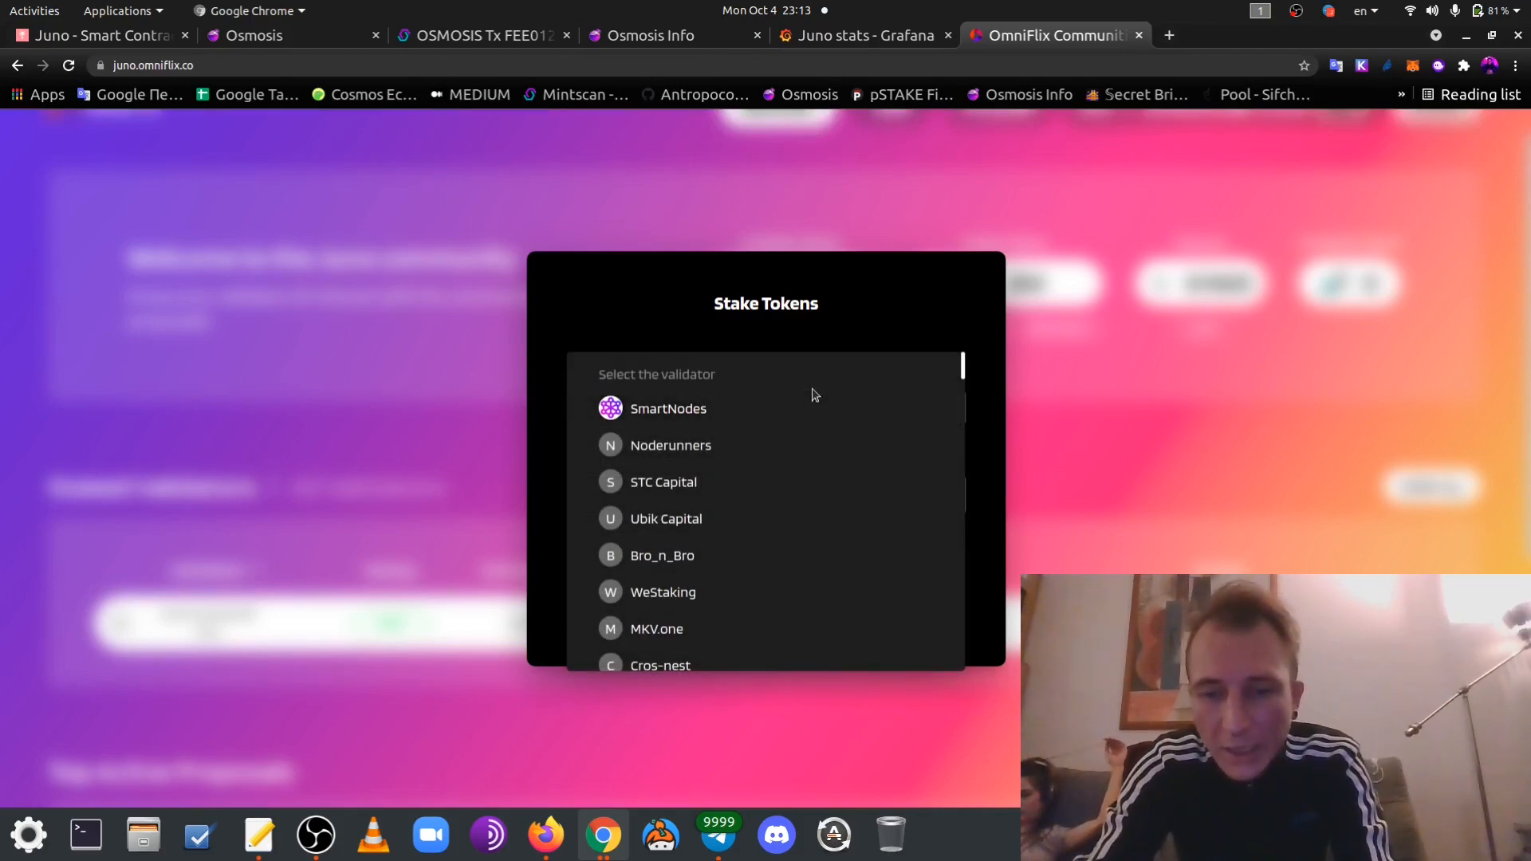
scroll(down, 3)
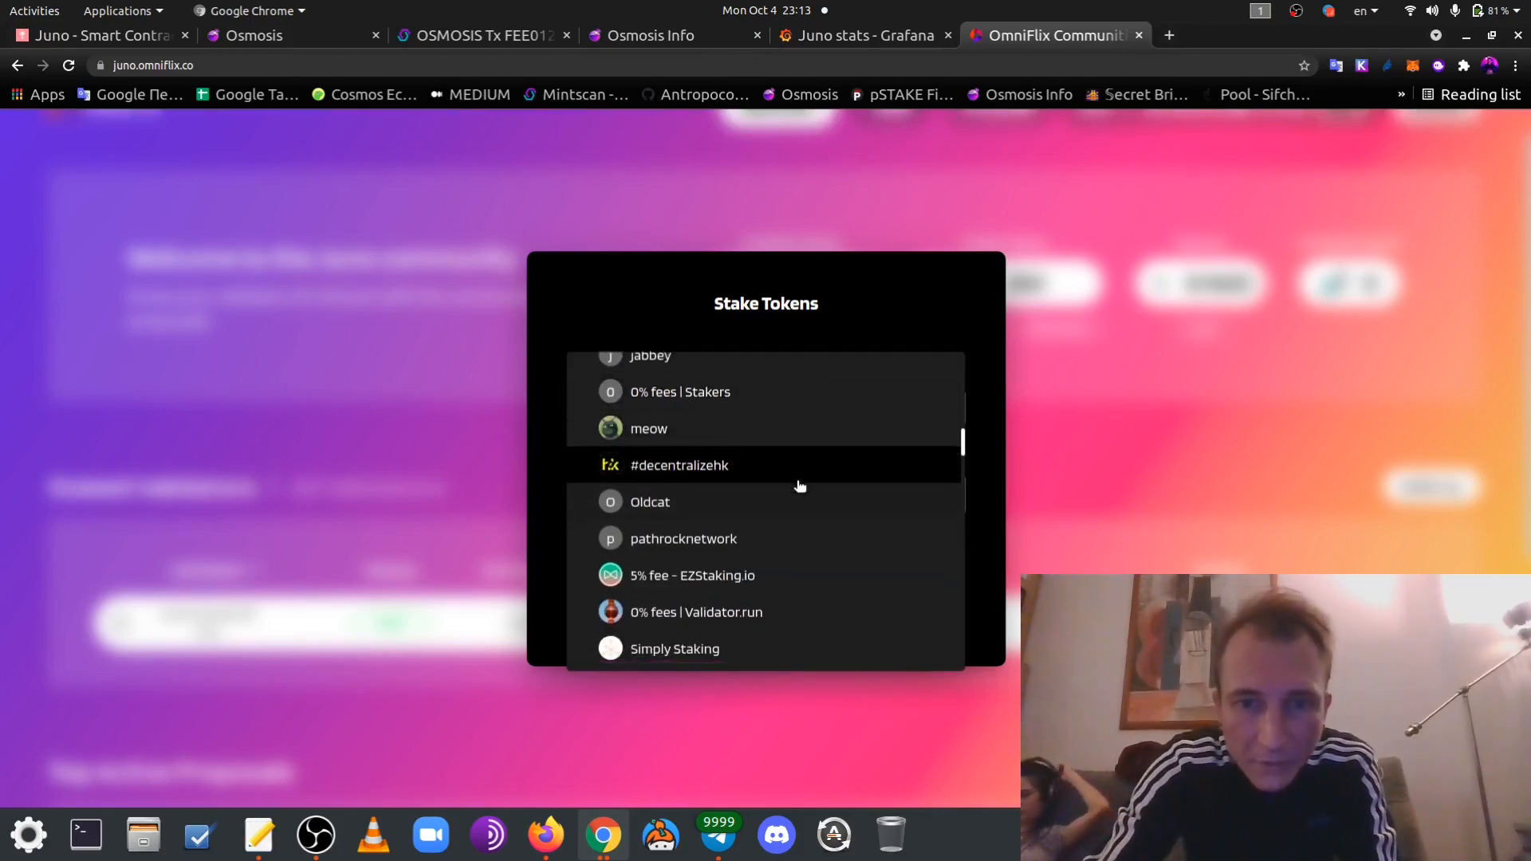
scroll(down, 3)
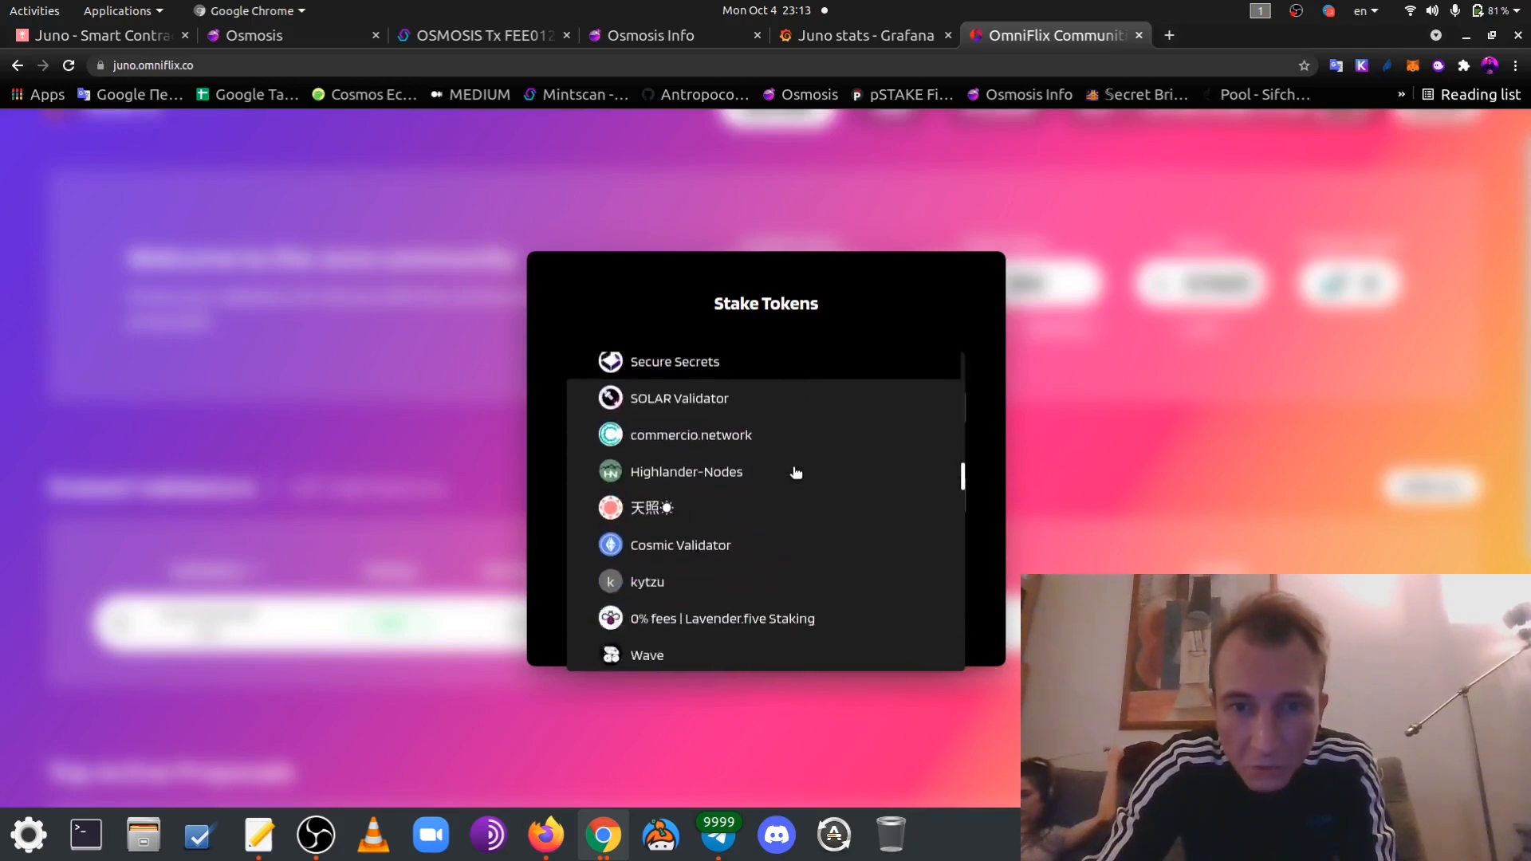
scroll(down, 3)
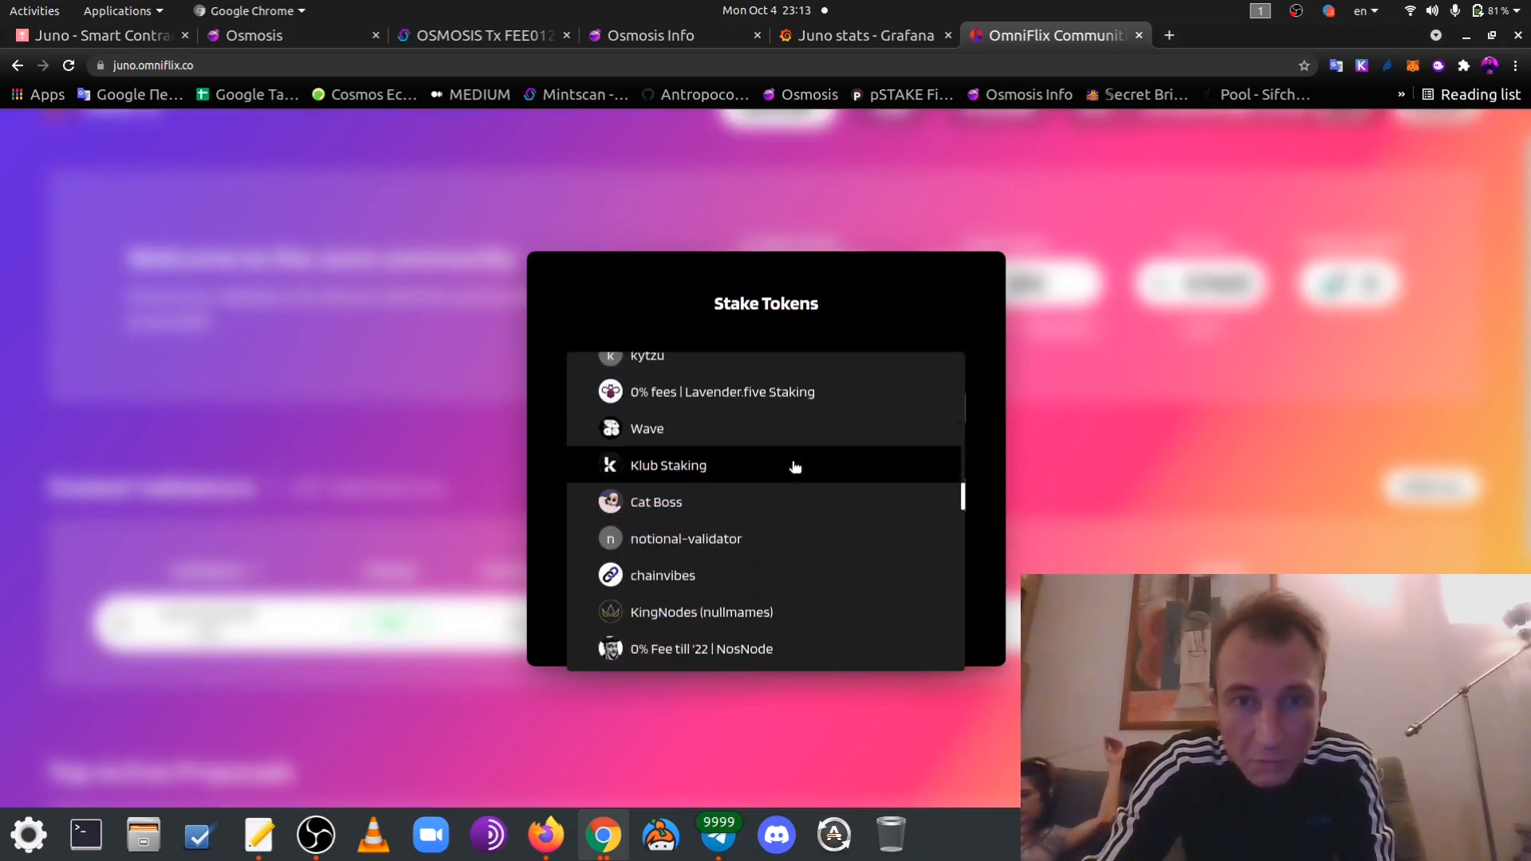
scroll(down, 3)
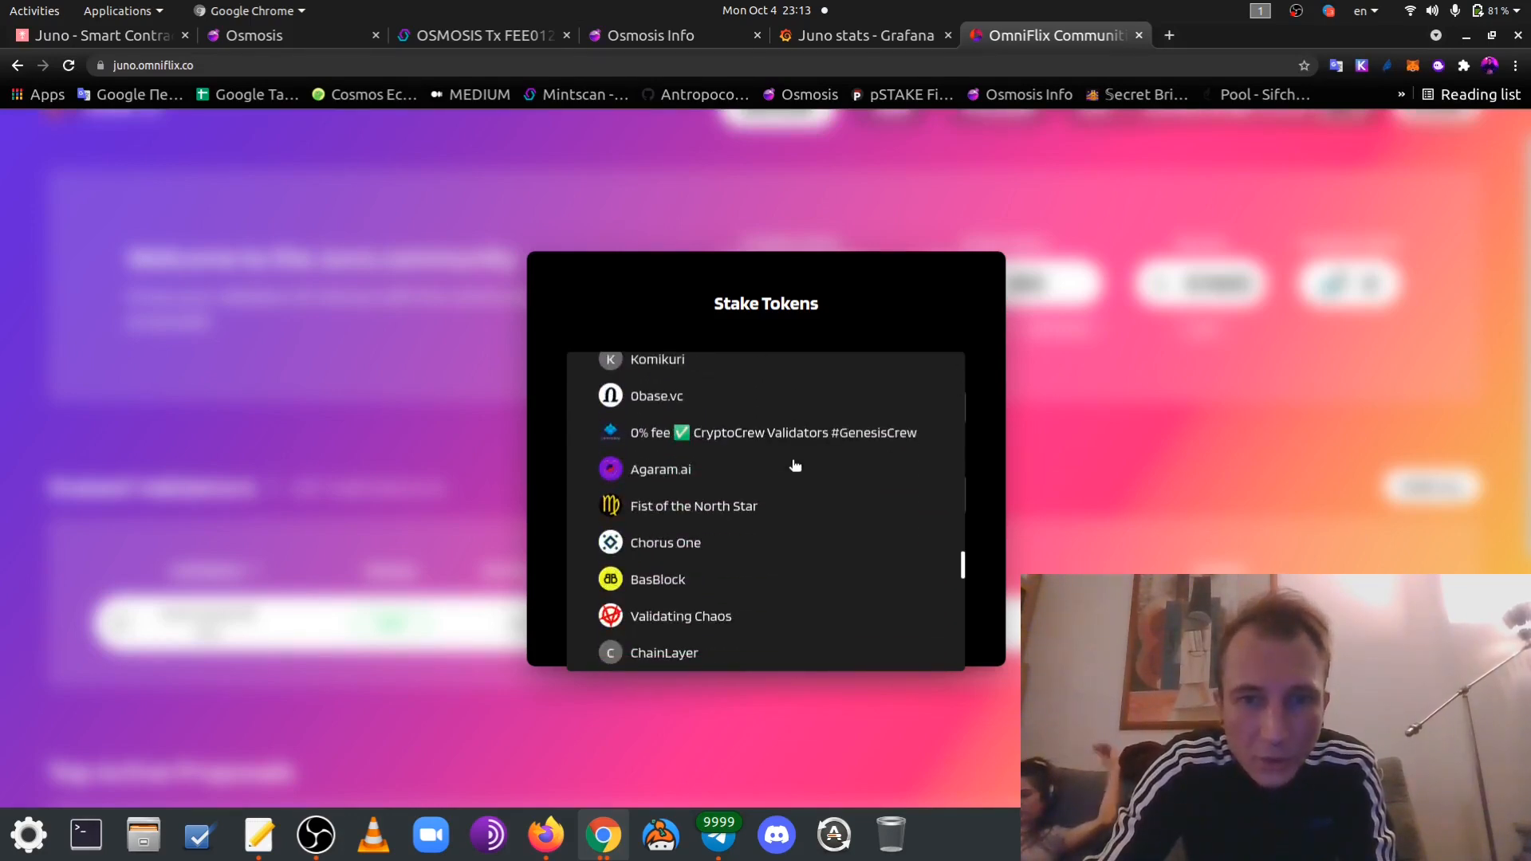
scroll(down, 3)
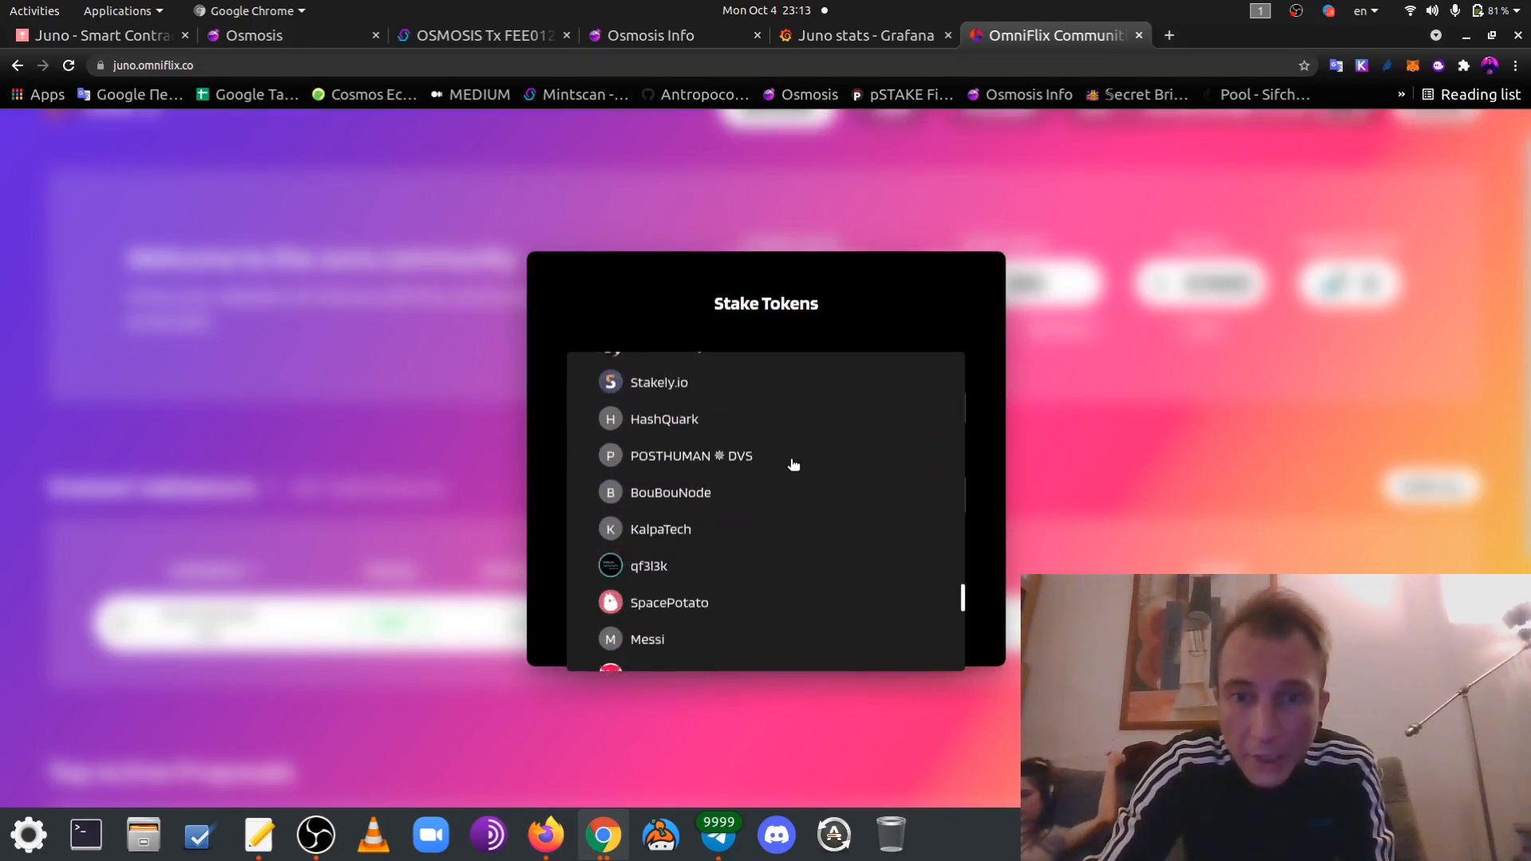
scroll(down, 3)
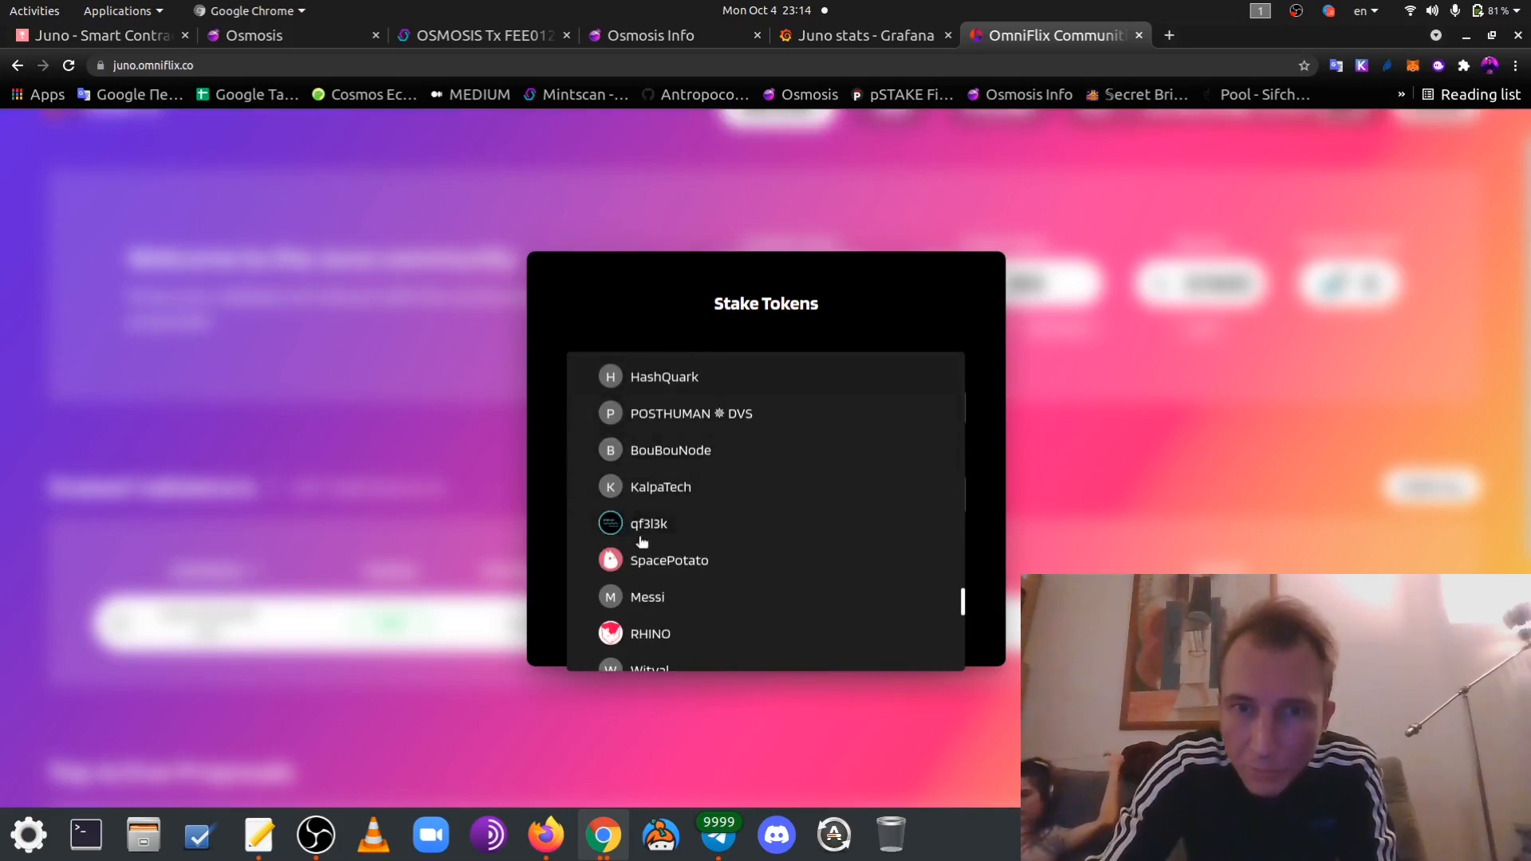
mouse_move(625, 449)
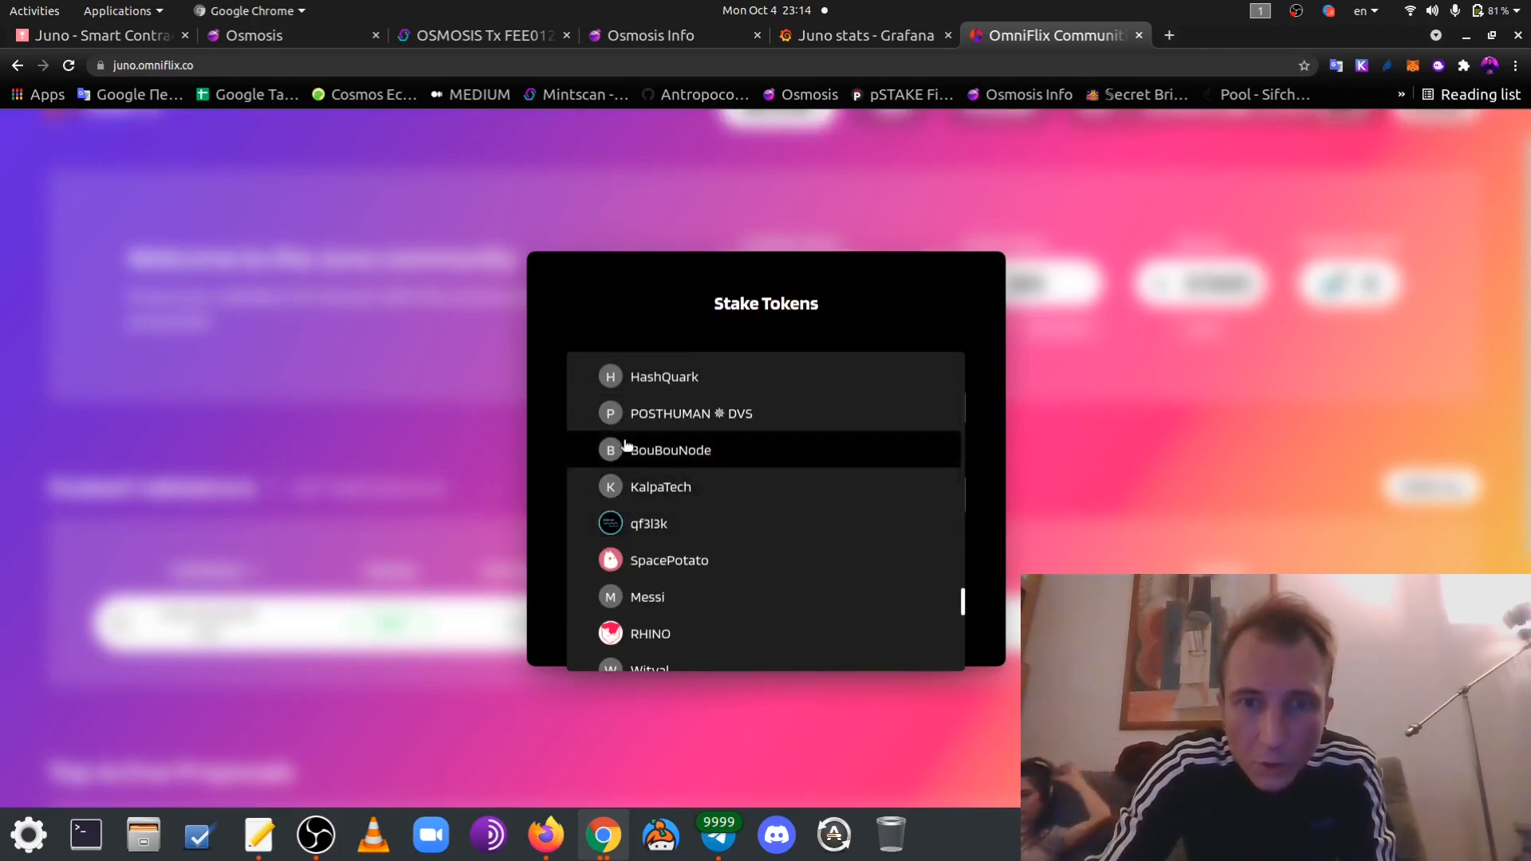
scroll(down, 3)
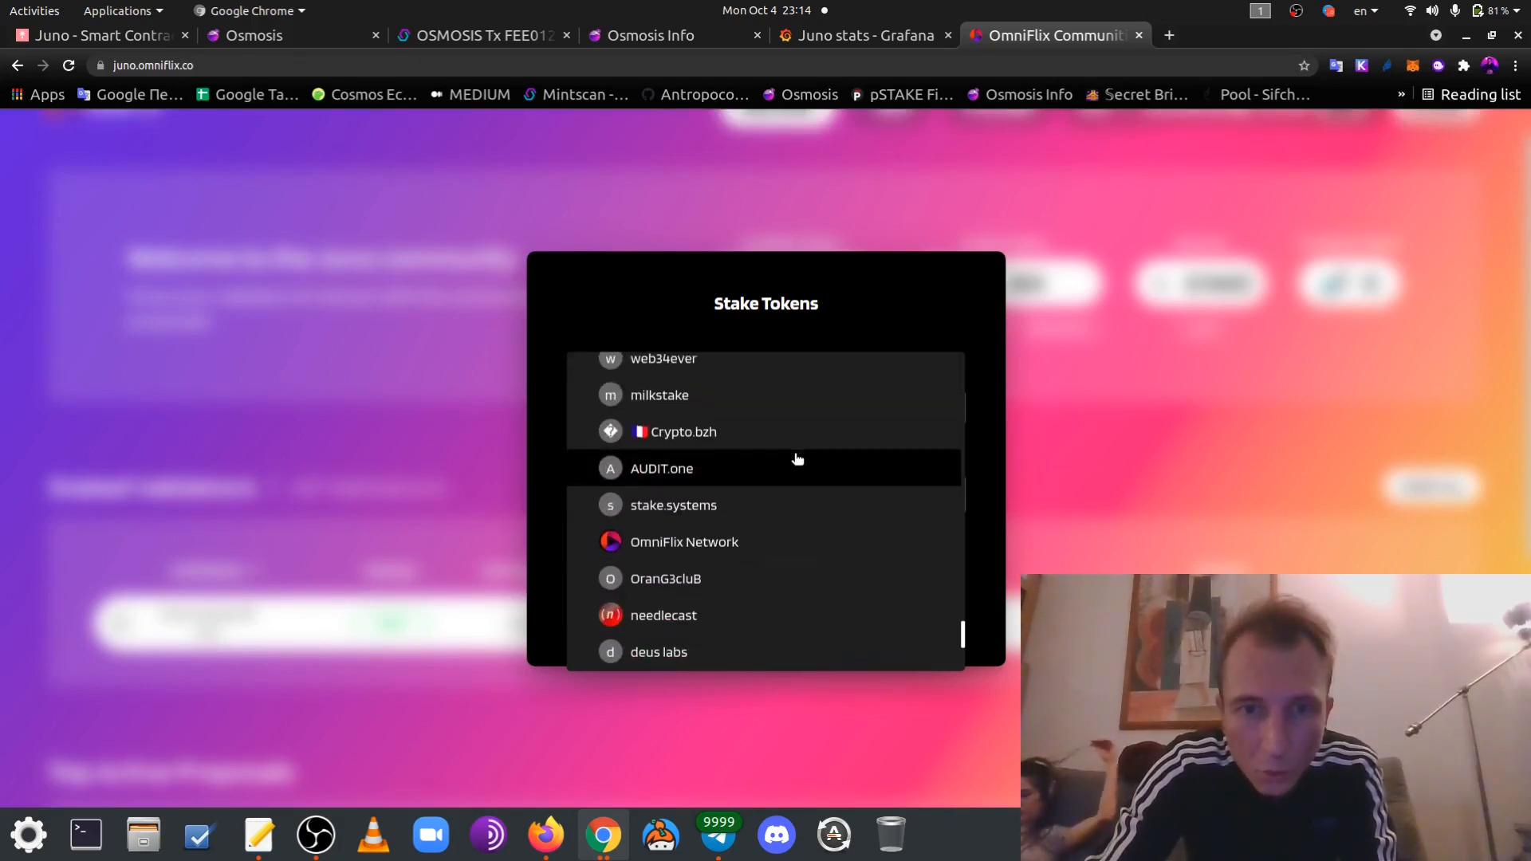
click(684, 542)
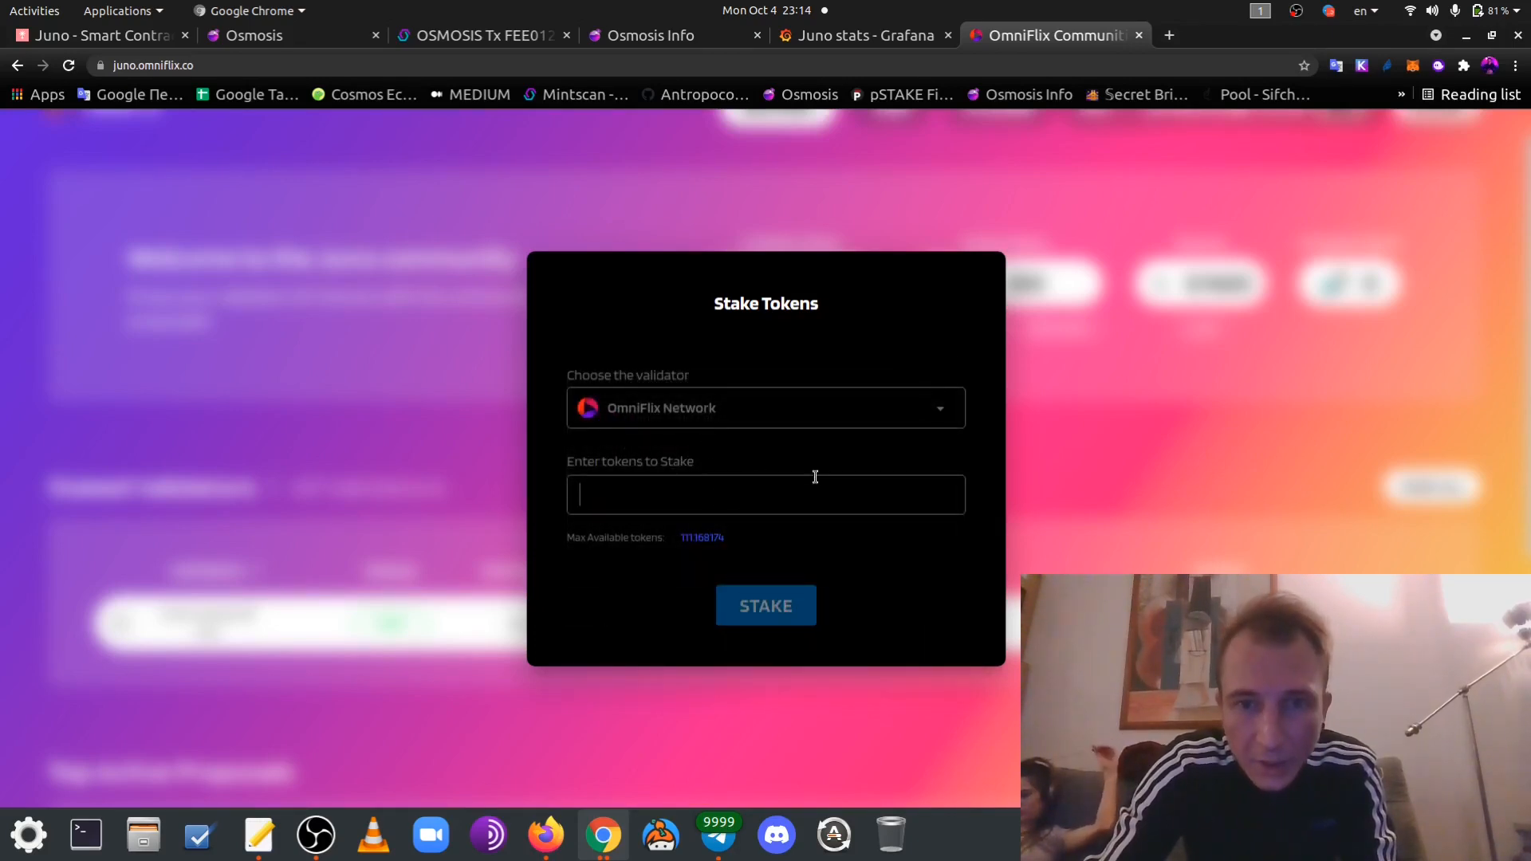
Enter 11 JUNO and submit the stake
text(1)
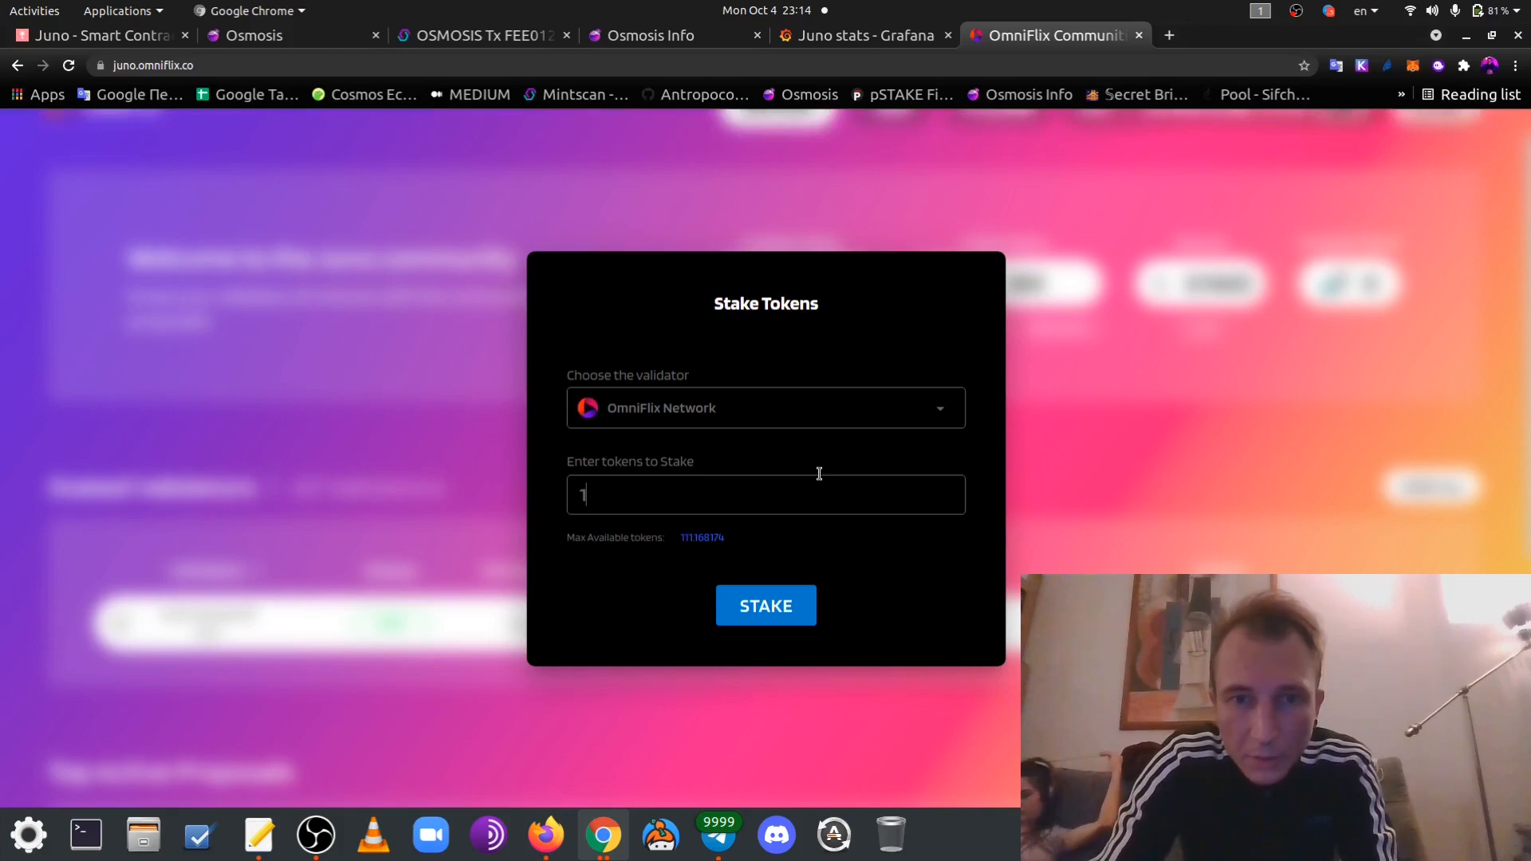
click(765, 605)
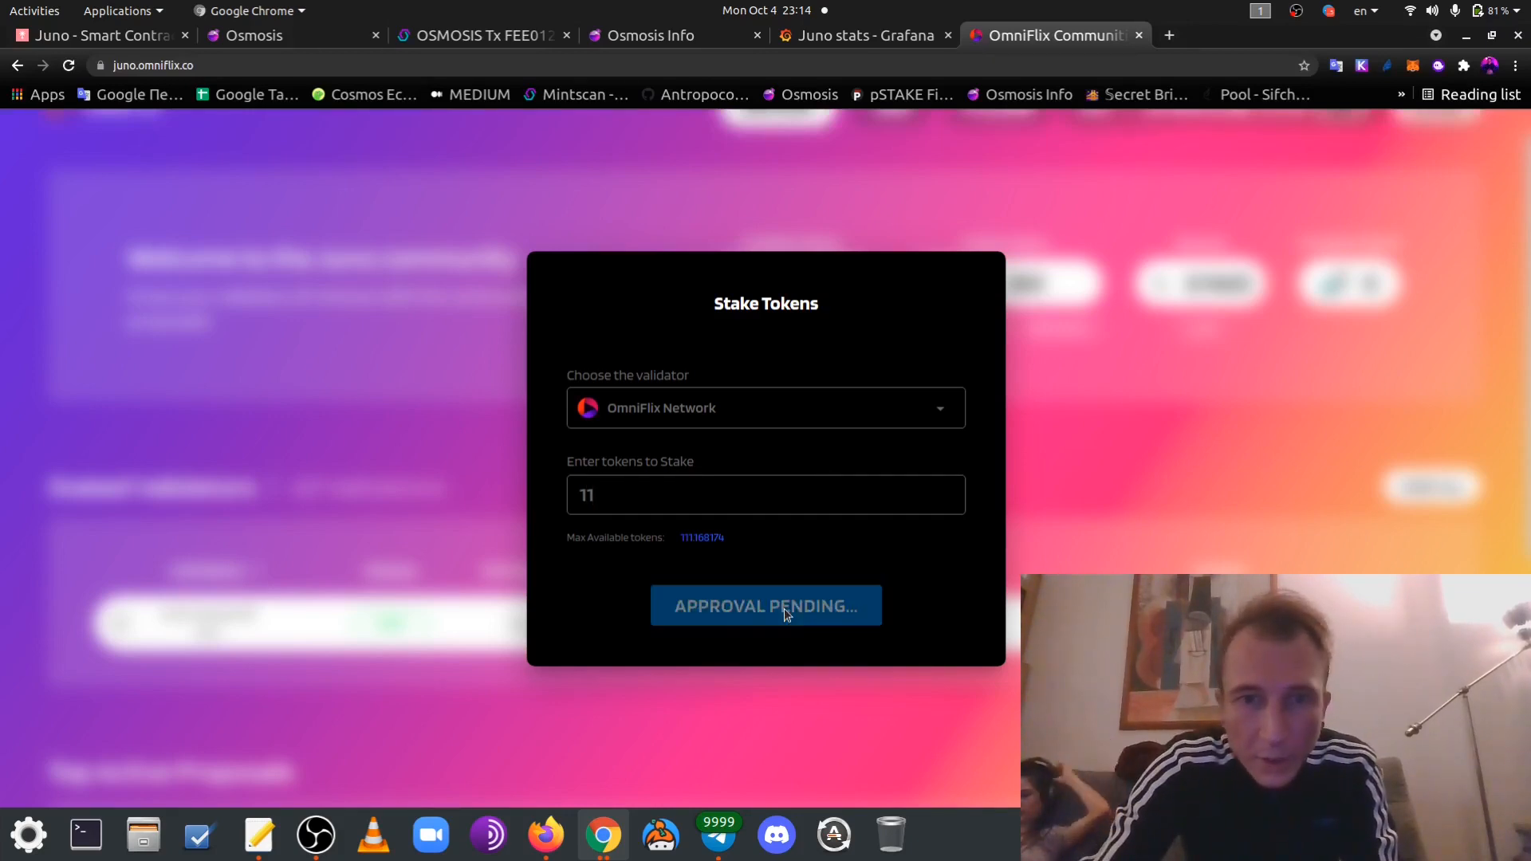
click(765, 605)
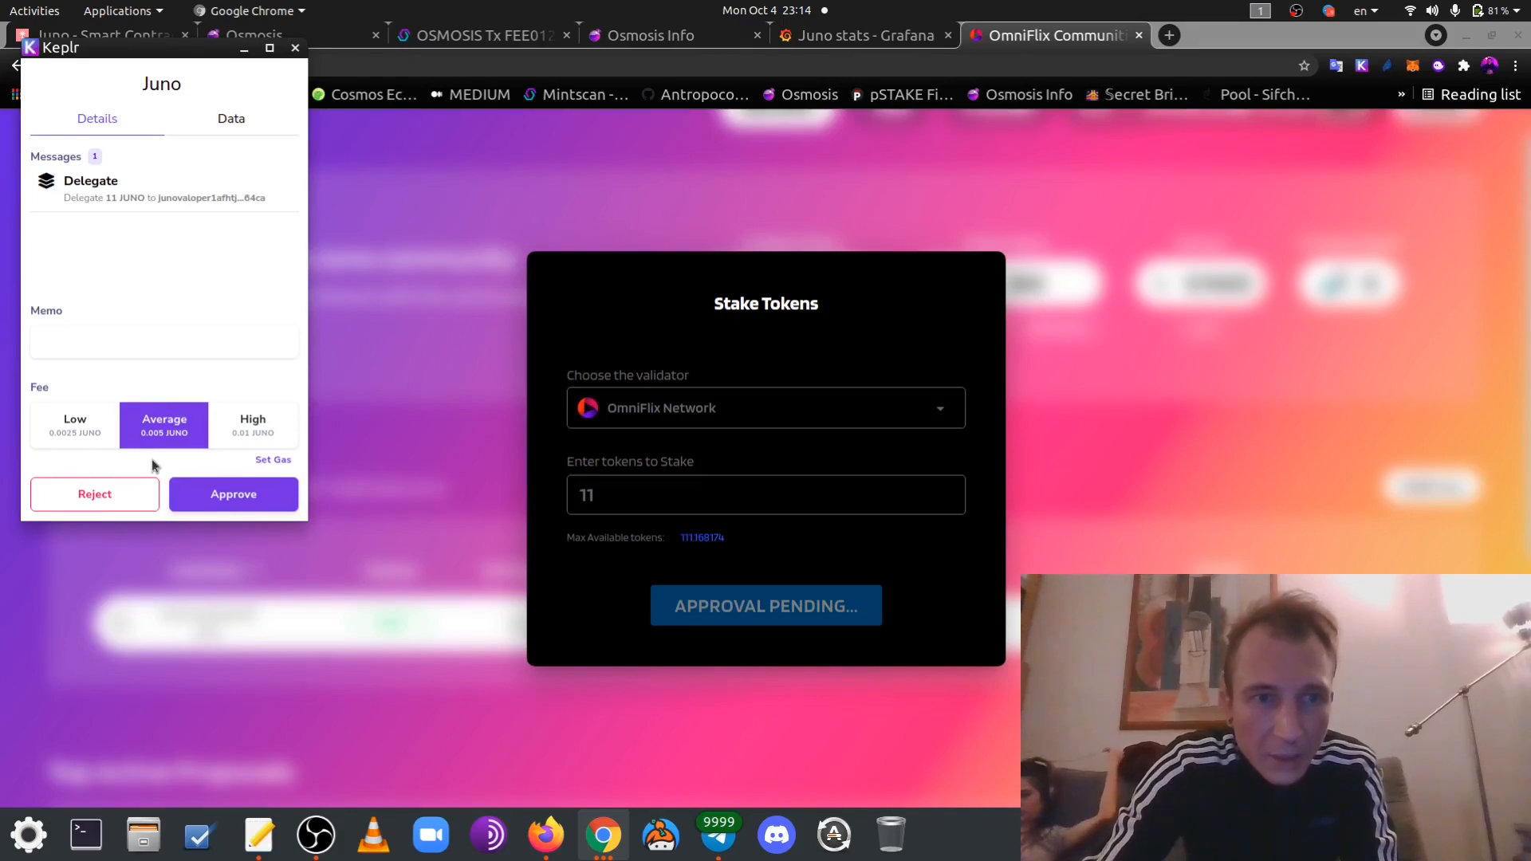
mouse_move(131, 445)
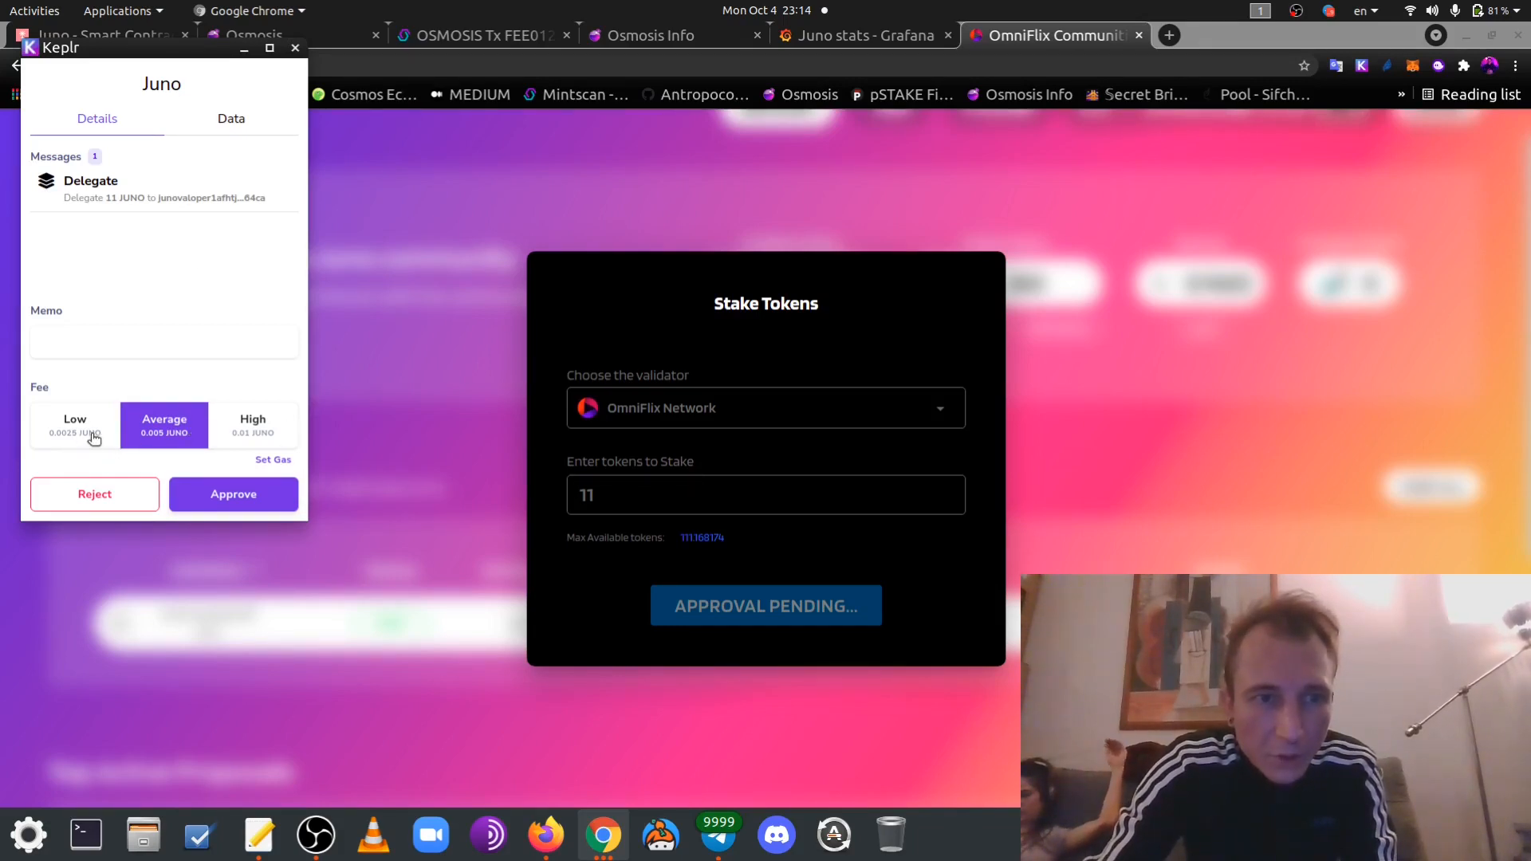
Approve the 11 JUNO delegation with the low fee and return to OmniFlix's success dialog
click(234, 494)
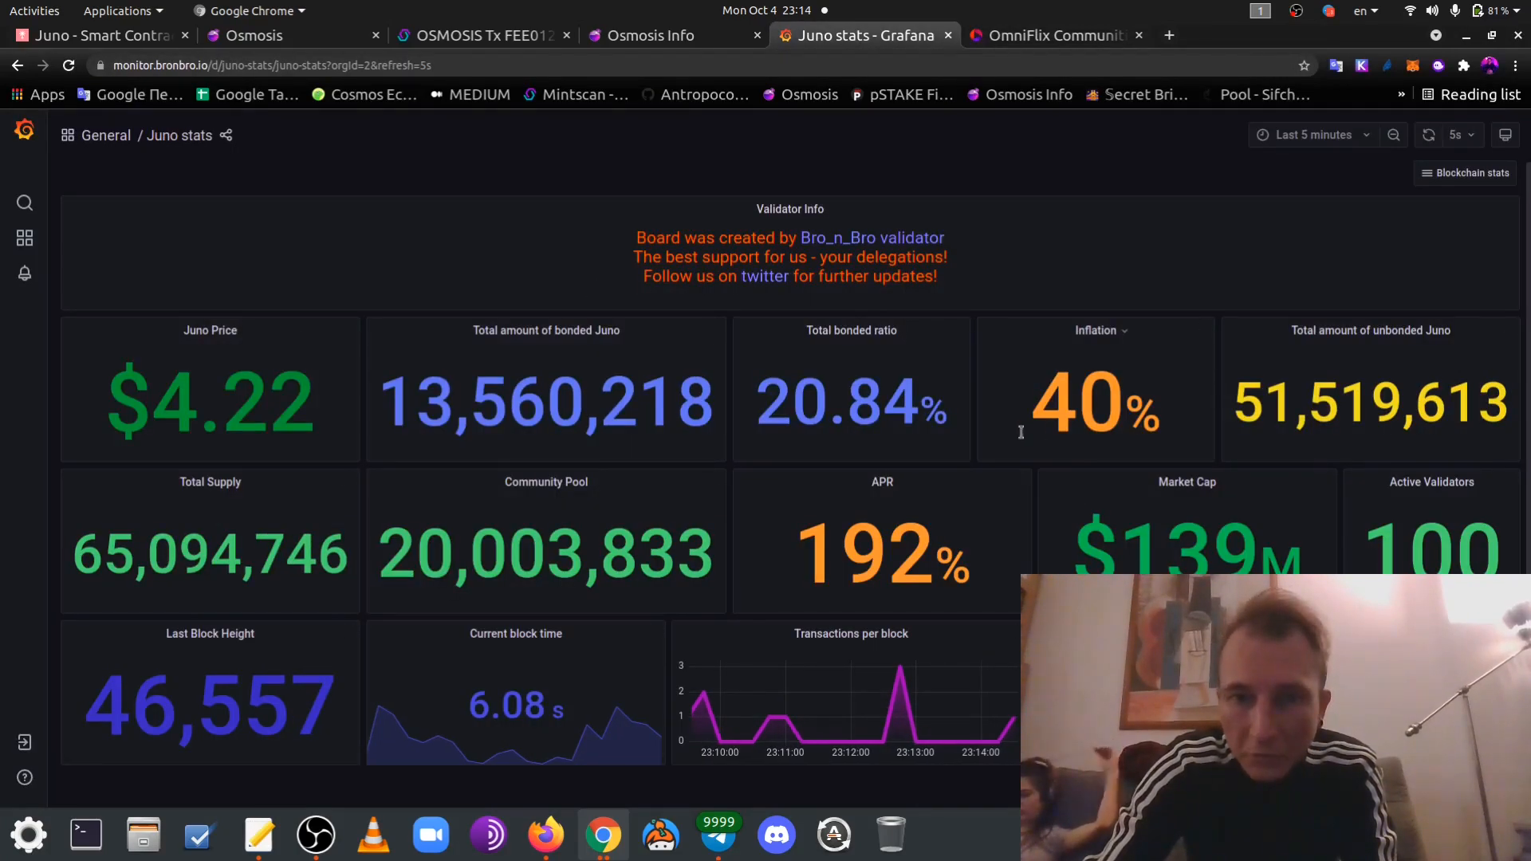
mouse_move(544, 662)
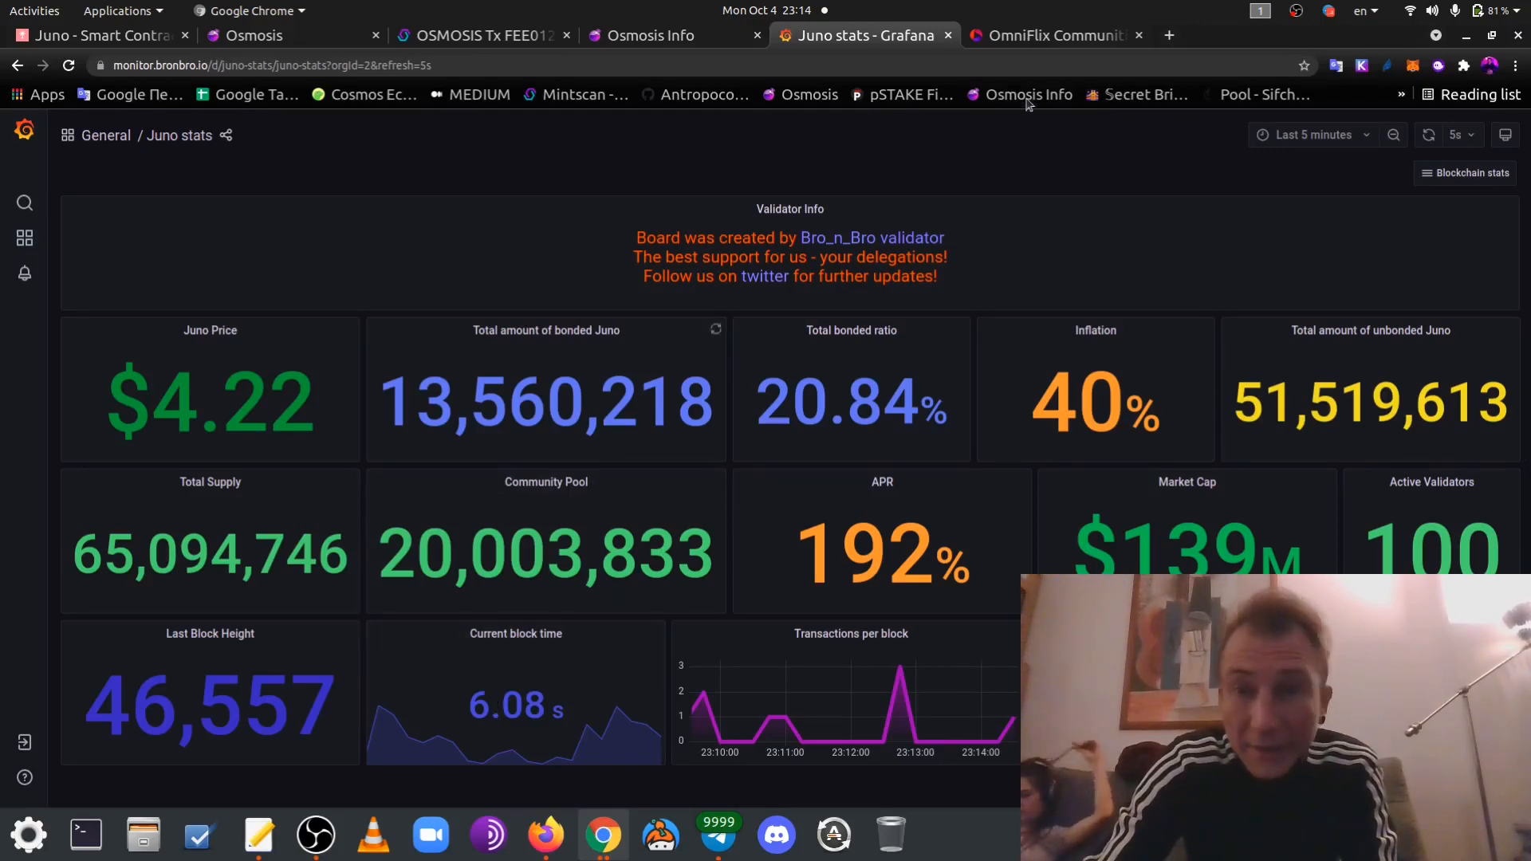
click(1053, 36)
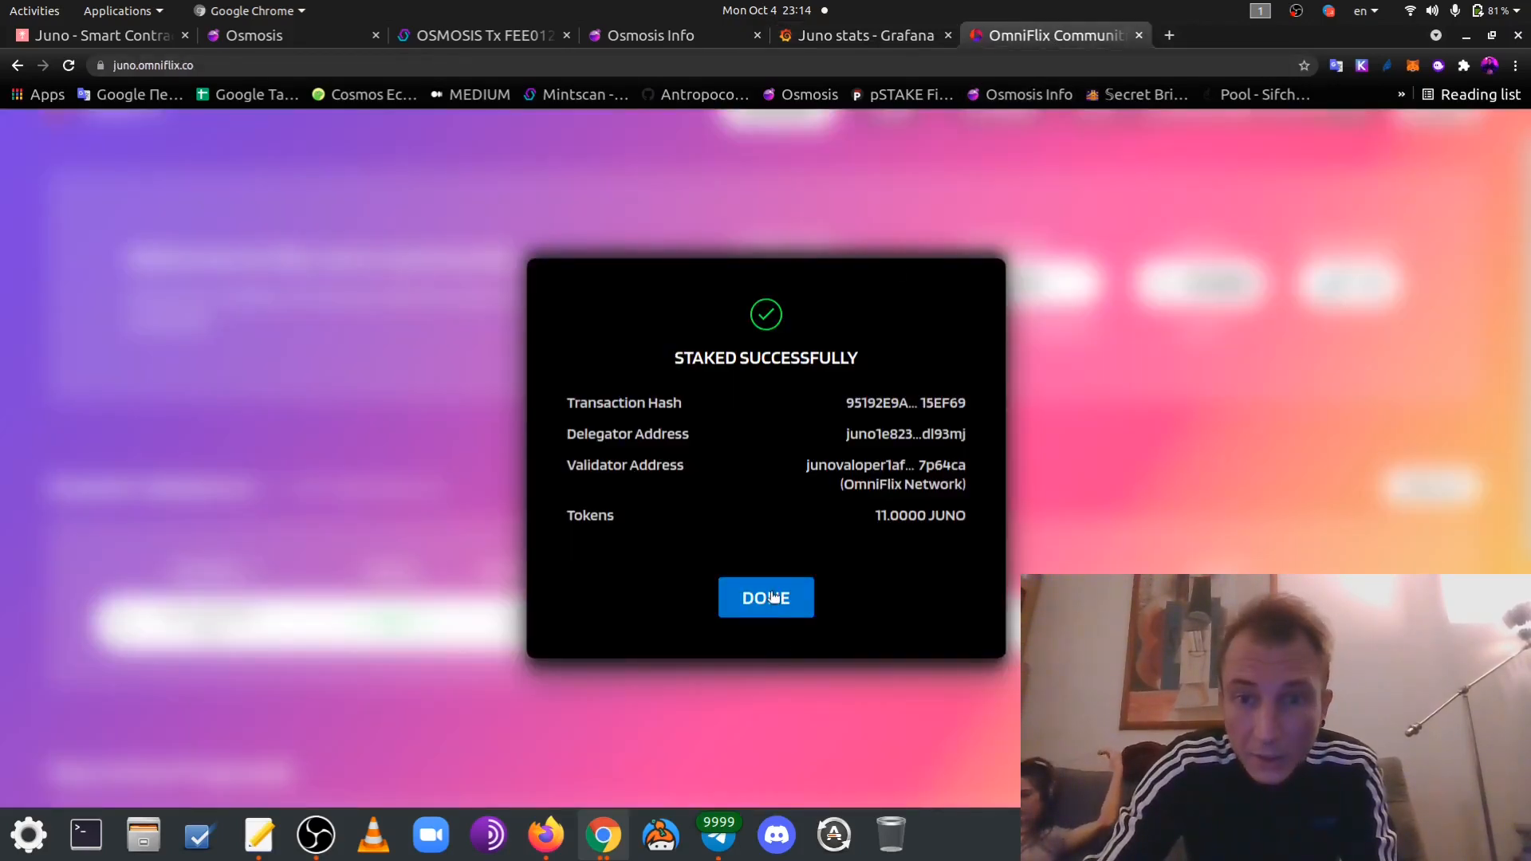
click(765, 597)
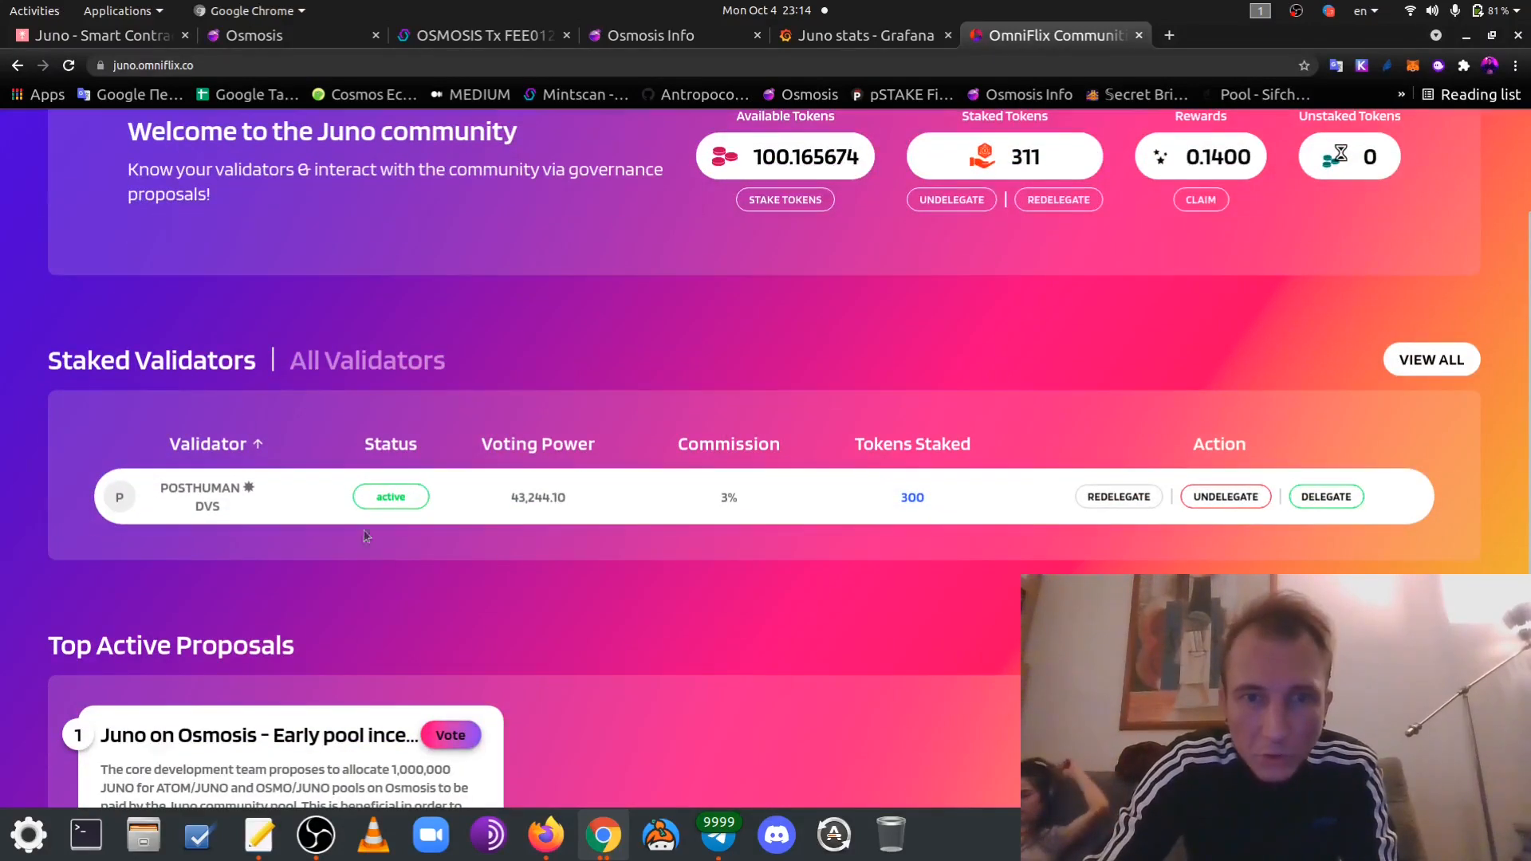
mouse_move(391, 387)
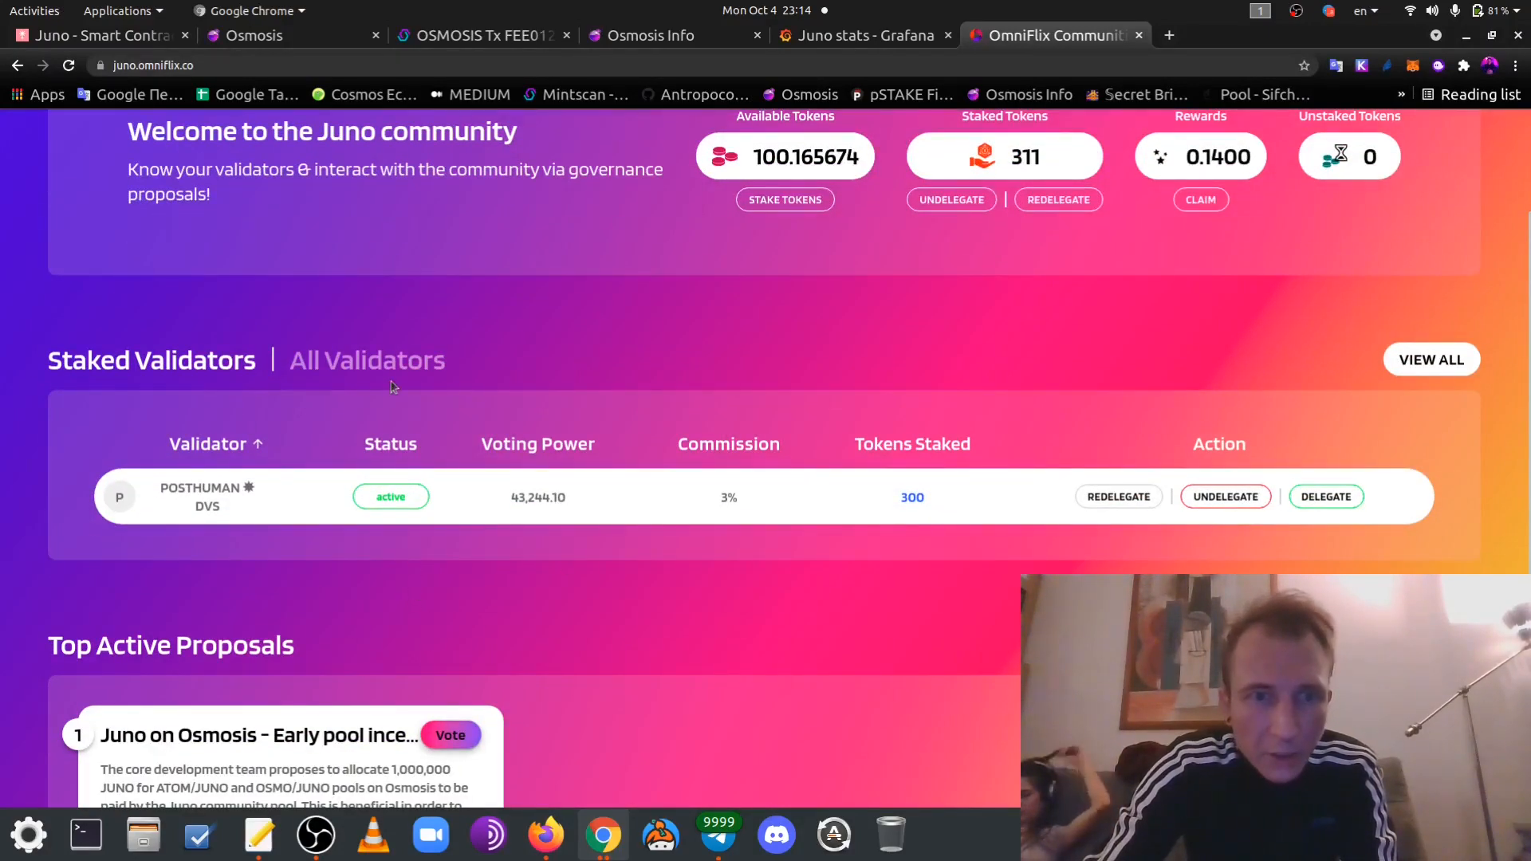
scroll(up, 3)
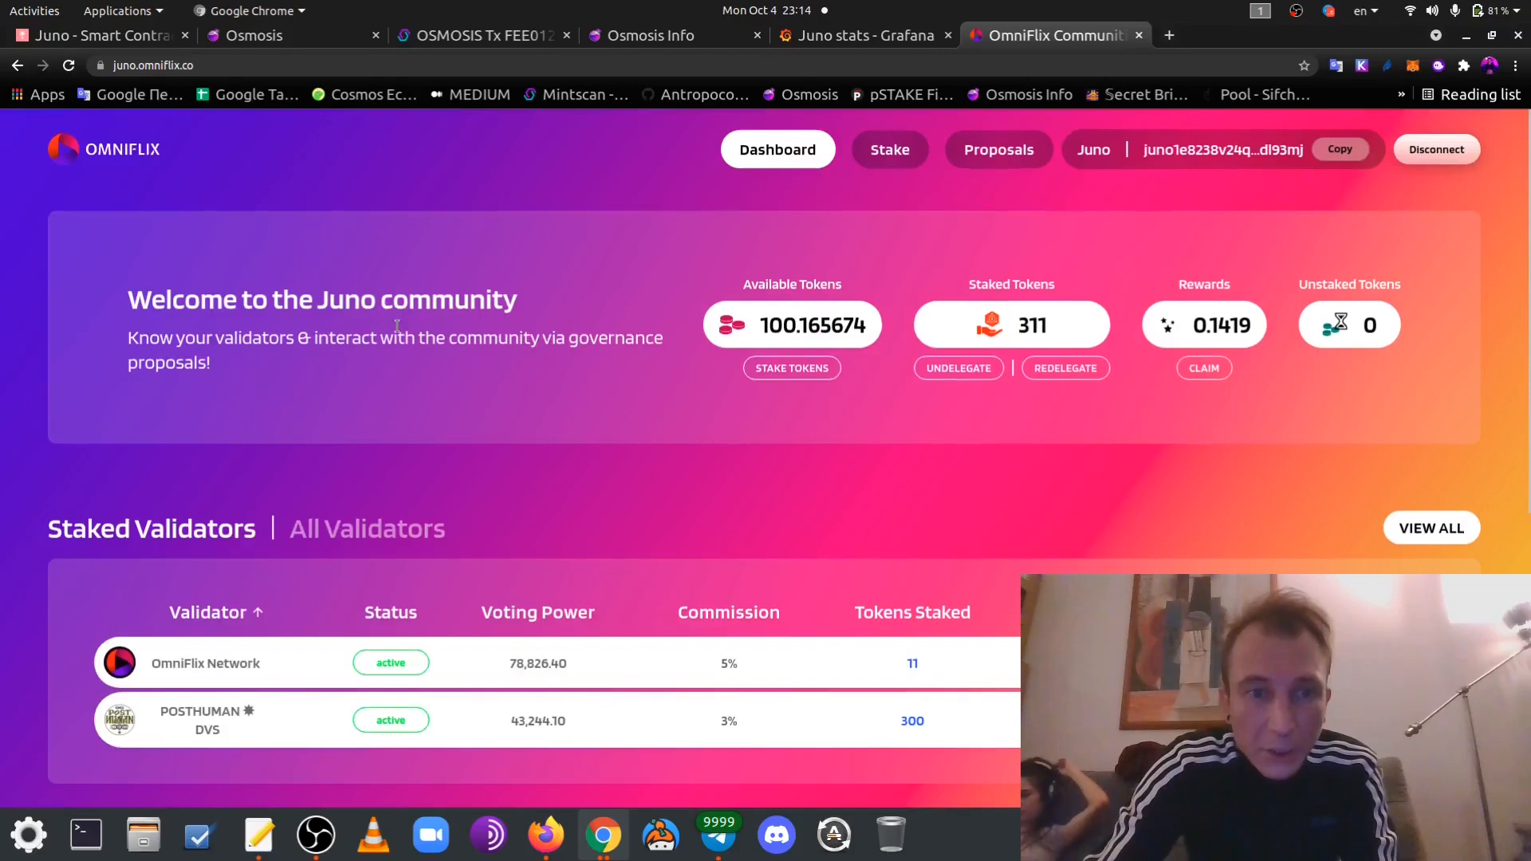
scroll(down, 3)
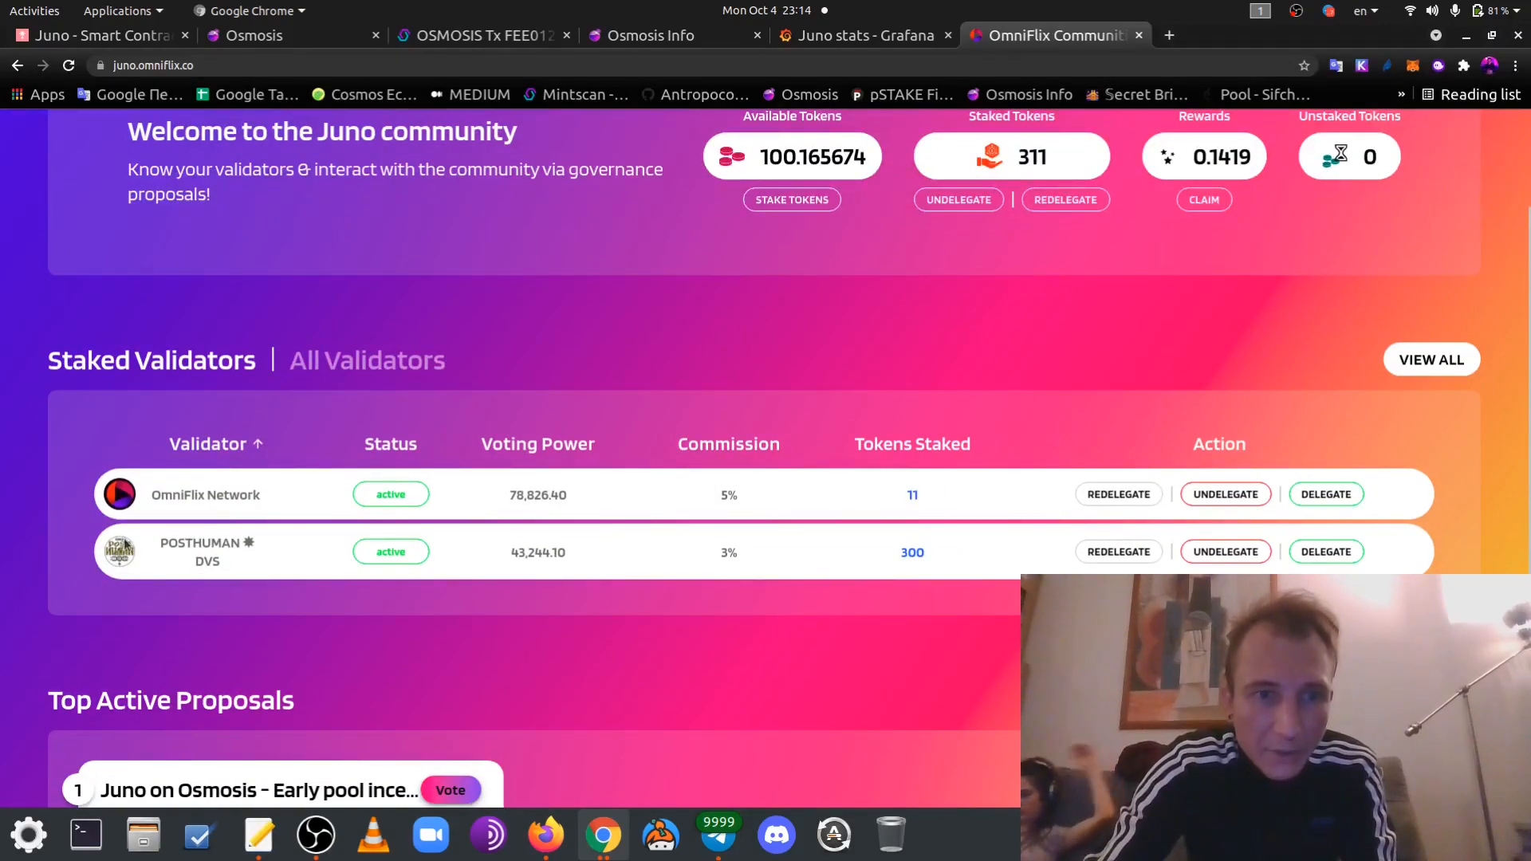
mouse_move(166, 586)
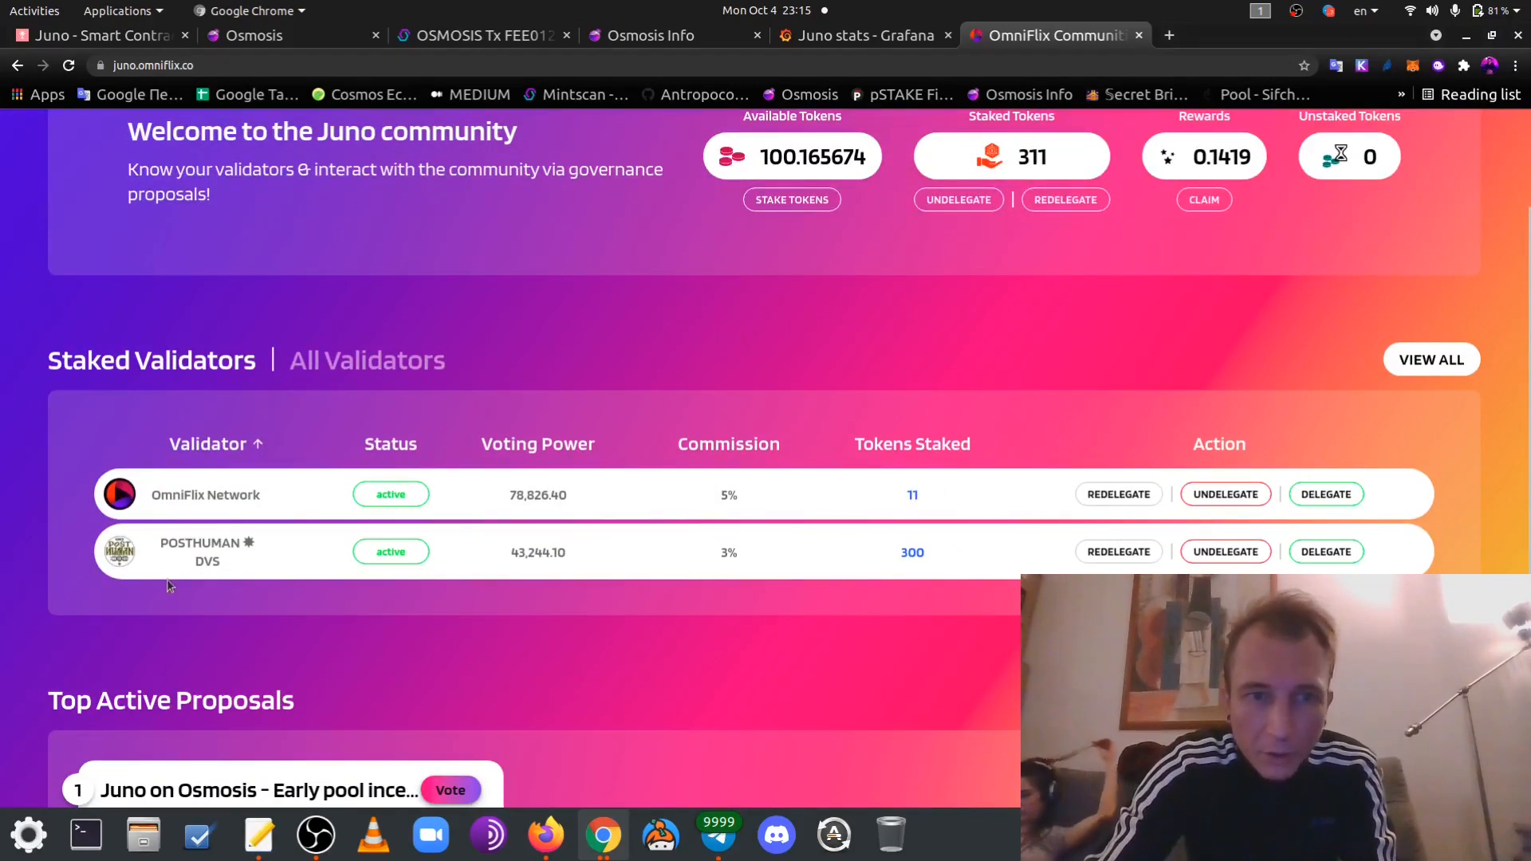
scroll(up, 3)
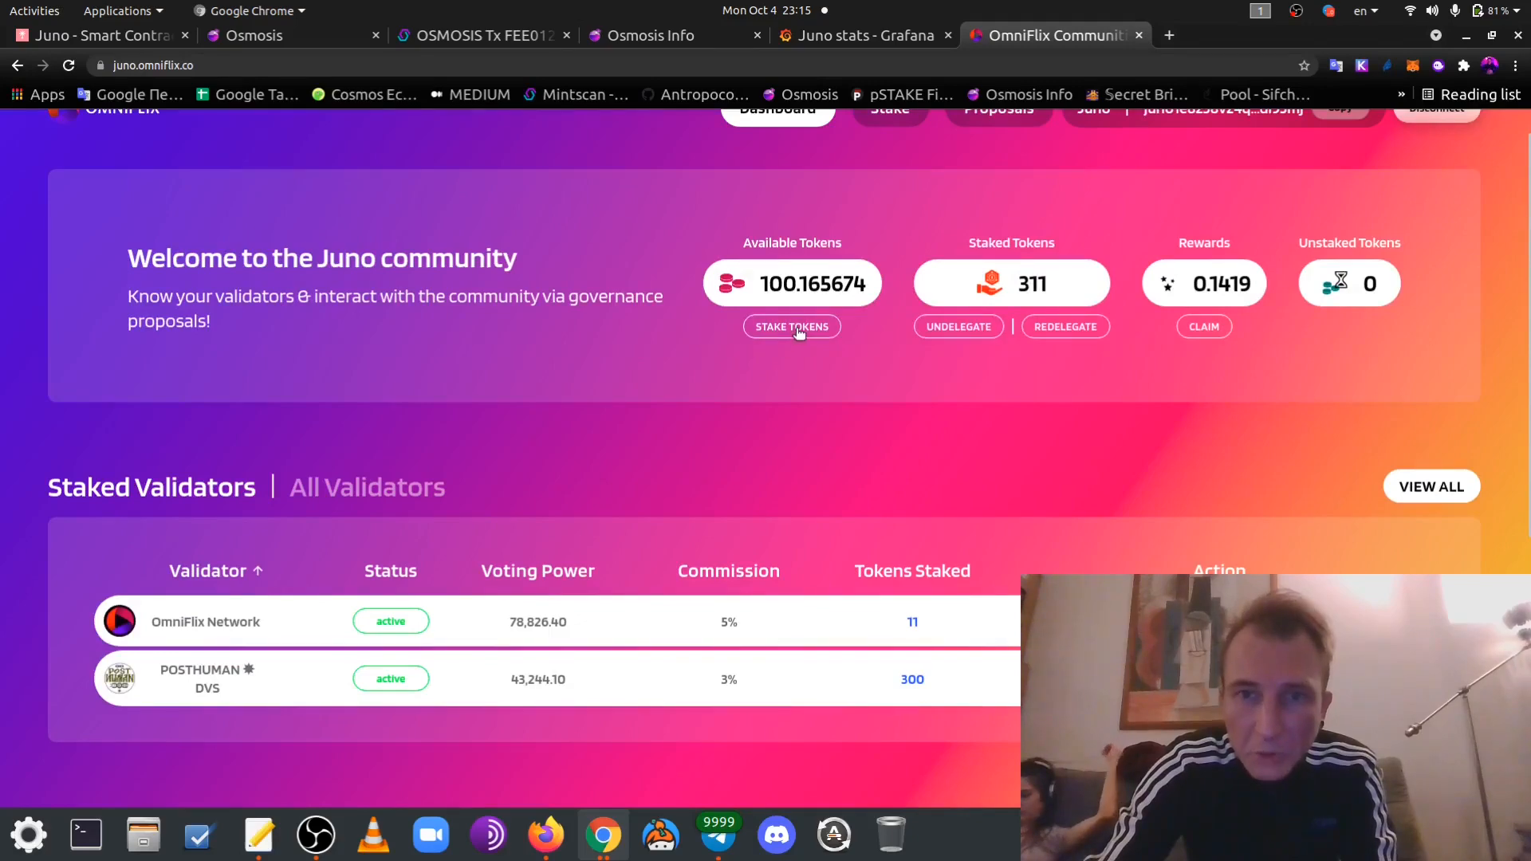
Stake 11 JUNO with Bro_n_Bro and approve the delegation in Keplr
click(791, 326)
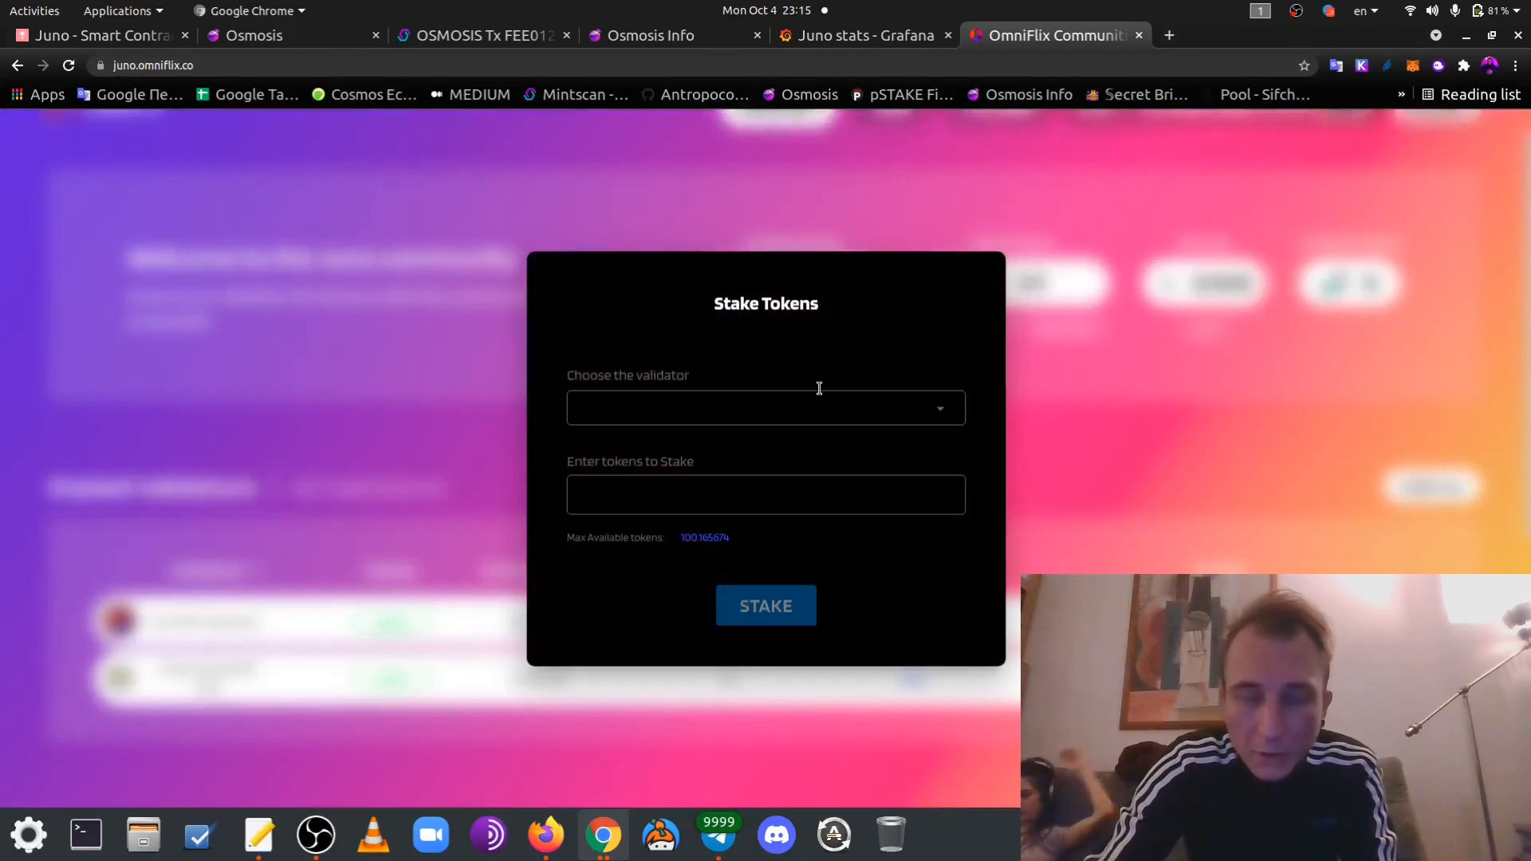
mouse_move(852, 415)
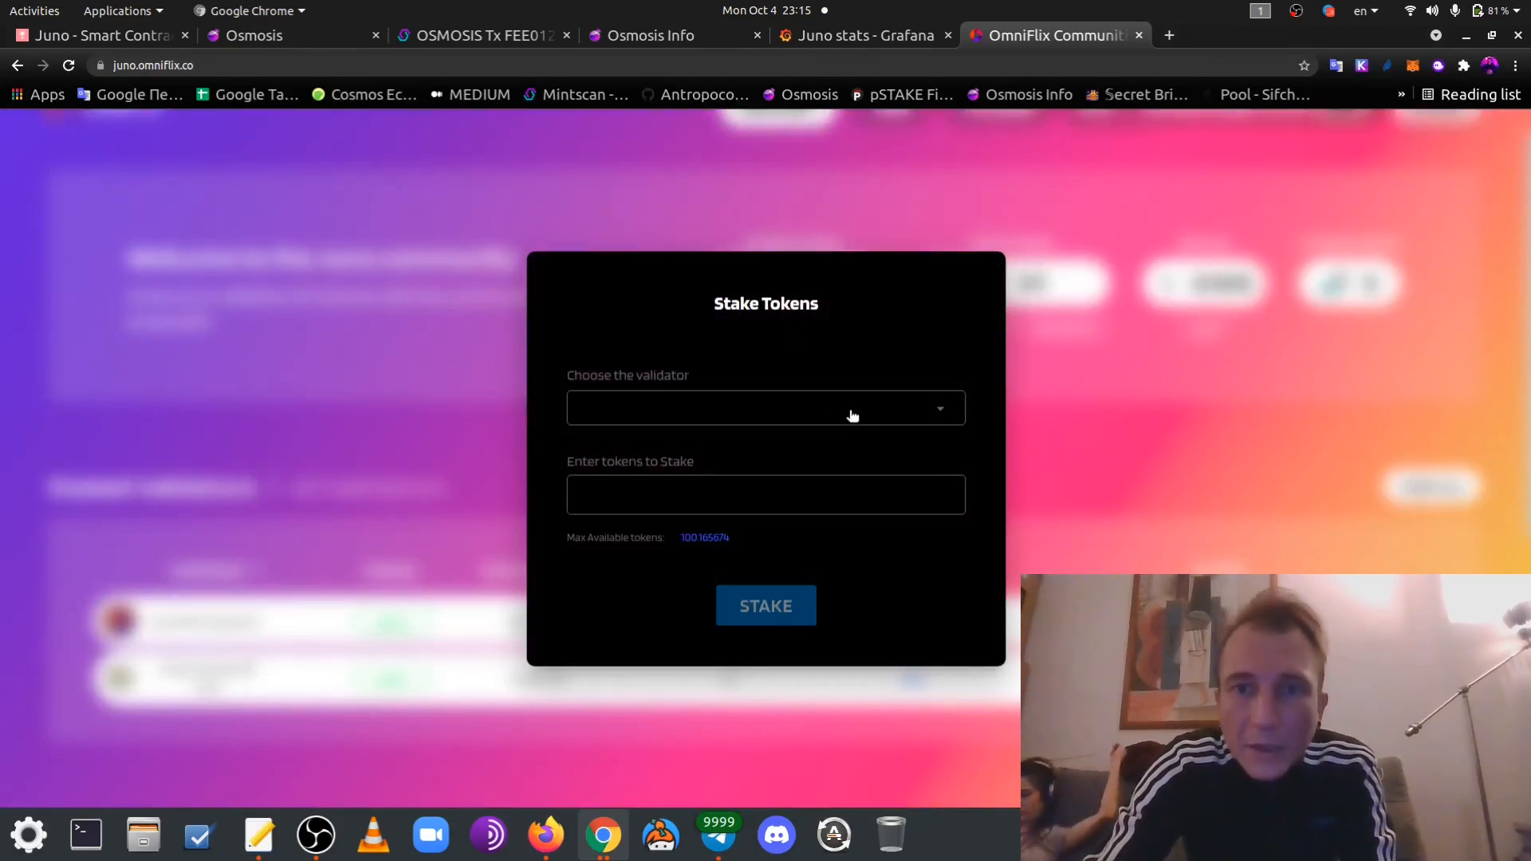
click(764, 407)
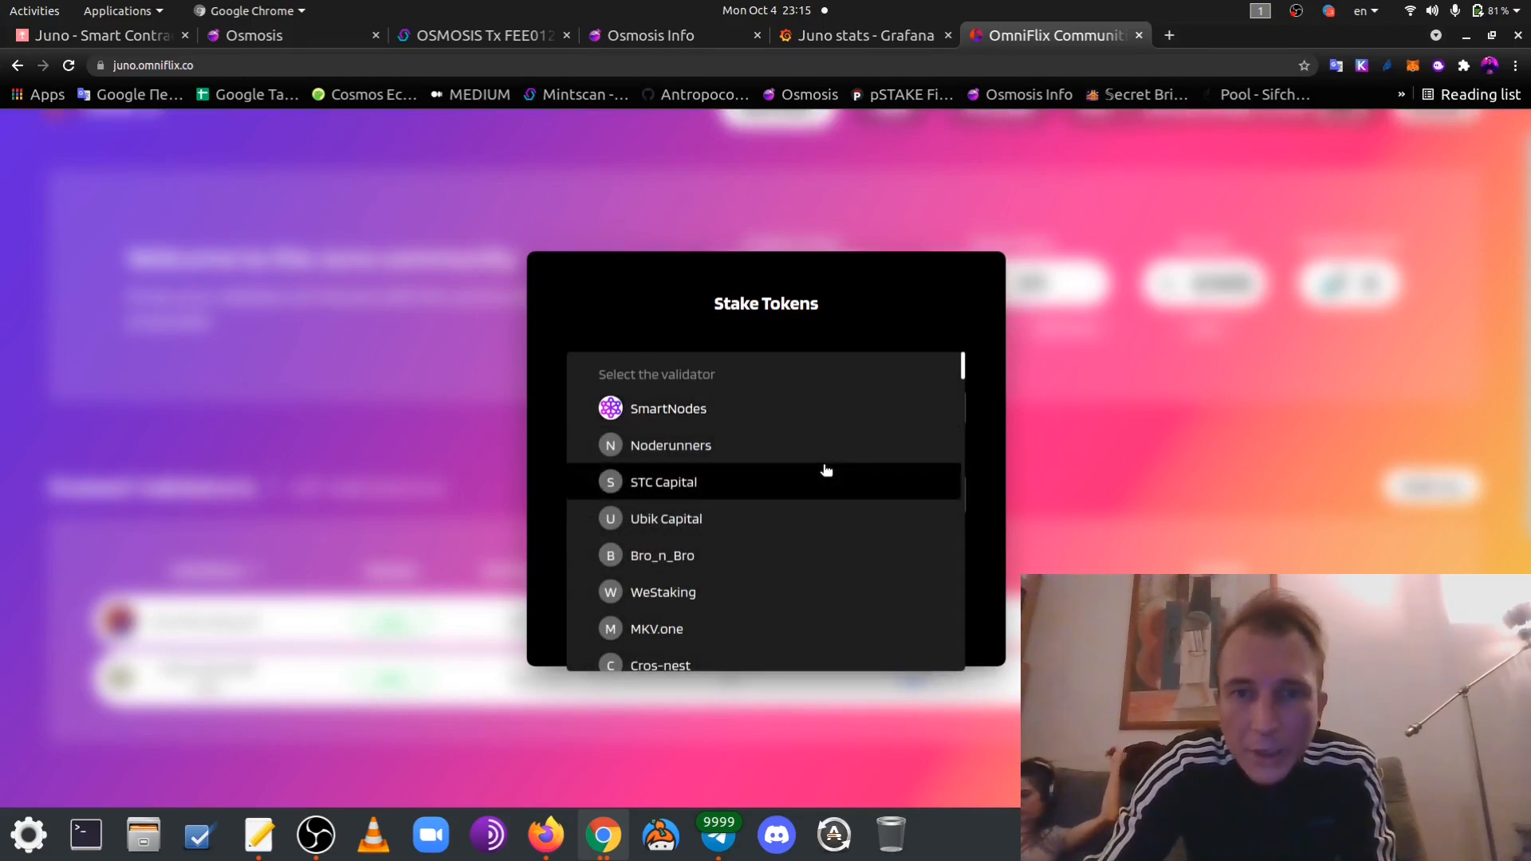
scroll(down, 3)
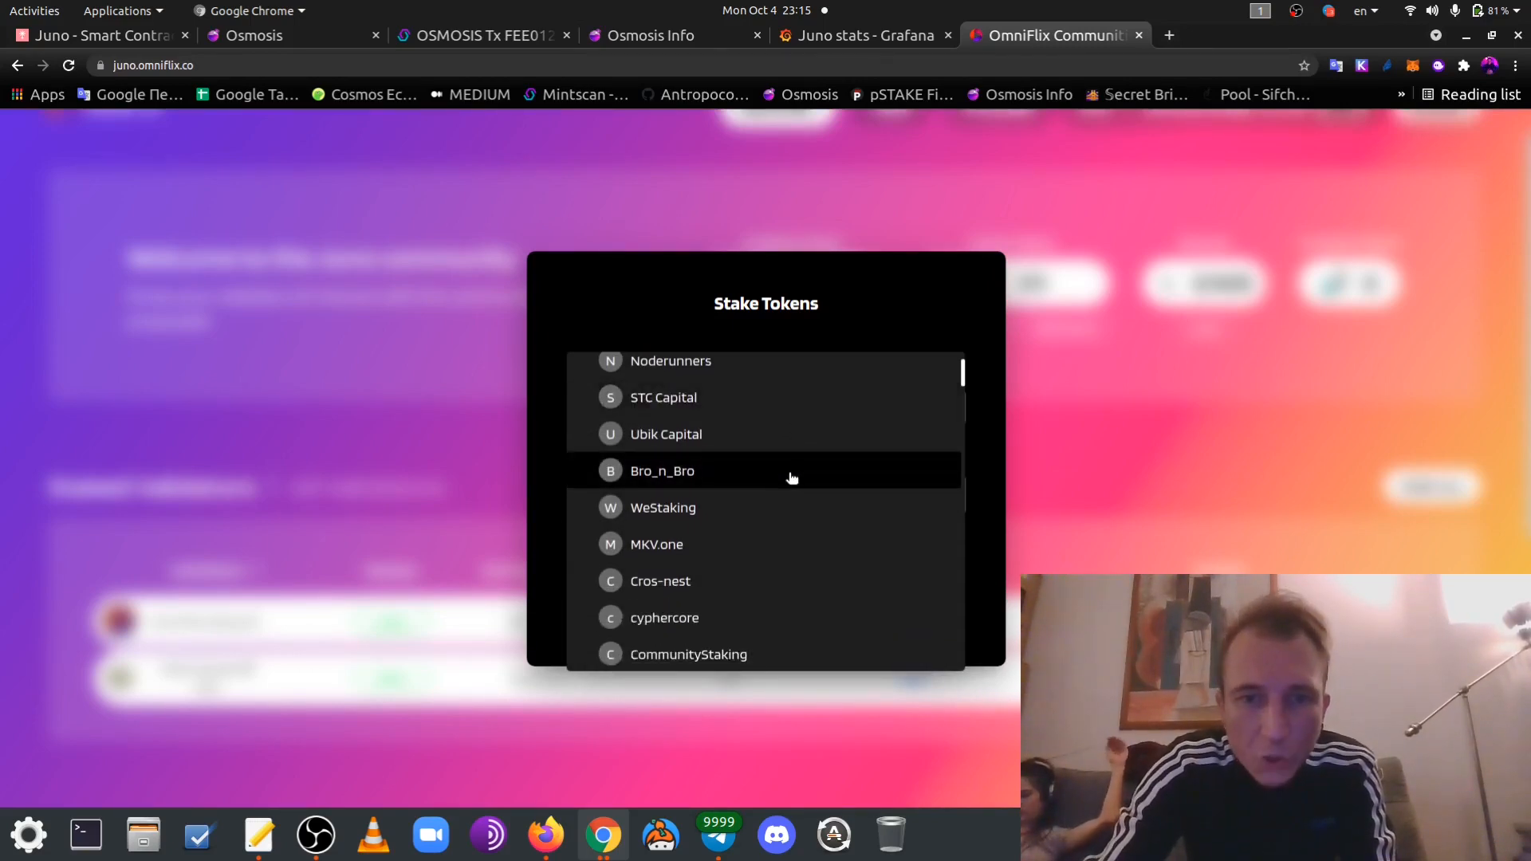
mouse_move(688, 477)
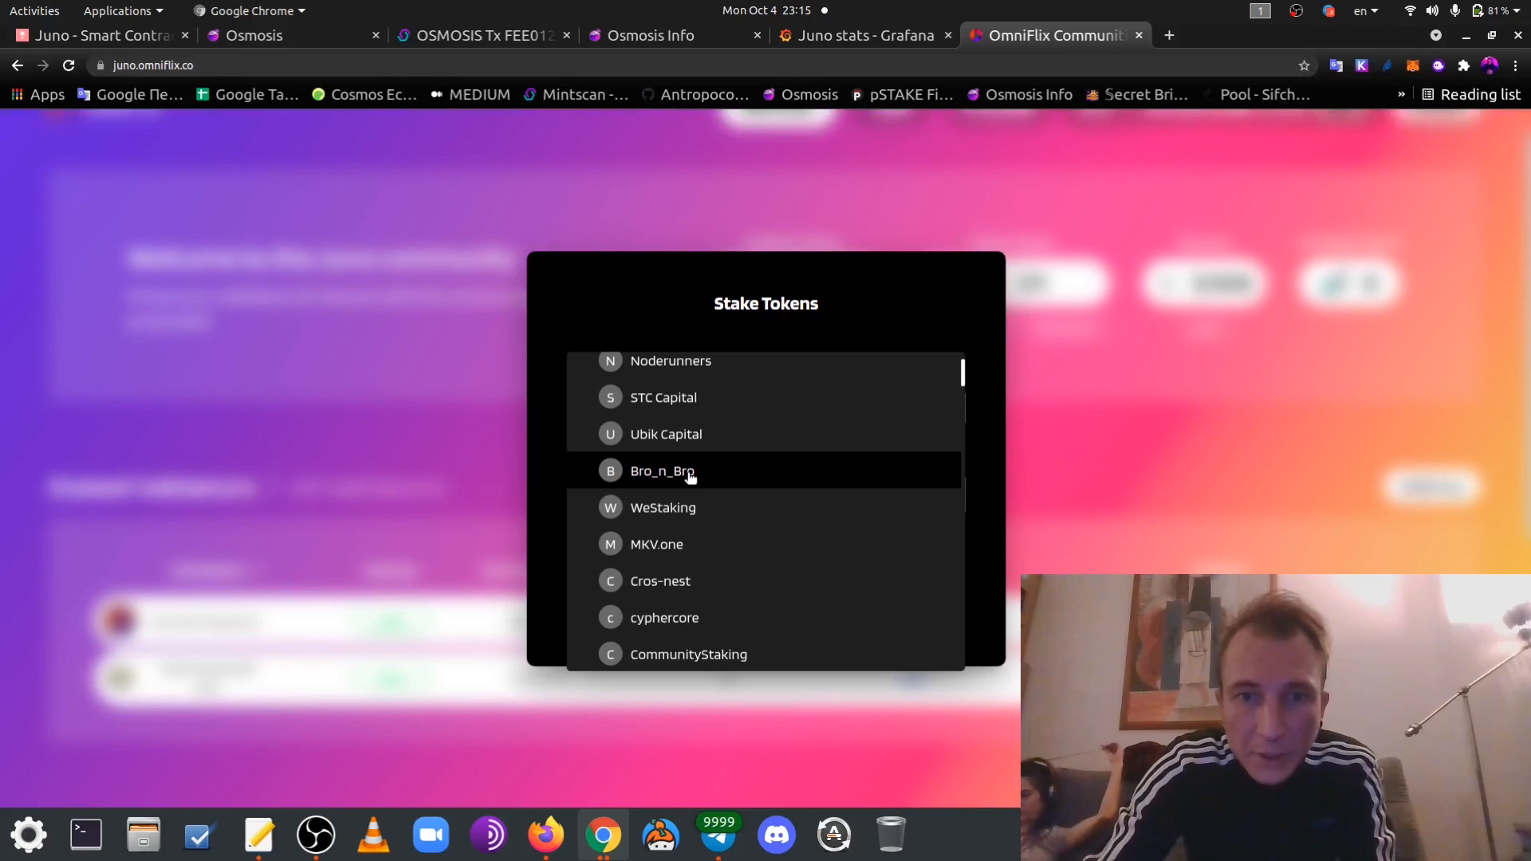
click(662, 471)
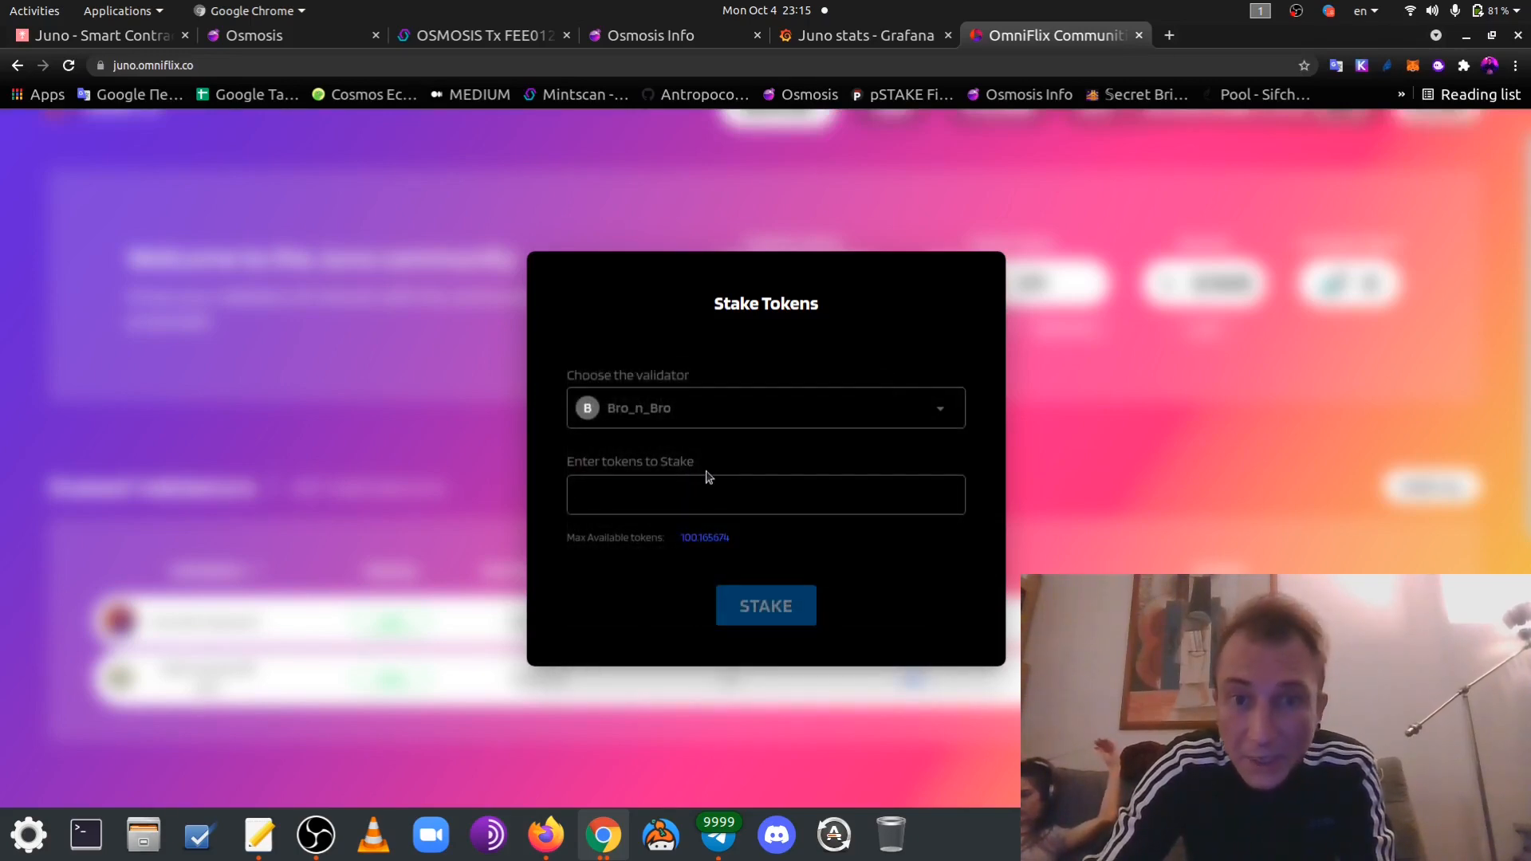
text(1)
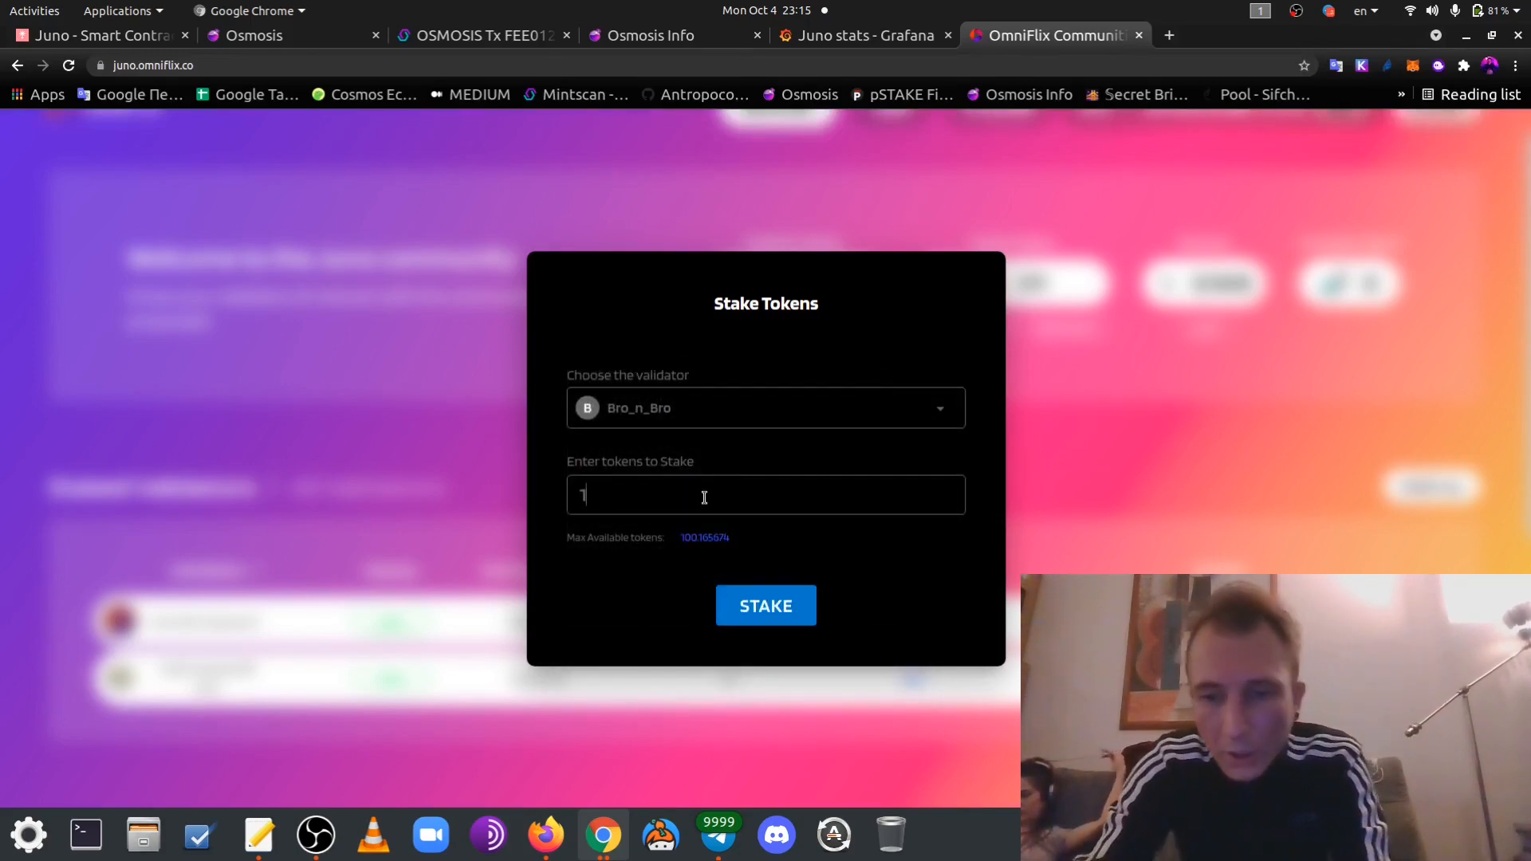
text(0)
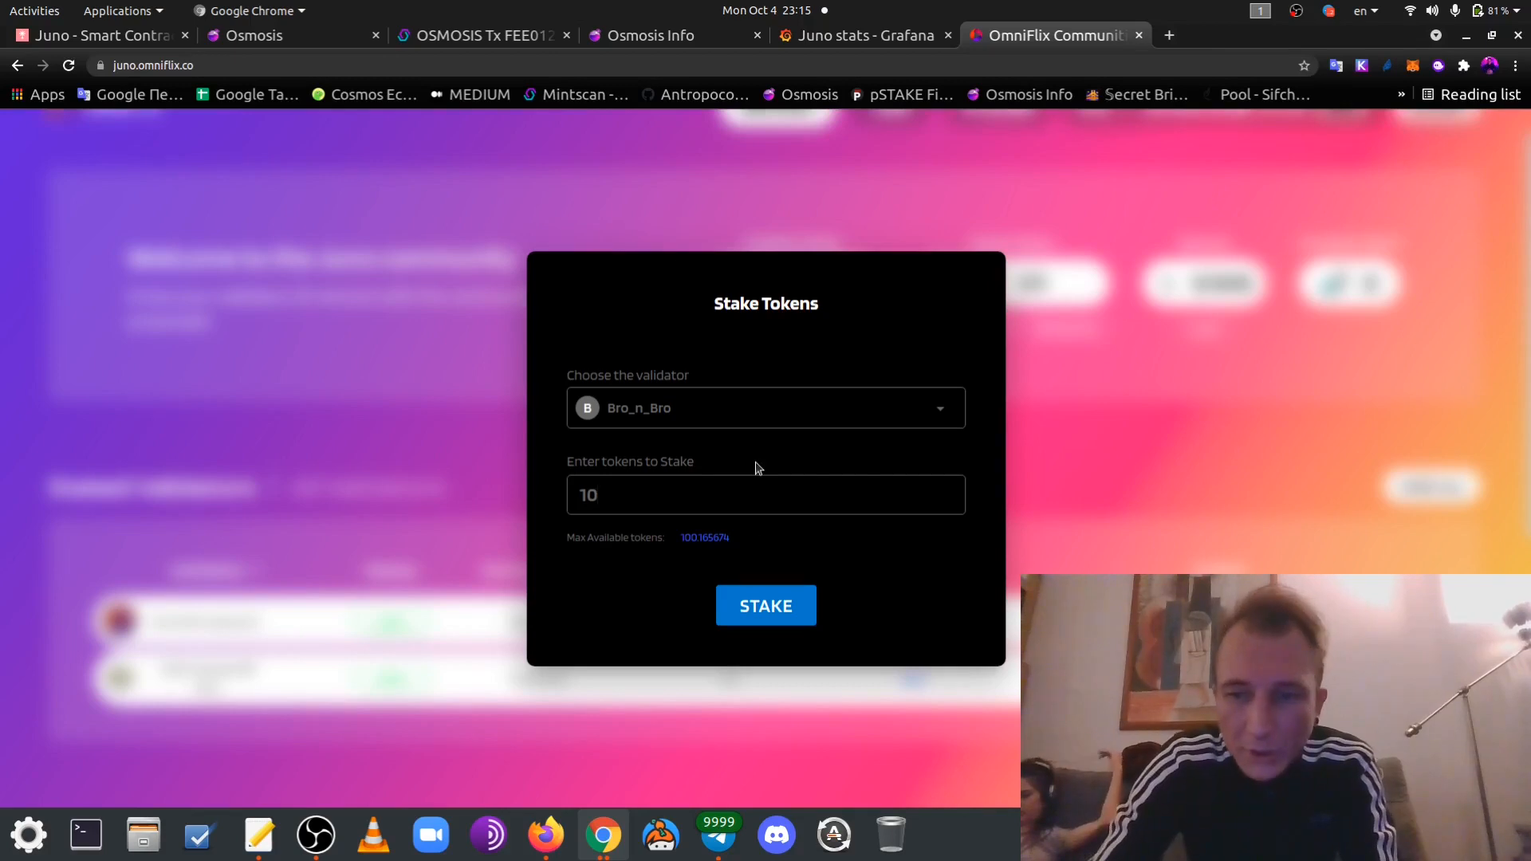
click(766, 605)
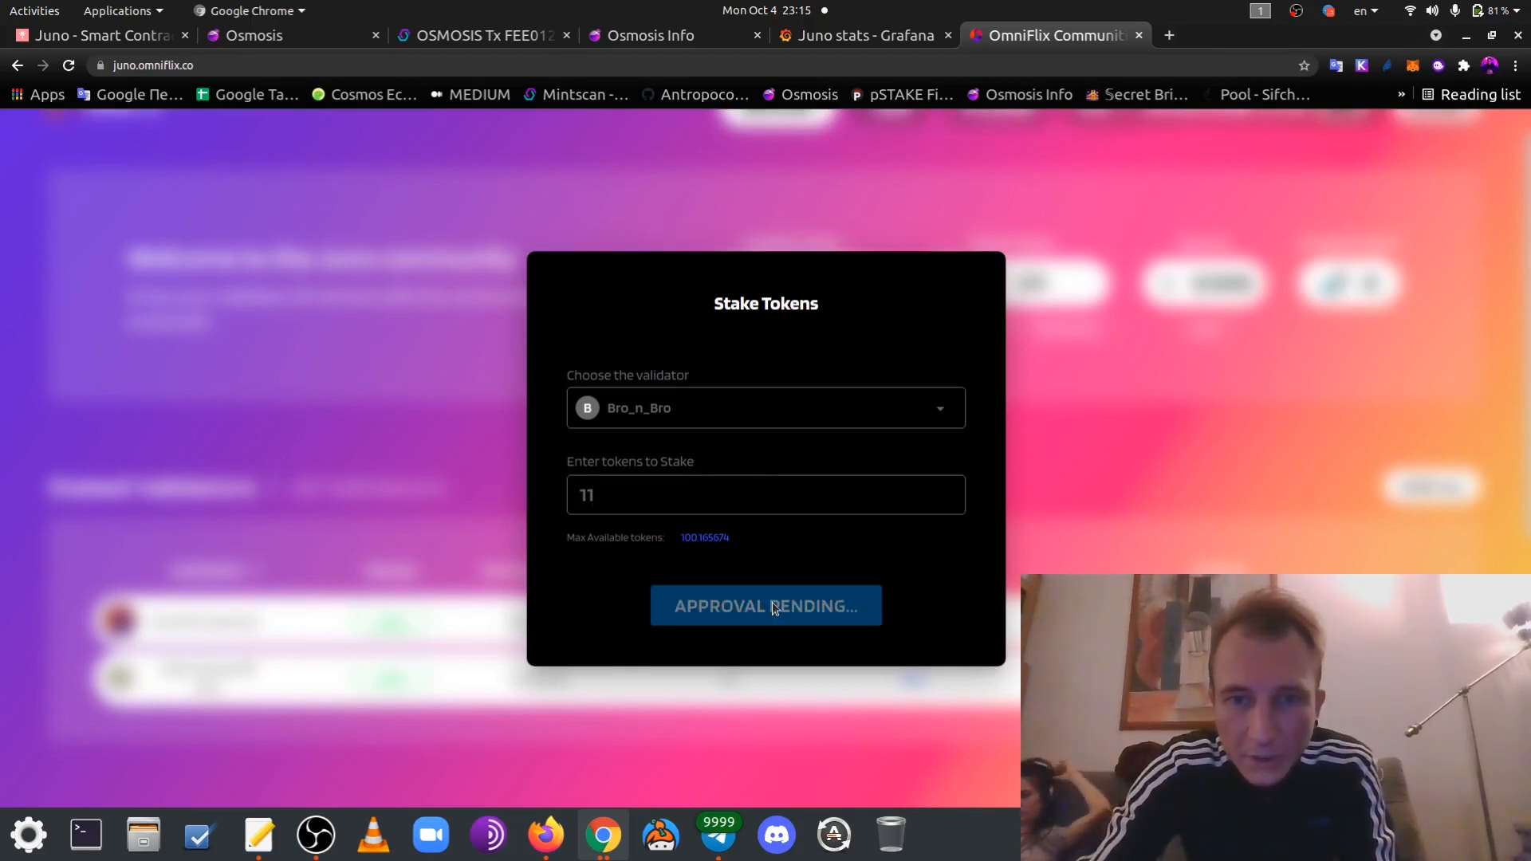
click(765, 605)
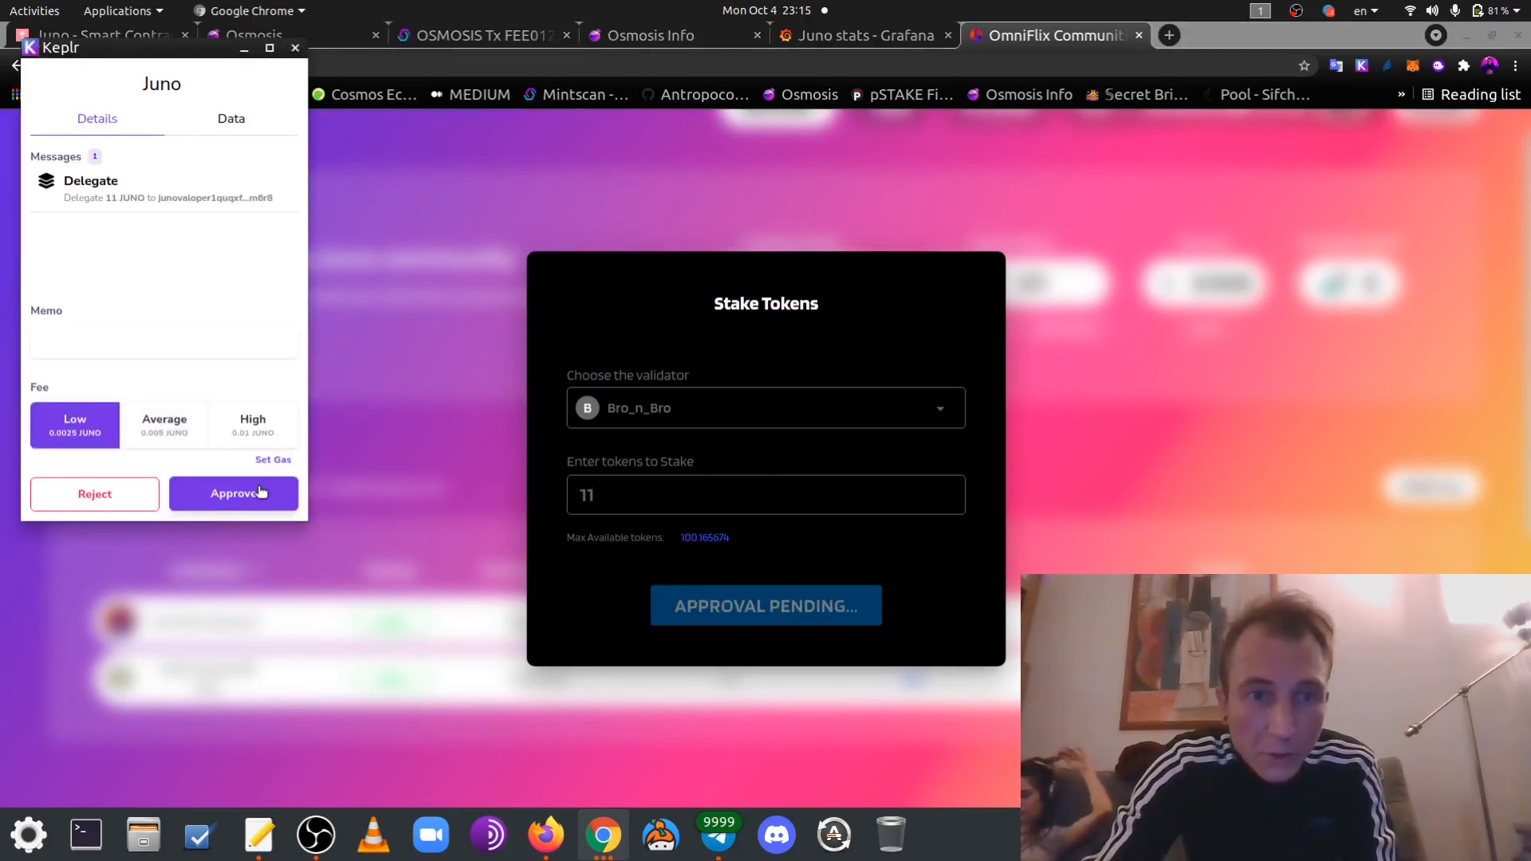
click(232, 492)
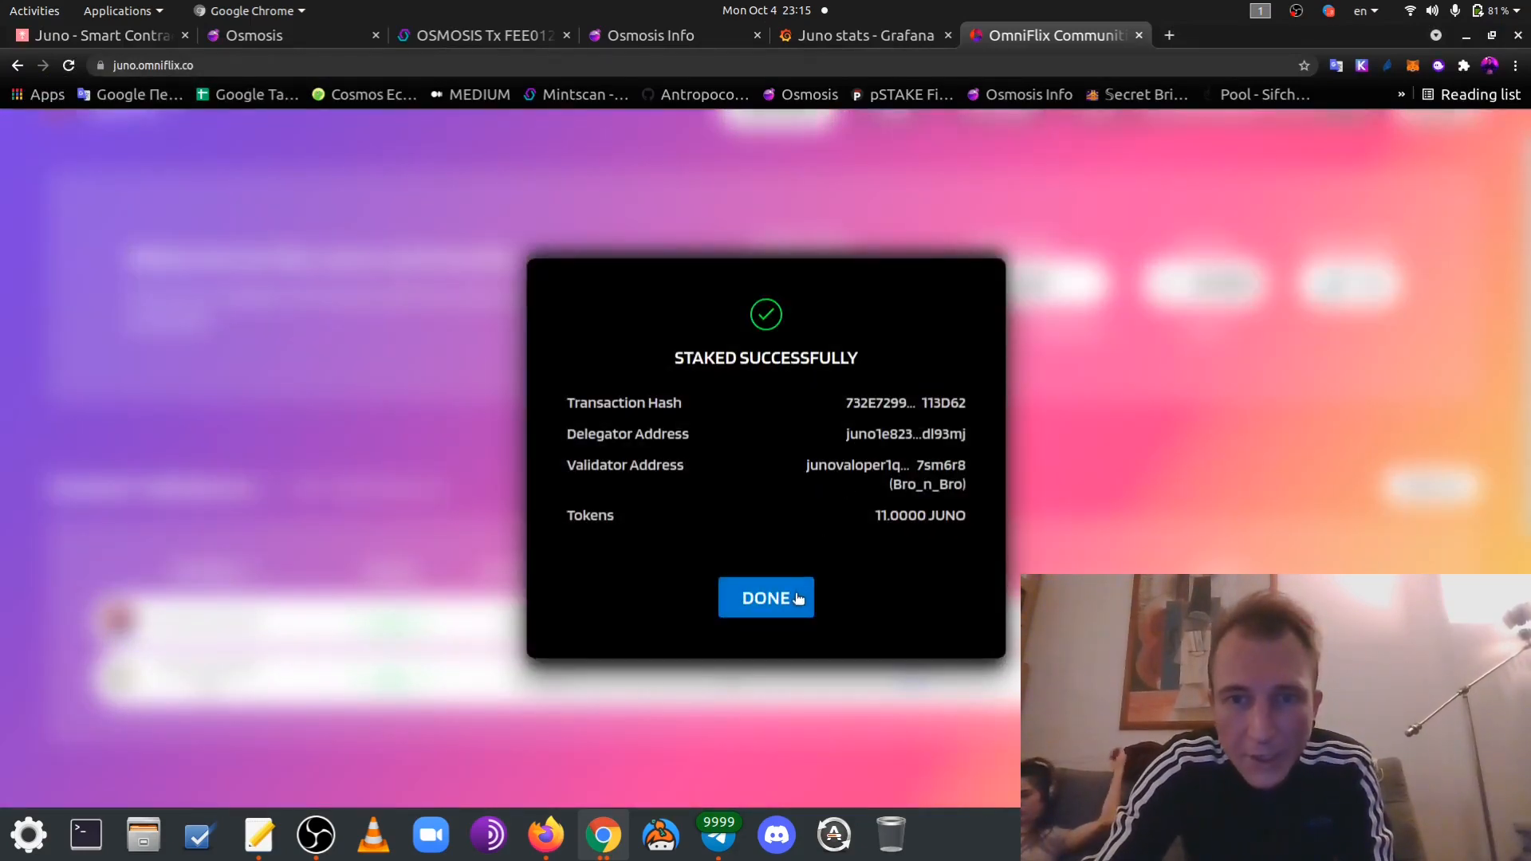
Dismiss the confirmation and submit an 11 JUNO stake to 0% fee - Imperator.co
click(766, 597)
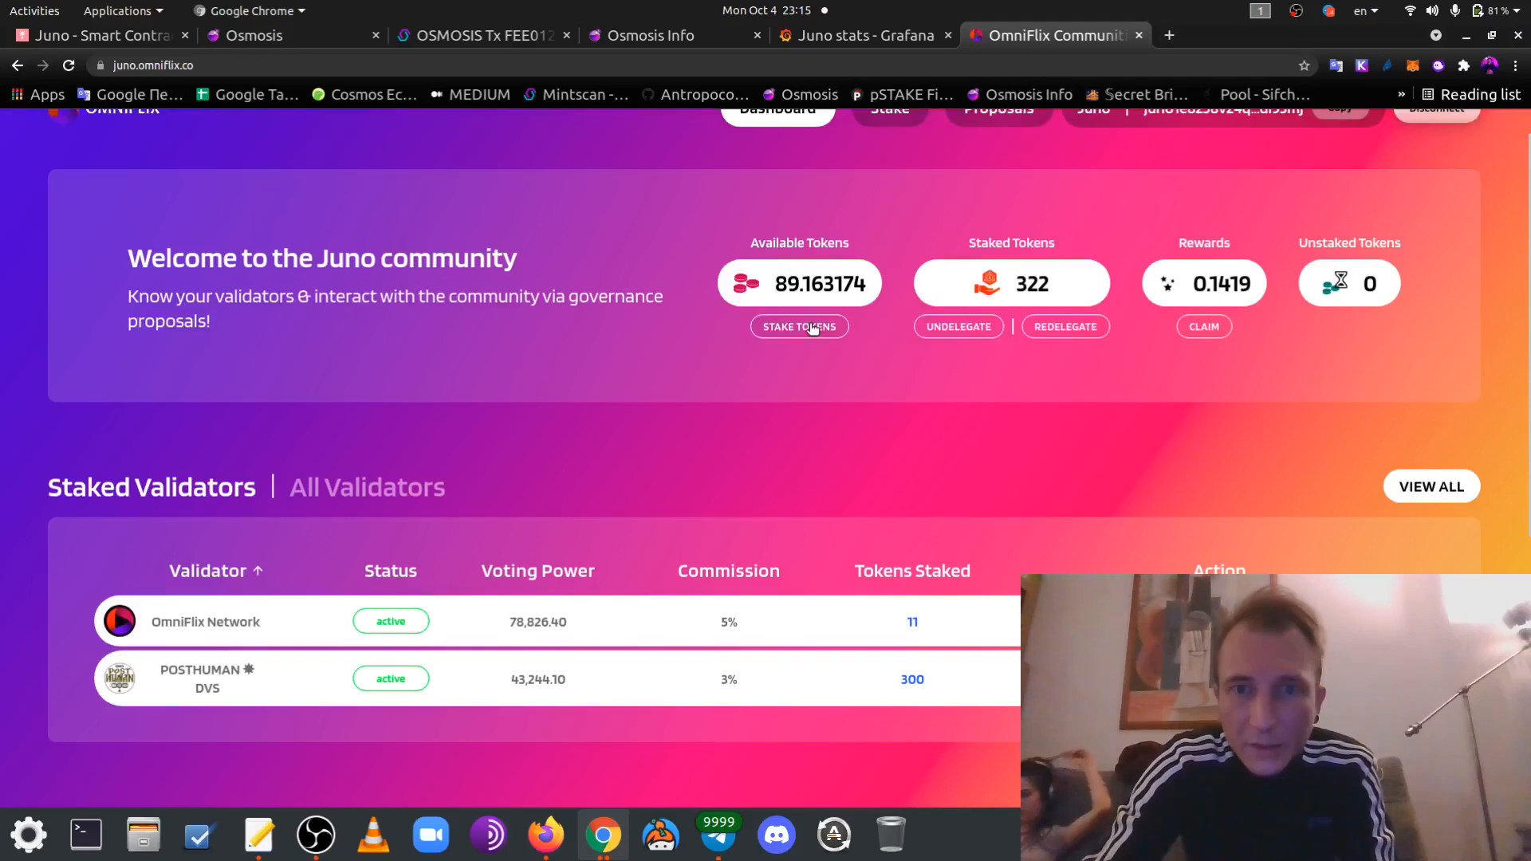
click(799, 326)
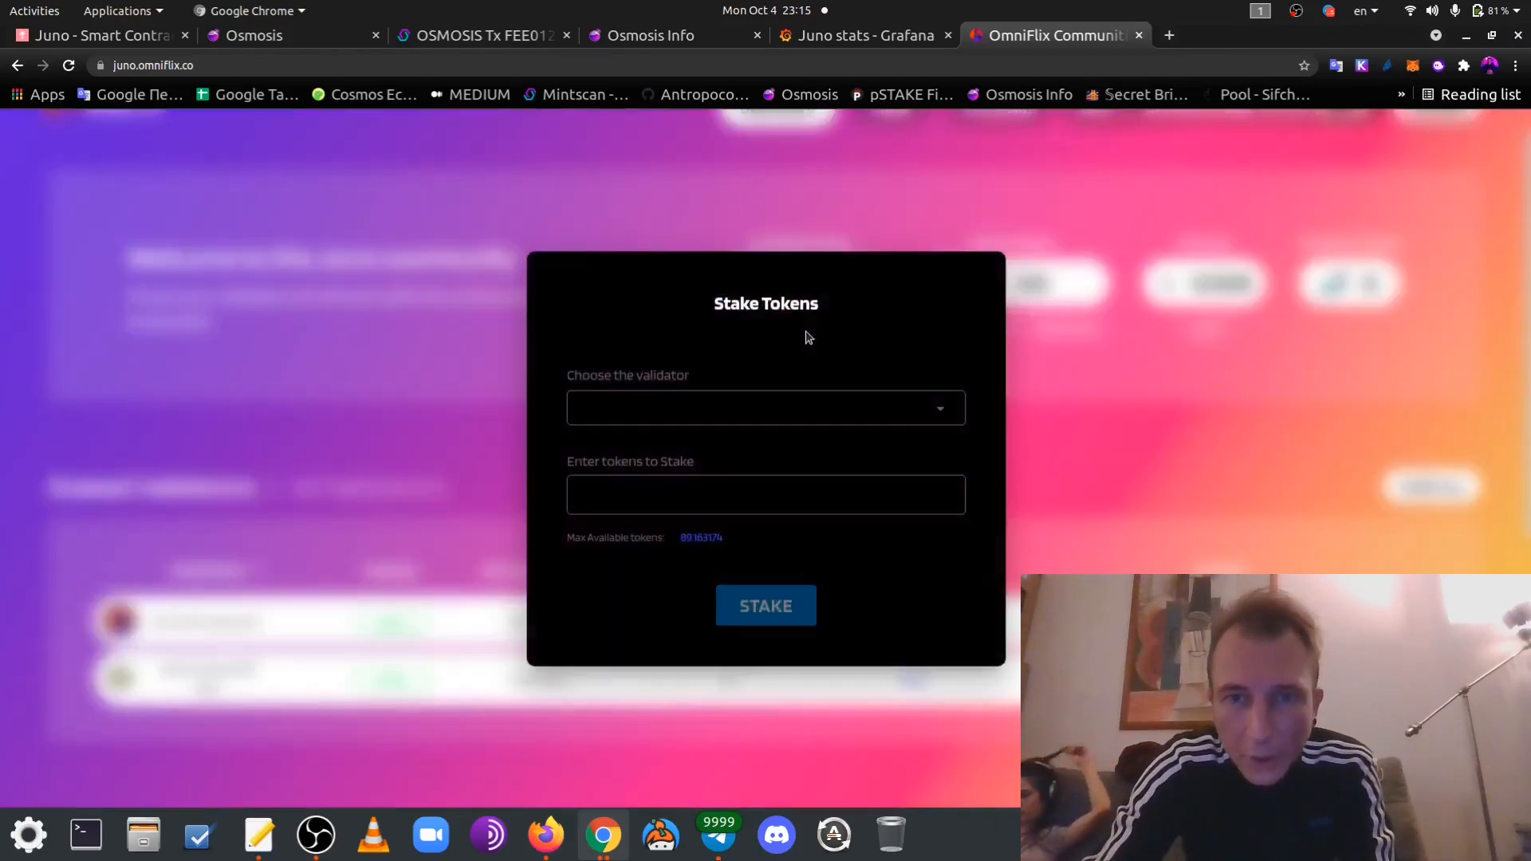
click(764, 408)
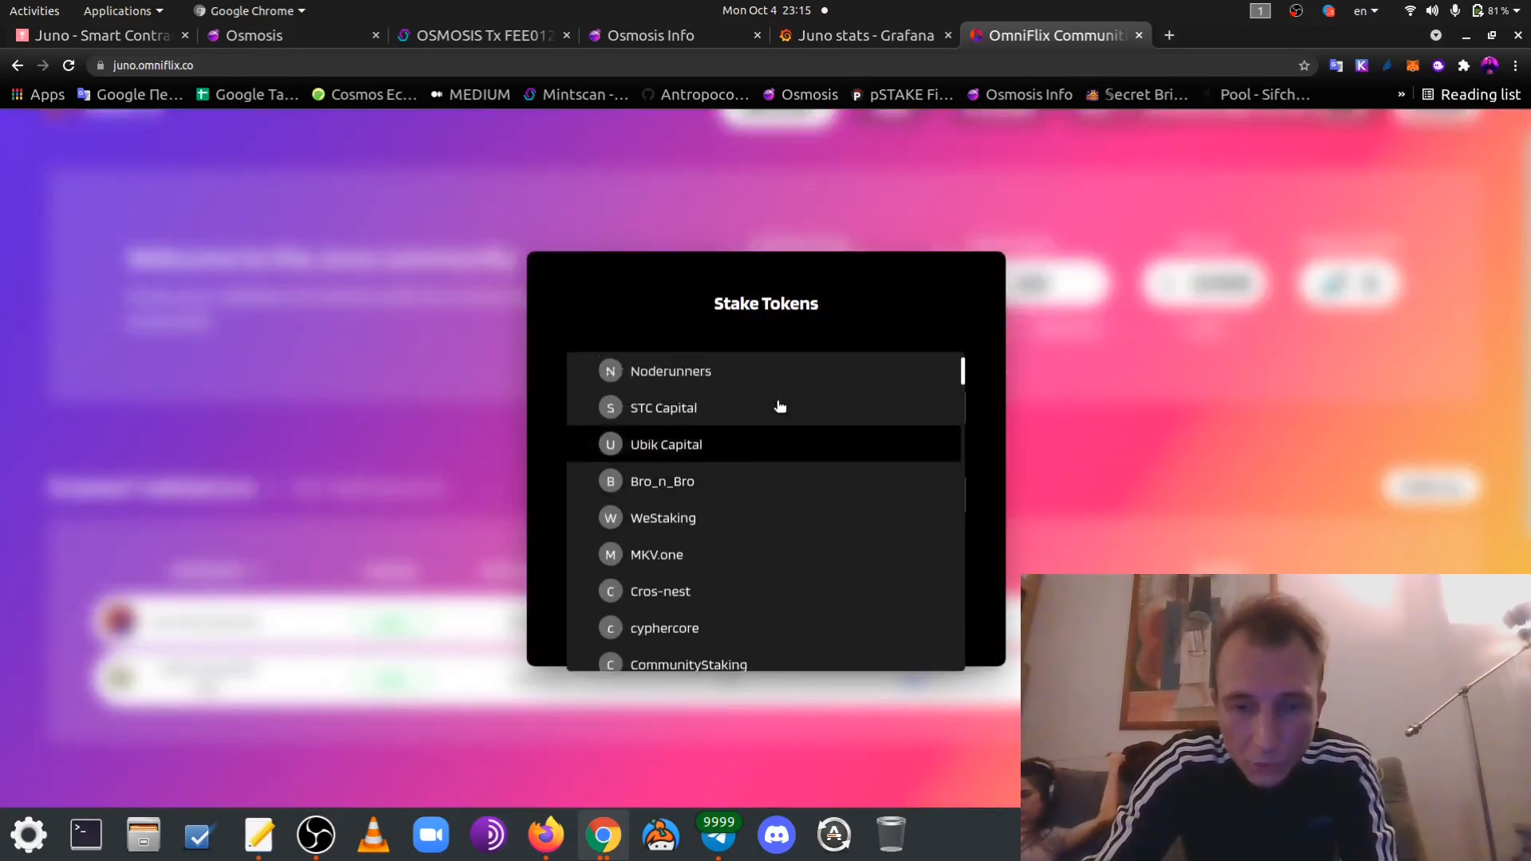
scroll(down, 3)
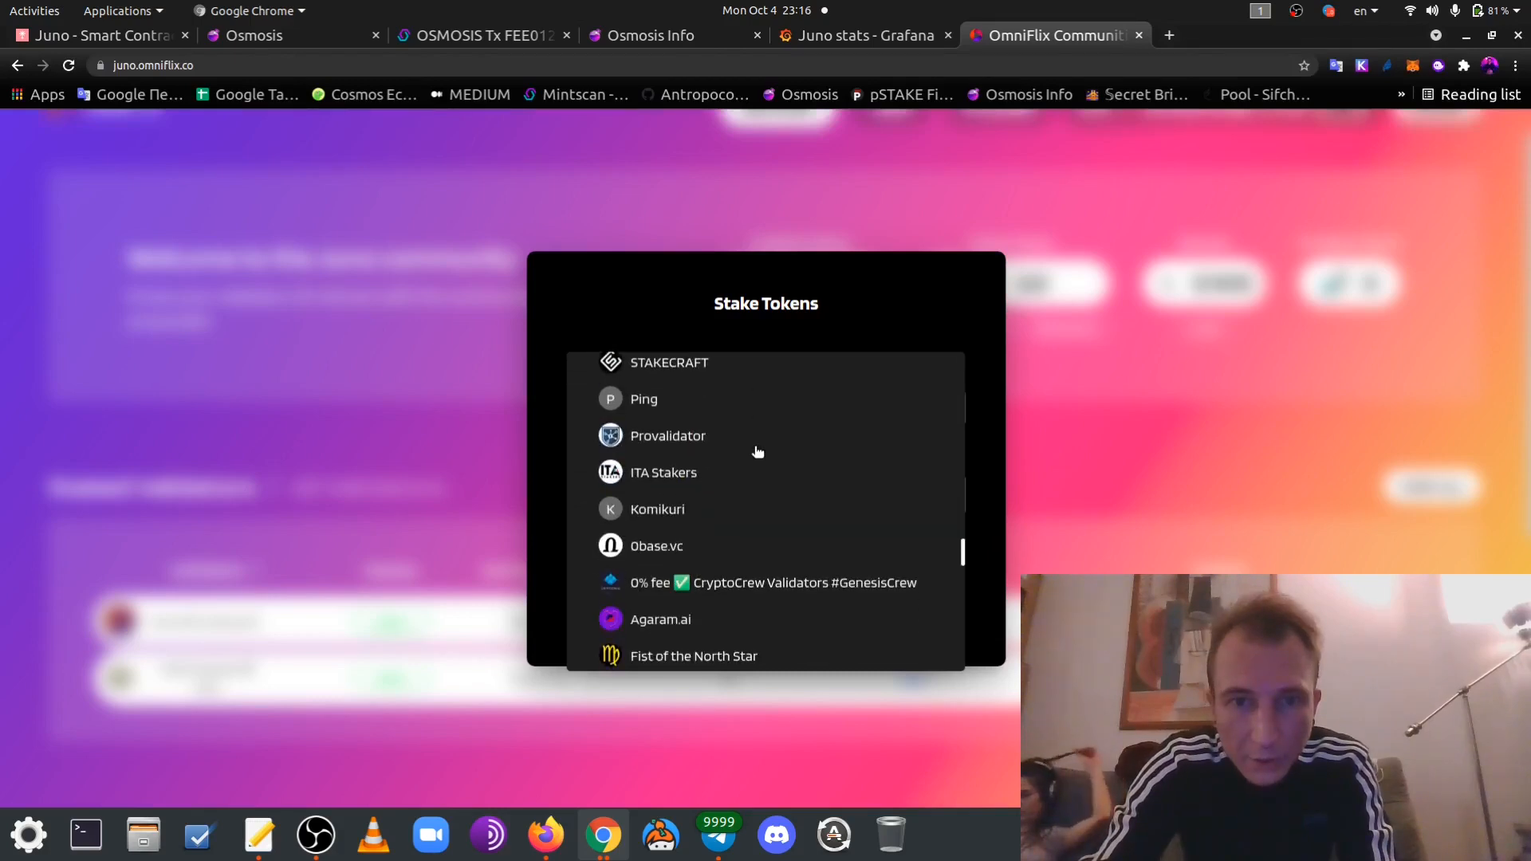
scroll(down, 3)
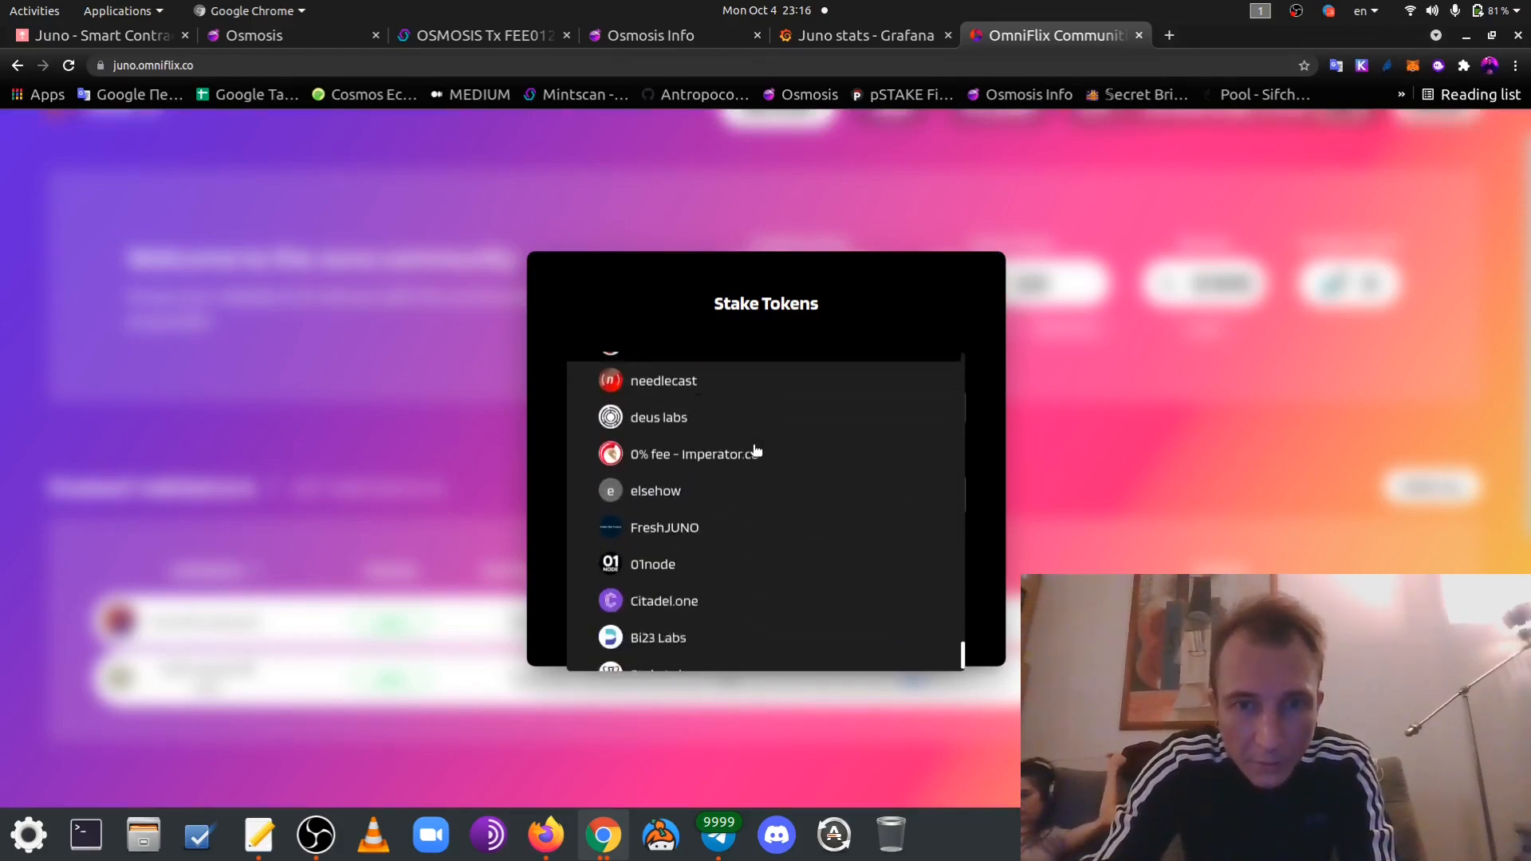
click(688, 453)
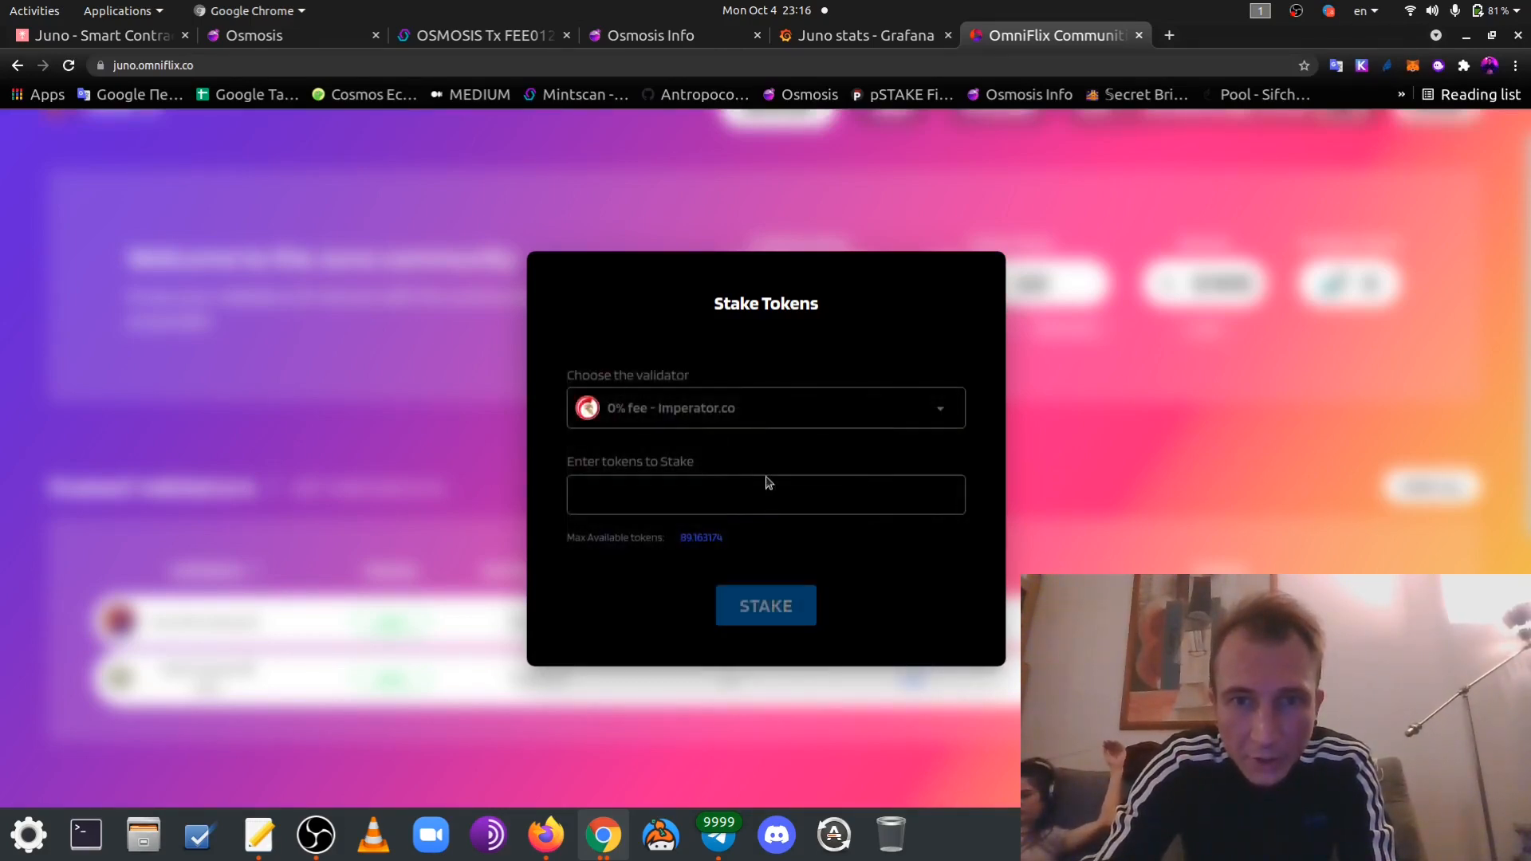
click(765, 495)
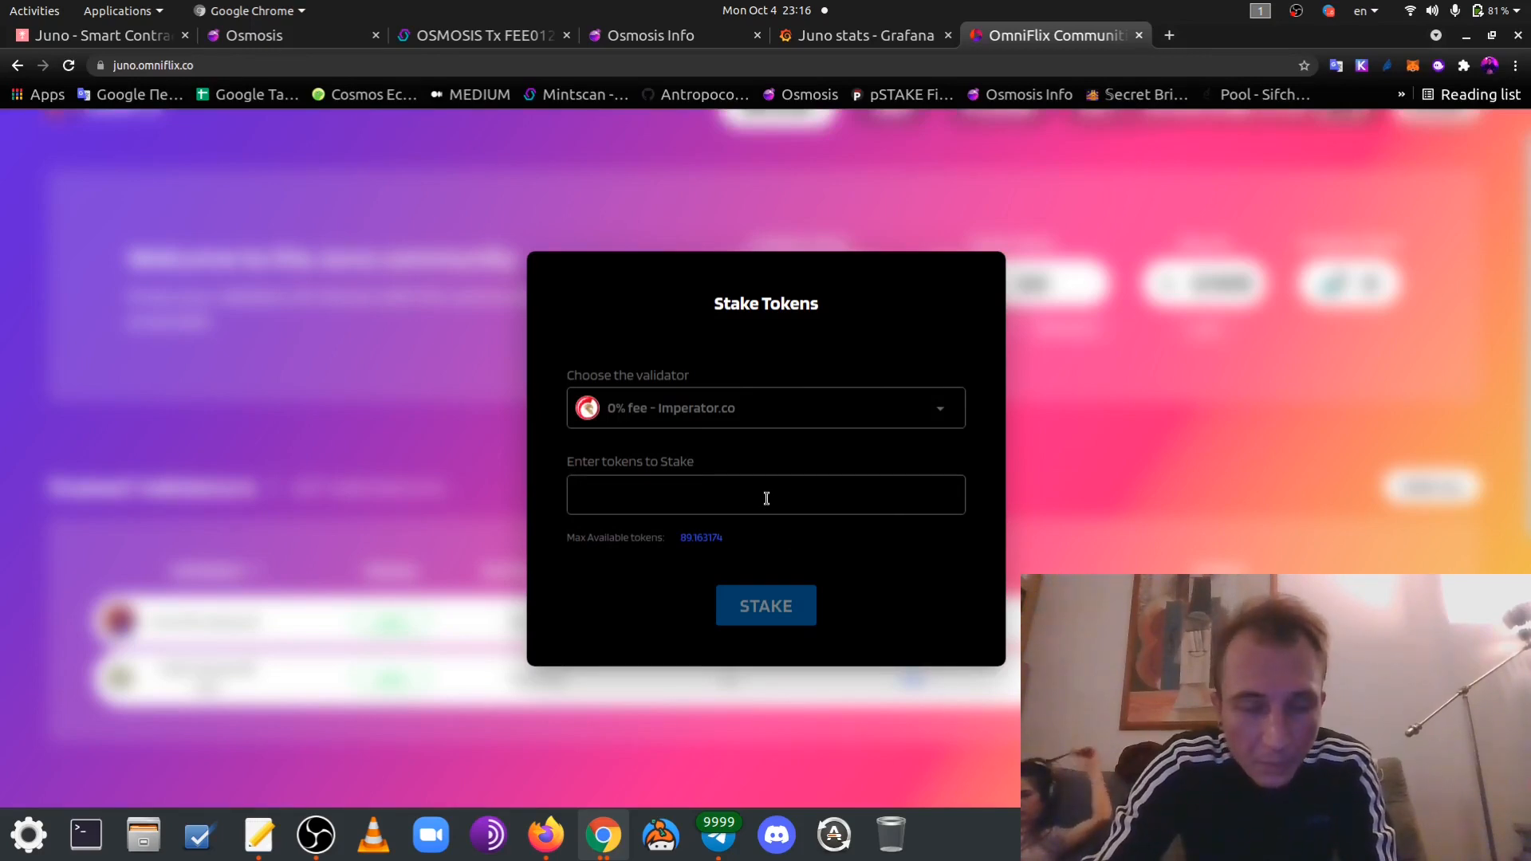
text(11)
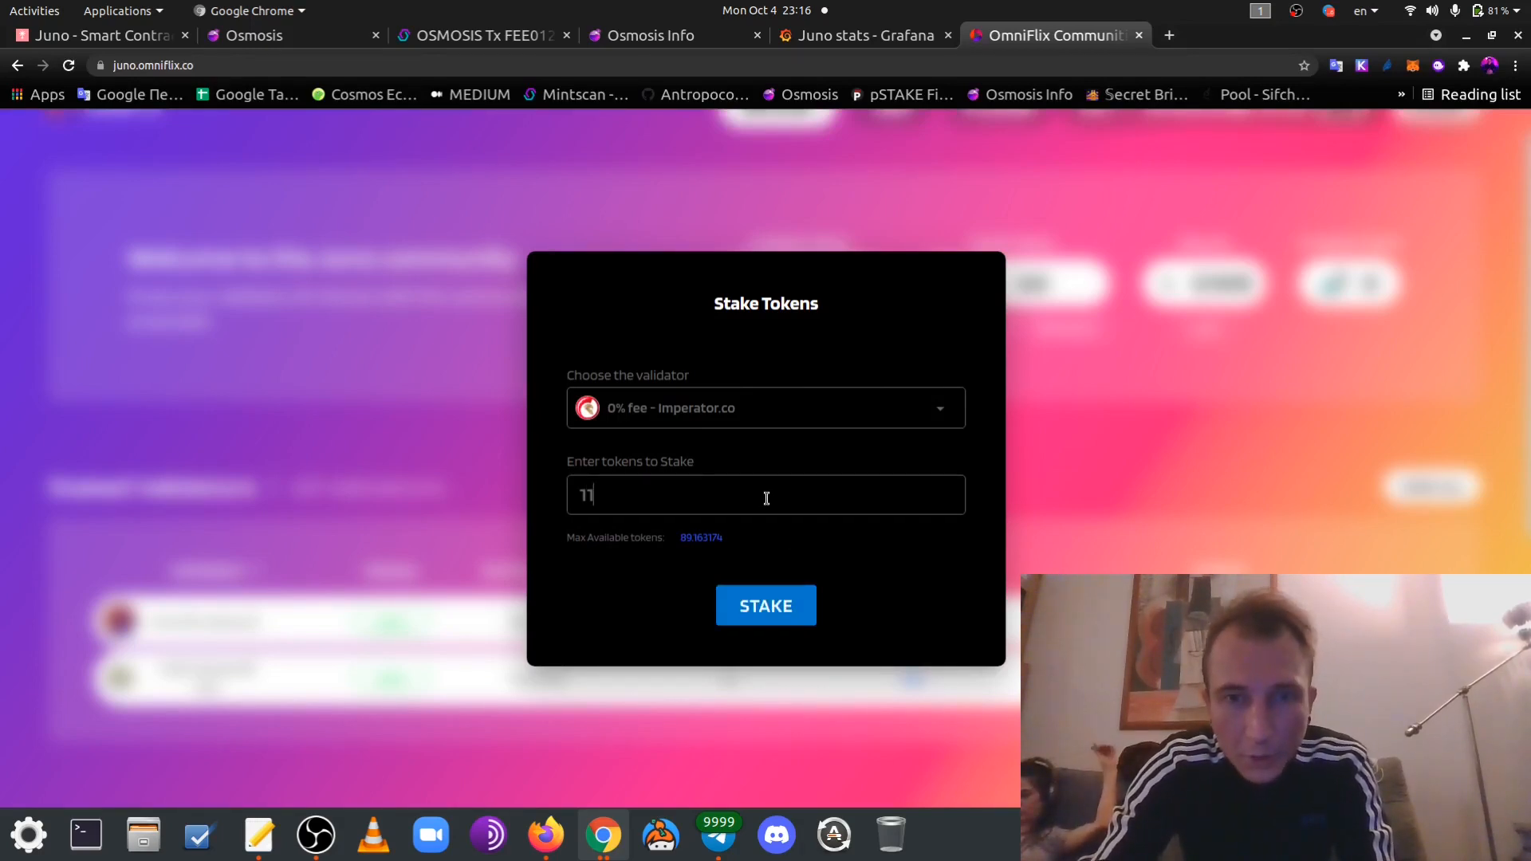
click(766, 605)
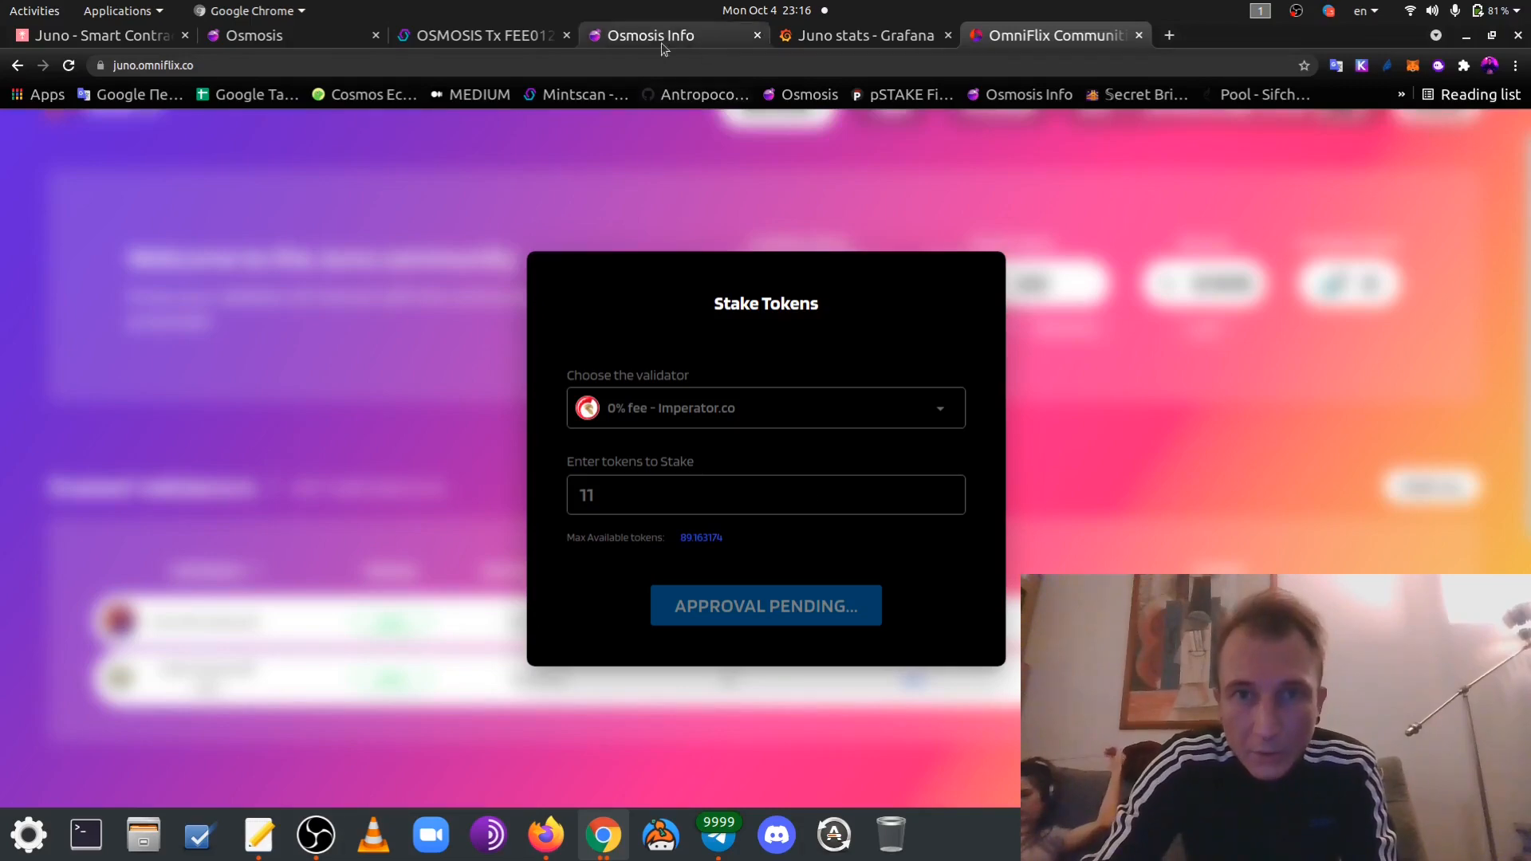
Glance at the Osmosis Info Juno price and Grafana stats tabs, then return to OmniFlix
click(647, 36)
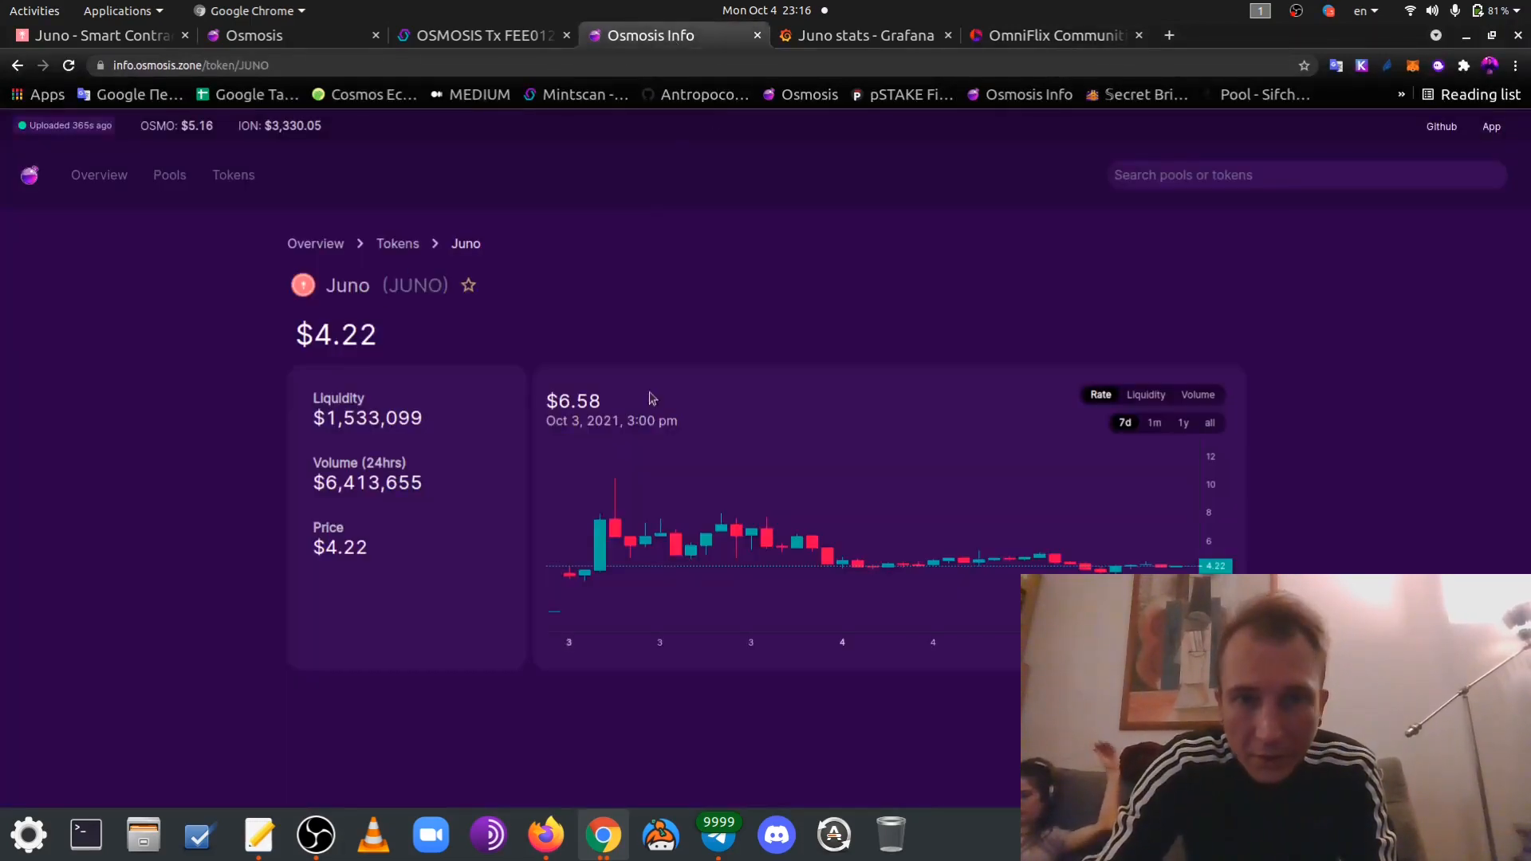
click(863, 35)
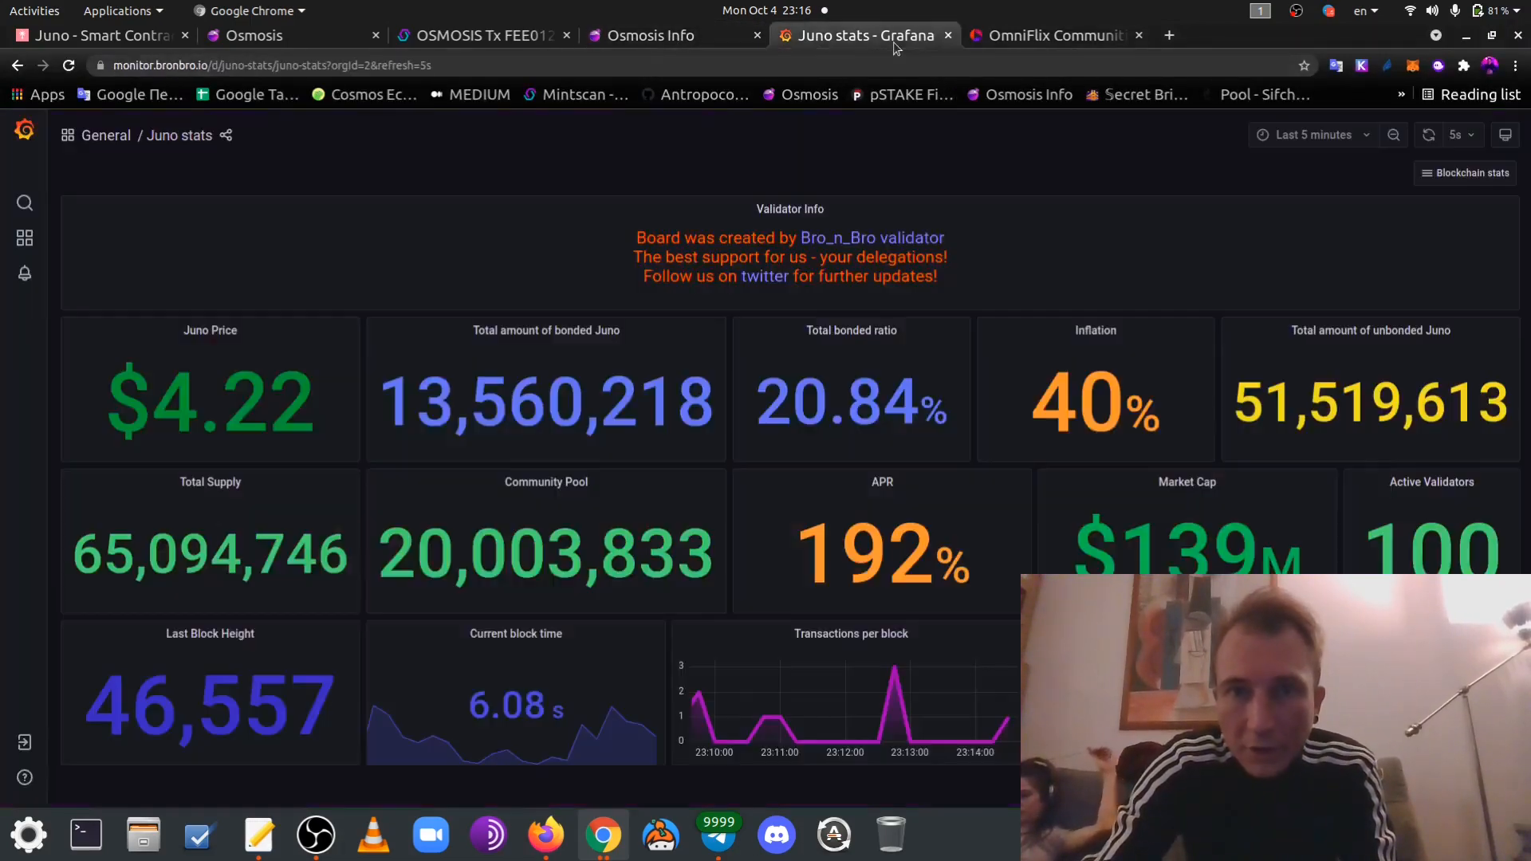
click(1049, 35)
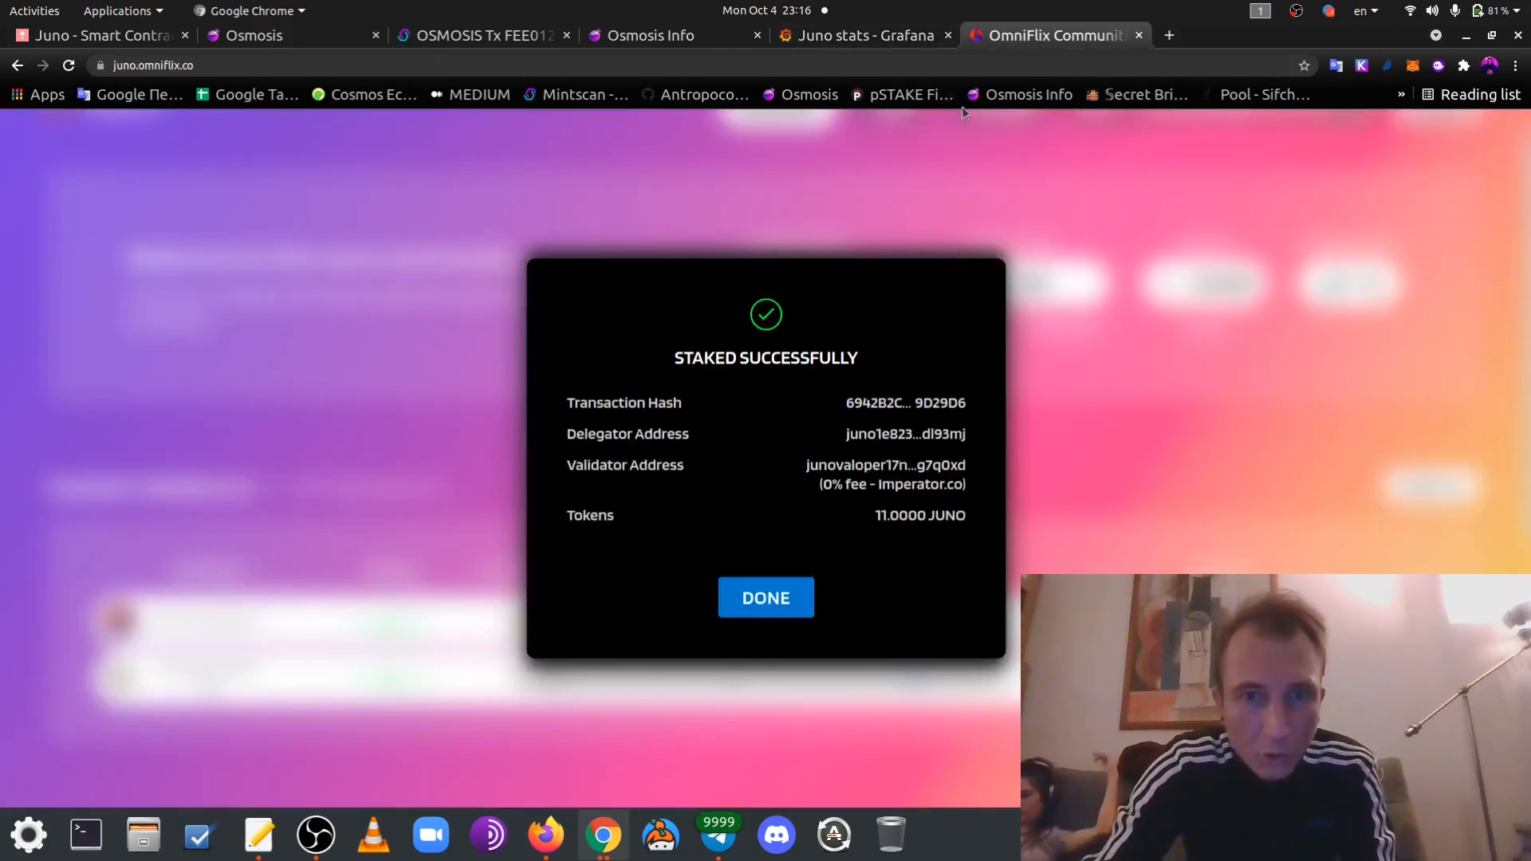
Delegate 11 JUNO to cyberG, approve in Keplr, and dismiss the success dialog
click(765, 597)
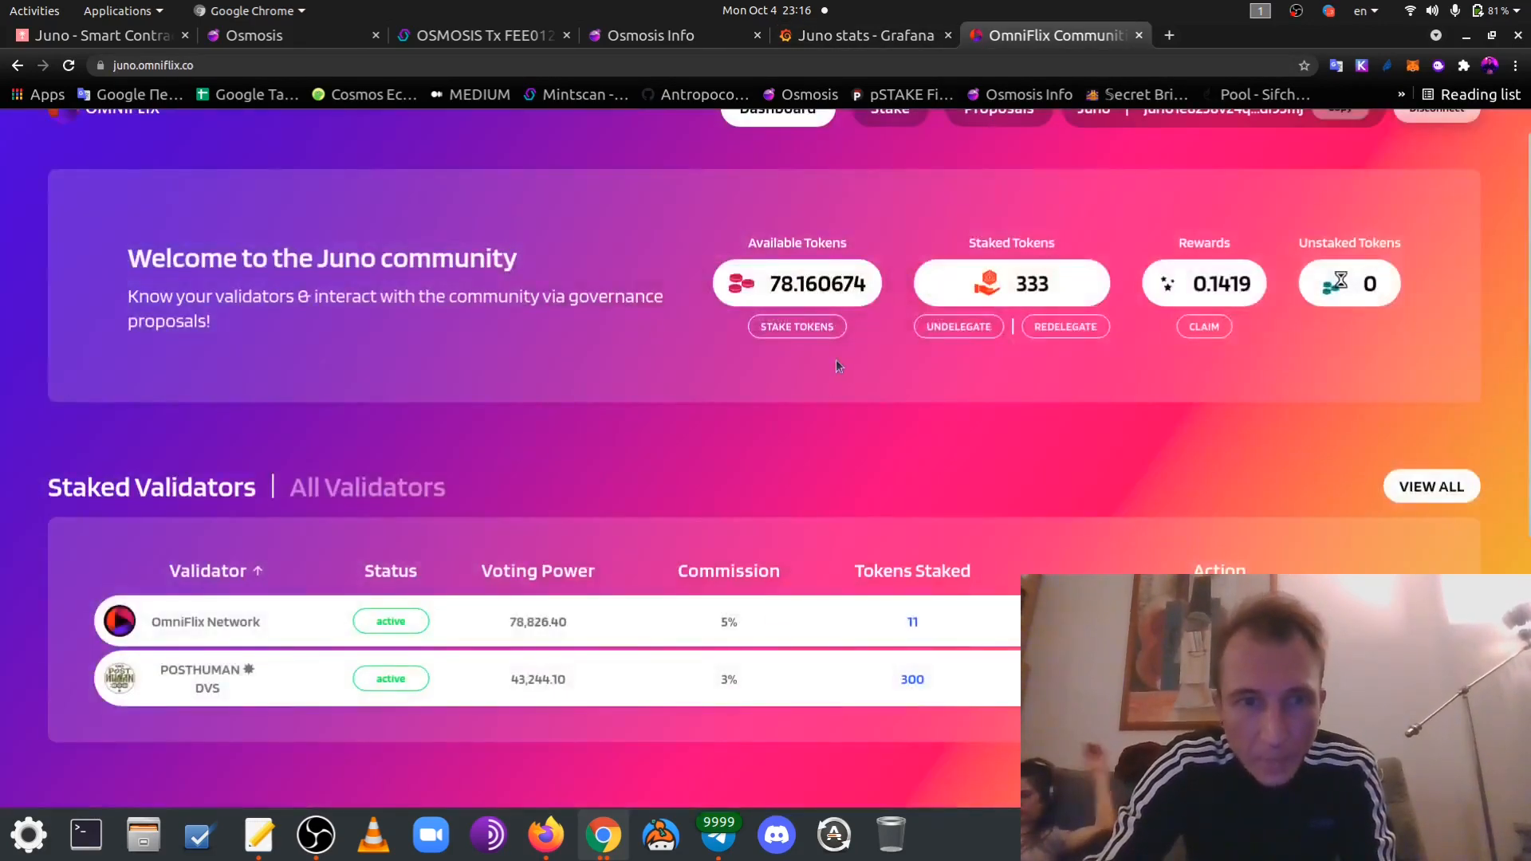
click(796, 326)
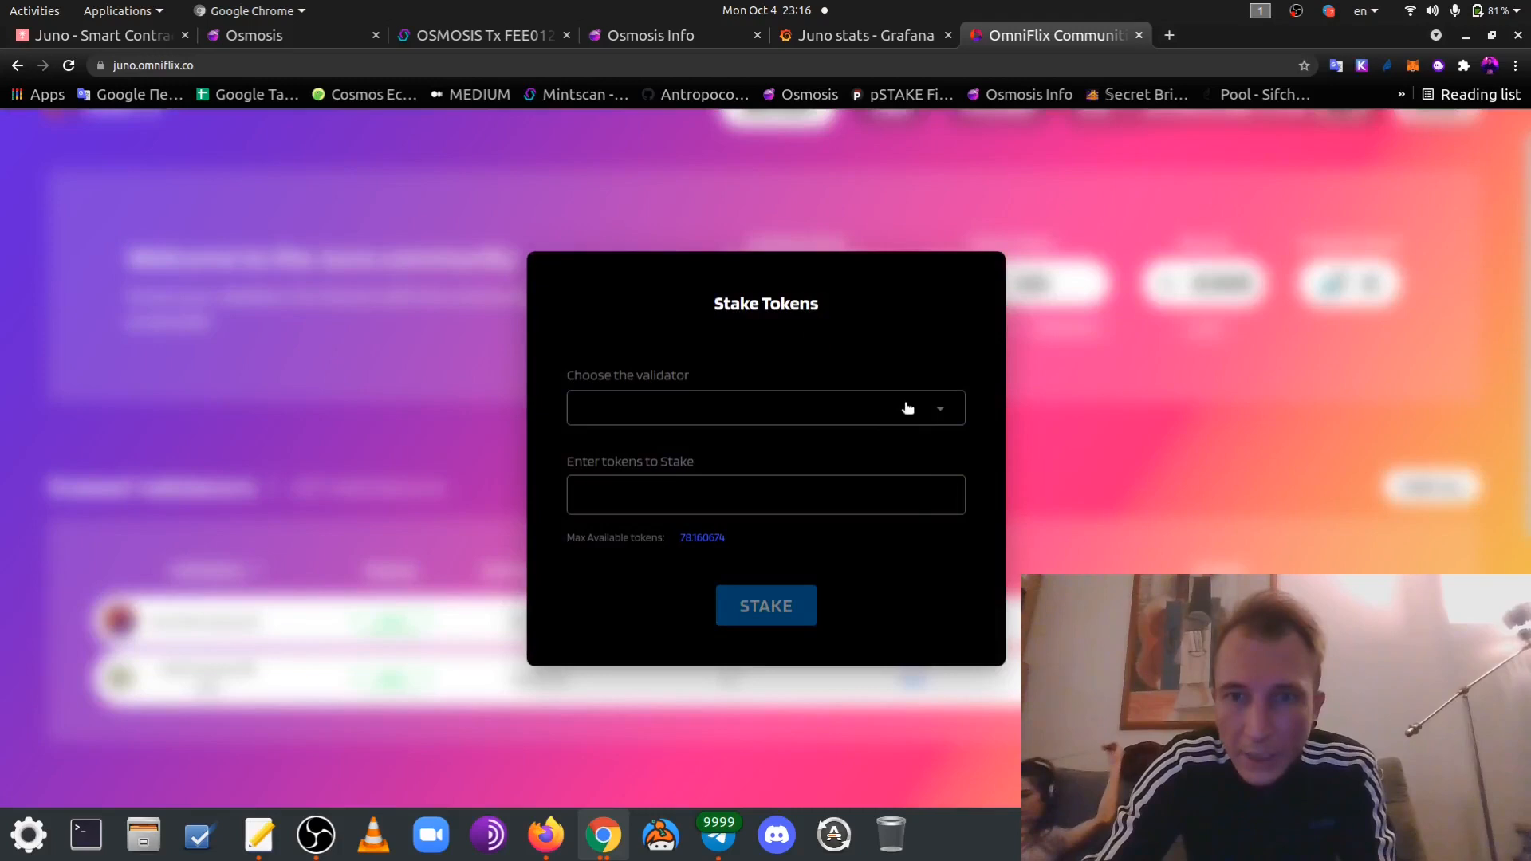
click(766, 407)
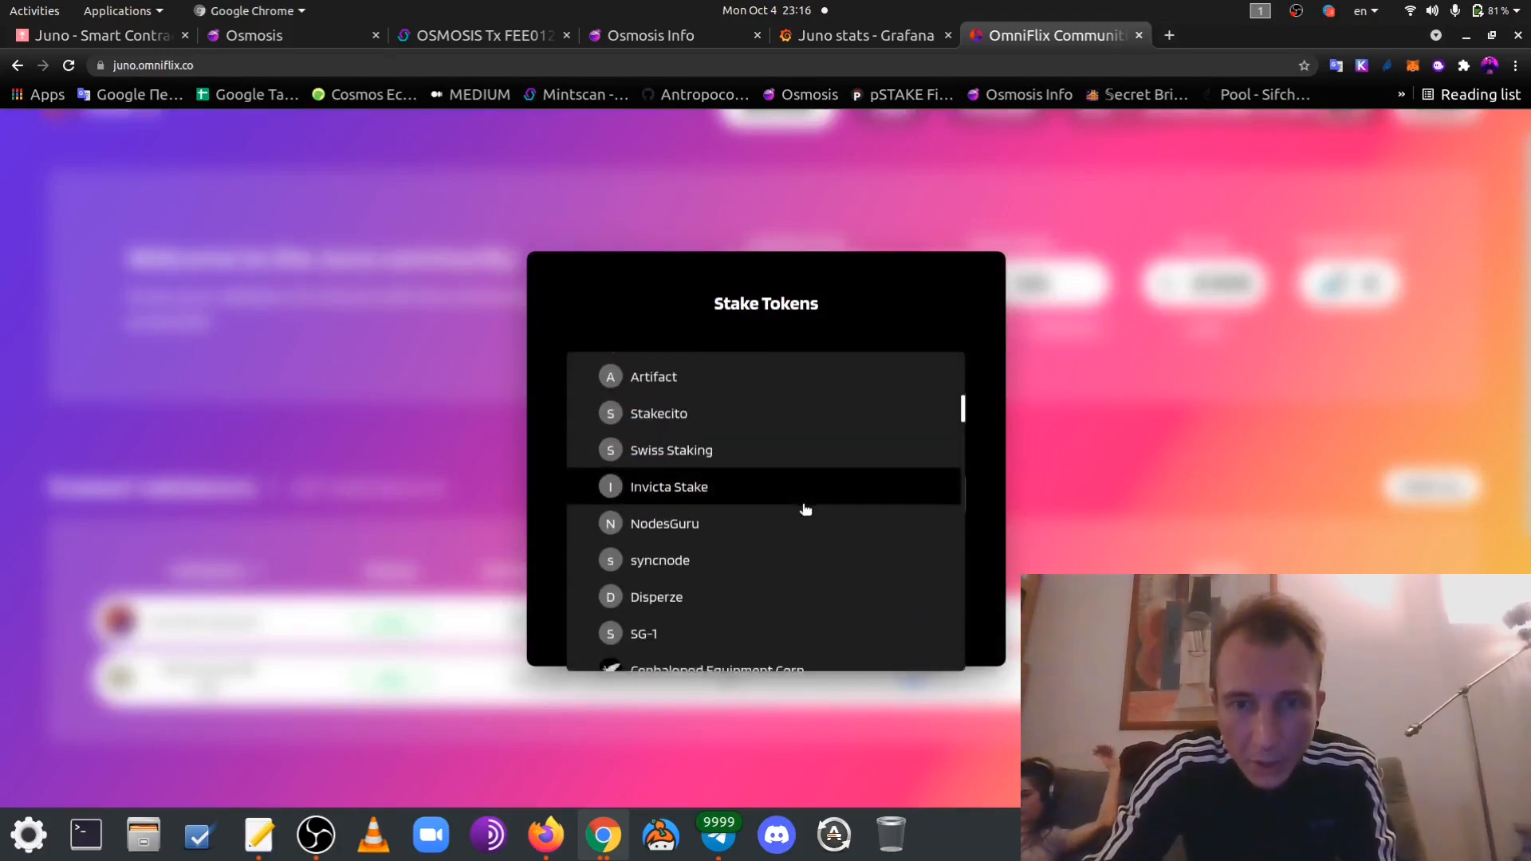
scroll(down, 3)
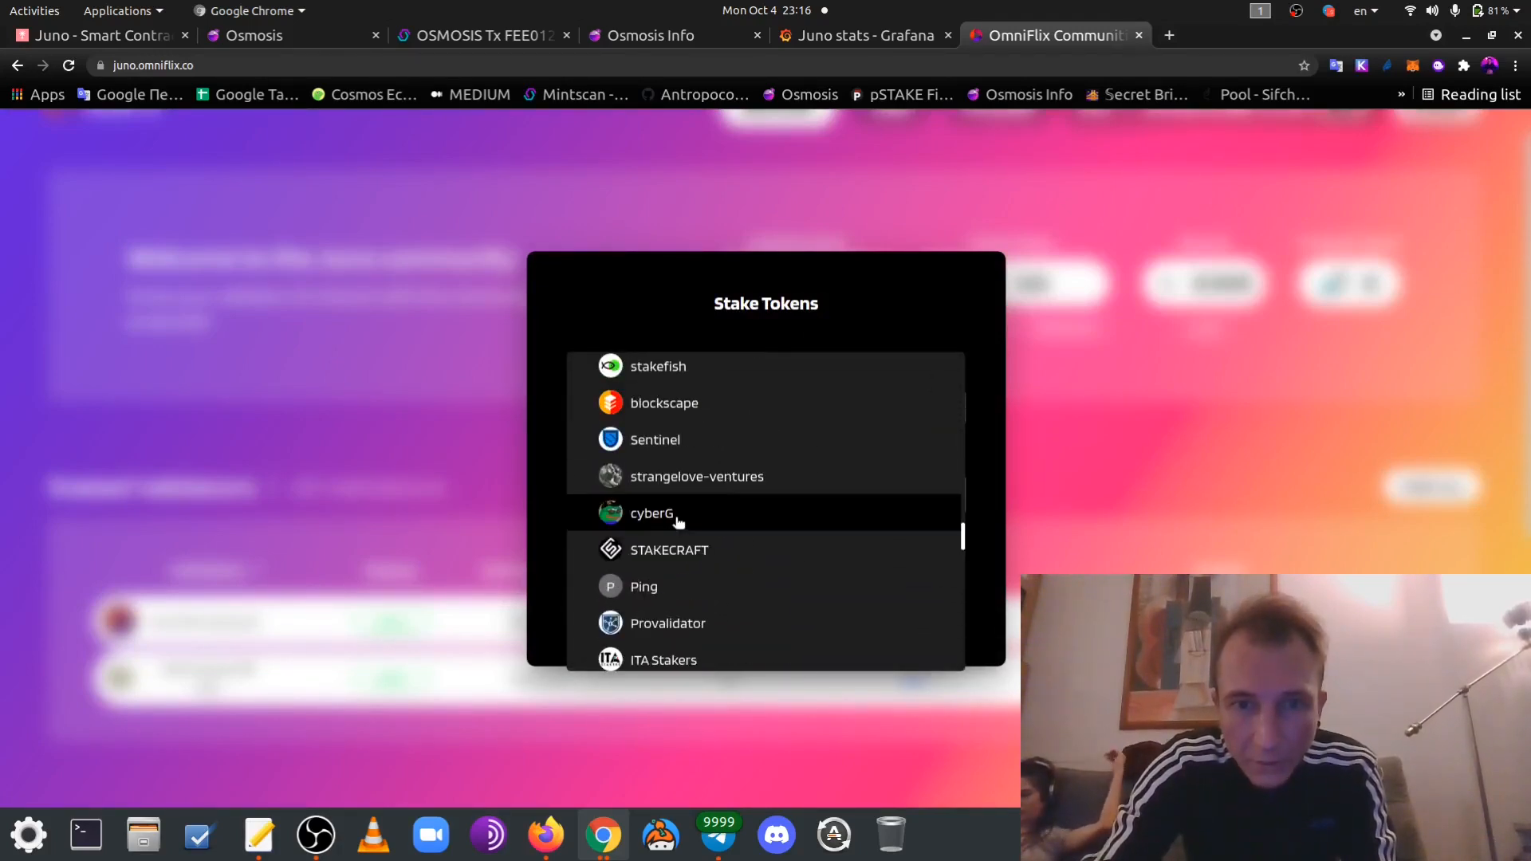
click(651, 513)
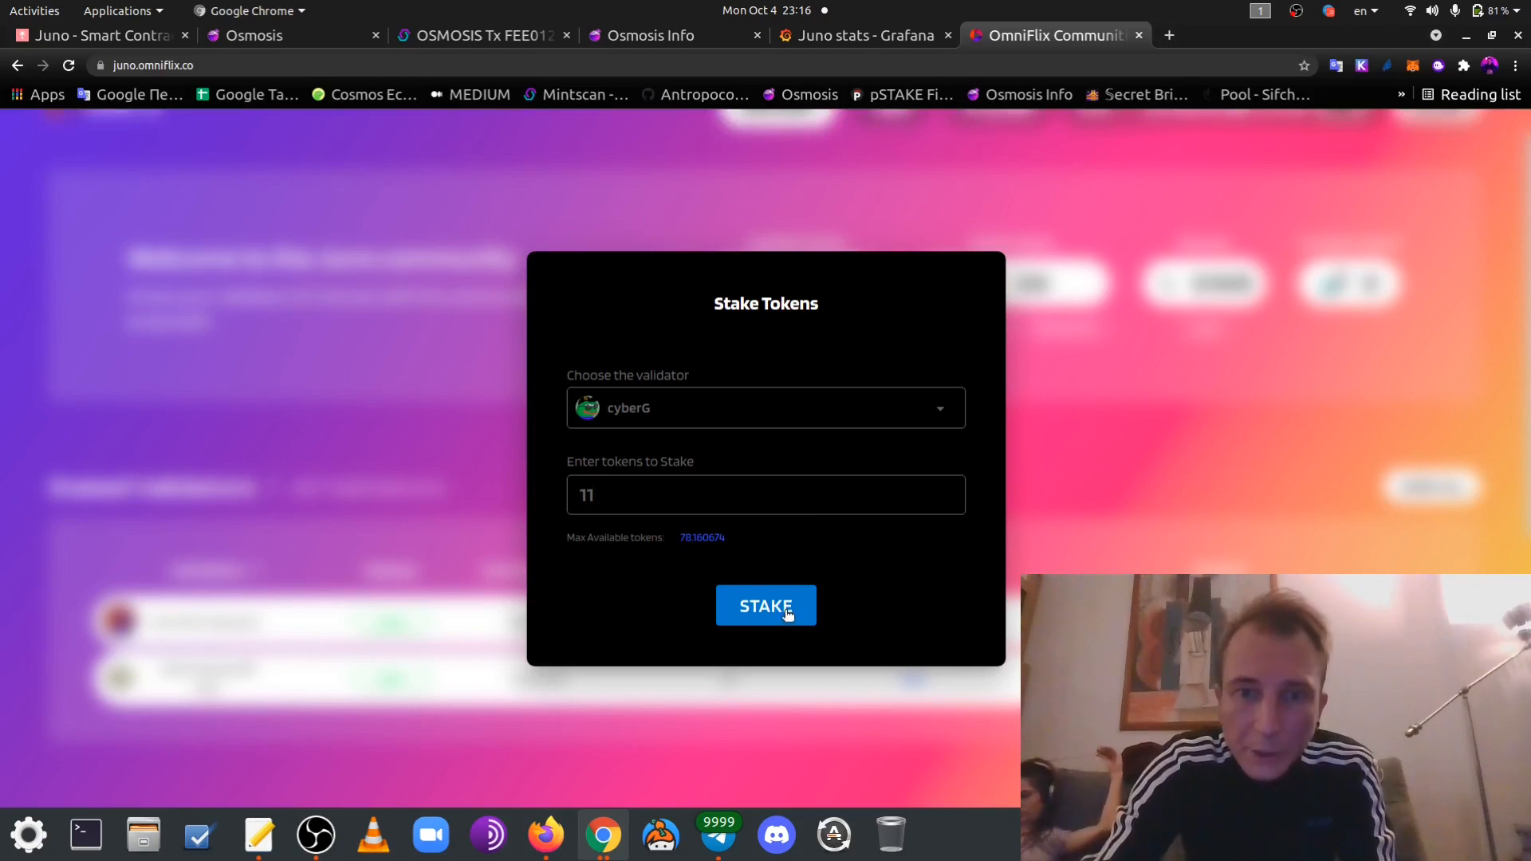
click(765, 605)
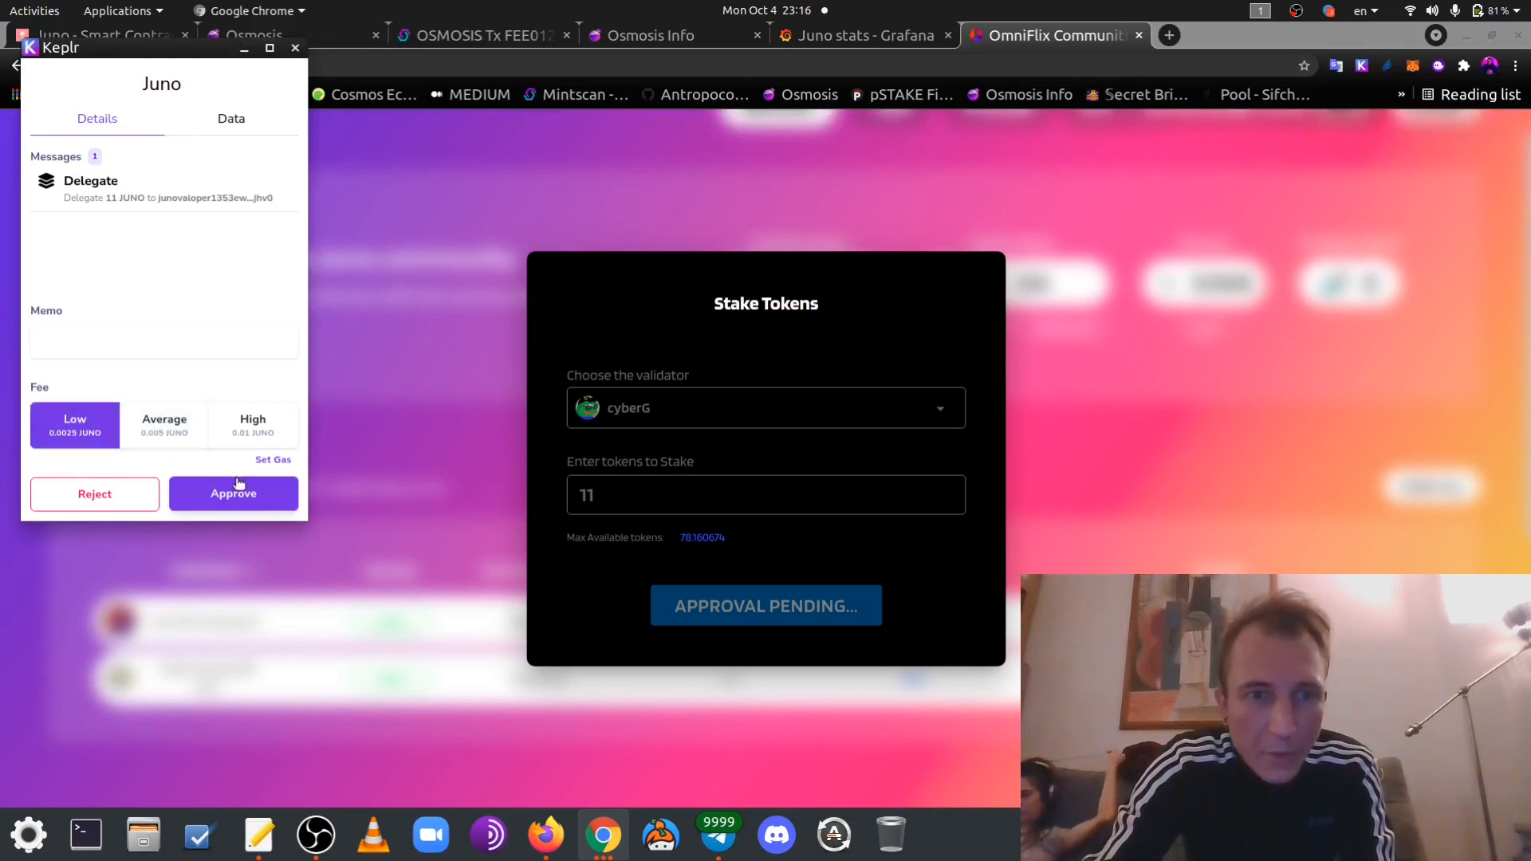
click(232, 493)
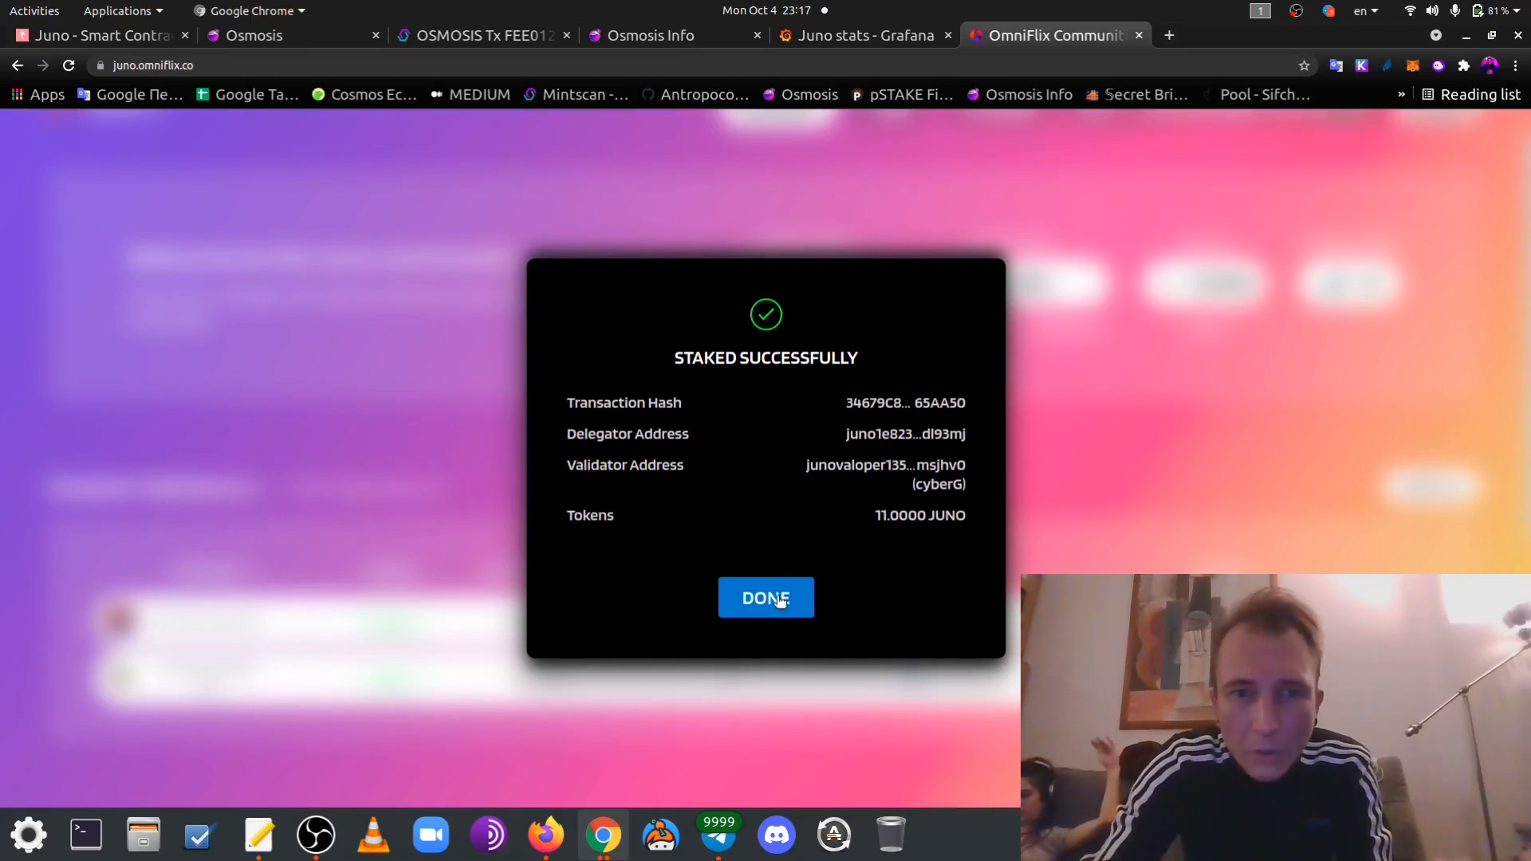
mouse_move(789, 591)
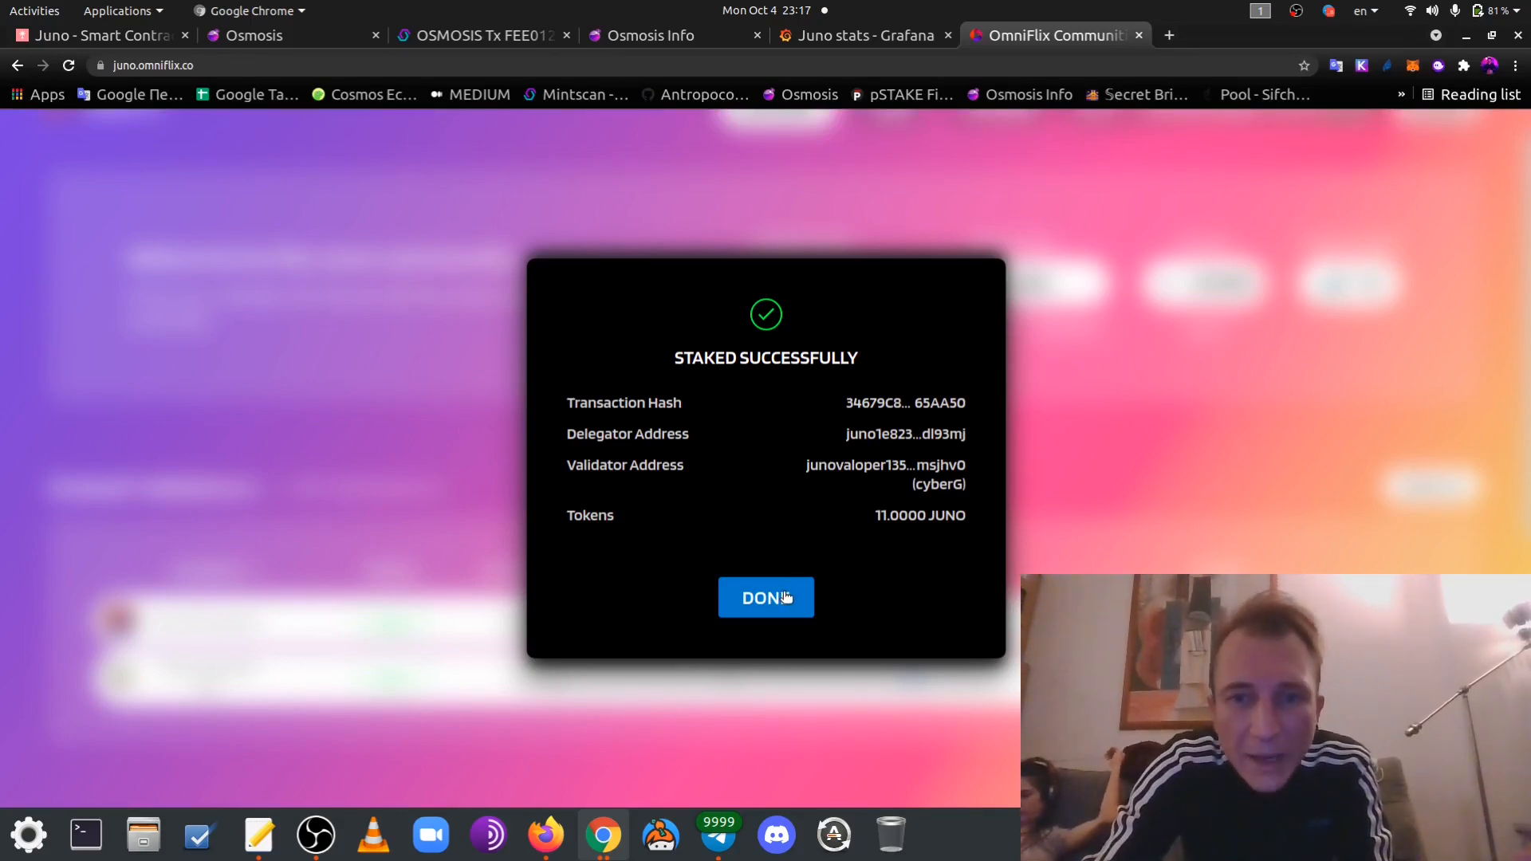
click(766, 597)
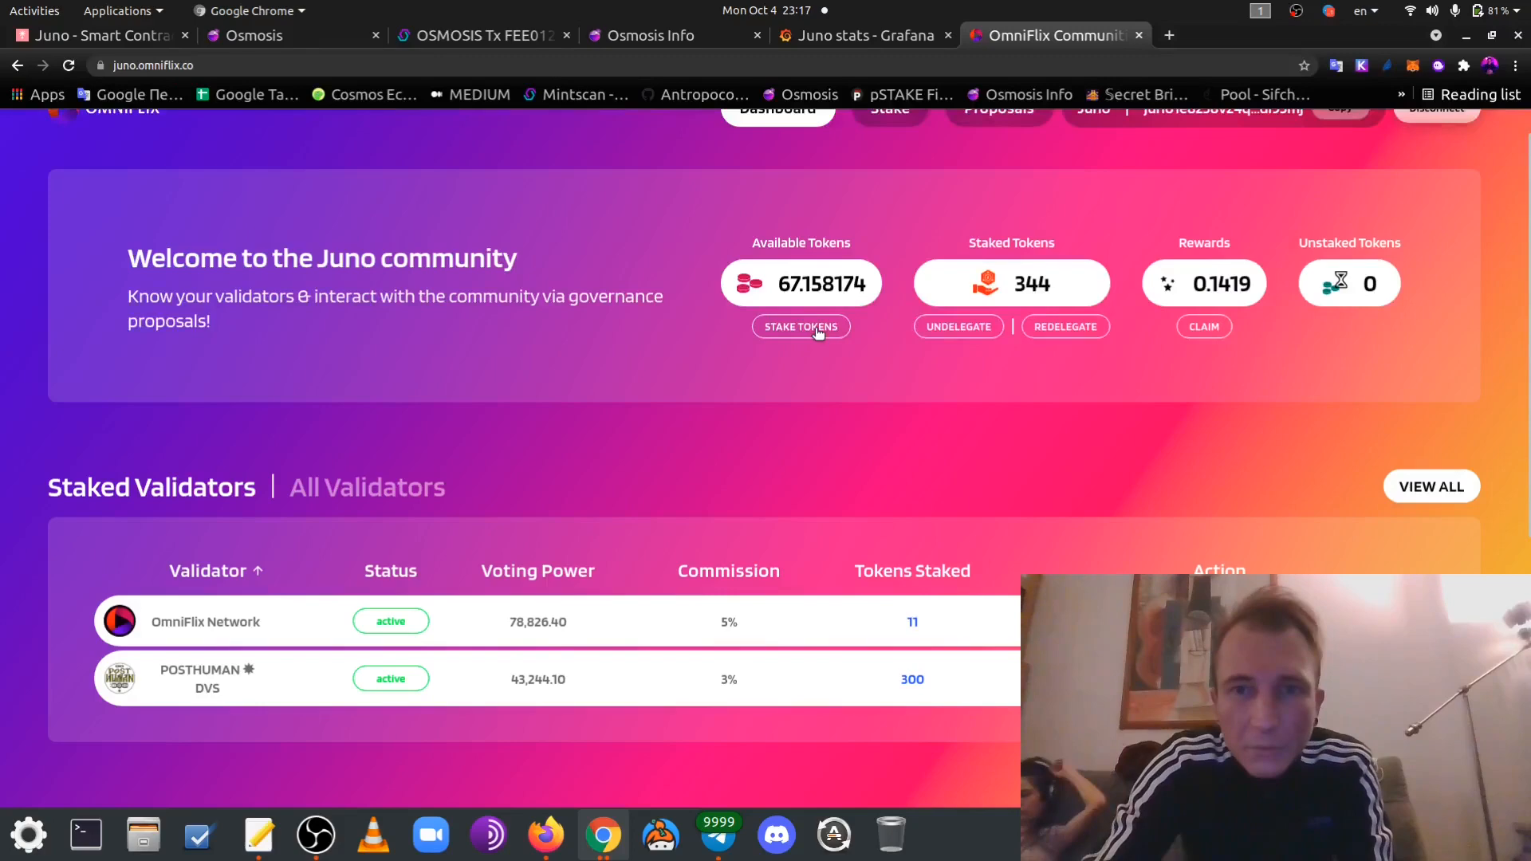
Select web34ever in the validator list and submit the 11 JUNO stake
click(800, 327)
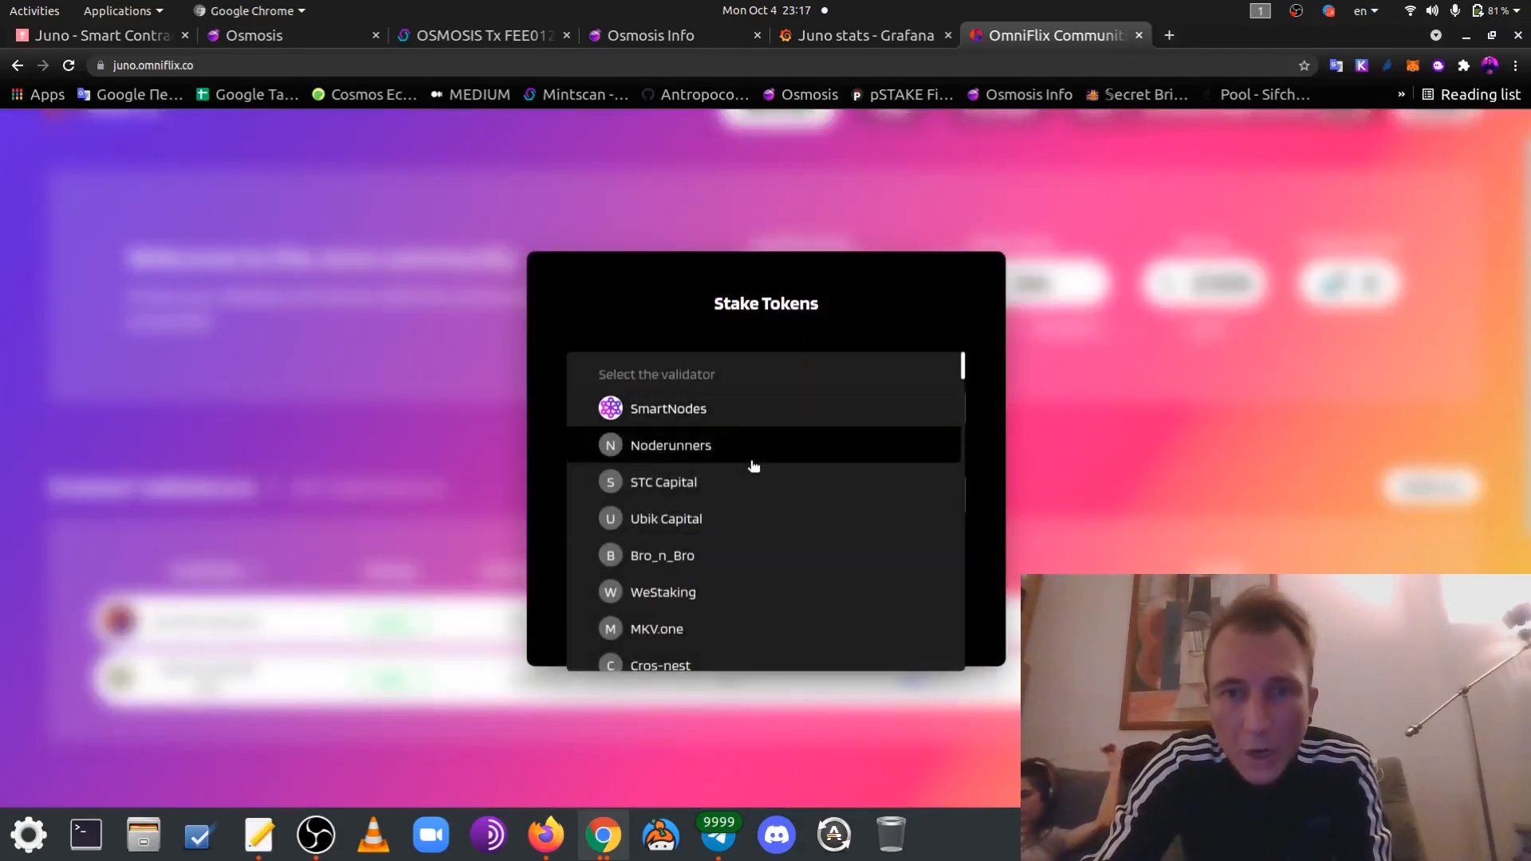
scroll(down, 3)
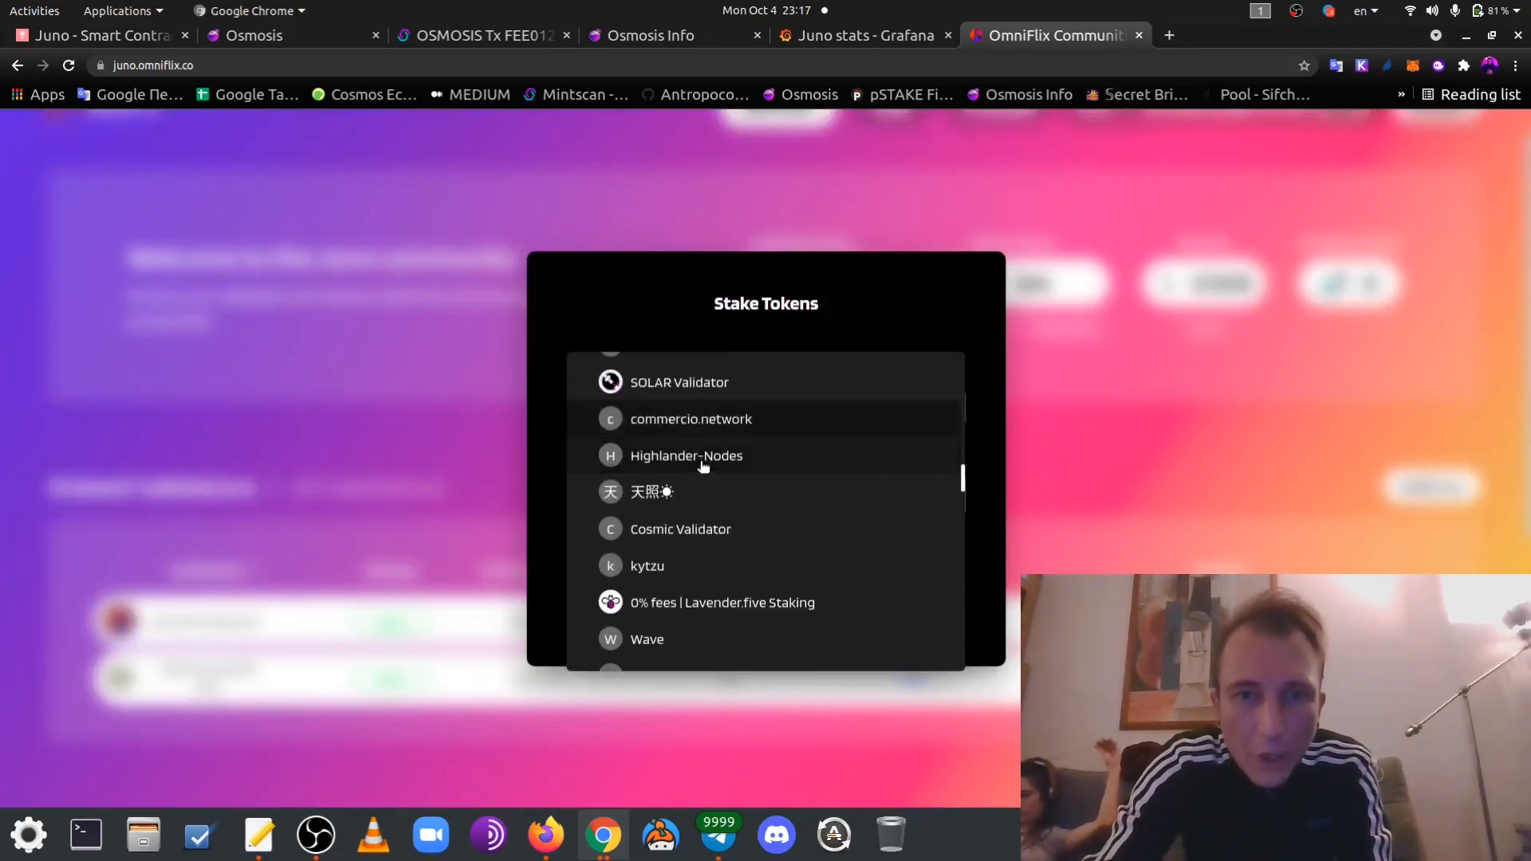
scroll(down, 3)
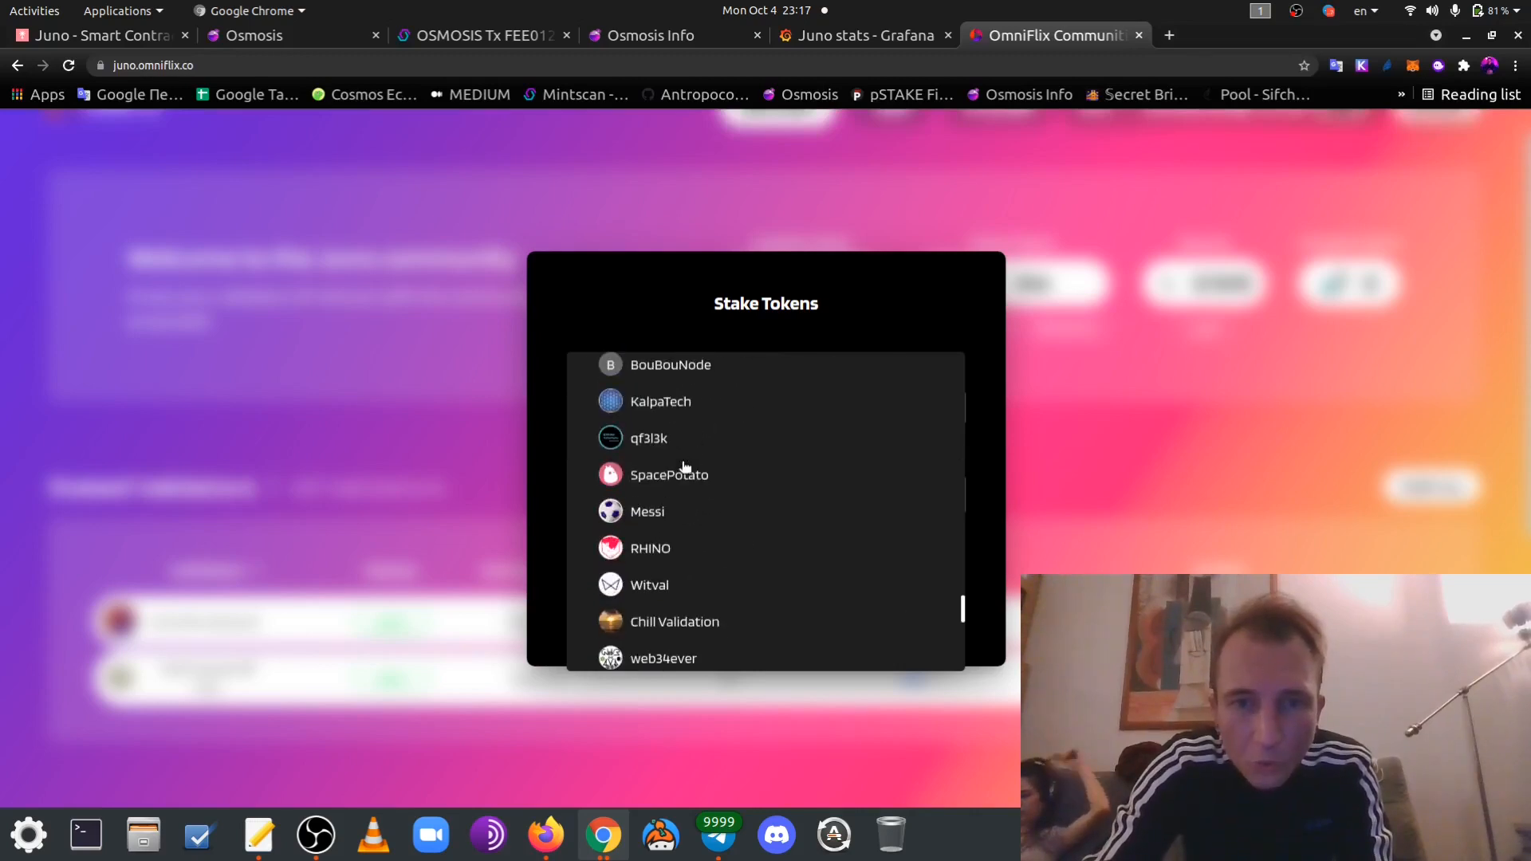
scroll(down, 3)
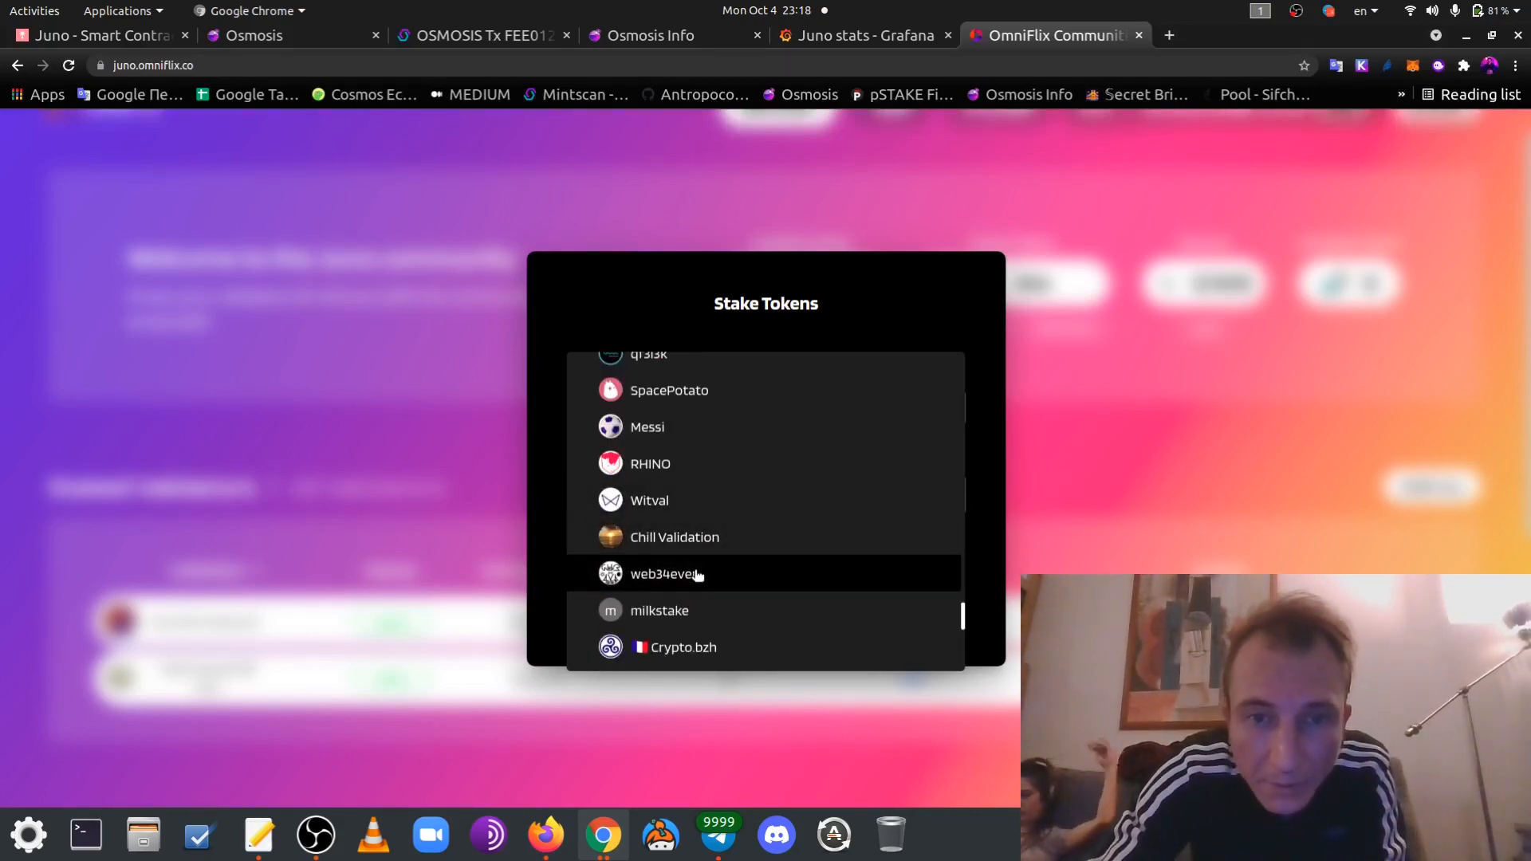
click(667, 574)
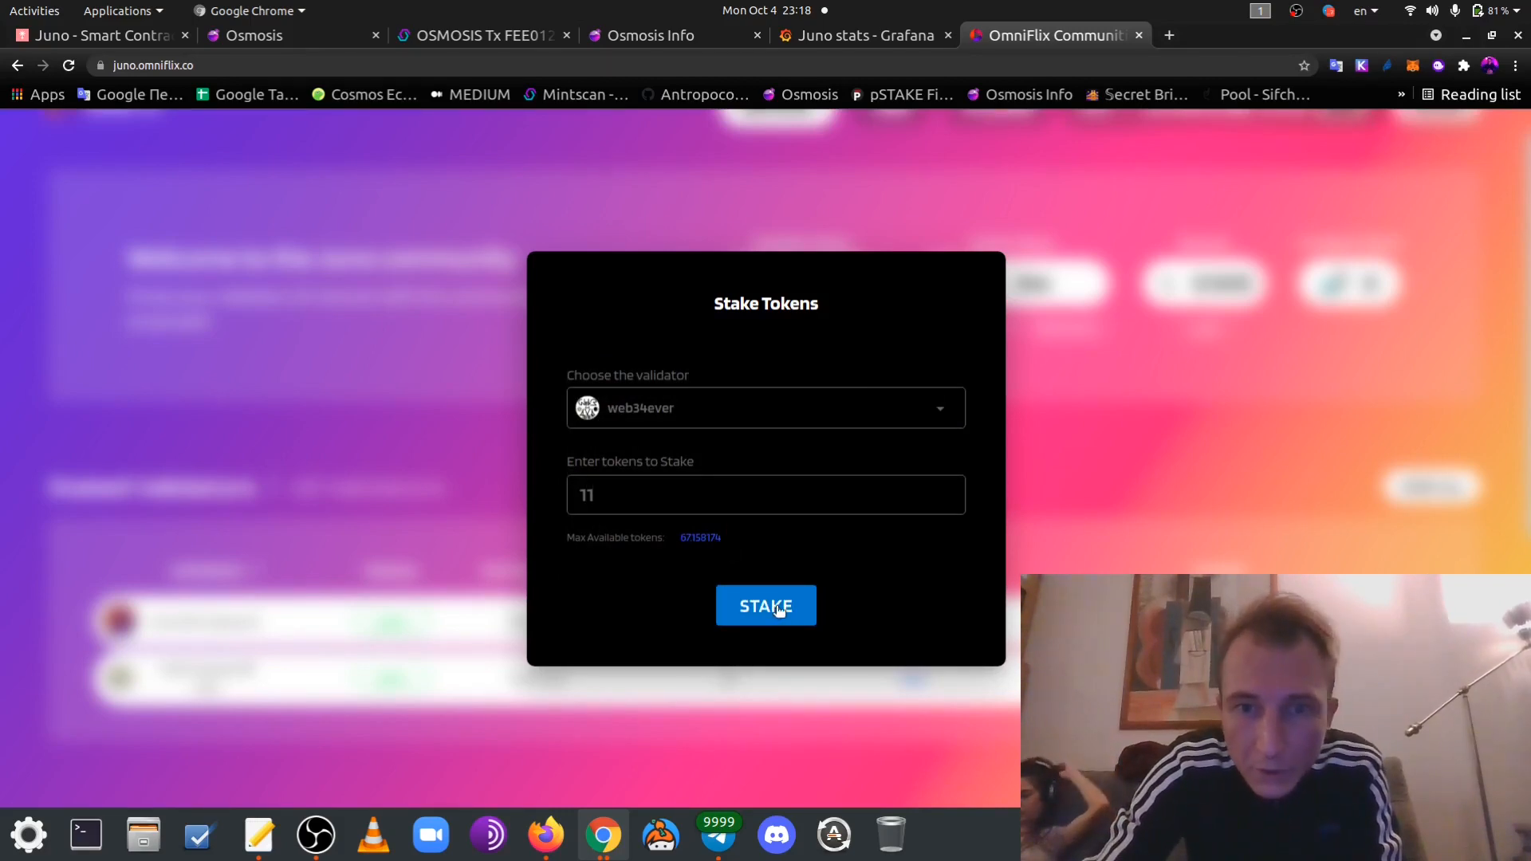
click(765, 606)
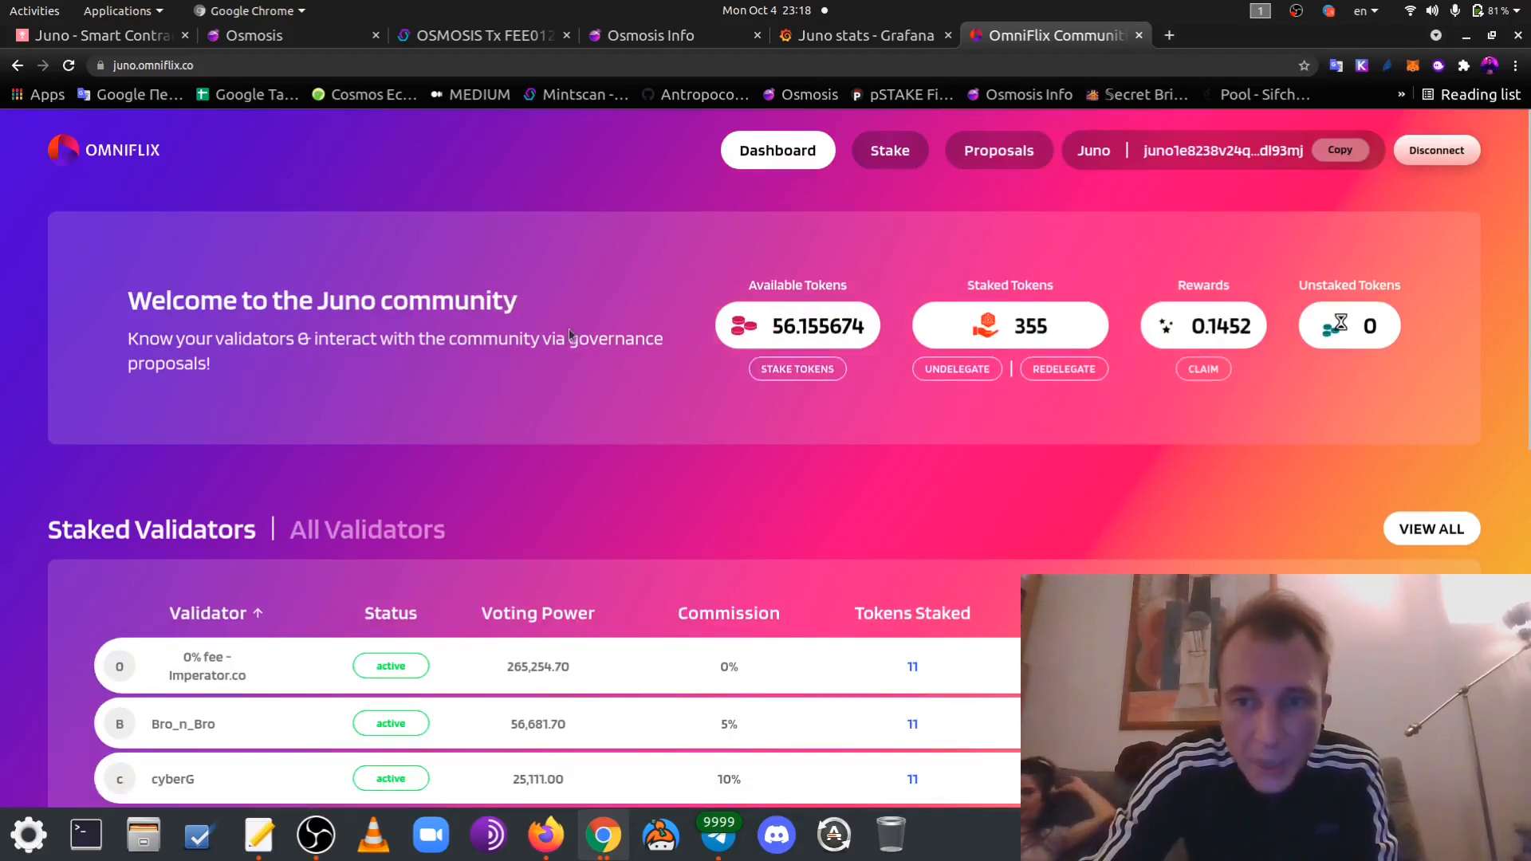
scroll(down, 3)
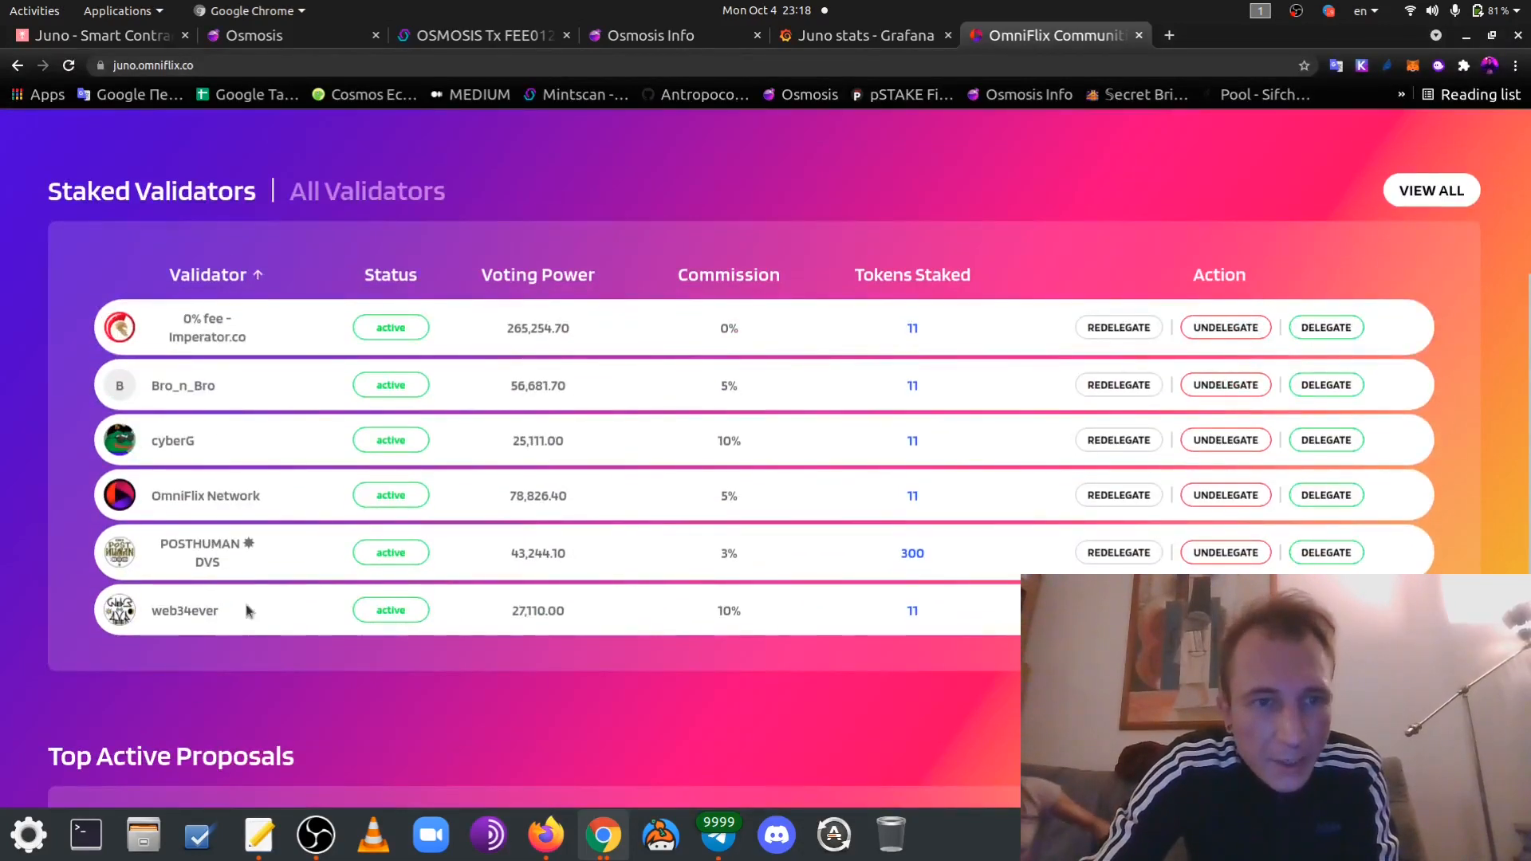
mouse_move(825, 381)
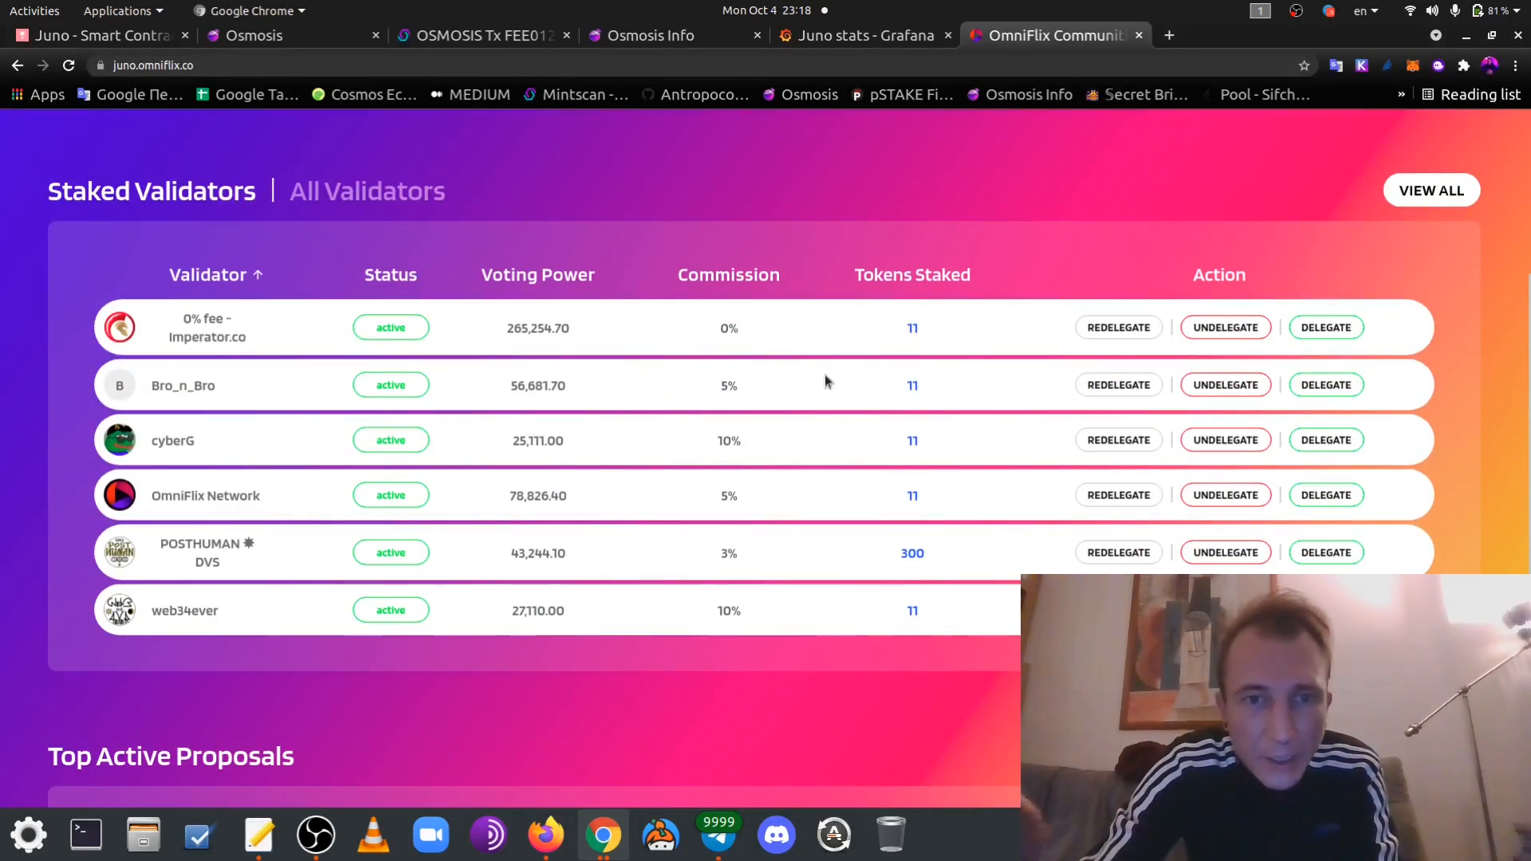
mouse_move(1015, 393)
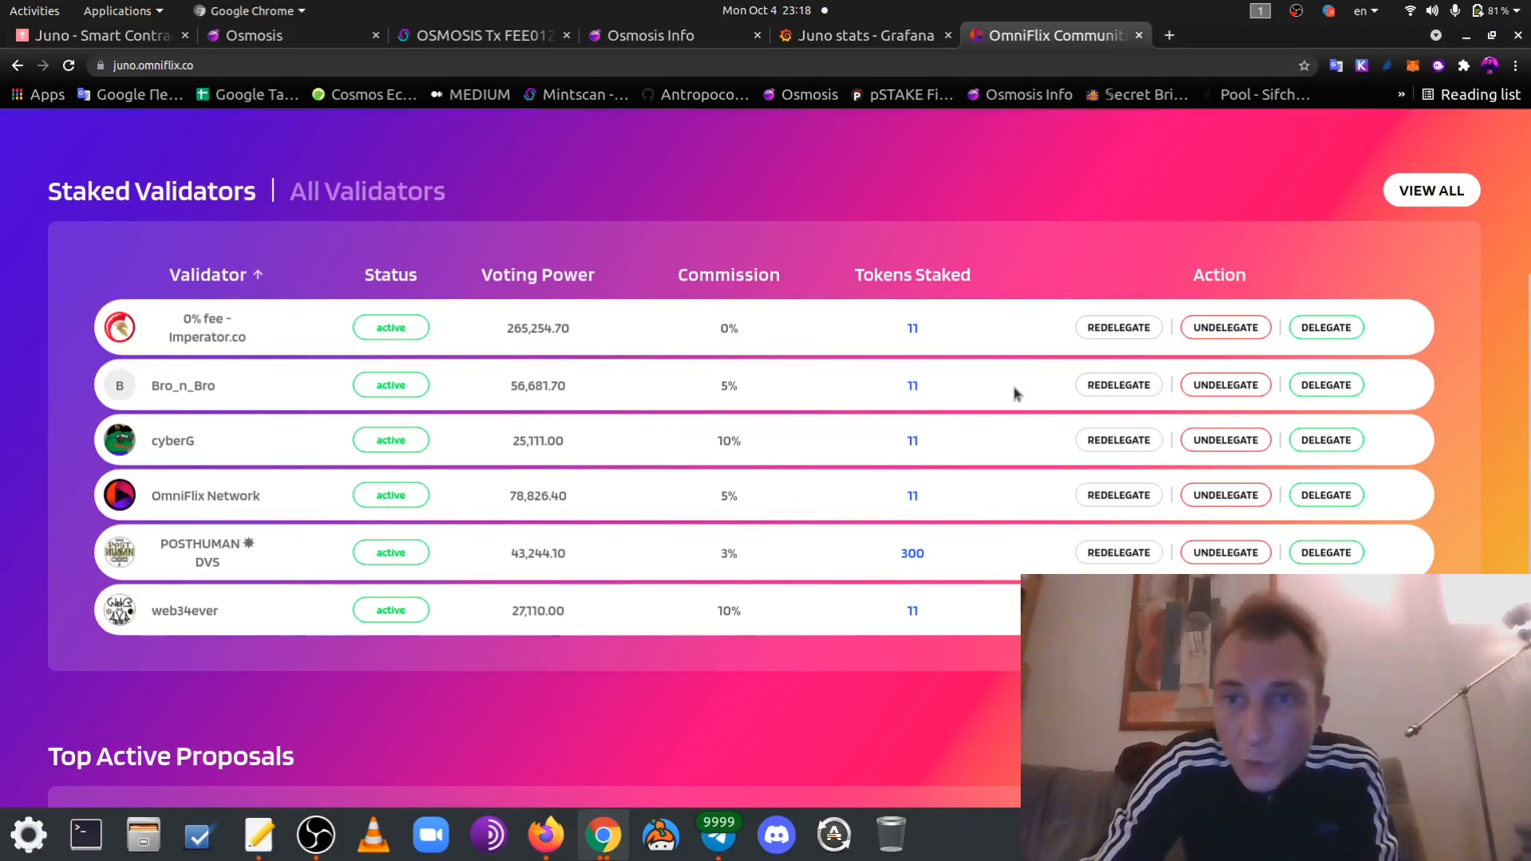
mouse_move(957, 379)
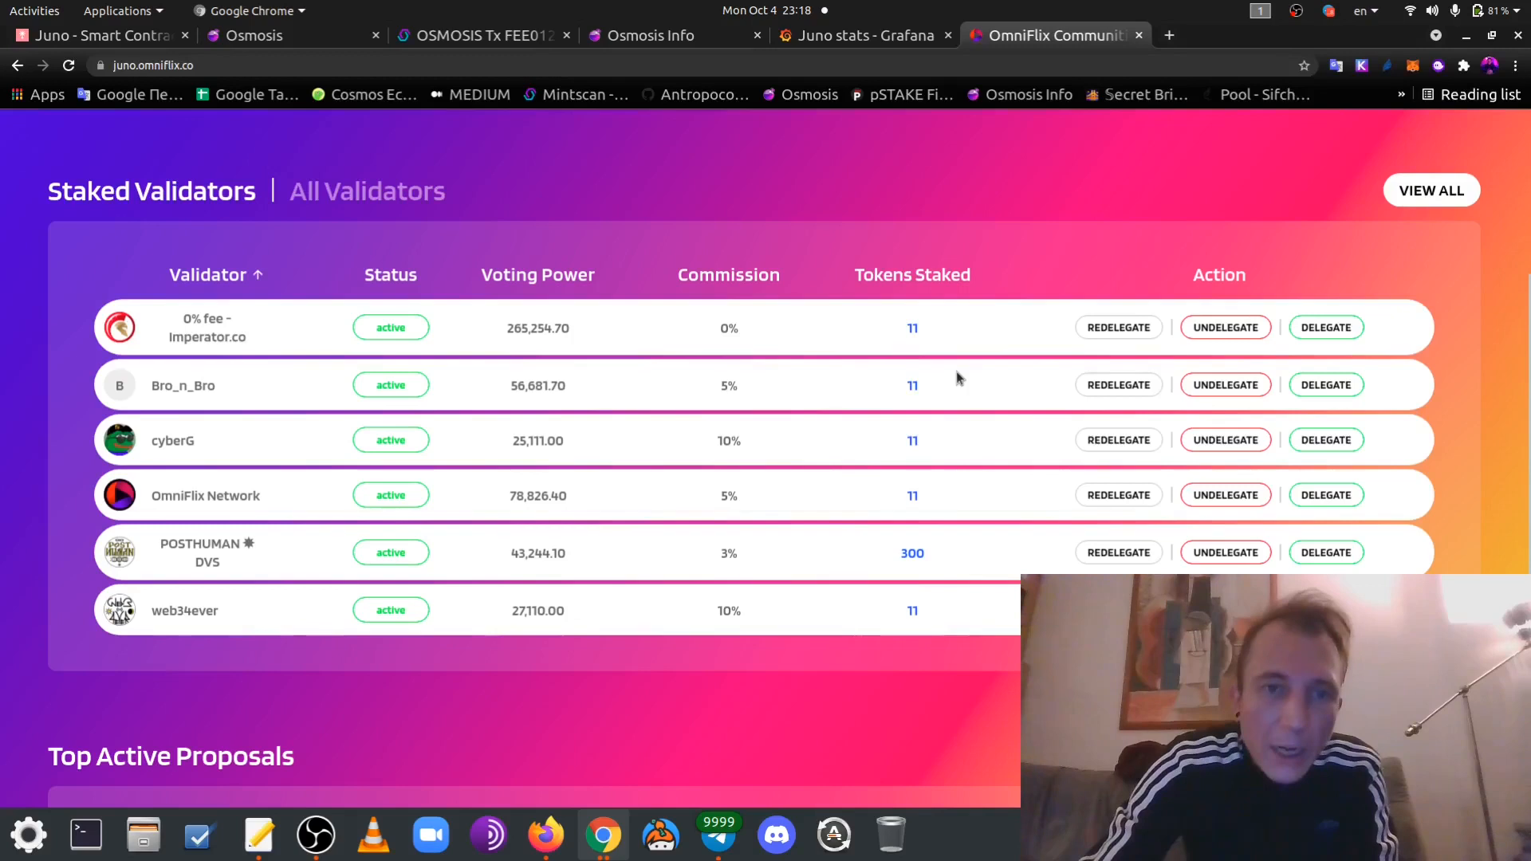
mouse_move(950, 382)
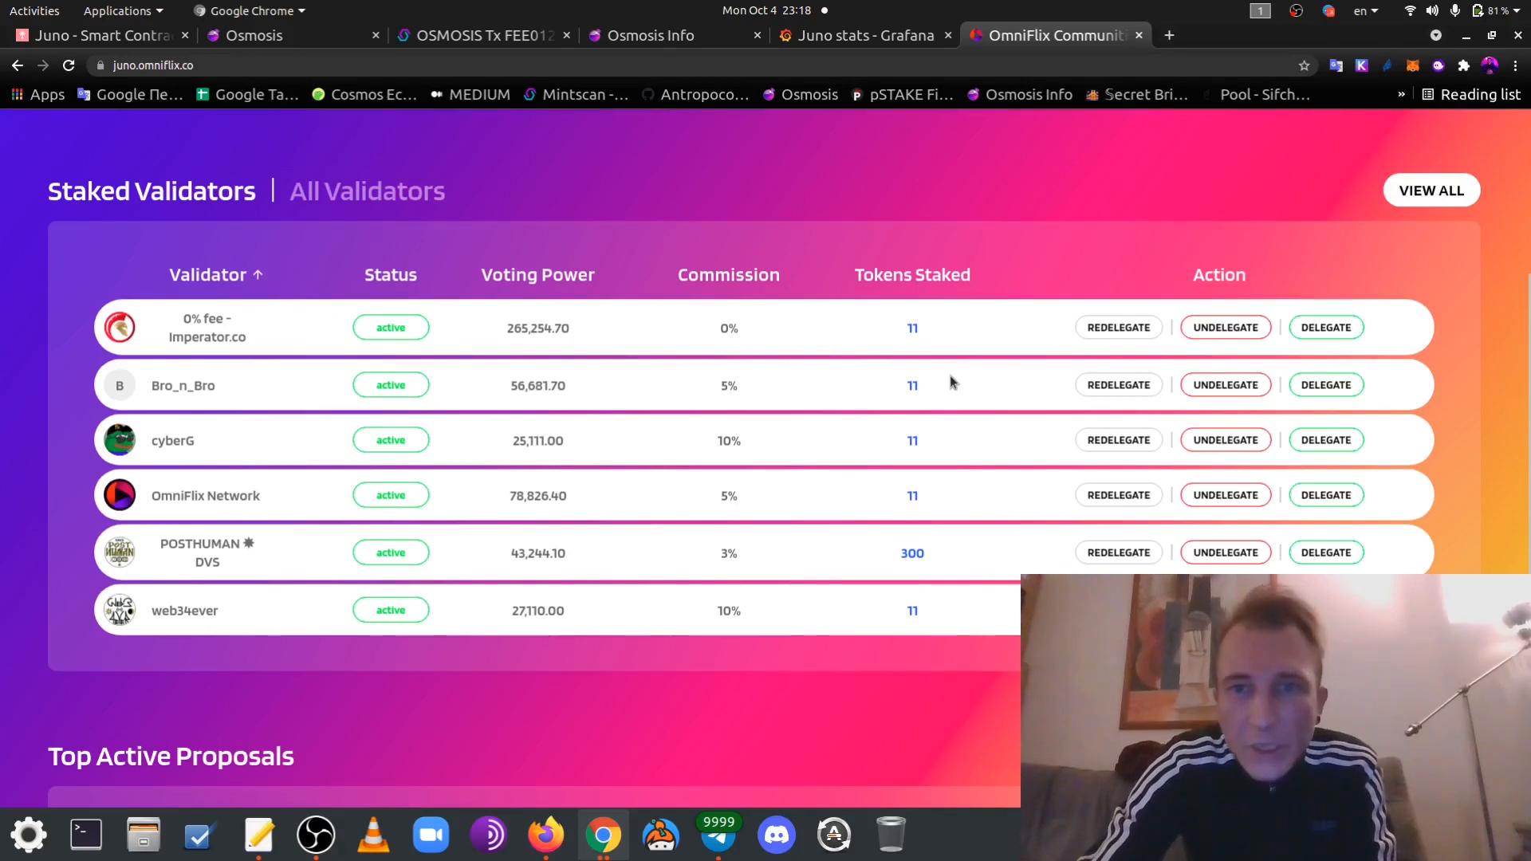
mouse_move(943, 397)
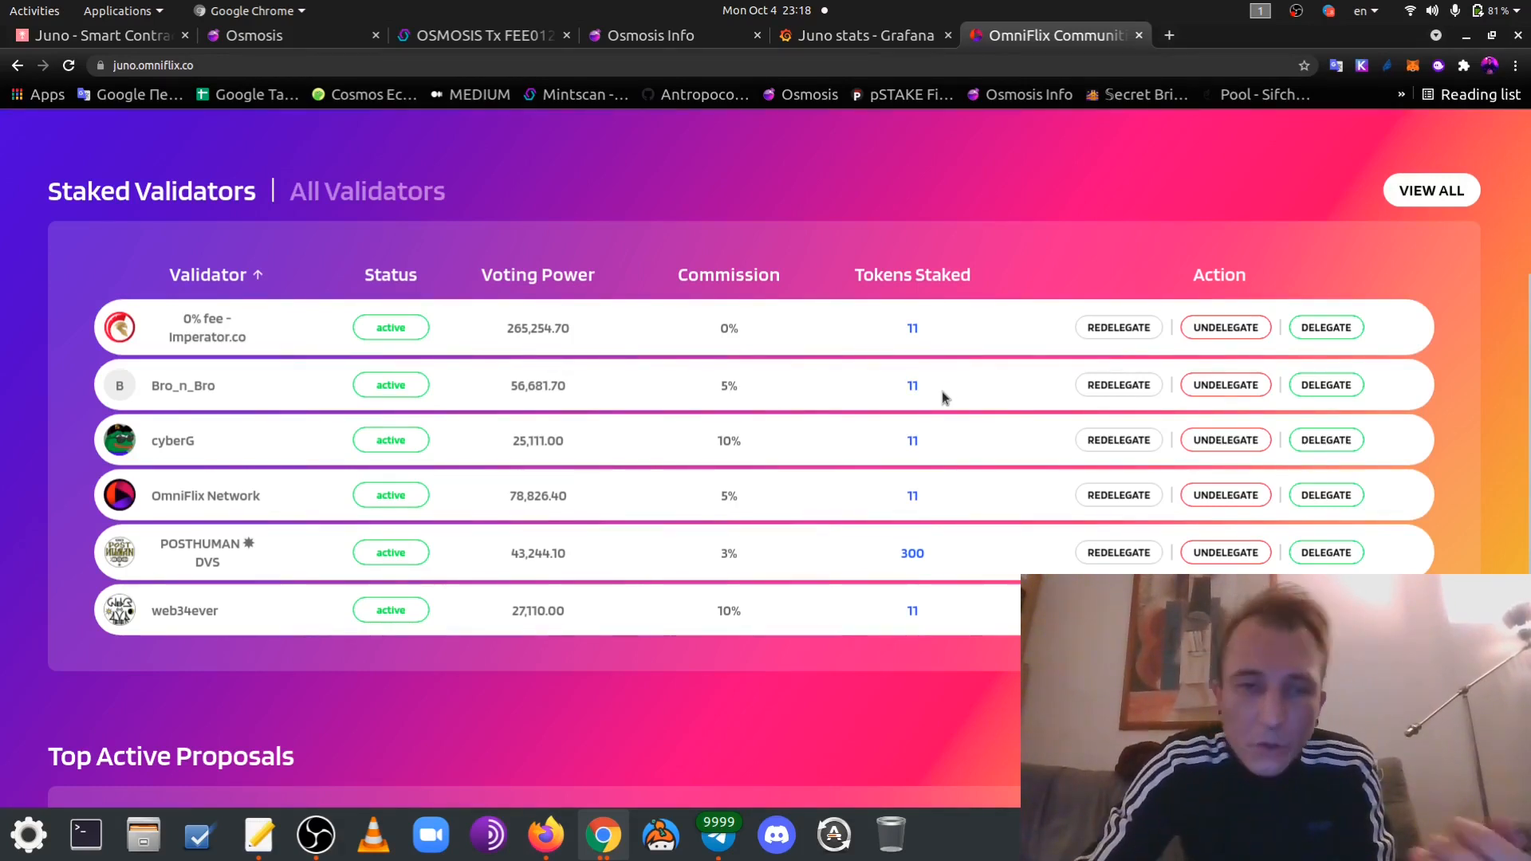
mouse_move(947, 403)
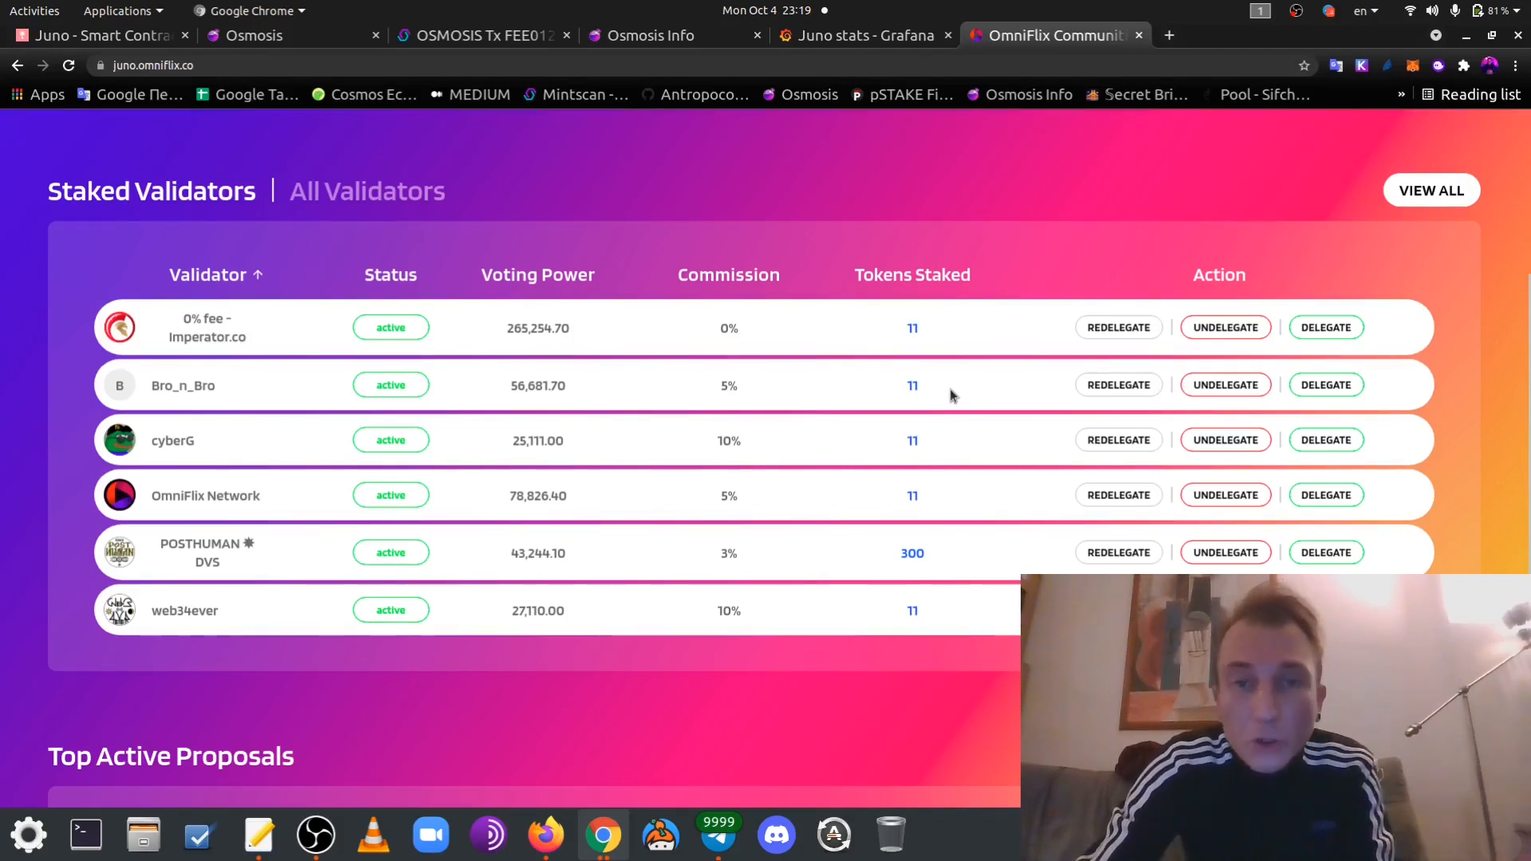
mouse_move(943, 392)
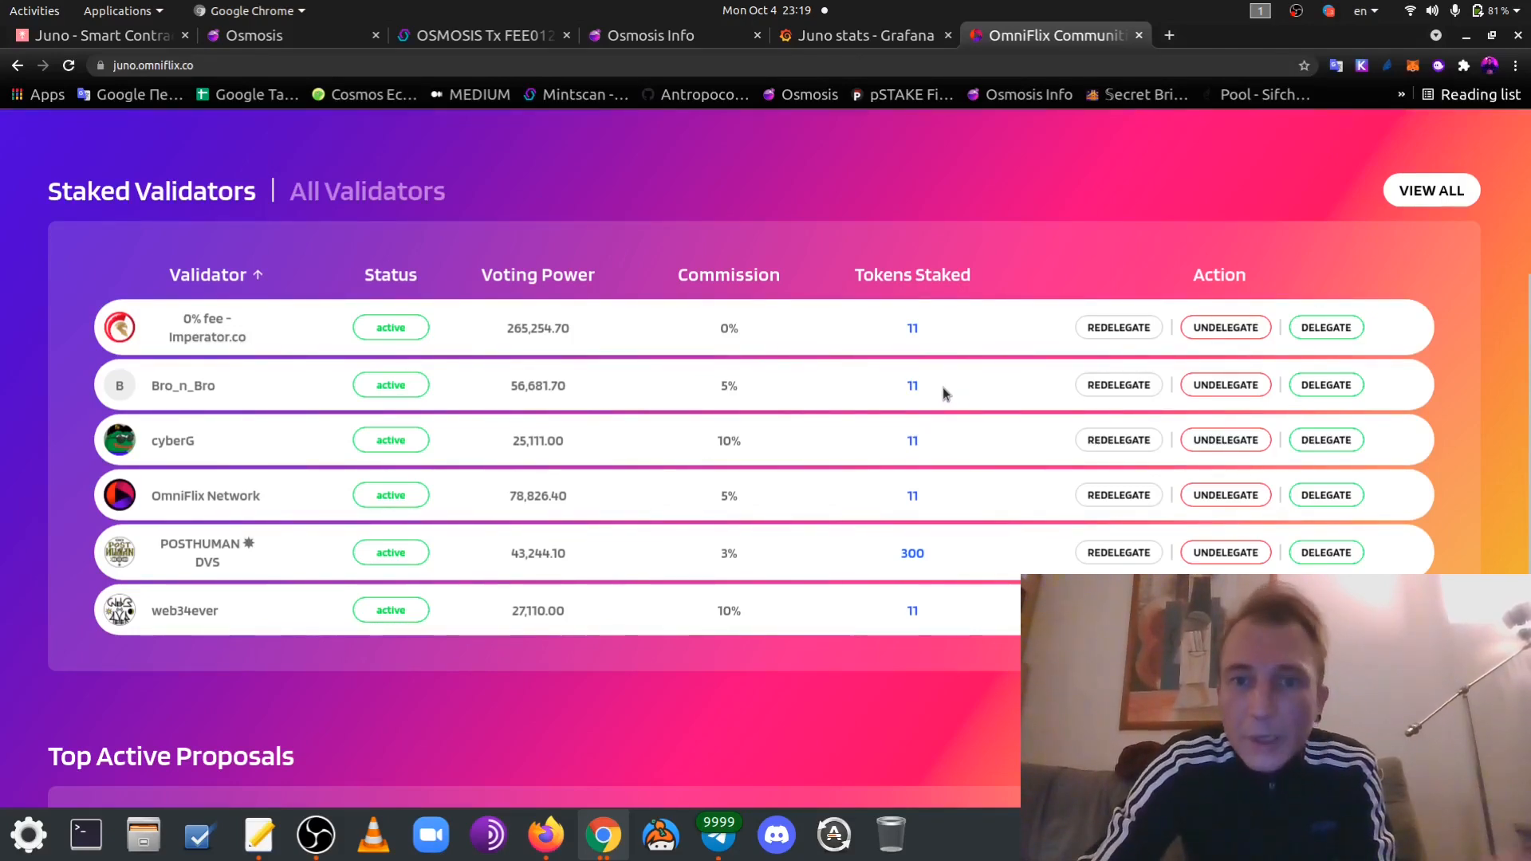
scroll(up, 3)
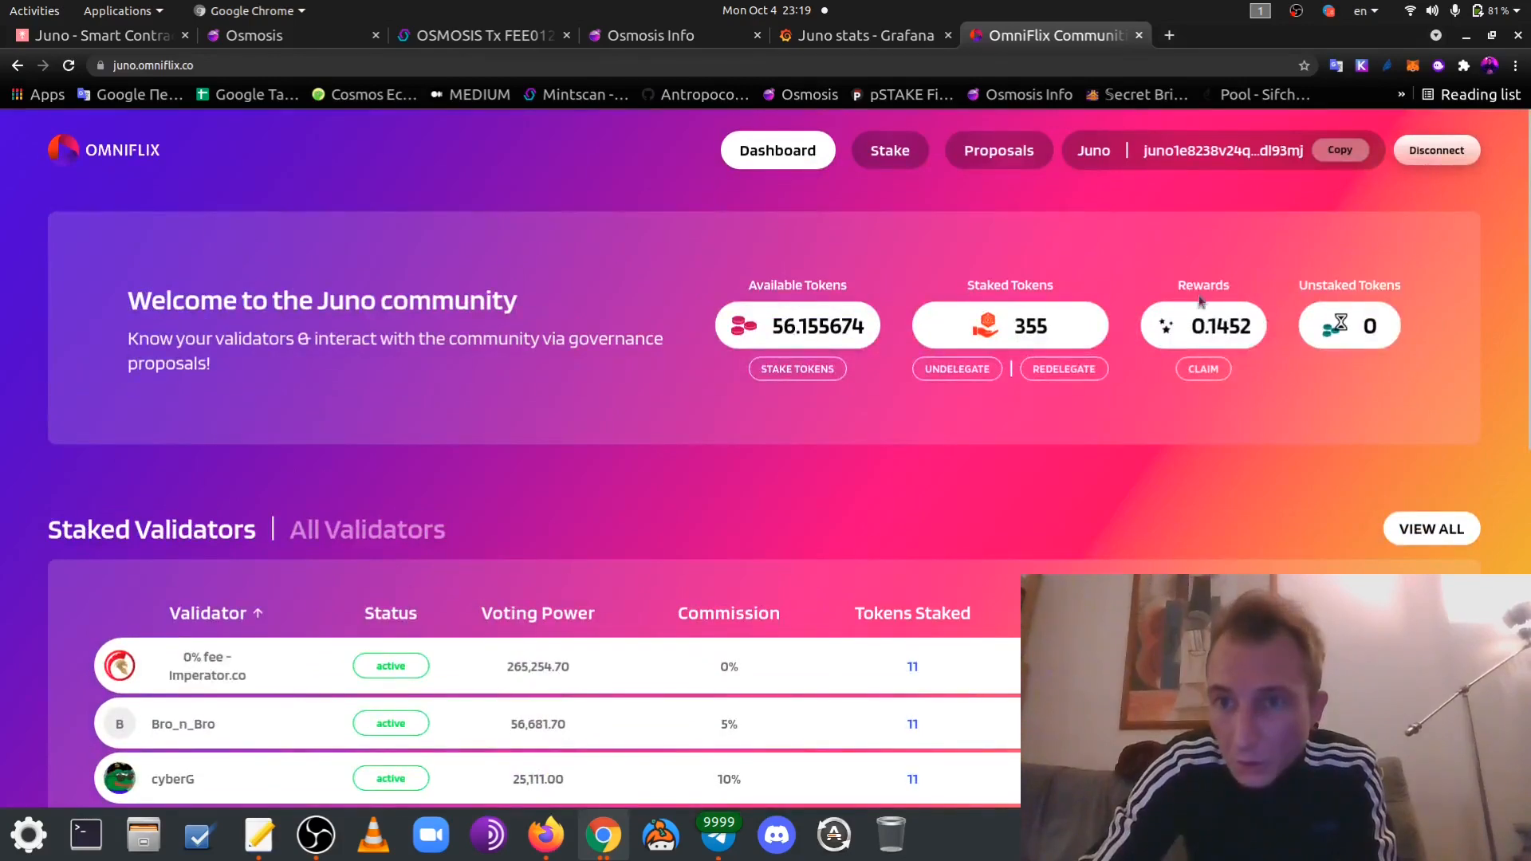
mouse_move(949, 522)
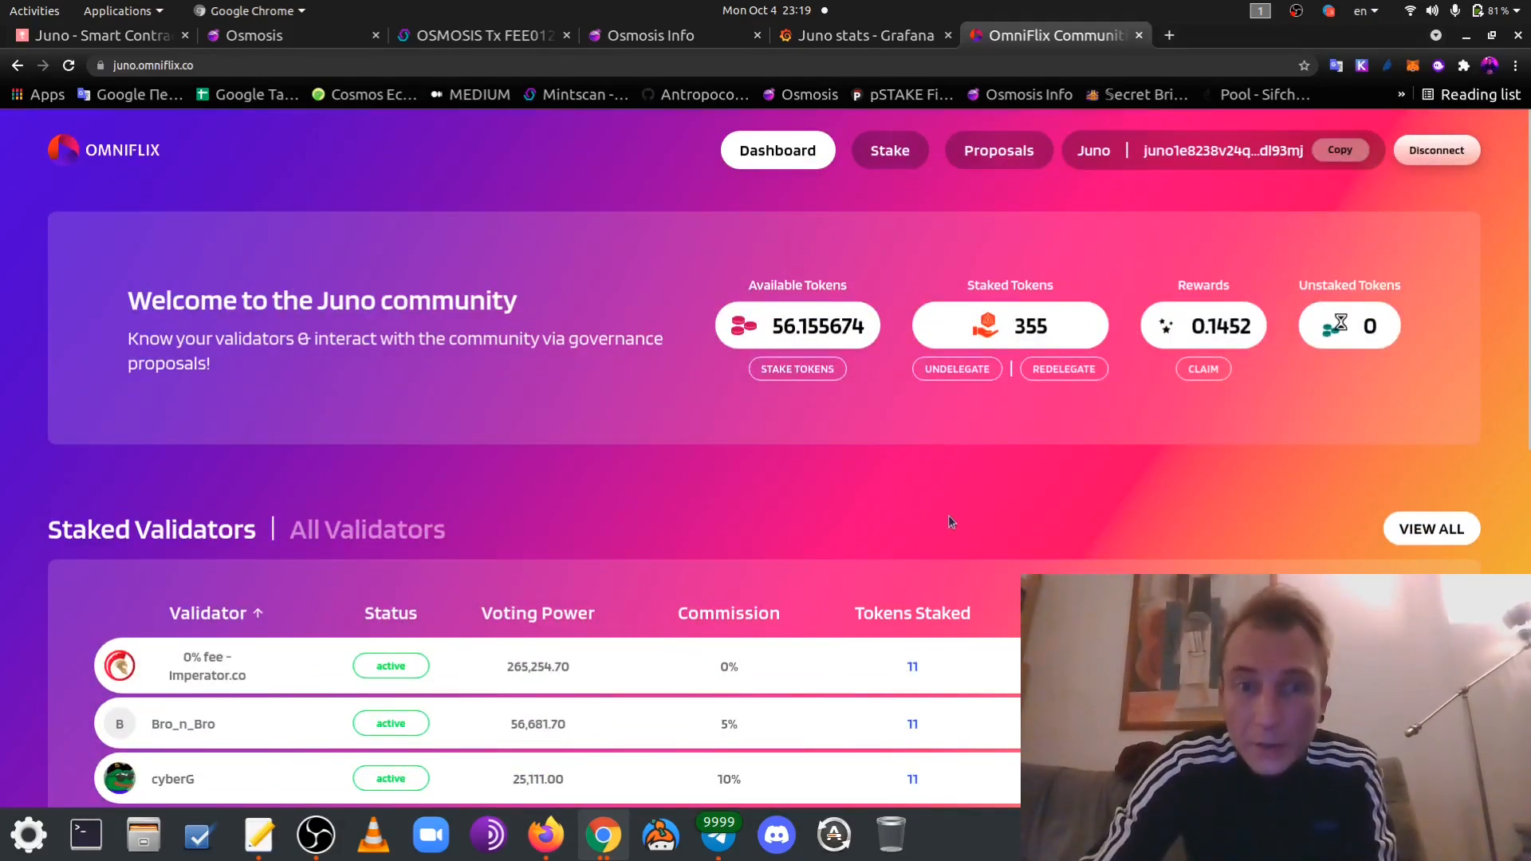
scroll(down, 3)
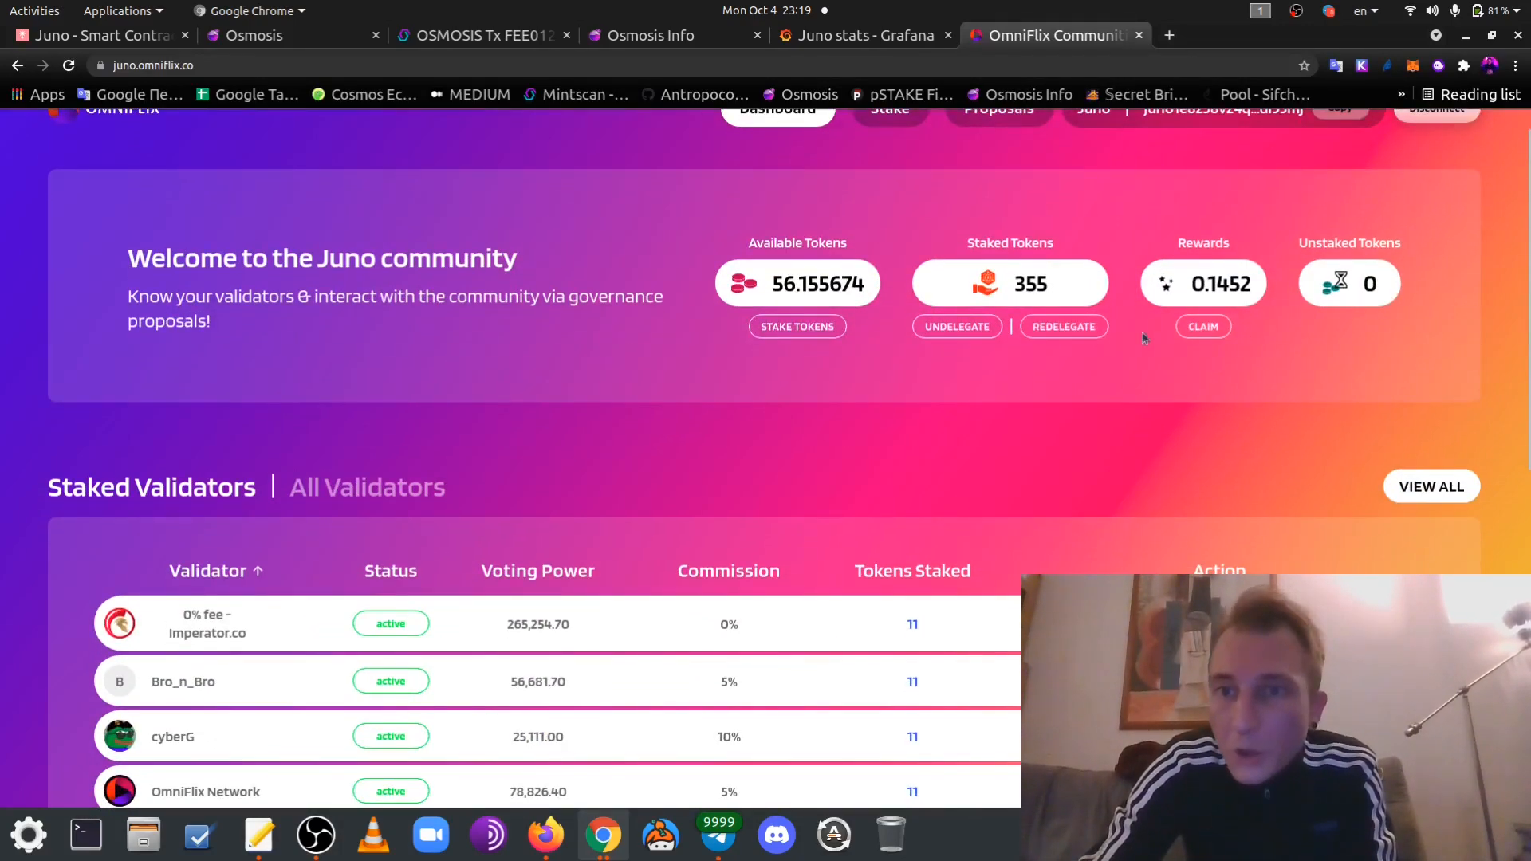
Scroll the dashboard to the 'Juno on Osmosis - Early pool incentives' proposal in Top Active Proposals
scroll(down, 3)
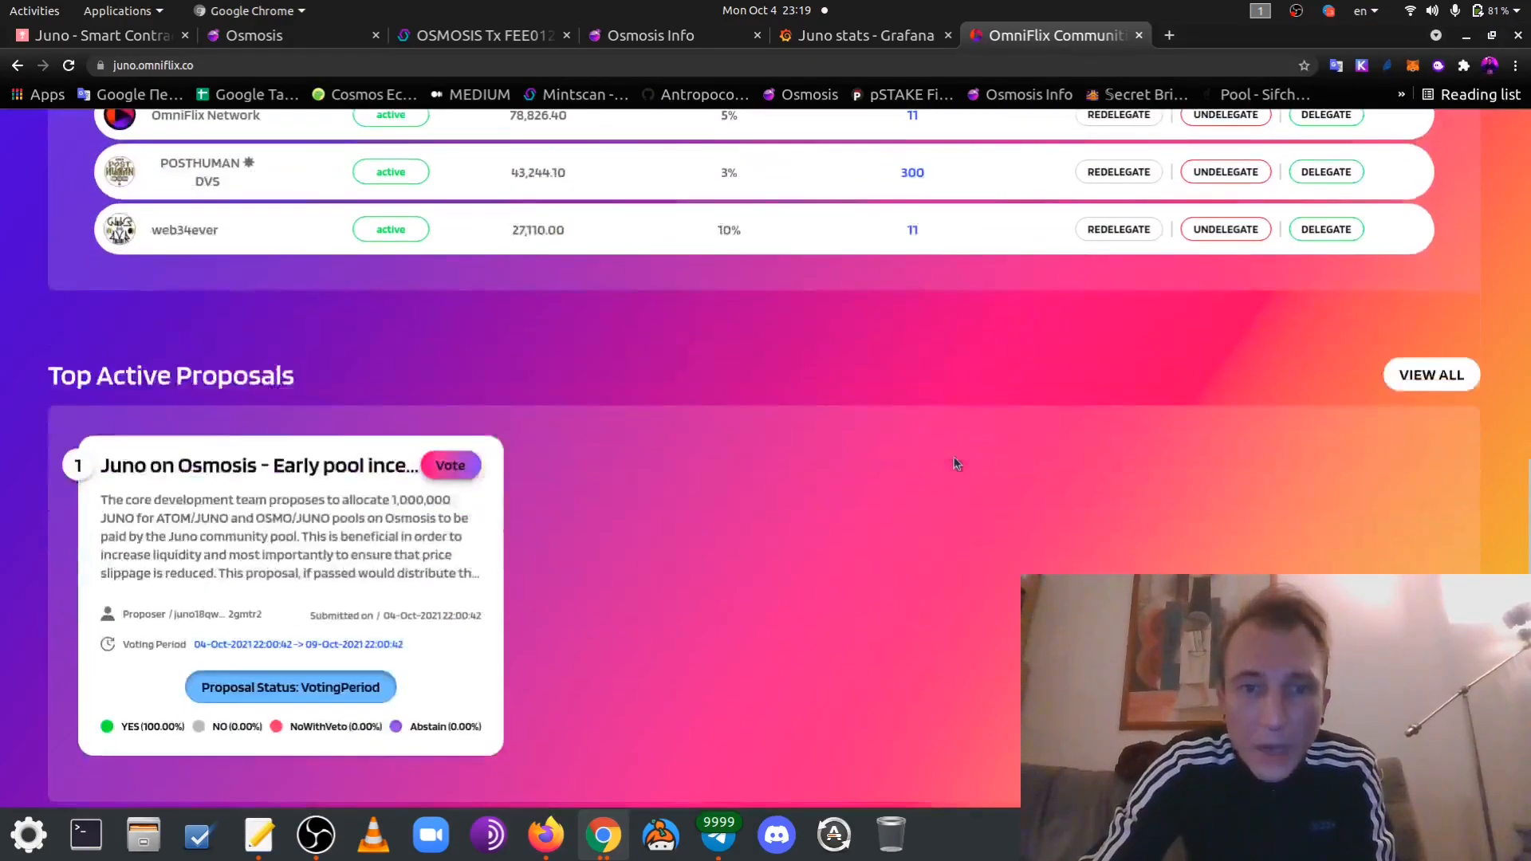
mouse_move(825, 454)
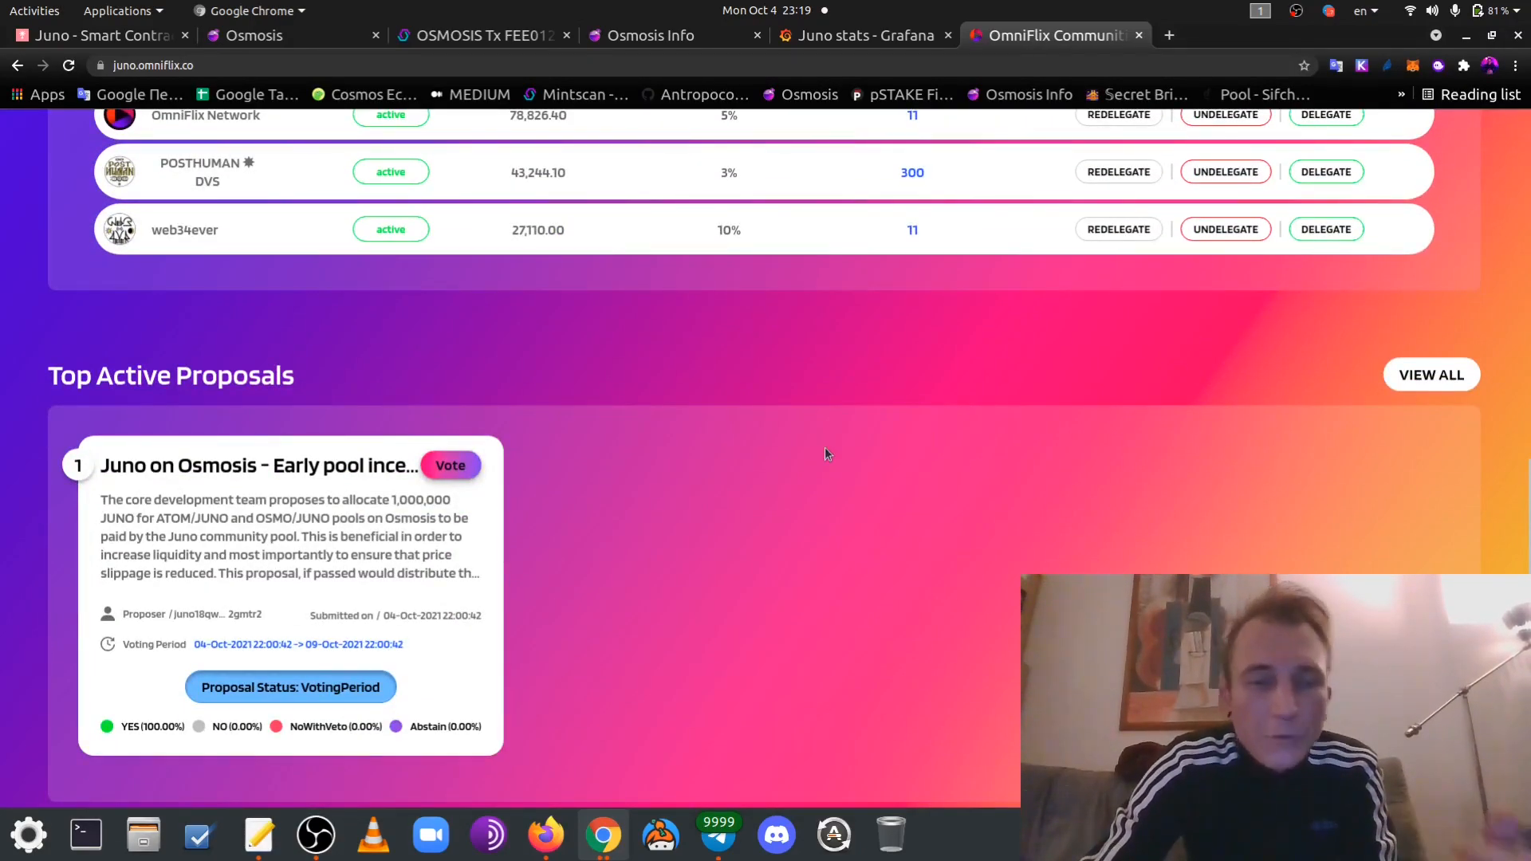
mouse_move(703, 508)
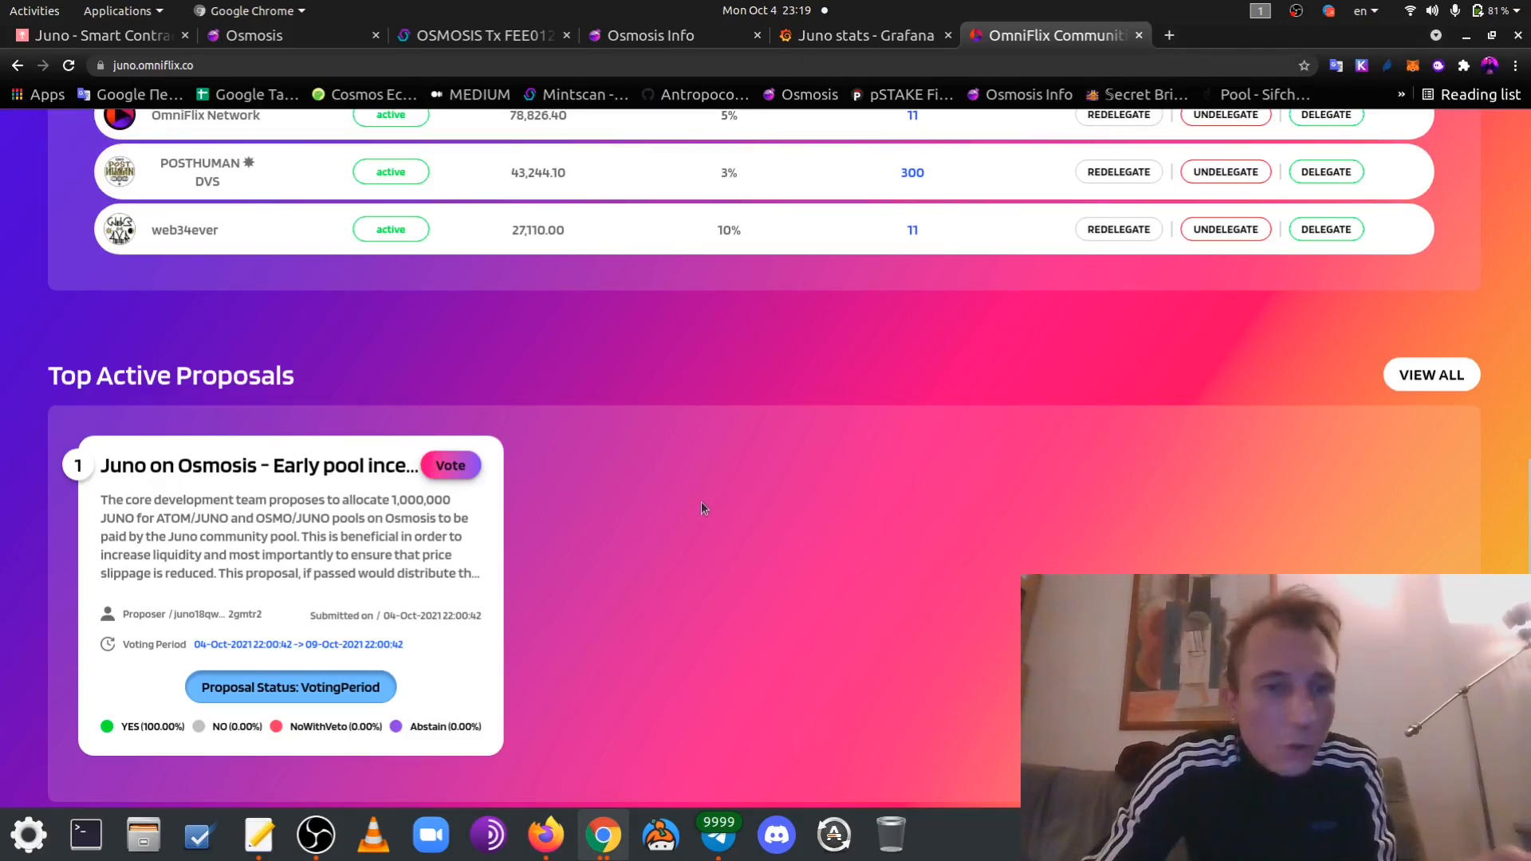
scroll(up, 3)
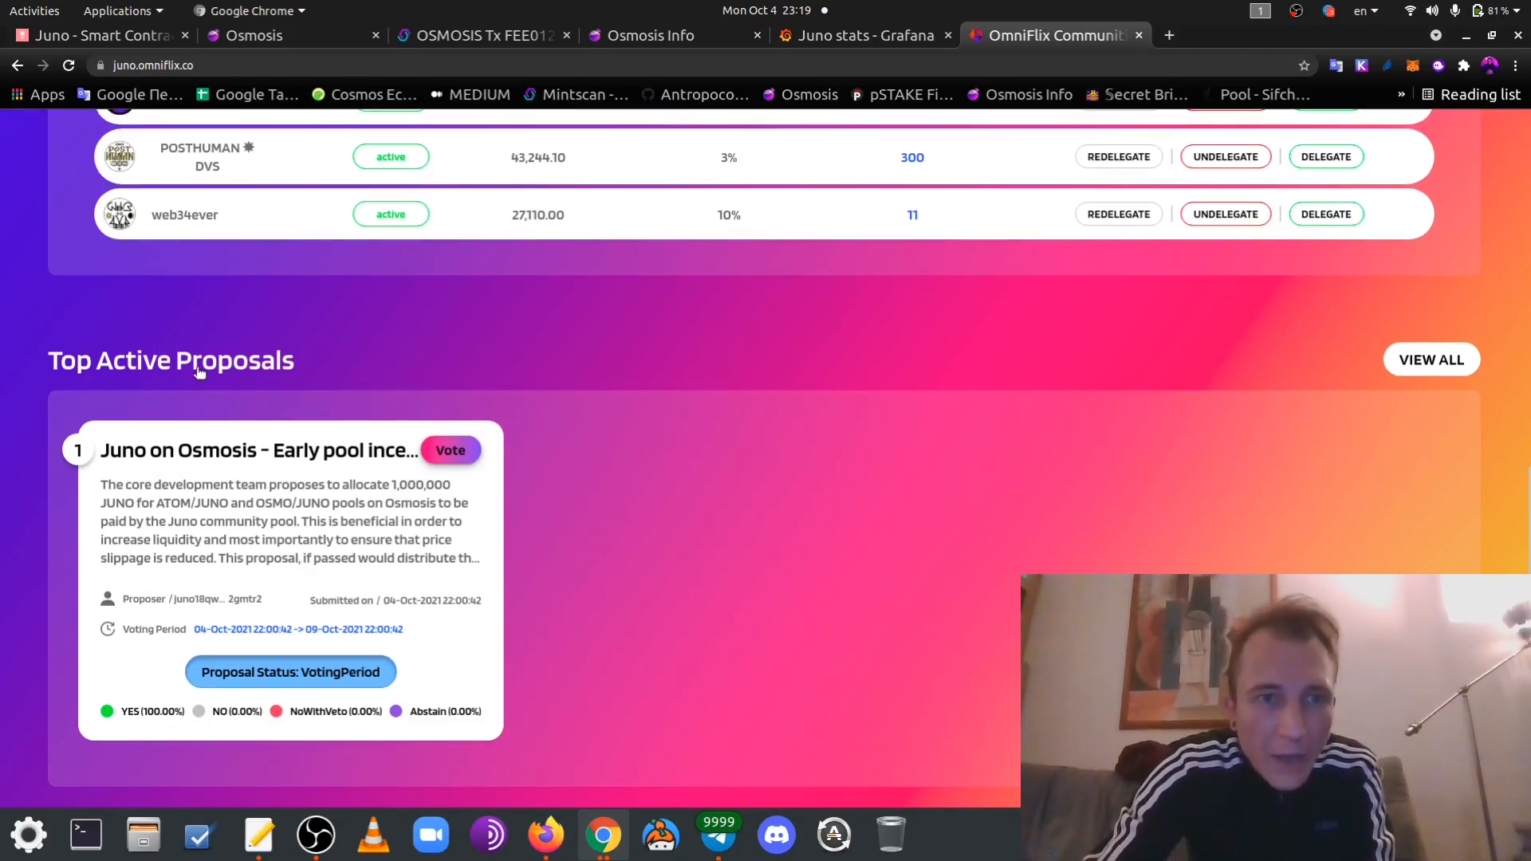
mouse_move(332, 449)
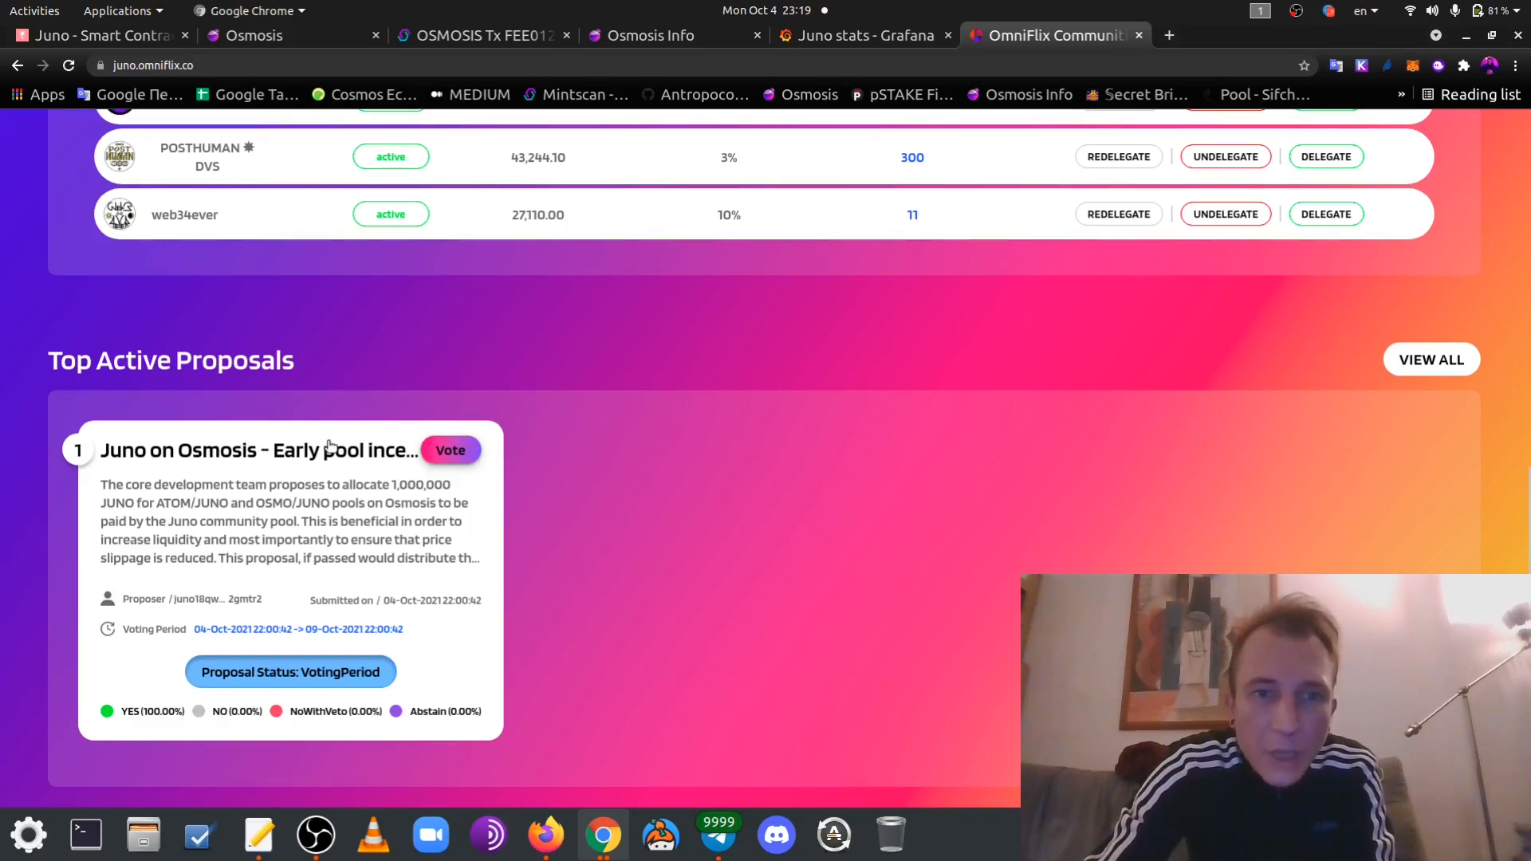
mouse_move(410, 500)
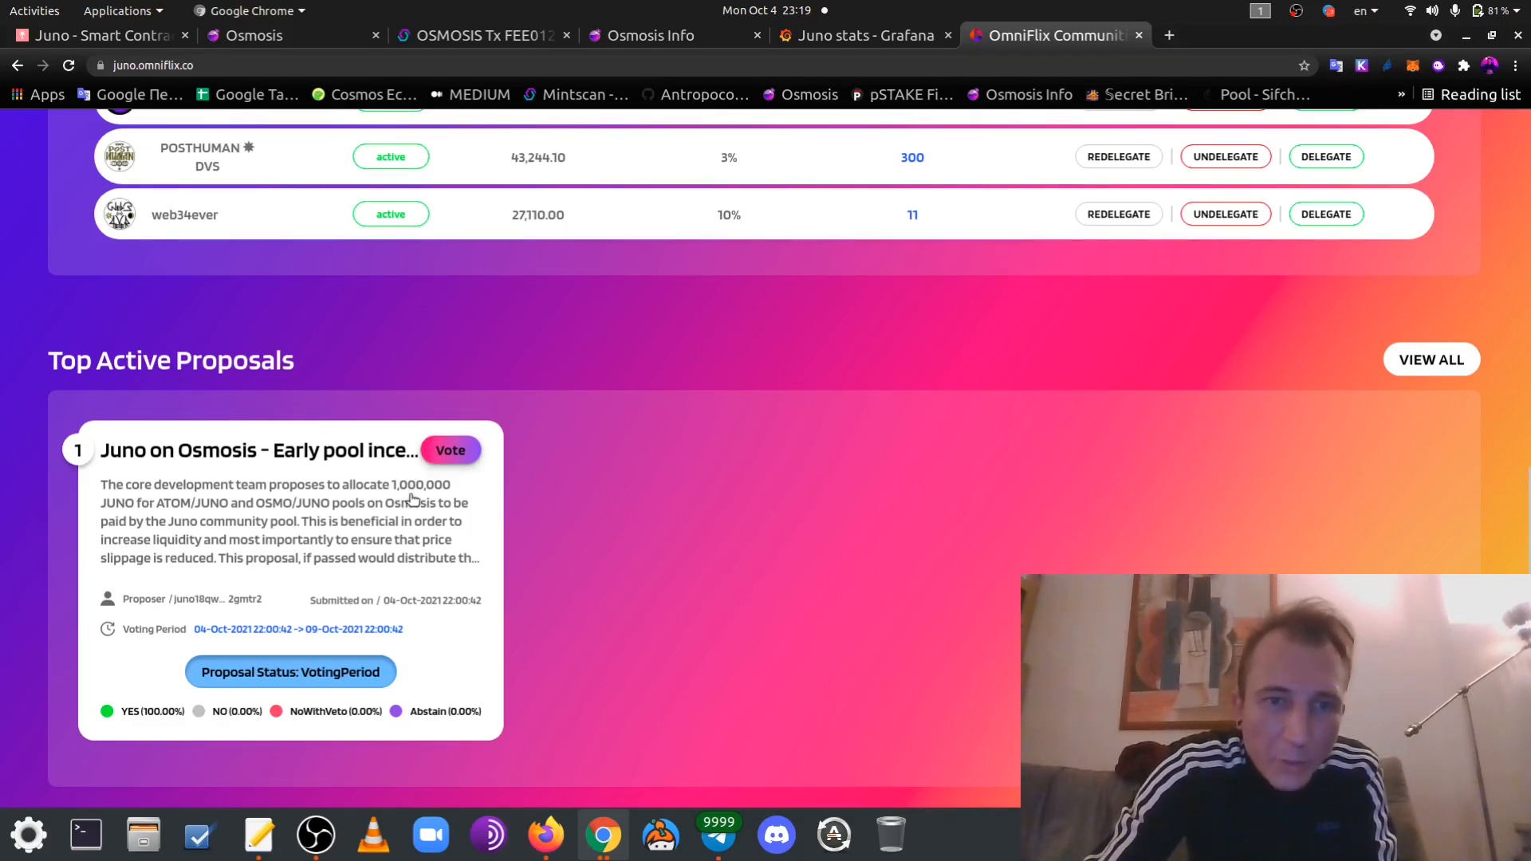
mouse_move(317, 506)
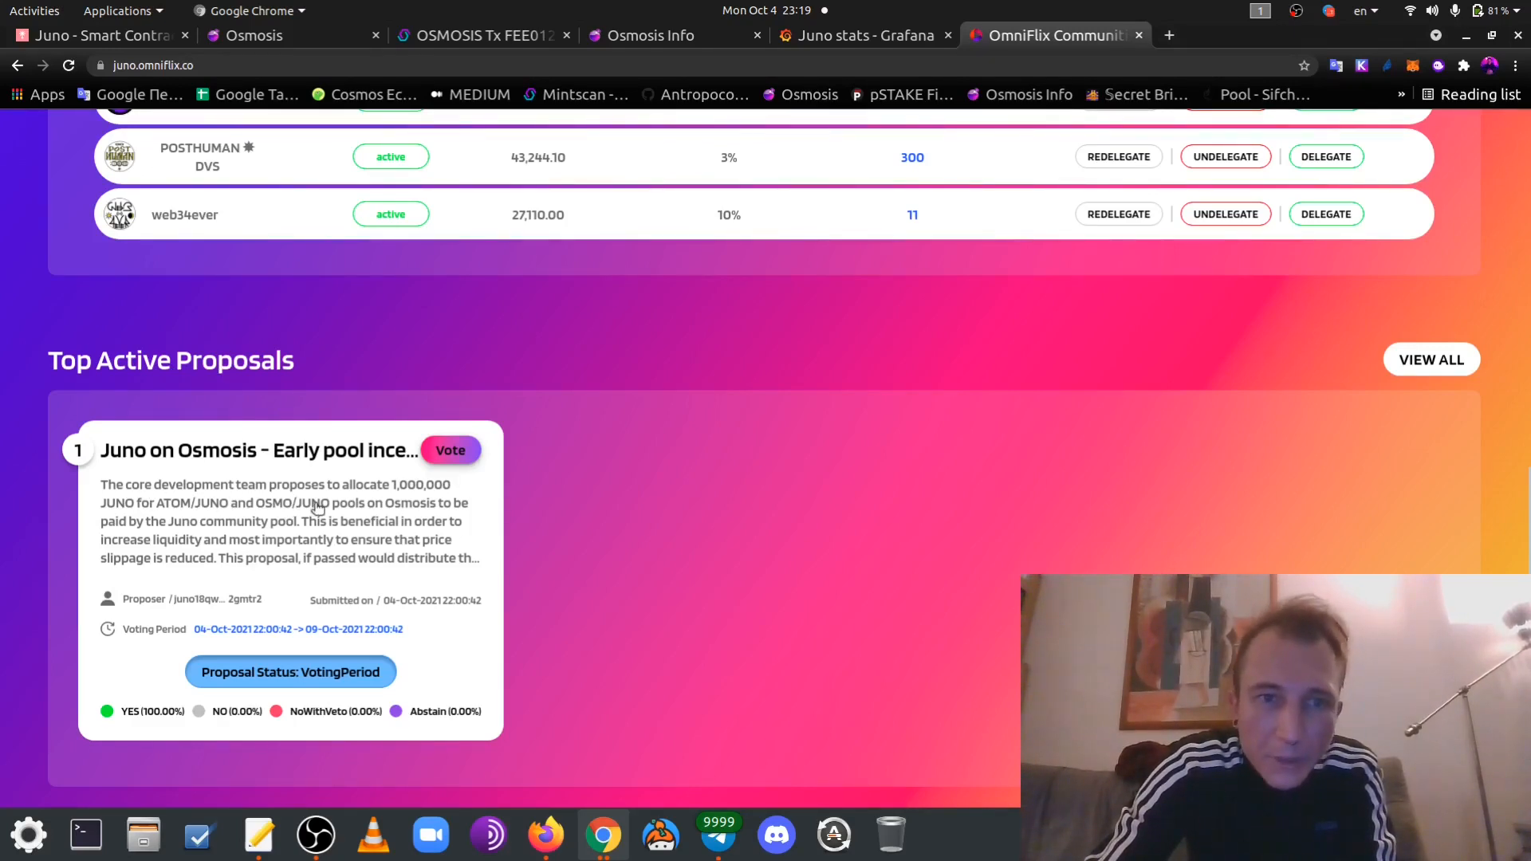
mouse_move(246, 530)
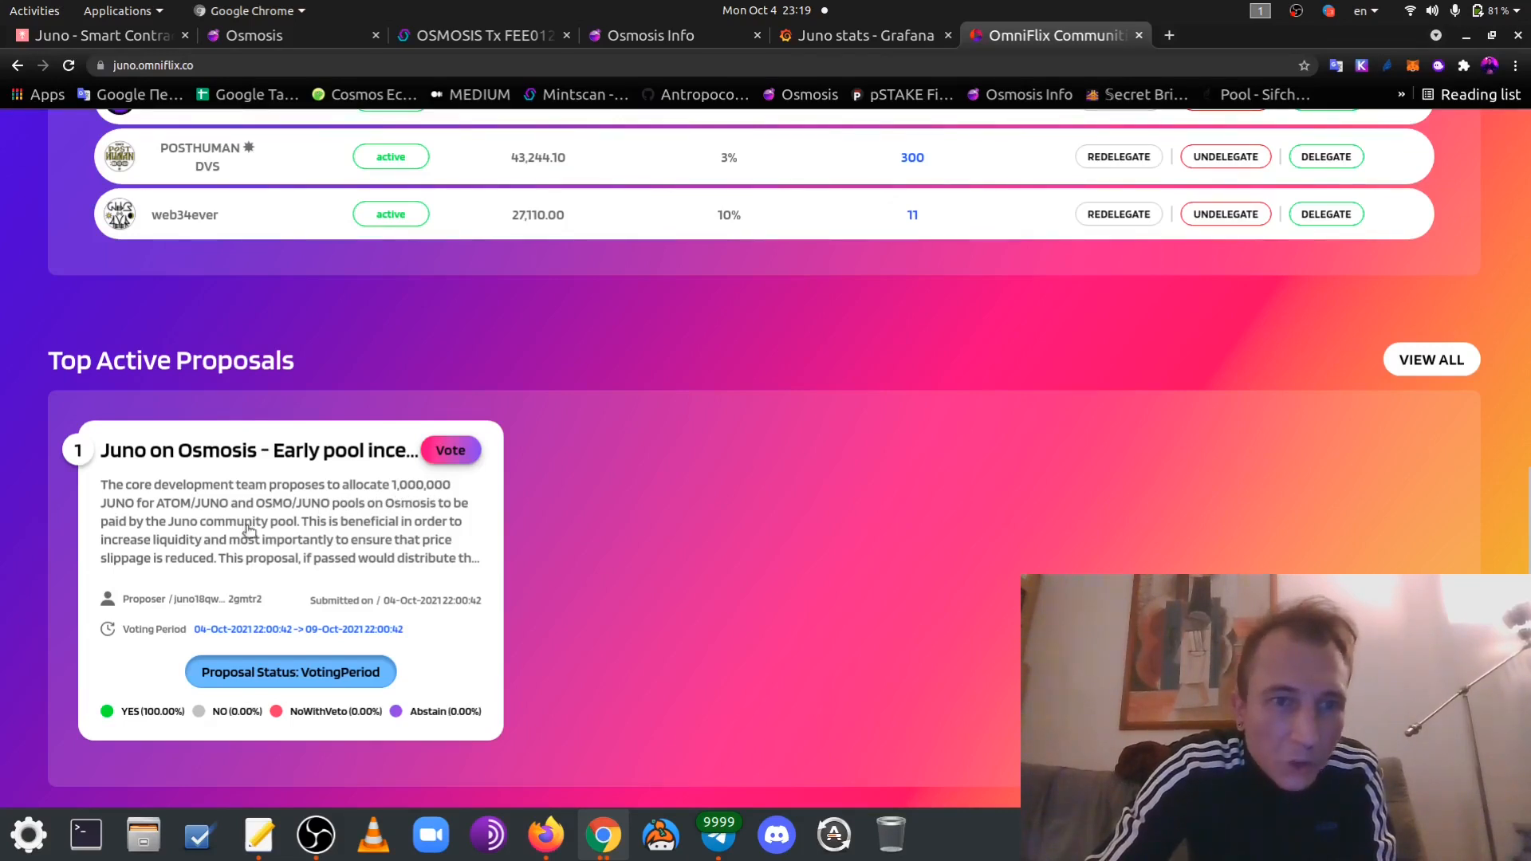
mouse_move(281, 520)
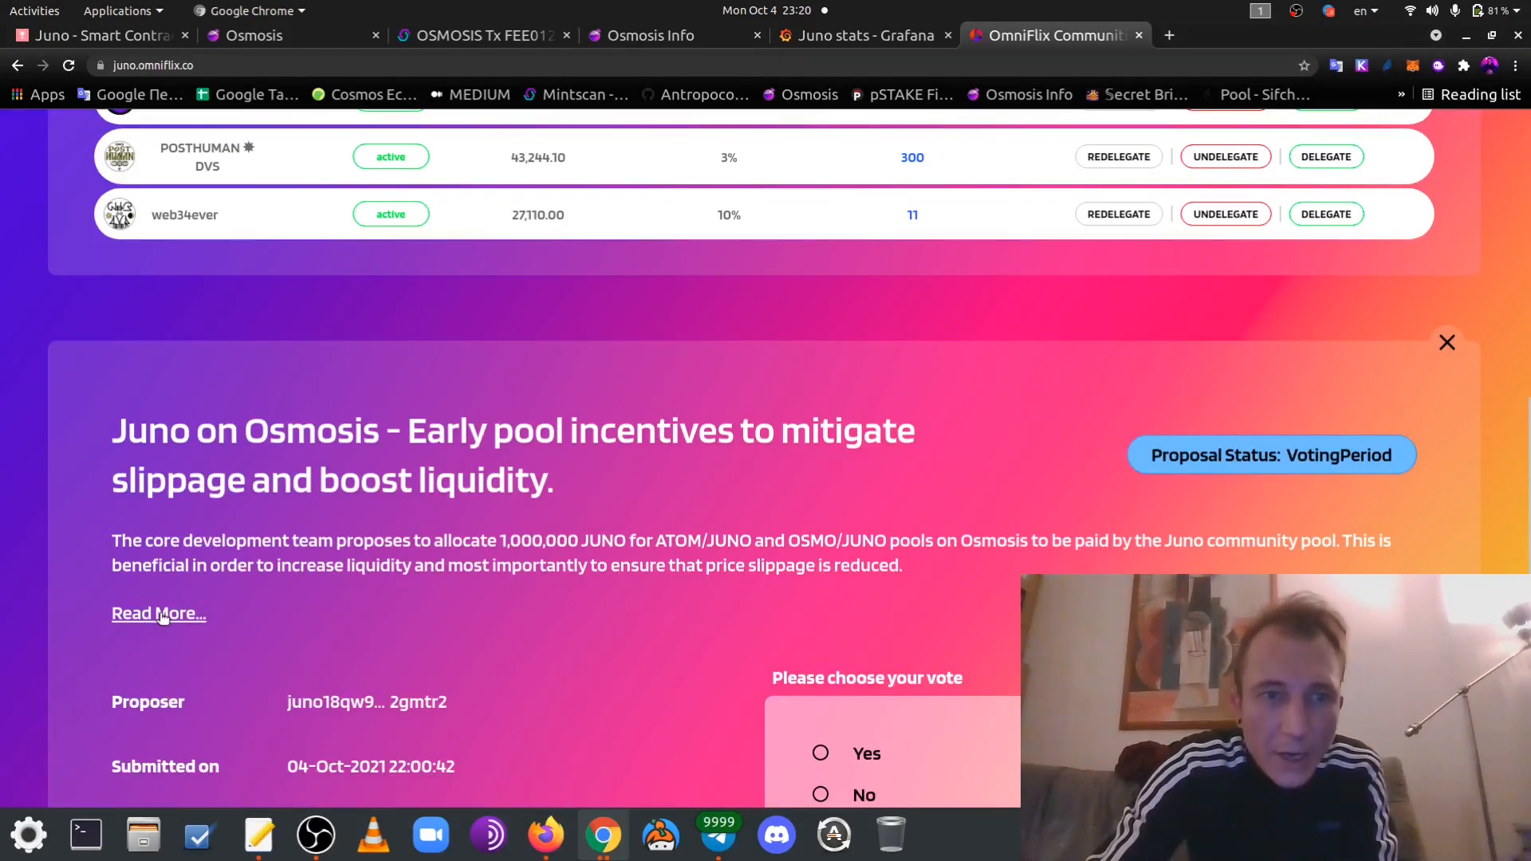
Expand the Juno on Osmosis proposal's full text, then switch to Osmosis Info's Juno page
click(158, 613)
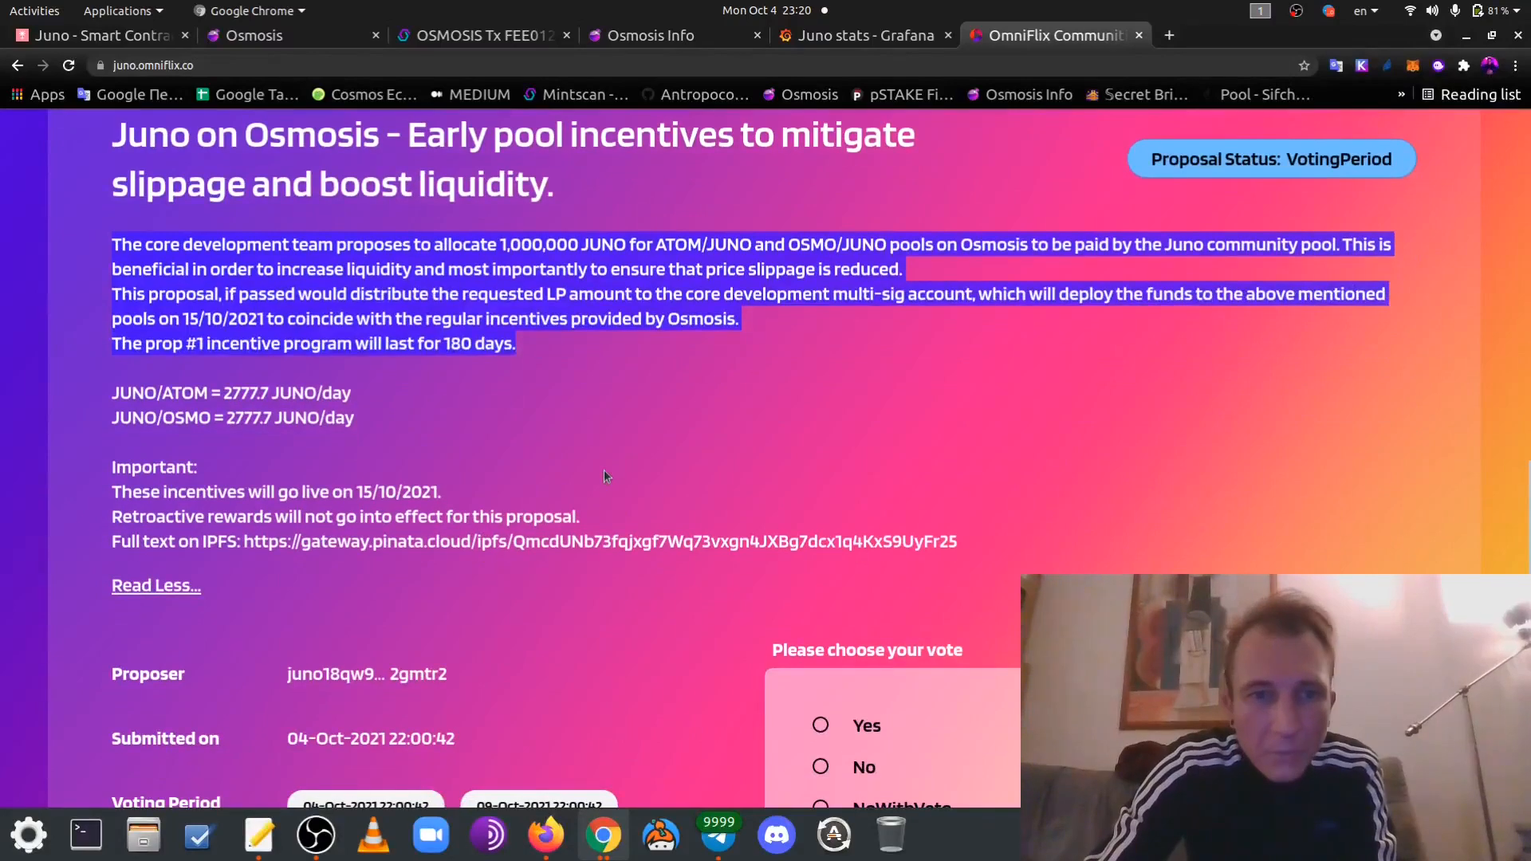
click(640, 35)
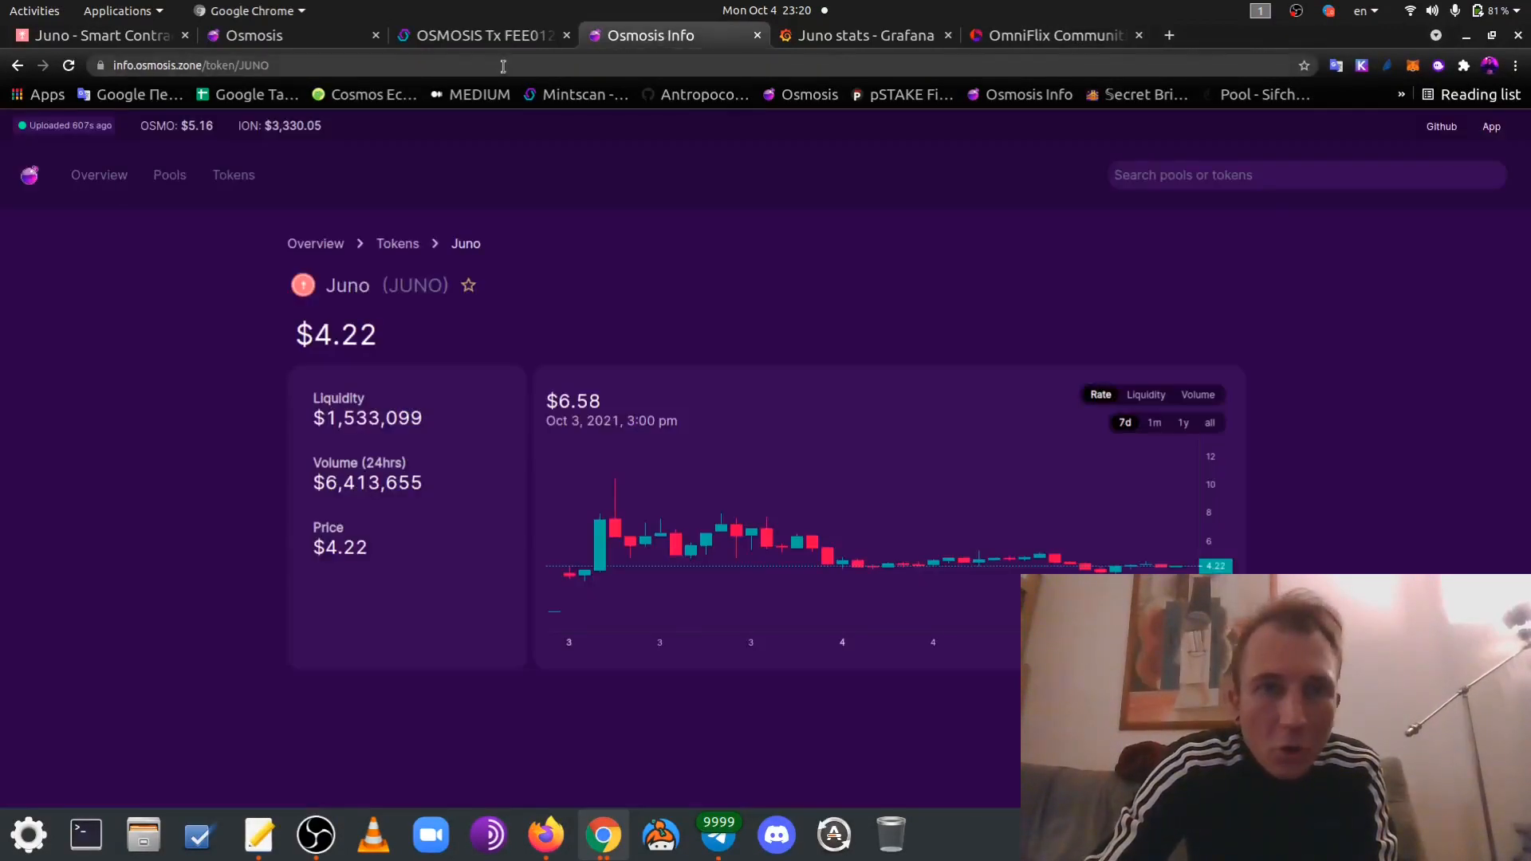
View page two of Osmosis pools with ATOM/JUNO and JUNO/OSMO, then return to OmniFlix
click(283, 35)
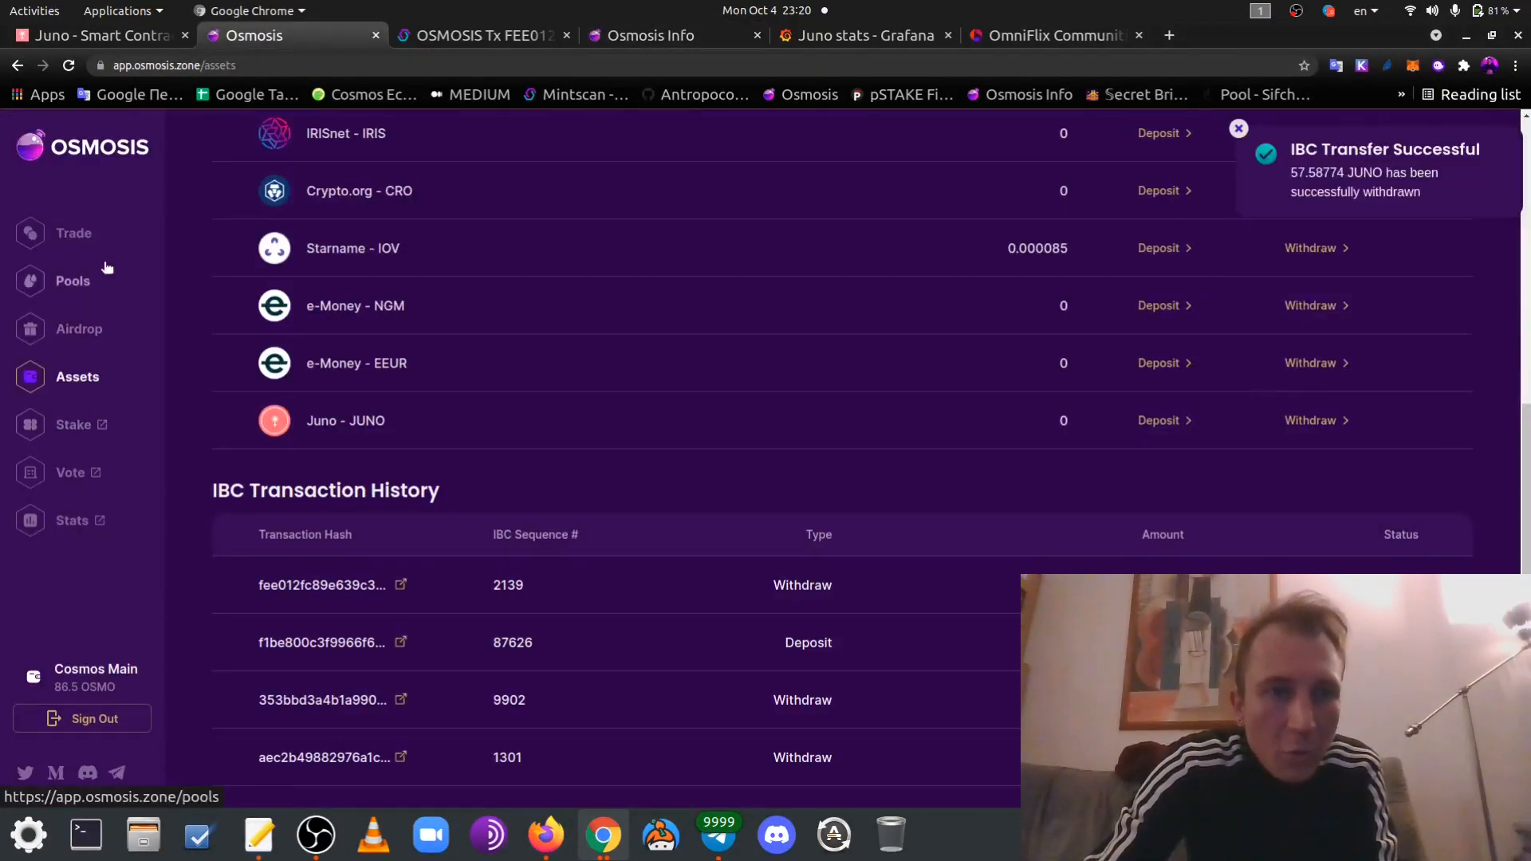
click(72, 282)
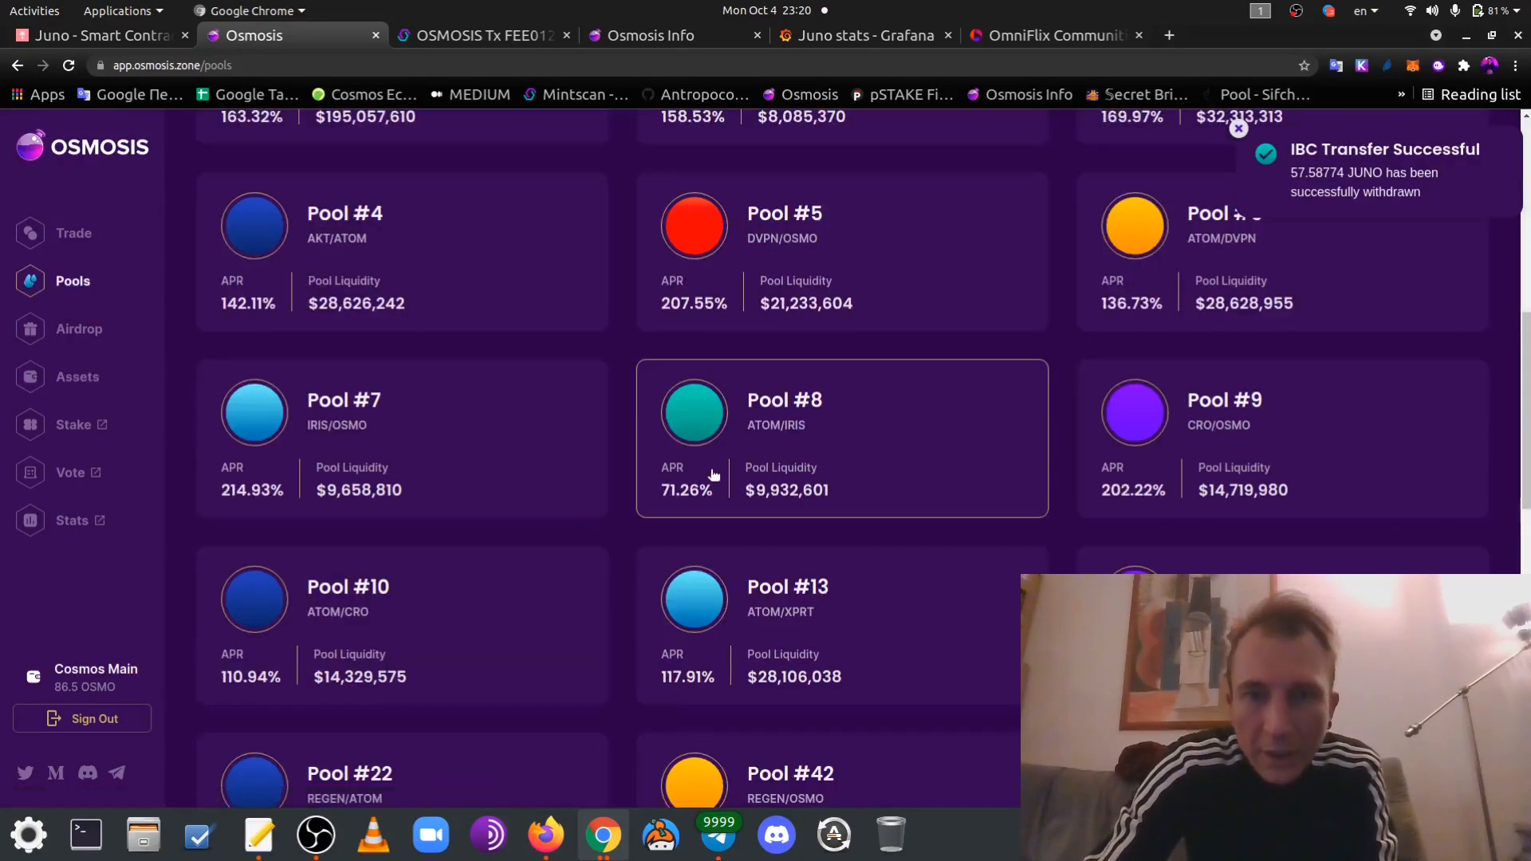
scroll(up, 3)
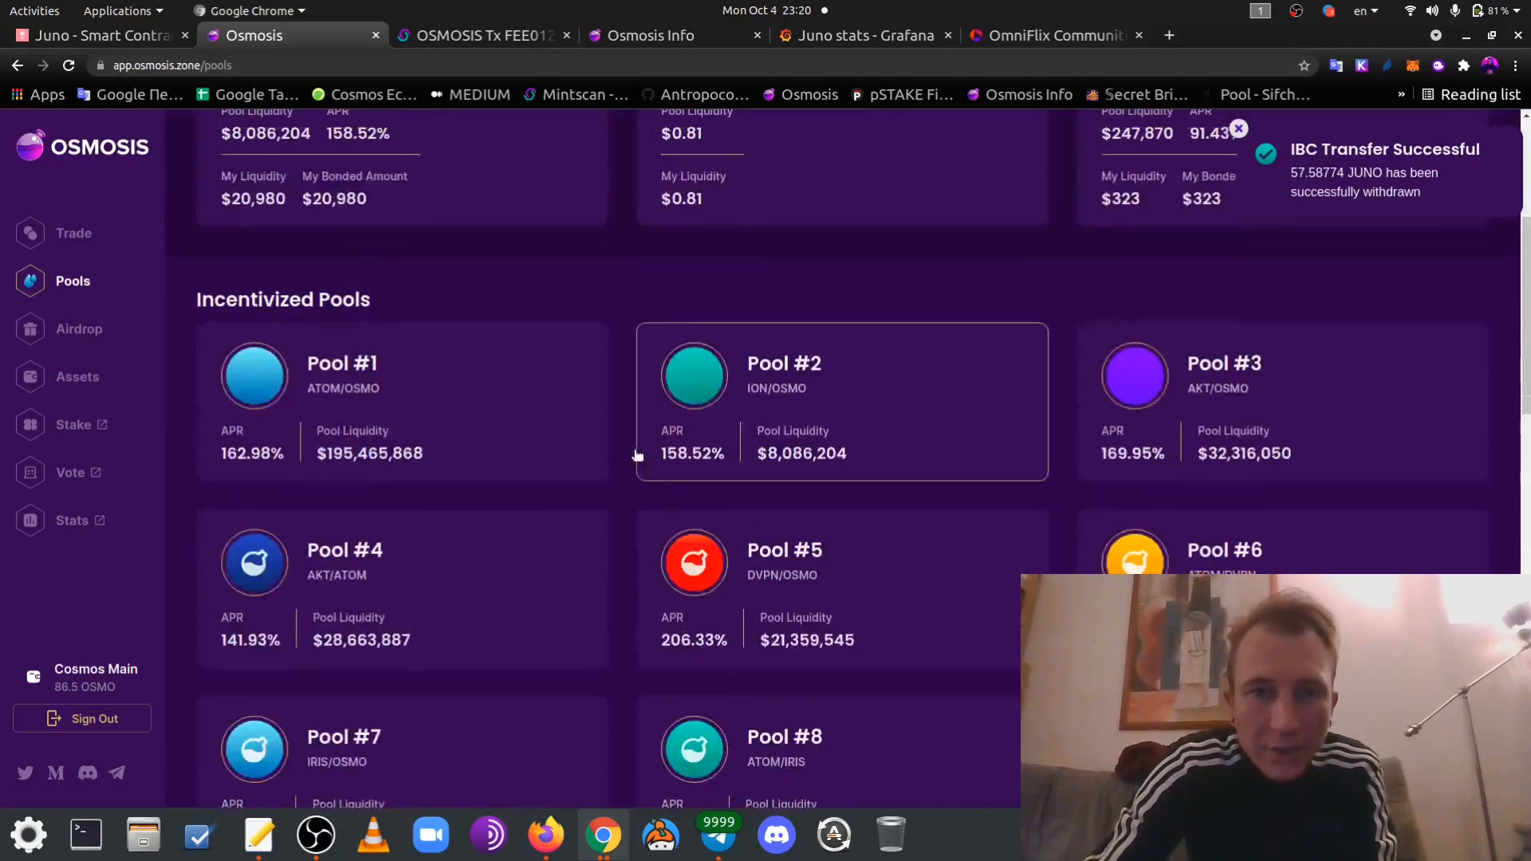
scroll(up, 3)
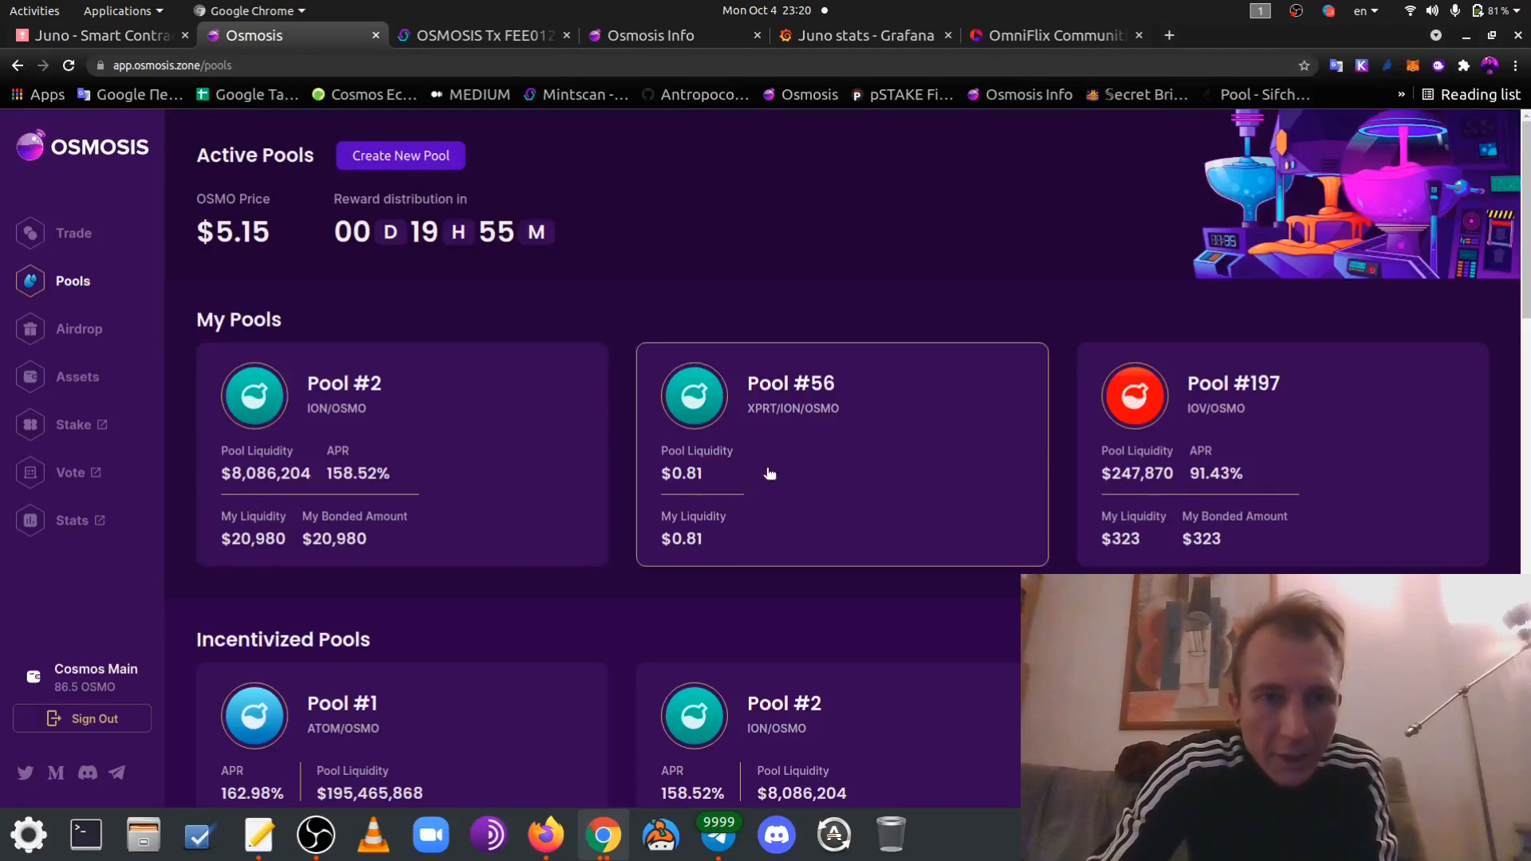
scroll(down, 3)
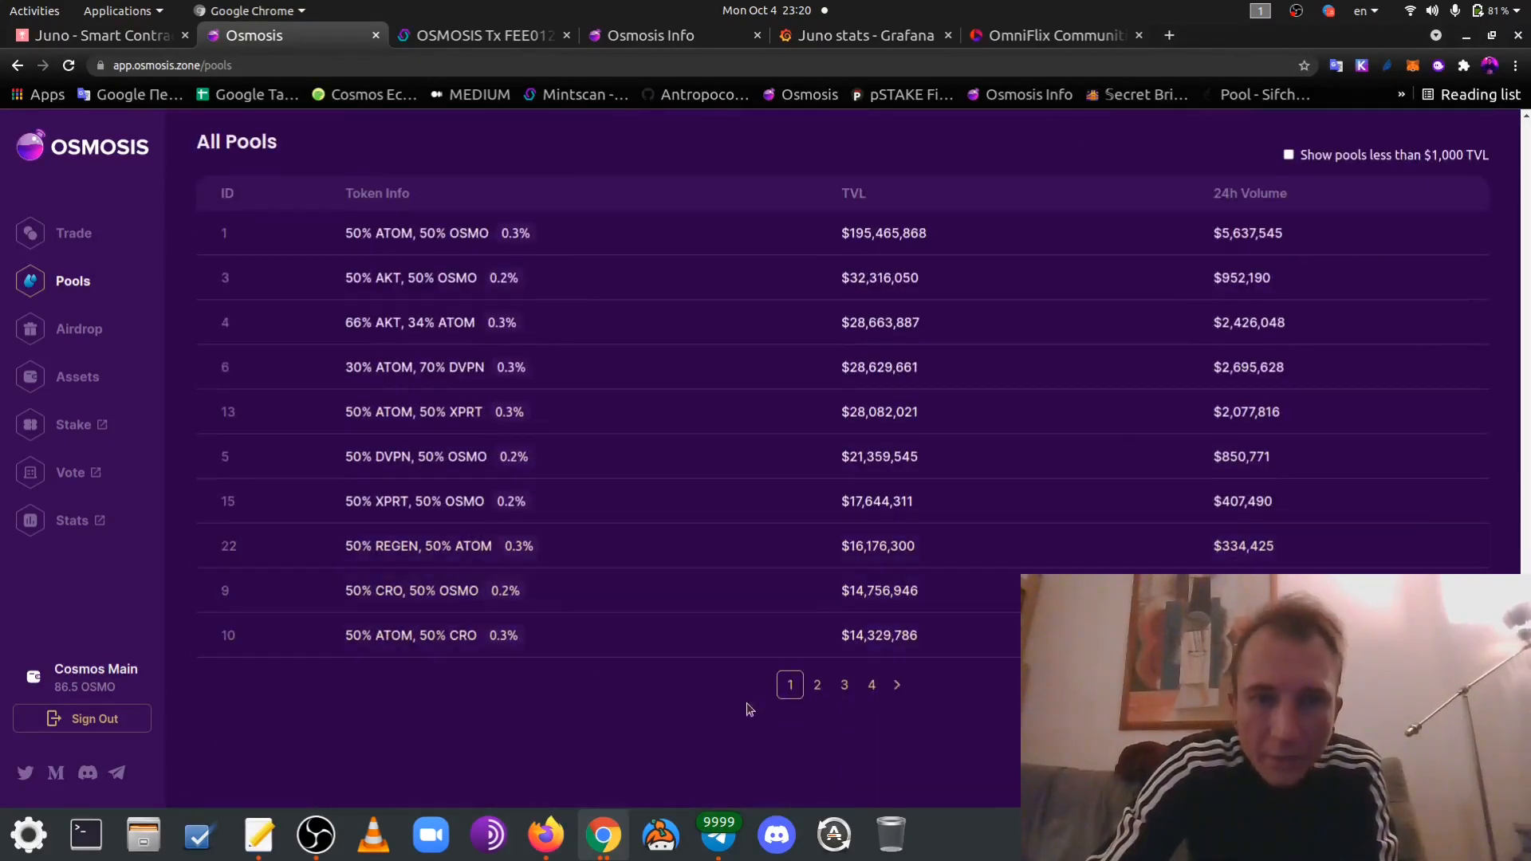
click(816, 684)
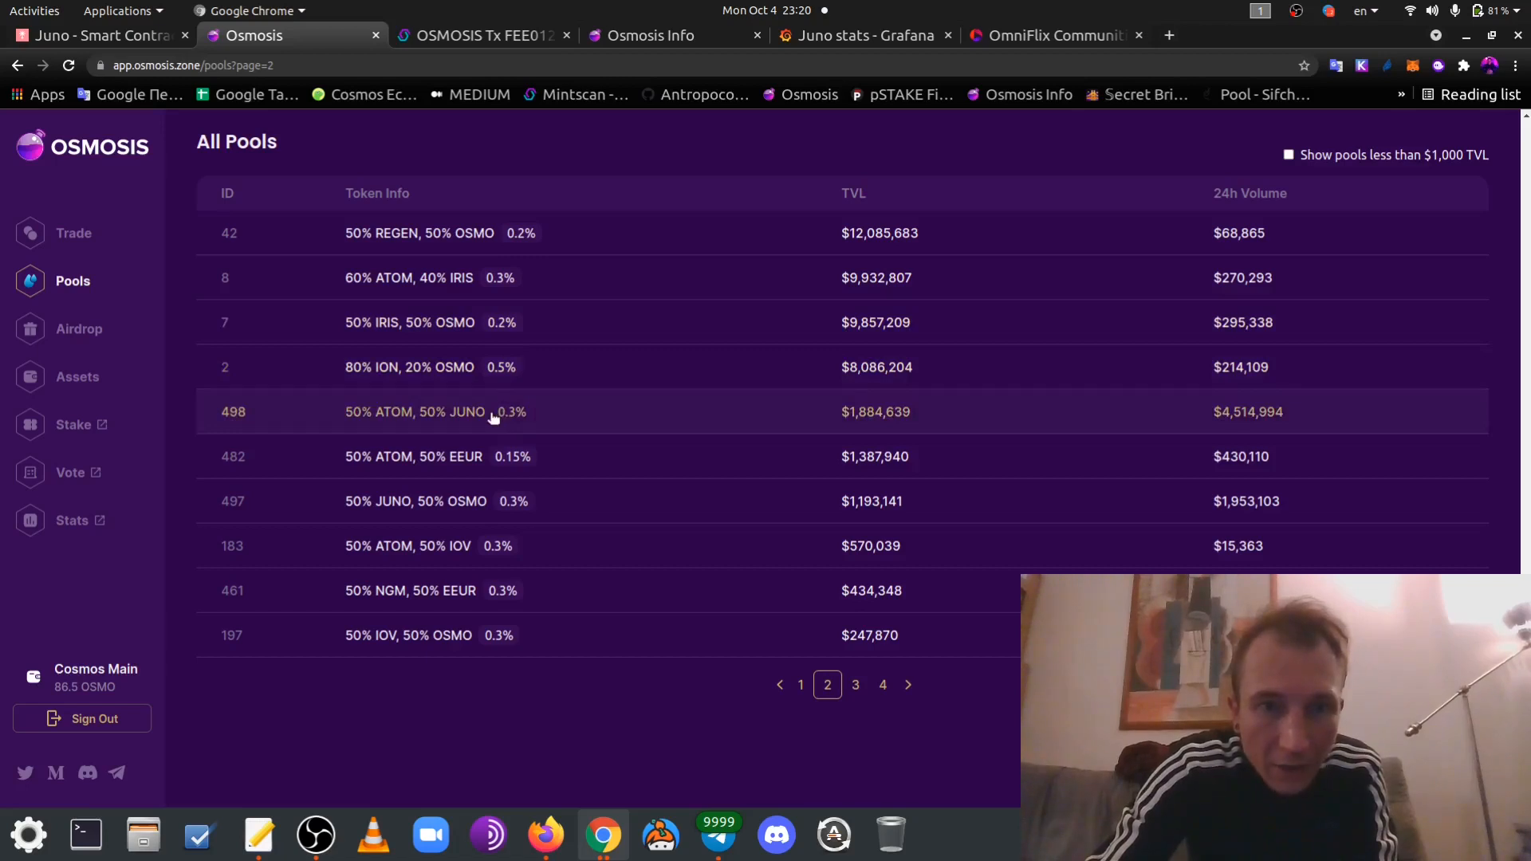
mouse_move(836, 393)
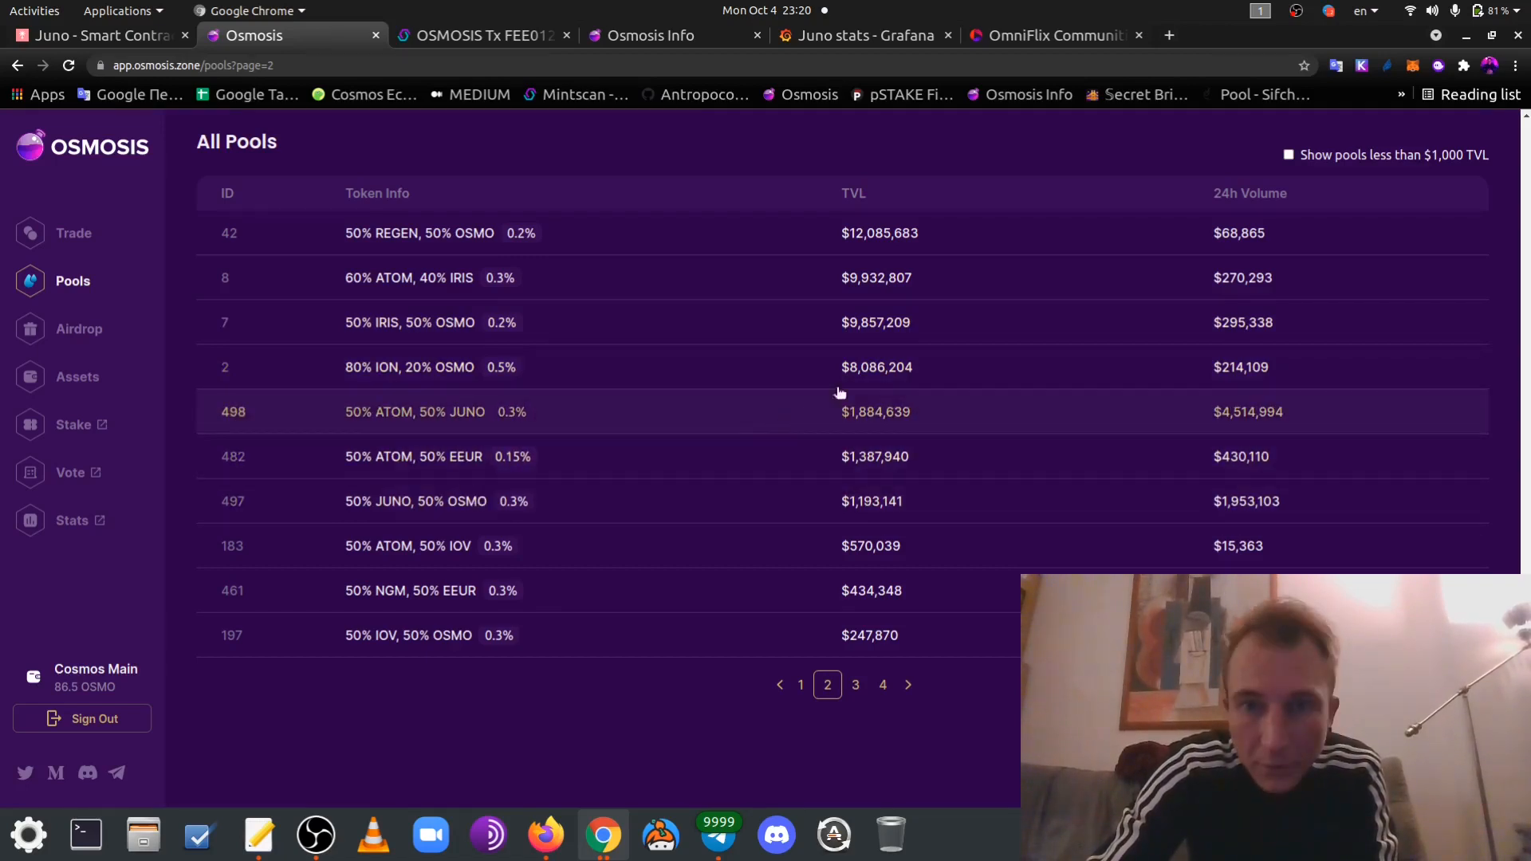
mouse_move(810, 417)
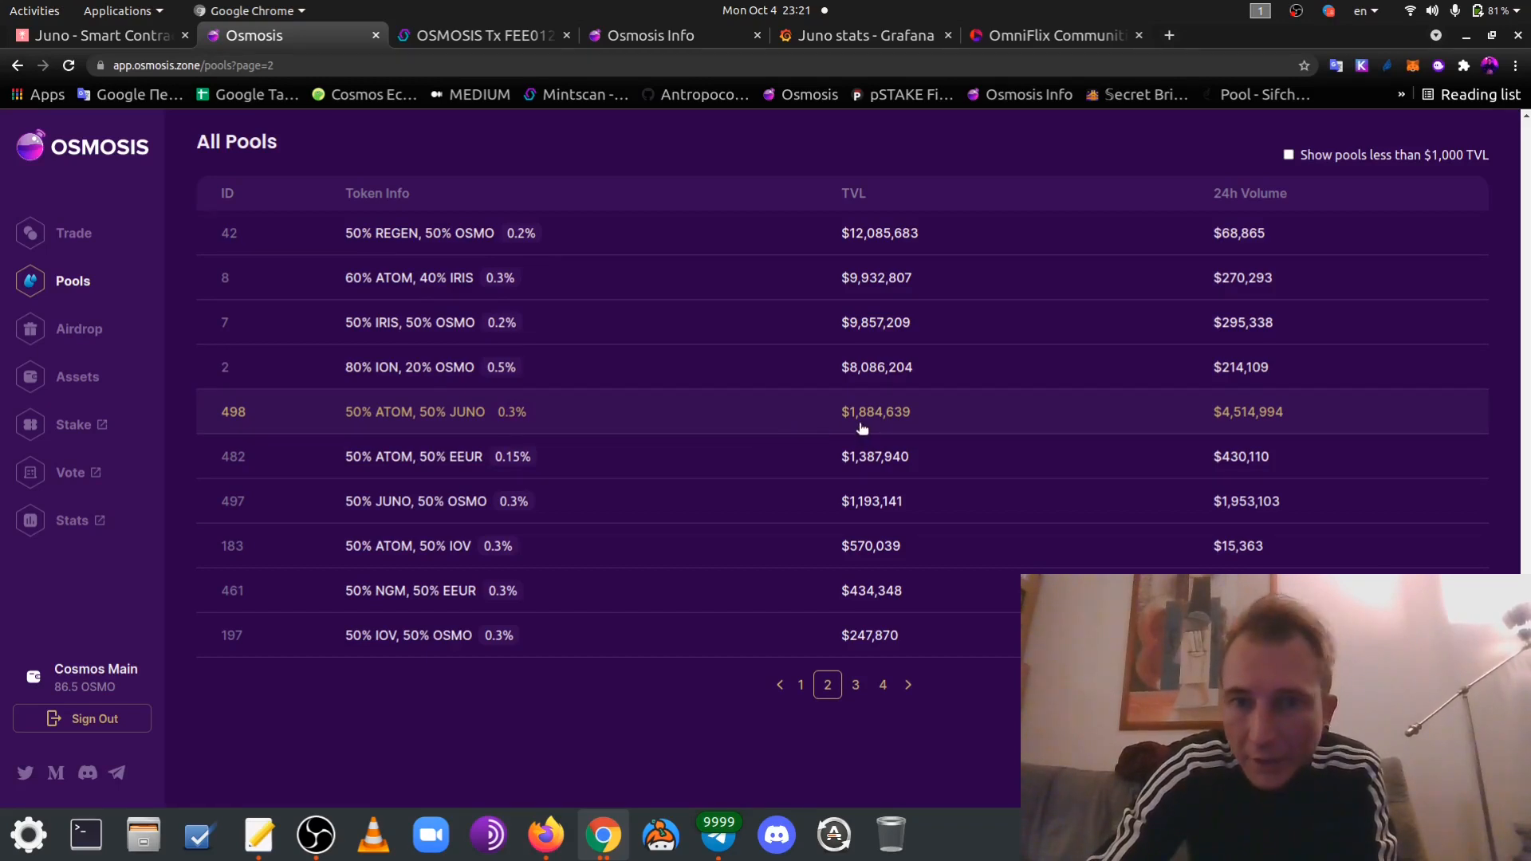
mouse_move(868, 528)
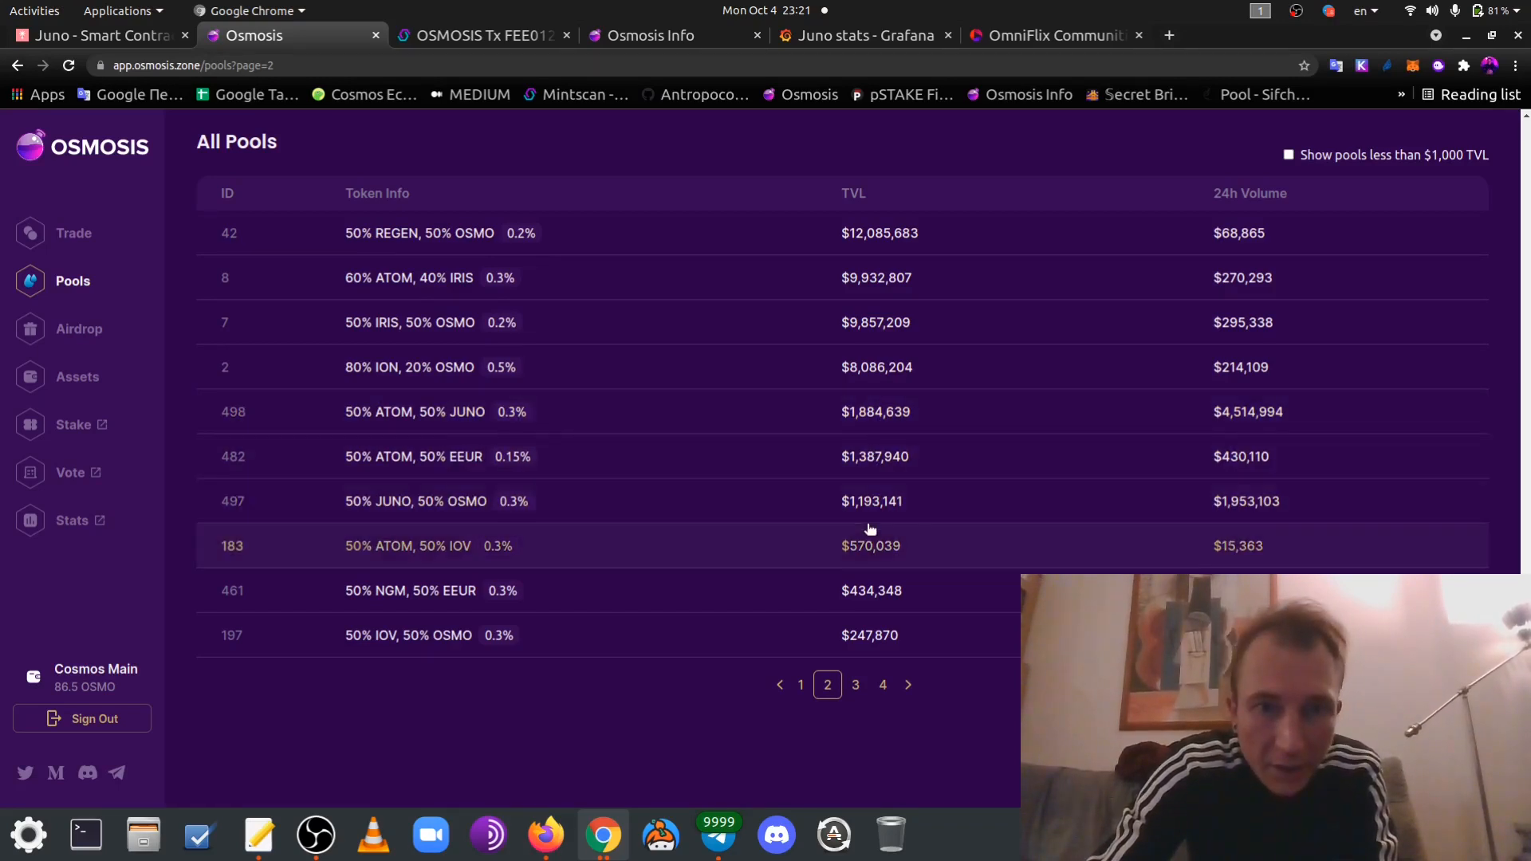
mouse_move(871, 501)
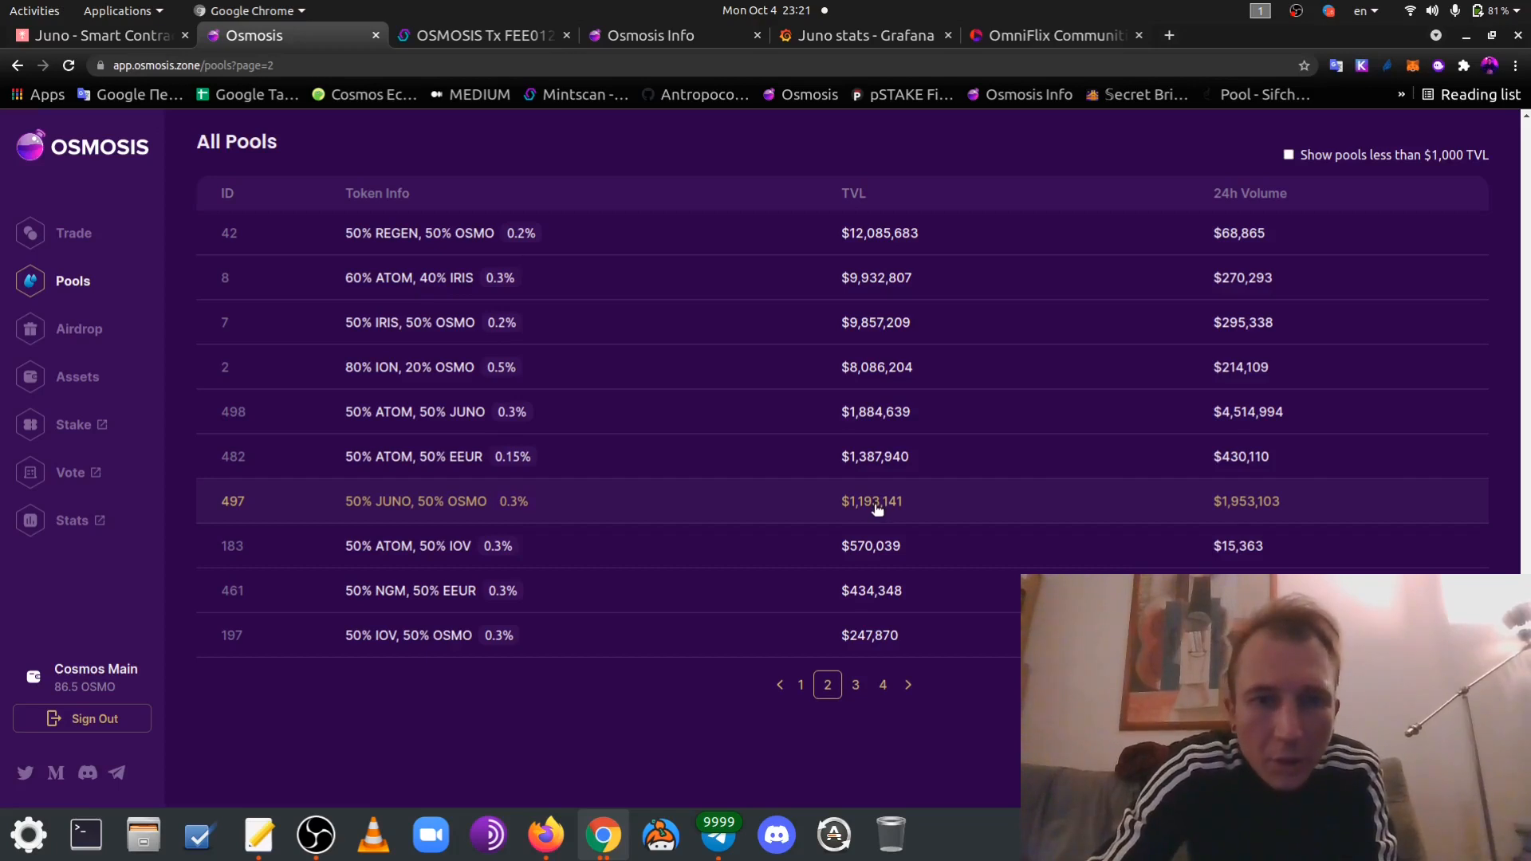
mouse_move(893, 507)
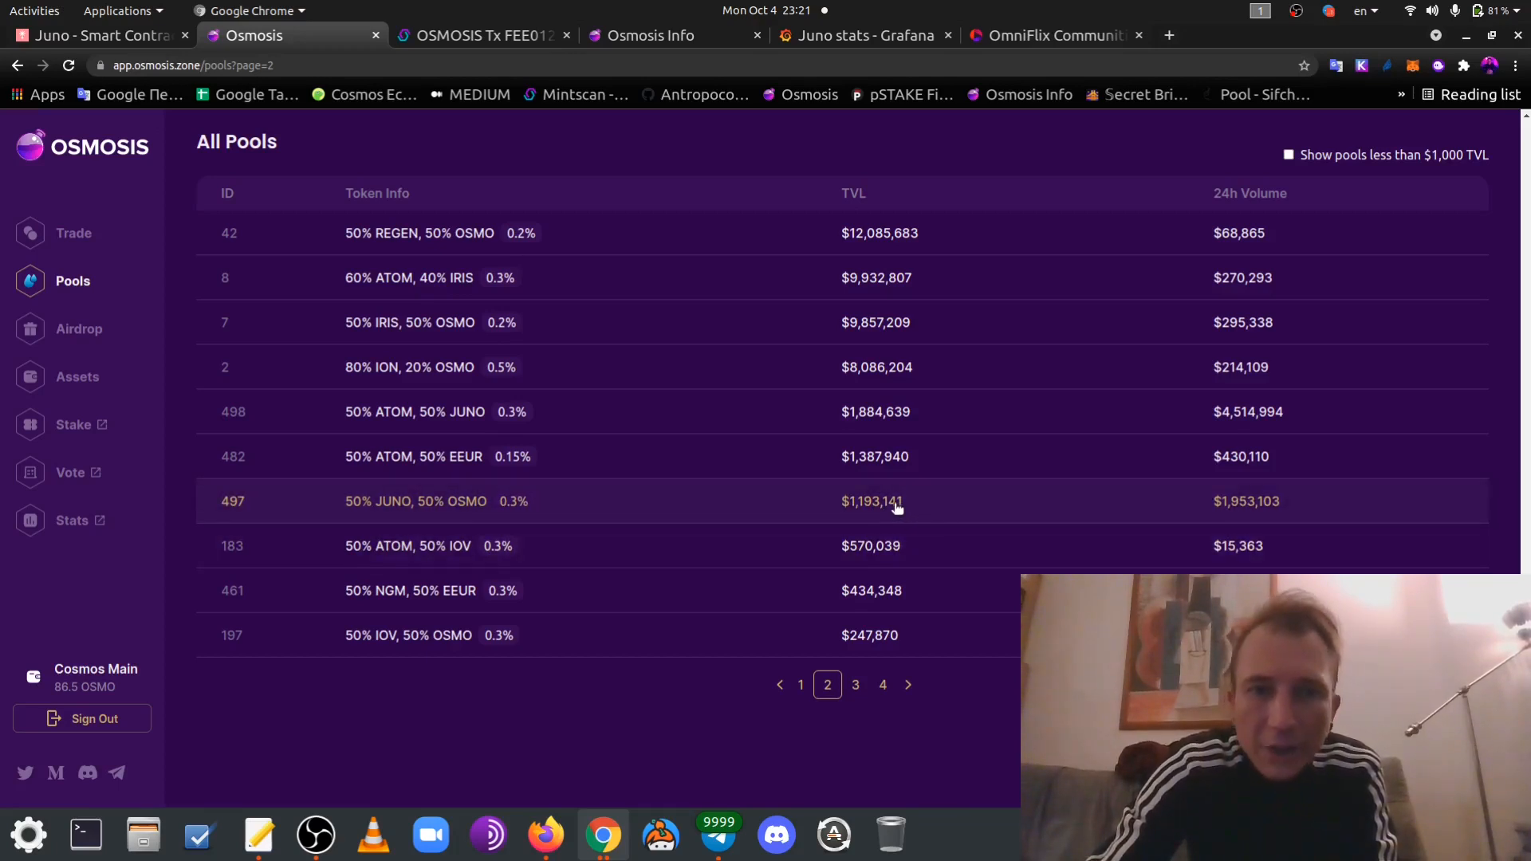
mouse_move(774, 456)
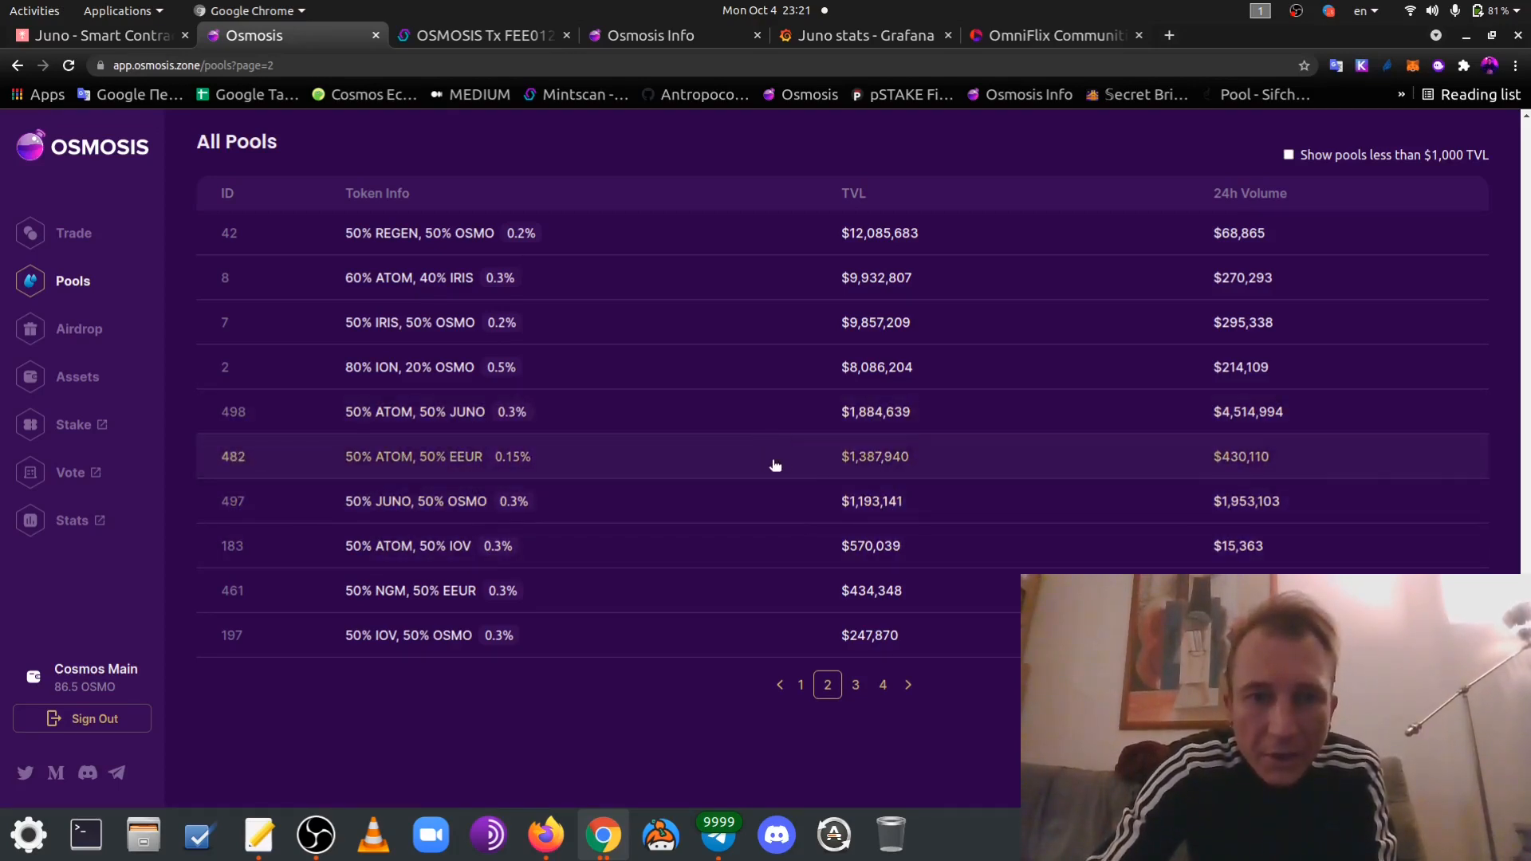
mouse_move(907, 292)
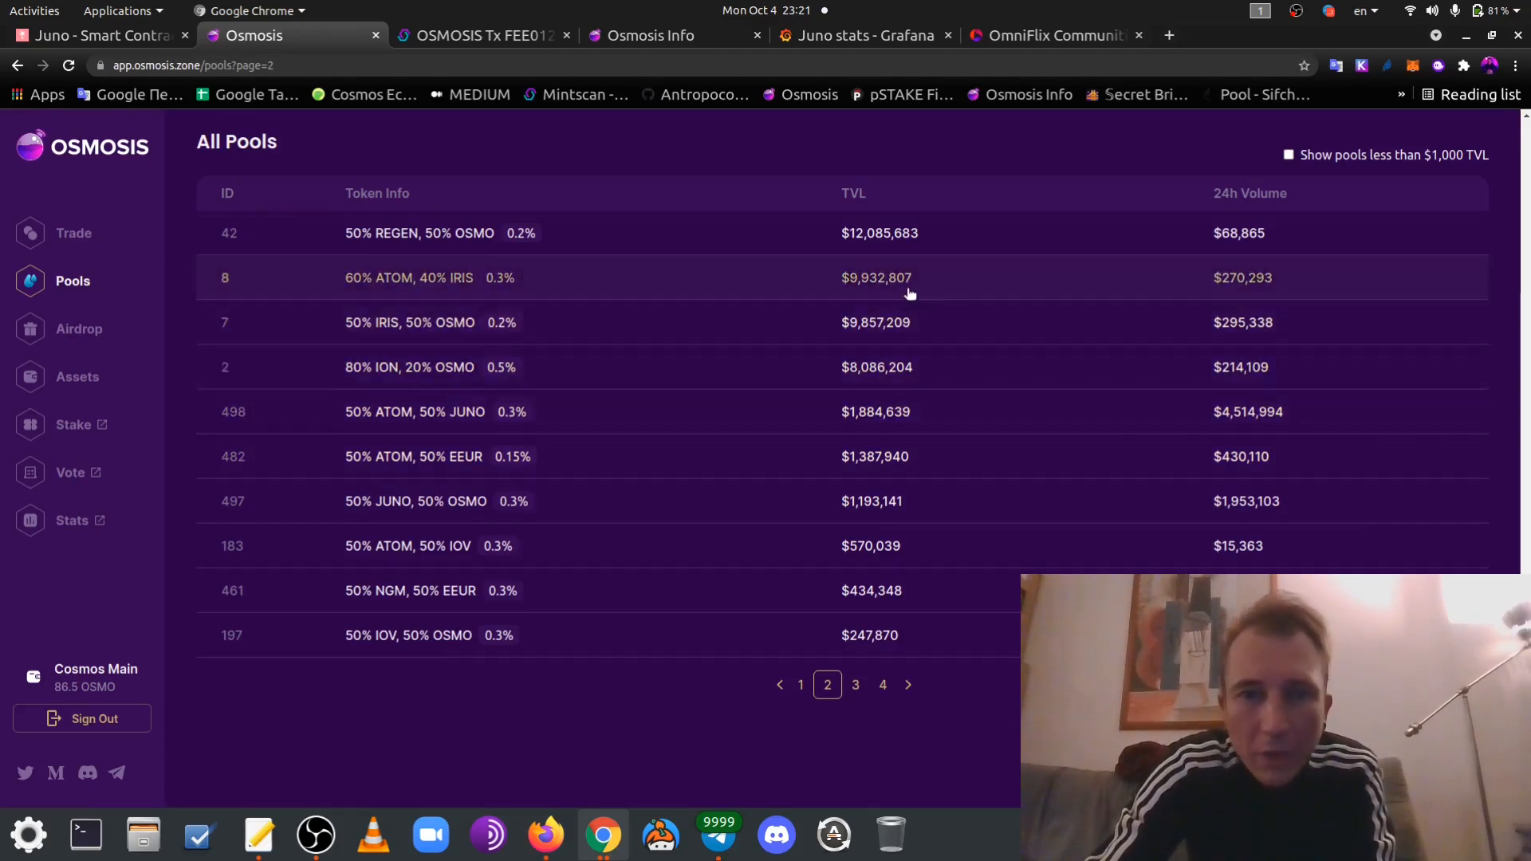
mouse_move(885, 297)
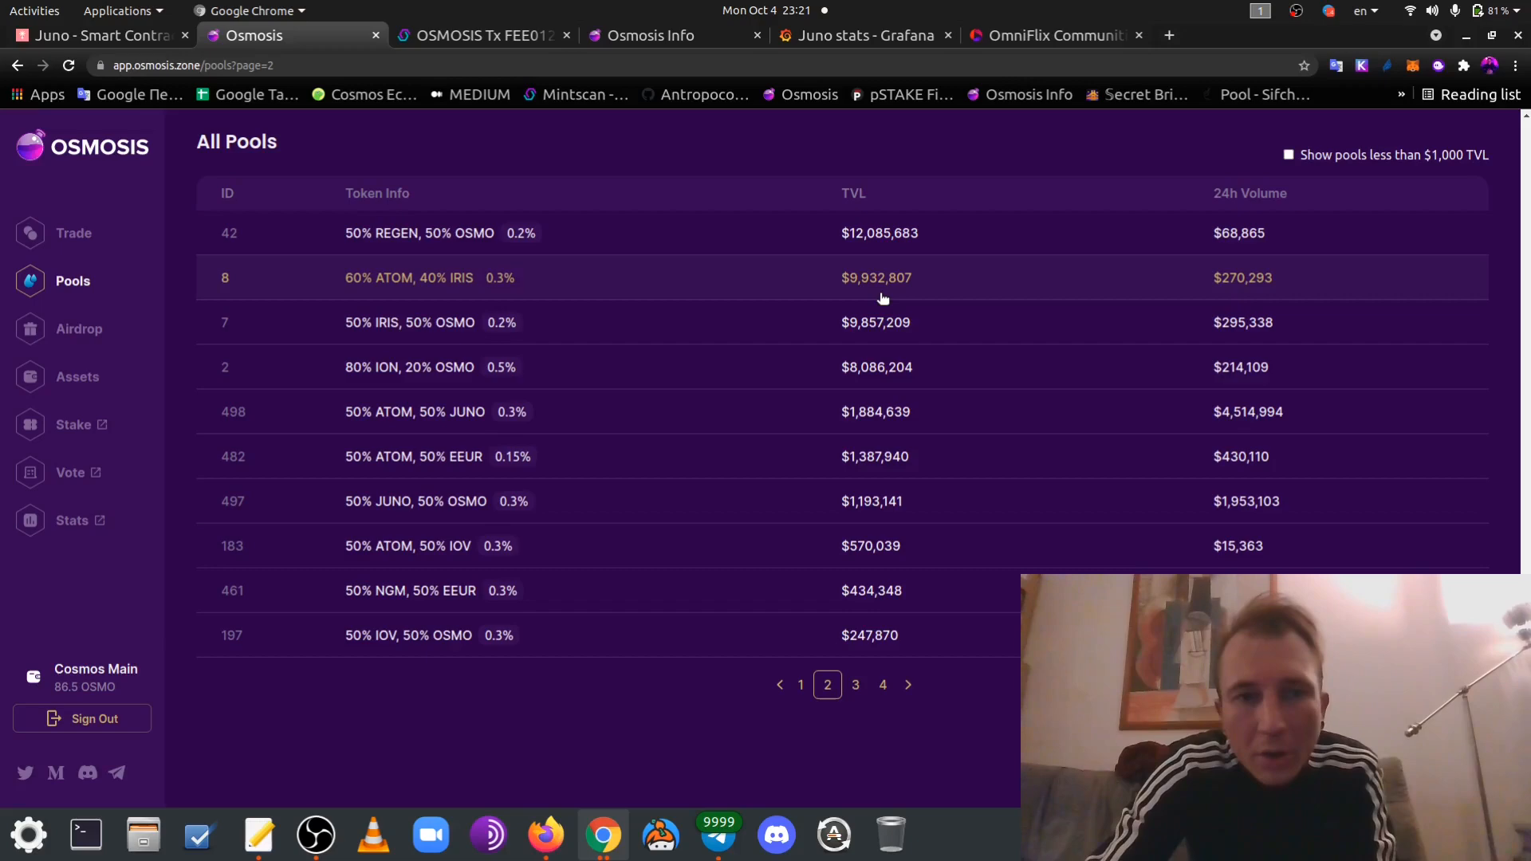
mouse_move(1052, 53)
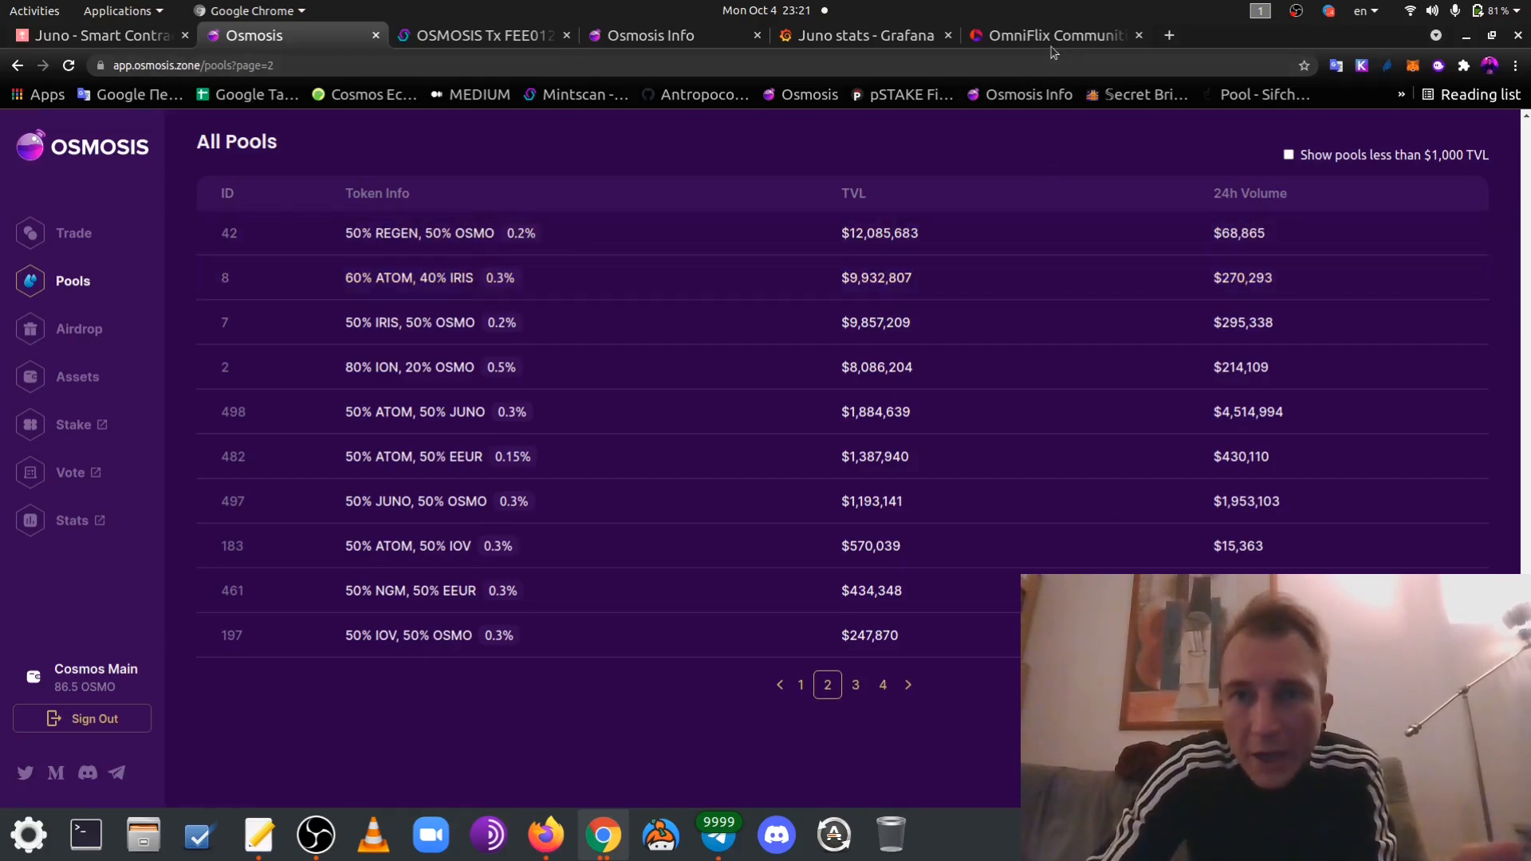
click(1054, 35)
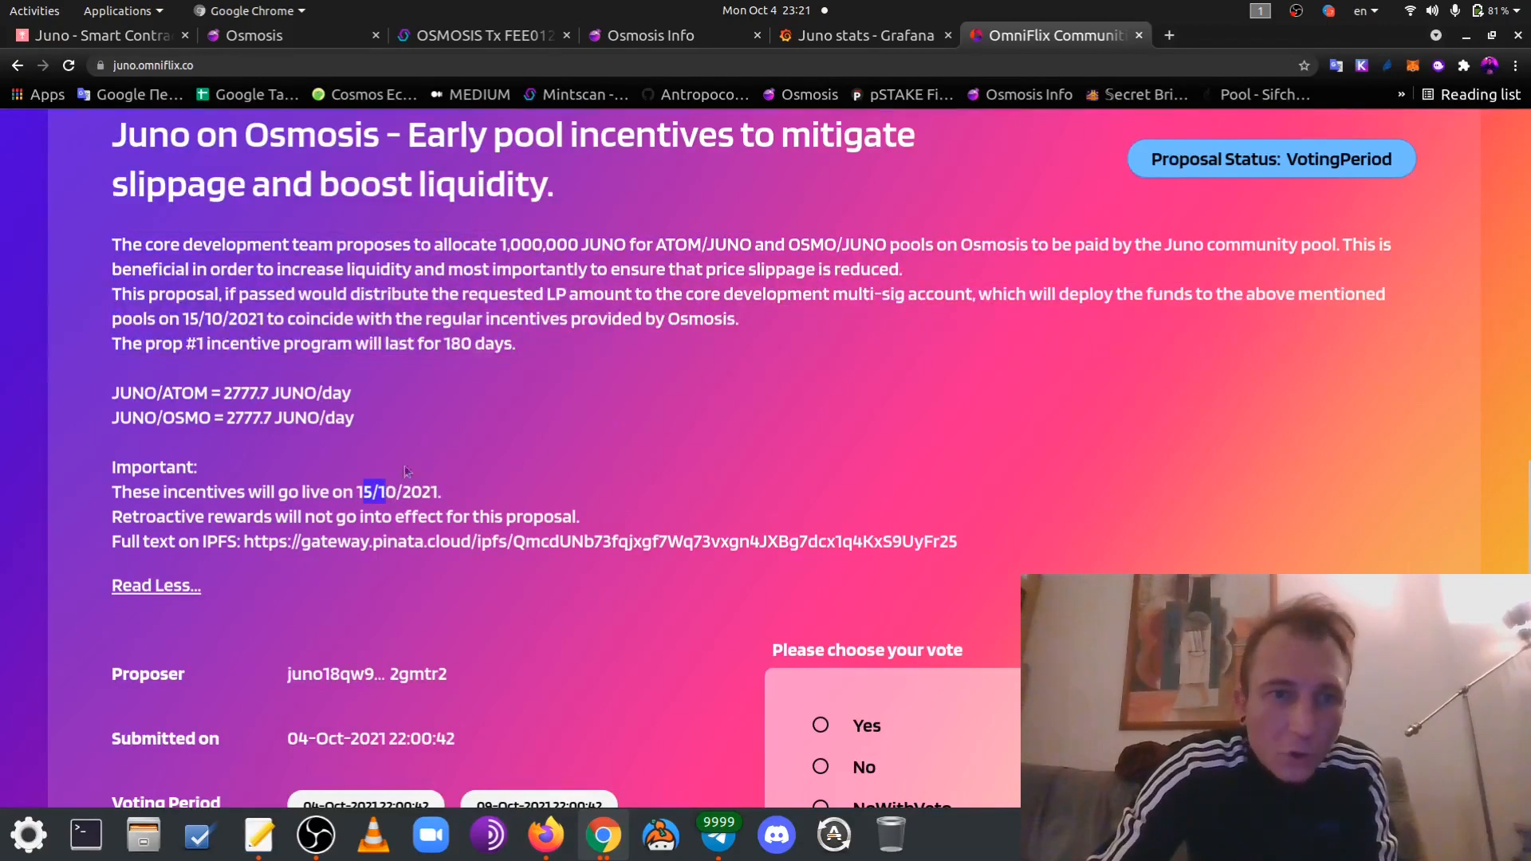
mouse_move(547, 357)
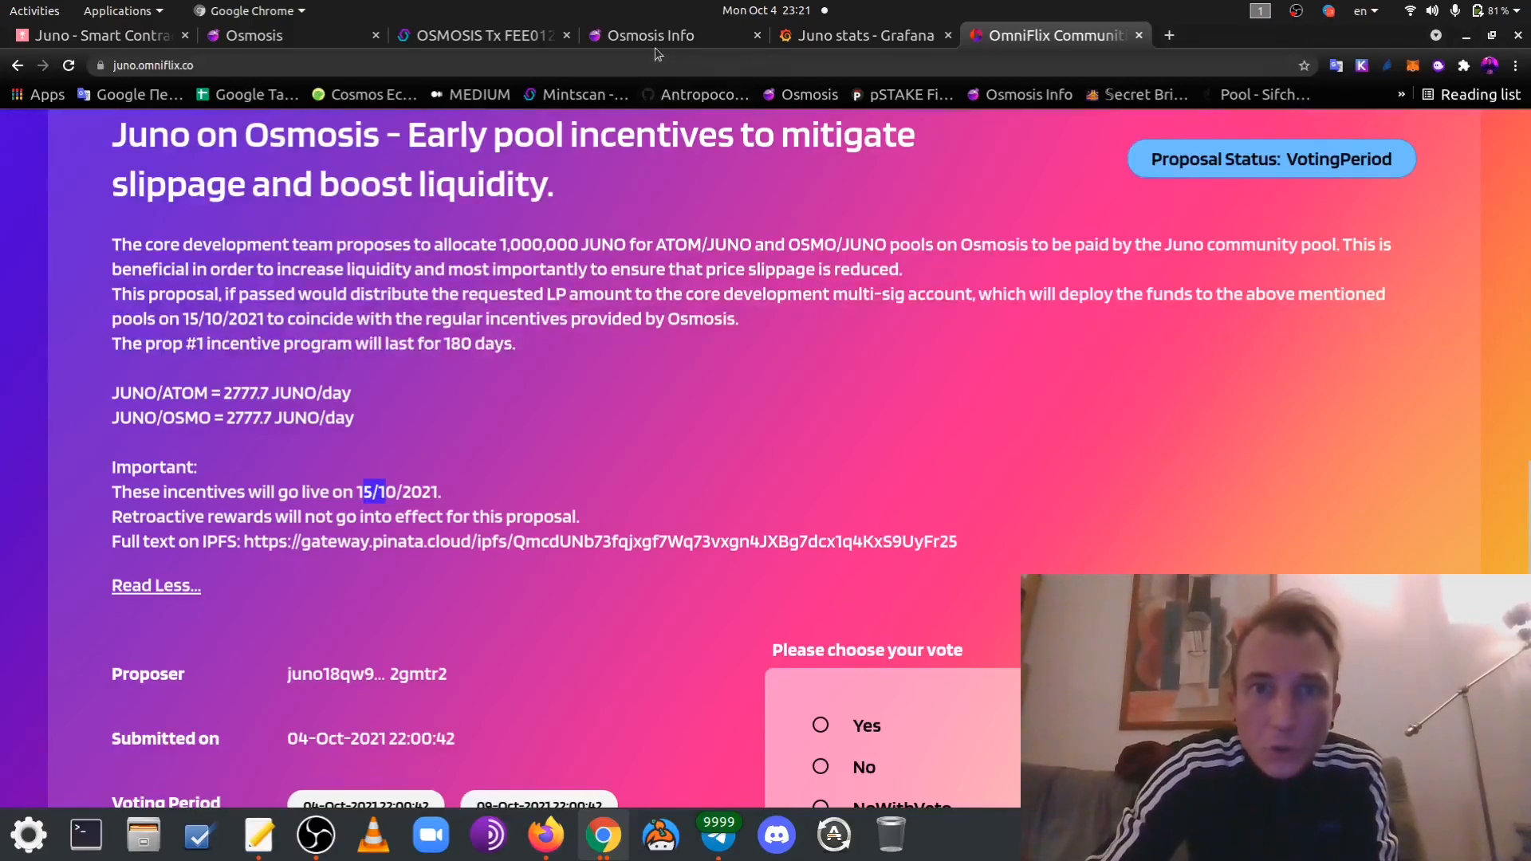
Review the 15/10/2021 incentive start date, then return to the Osmosis pools overview
click(258, 35)
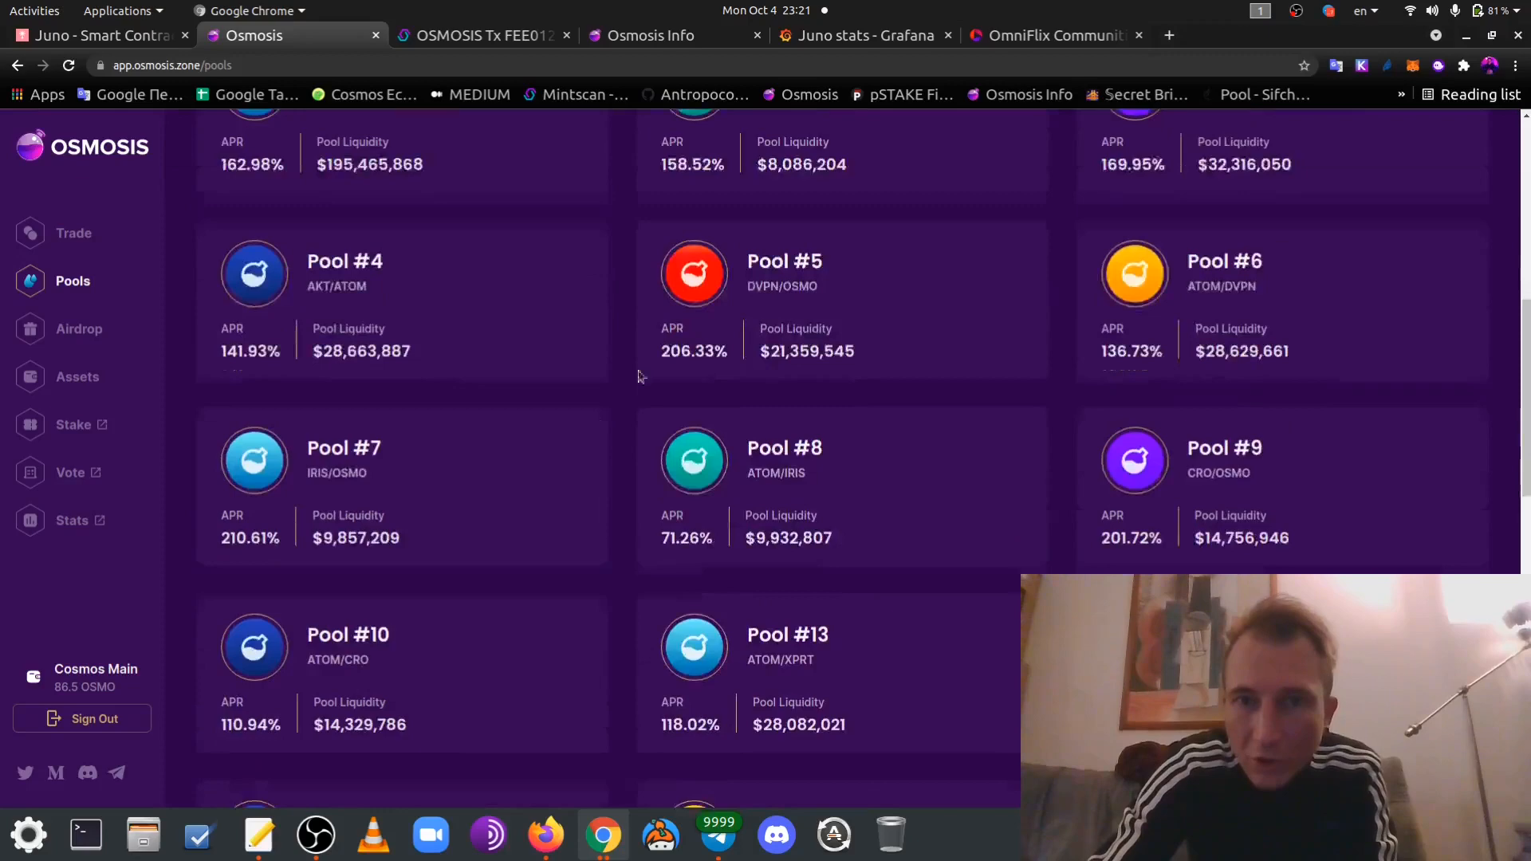
scroll(down, 3)
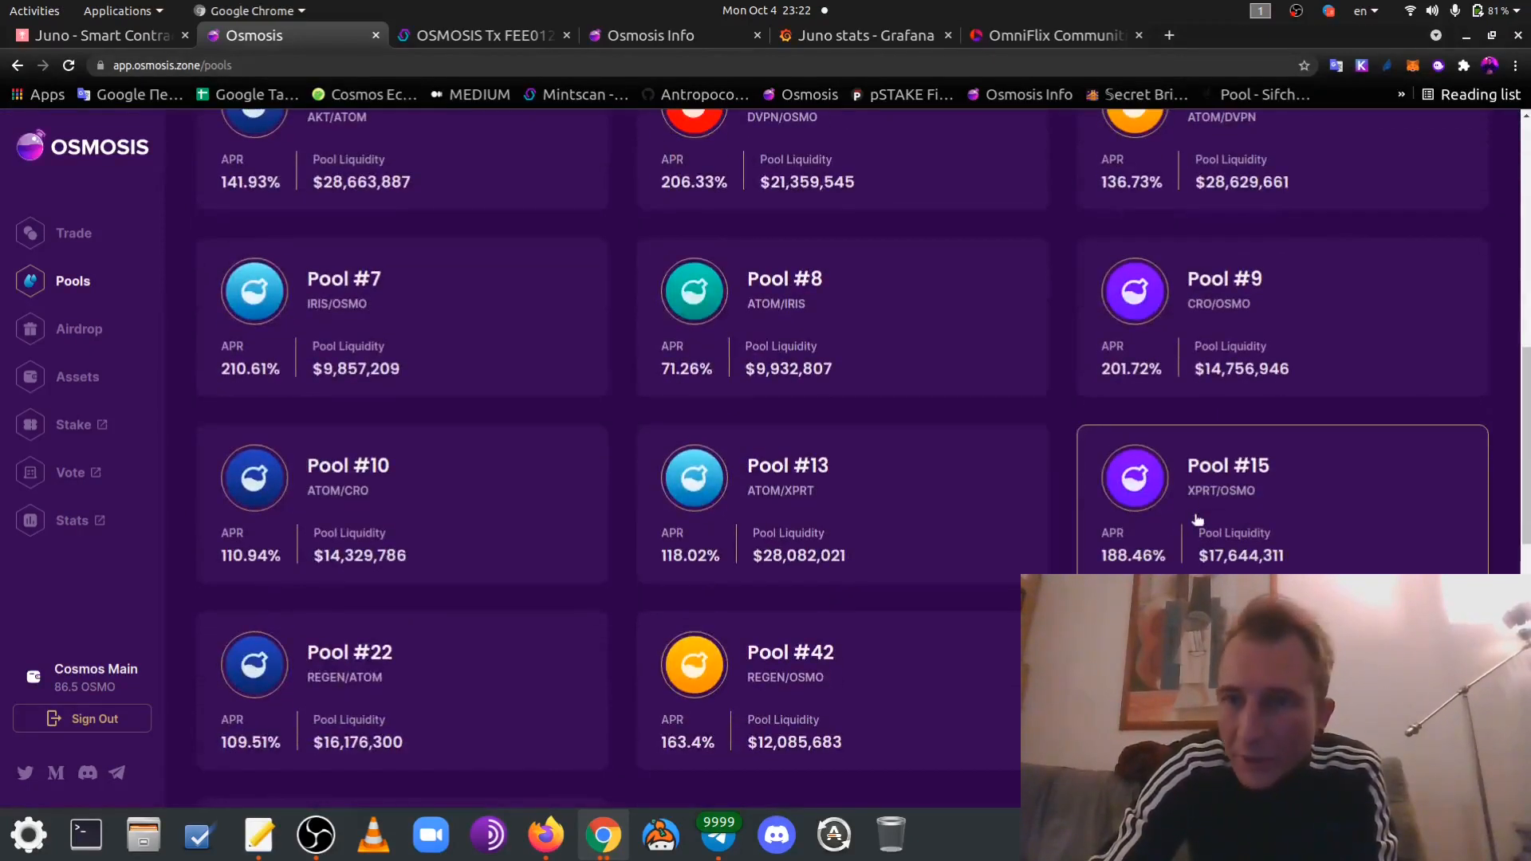
scroll(down, 3)
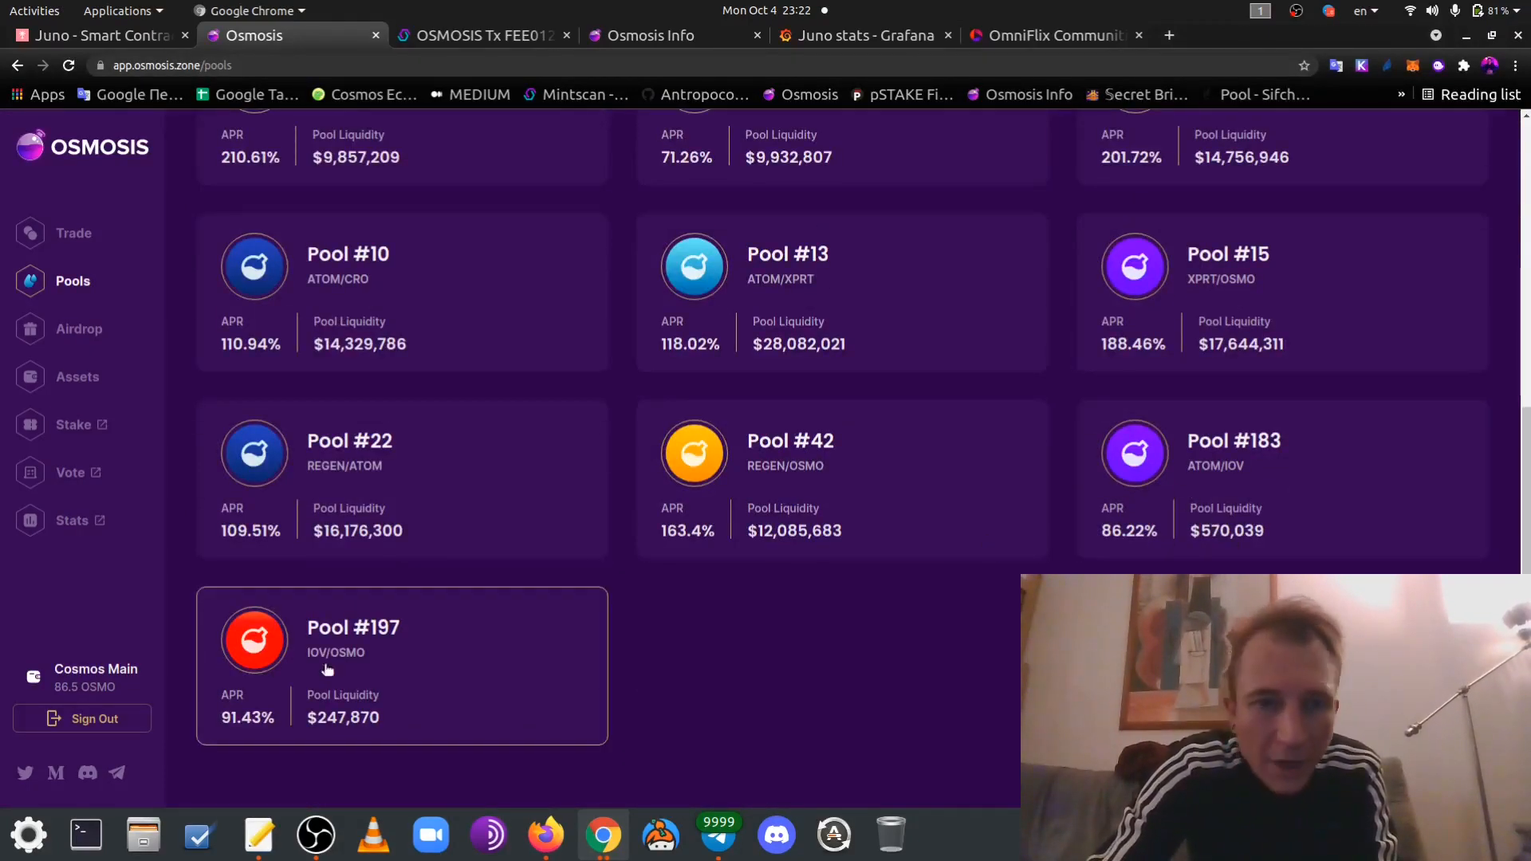
mouse_move(1087, 560)
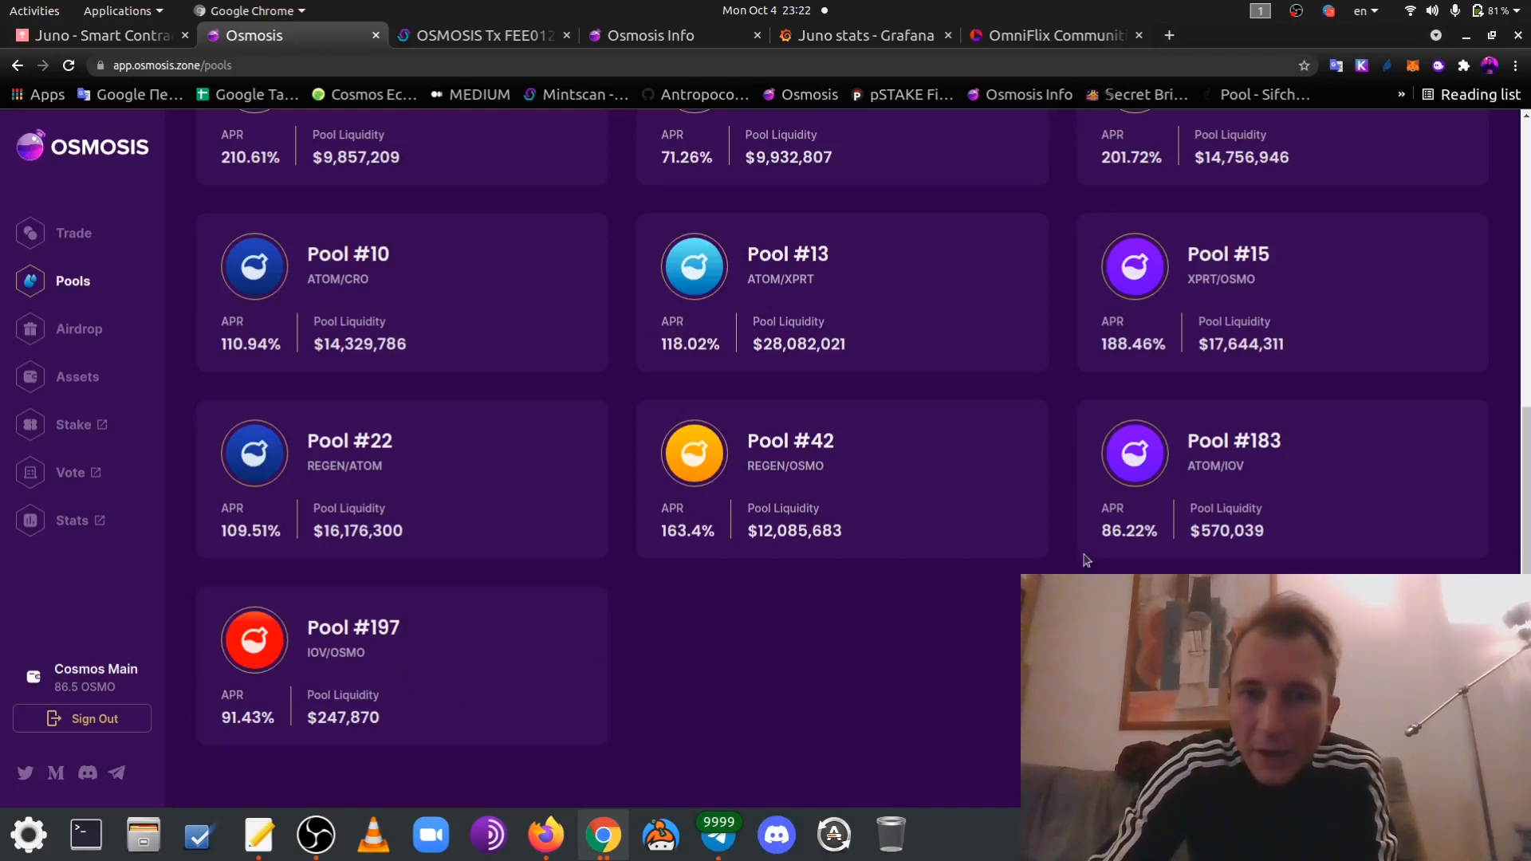
mouse_move(997, 521)
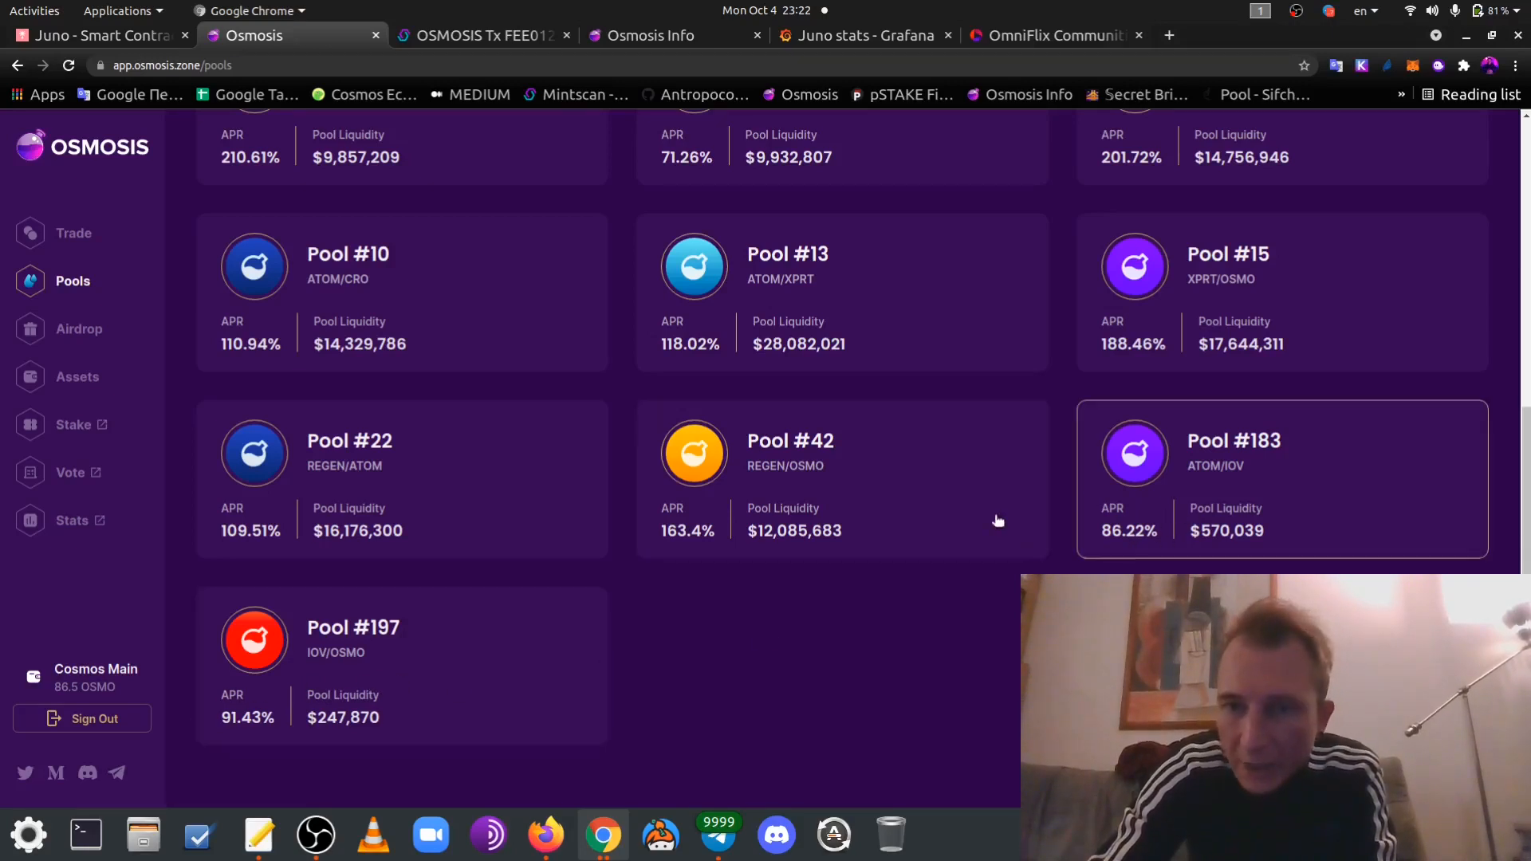
mouse_move(908, 573)
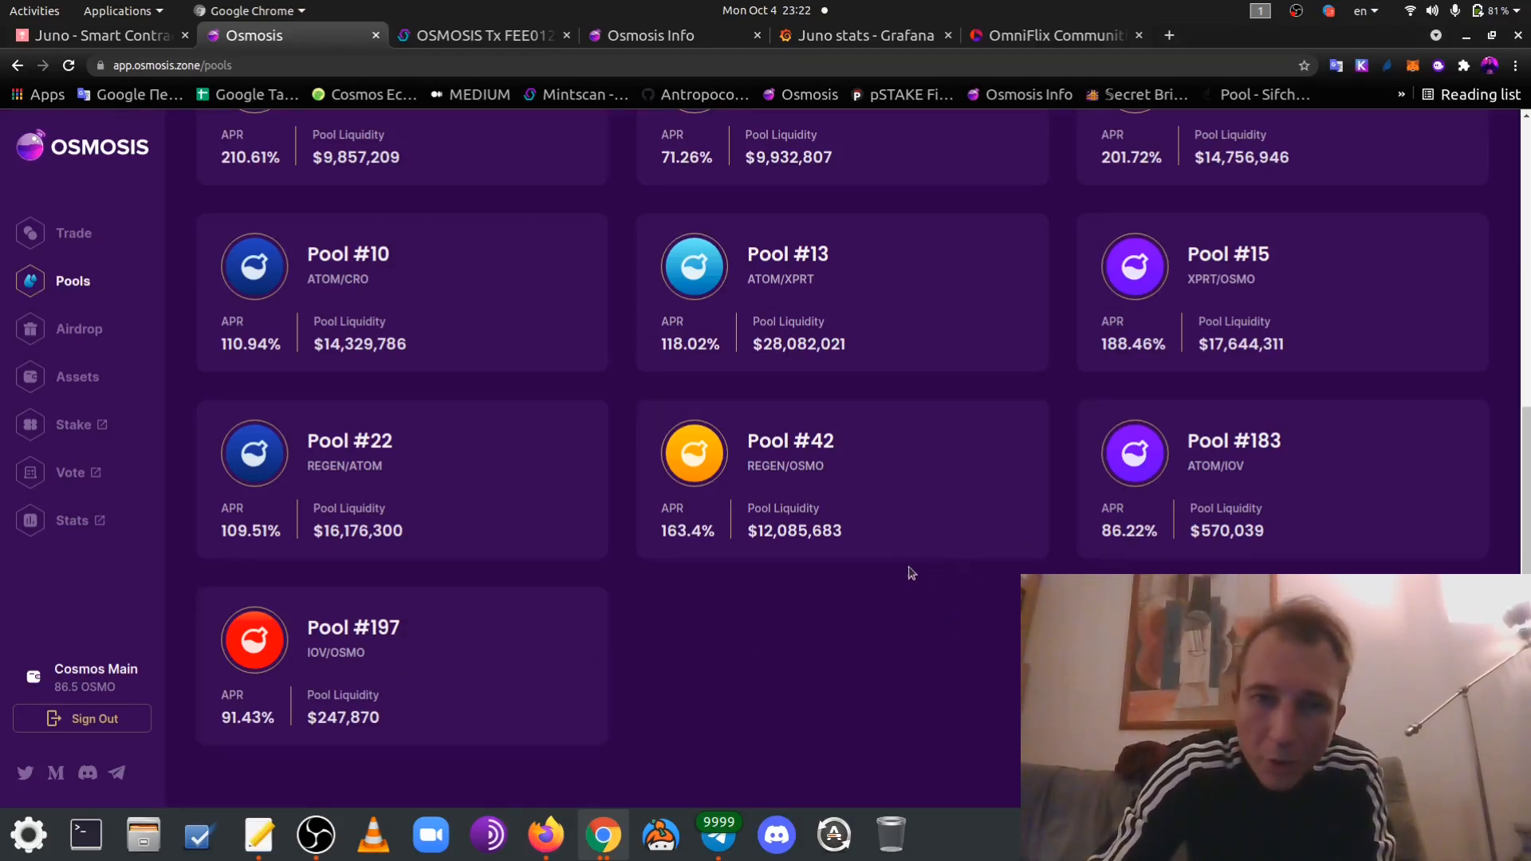
mouse_move(1225, 531)
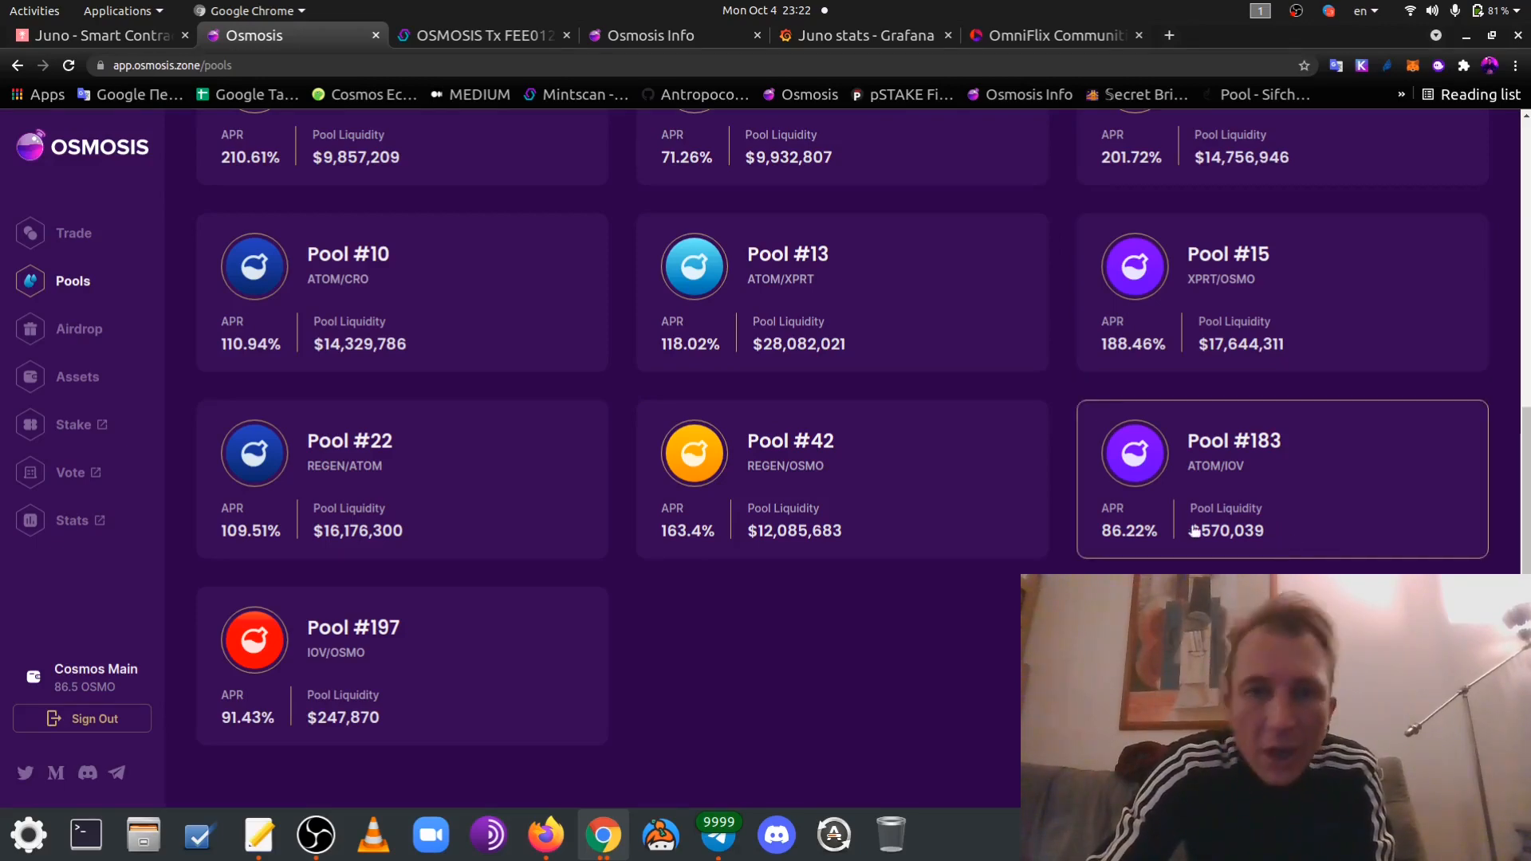
scroll(up, 3)
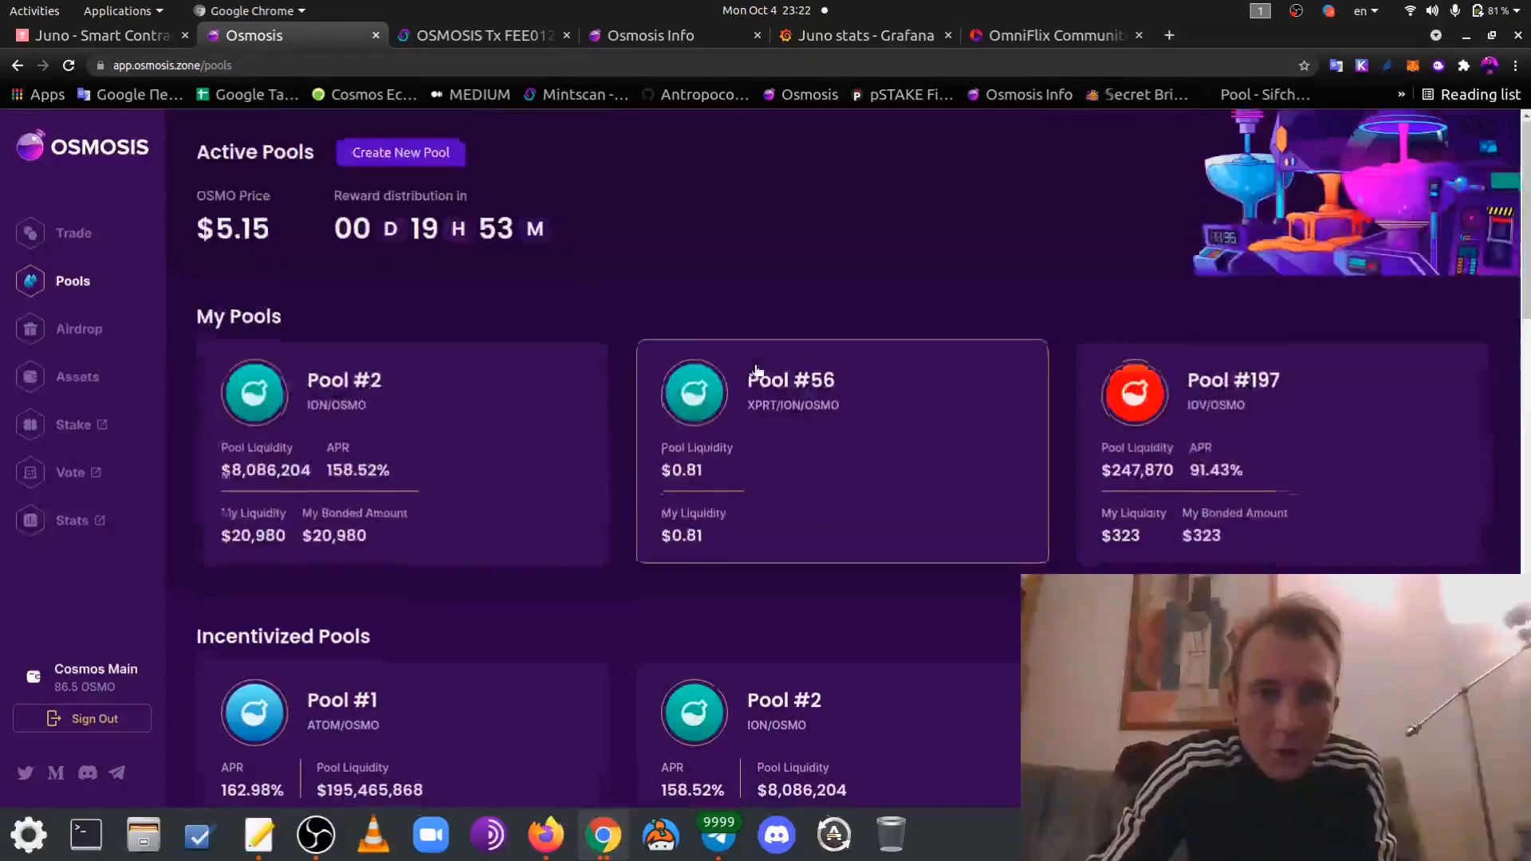
scroll(down, 3)
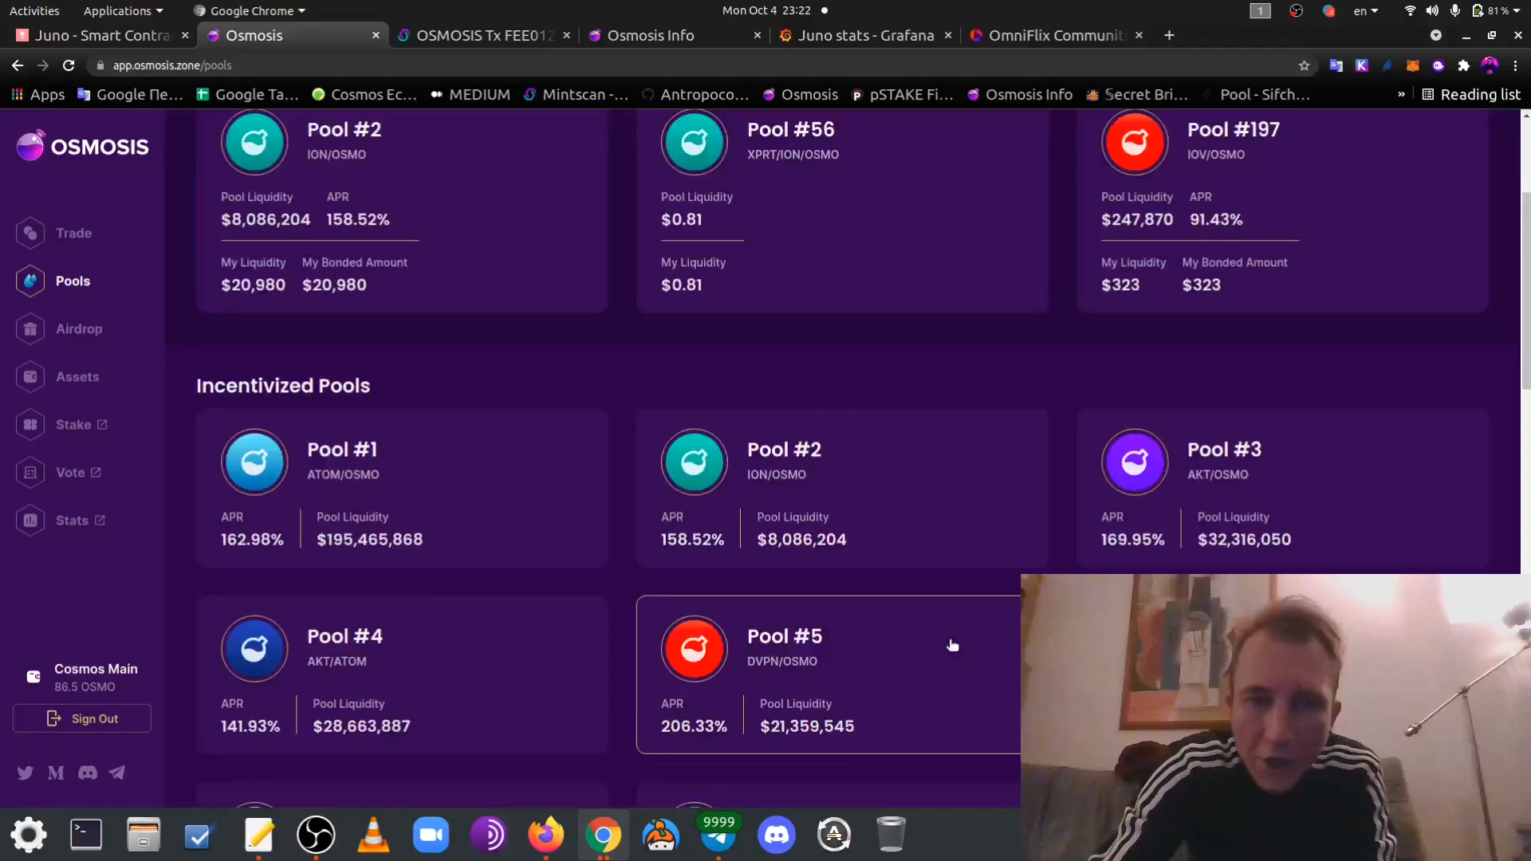
scroll(down, 3)
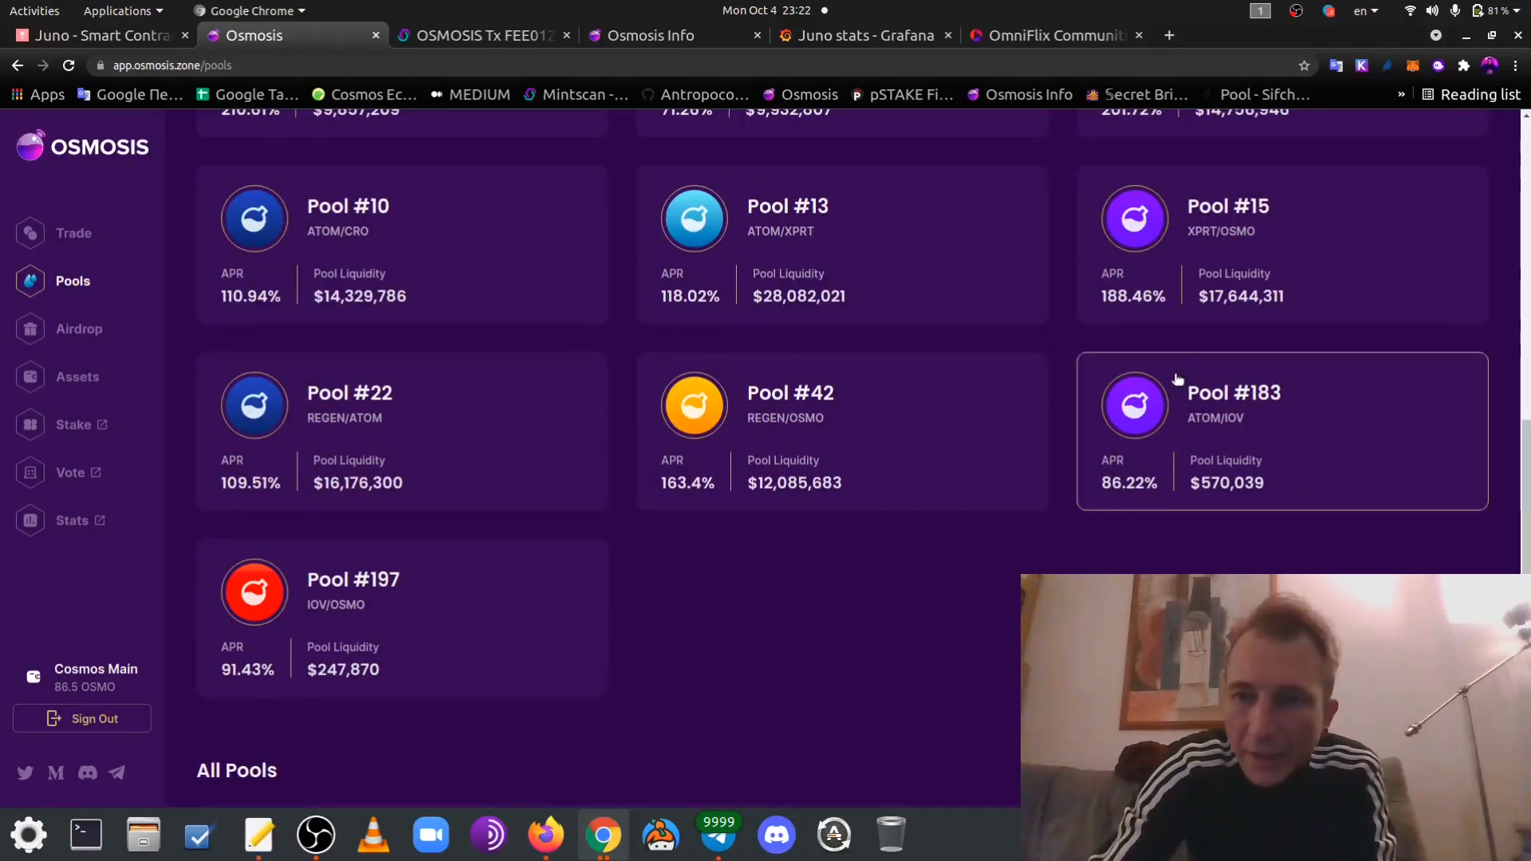
scroll(down, 3)
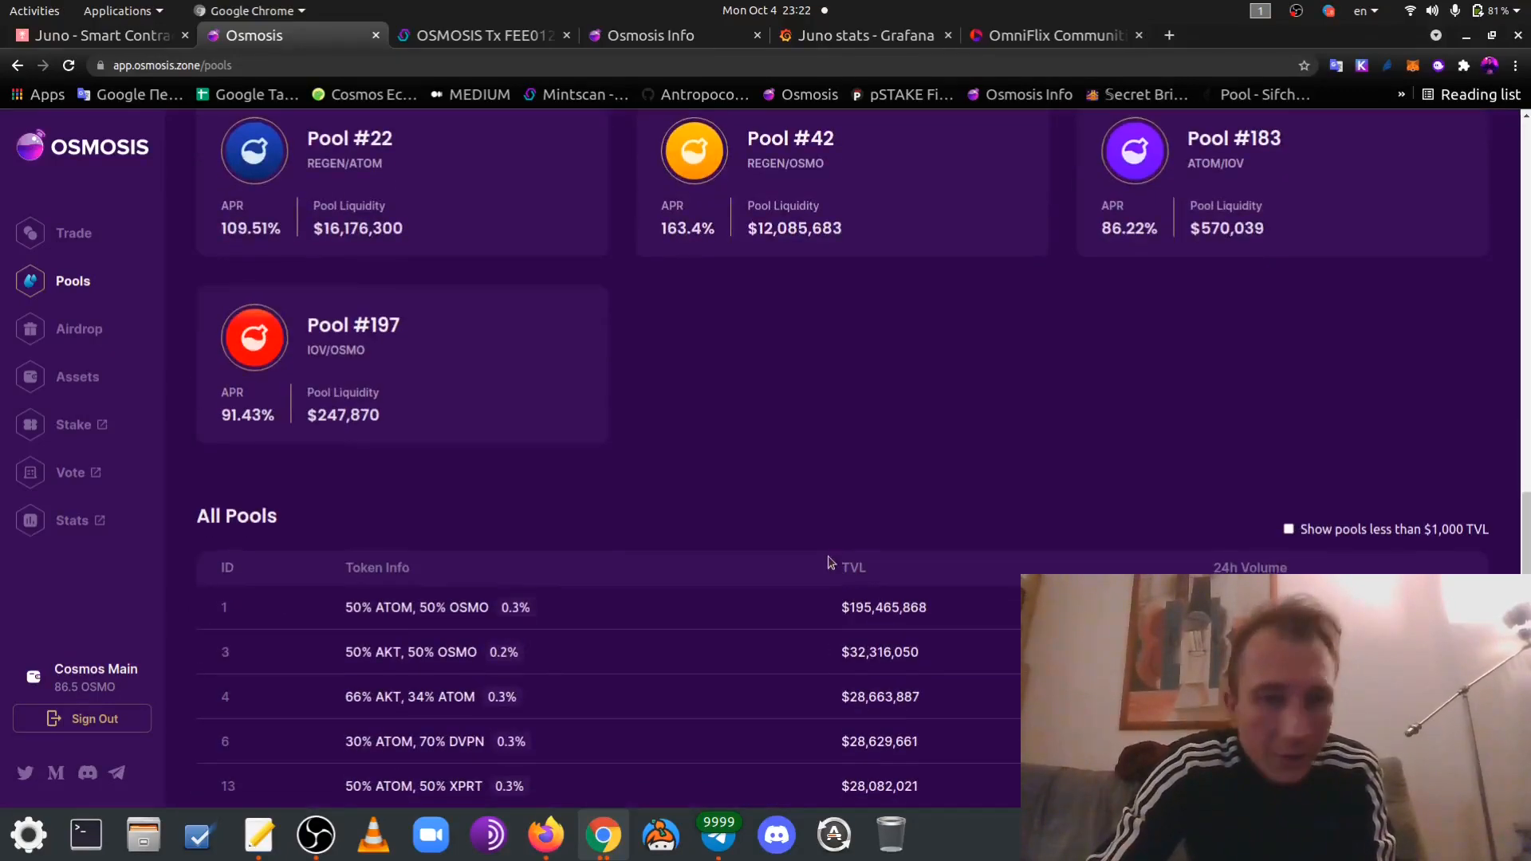
scroll(down, 3)
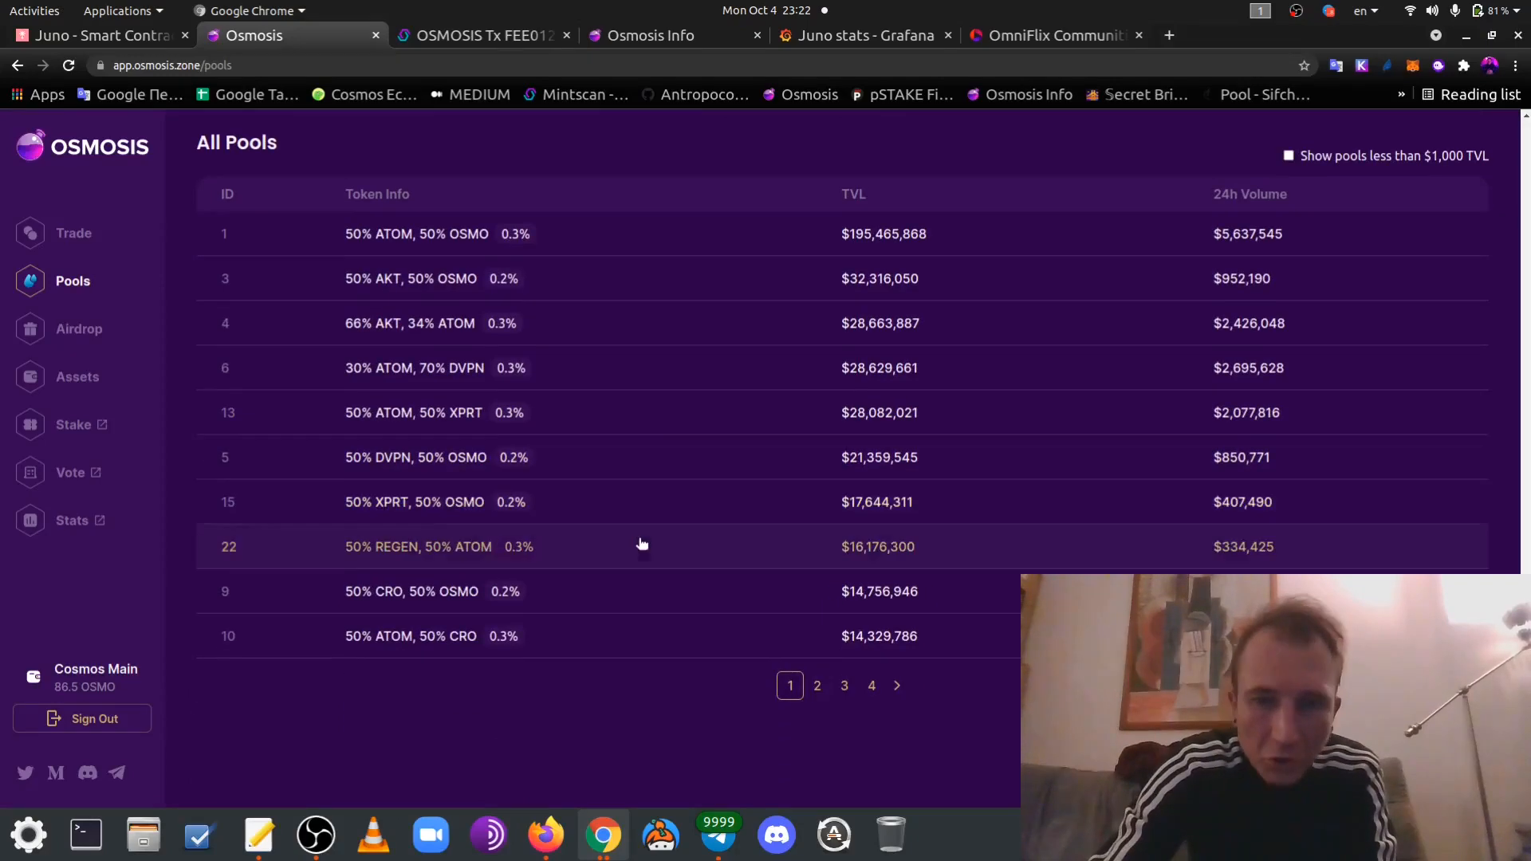
click(1049, 35)
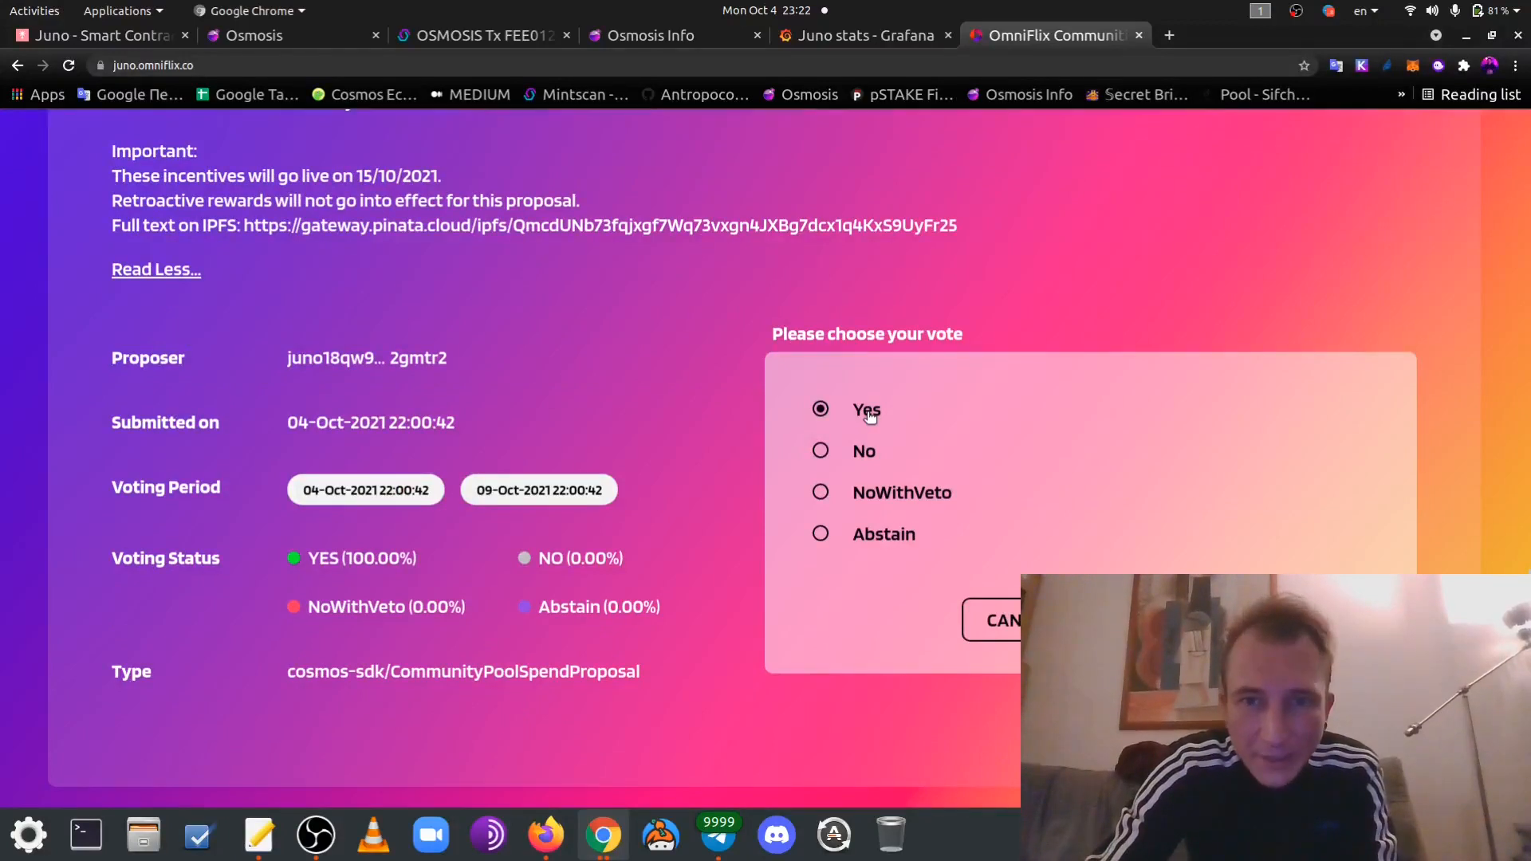
mouse_move(914, 498)
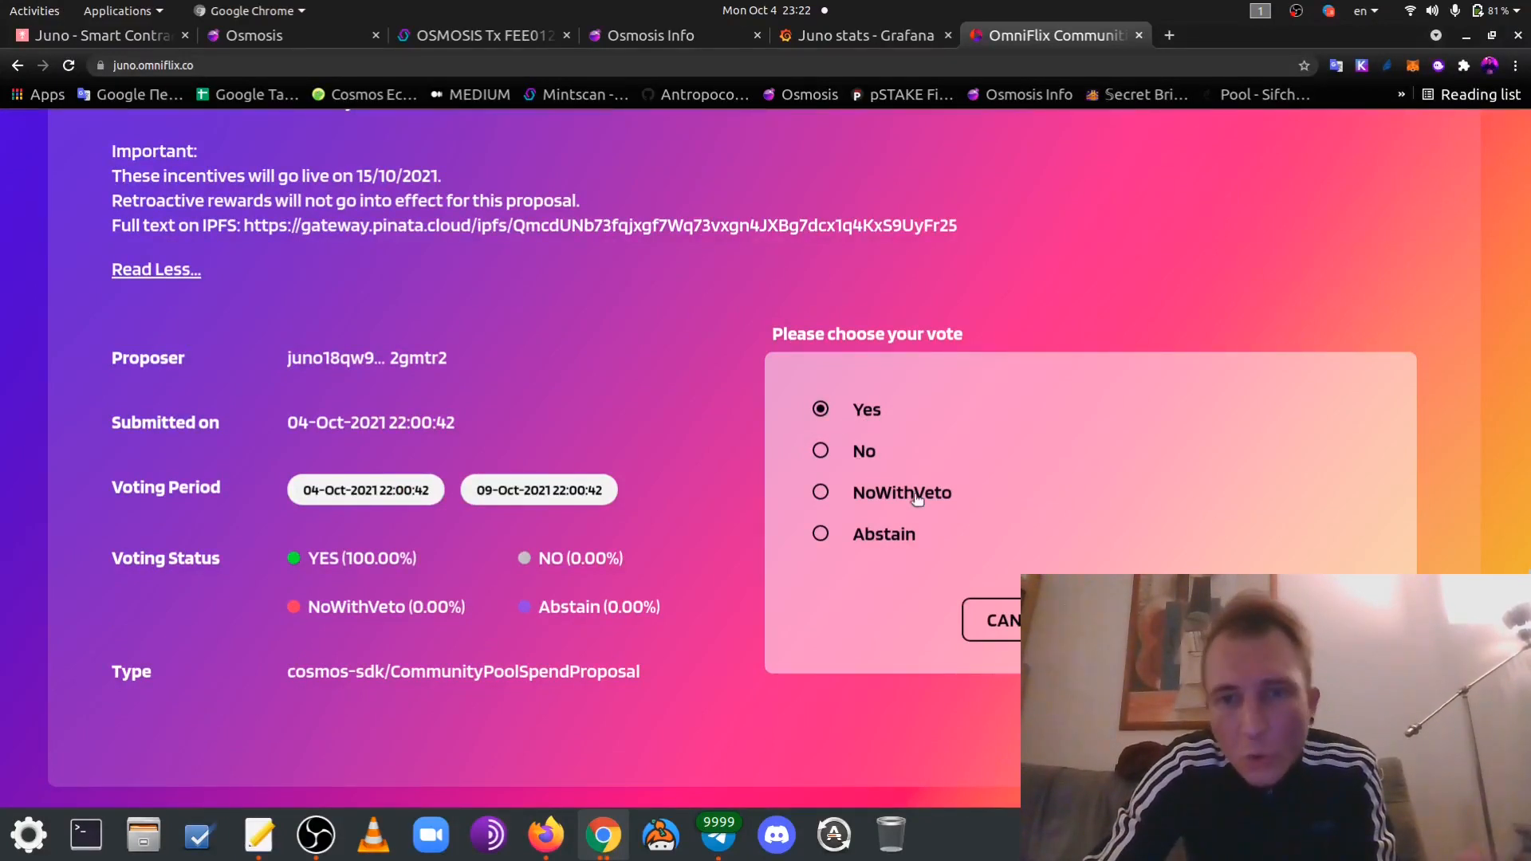
mouse_move(877, 478)
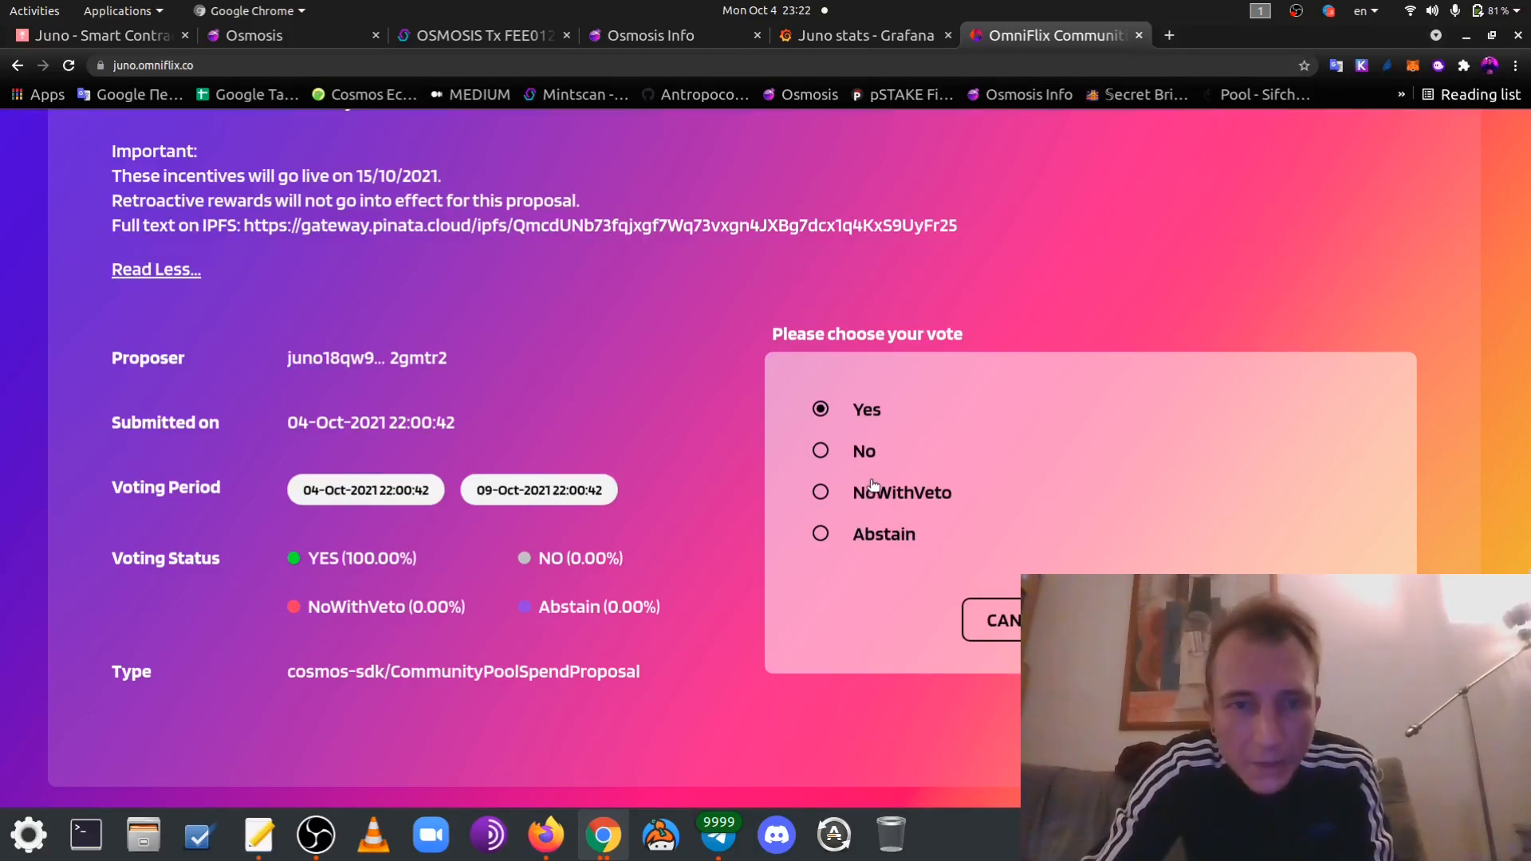
mouse_move(716, 486)
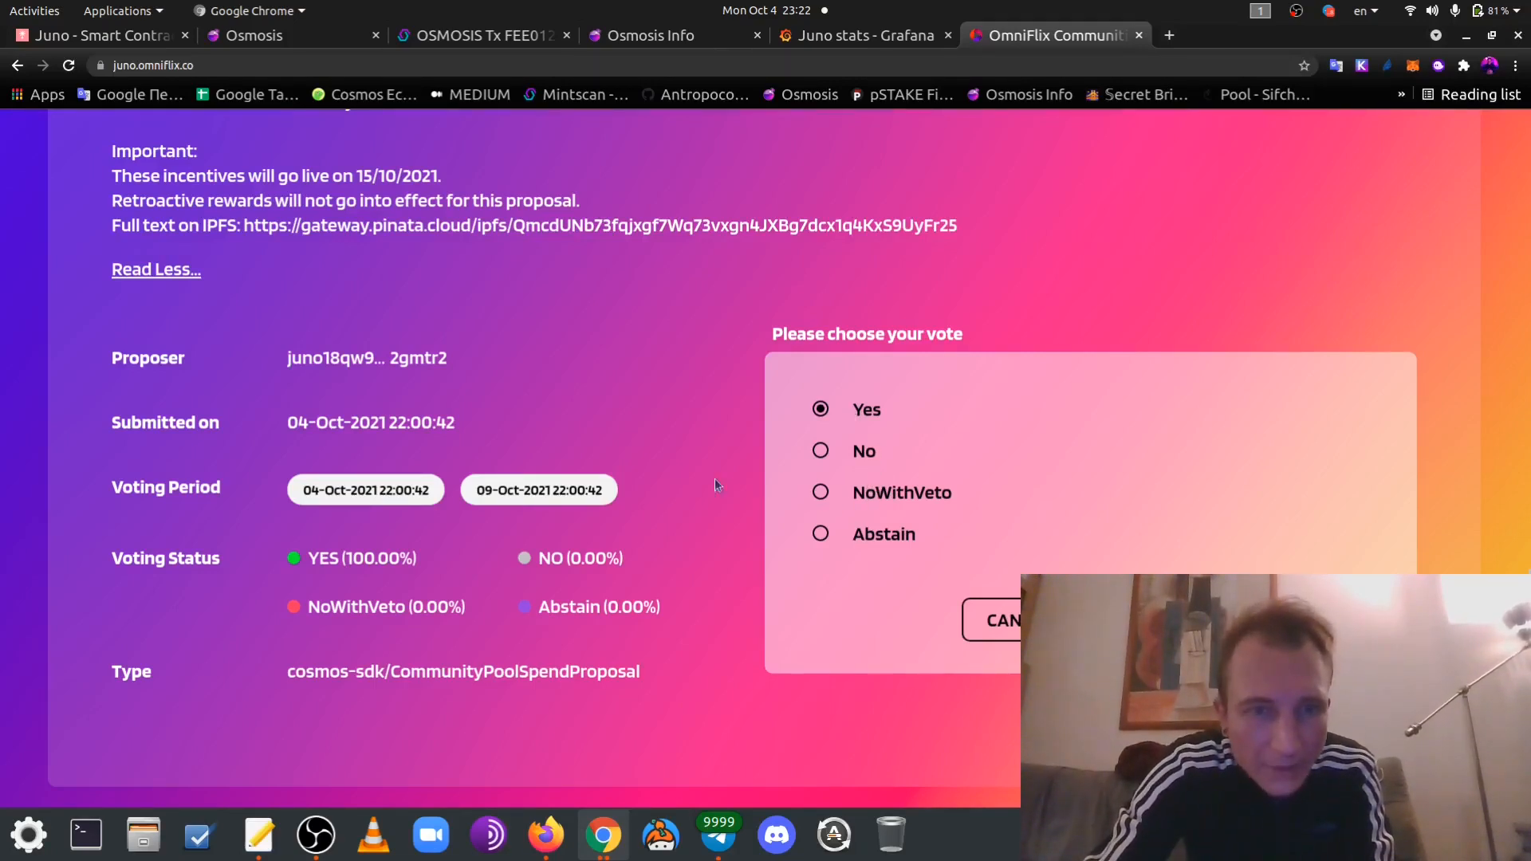
mouse_move(317, 552)
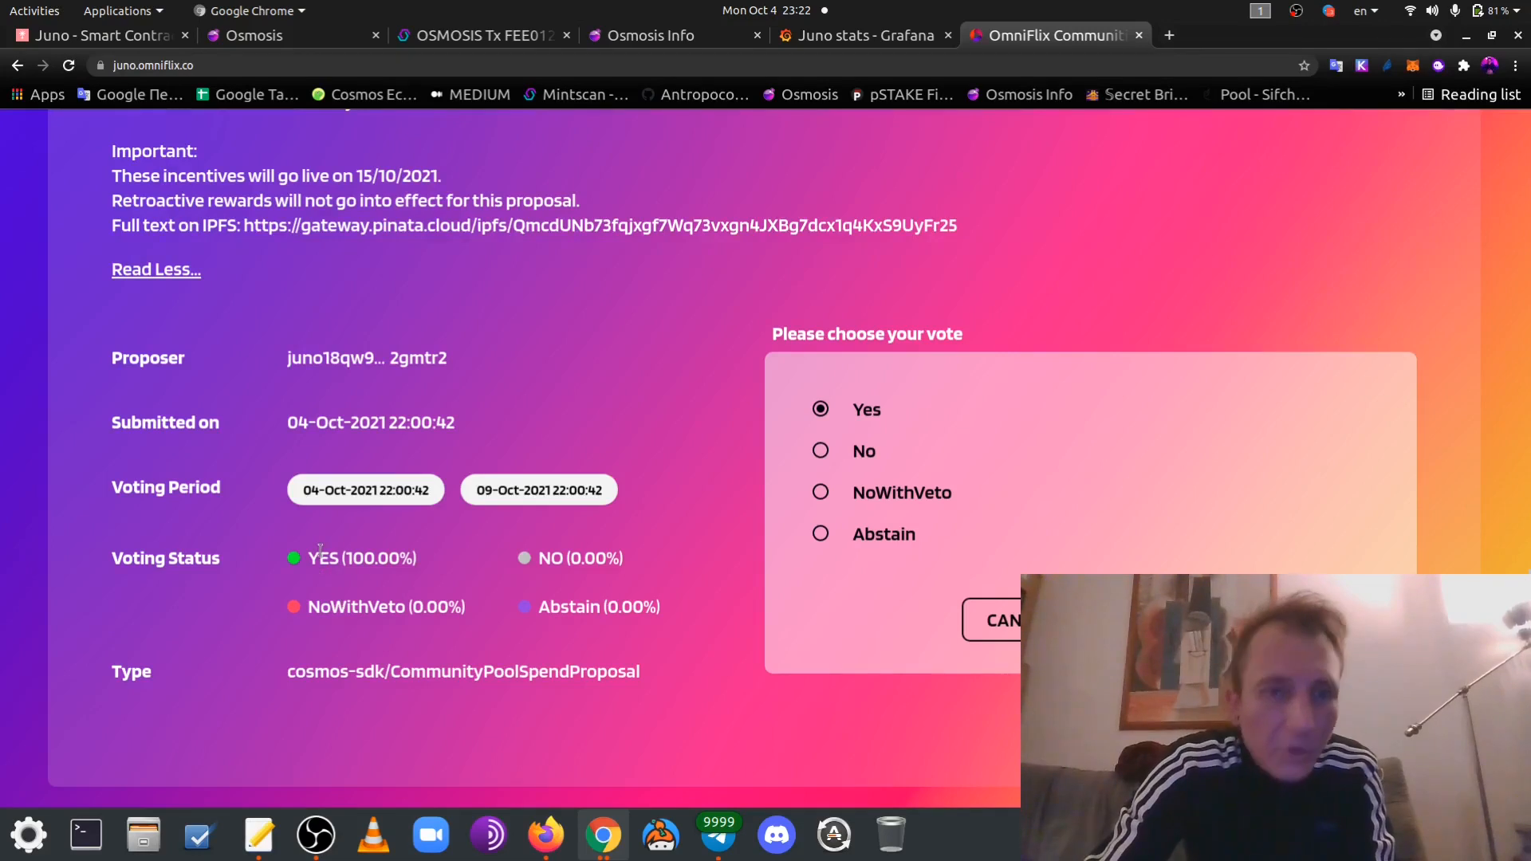
mouse_move(318, 576)
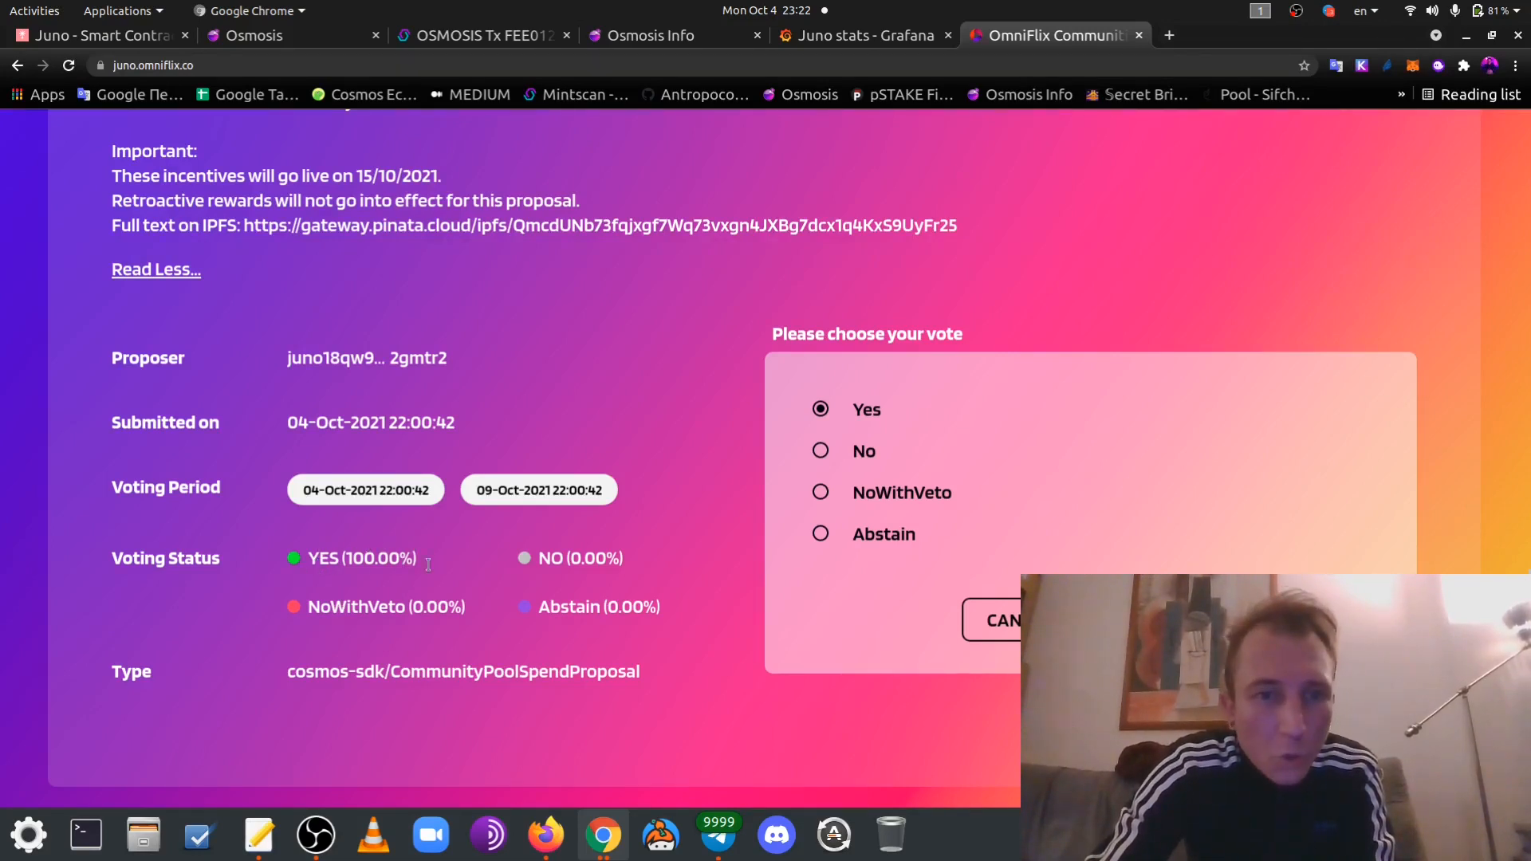
mouse_move(432, 491)
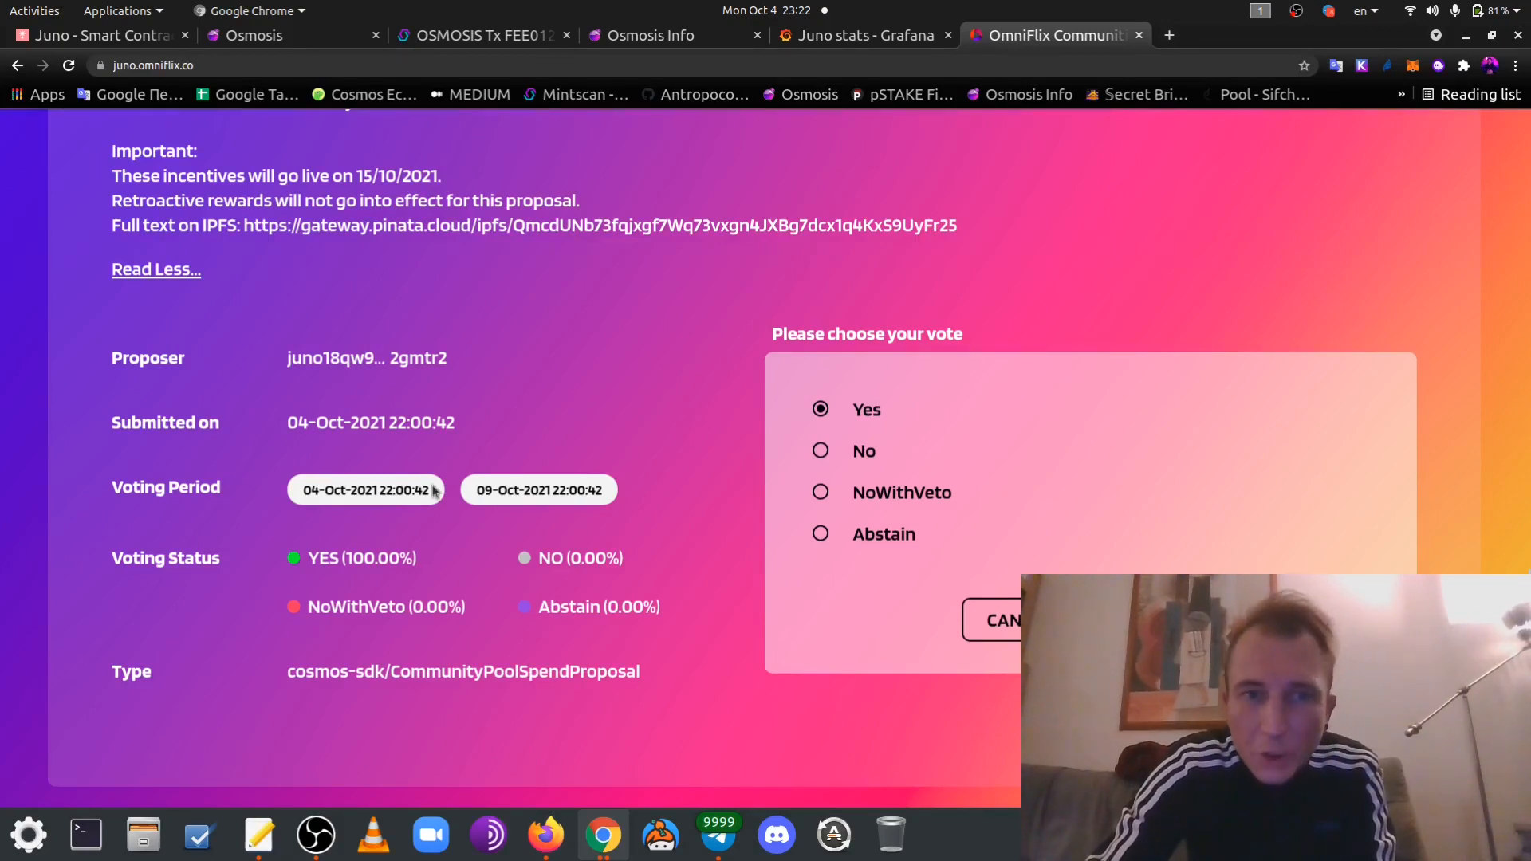
mouse_move(586, 505)
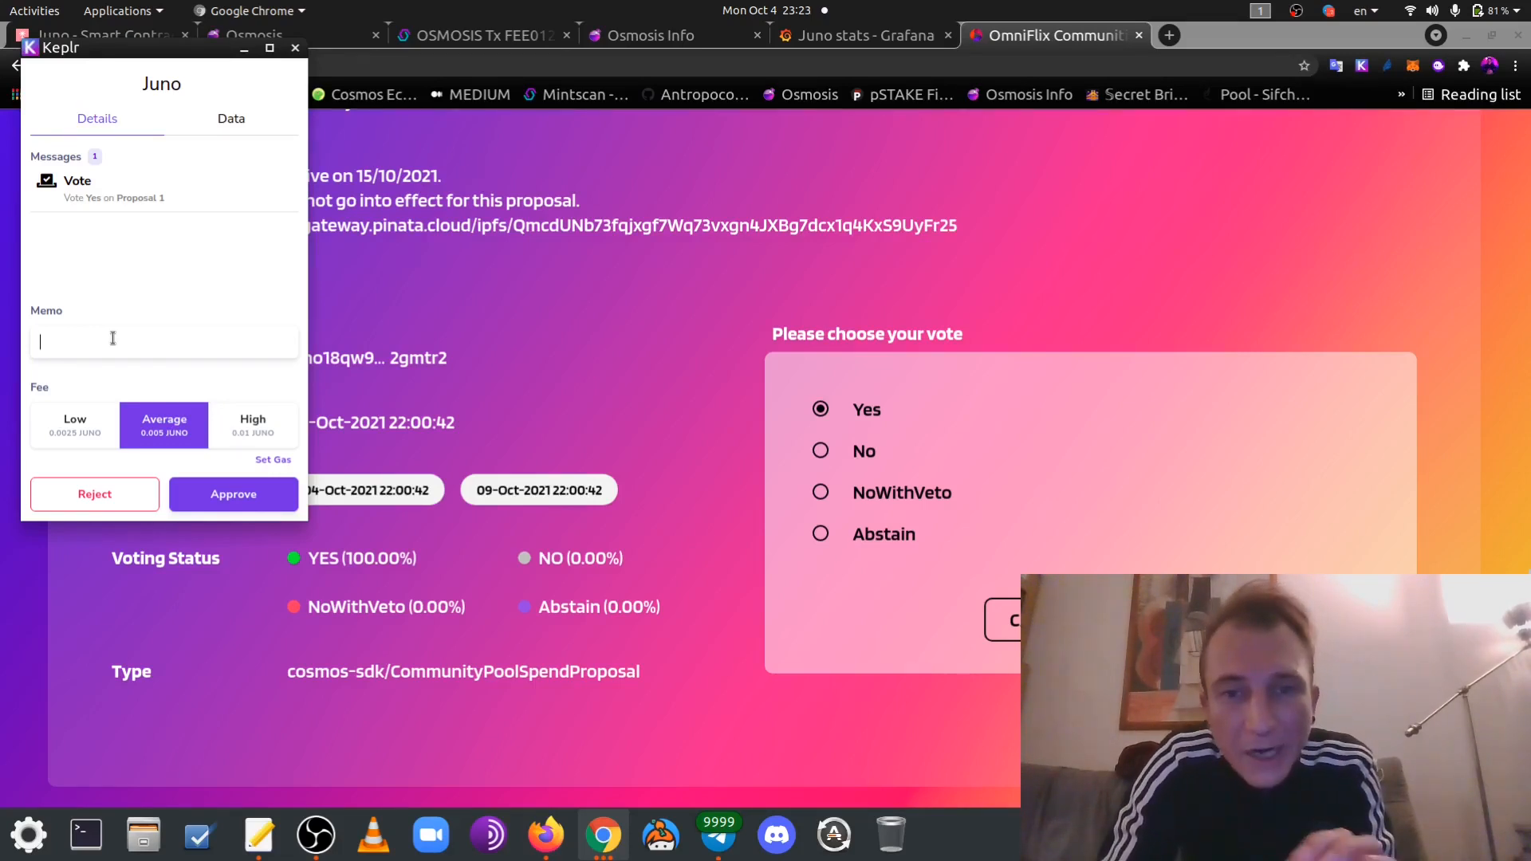
Approve the Yes vote in Keplr with a POSTHUMAN memo for proposal #1
text(P)
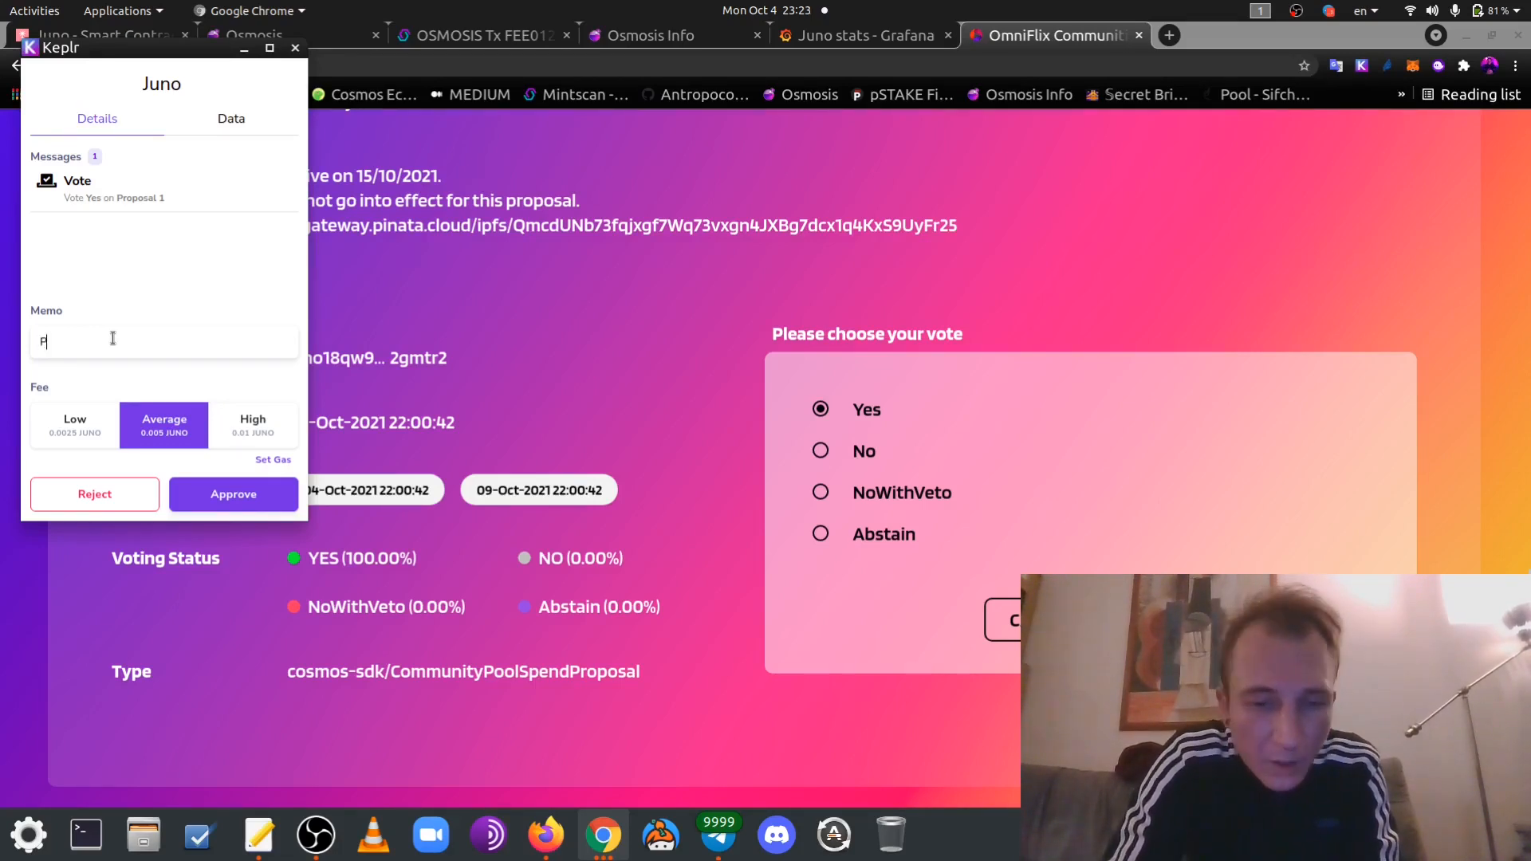
text(OSTHUMAN votes YES)
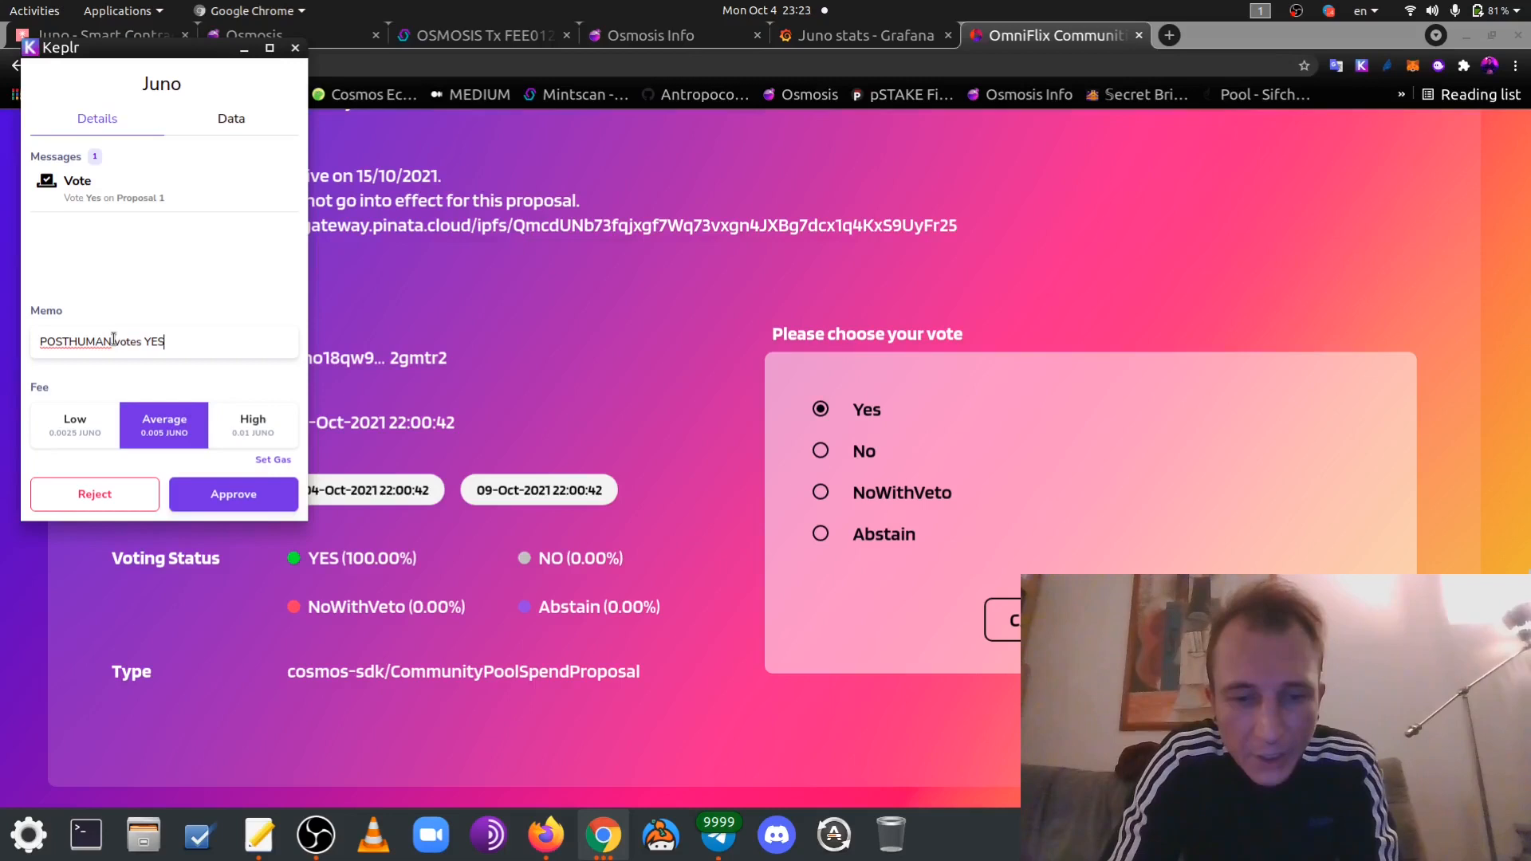
text(for th)
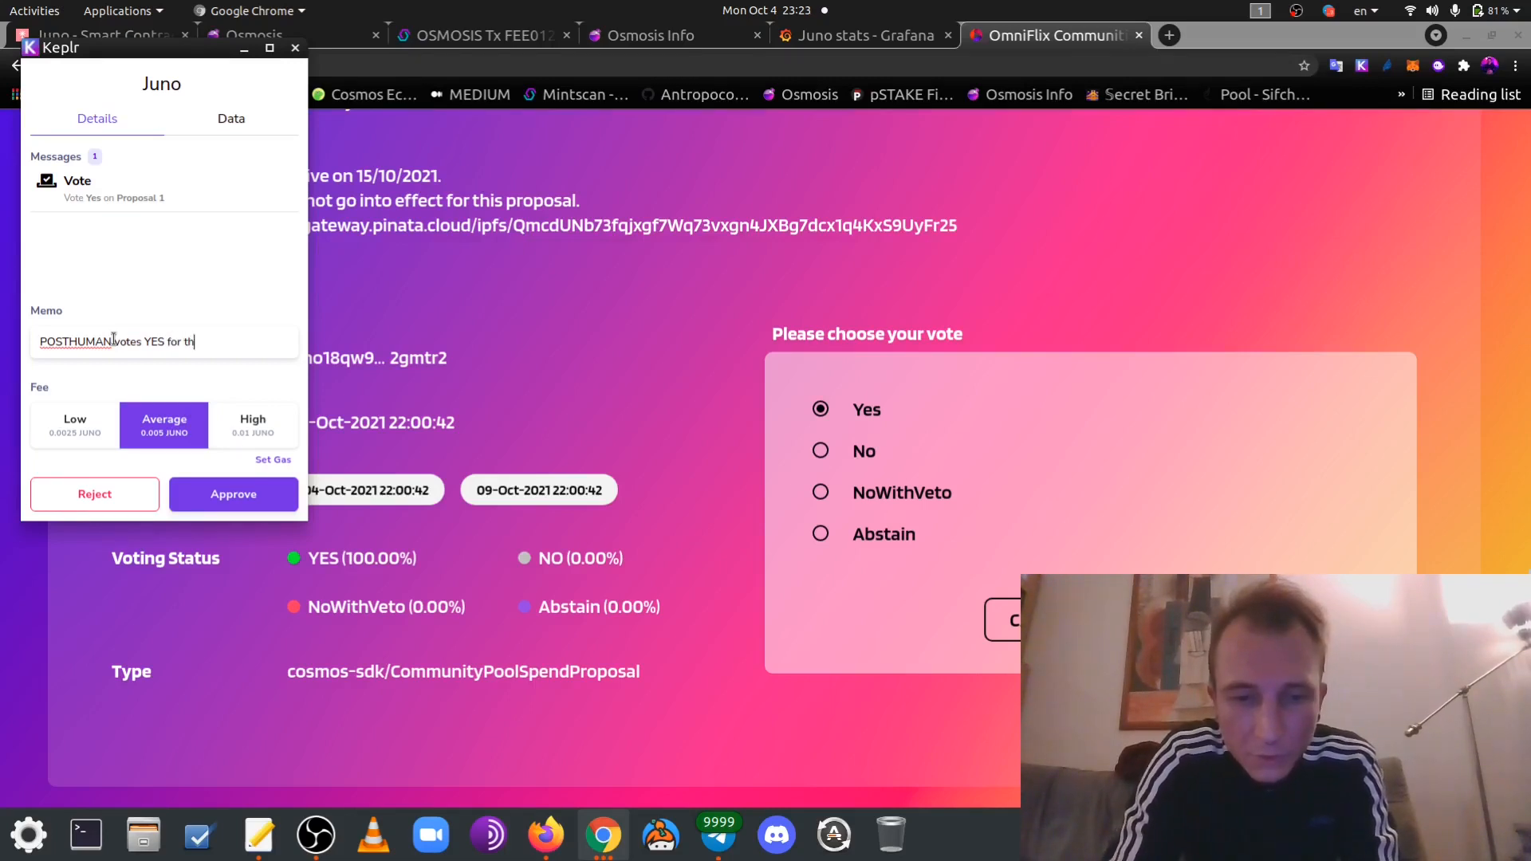
text(e proposal)
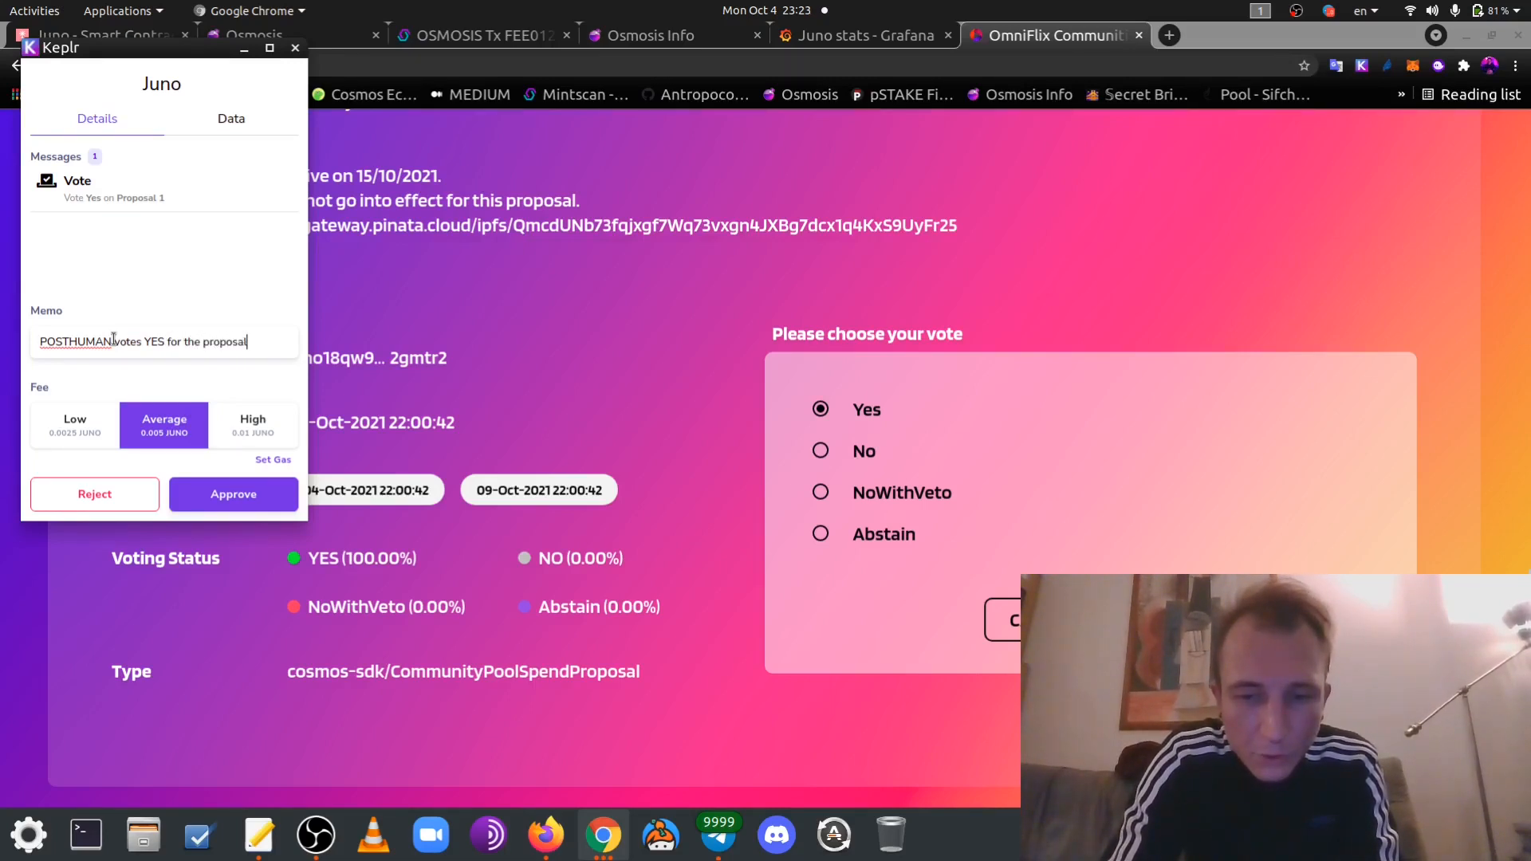
text(#1 in Juno)
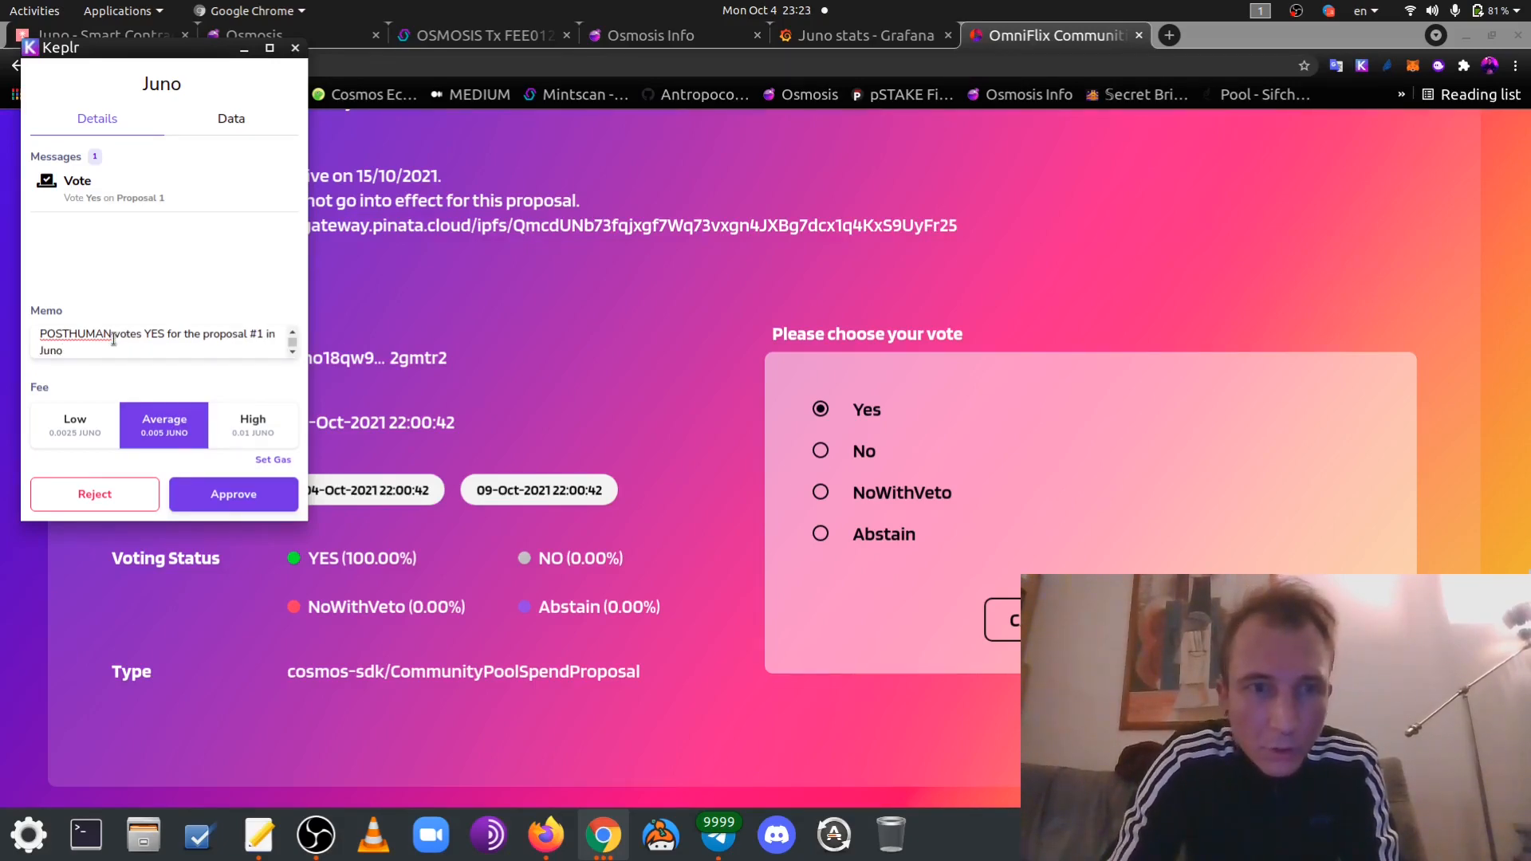
click(233, 495)
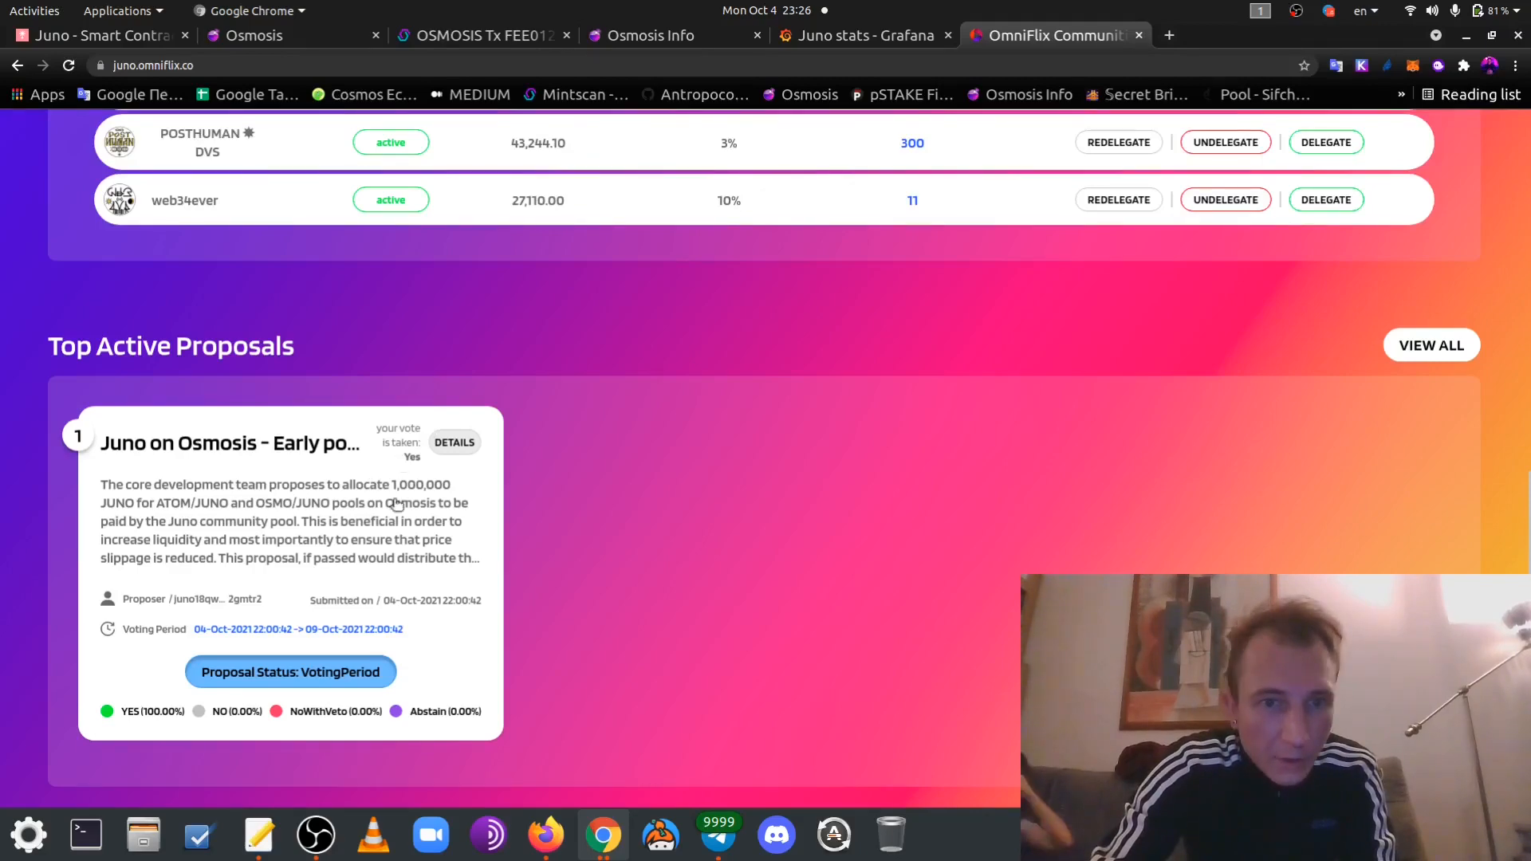
Check Proposal 1's details for the vote, then select the Telegram link in the Juno notes
click(453, 443)
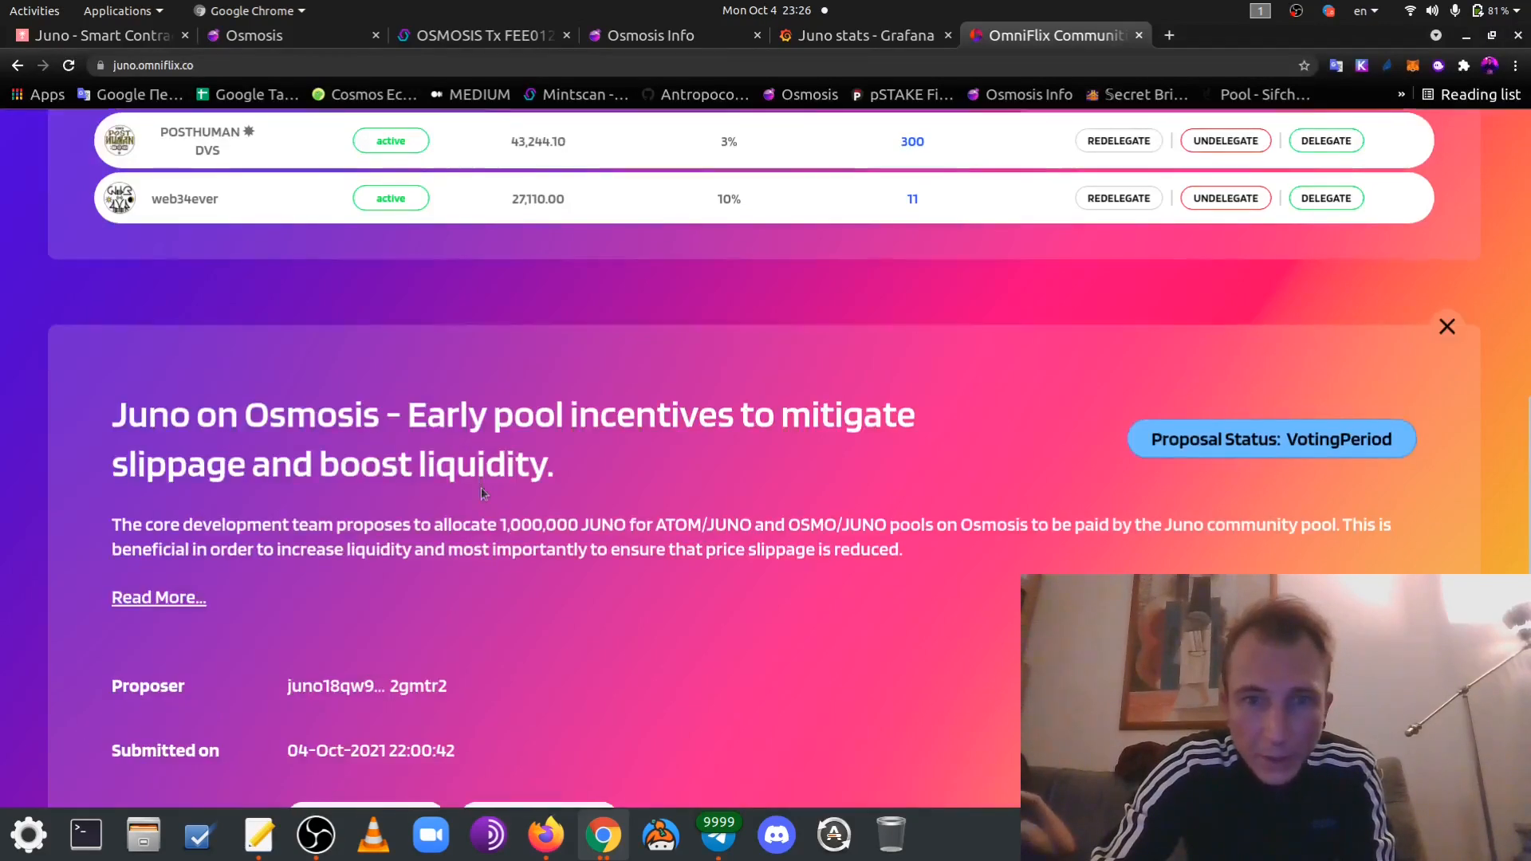
scroll(down, 3)
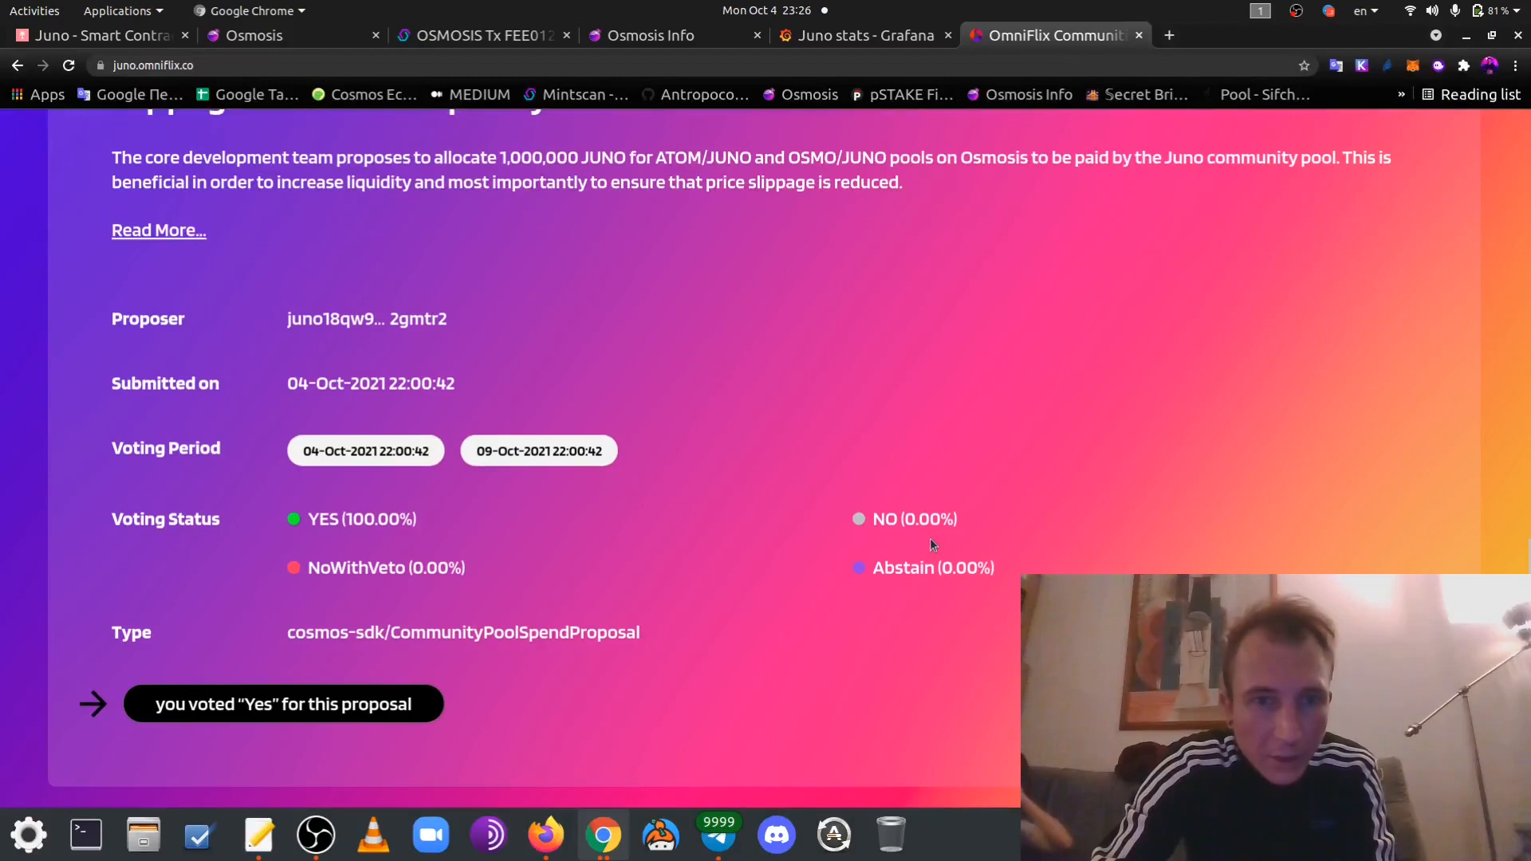
mouse_move(322, 695)
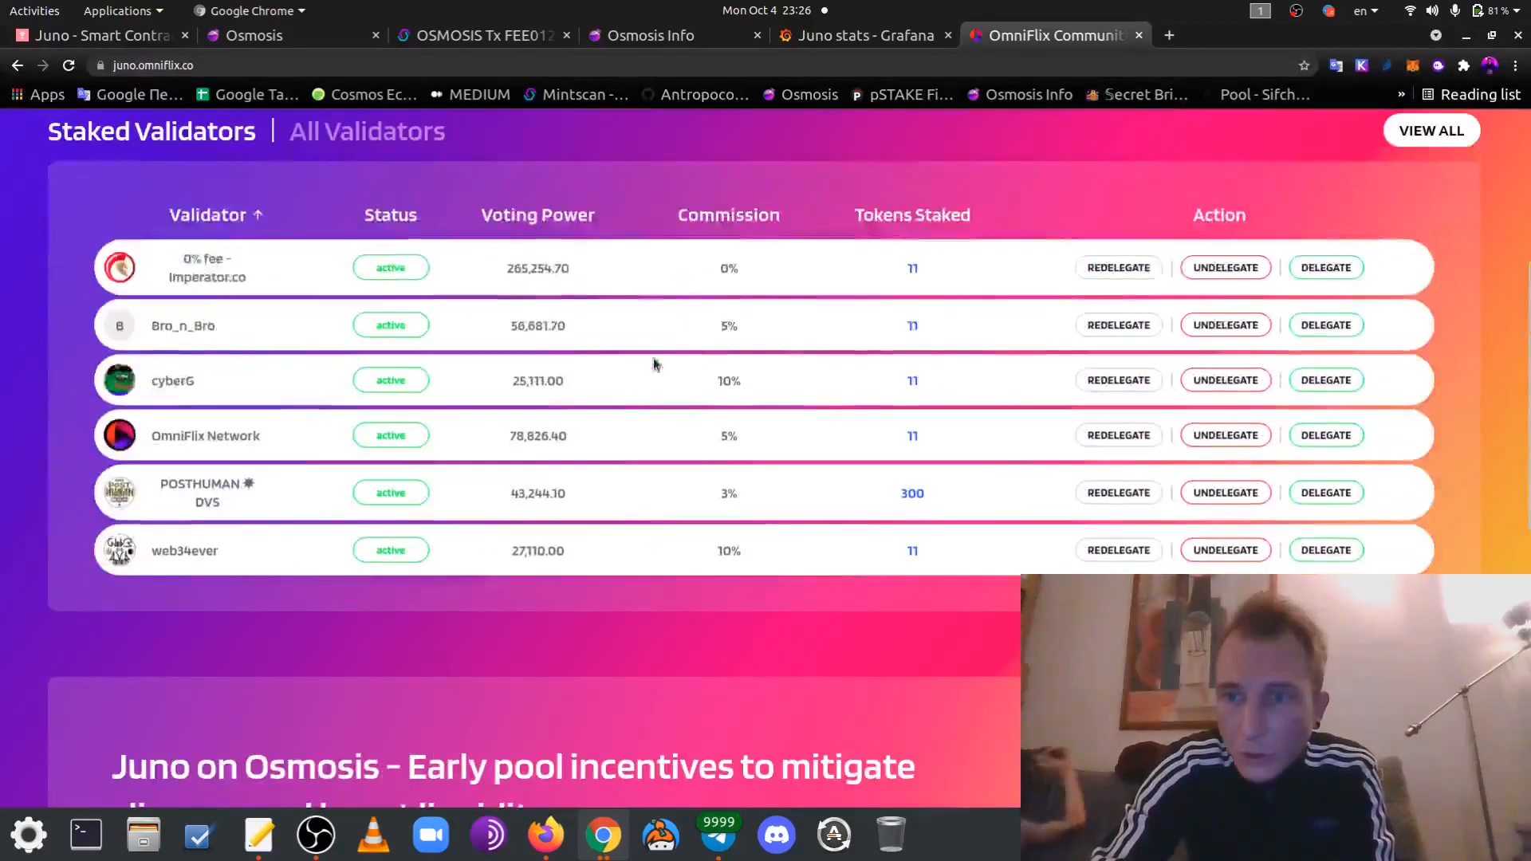
scroll(up, 3)
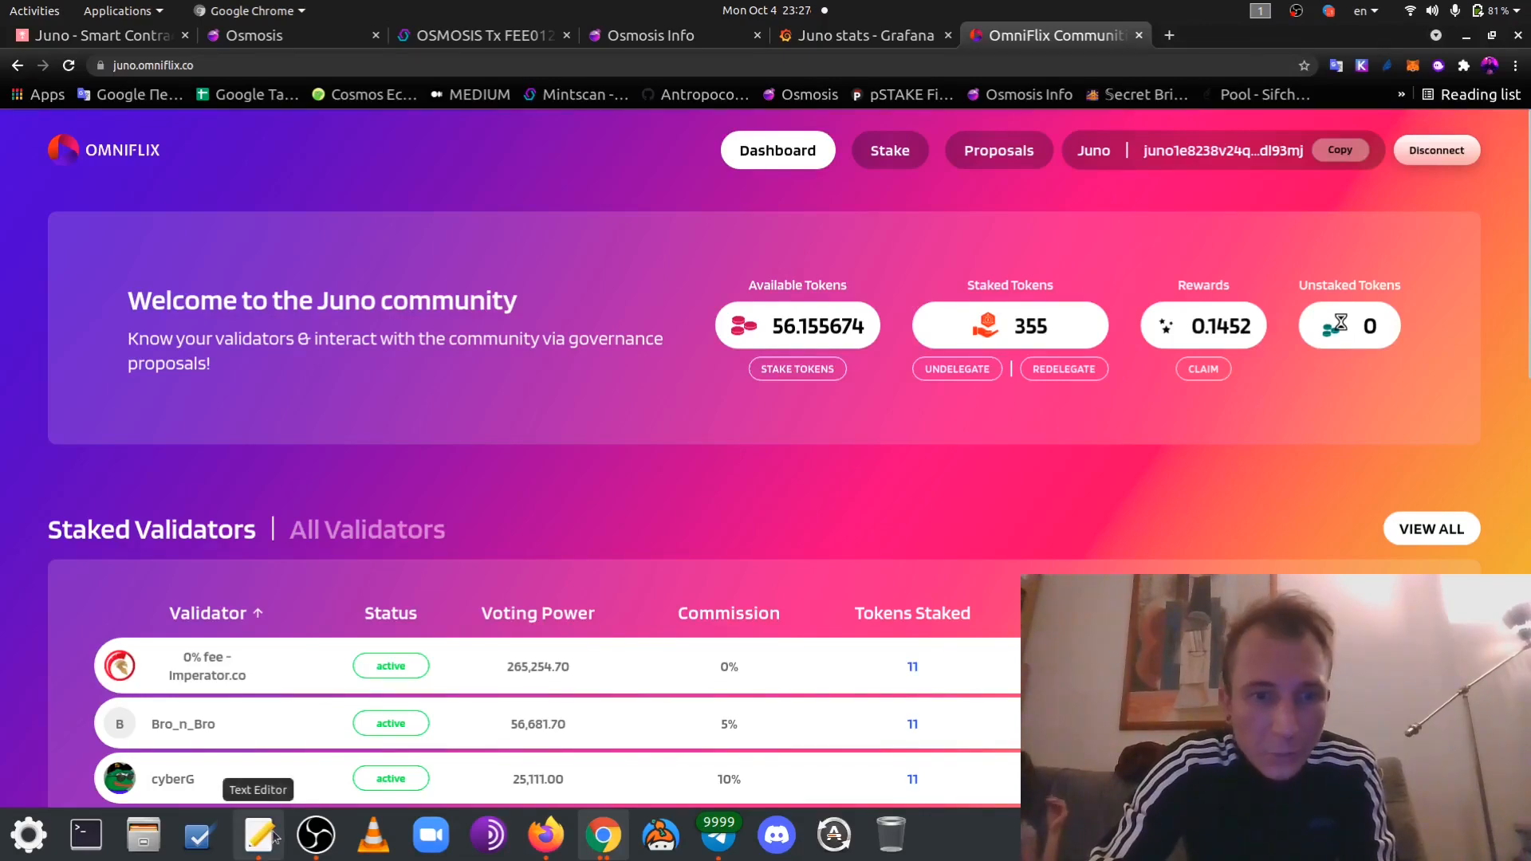
click(259, 834)
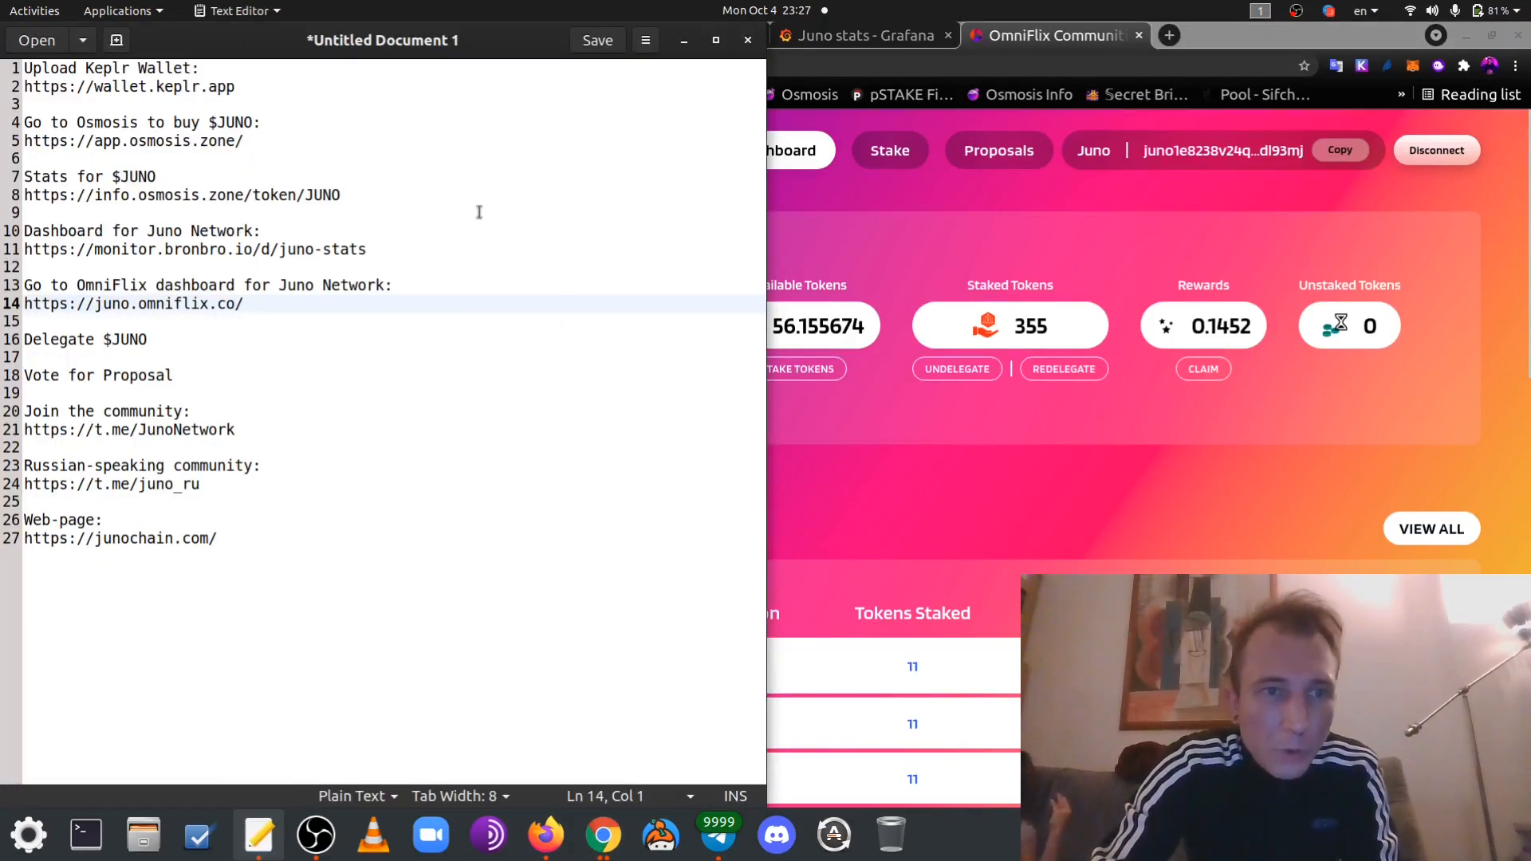
double_click(135, 429)
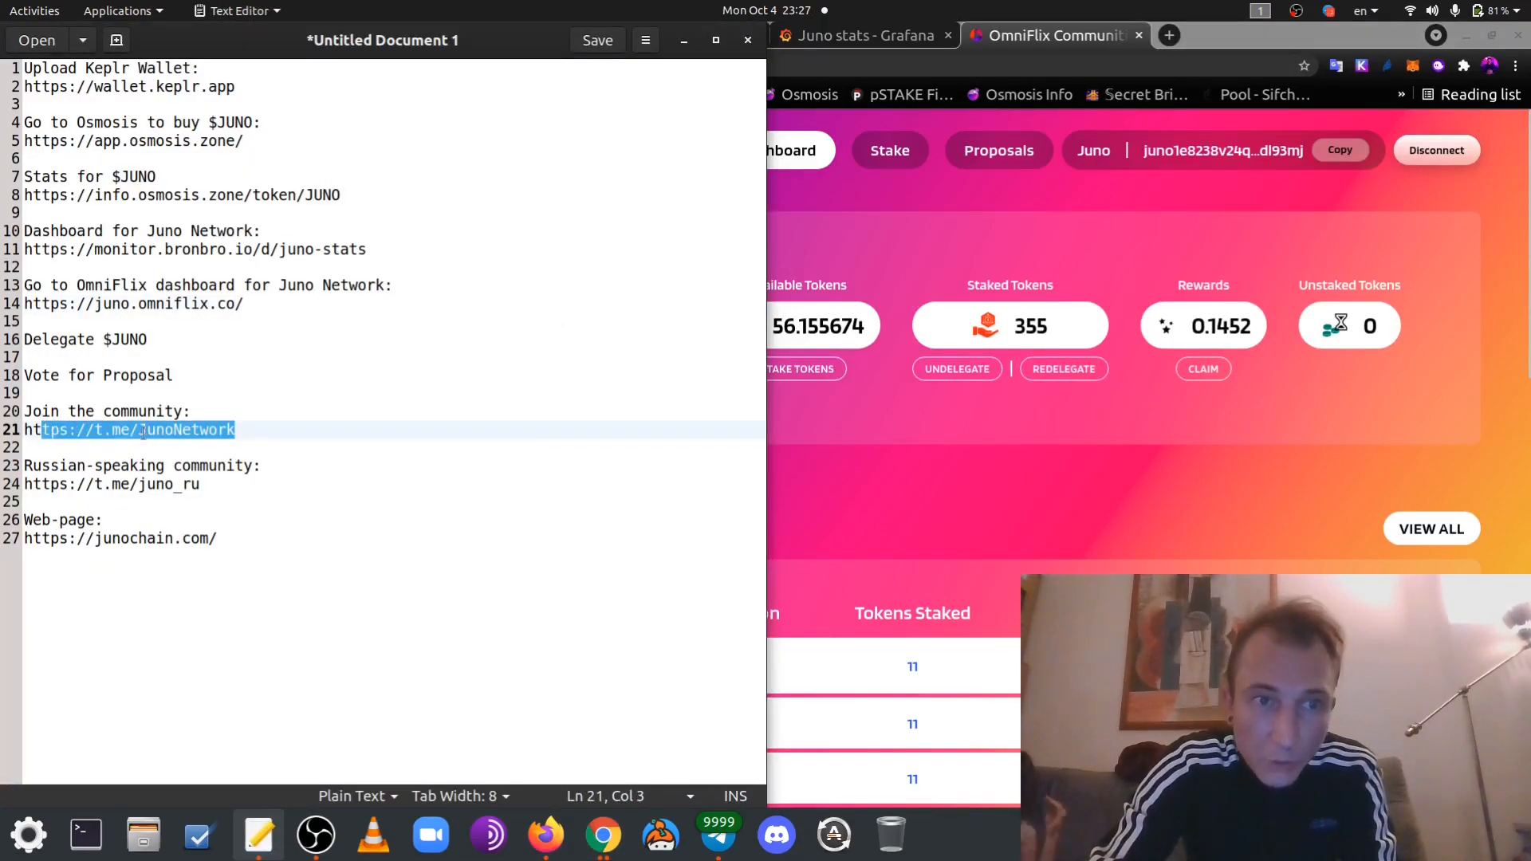
mouse_move(718, 834)
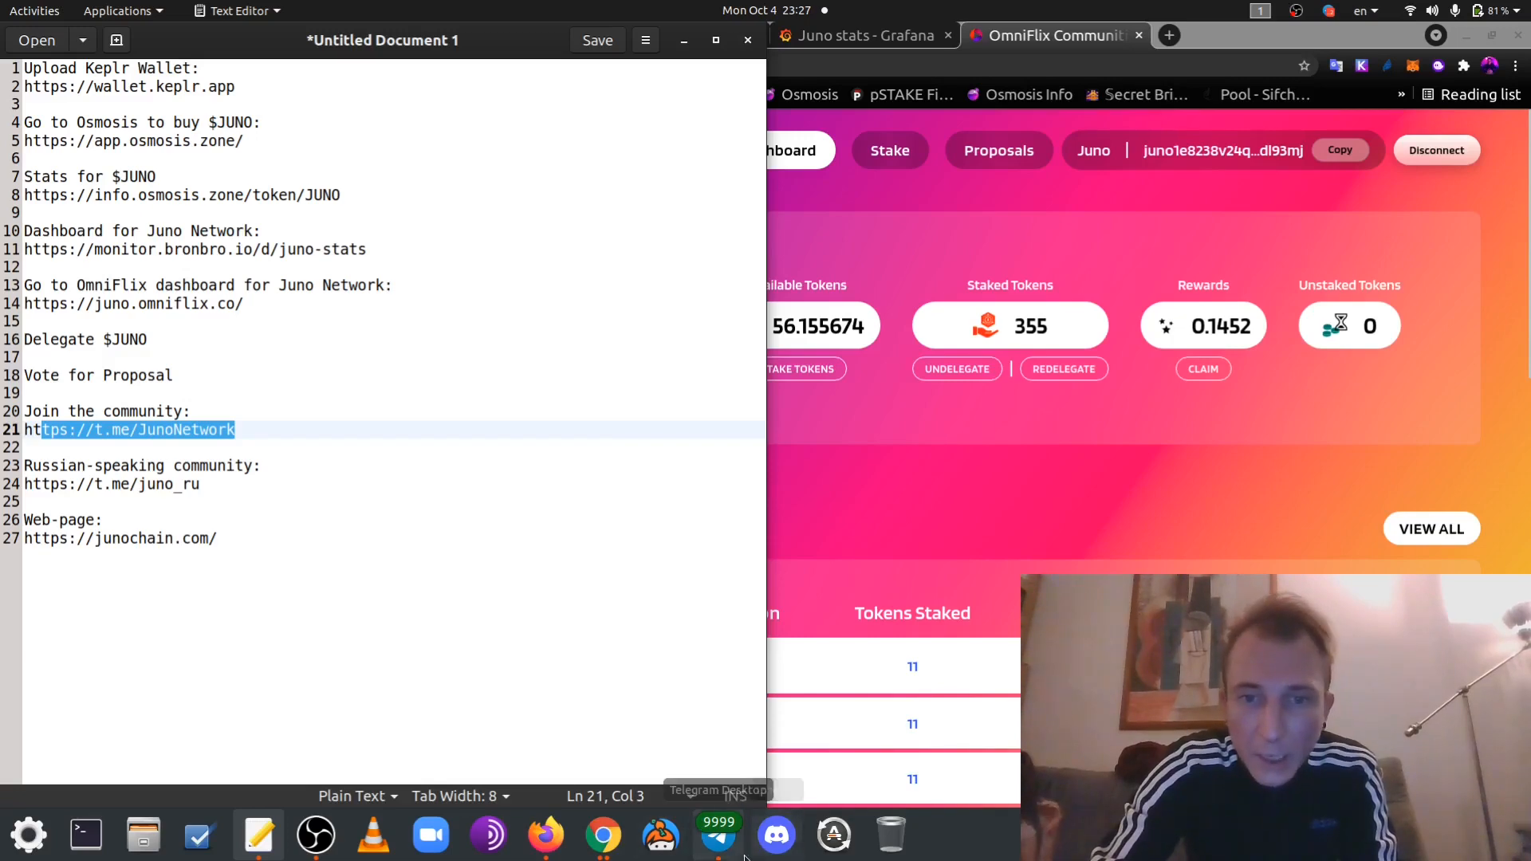
Browse the English Juno Telegram group, then open and scroll the Russian-speaking Juno Network ($JUNO) group
click(717, 834)
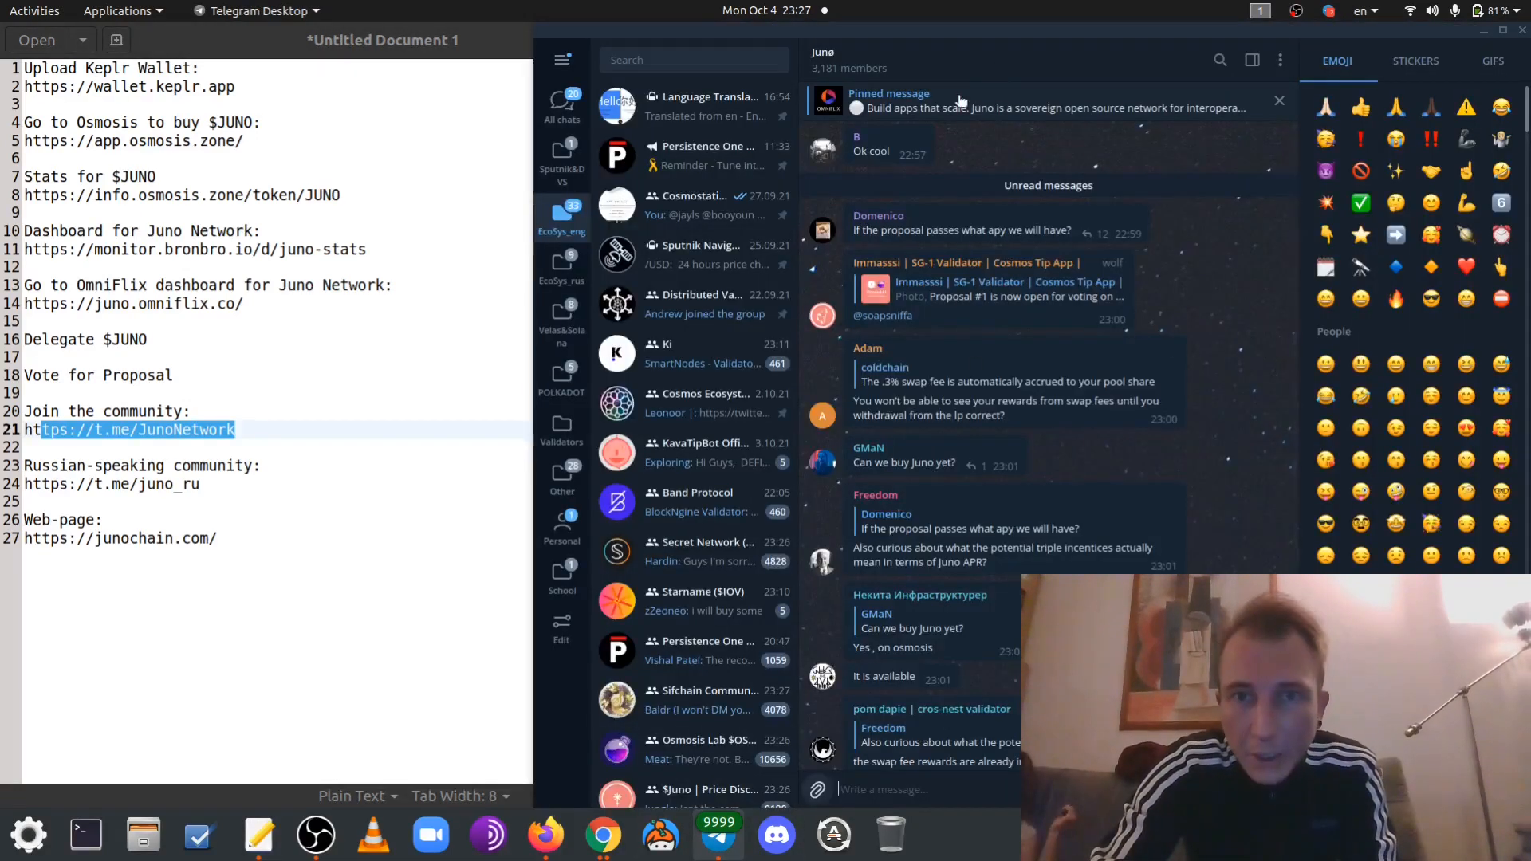
scroll(down, 3)
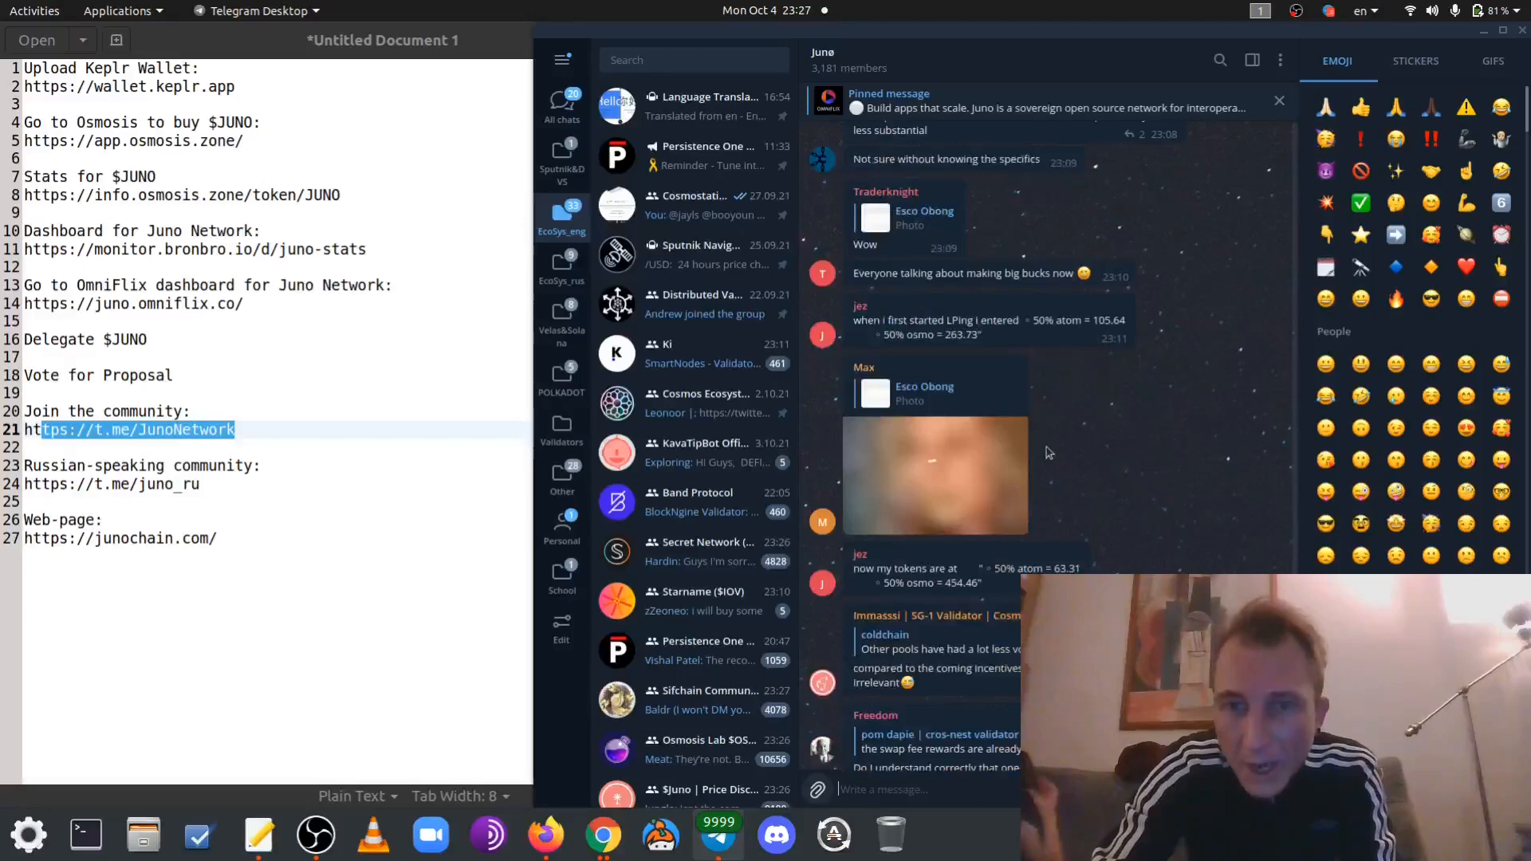
scroll(up, 3)
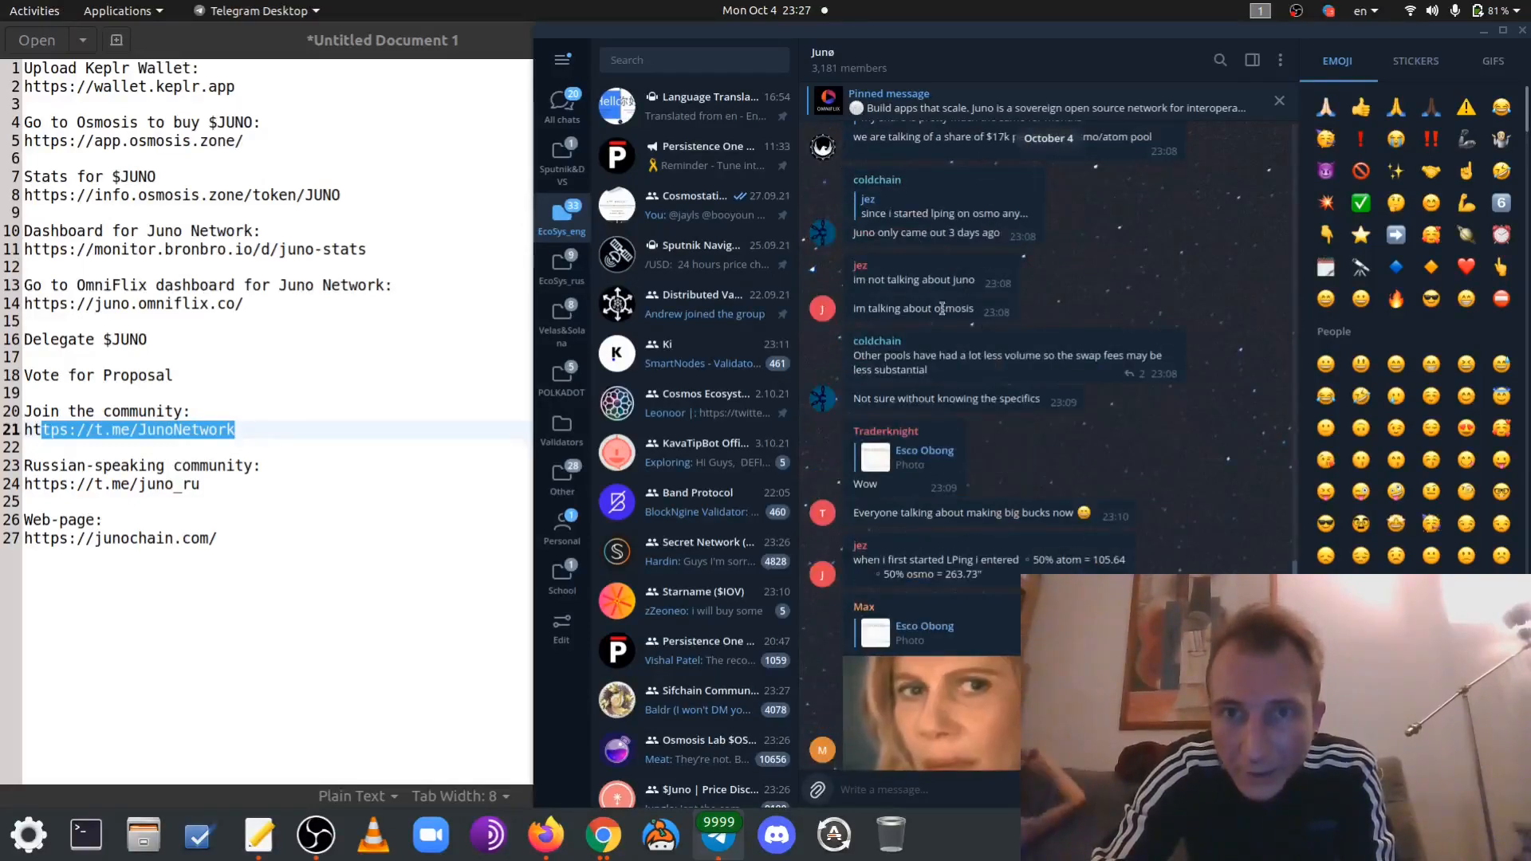
scroll(down, 3)
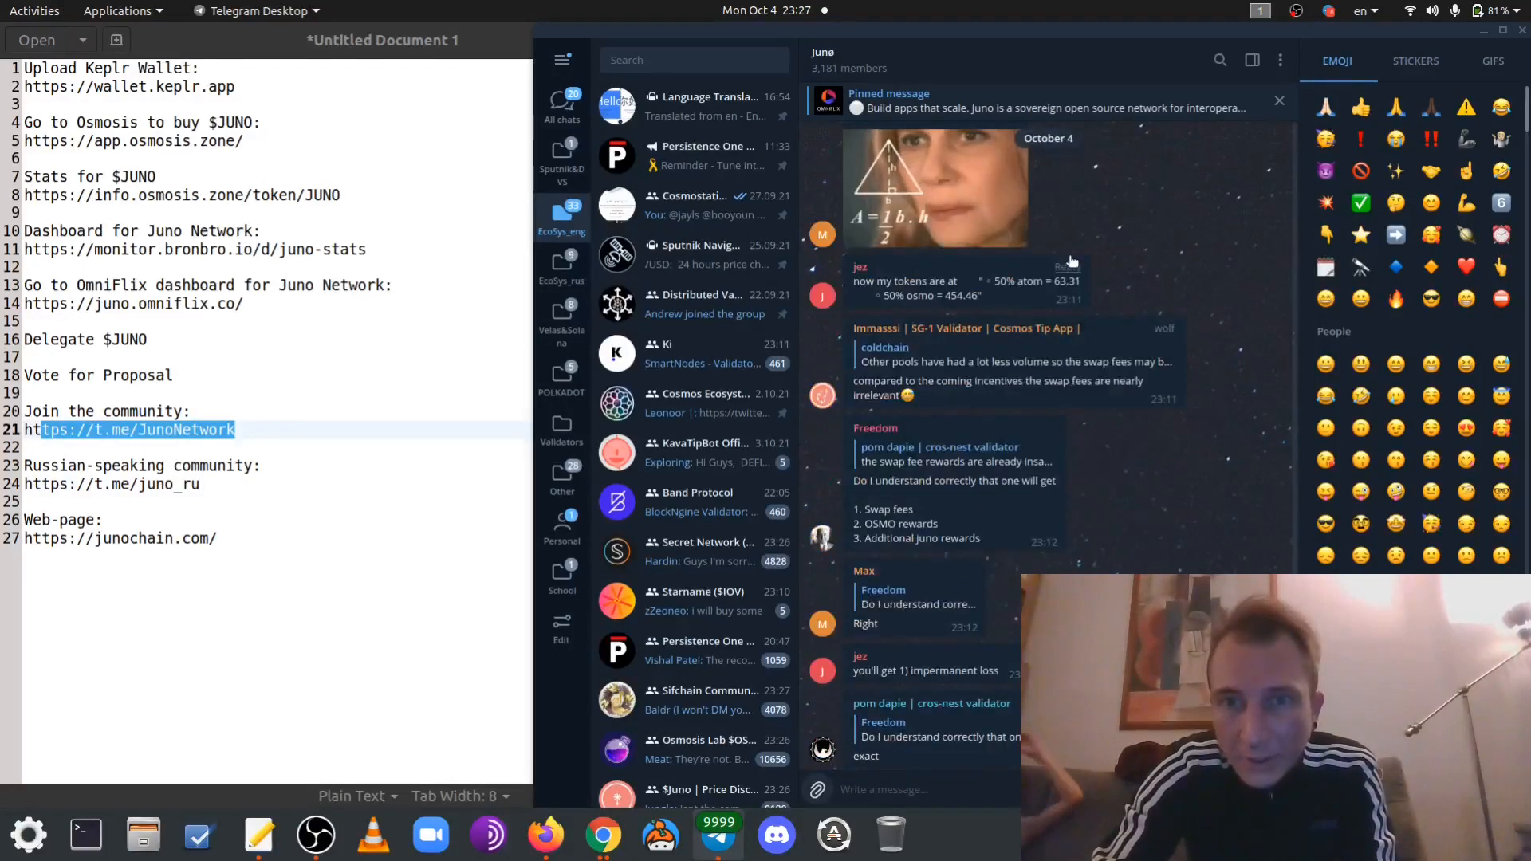
scroll(down, 3)
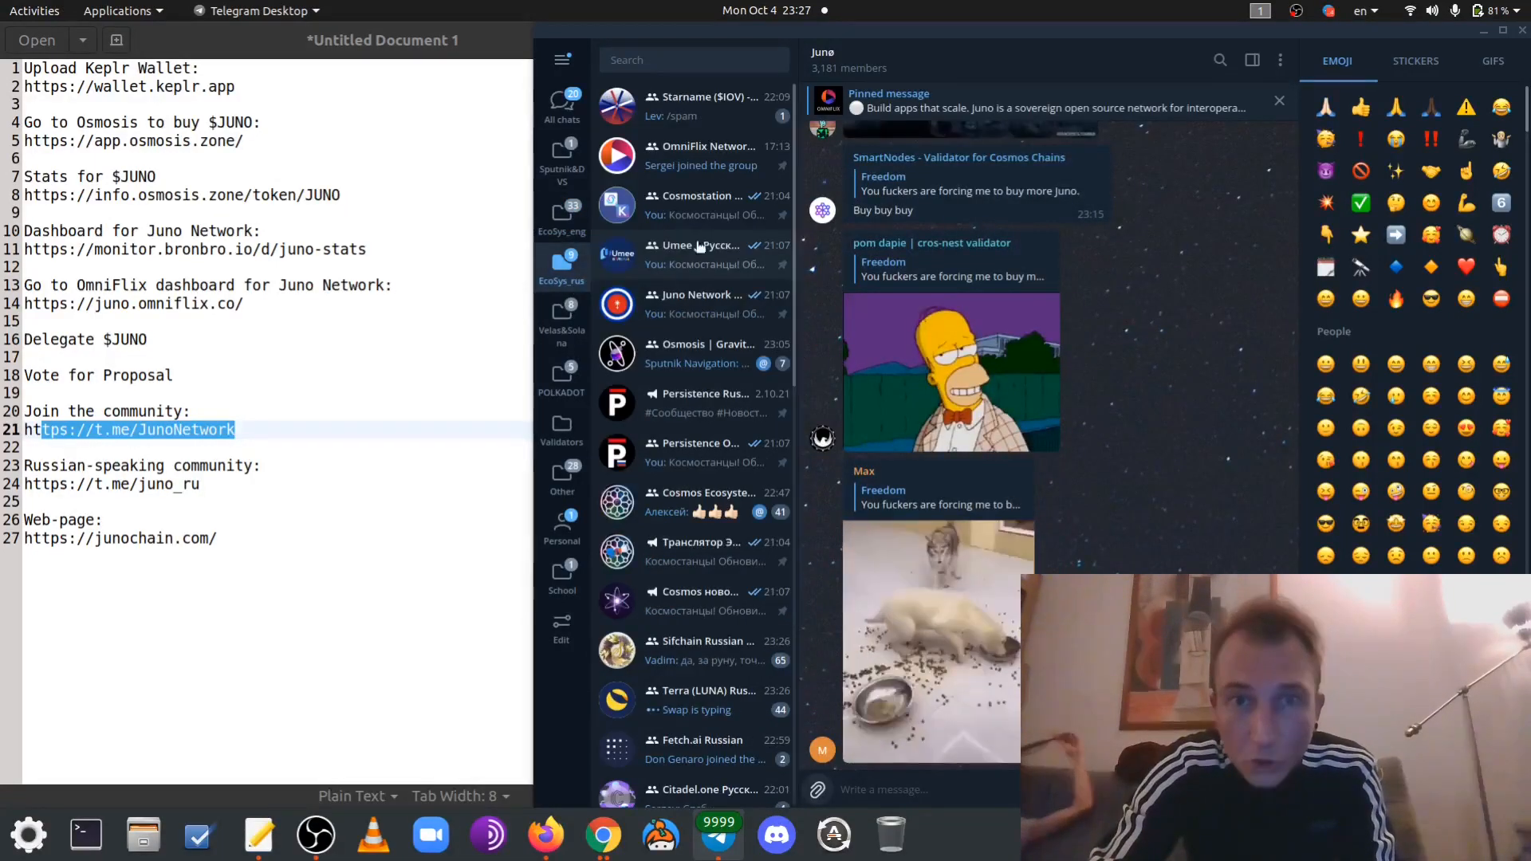
click(693, 303)
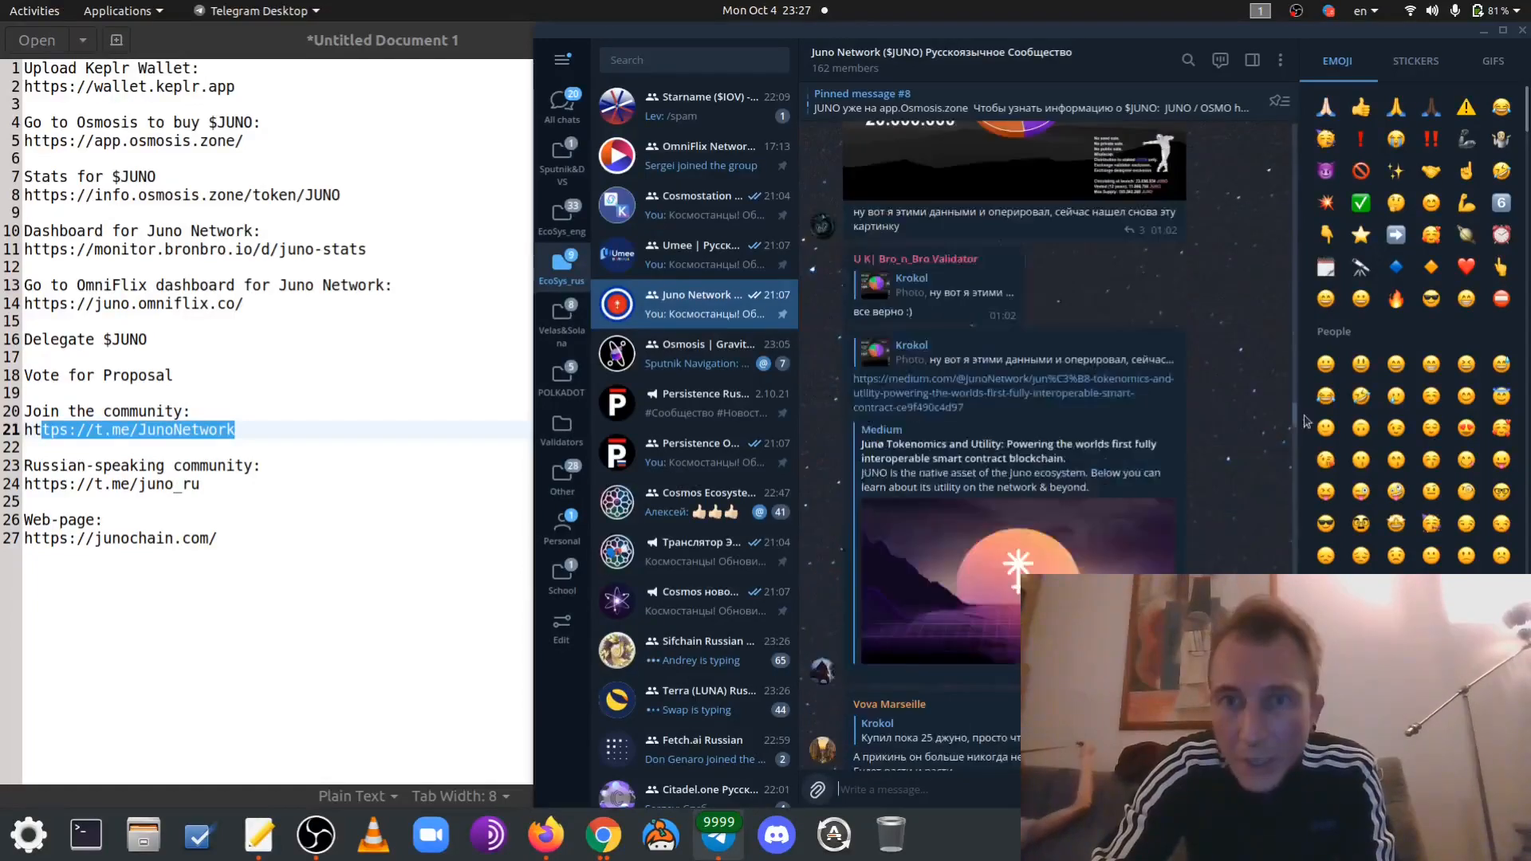
scroll(down, 3)
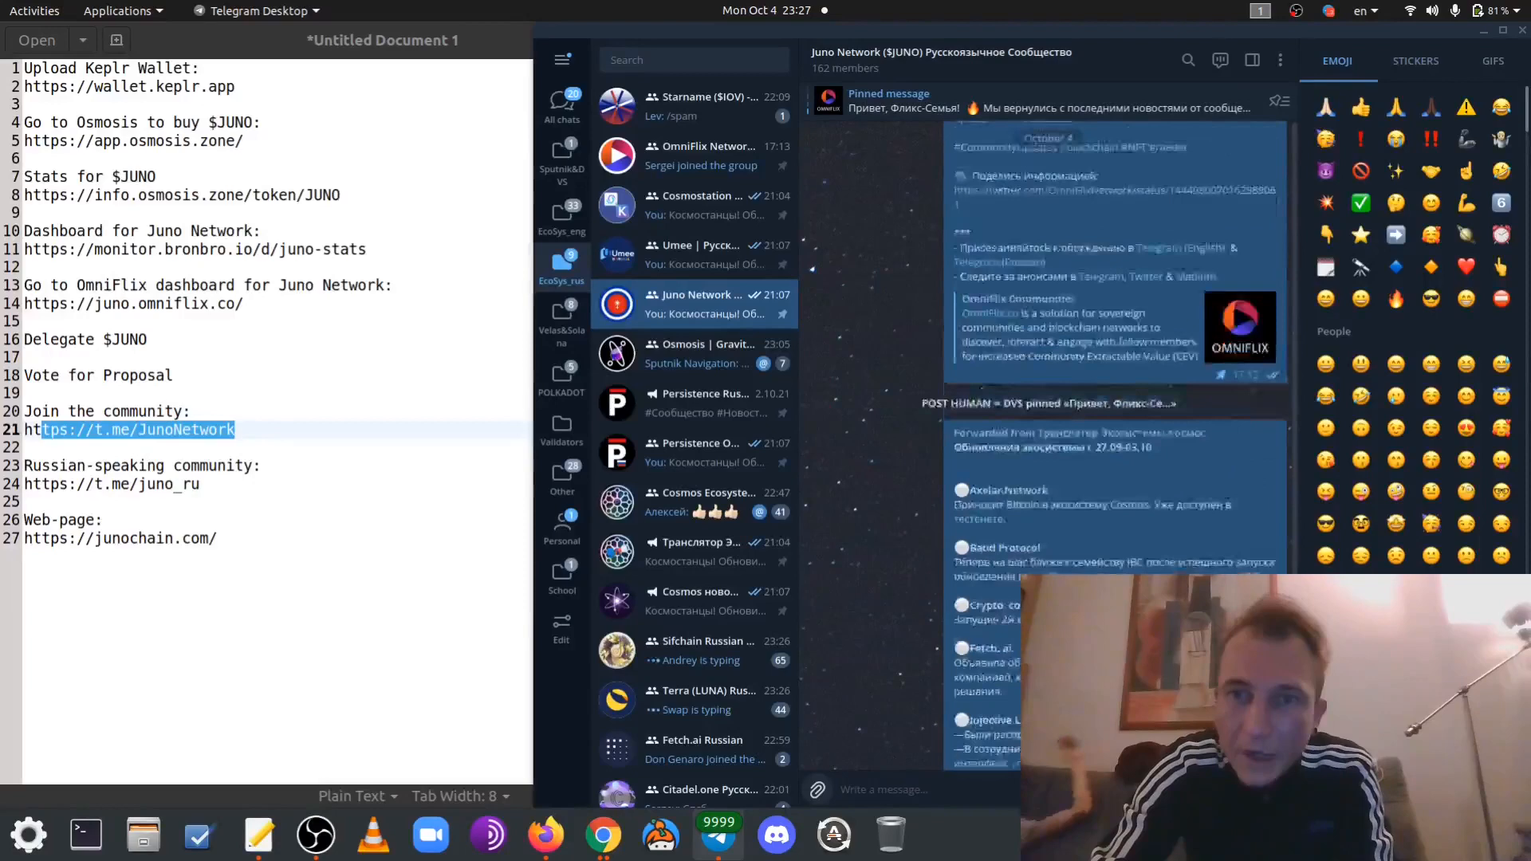
scroll(down, 3)
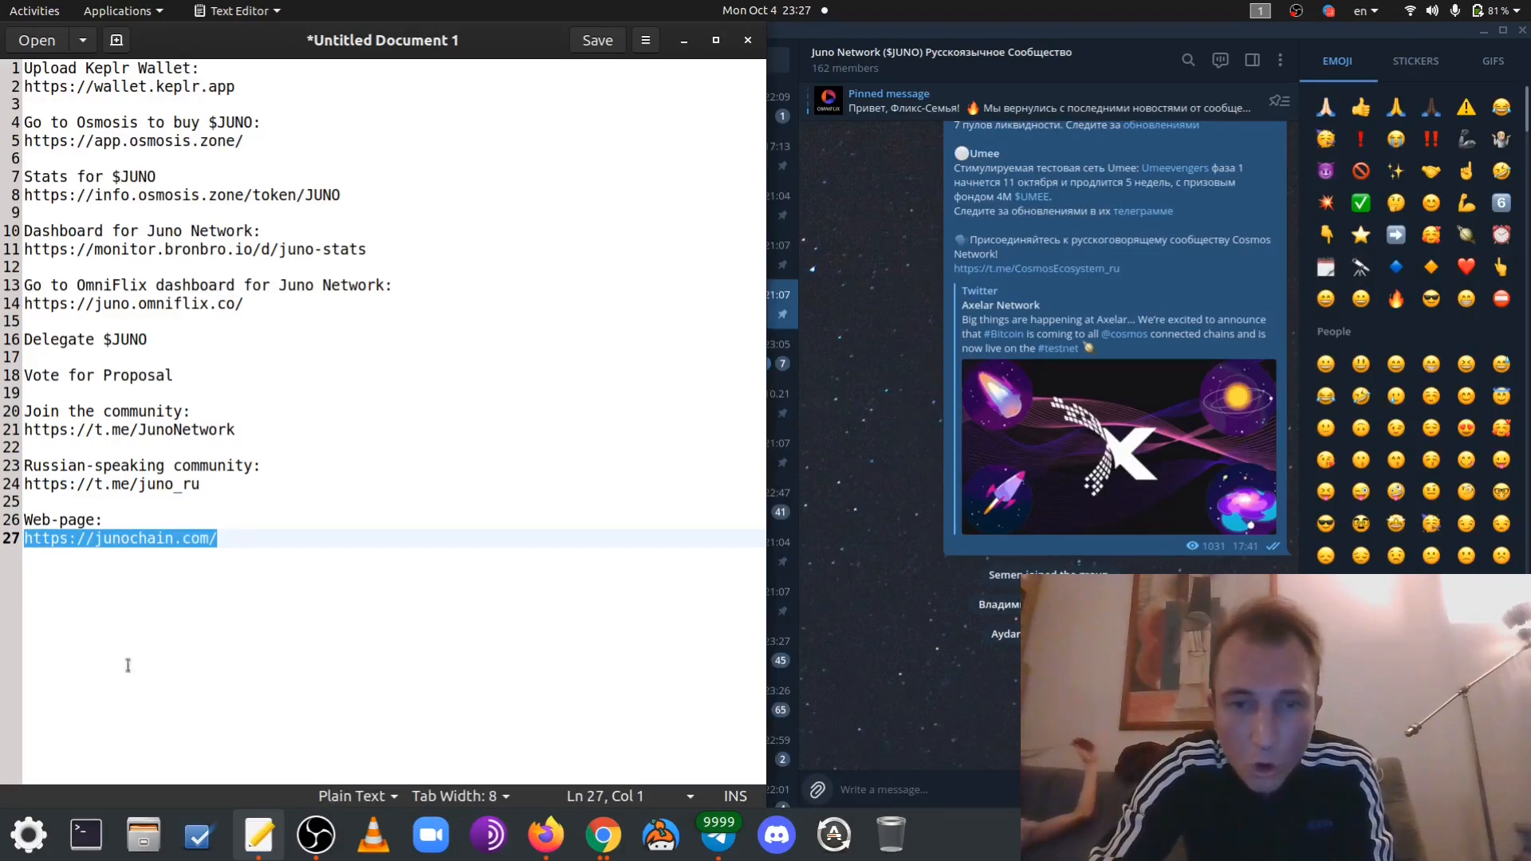
Load junochain.com in a new tab and go to its Stakedrop allocation checker
click(602, 834)
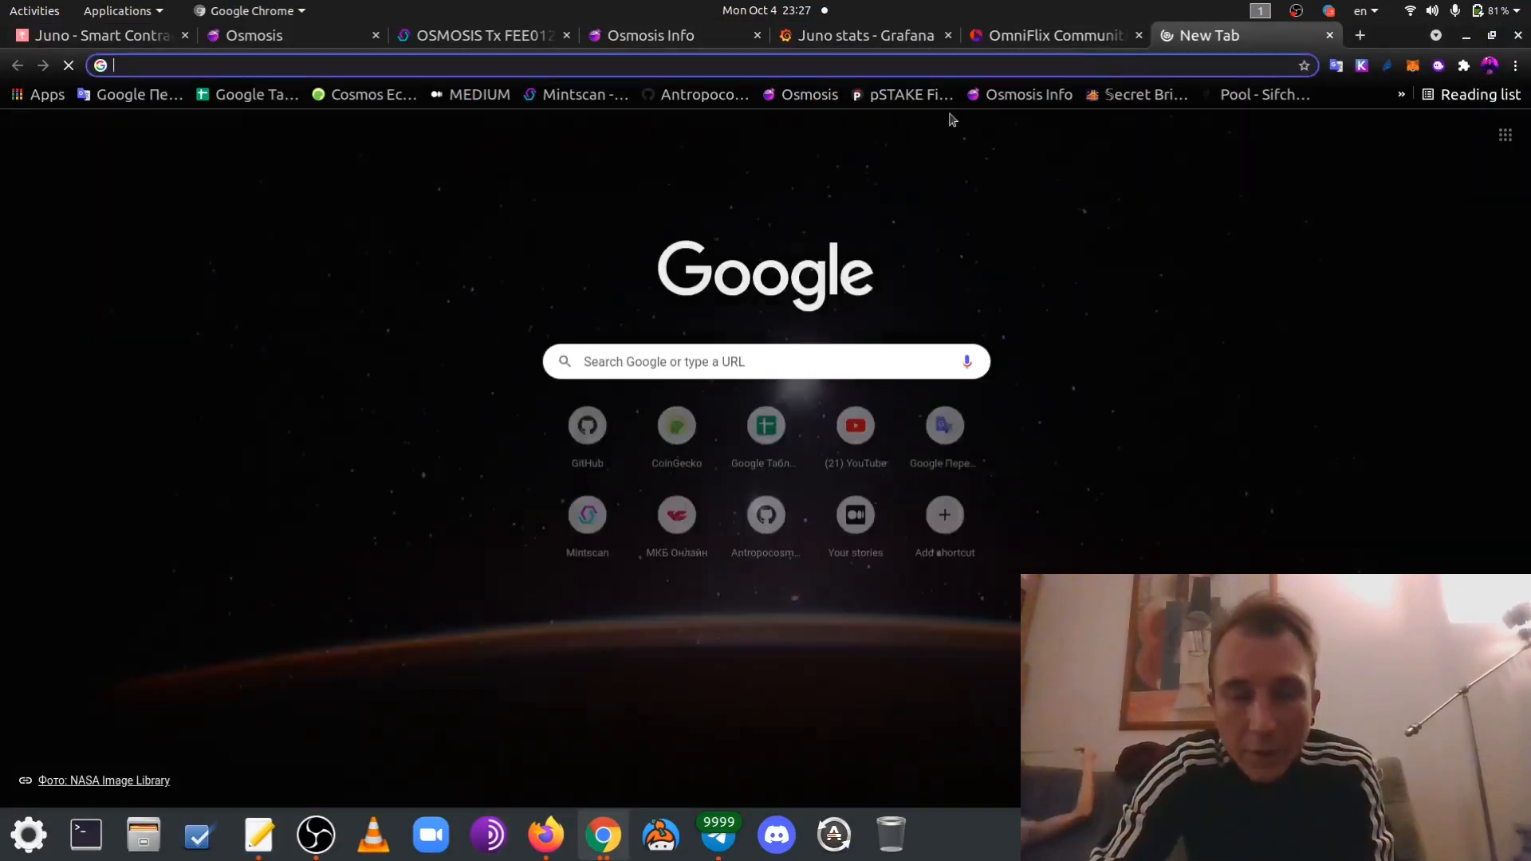
text(junochain.com)
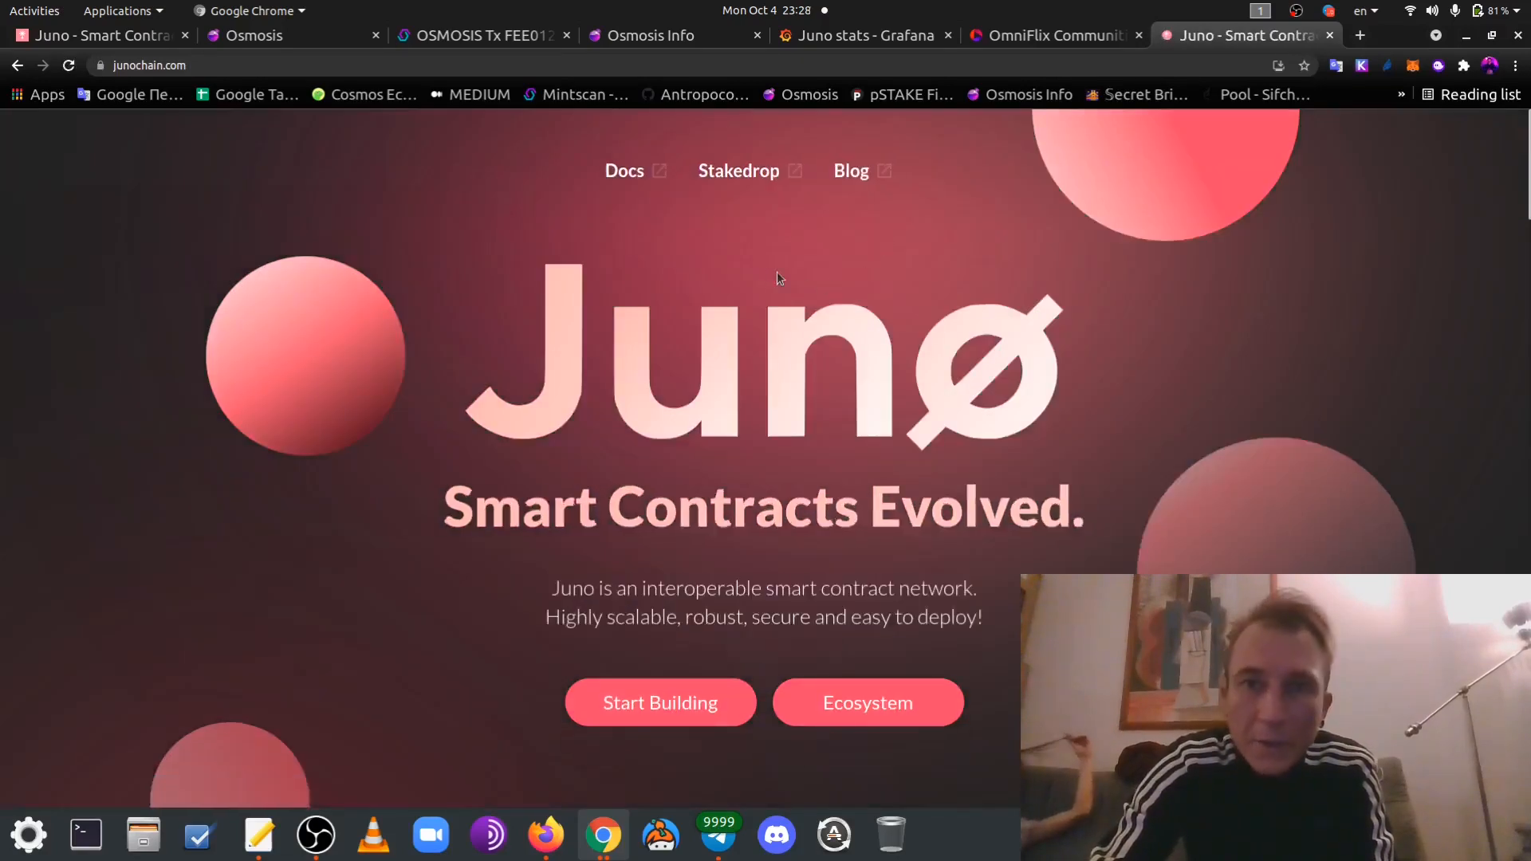
mouse_move(642, 205)
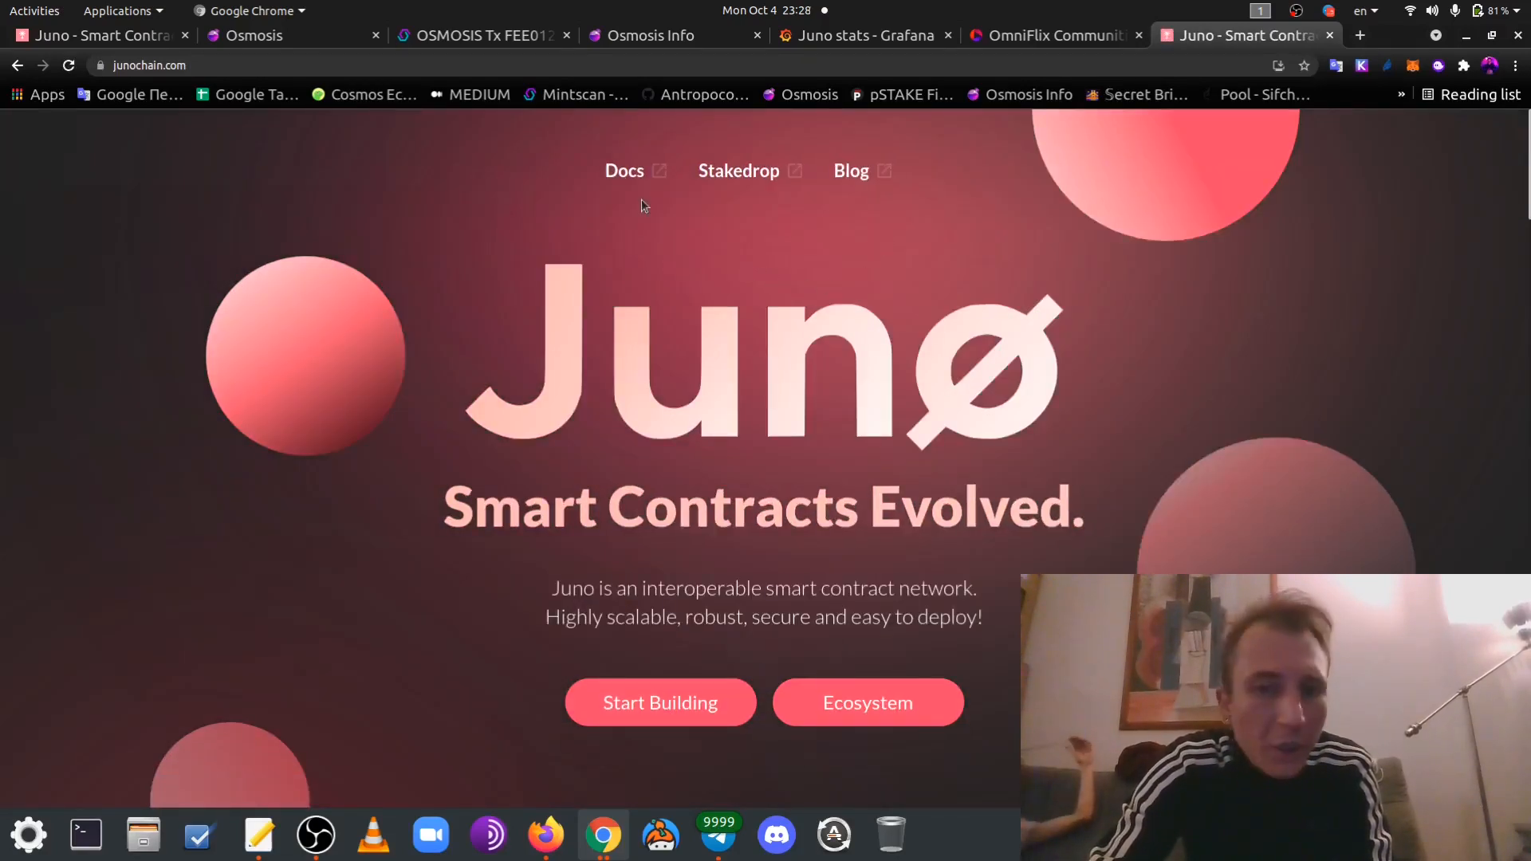
mouse_move(803, 255)
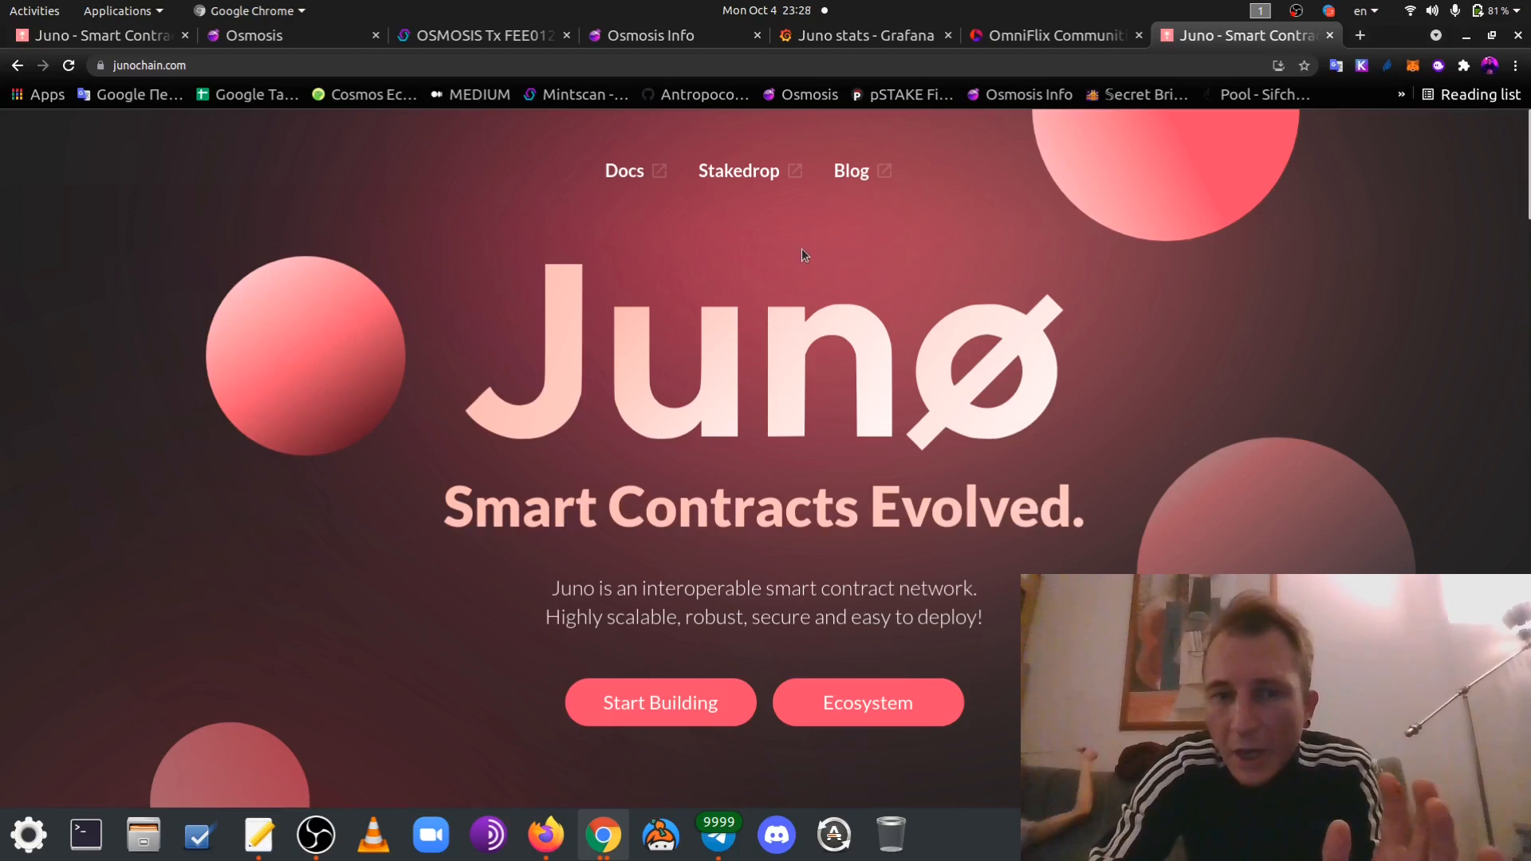
mouse_move(760, 405)
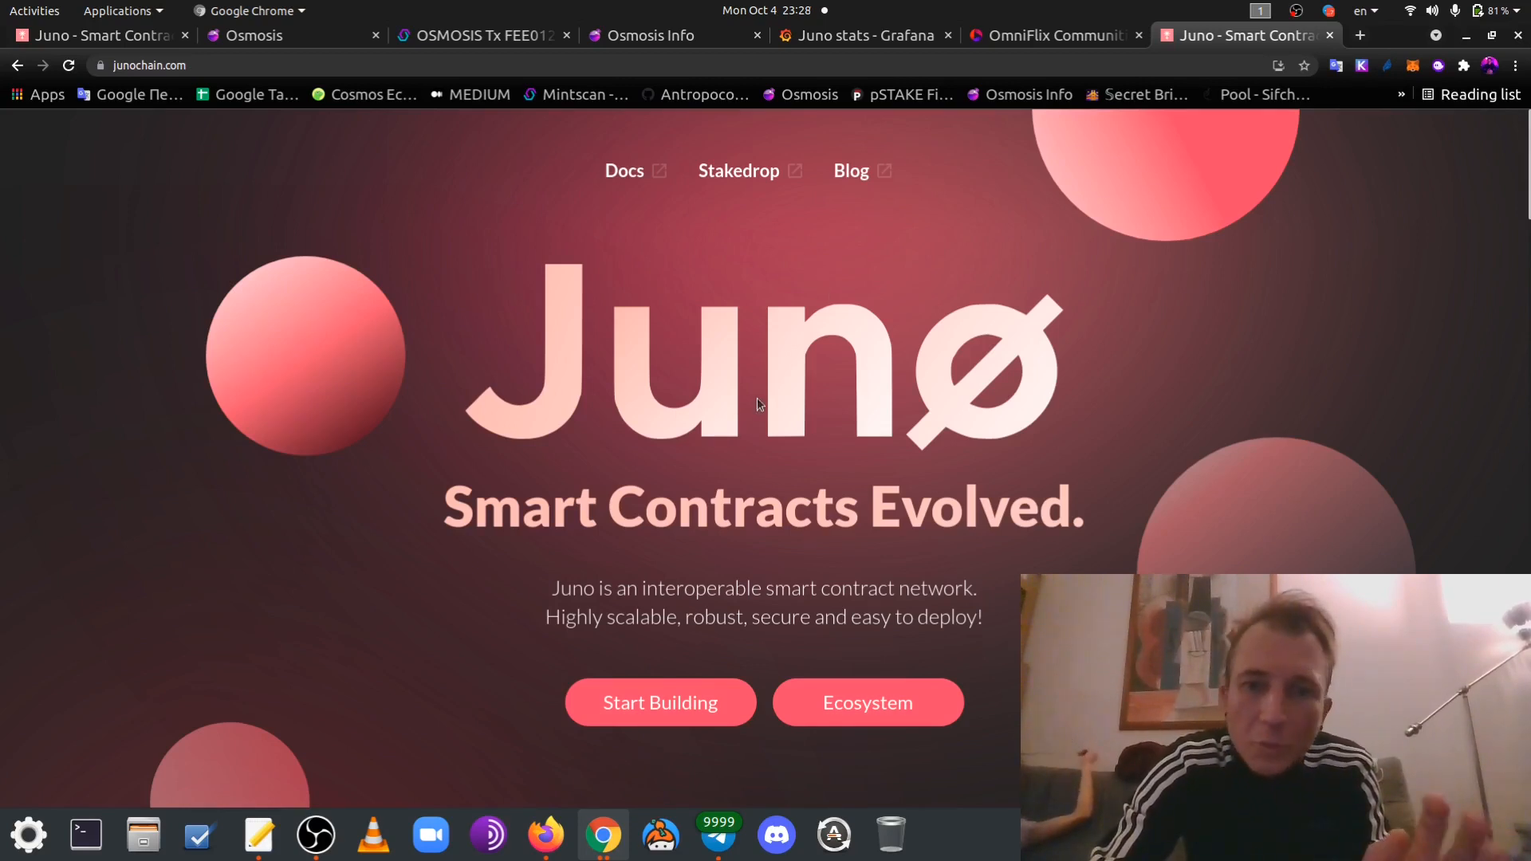
mouse_move(759, 247)
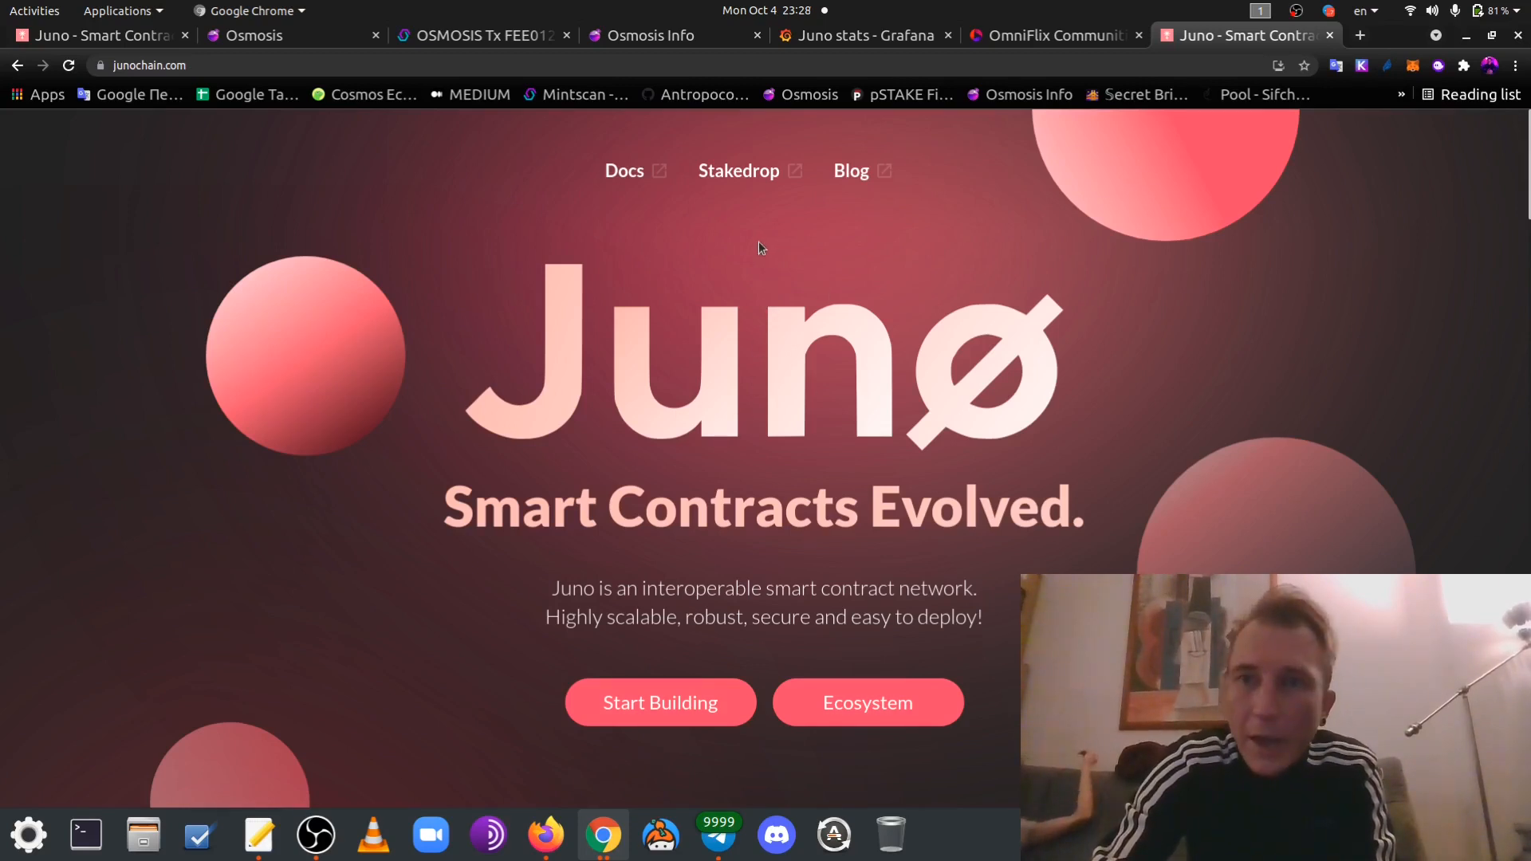
mouse_move(750, 205)
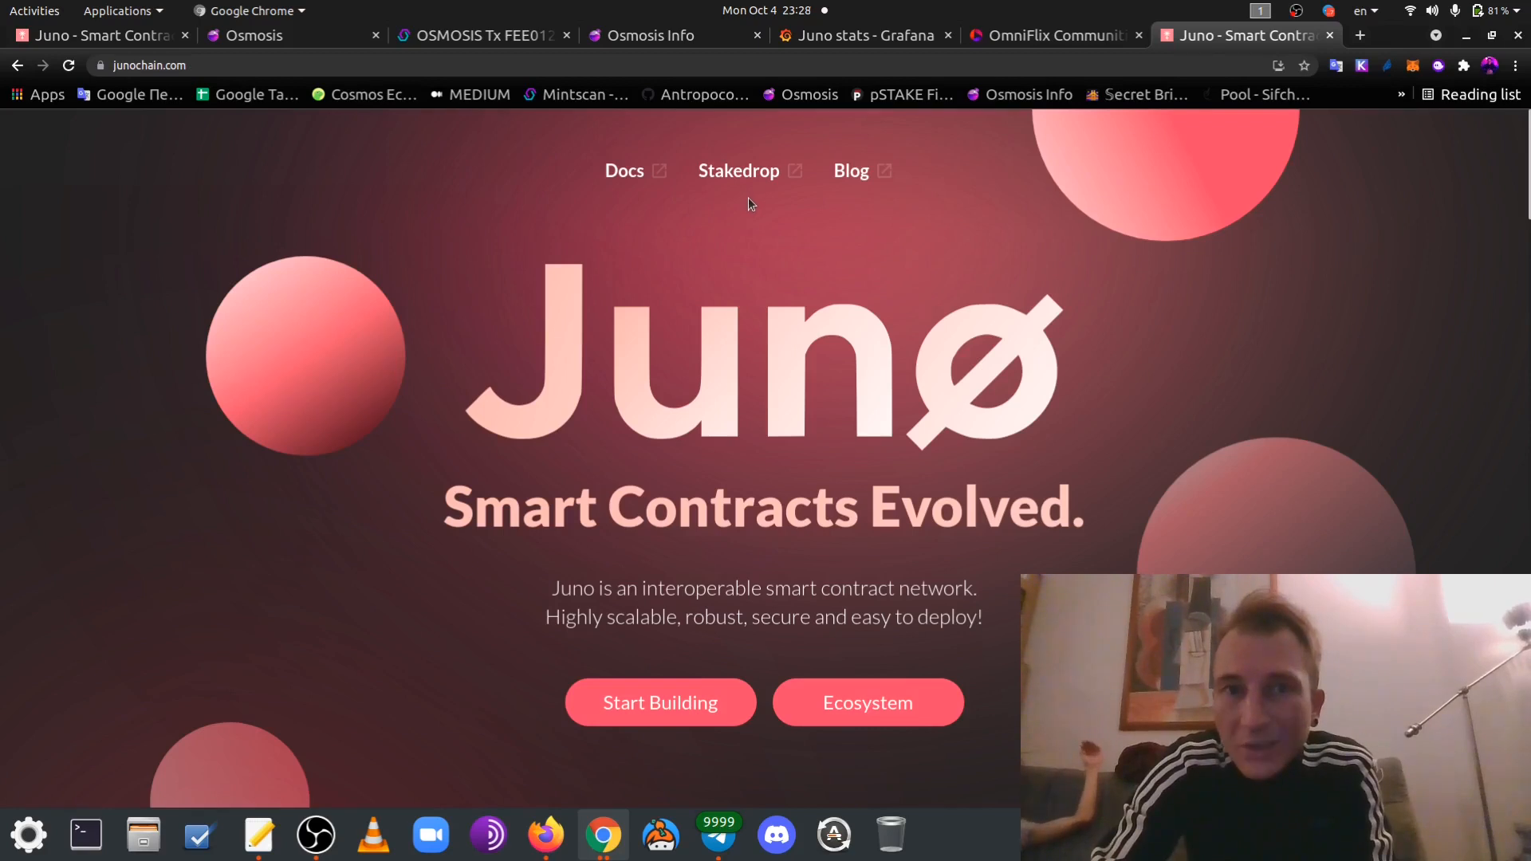
click(739, 170)
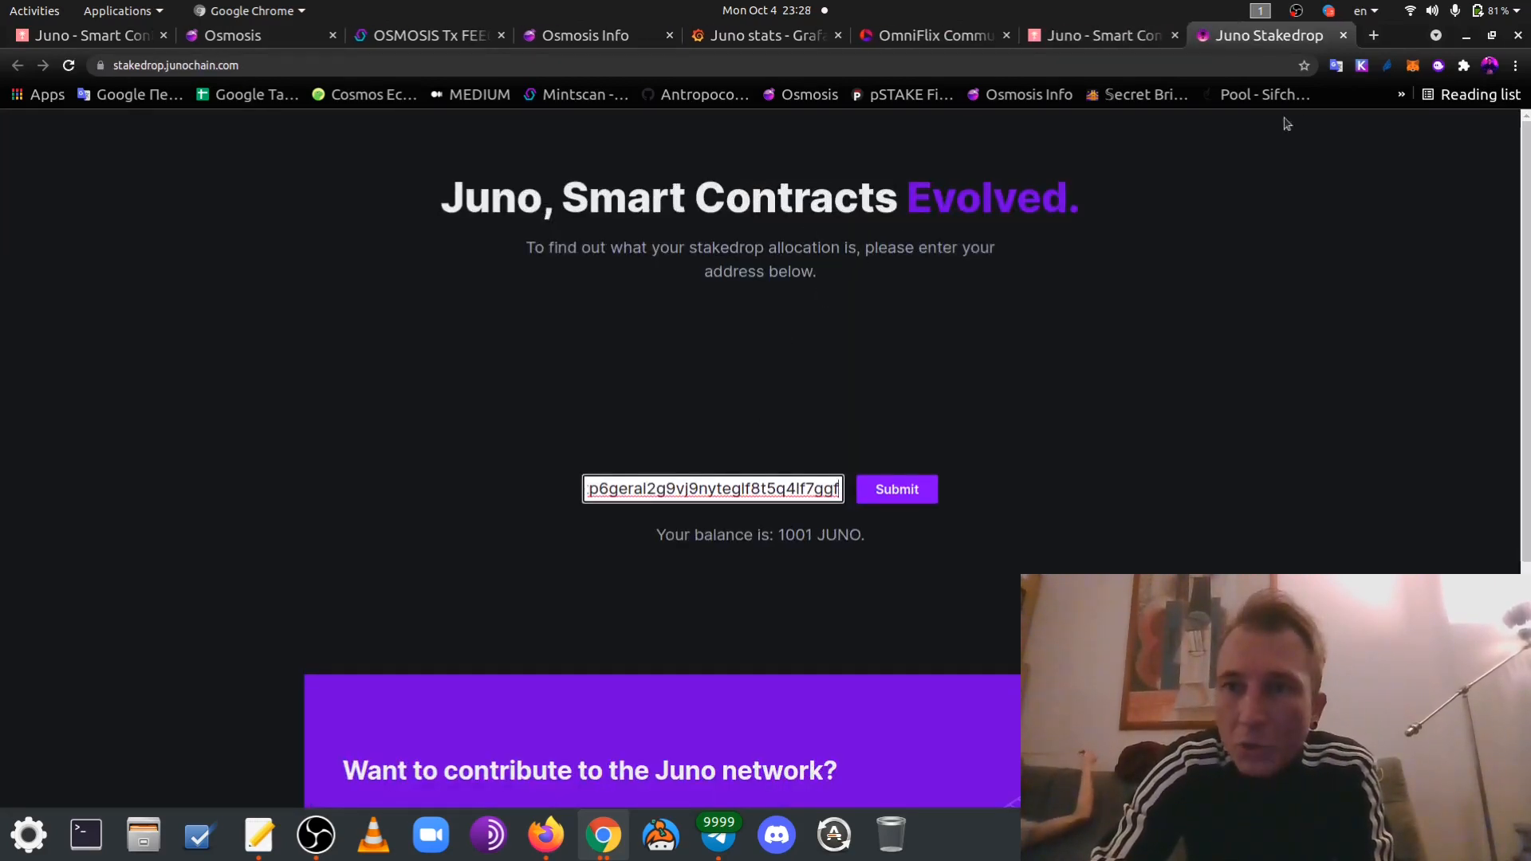
Submit the wallet's Cosmos address from Keplr to the stakedrop checker, showing 120 JUNO
click(1360, 65)
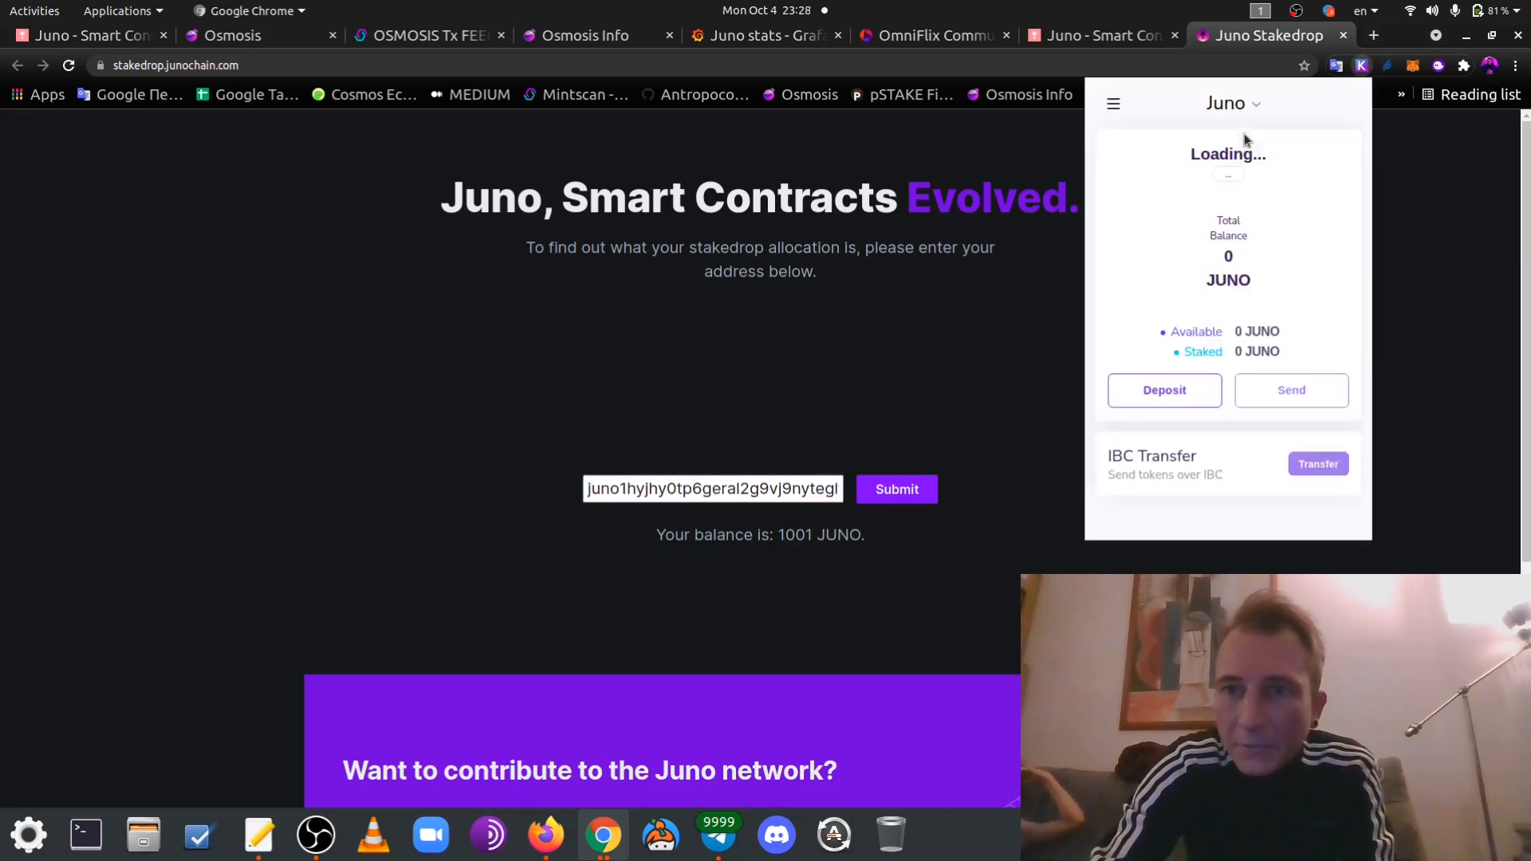
click(1232, 104)
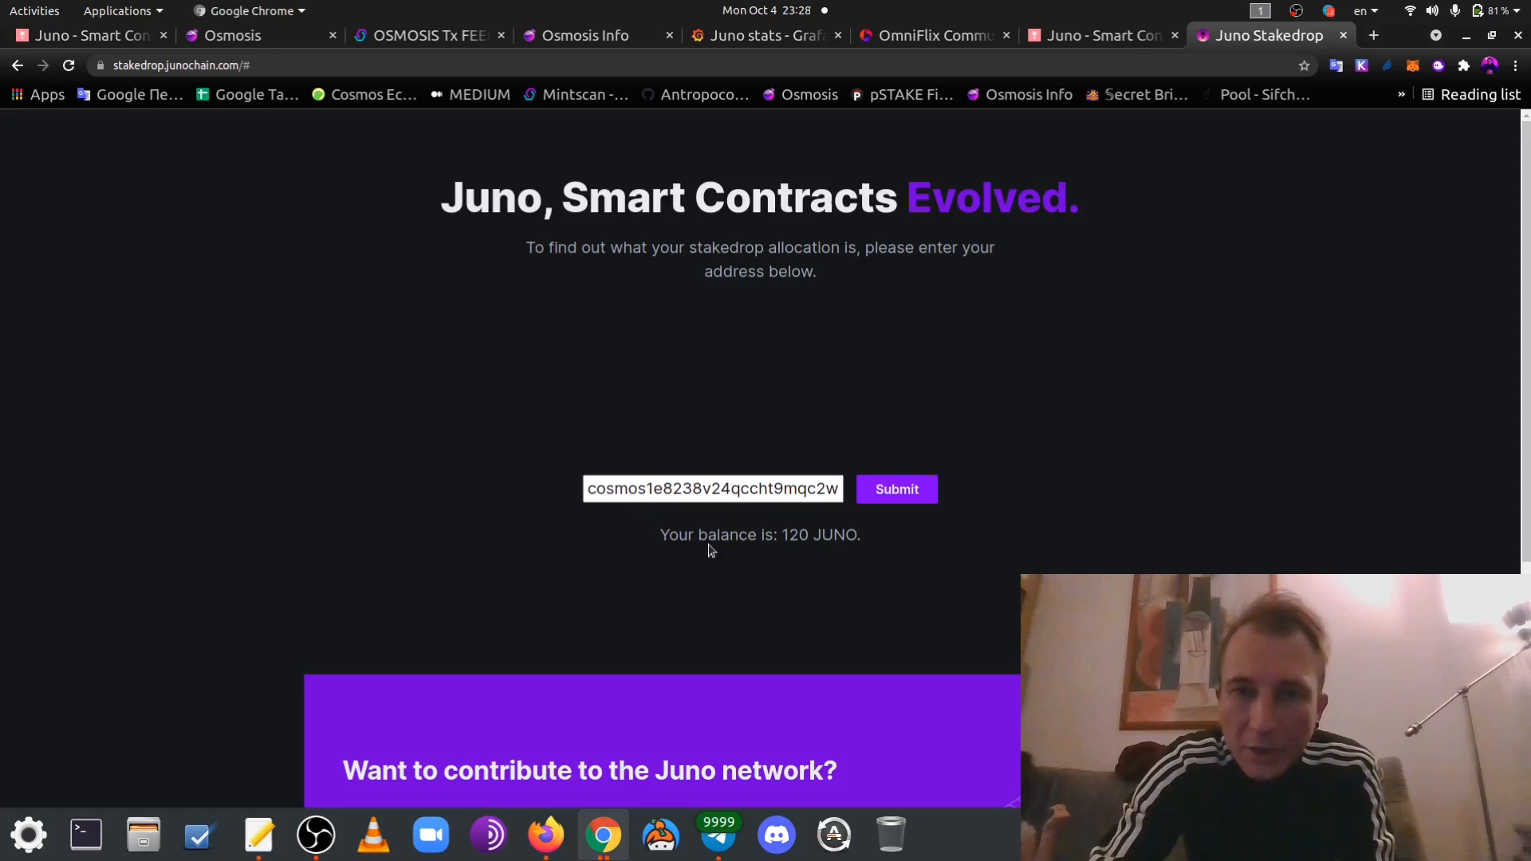
mouse_move(857, 527)
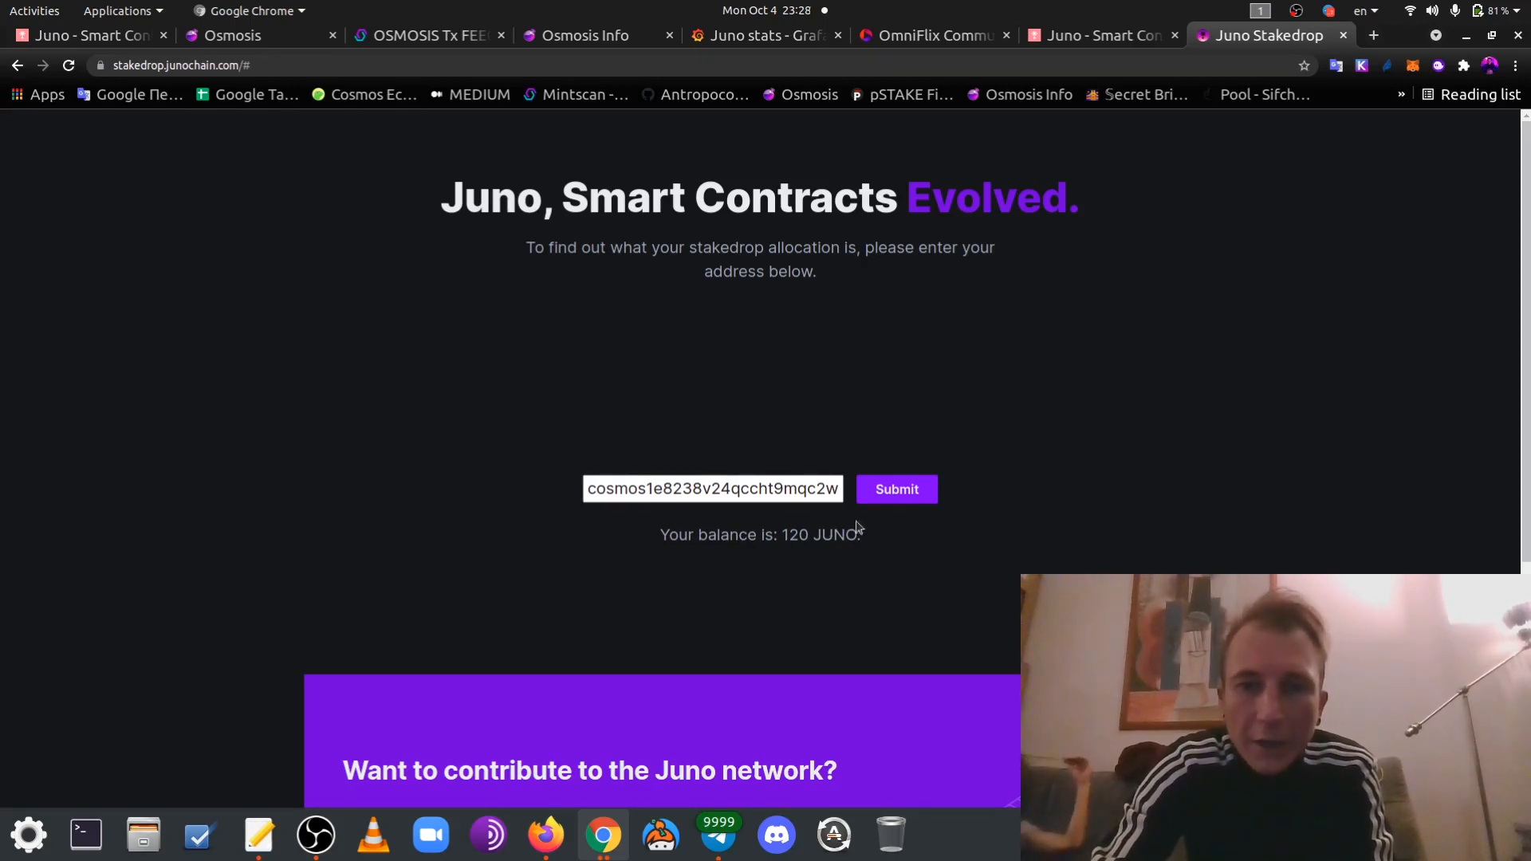
mouse_move(888, 388)
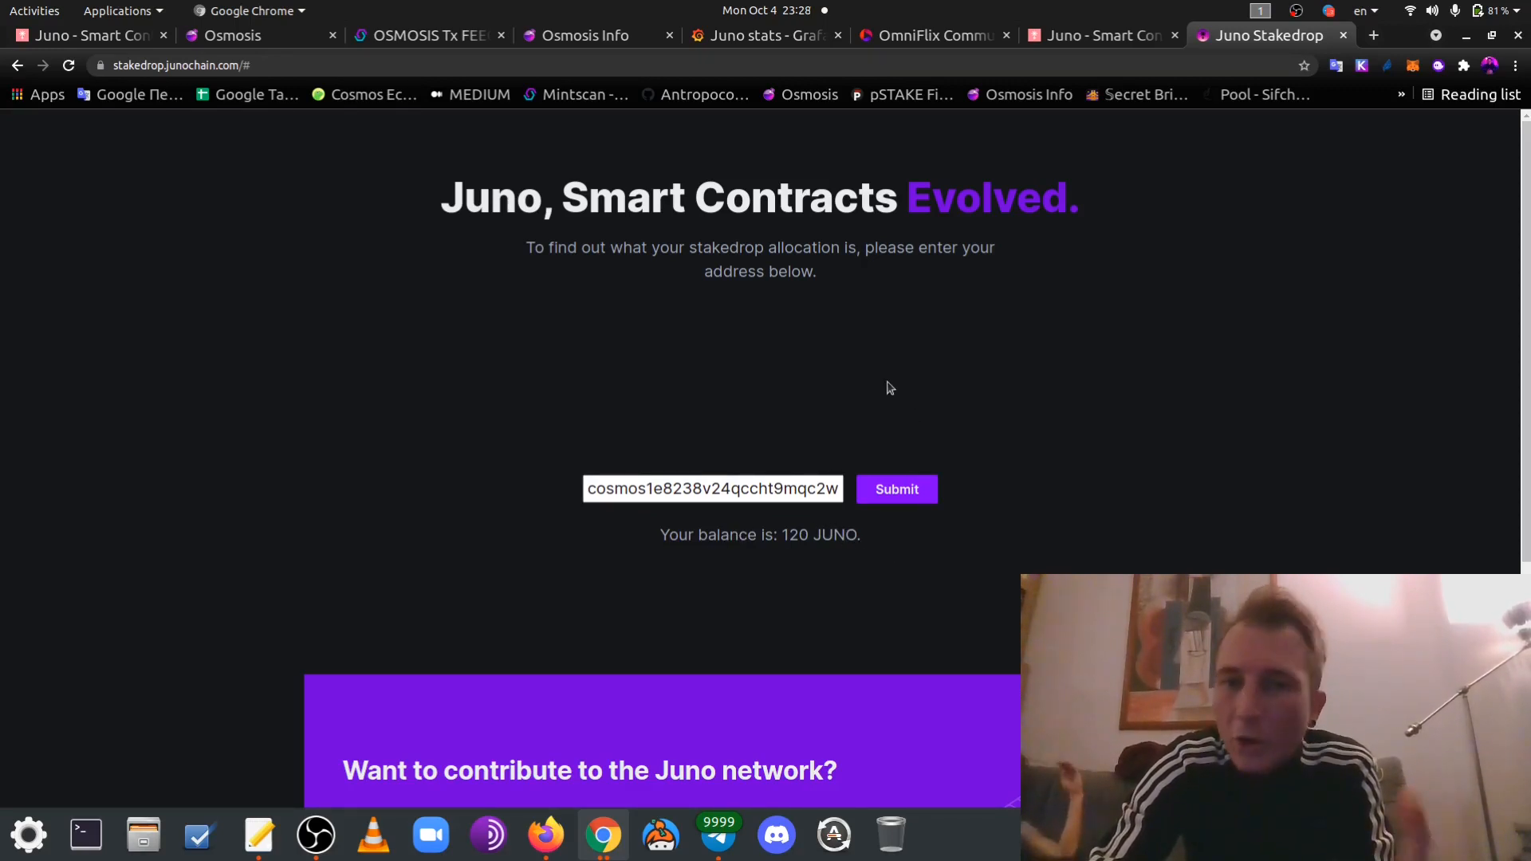
mouse_move(929, 380)
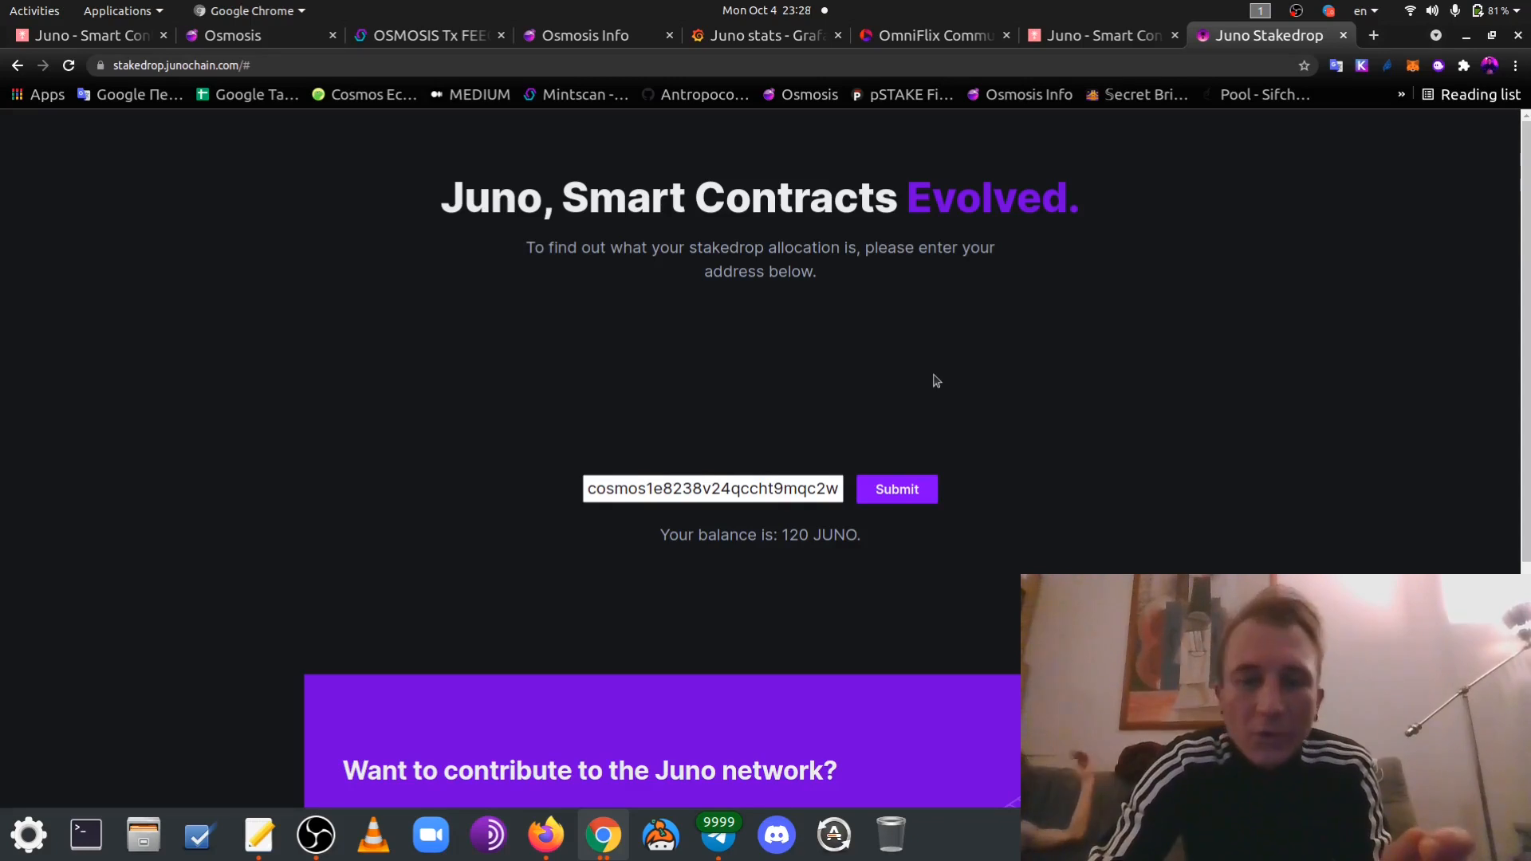
mouse_move(1003, 332)
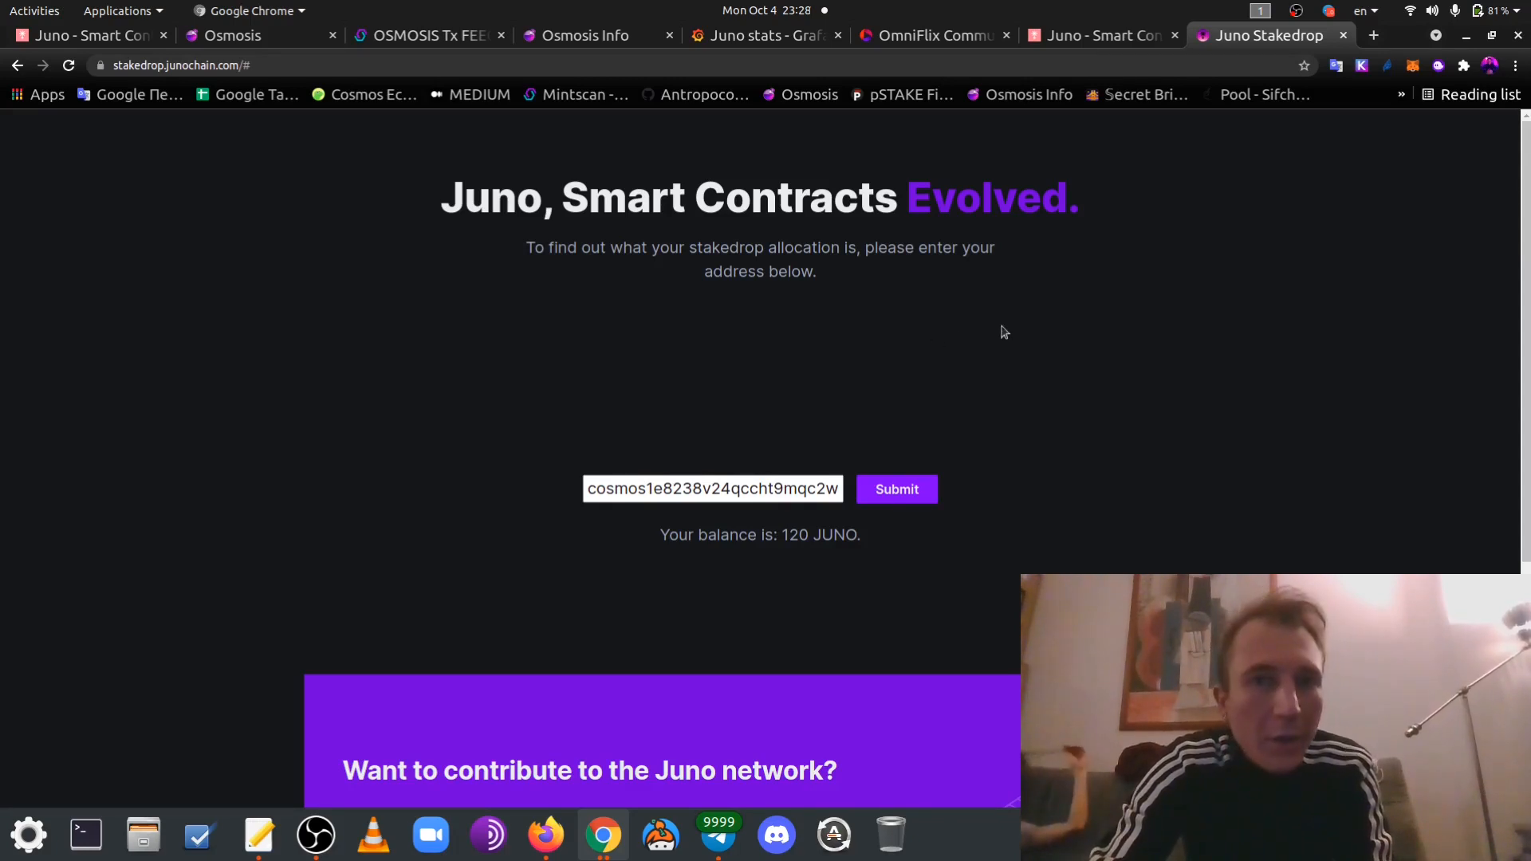
mouse_move(1018, 349)
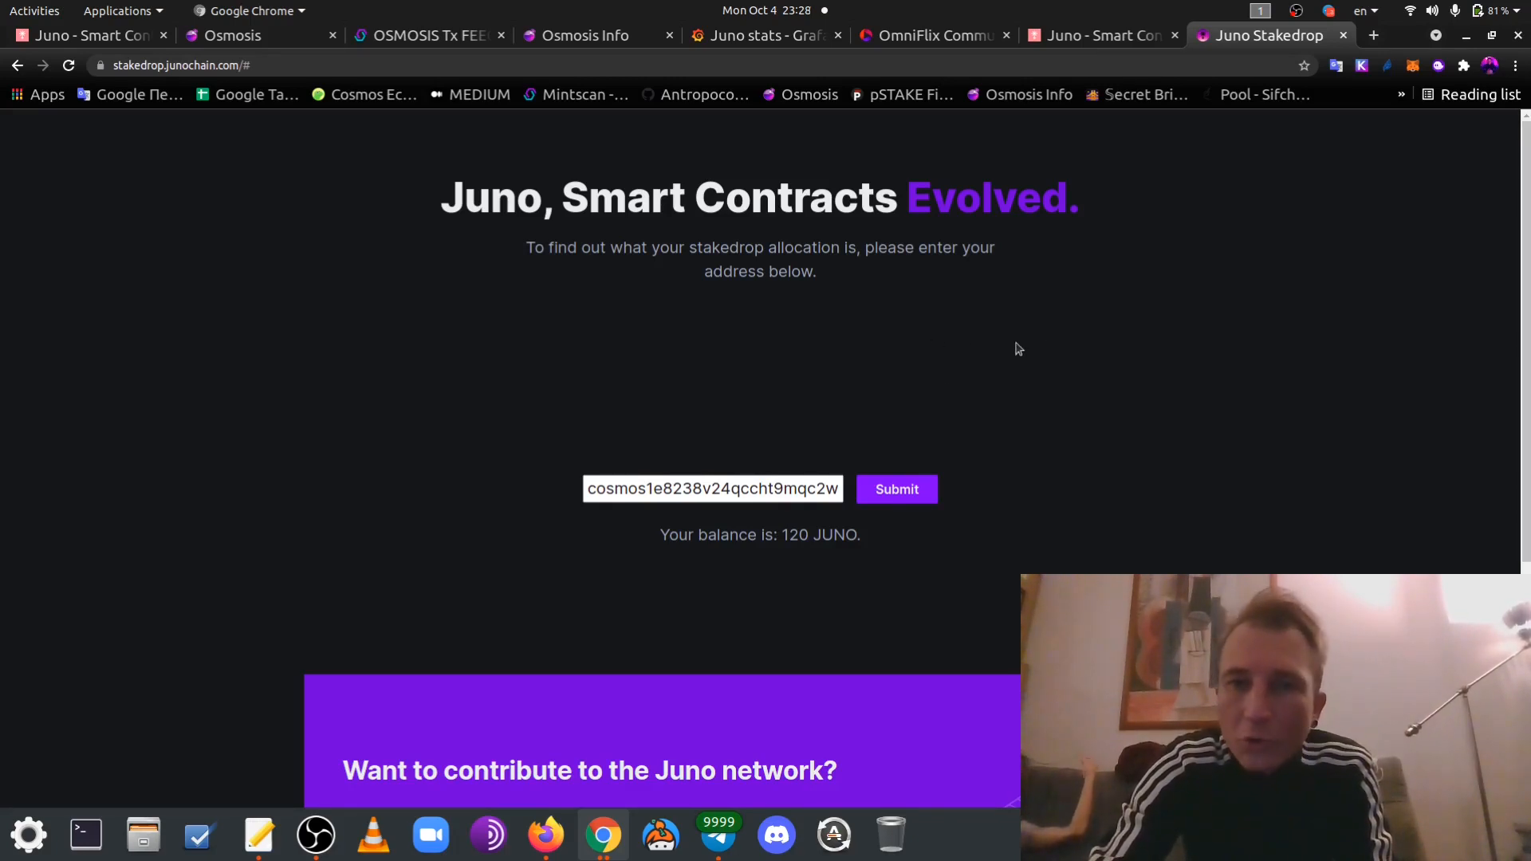
mouse_move(899, 330)
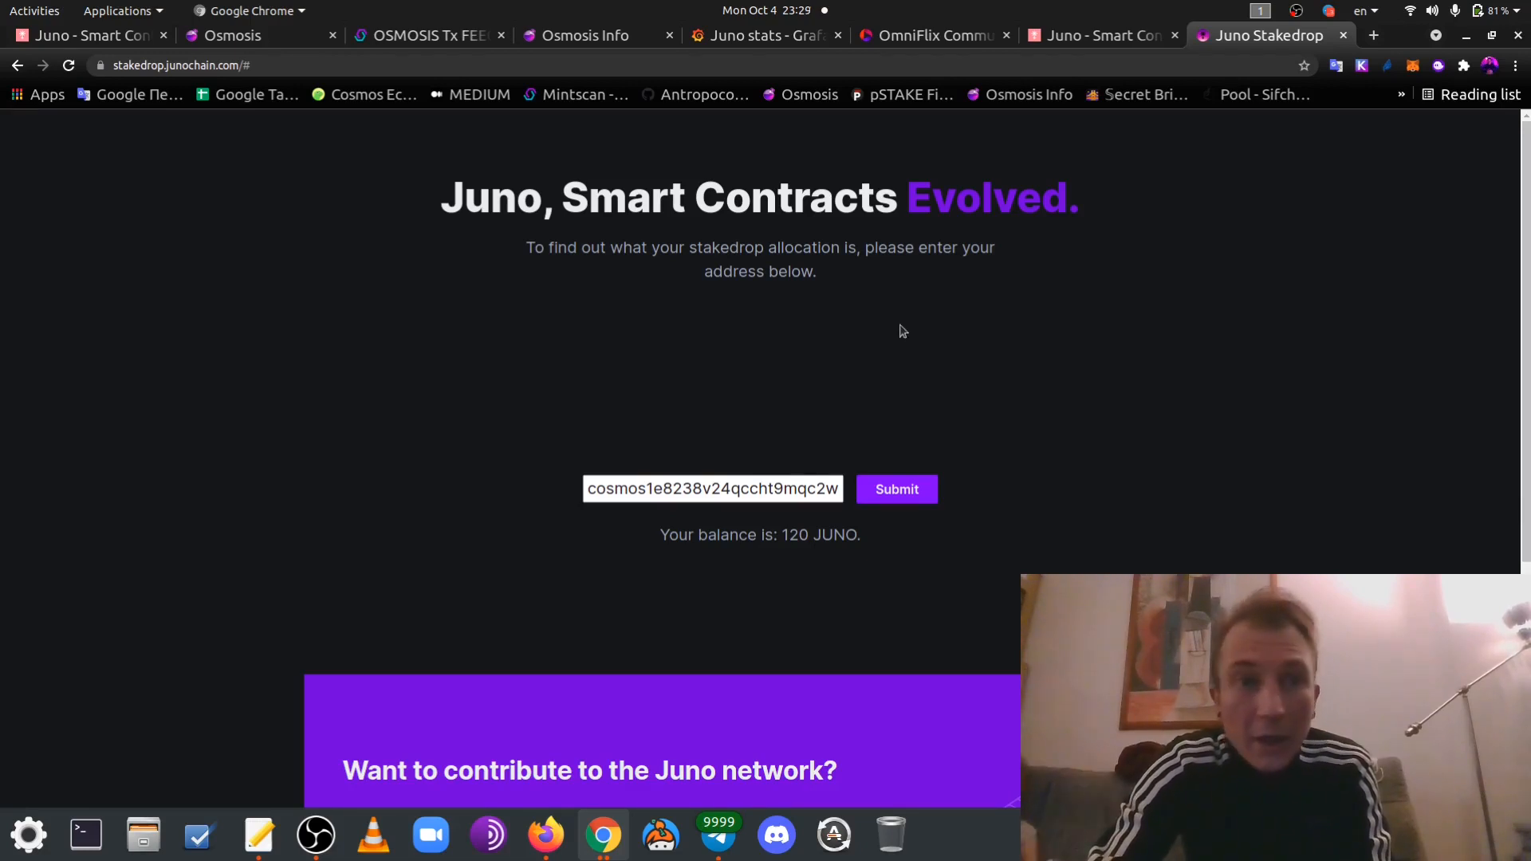
mouse_move(843, 577)
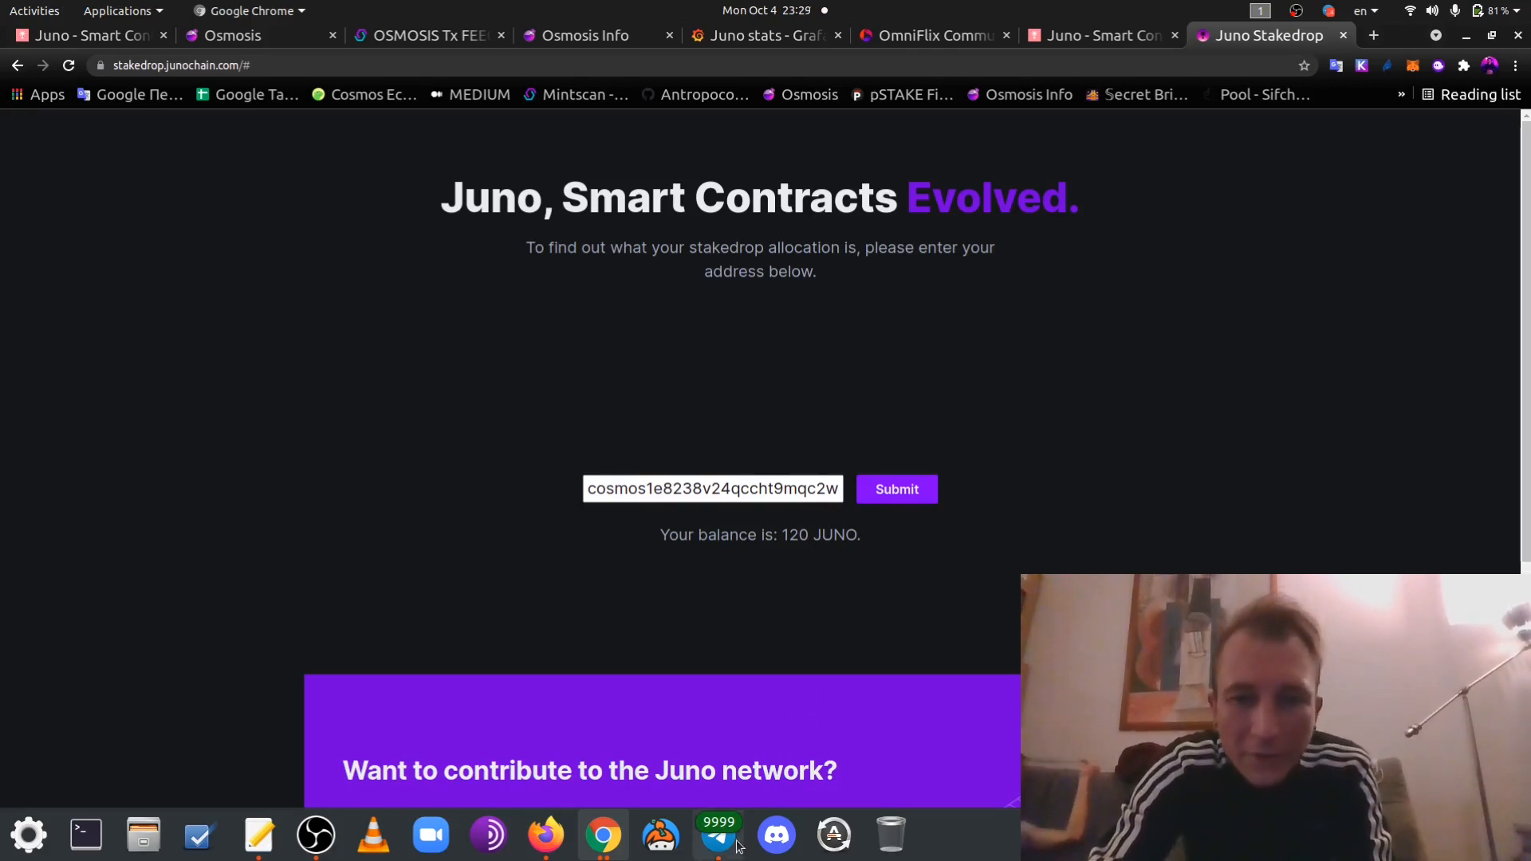
Return to OmniFlix's Staked Validators table showing six validators and 355 JUNO staked
click(1101, 35)
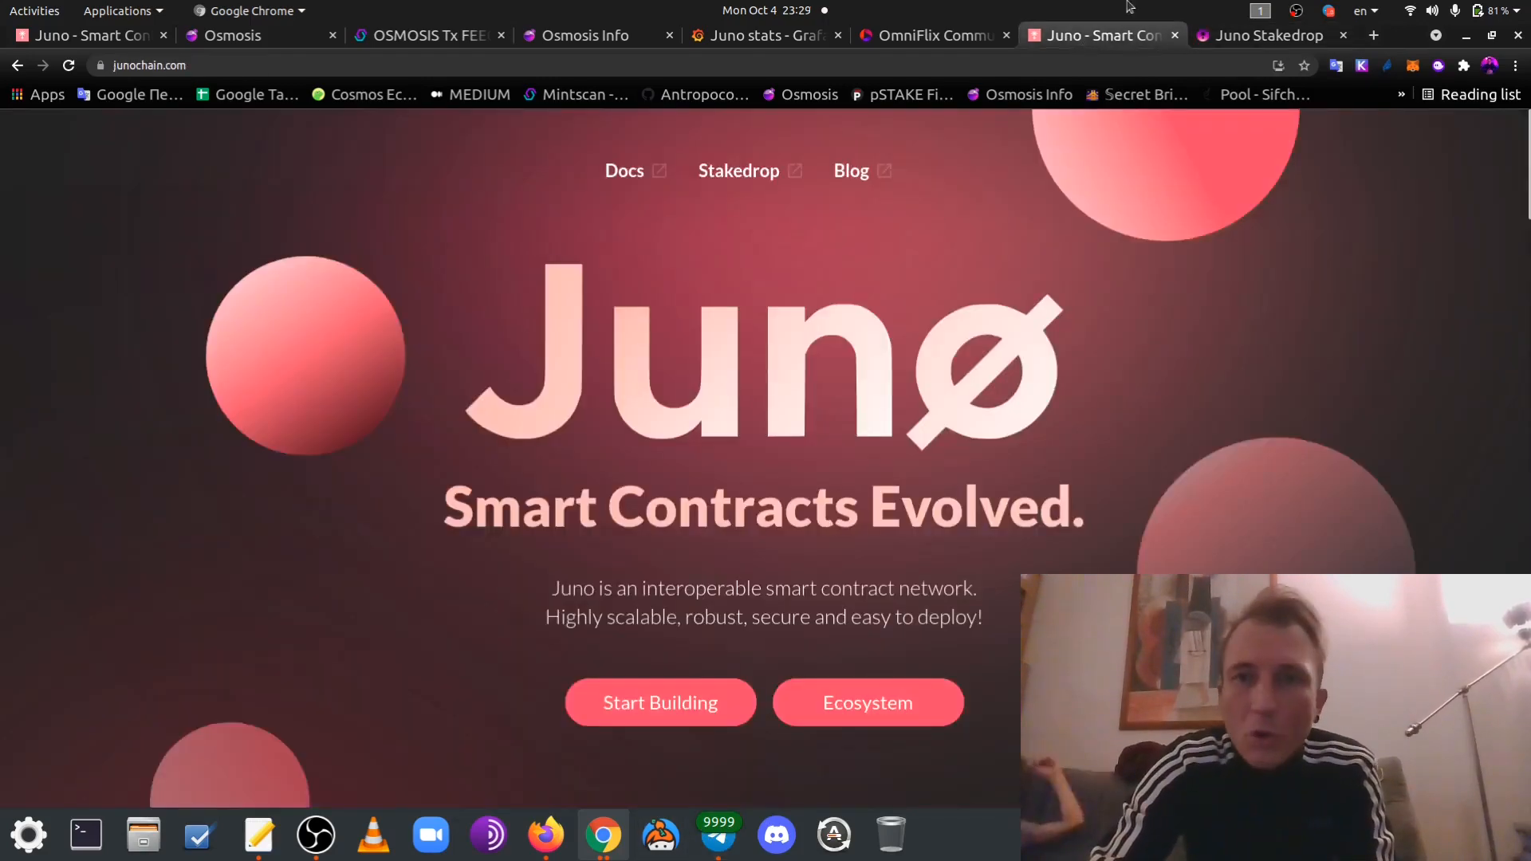
click(927, 35)
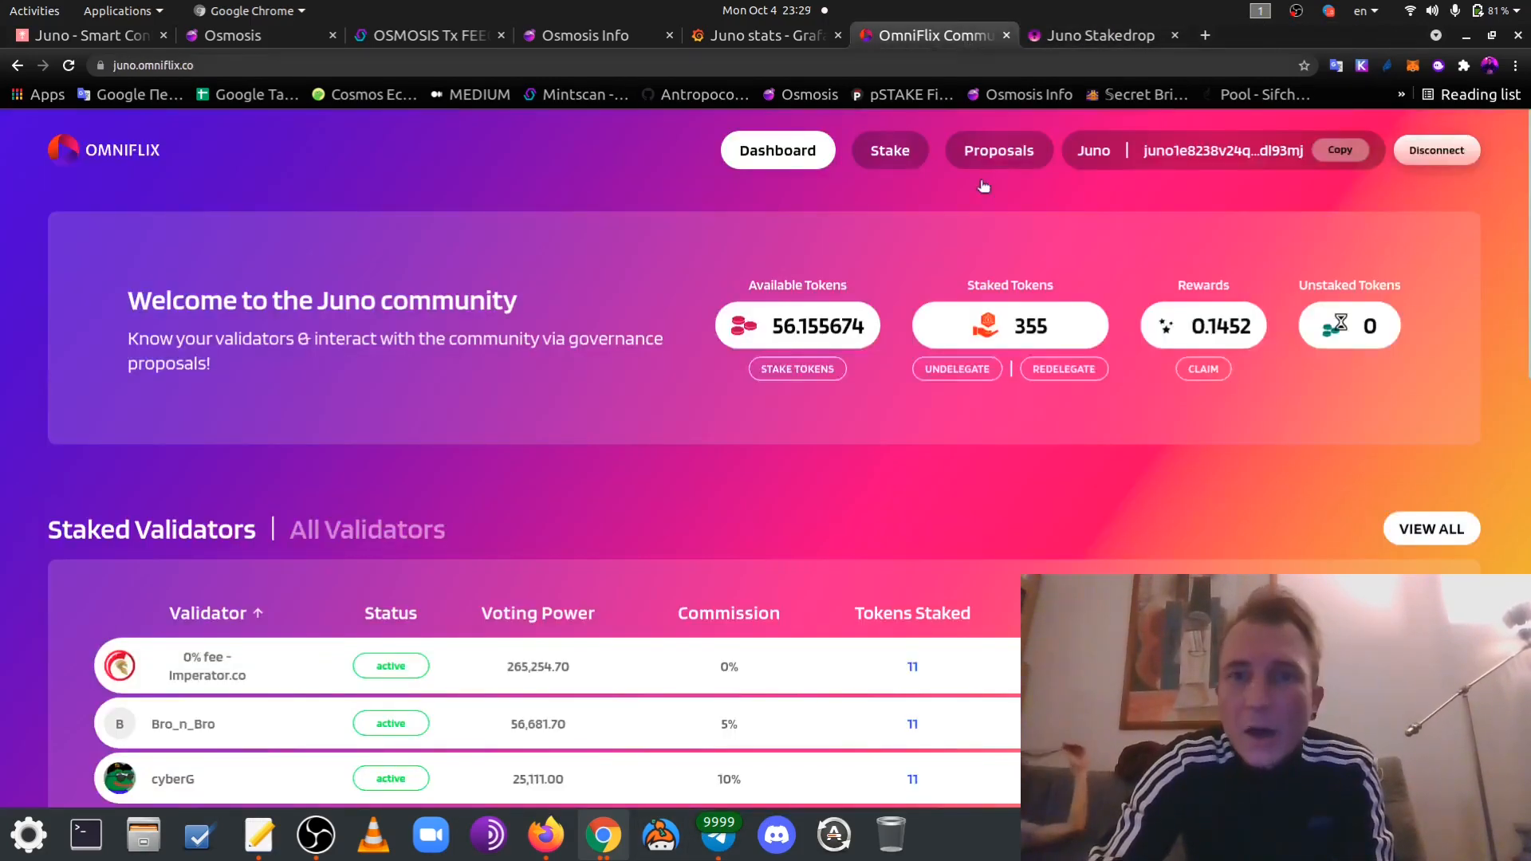
scroll(down, 3)
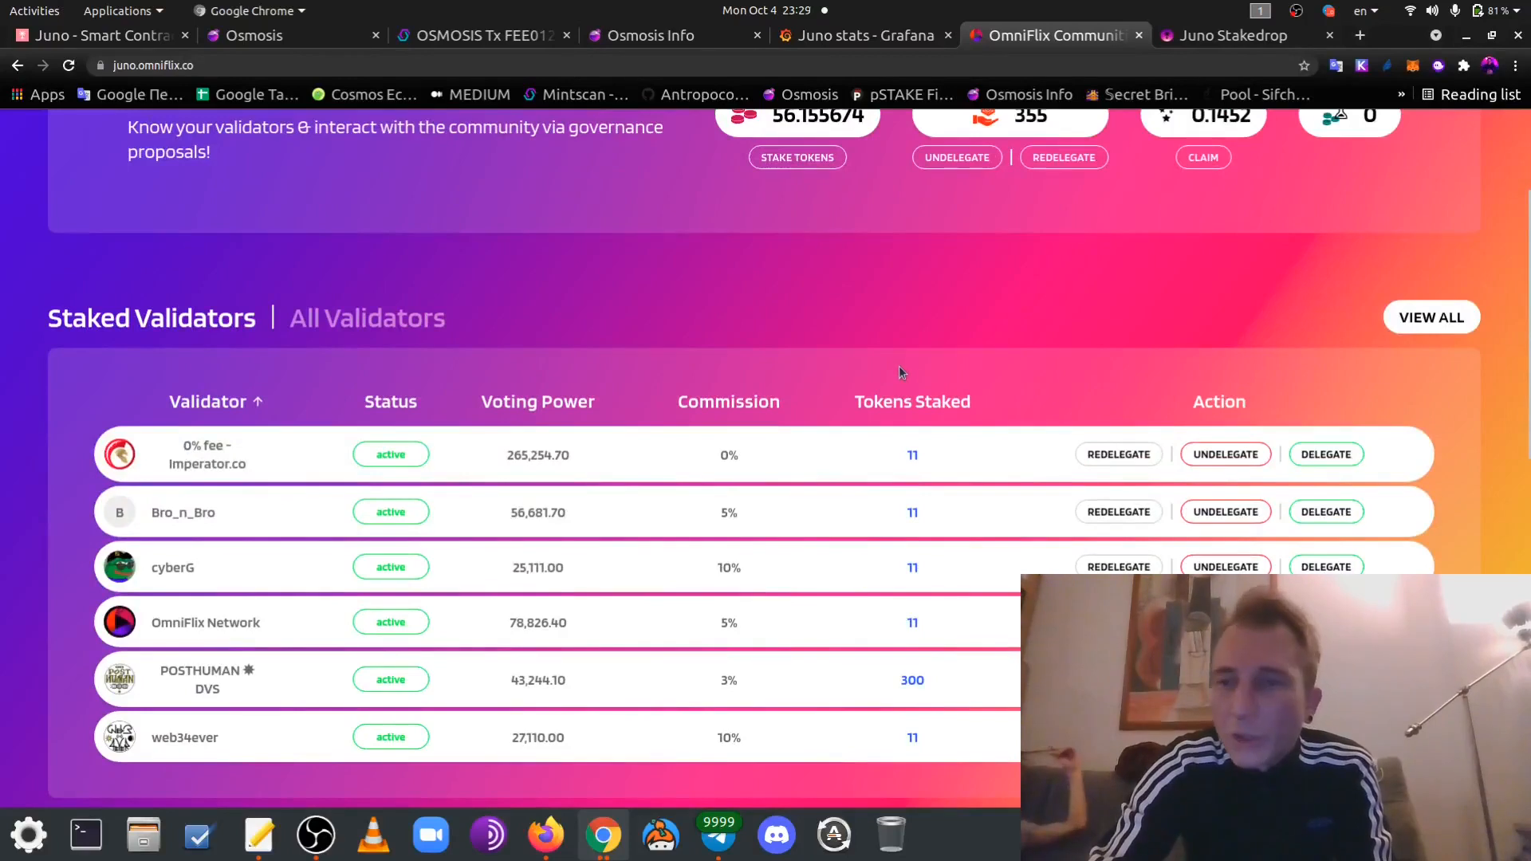
mouse_move(867, 286)
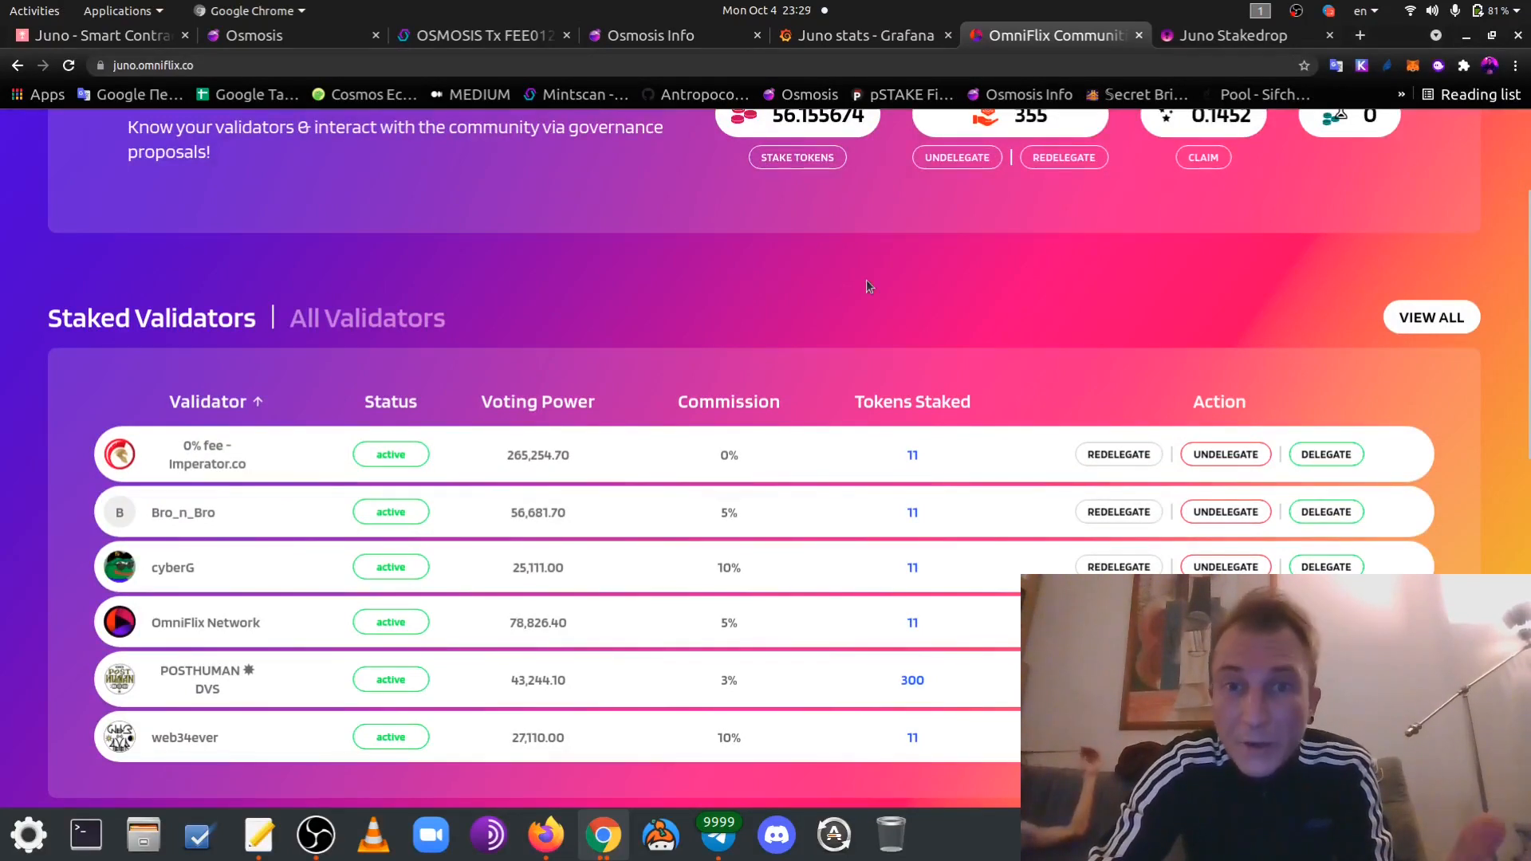
mouse_move(864, 291)
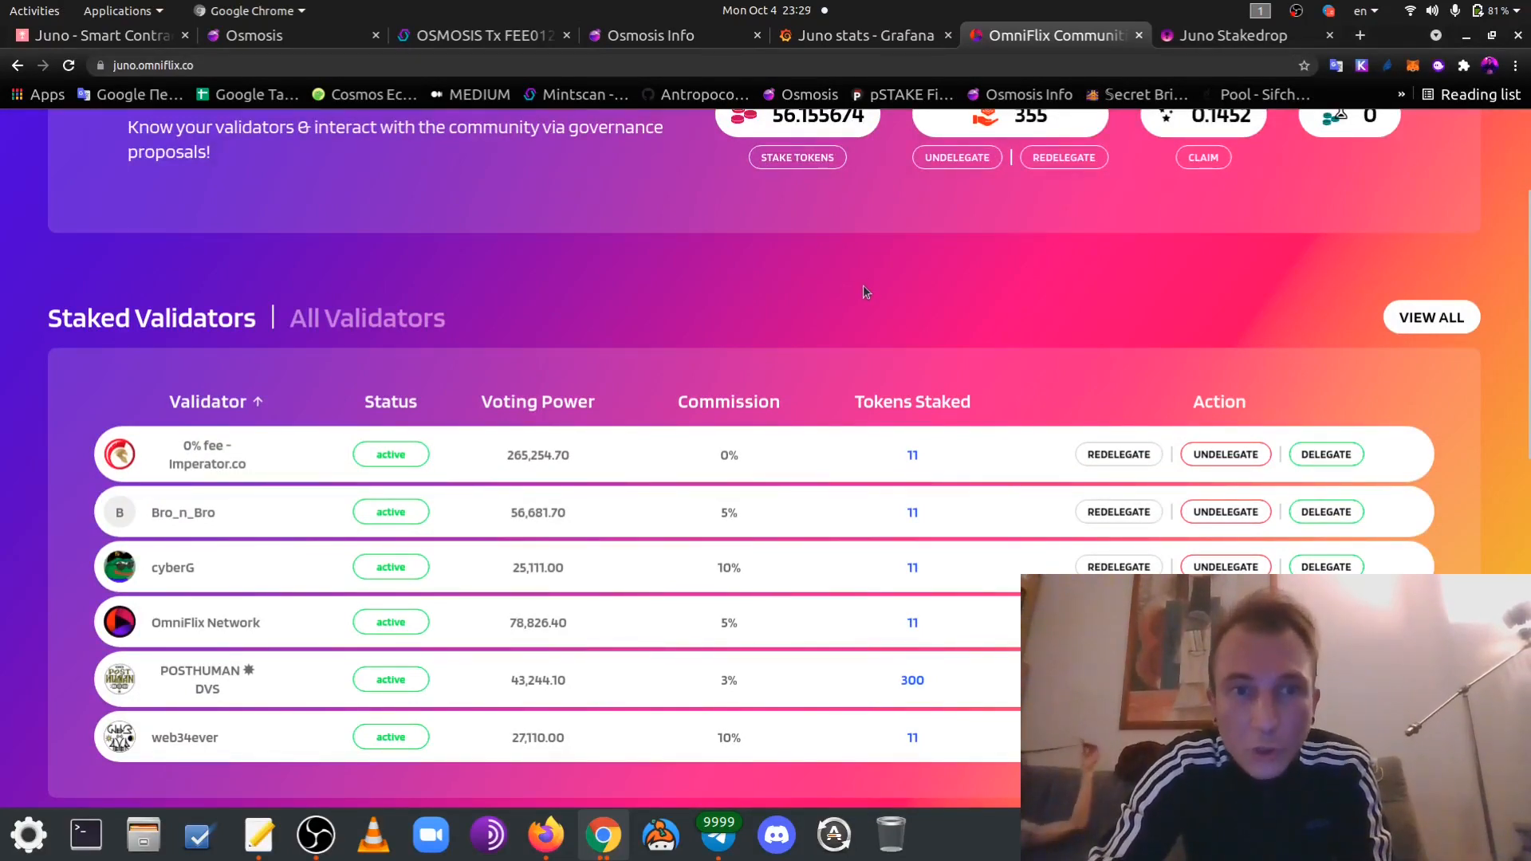
mouse_move(905, 276)
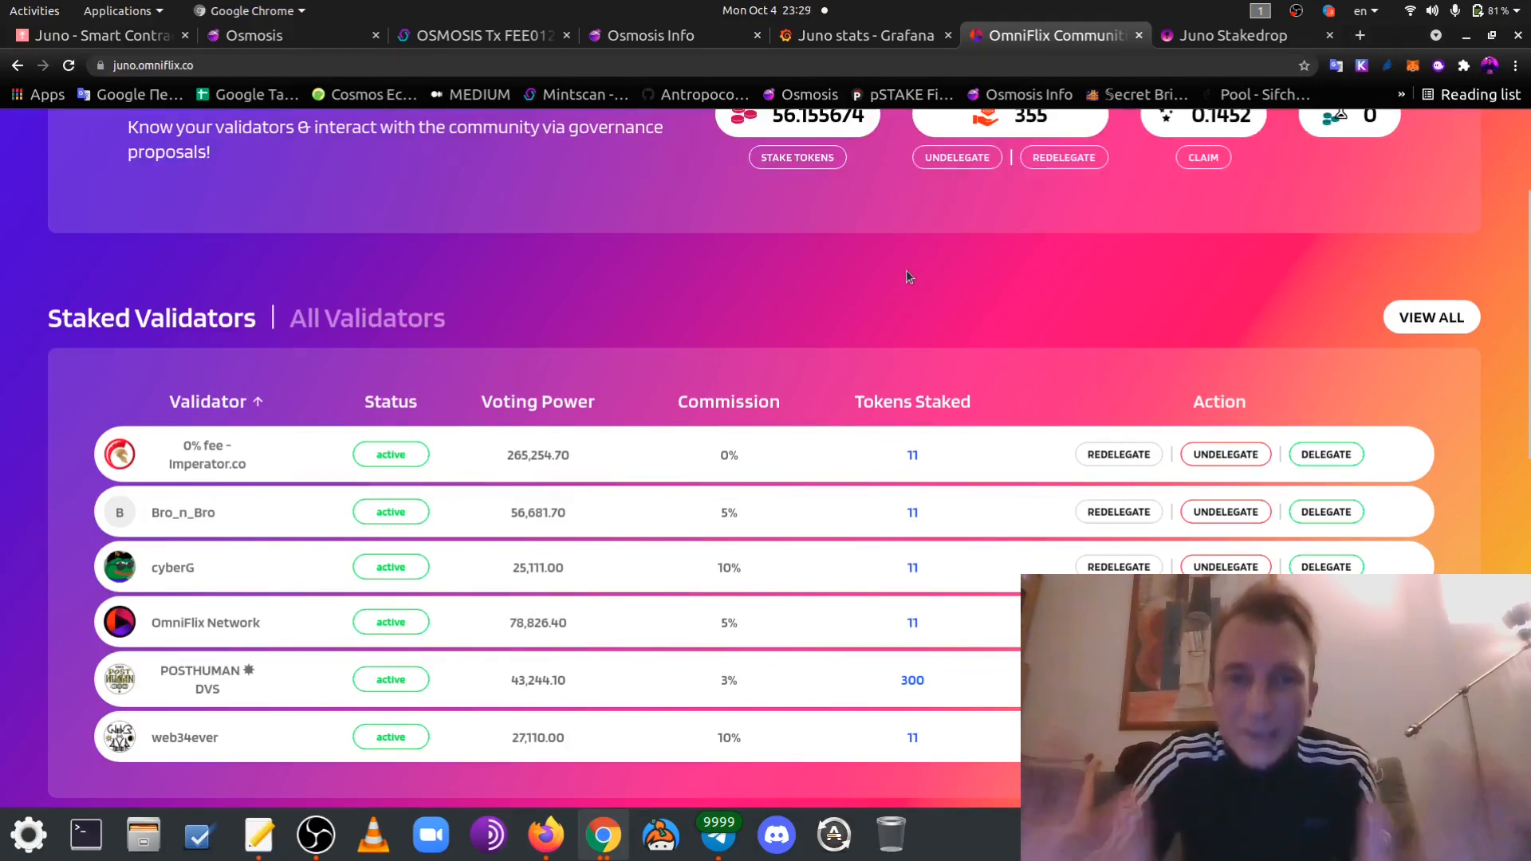